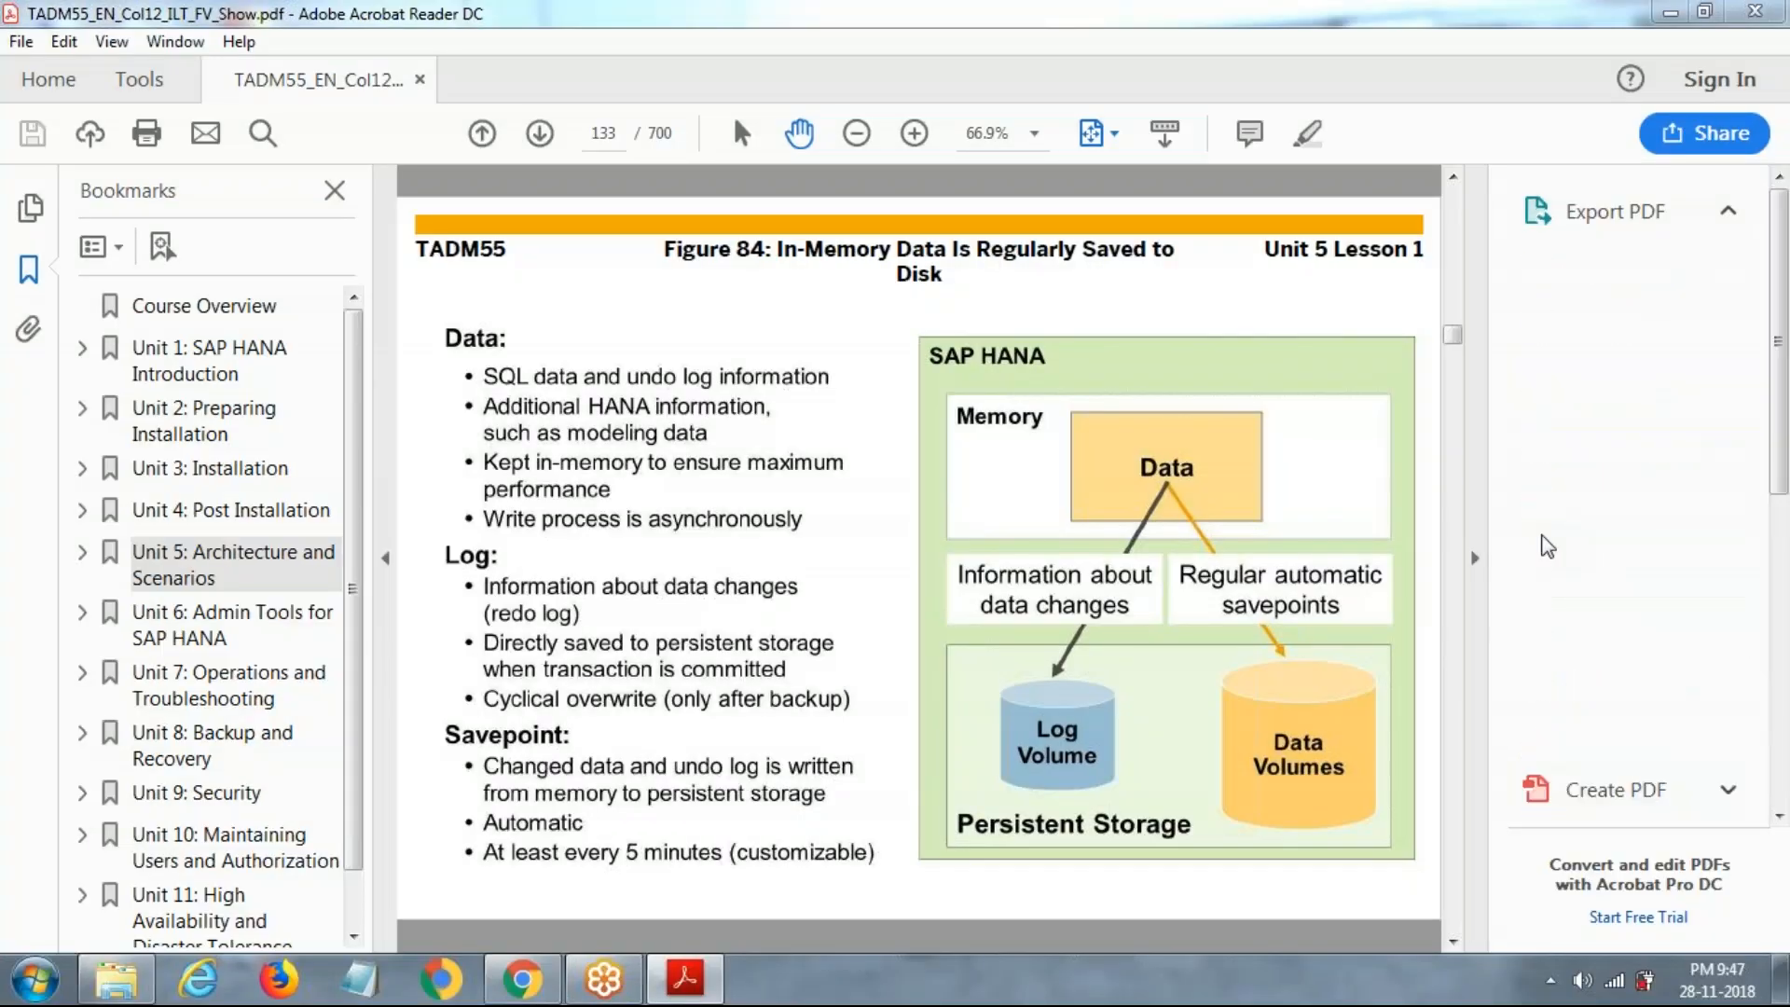
- In Acrobat Reader, look at the data volume details slide and return to the in-memory data slide
left_click(1612, 210)
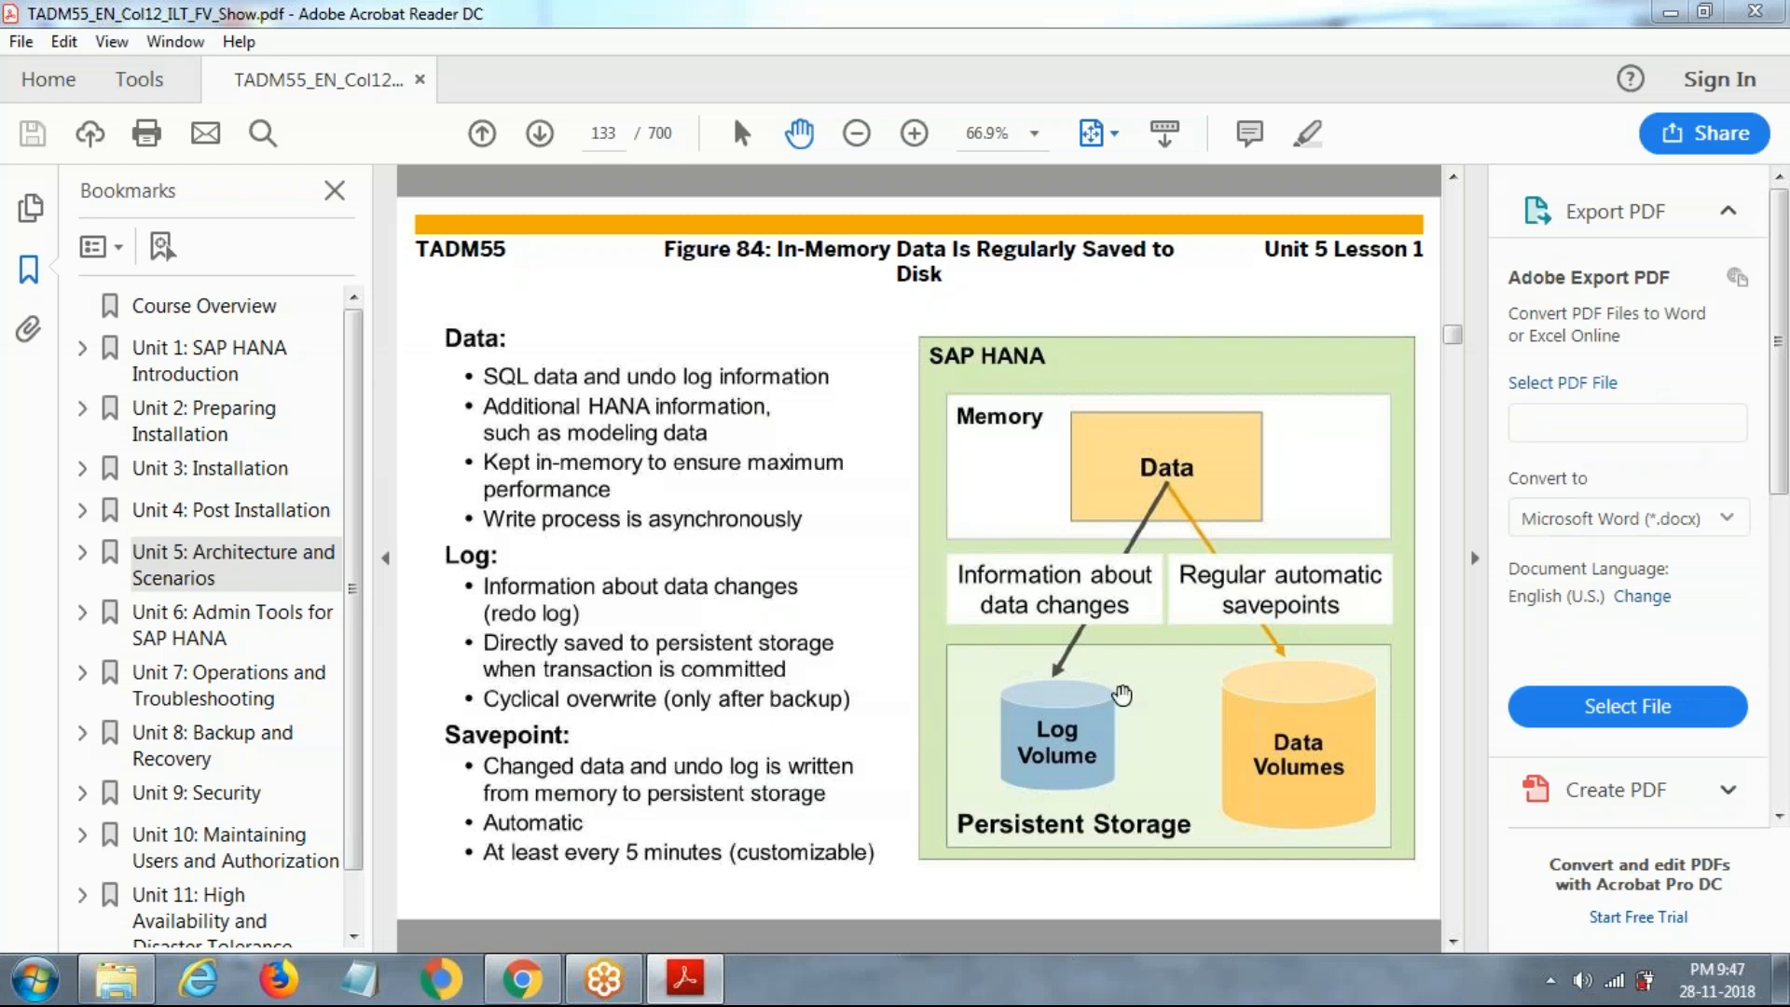
mouse_move(1447, 930)
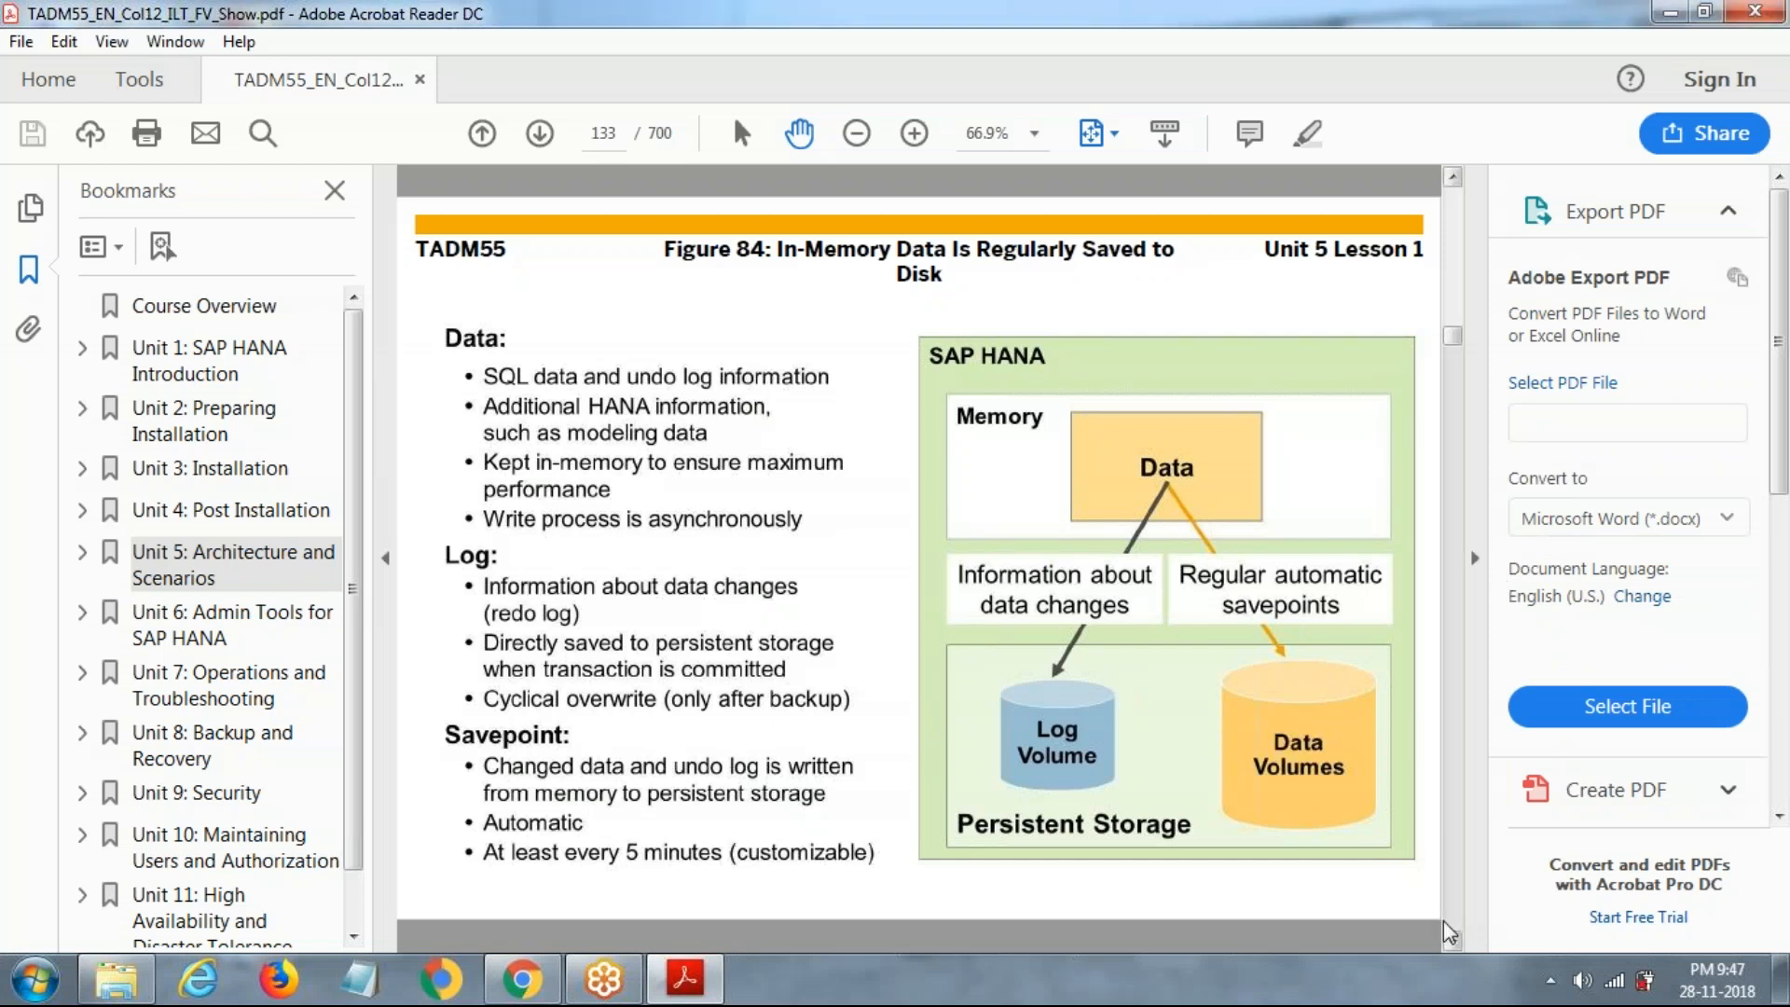
left_click(537, 132)
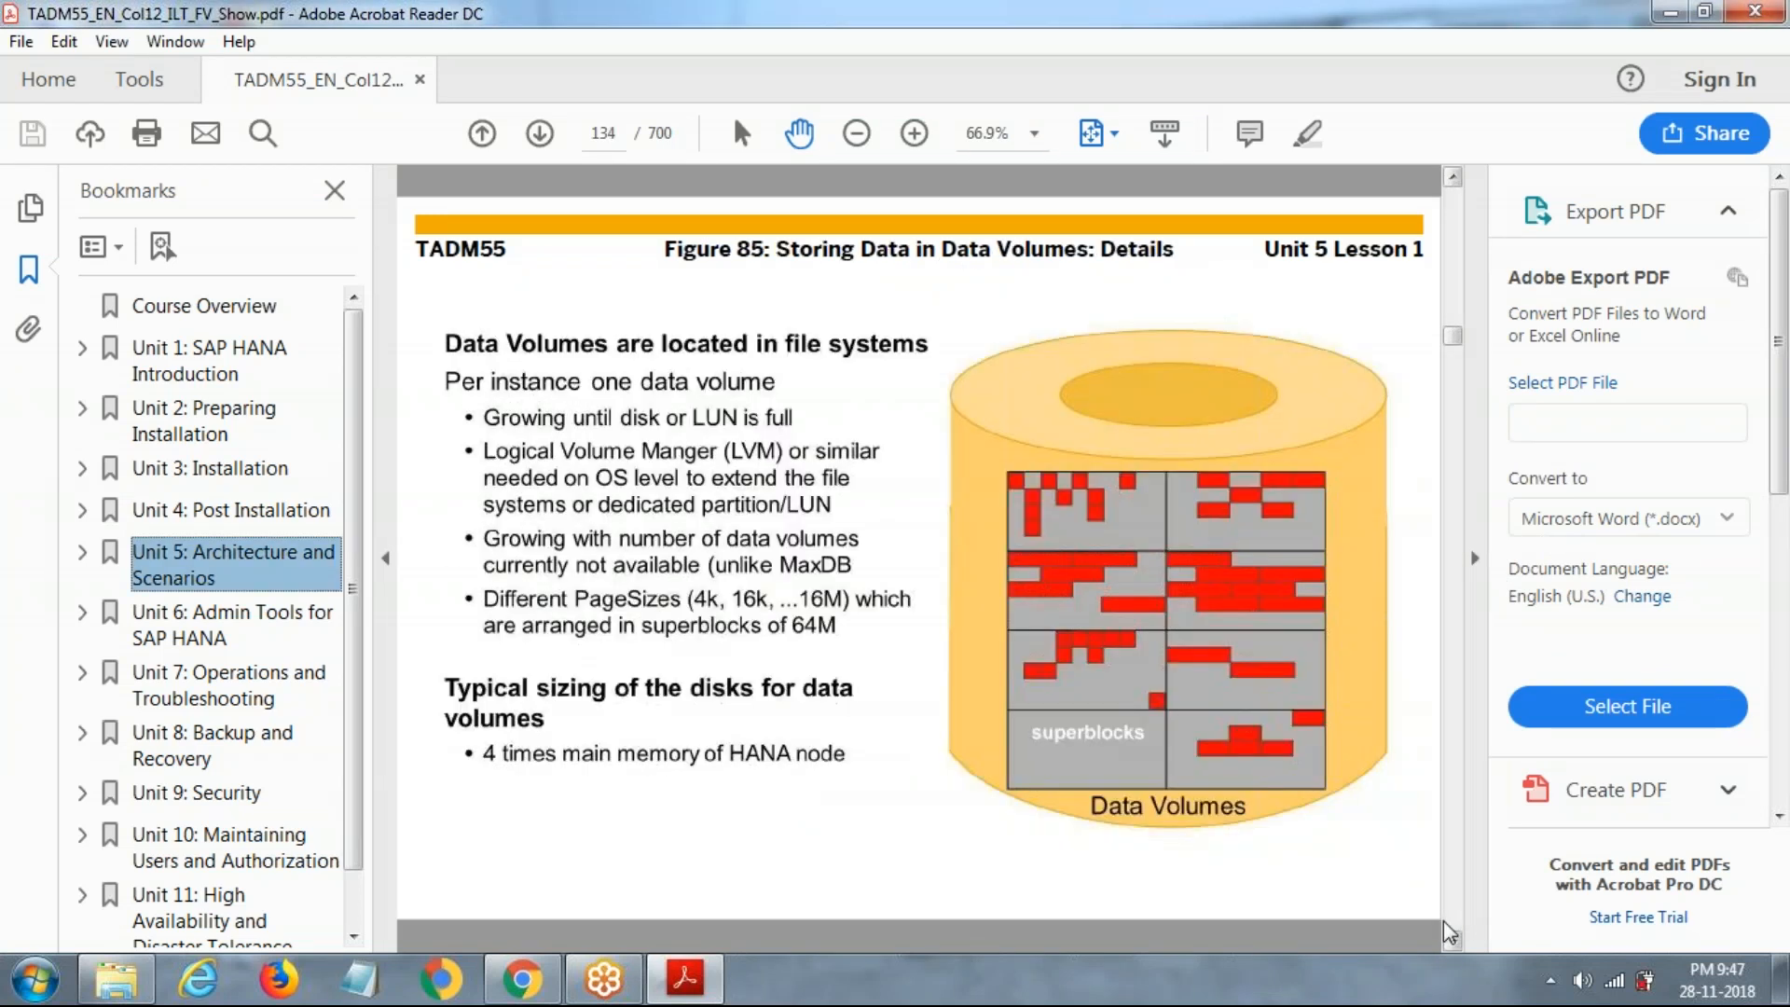
mouse_move(1764, 742)
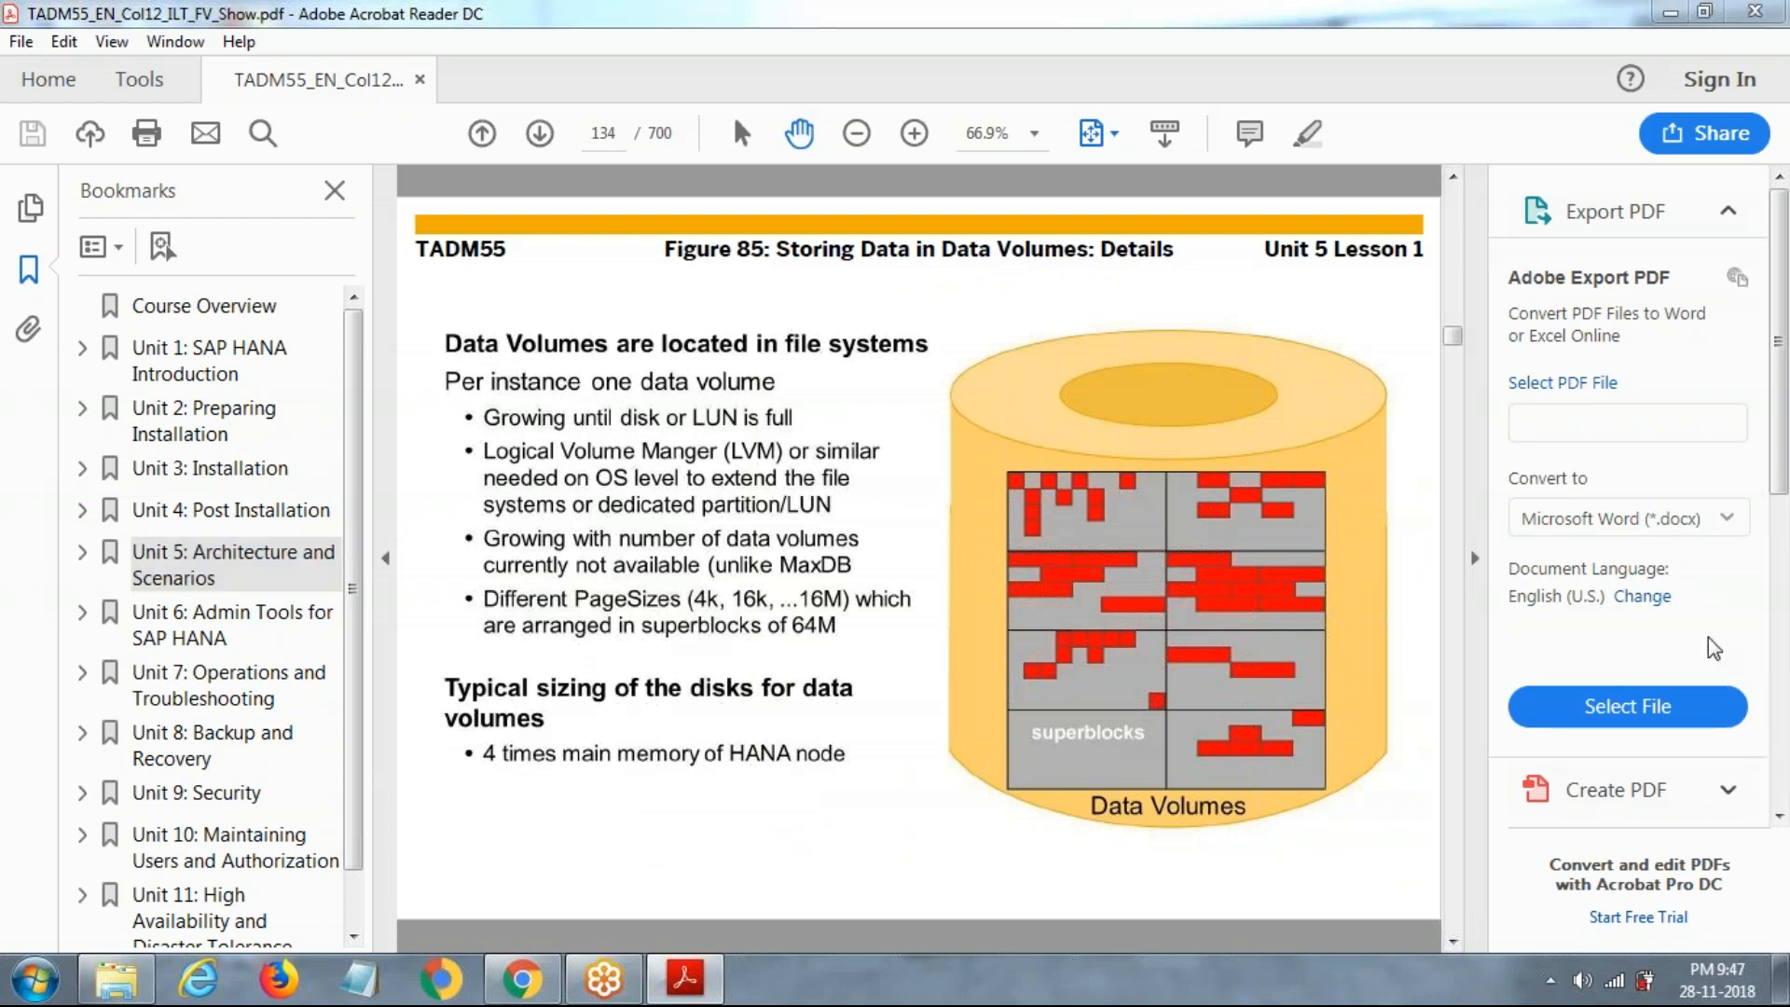
mouse_move(1711, 633)
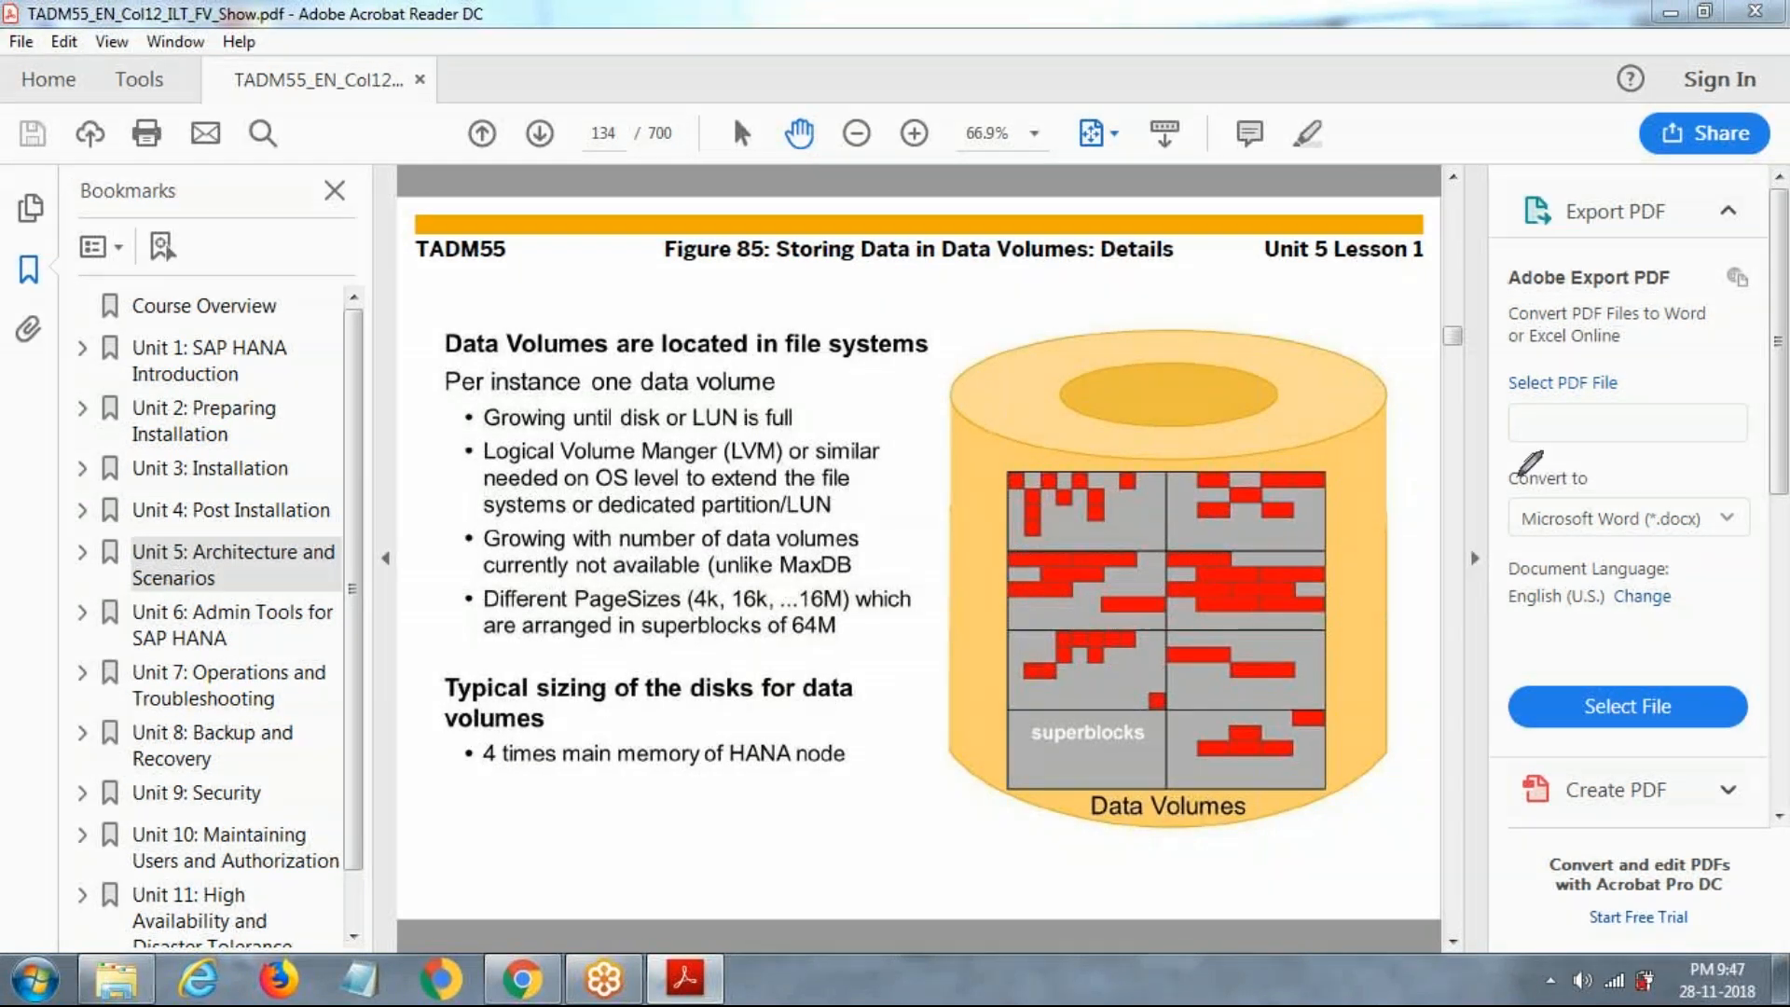
left_click(481, 132)
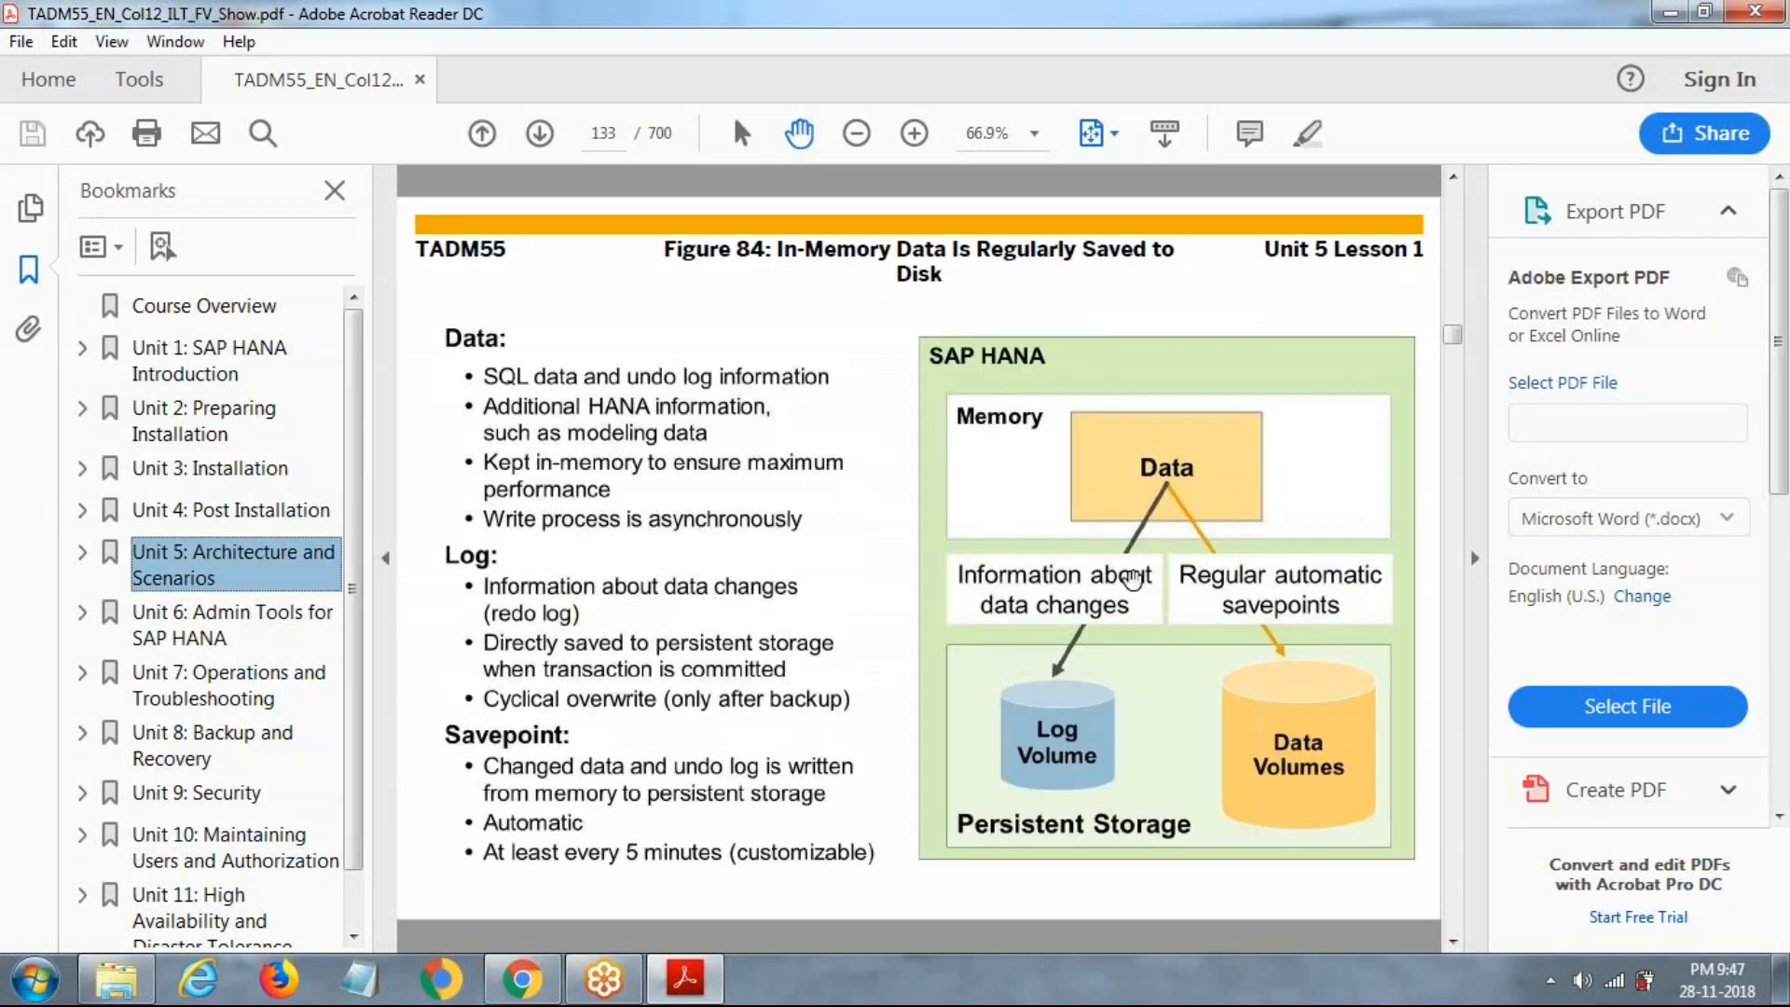
mouse_move(1130, 577)
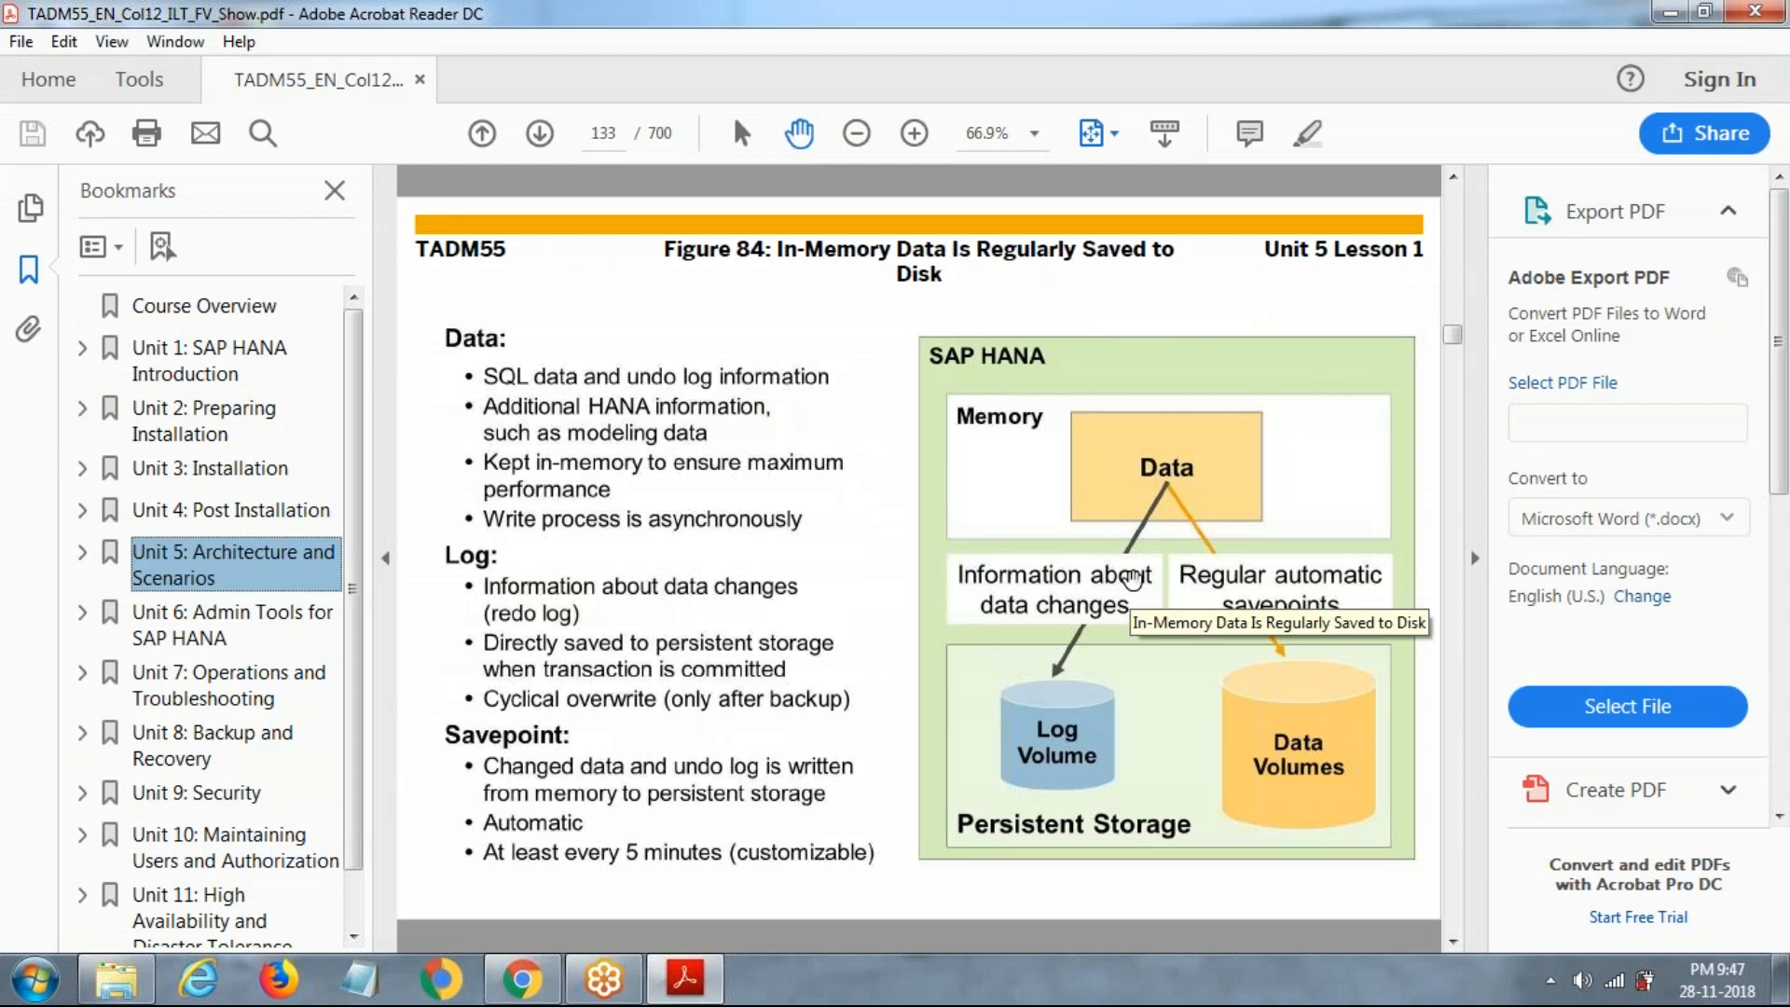
- Launch mstsc from the Run prompt, connect to the HANA server and sign in with the password
key("Win+r")
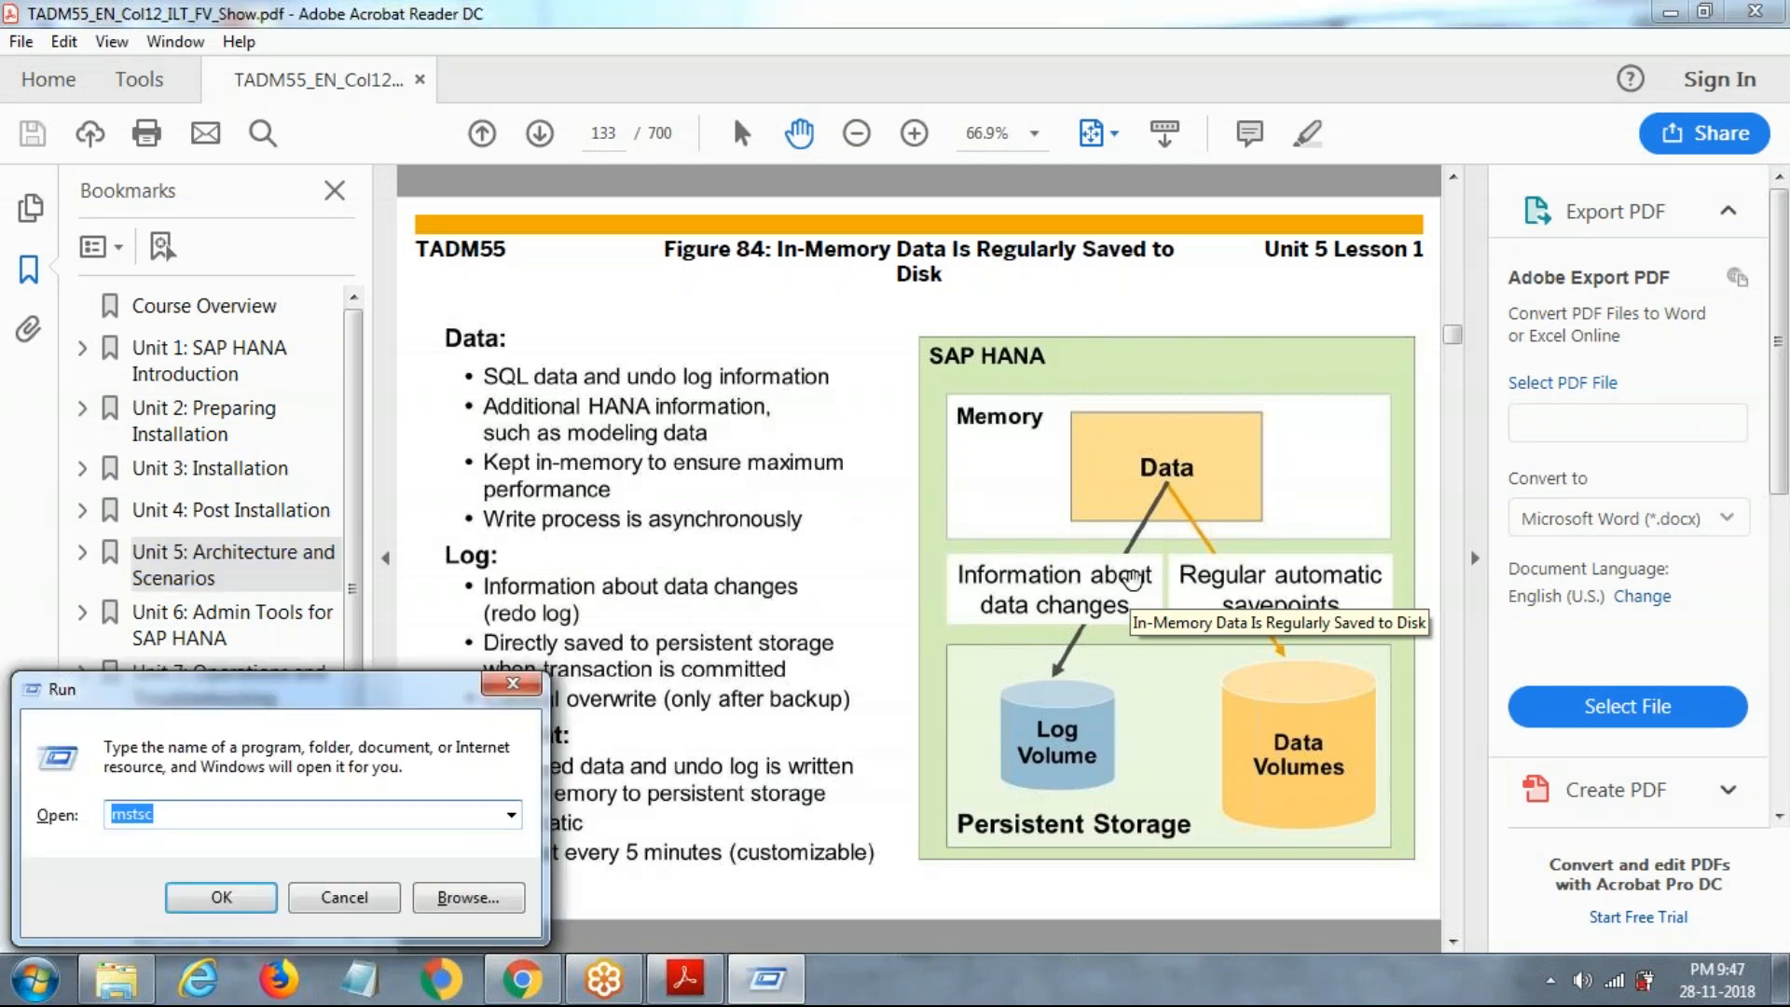
left_click(341, 897)
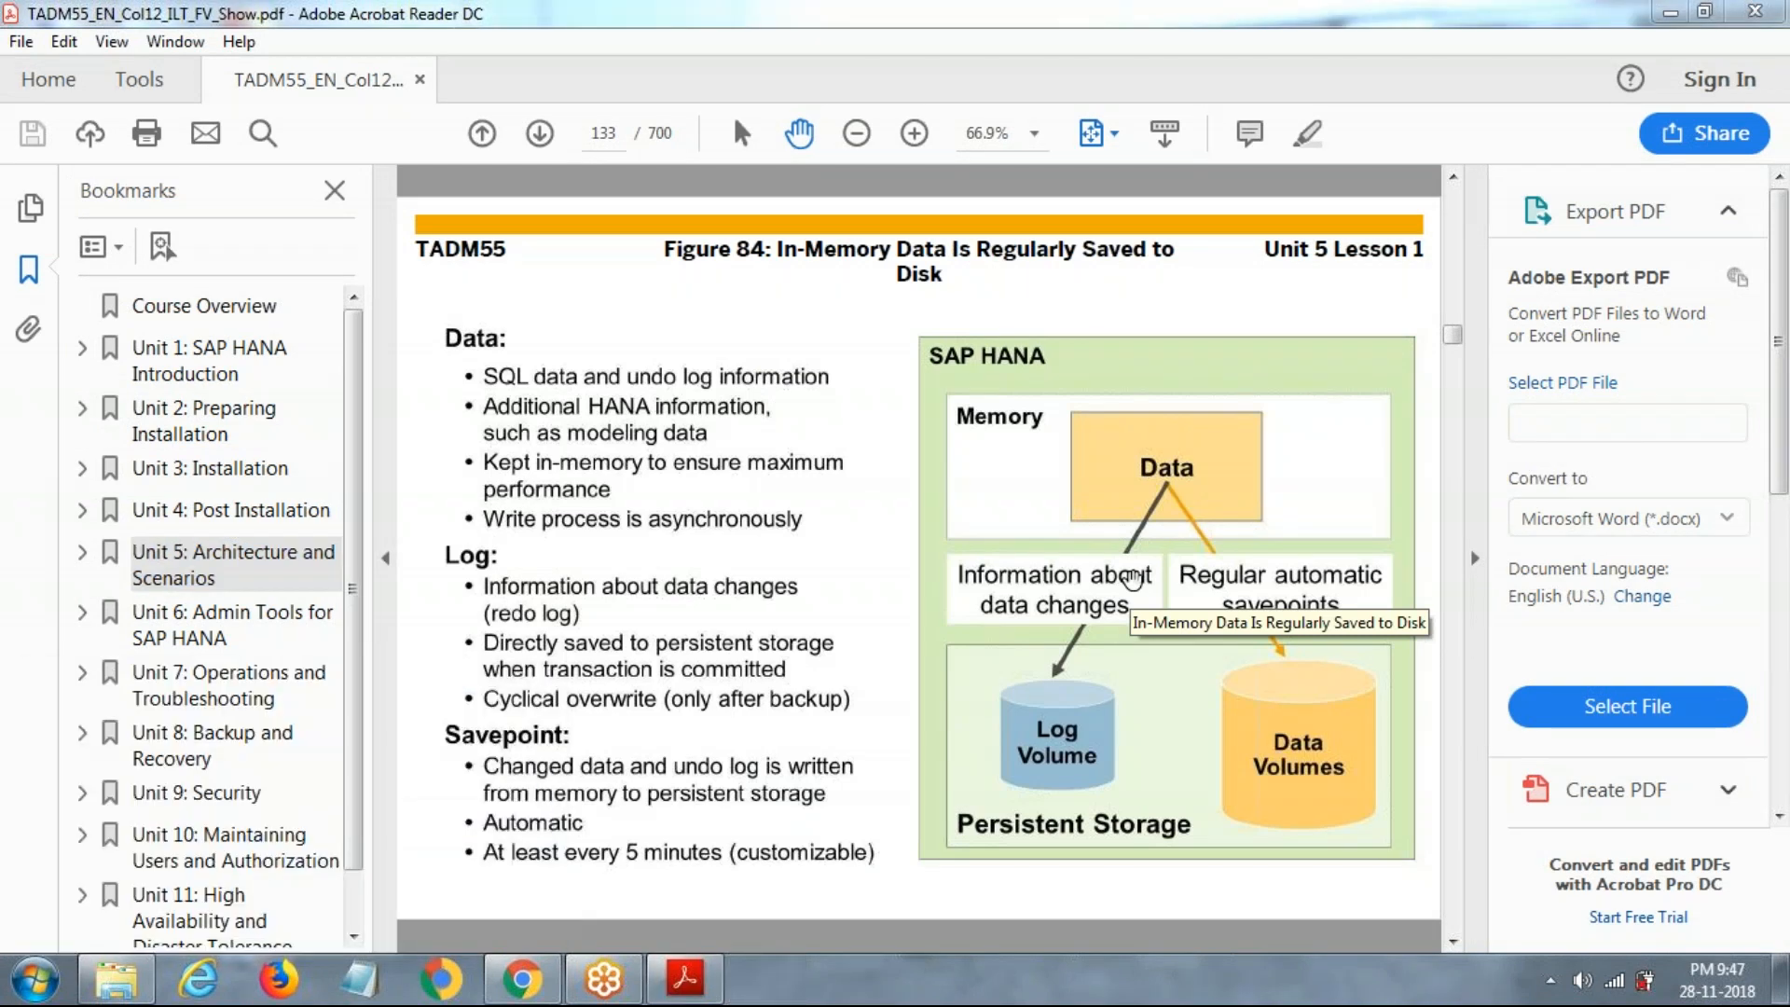
left_click(765, 979)
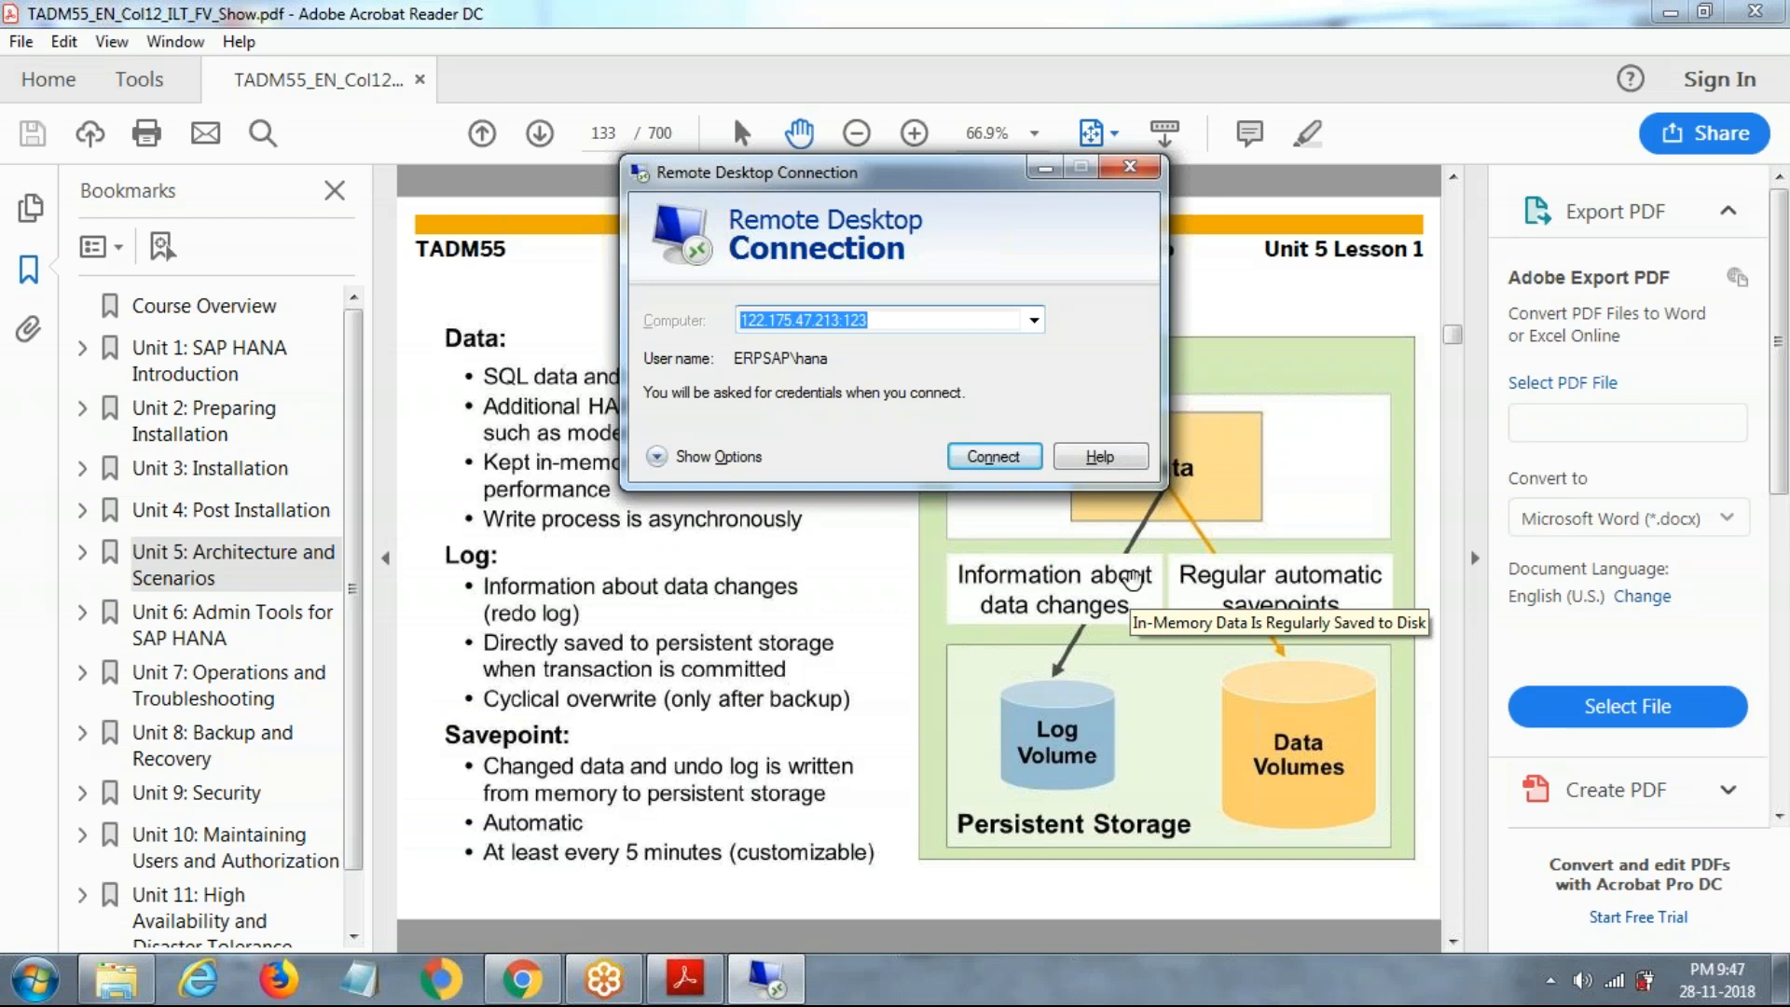
left_click(992, 455)
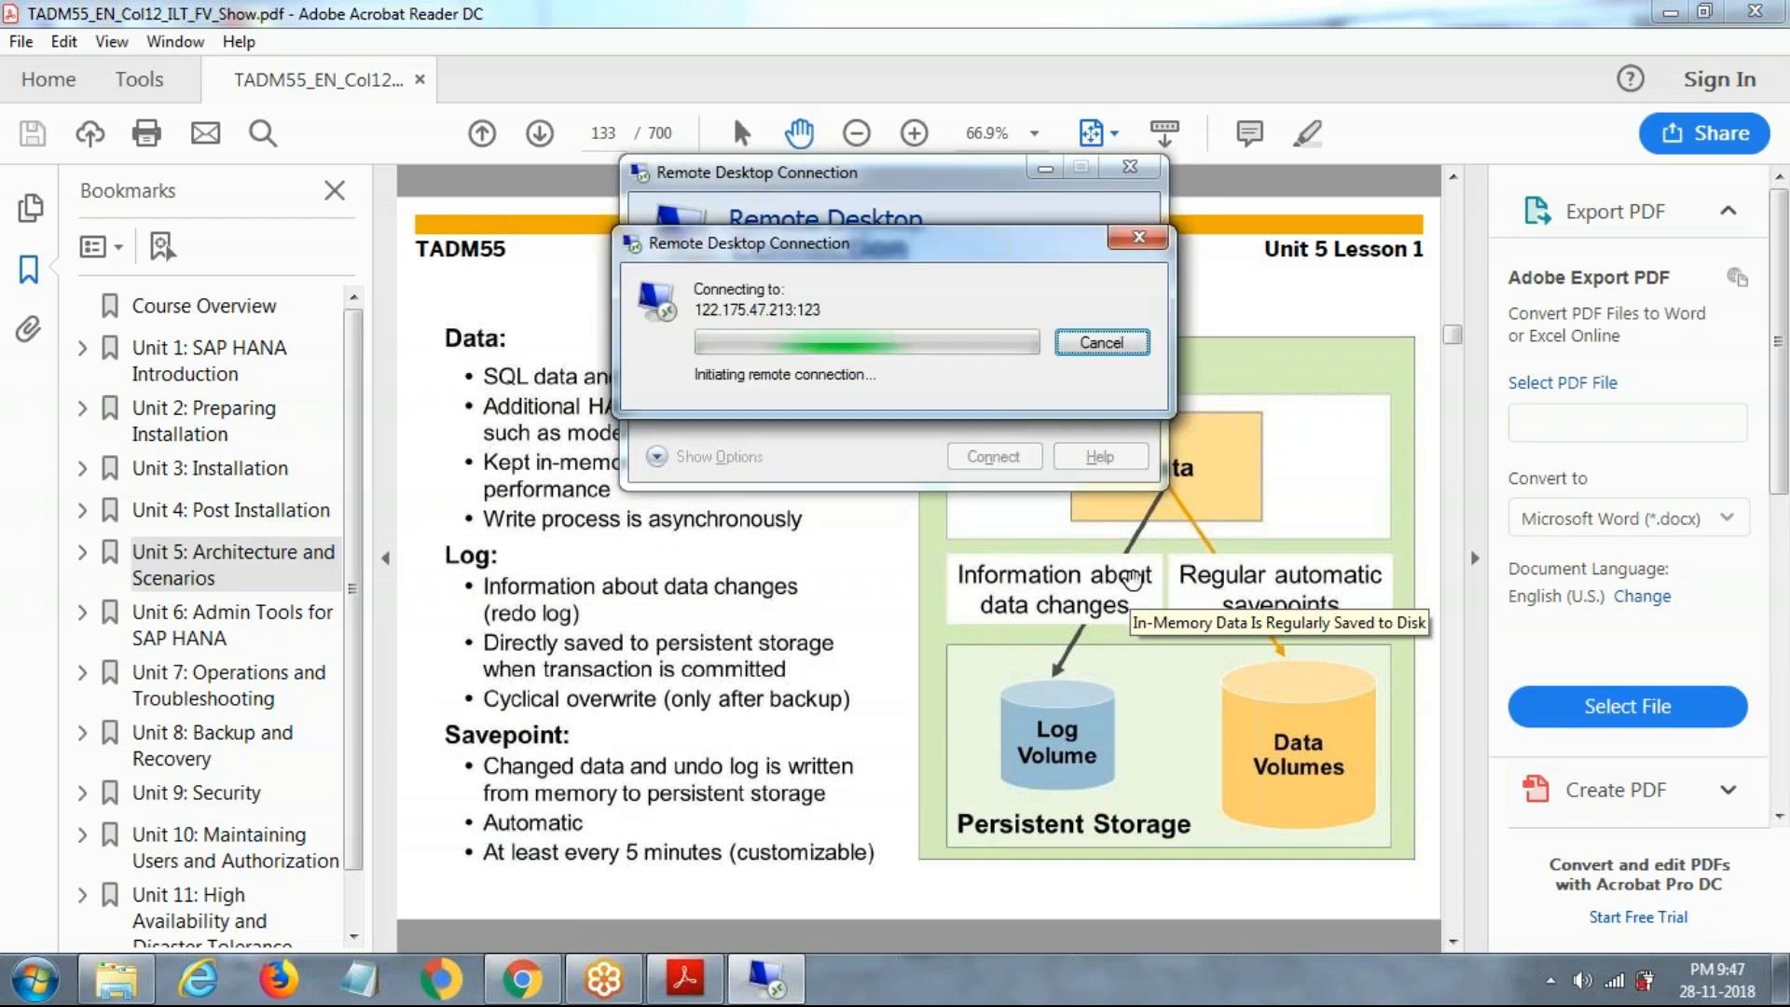
left_click(1100, 343)
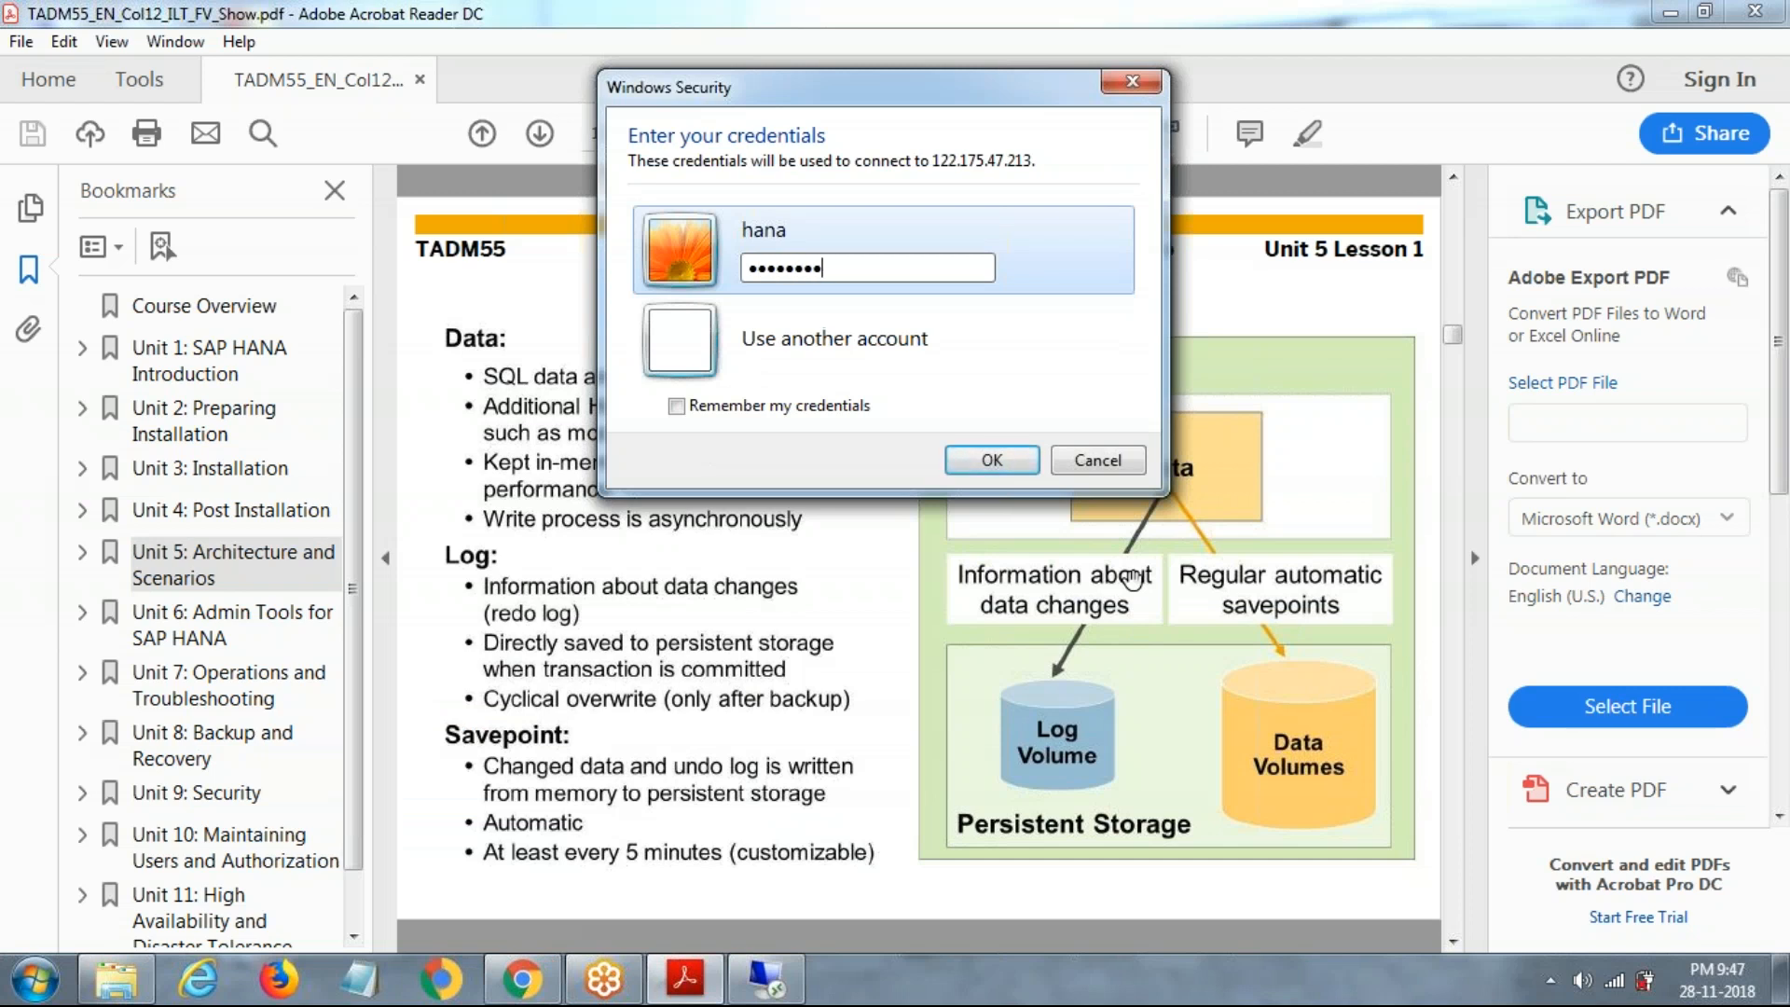
left_click(989, 459)
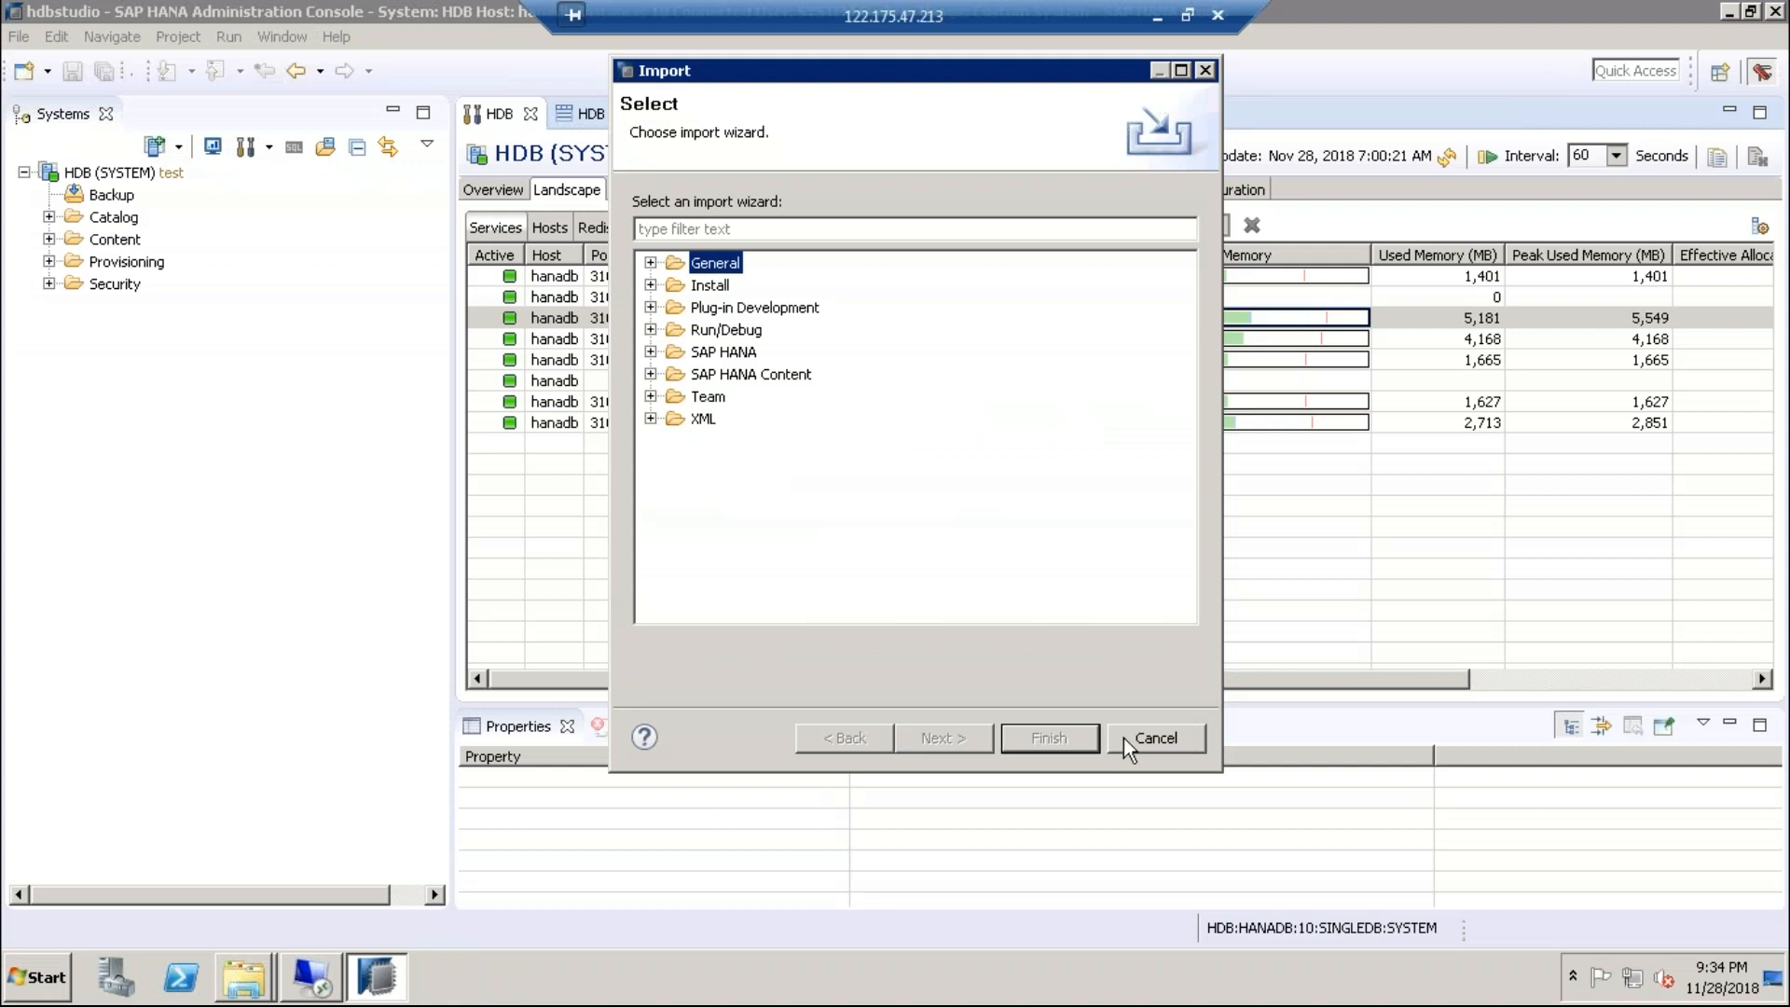
- Dismiss the import wizard and filter the Configuration parameters by 'log'
left_click(1154, 739)
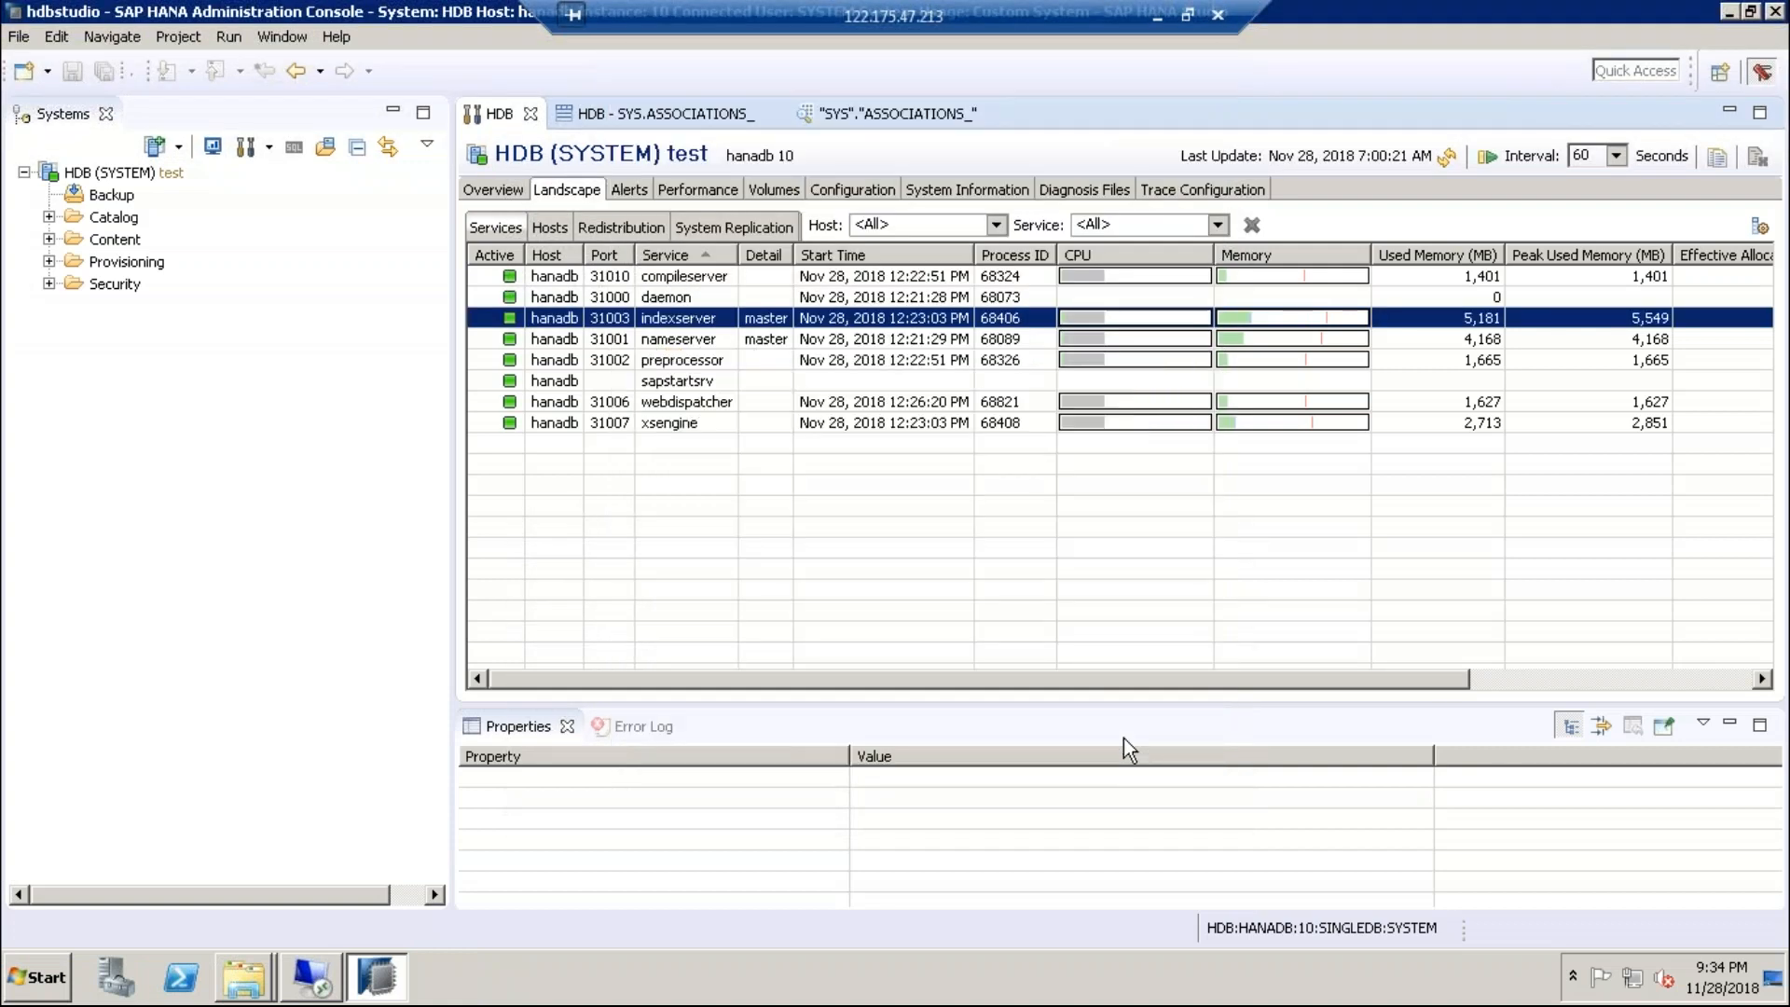
mouse_move(869, 207)
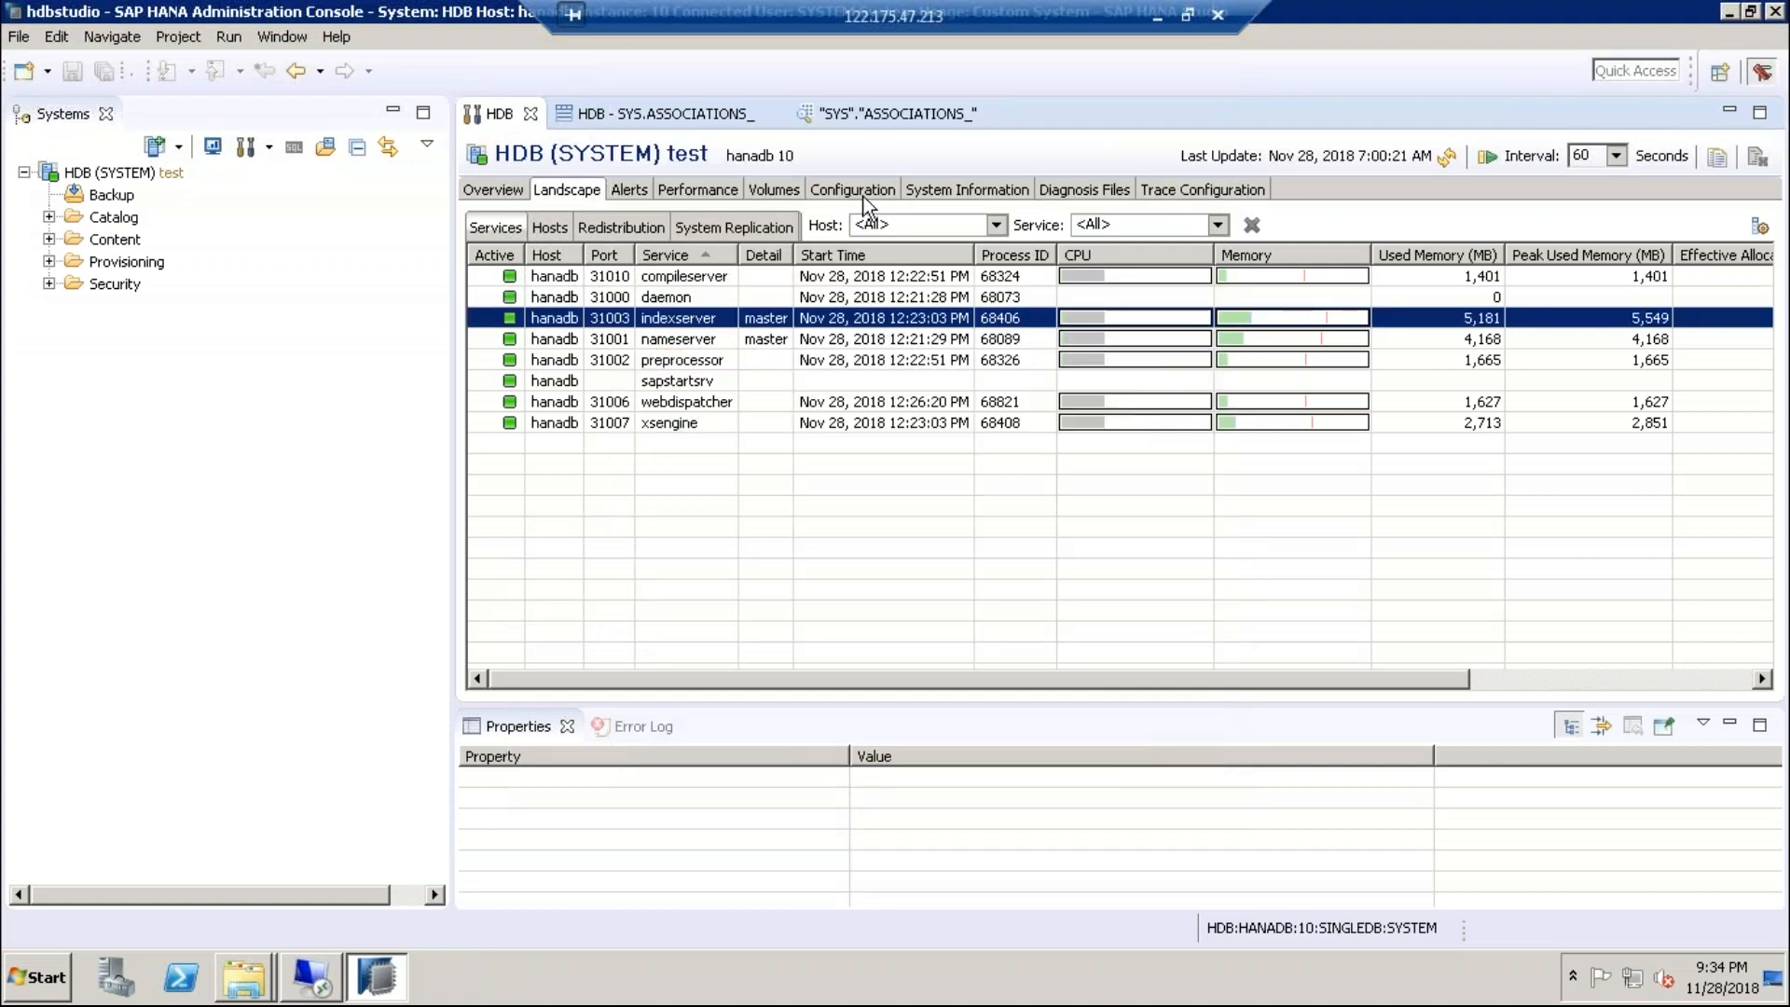
left_click(852, 188)
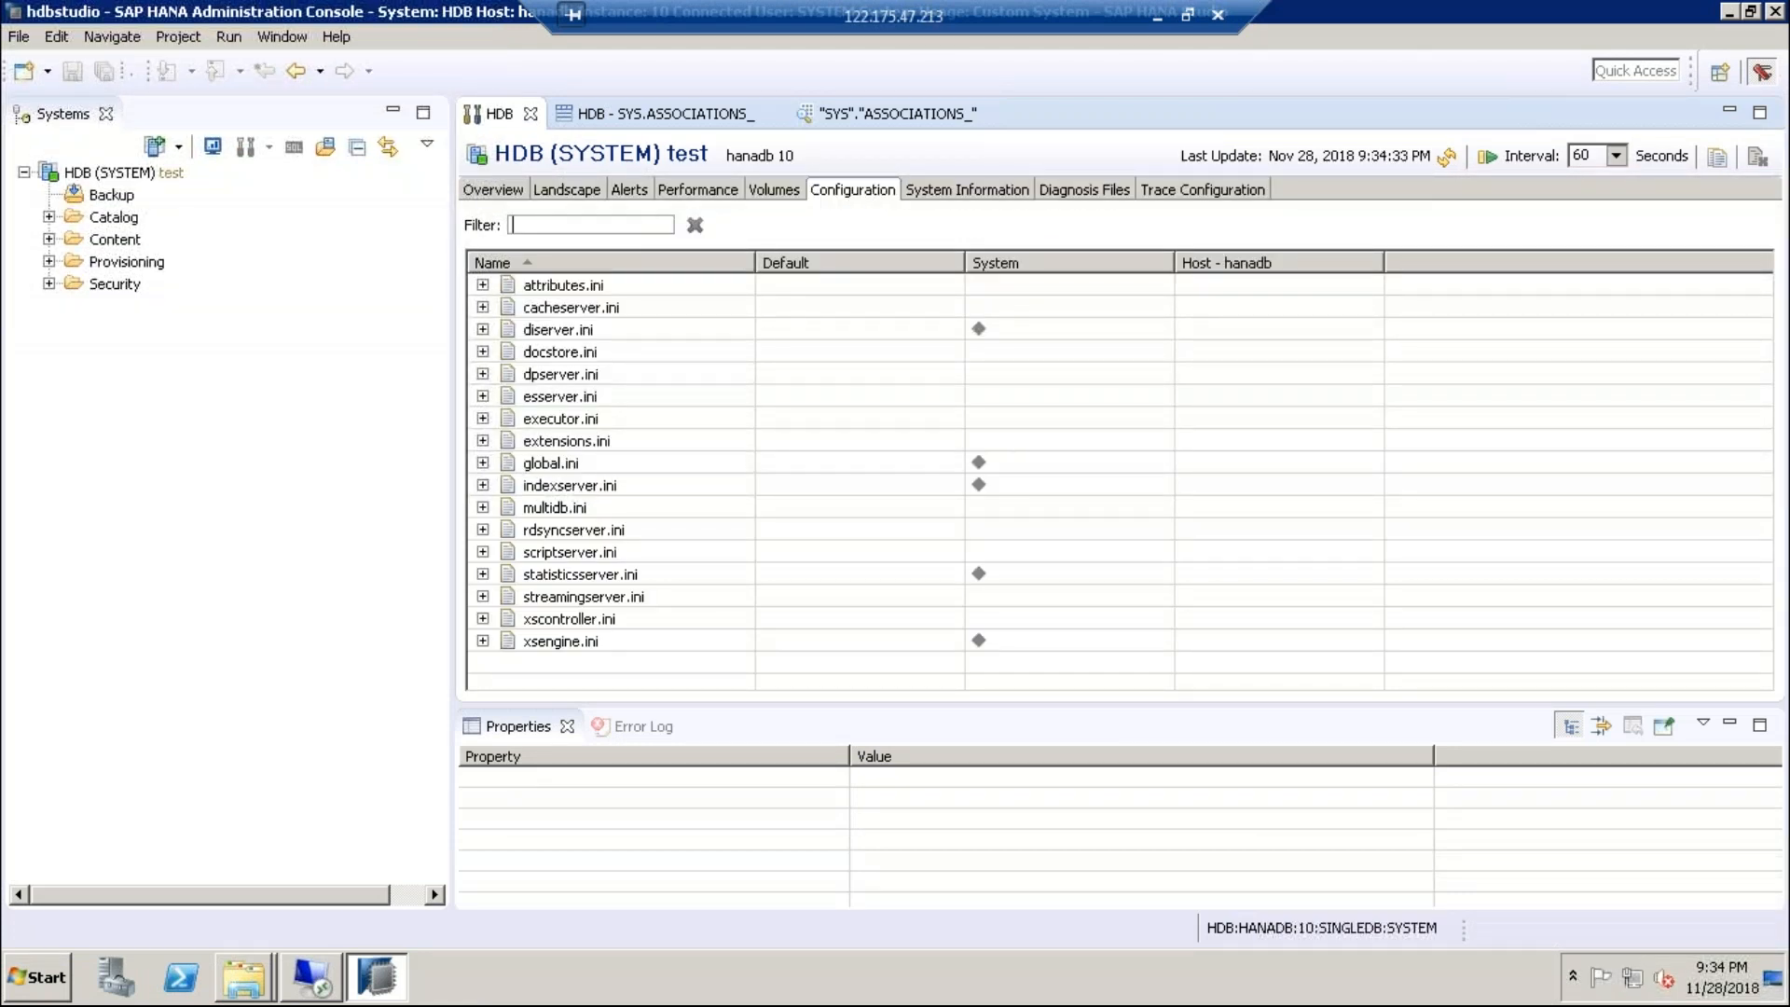
type("lo")
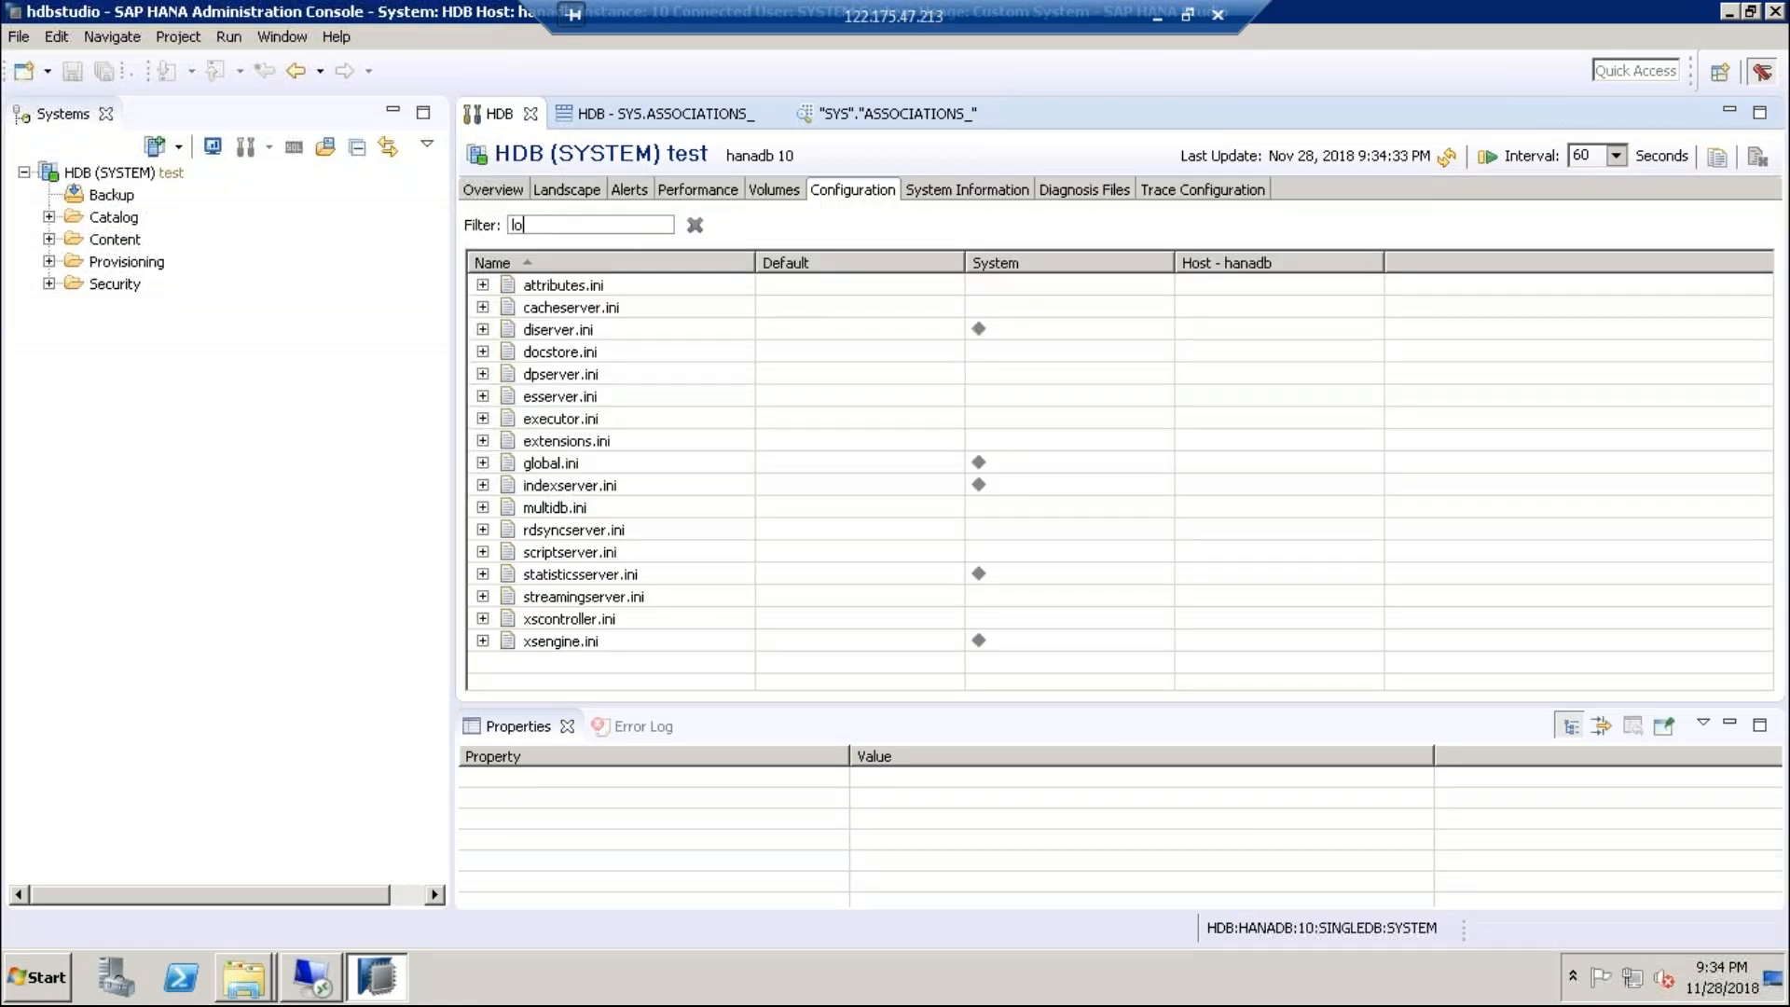
type("g")
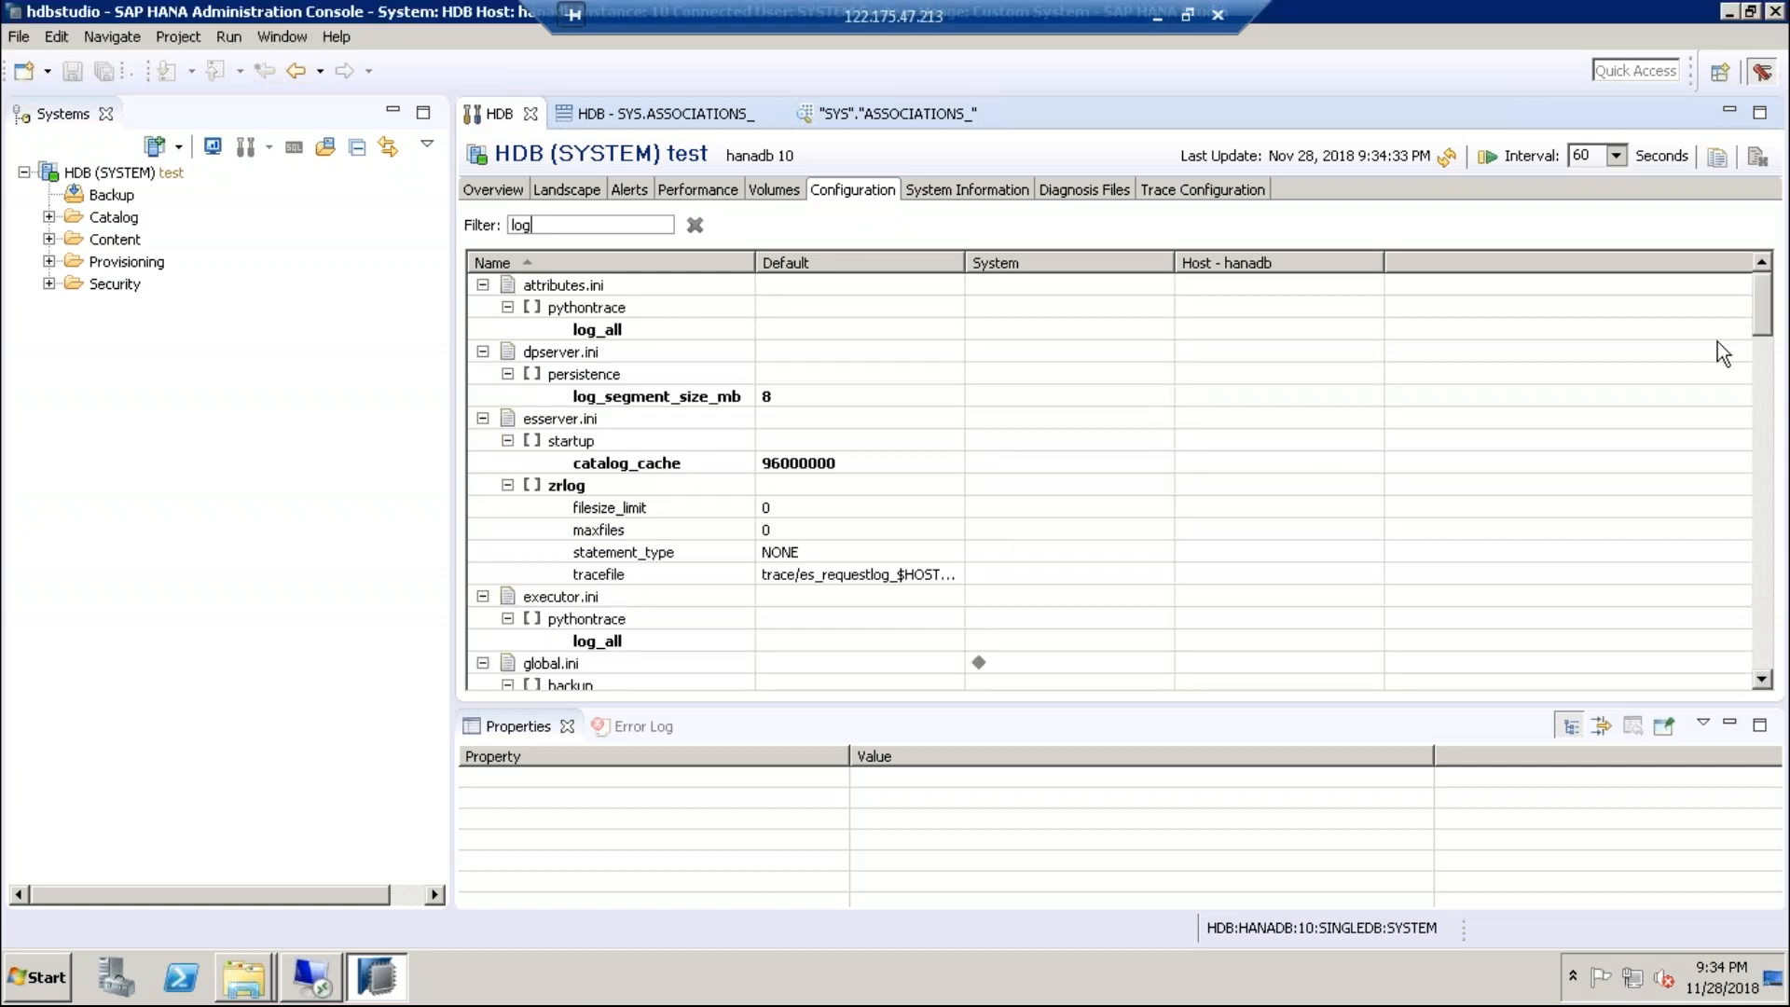
scroll("down", 3)
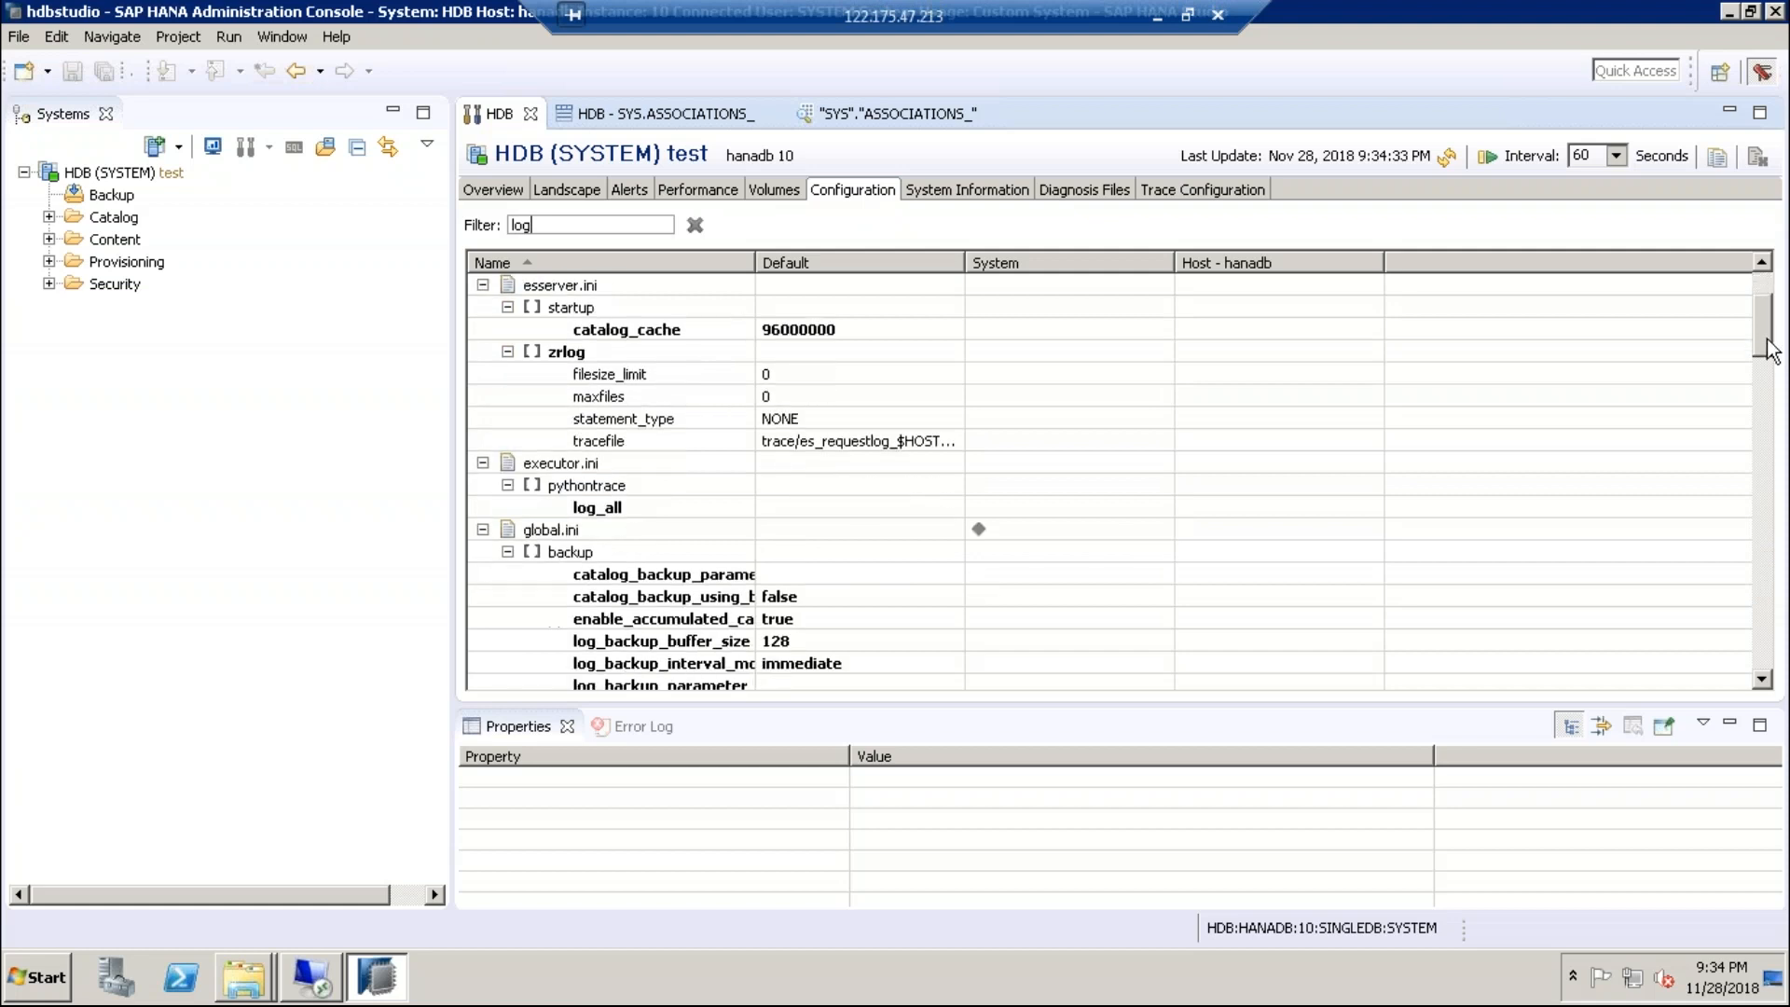
scroll("down", 3)
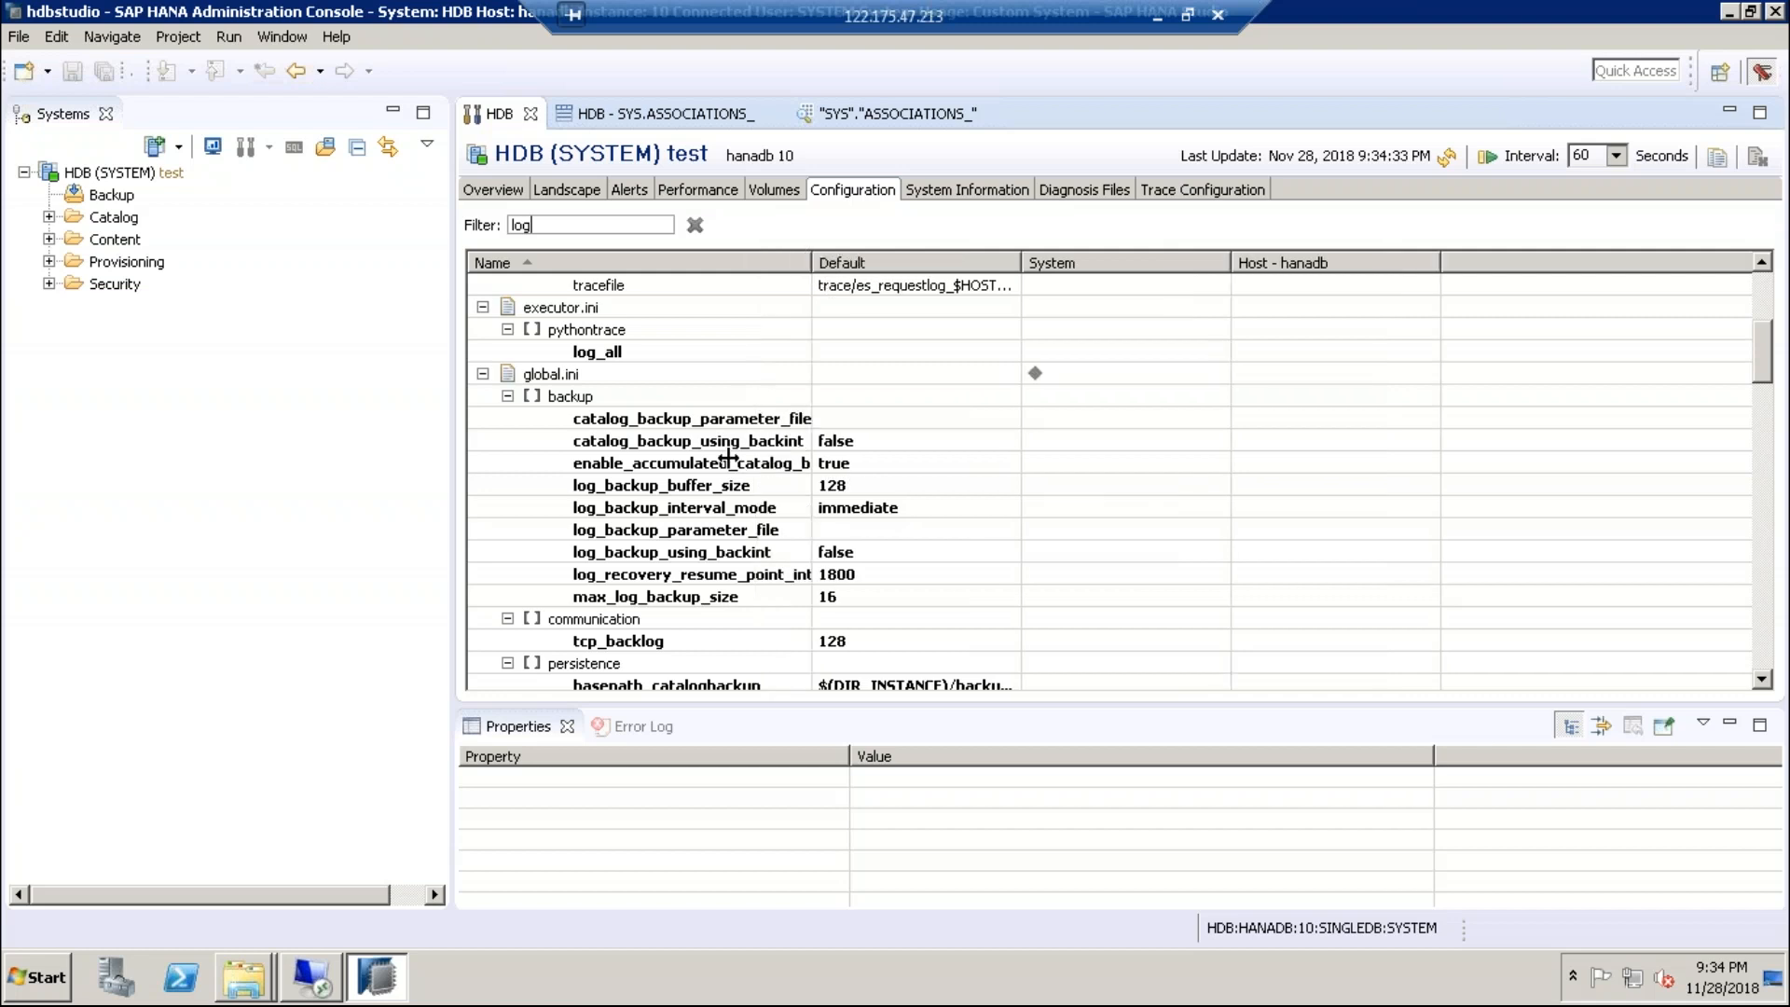
mouse_move(746, 511)
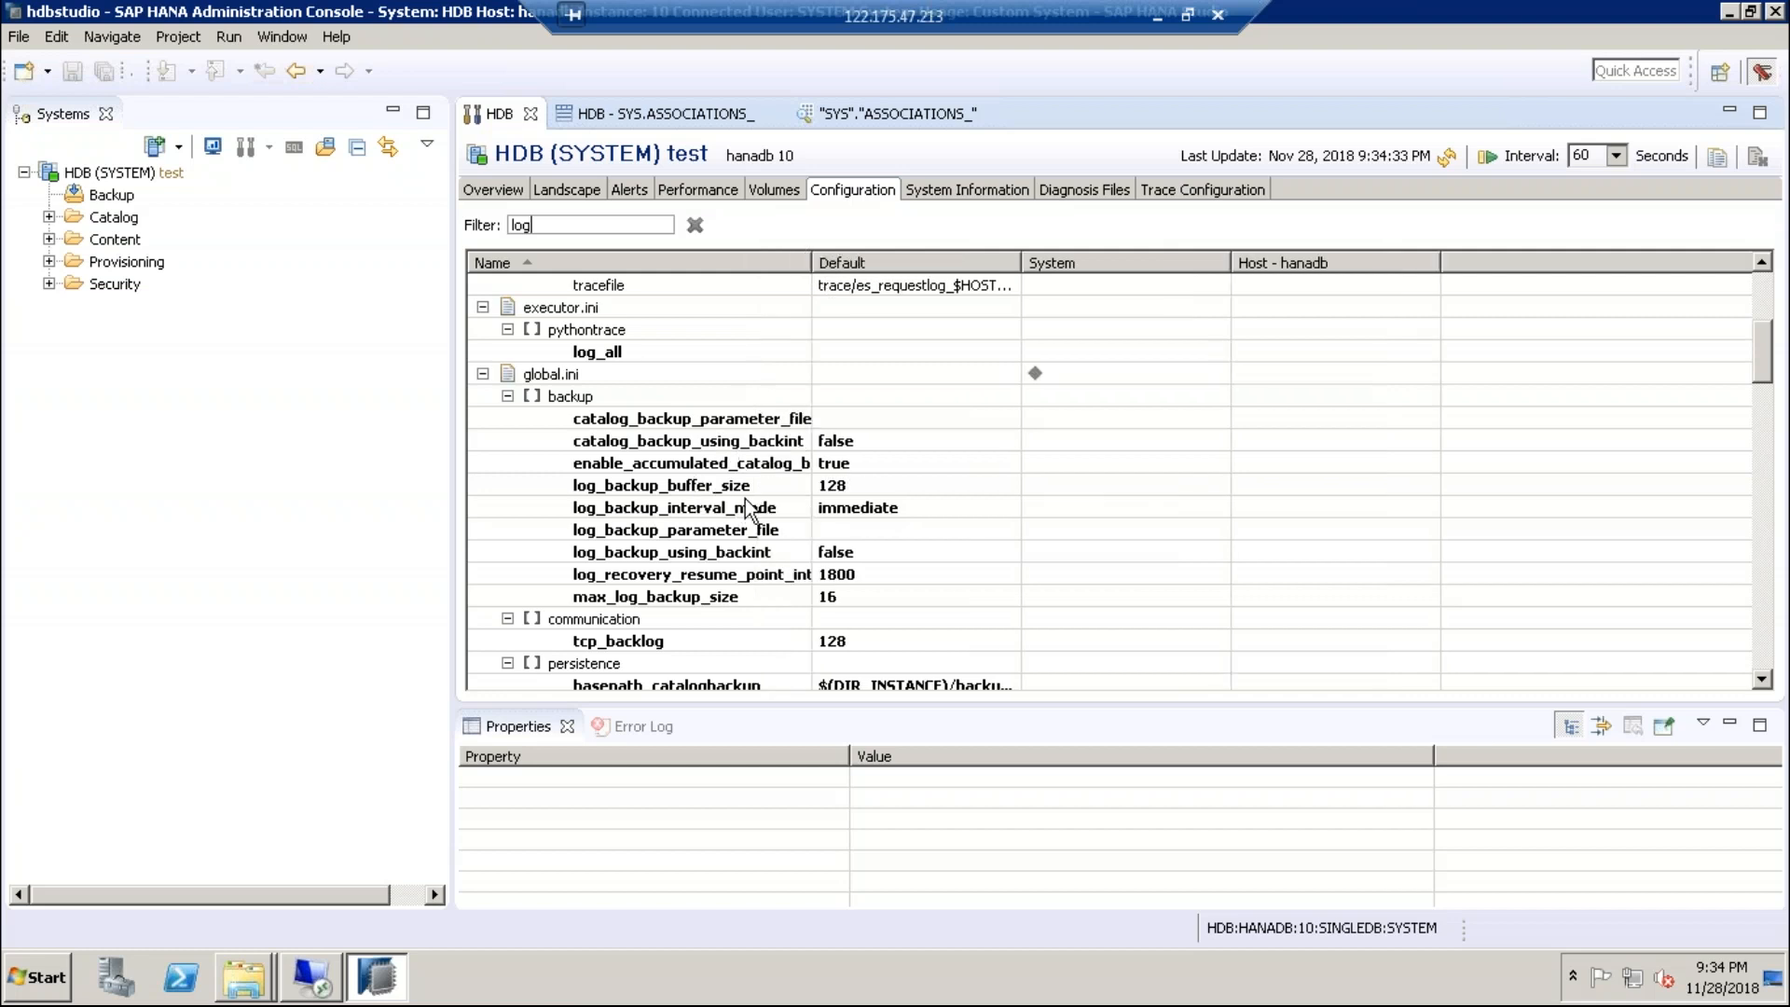
- Point out log_backup_using_backint, enable_auto_log_backup and the global.ini persistence section while scrolling the log parameters
left_click(673, 552)
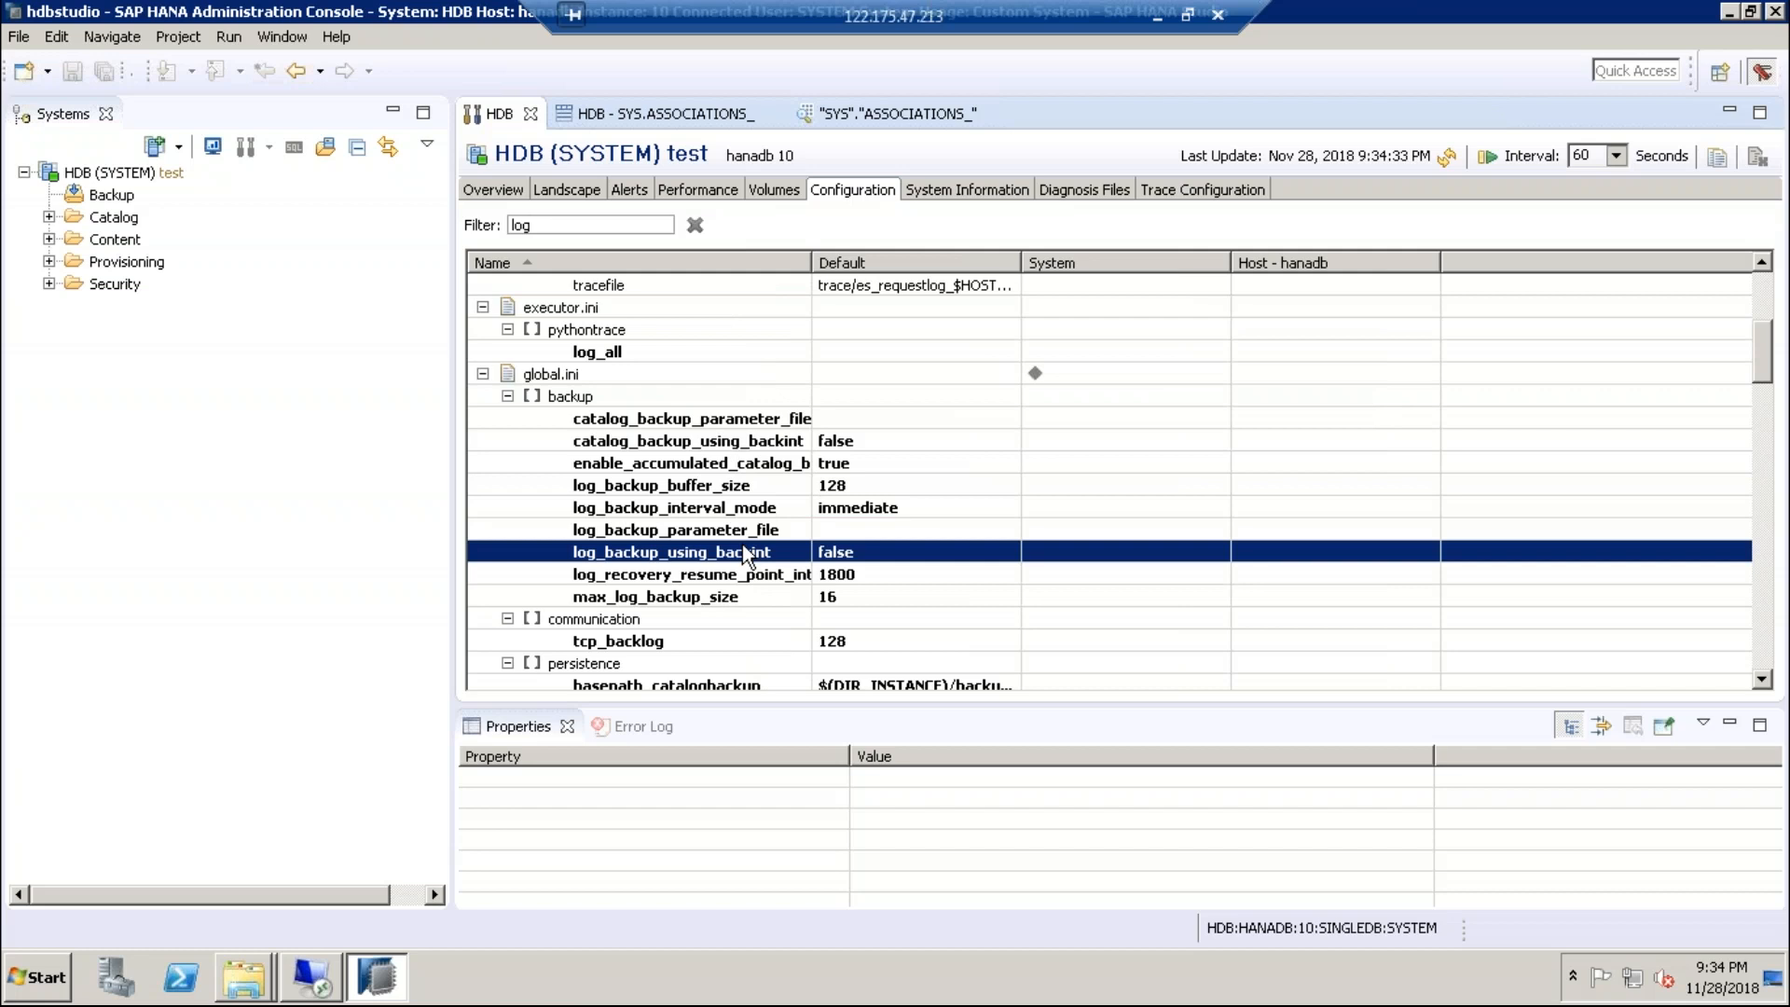
scroll("down", 3)
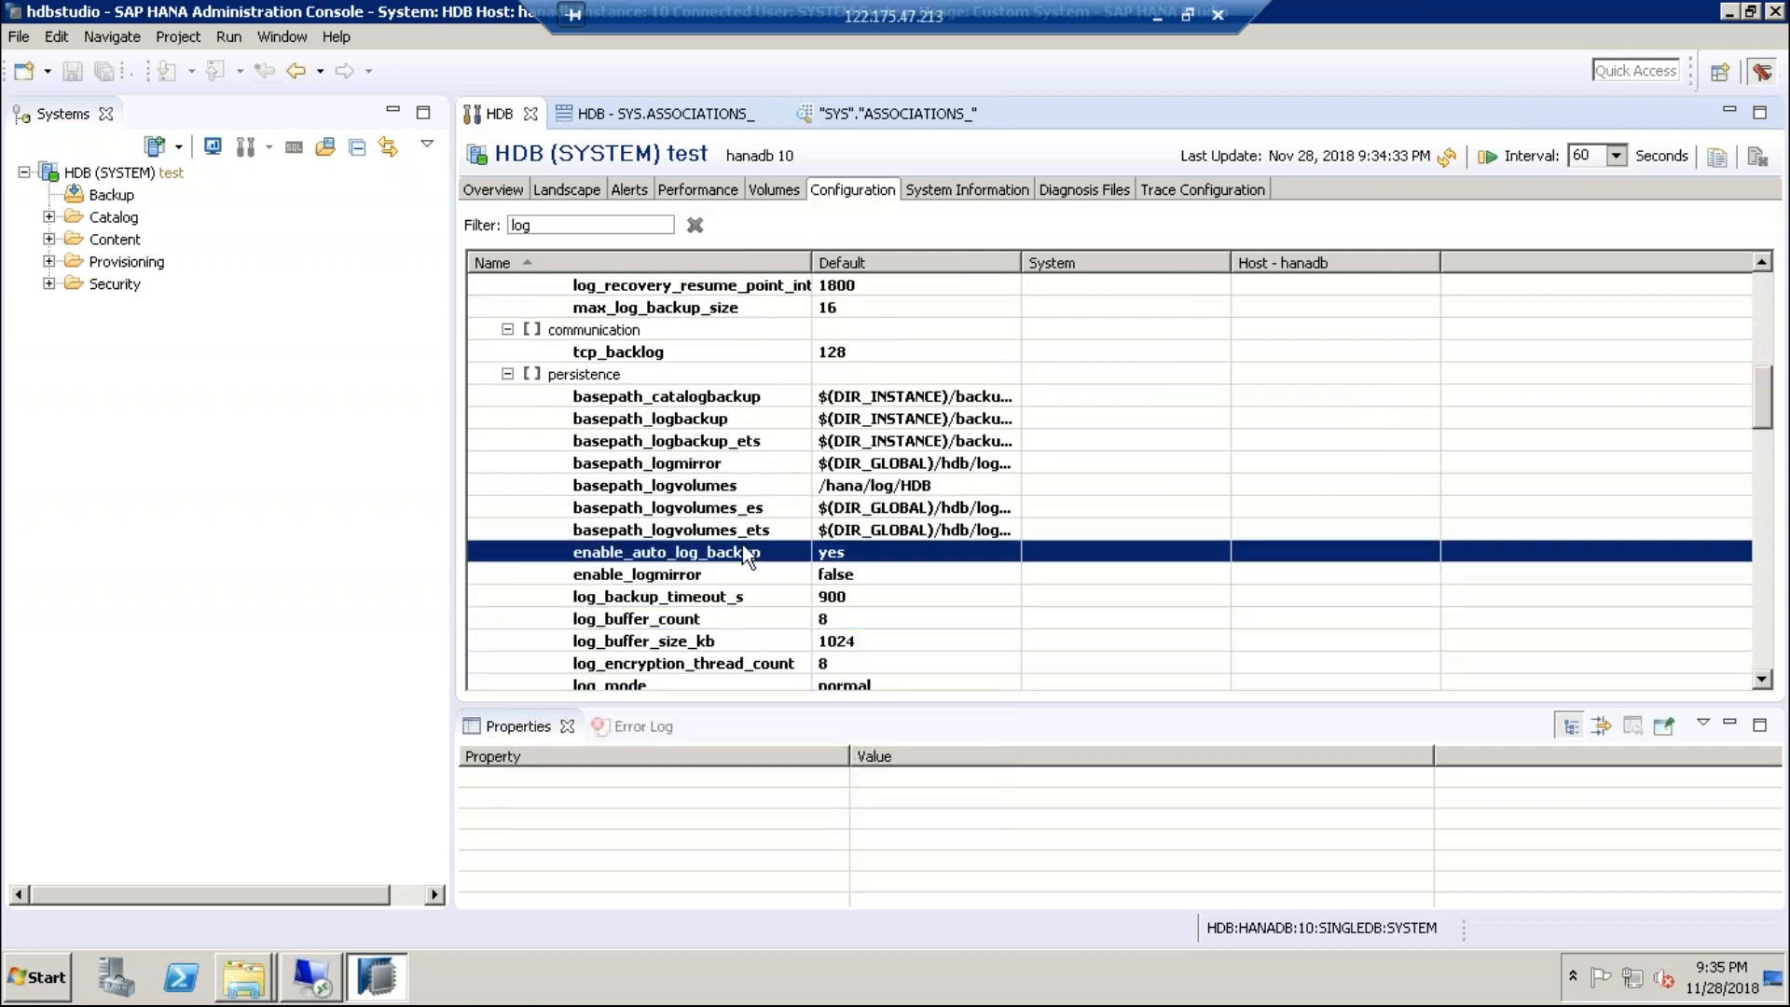
left_click(582, 373)
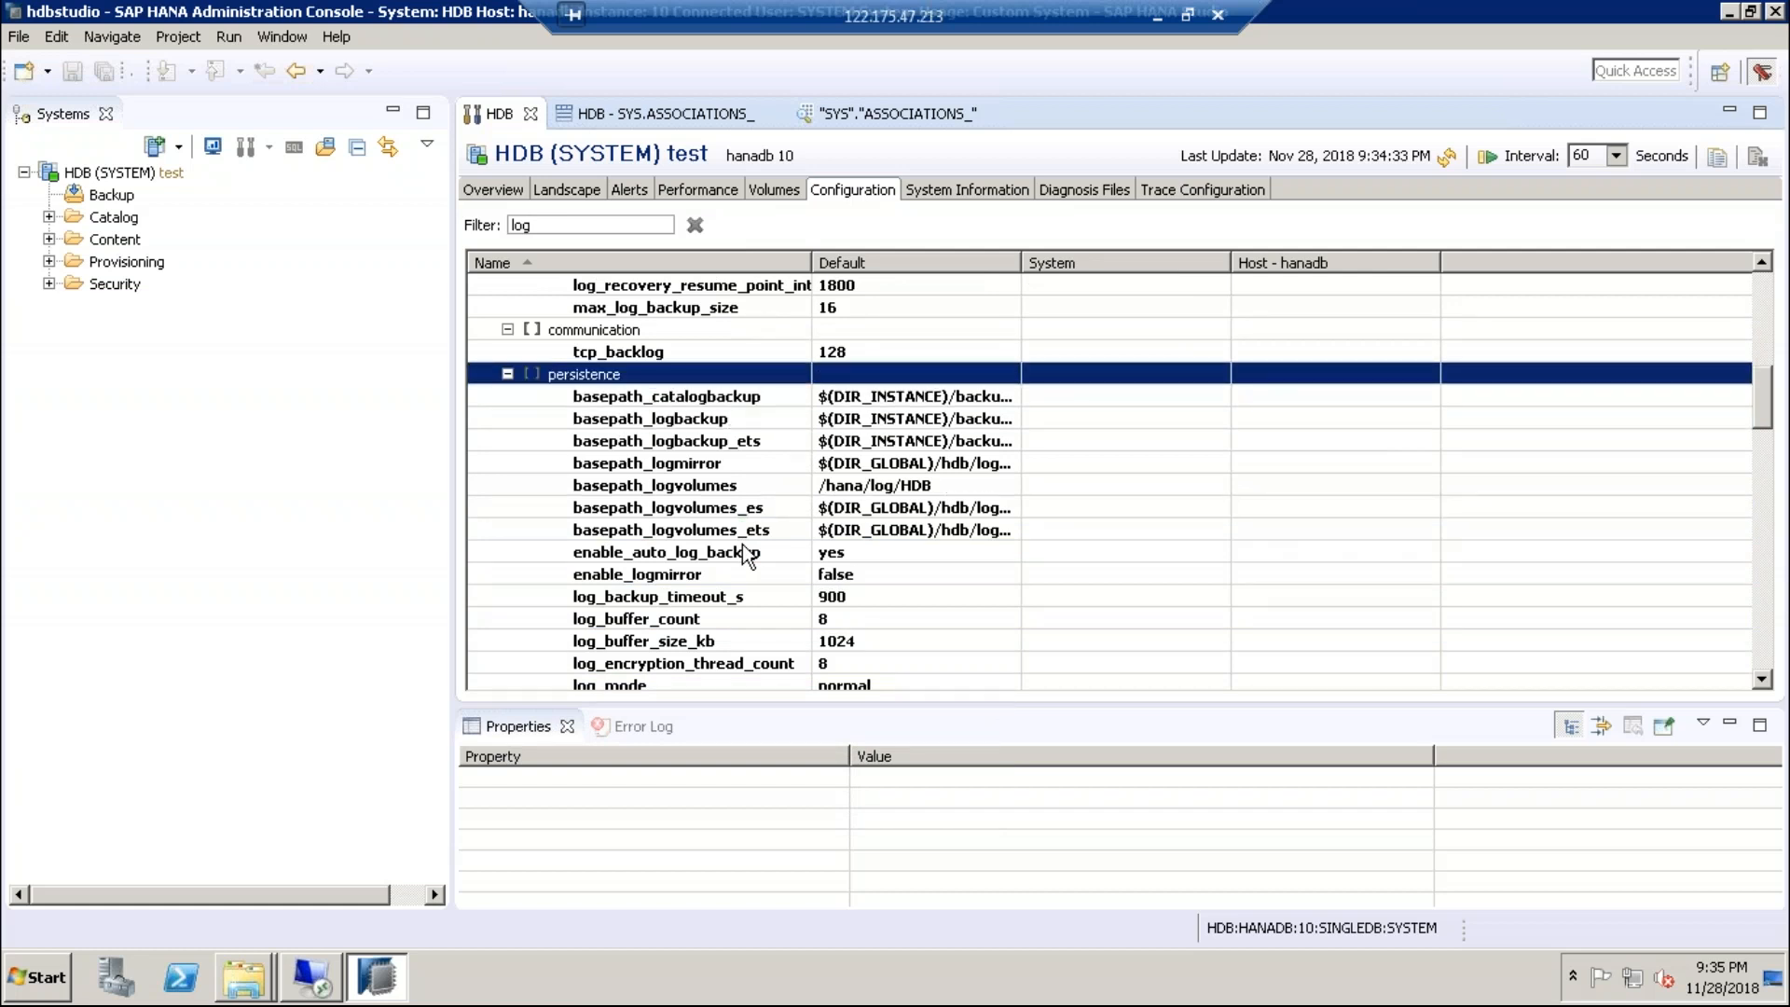
left_click(668, 507)
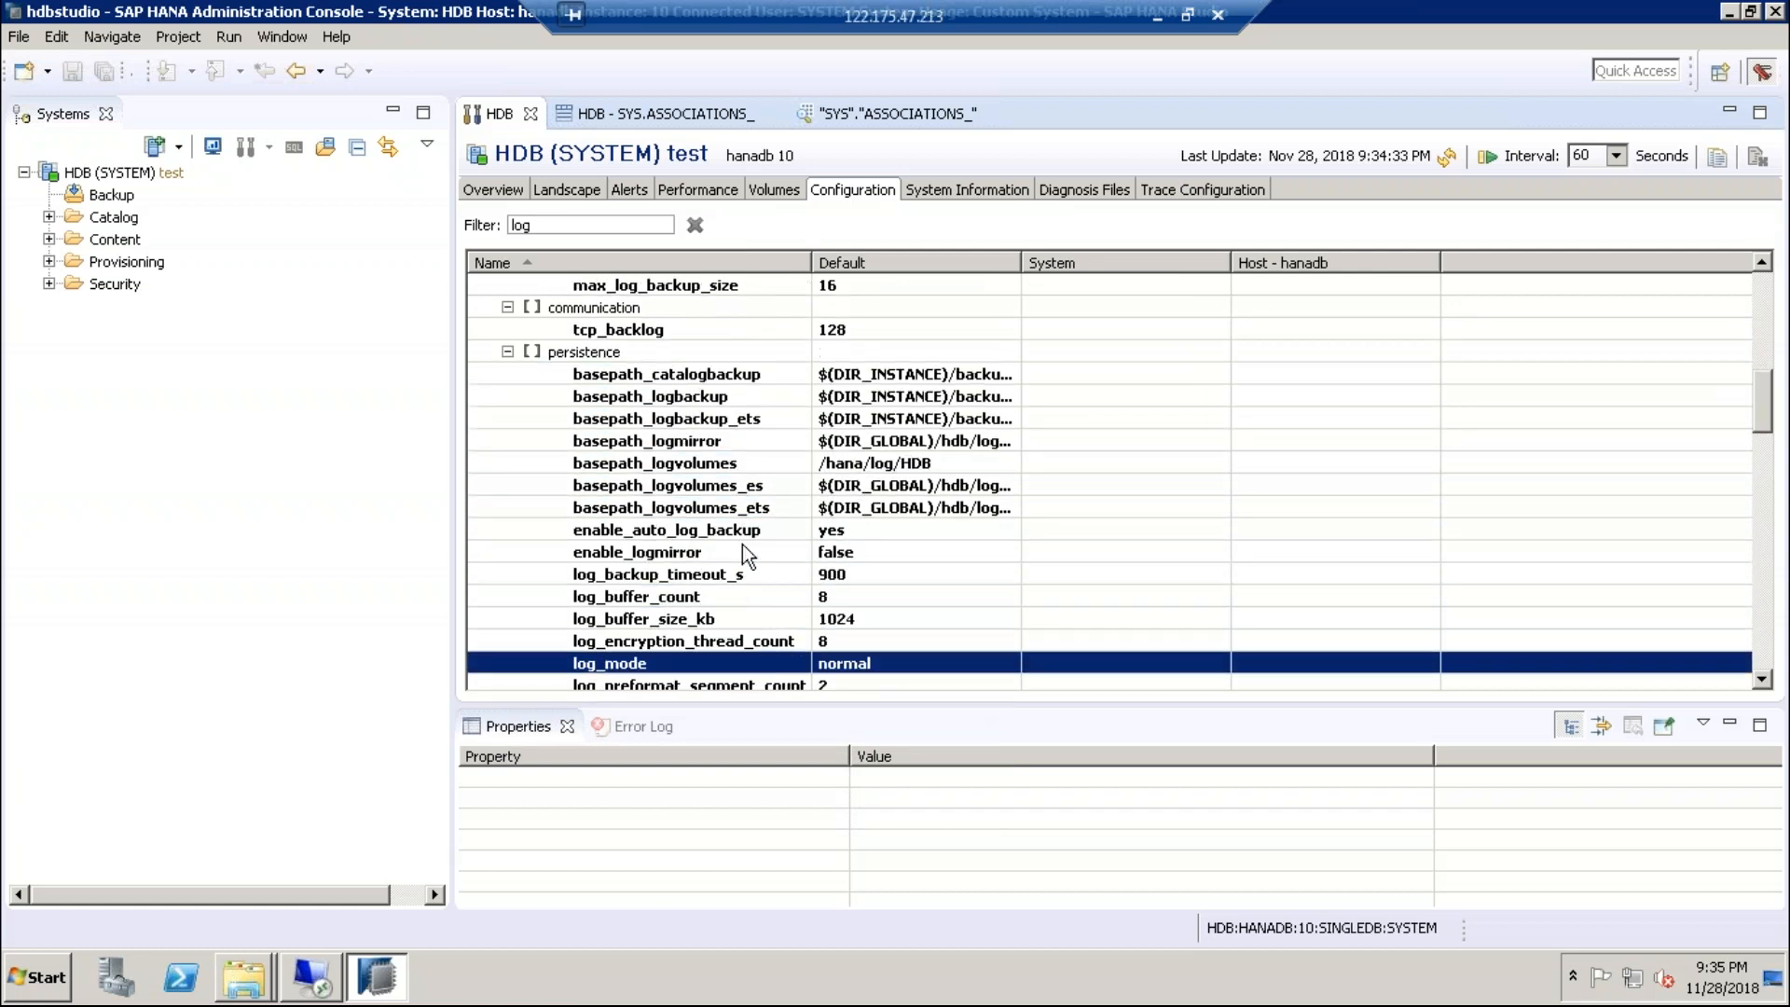
scroll("down", 3)
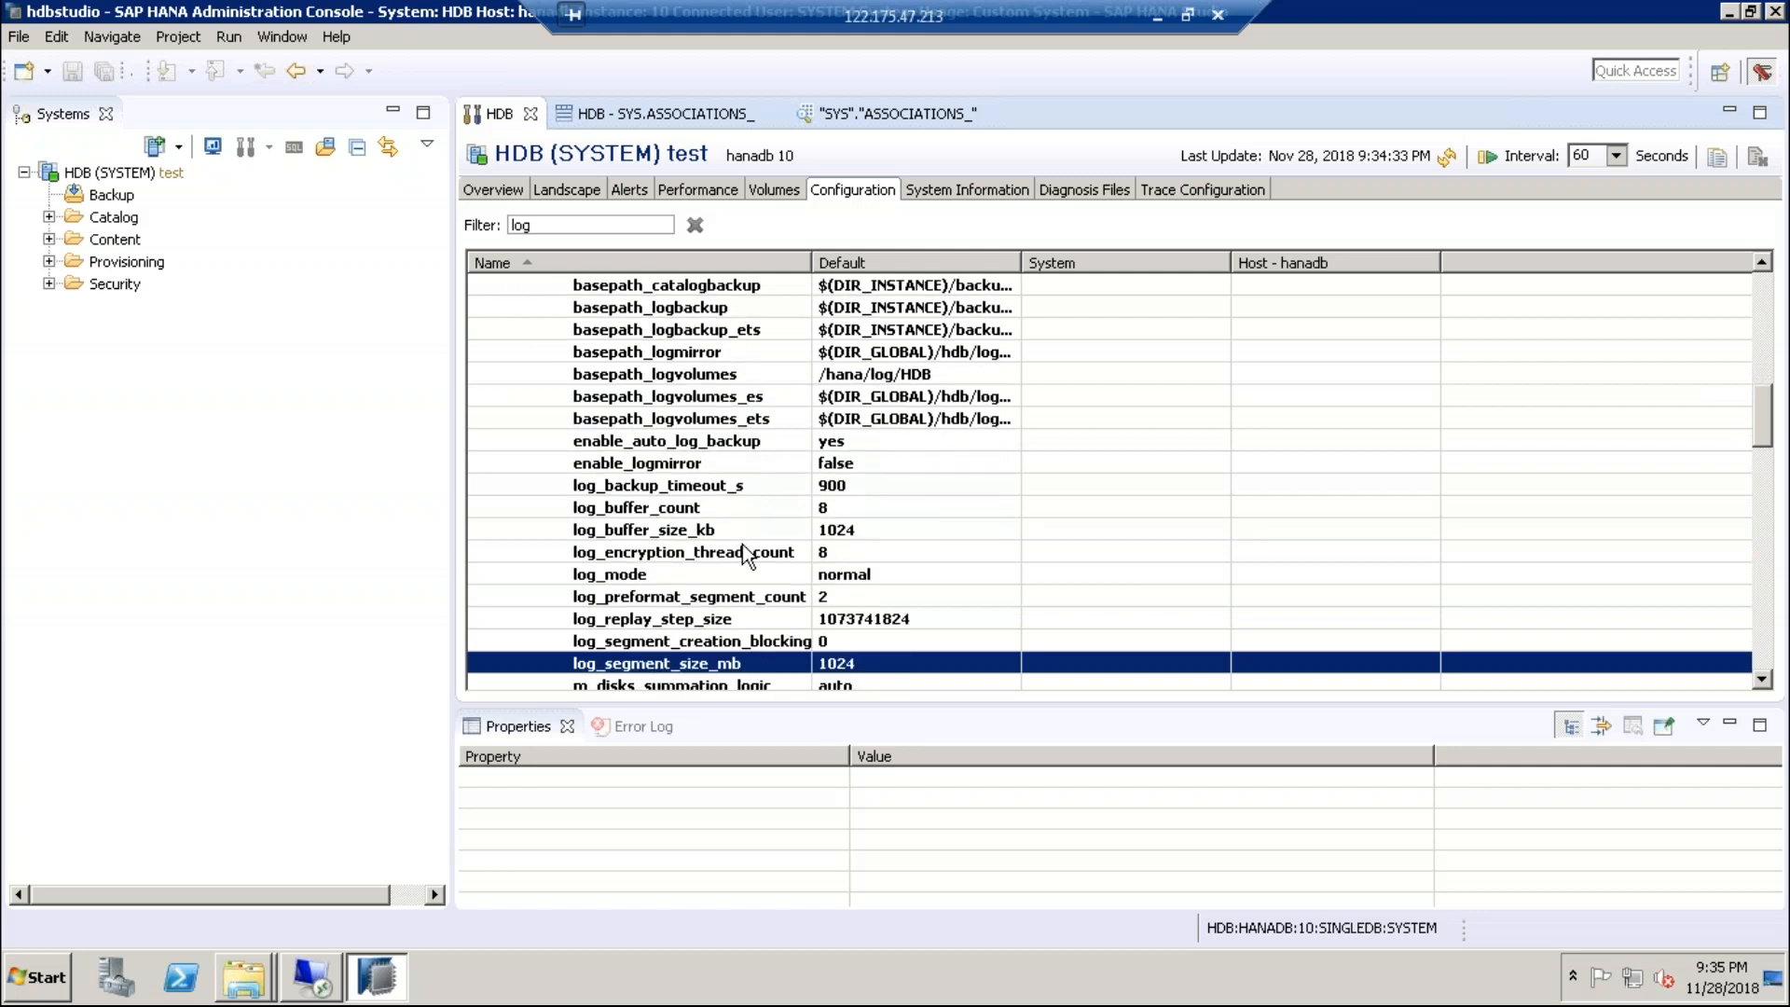
scroll("down", 3)
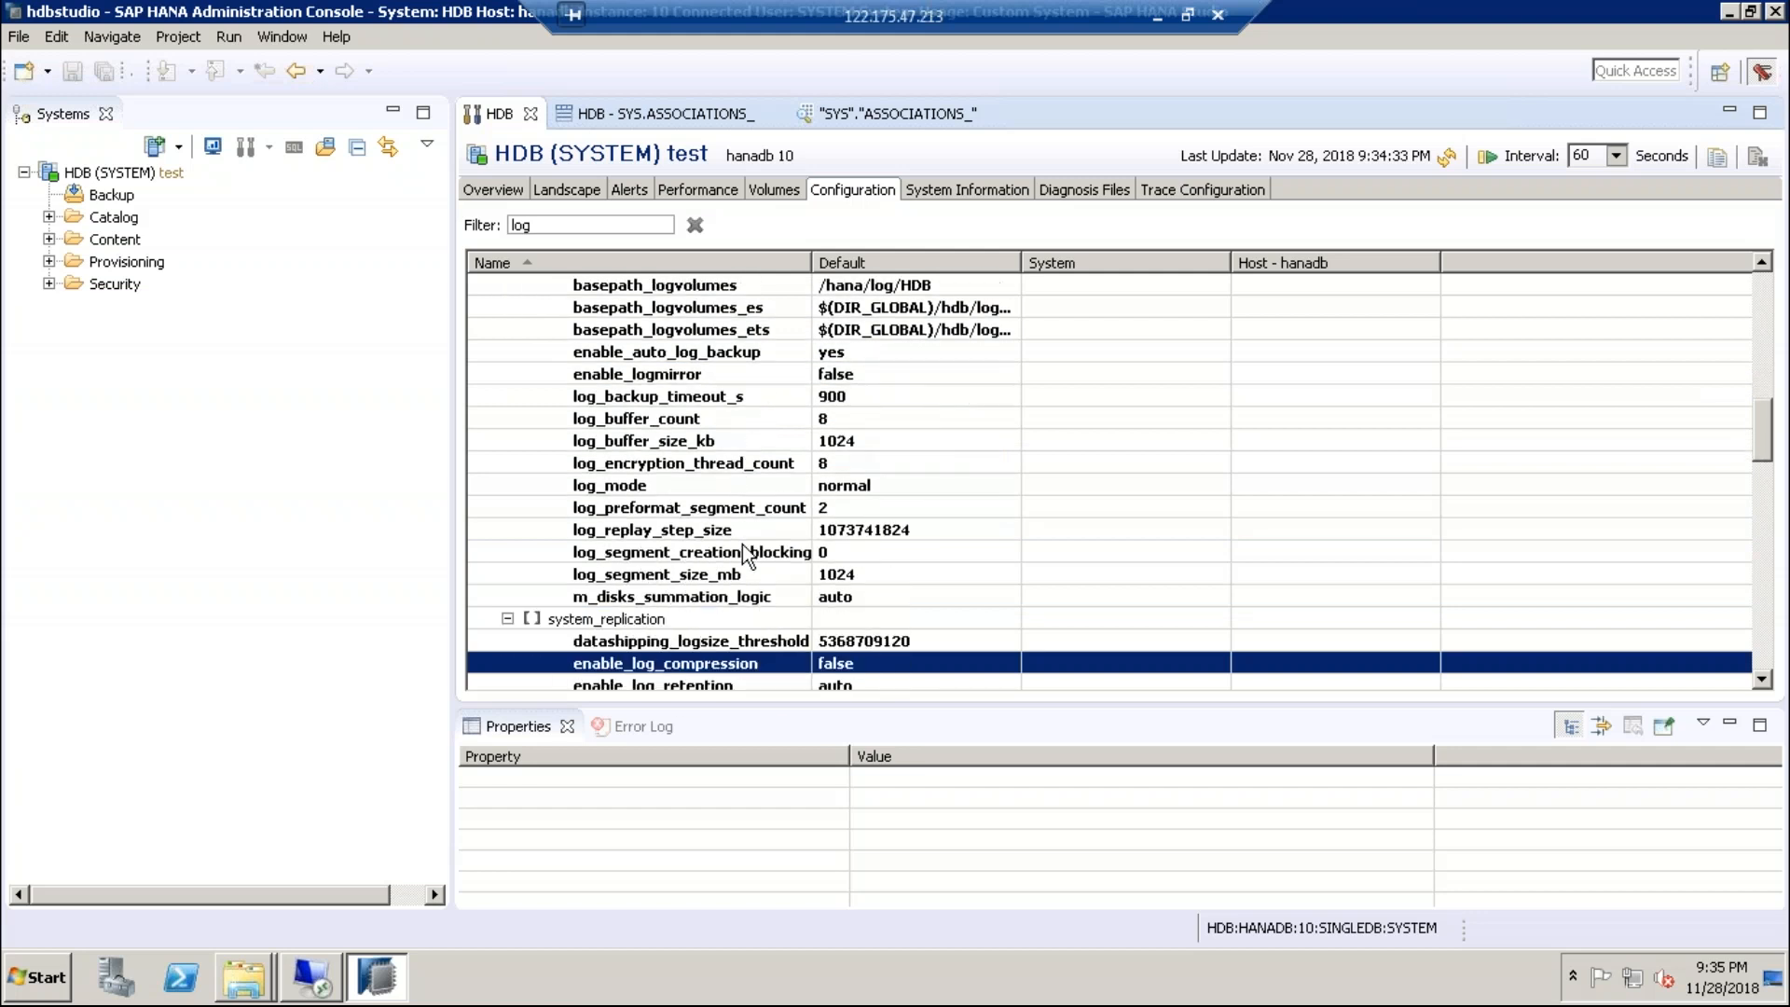
scroll("down", 3)
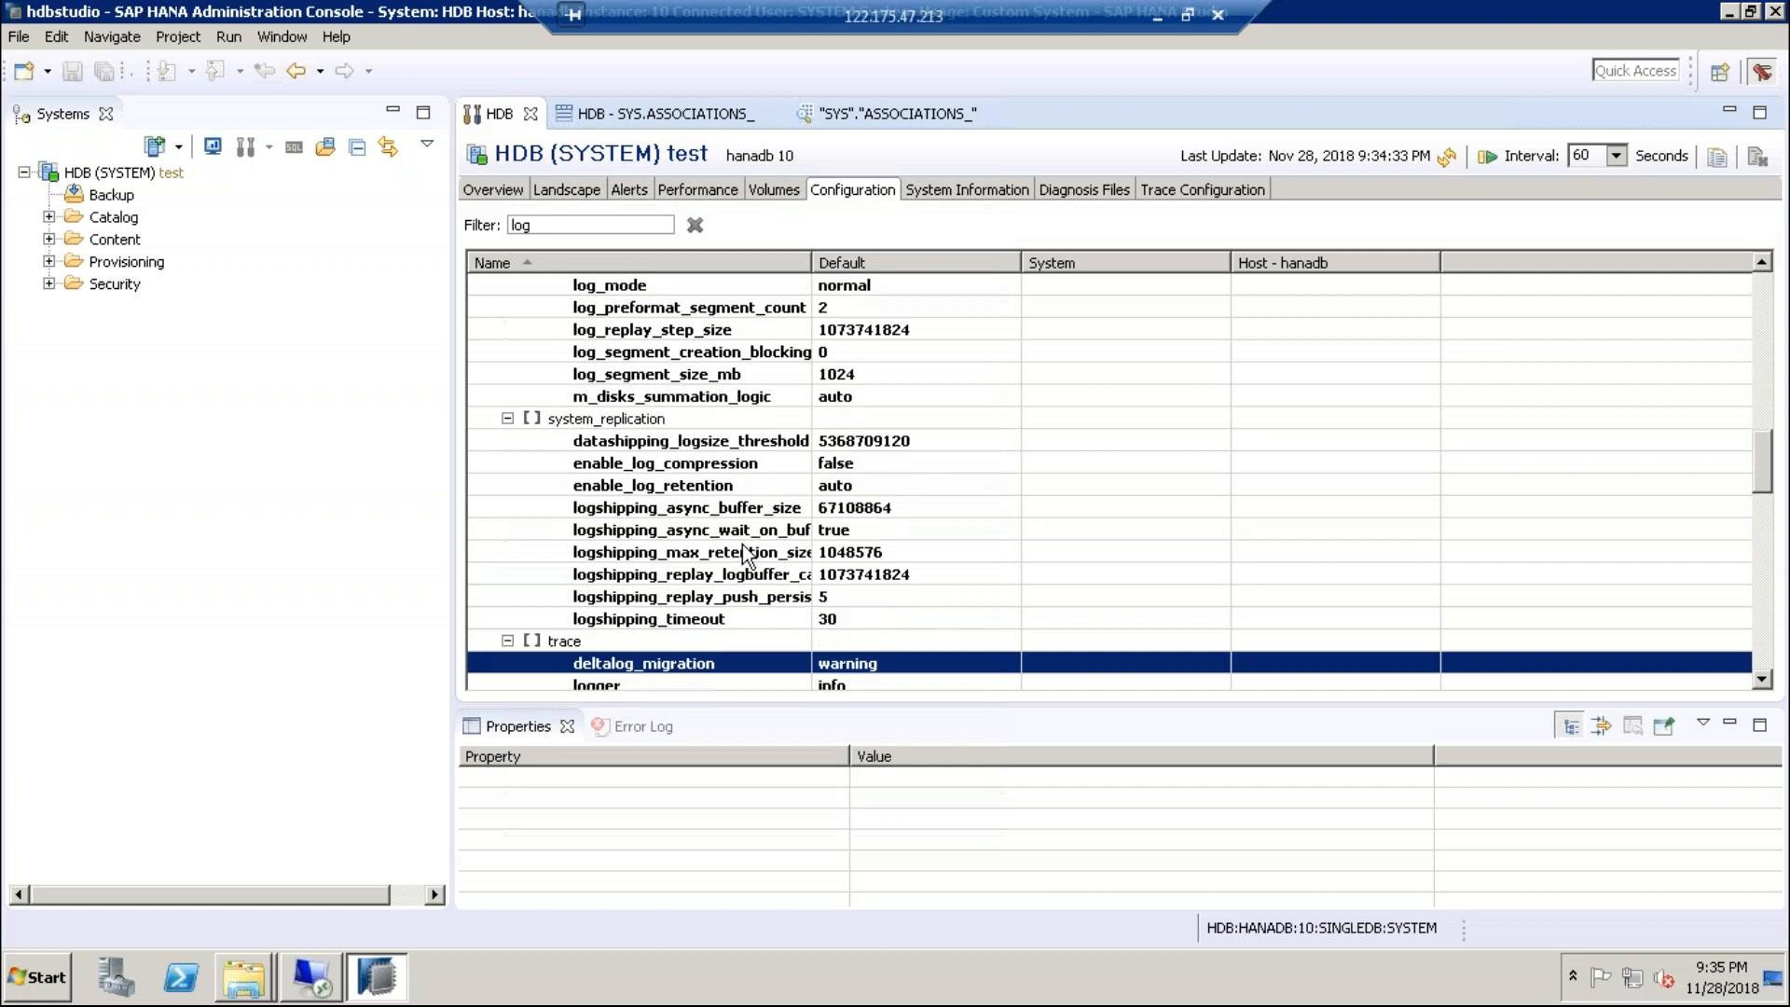
scroll("down", 3)
type("save")
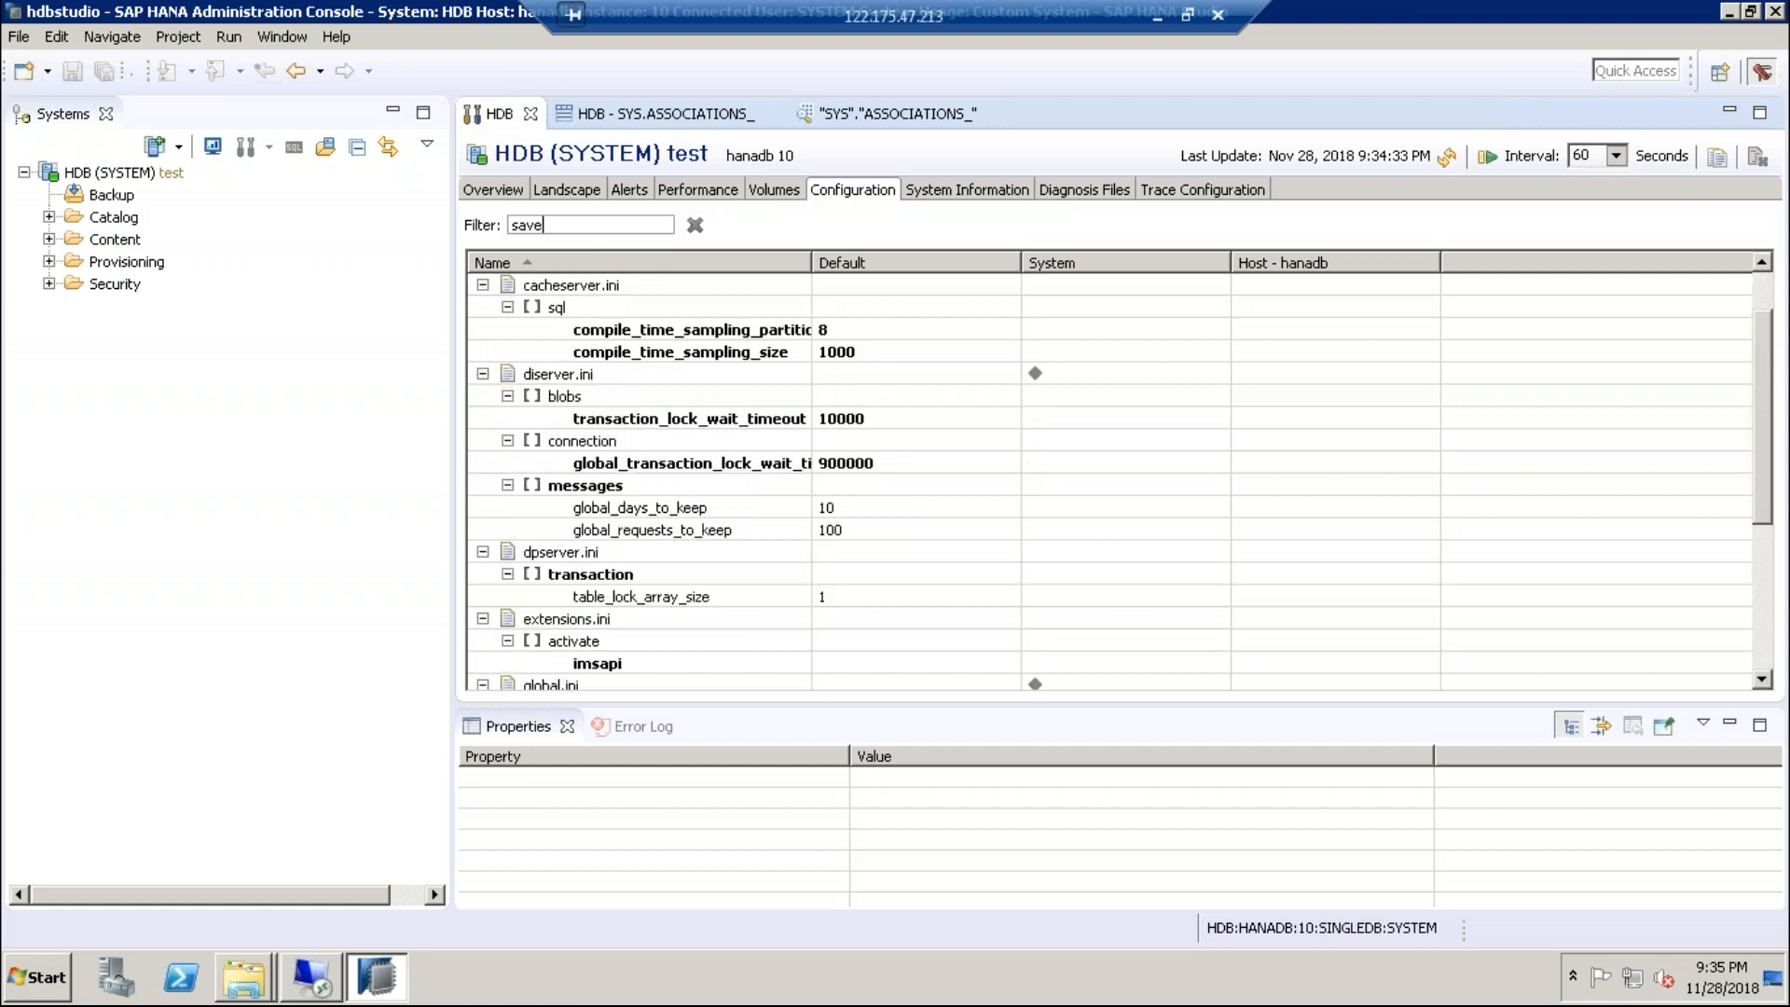
- Change the filter to 'savepoints' and select the savepoint_interval_s persistence parameter
scroll("down", 3)
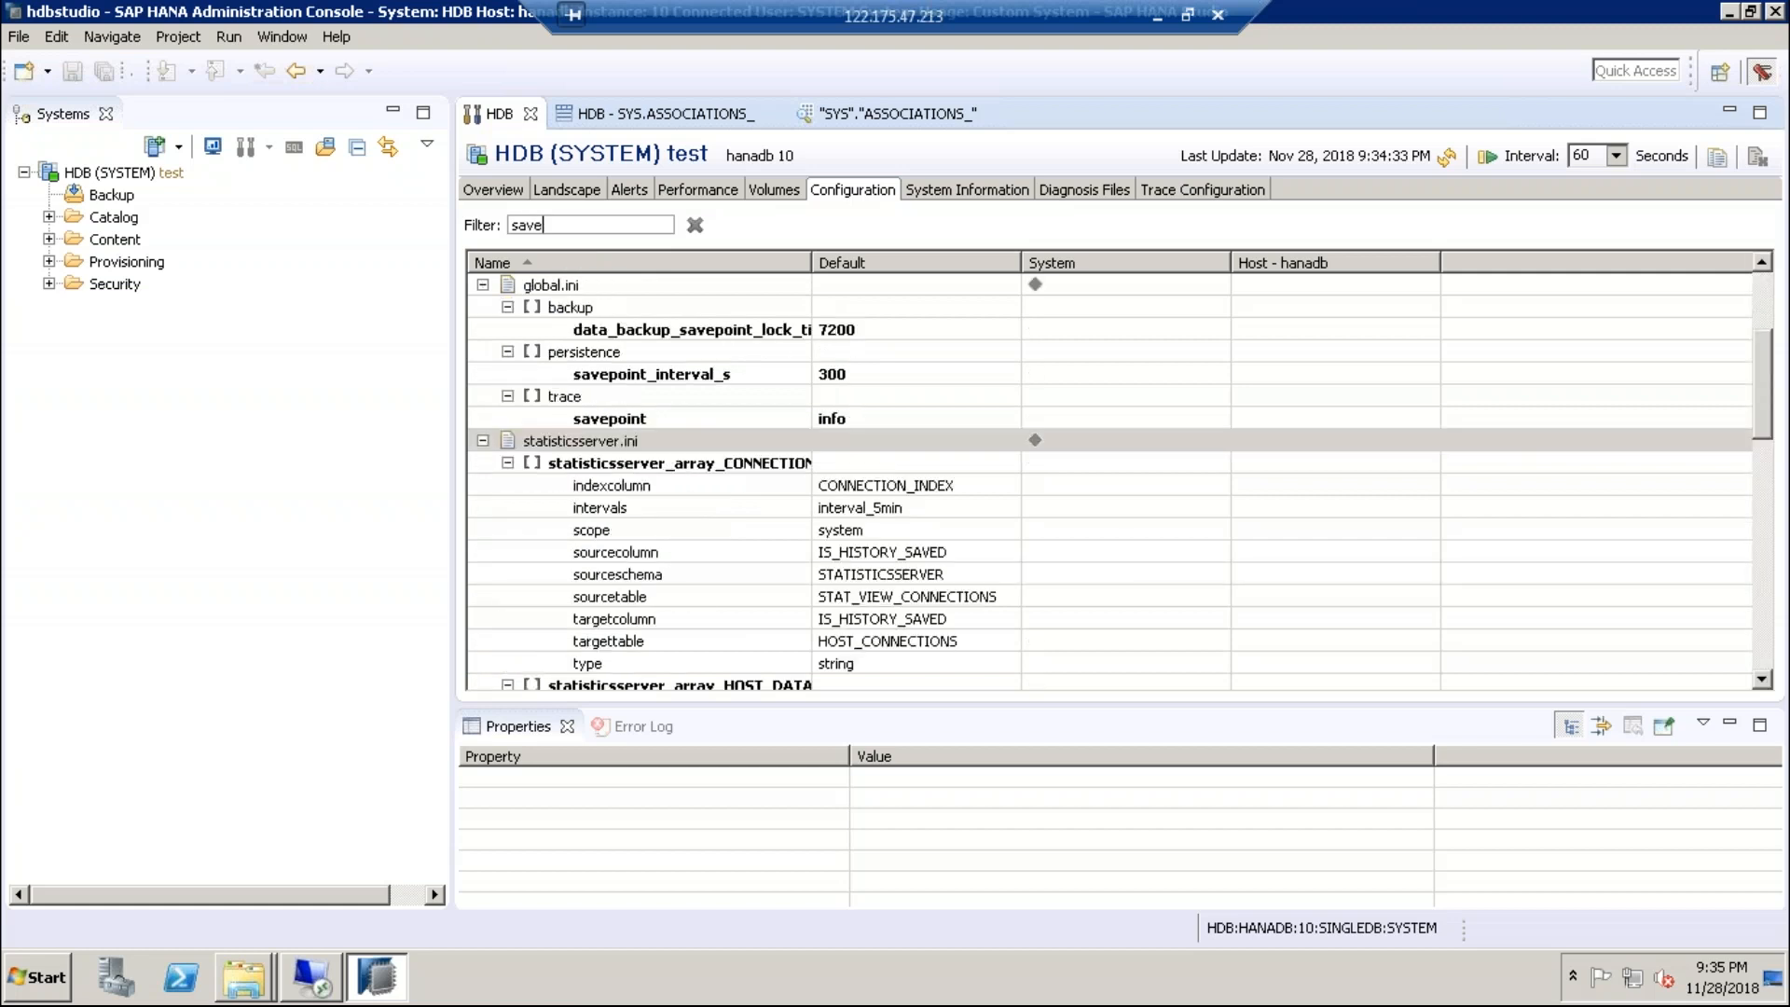
type("p")
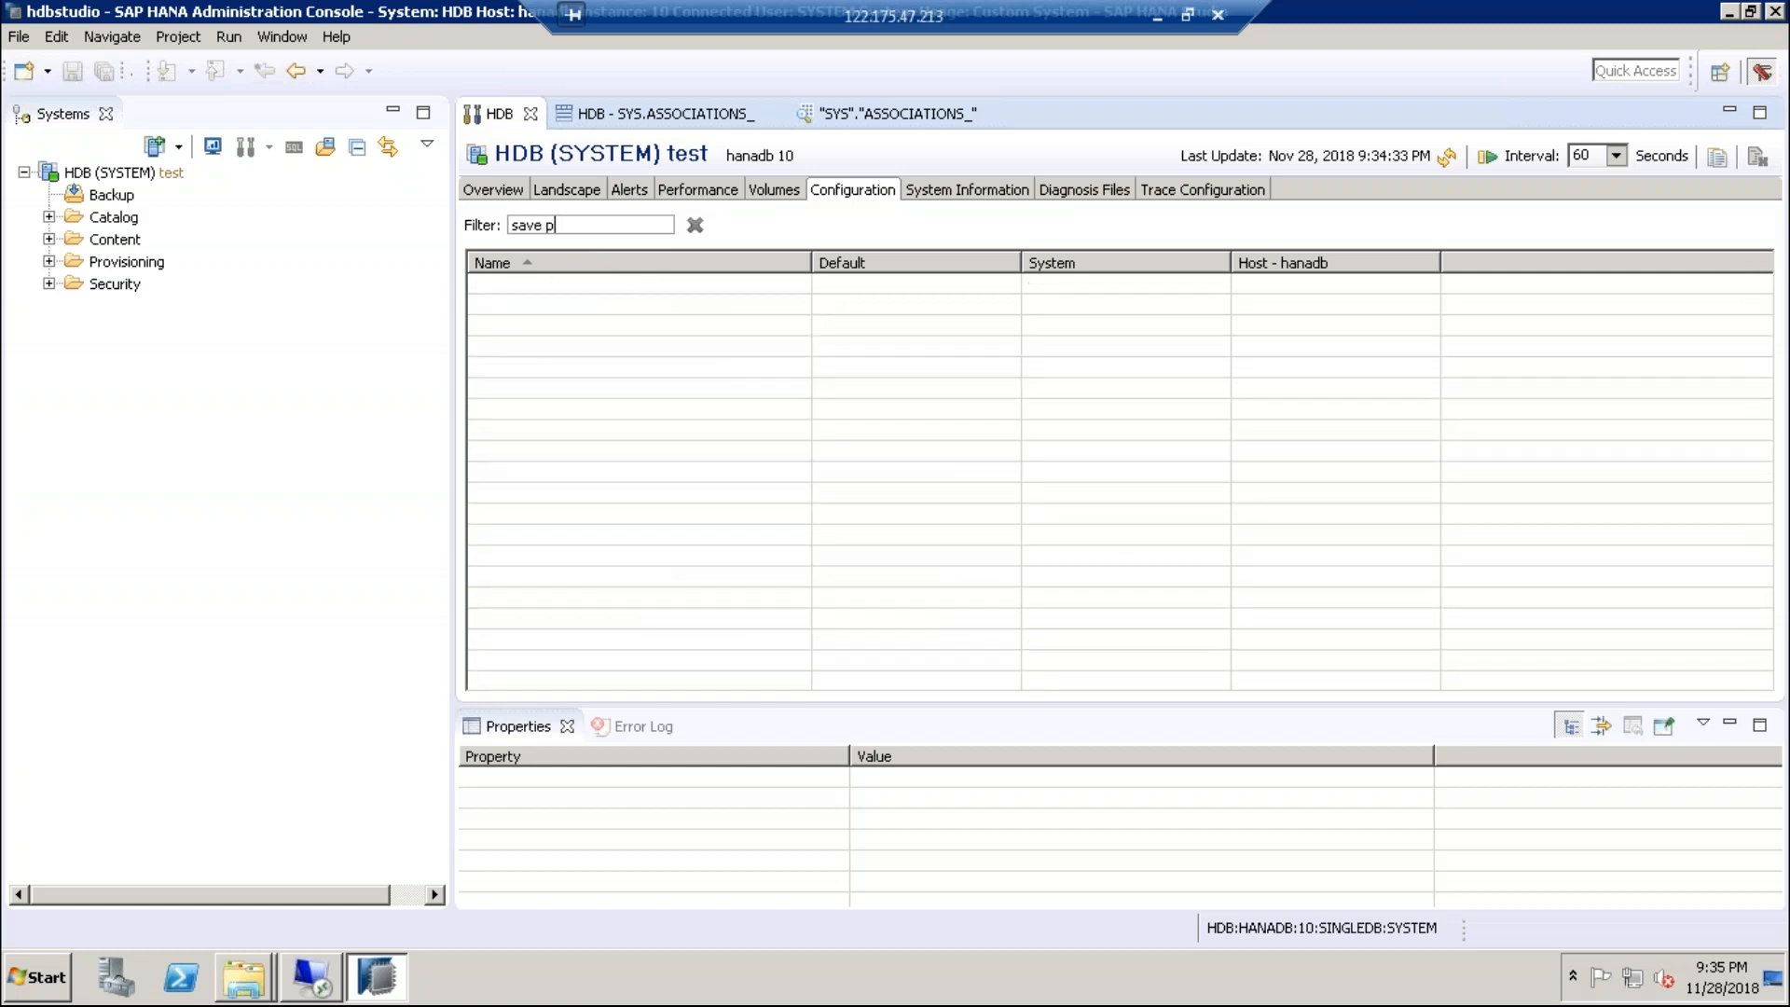
type("oint")
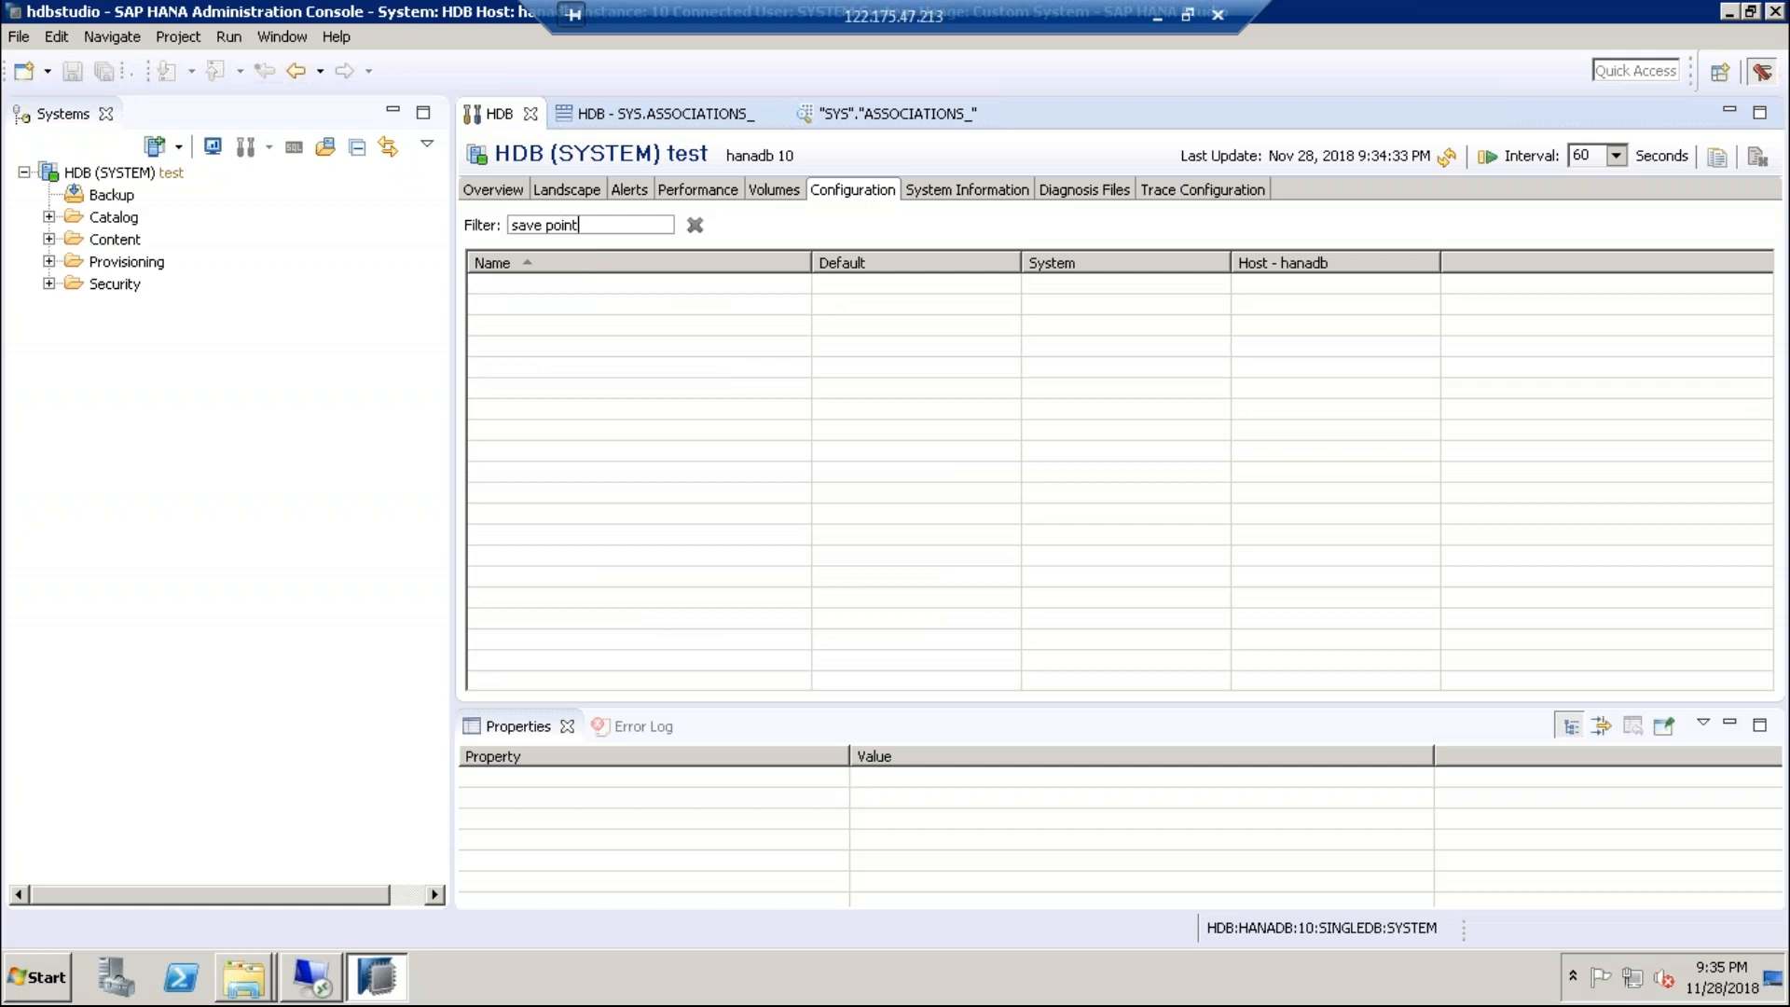
type("s")
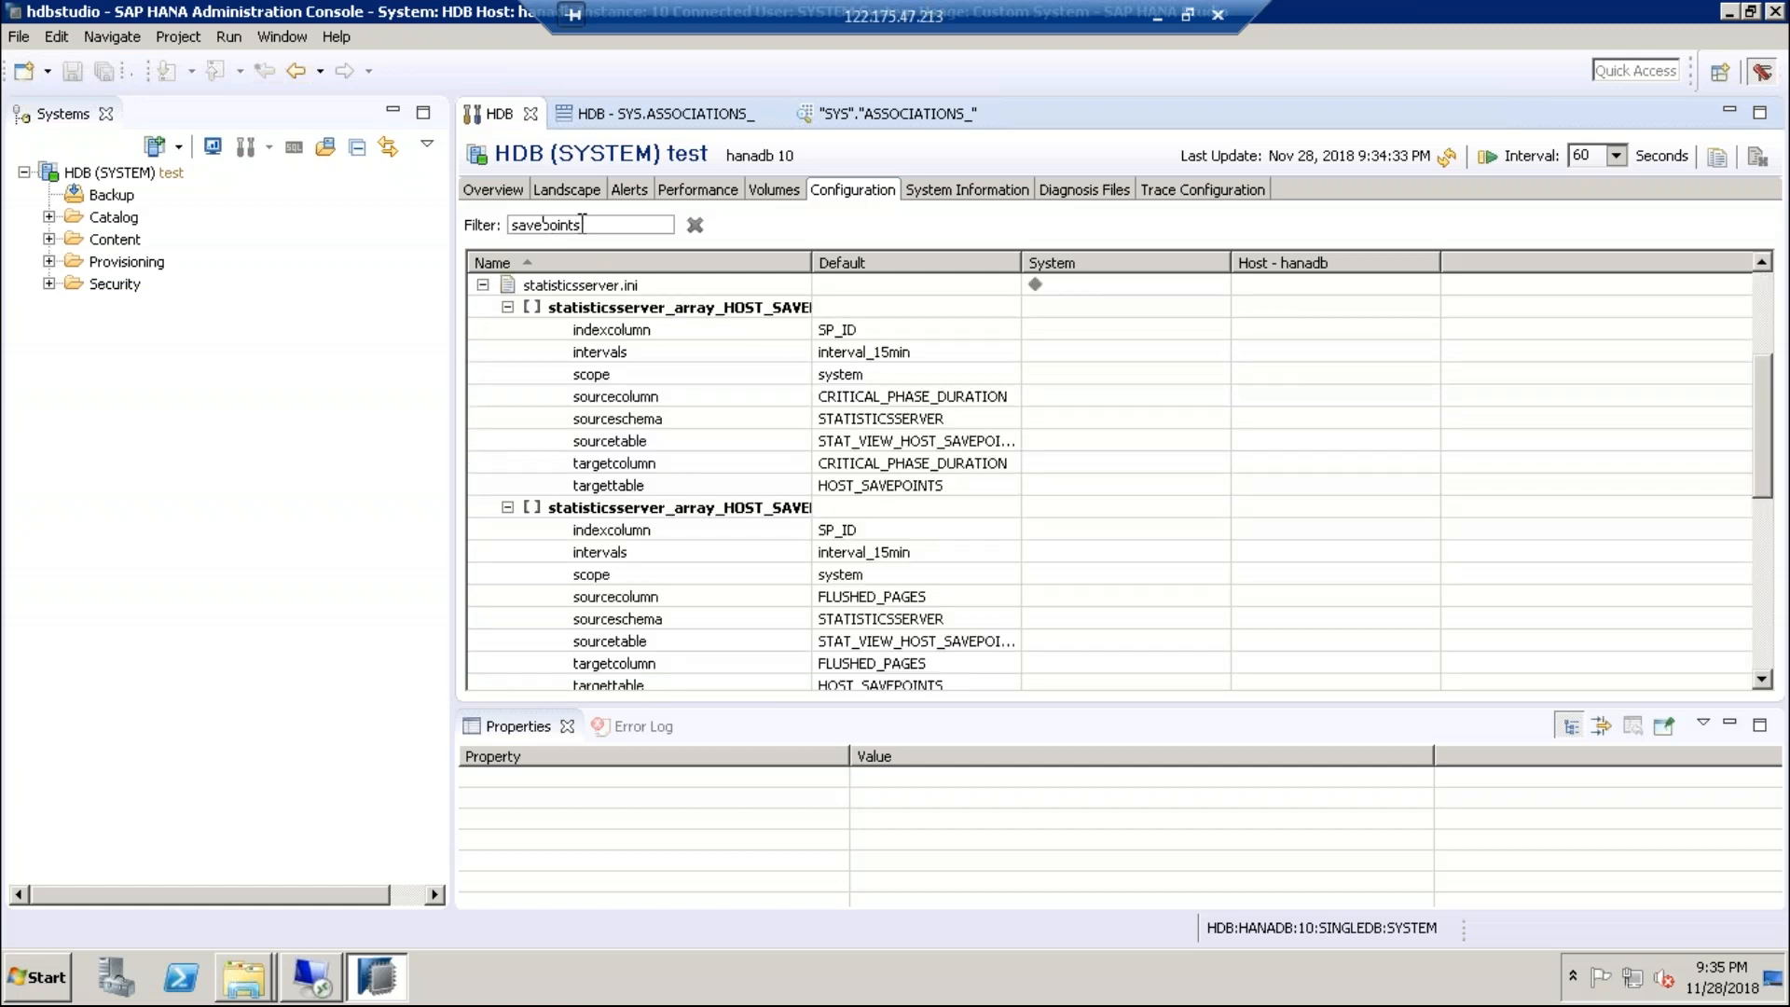
left_click(591, 574)
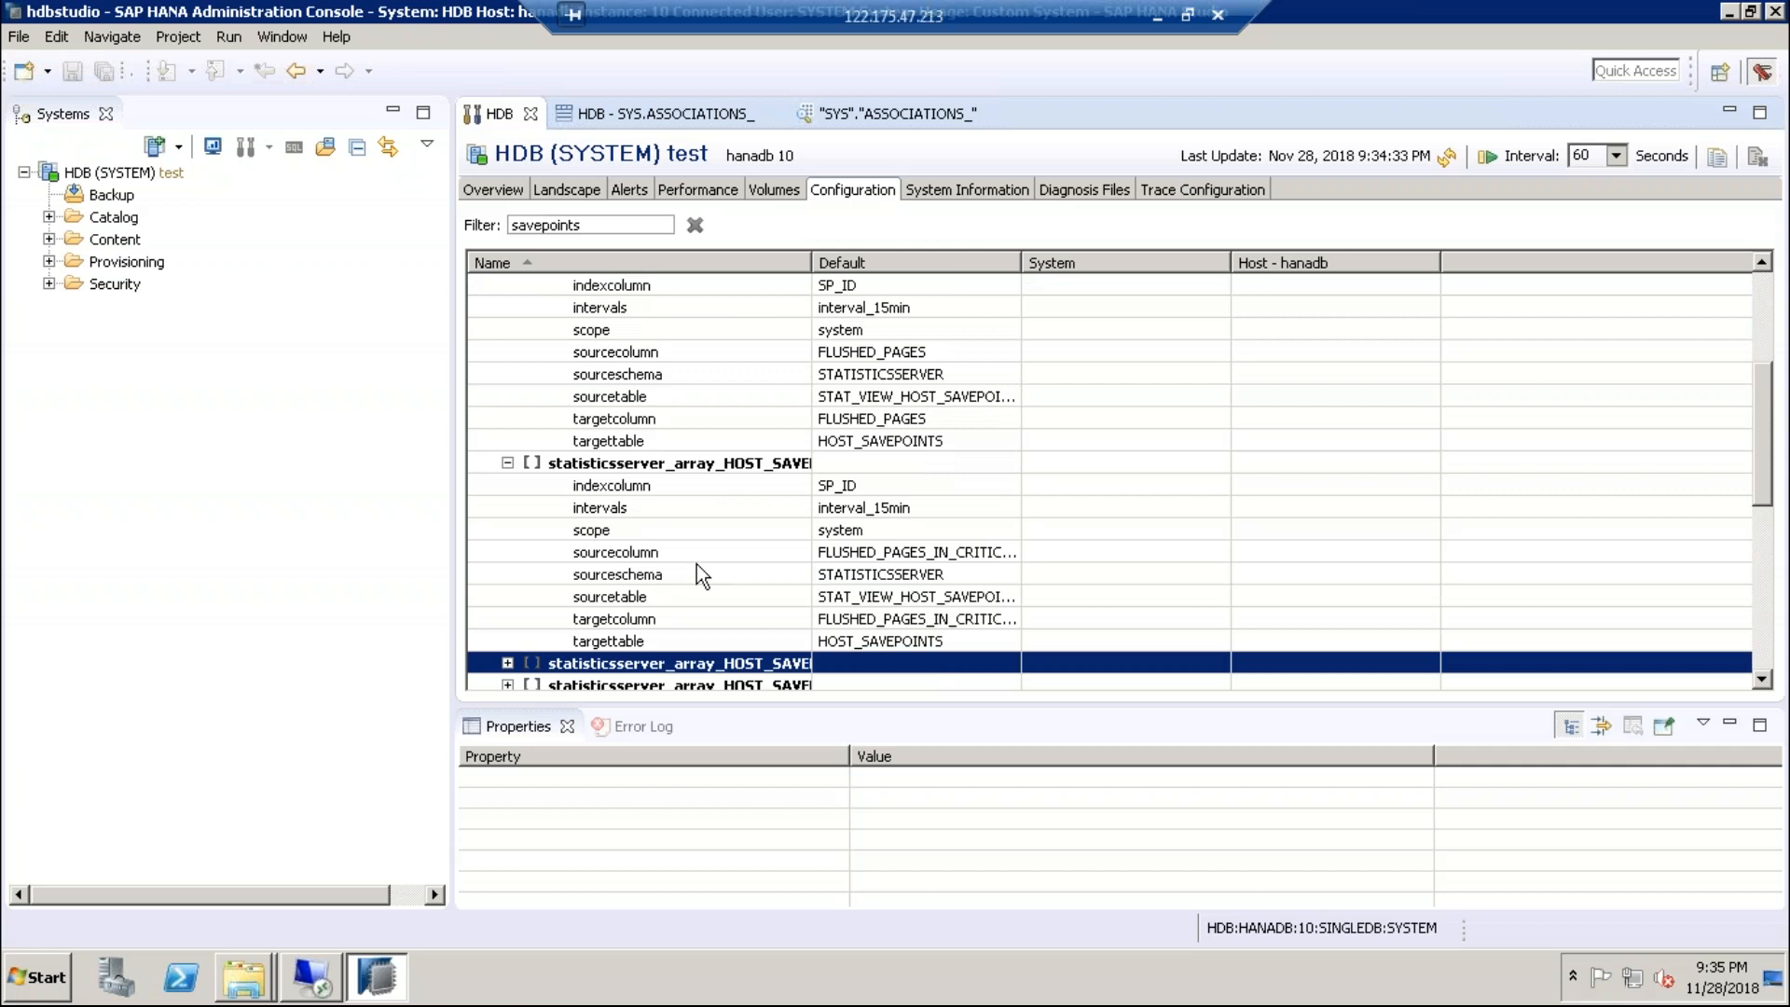
scroll("down", 3)
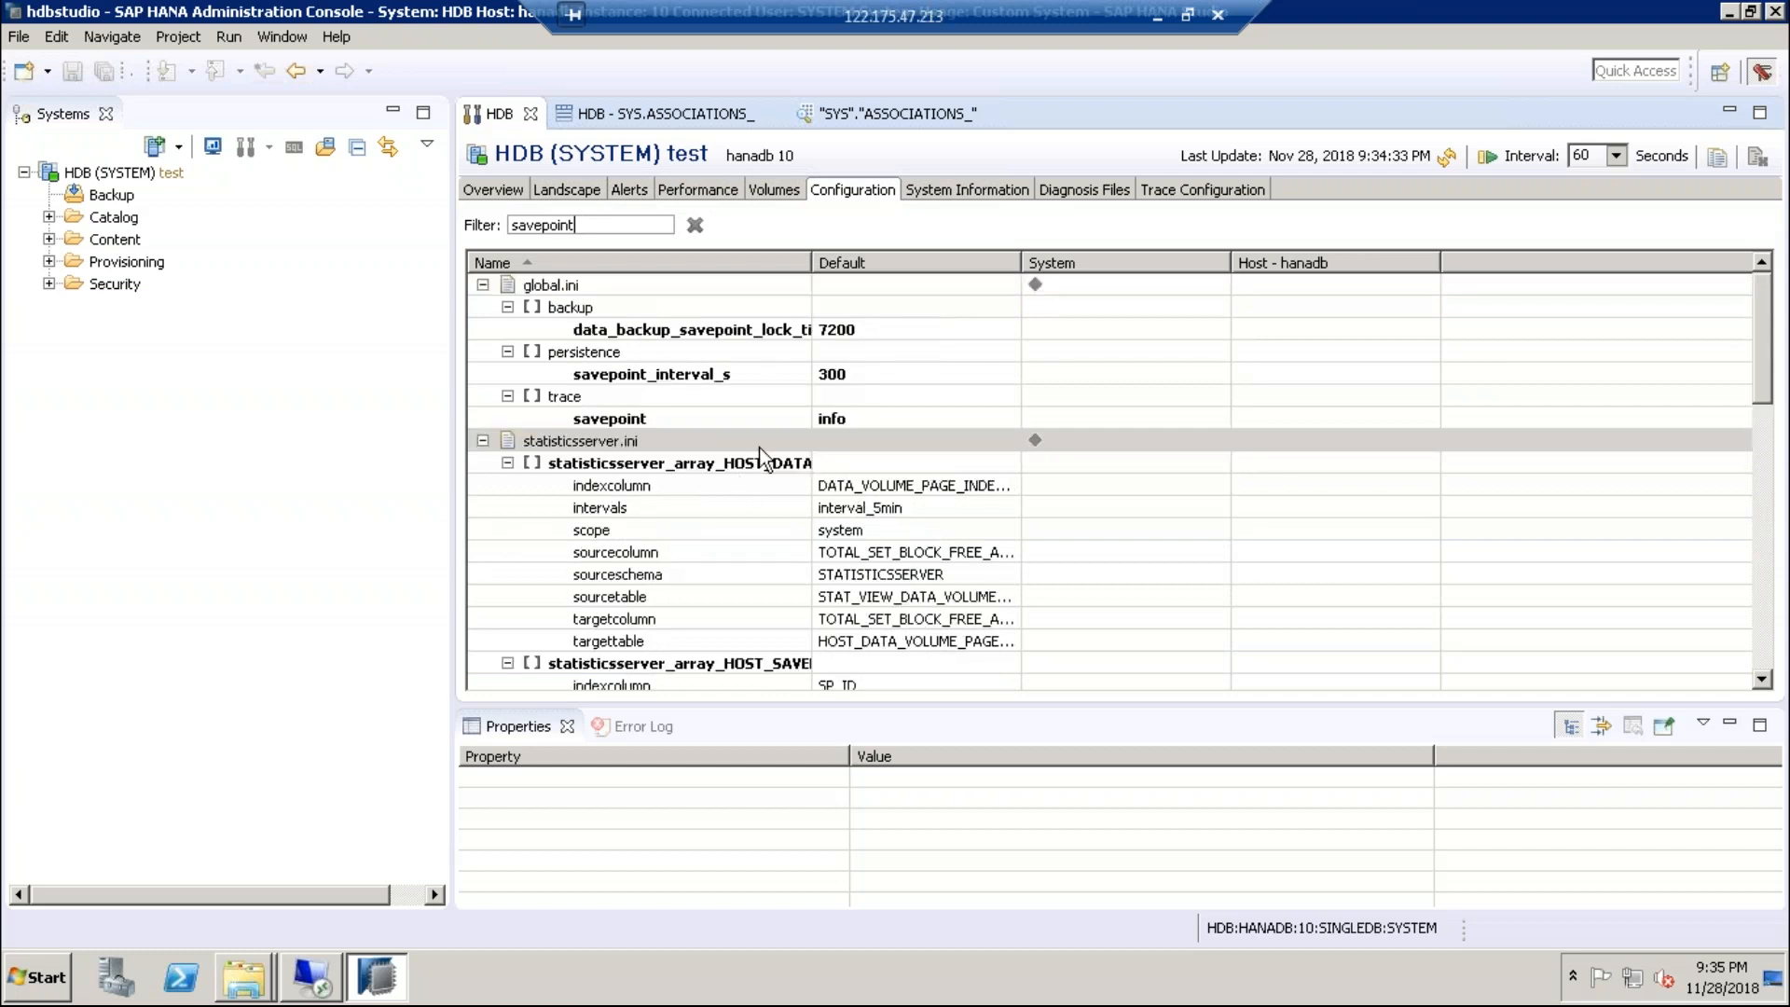
left_click(609, 418)
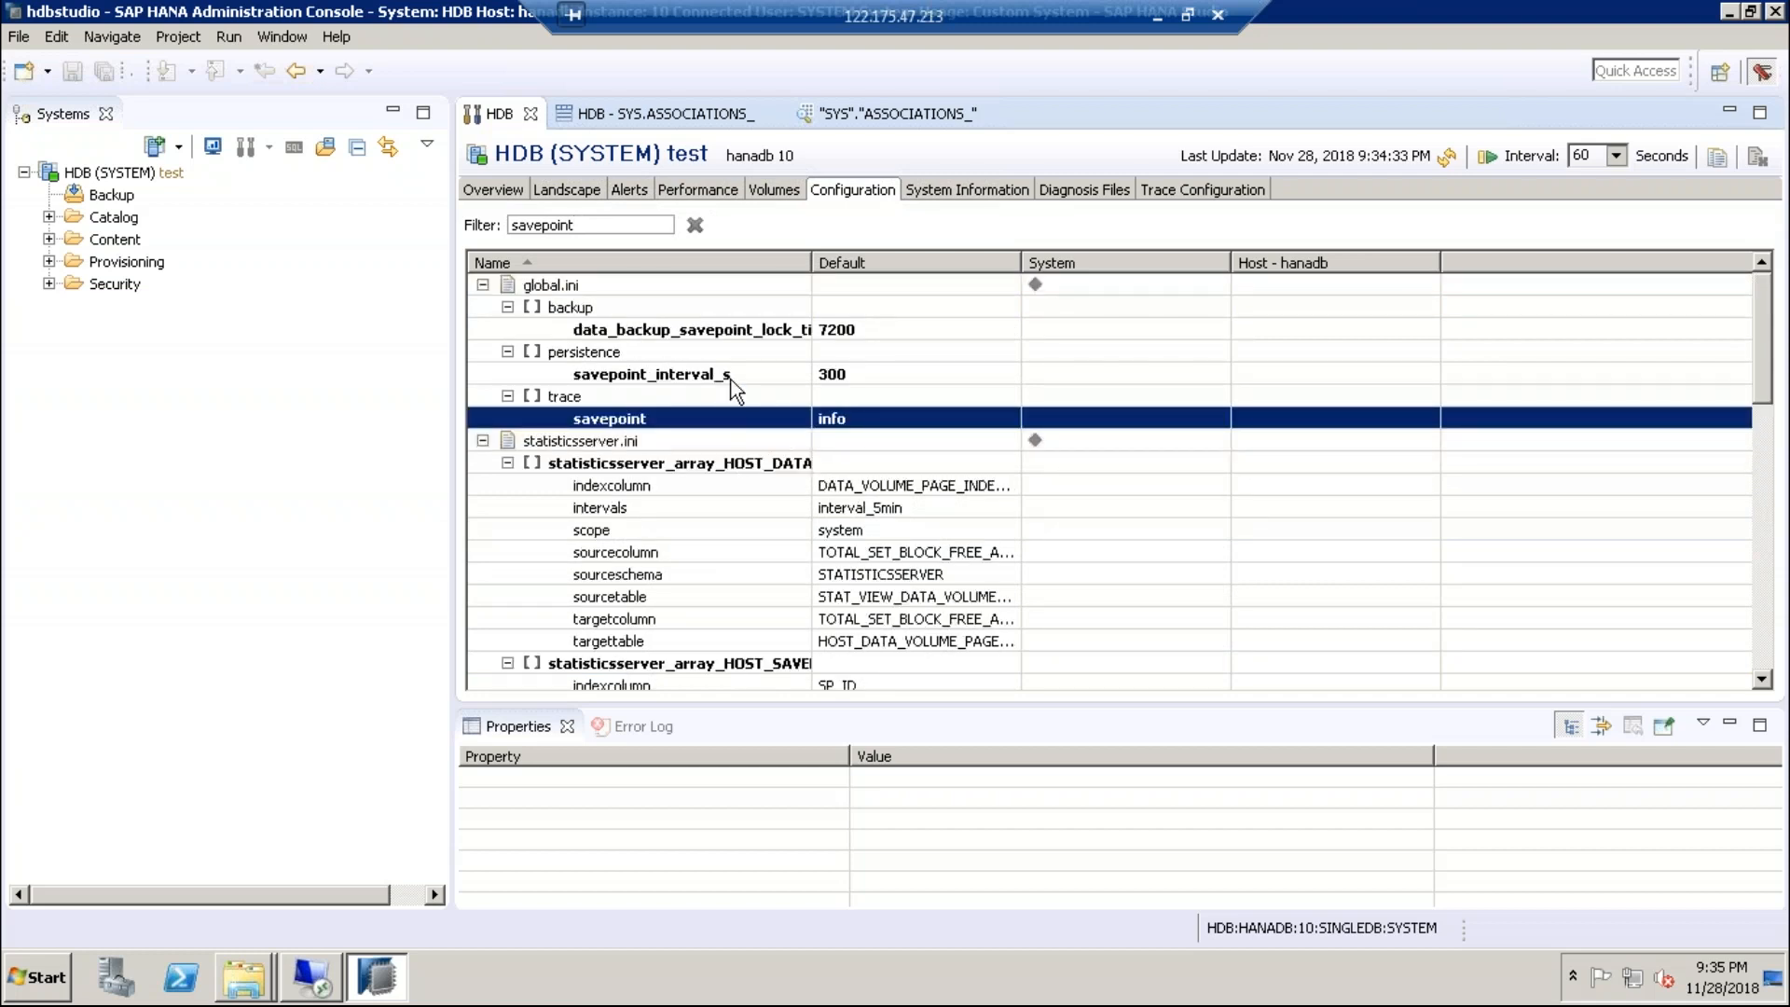
left_click(656, 373)
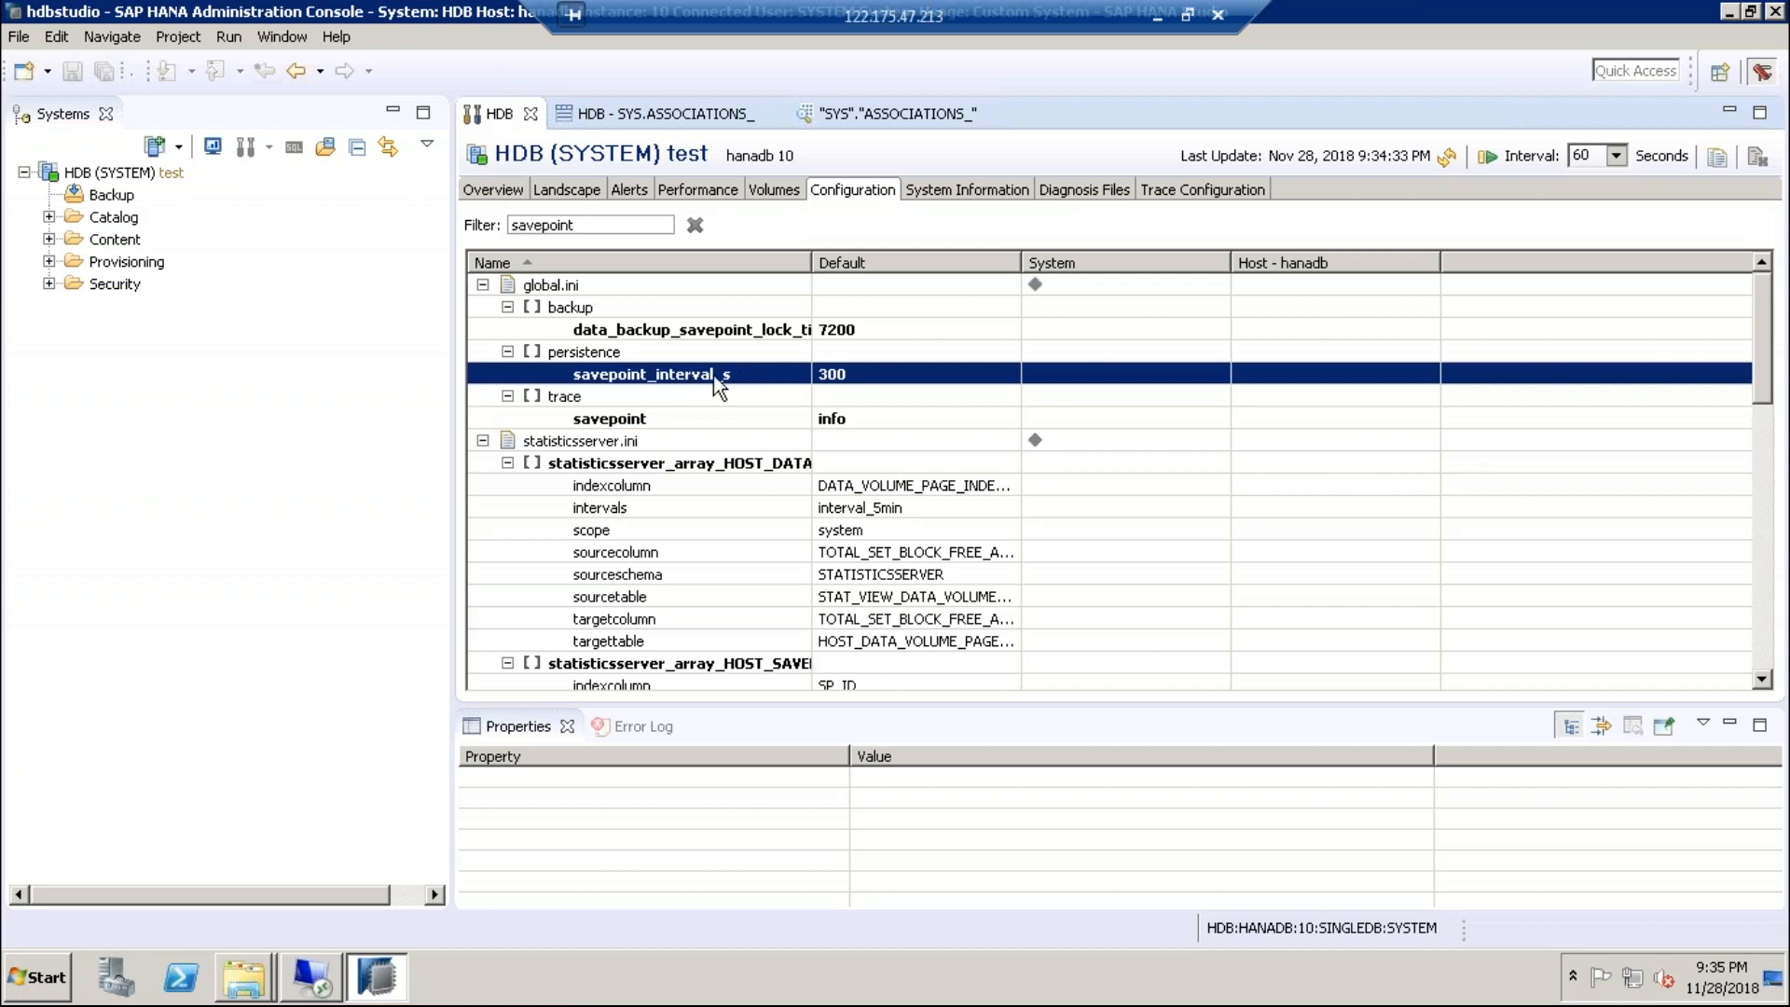
mouse_move(727, 388)
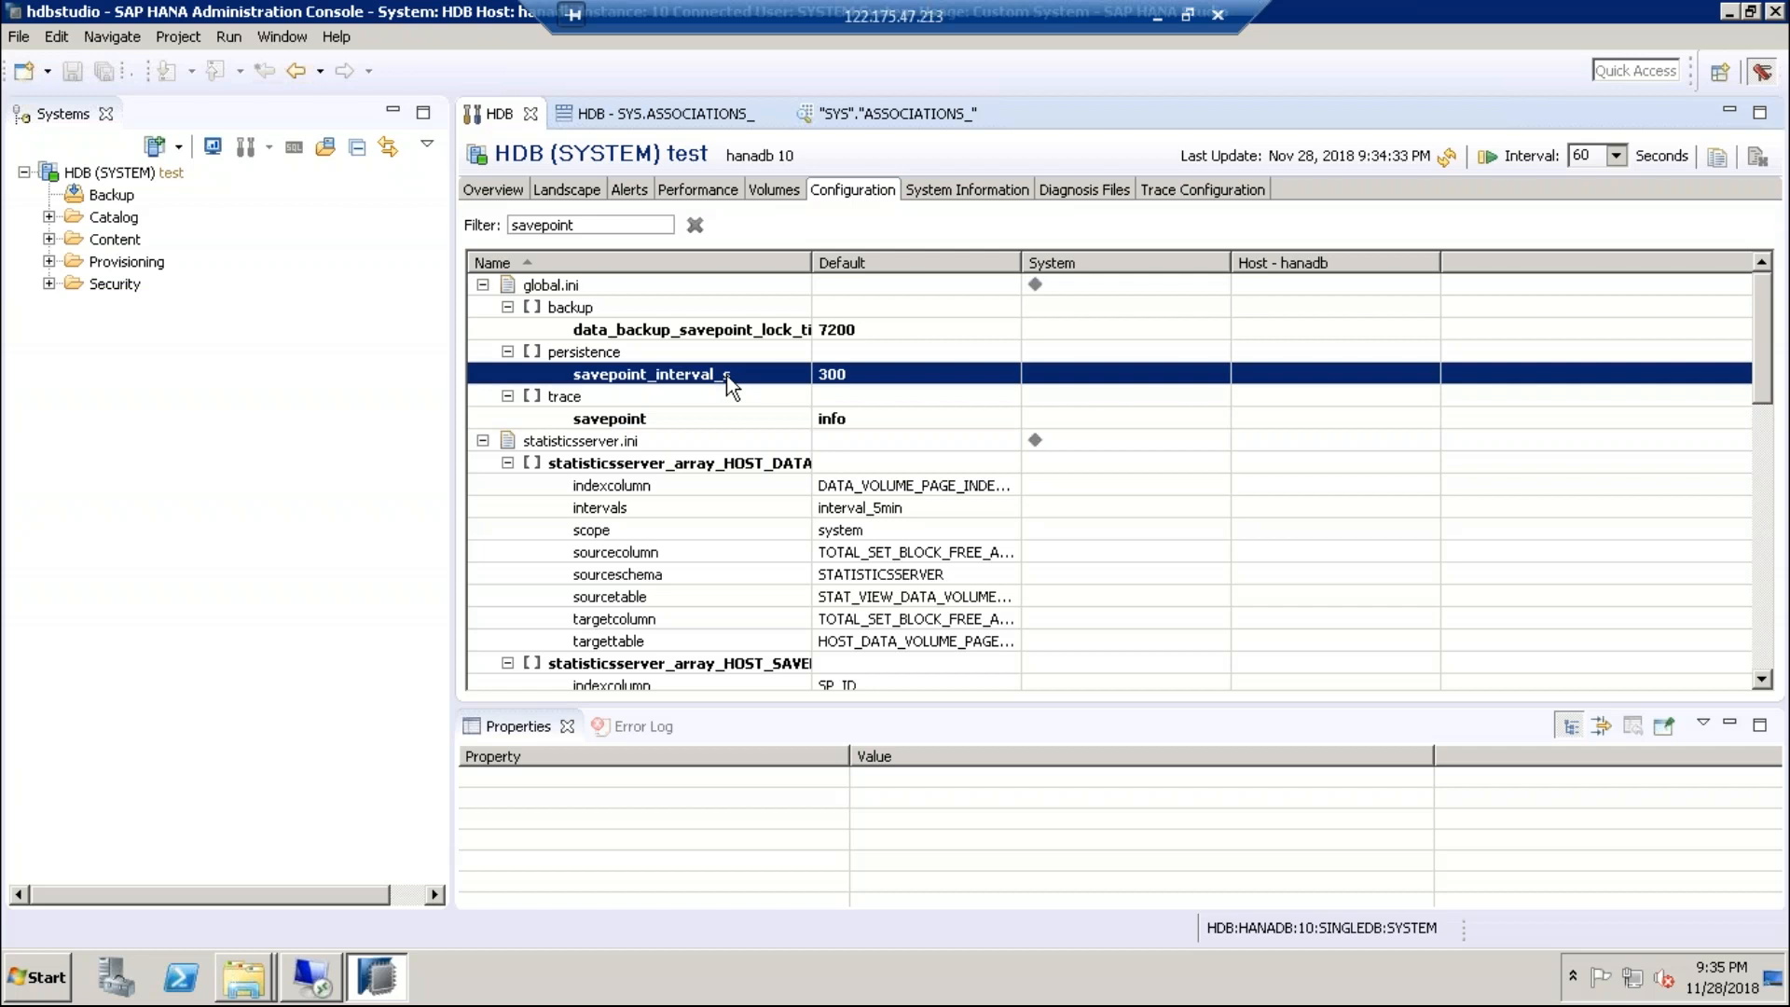
mouse_move(750, 345)
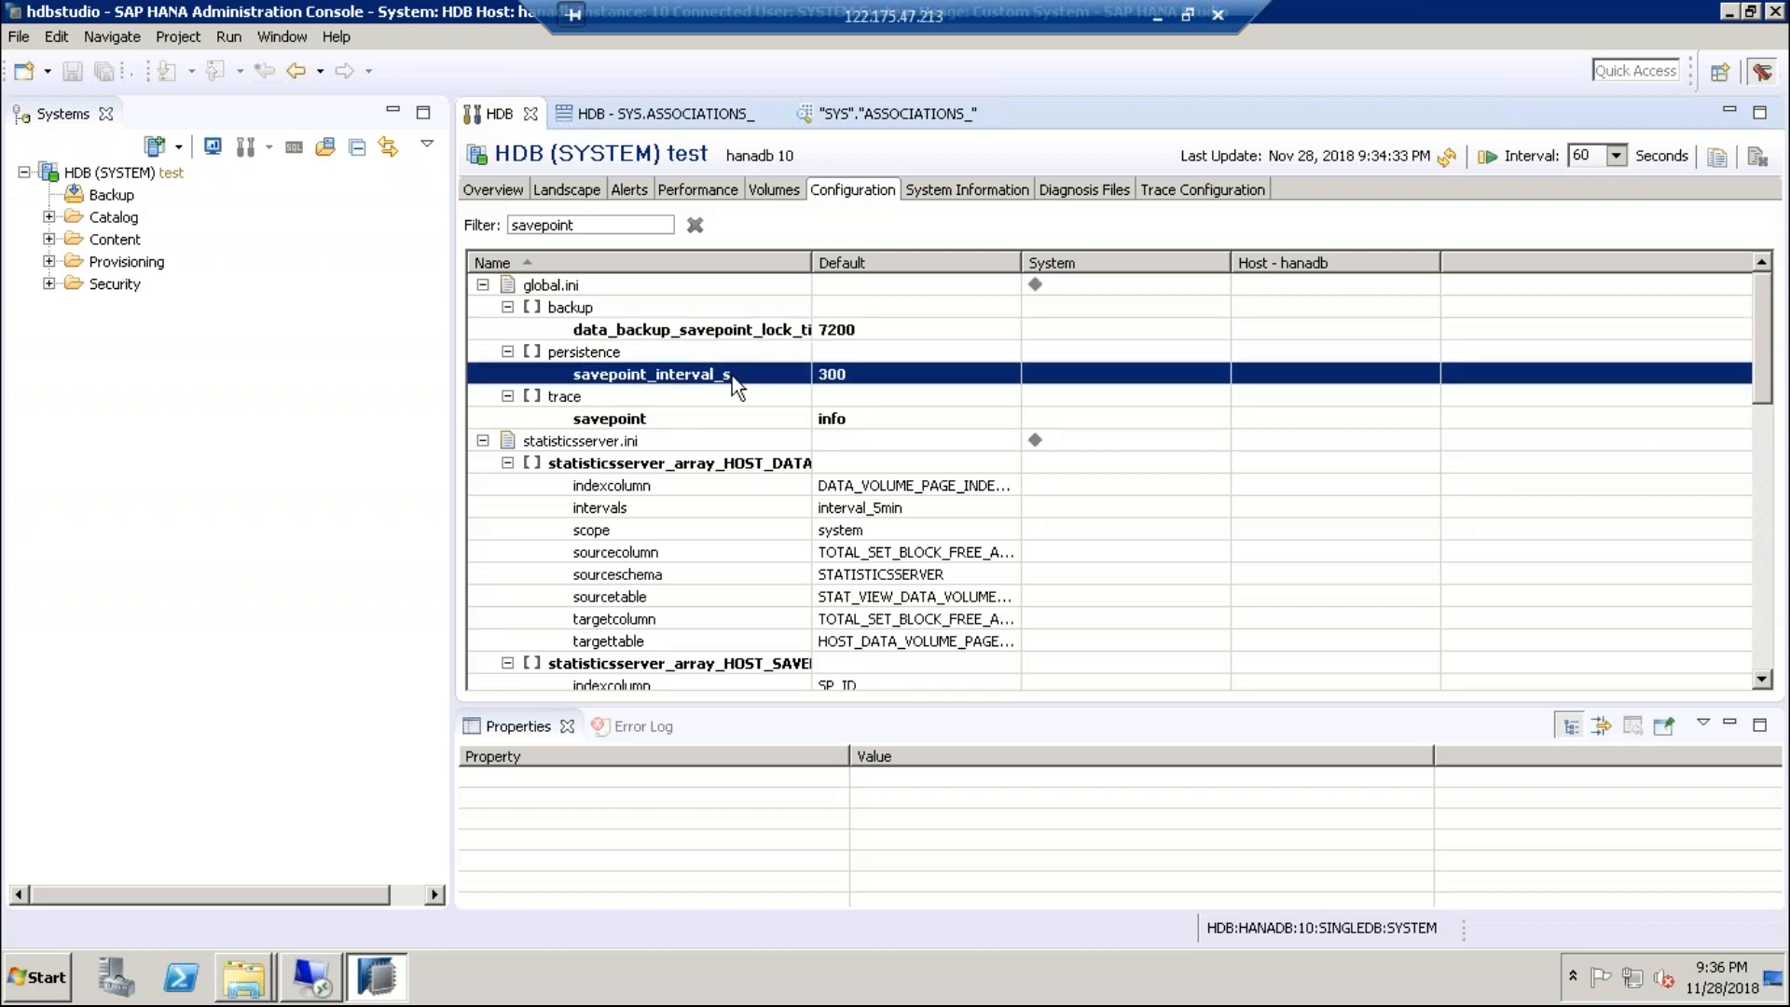
- Open savepoint_interval_s (default 300) for editing and enter 5 as the new system value
double_click(654, 373)
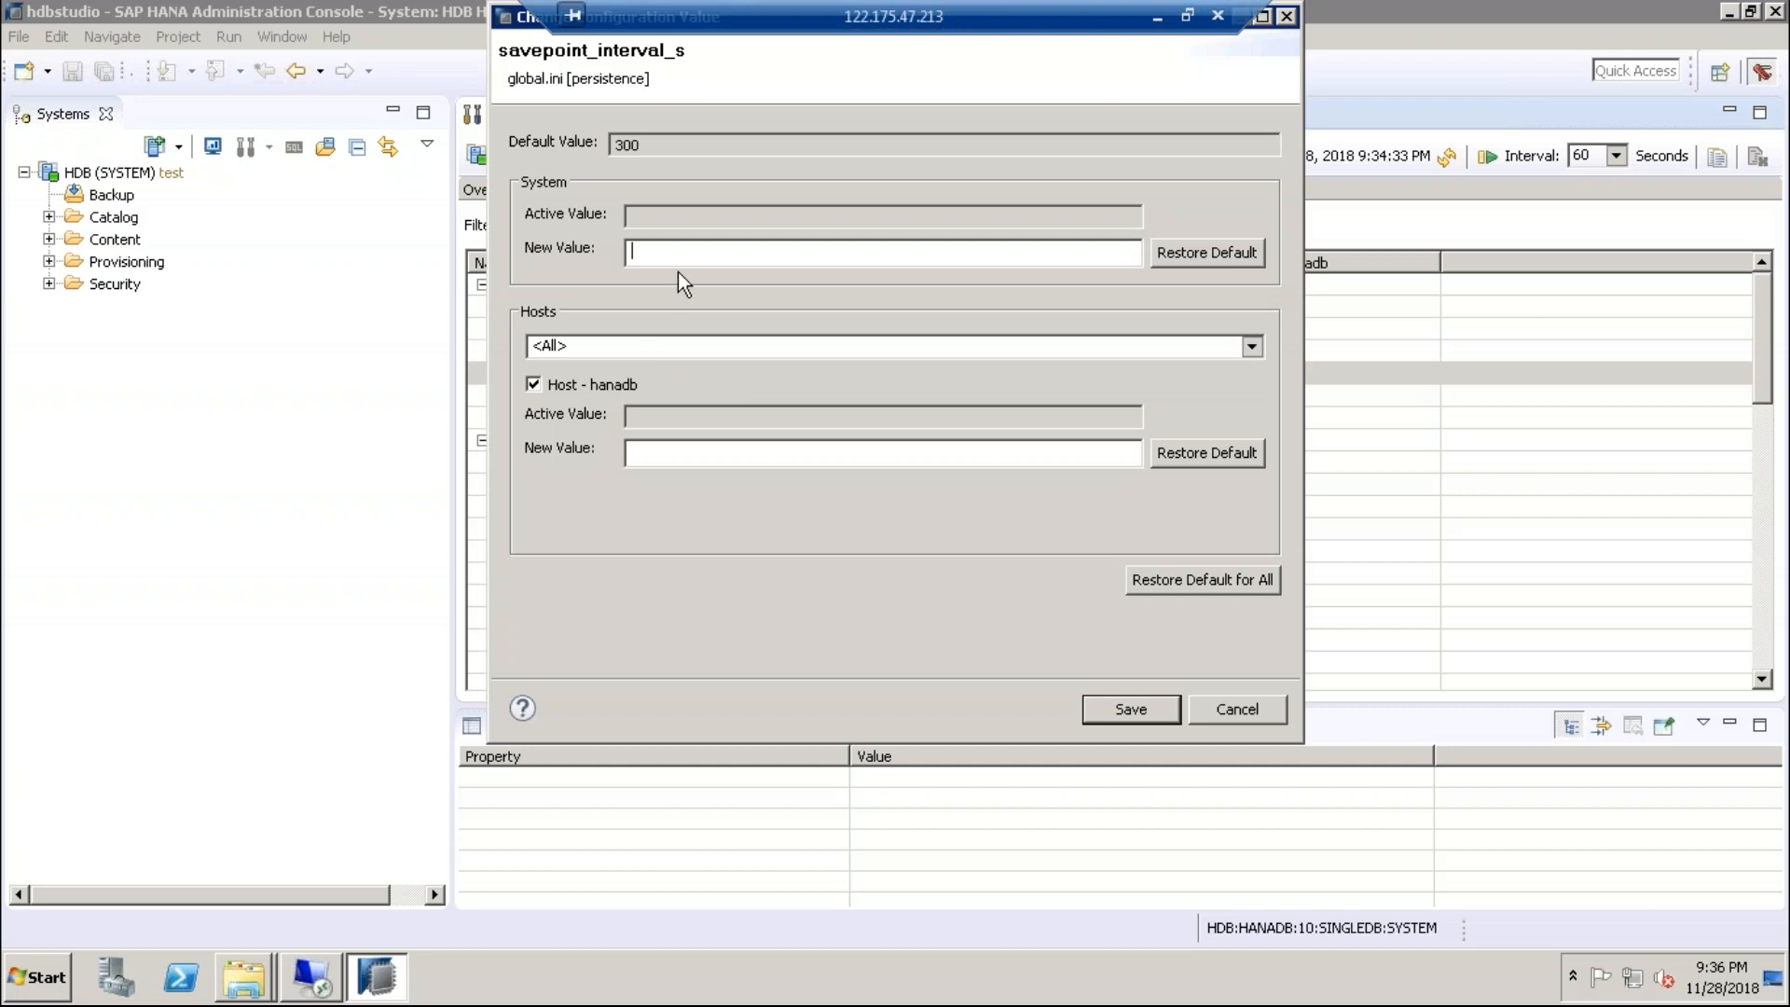
type("5")
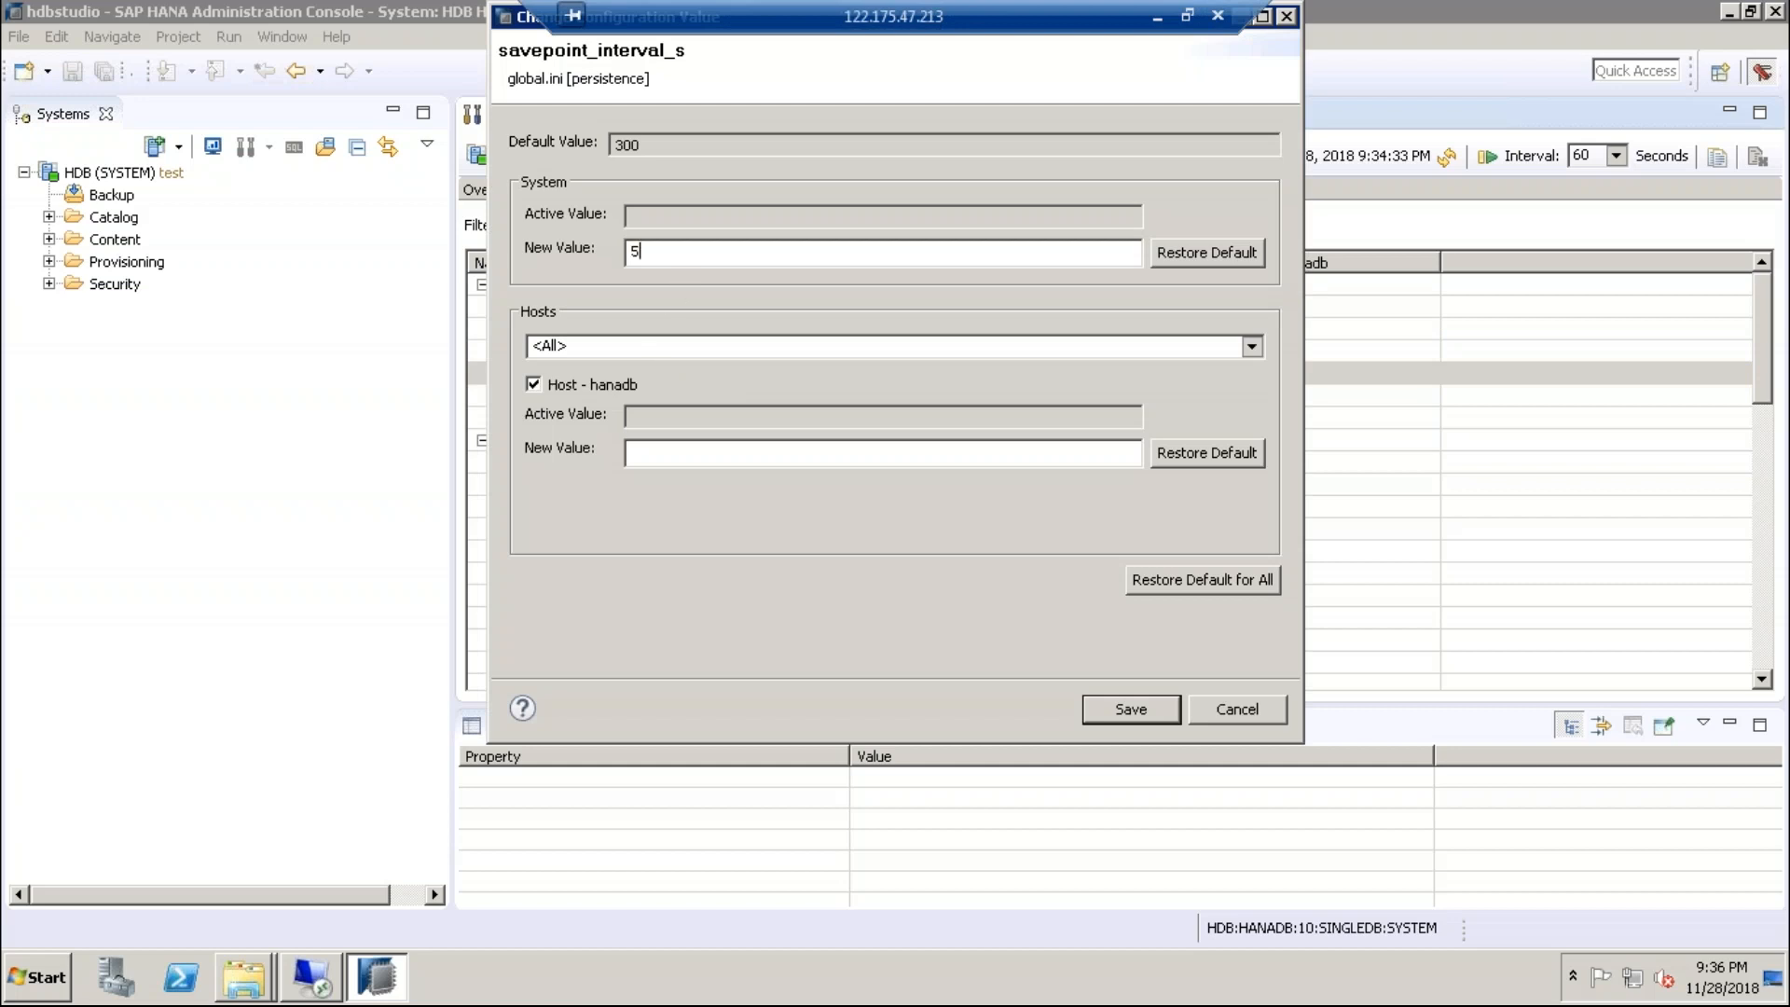
key("backspace")
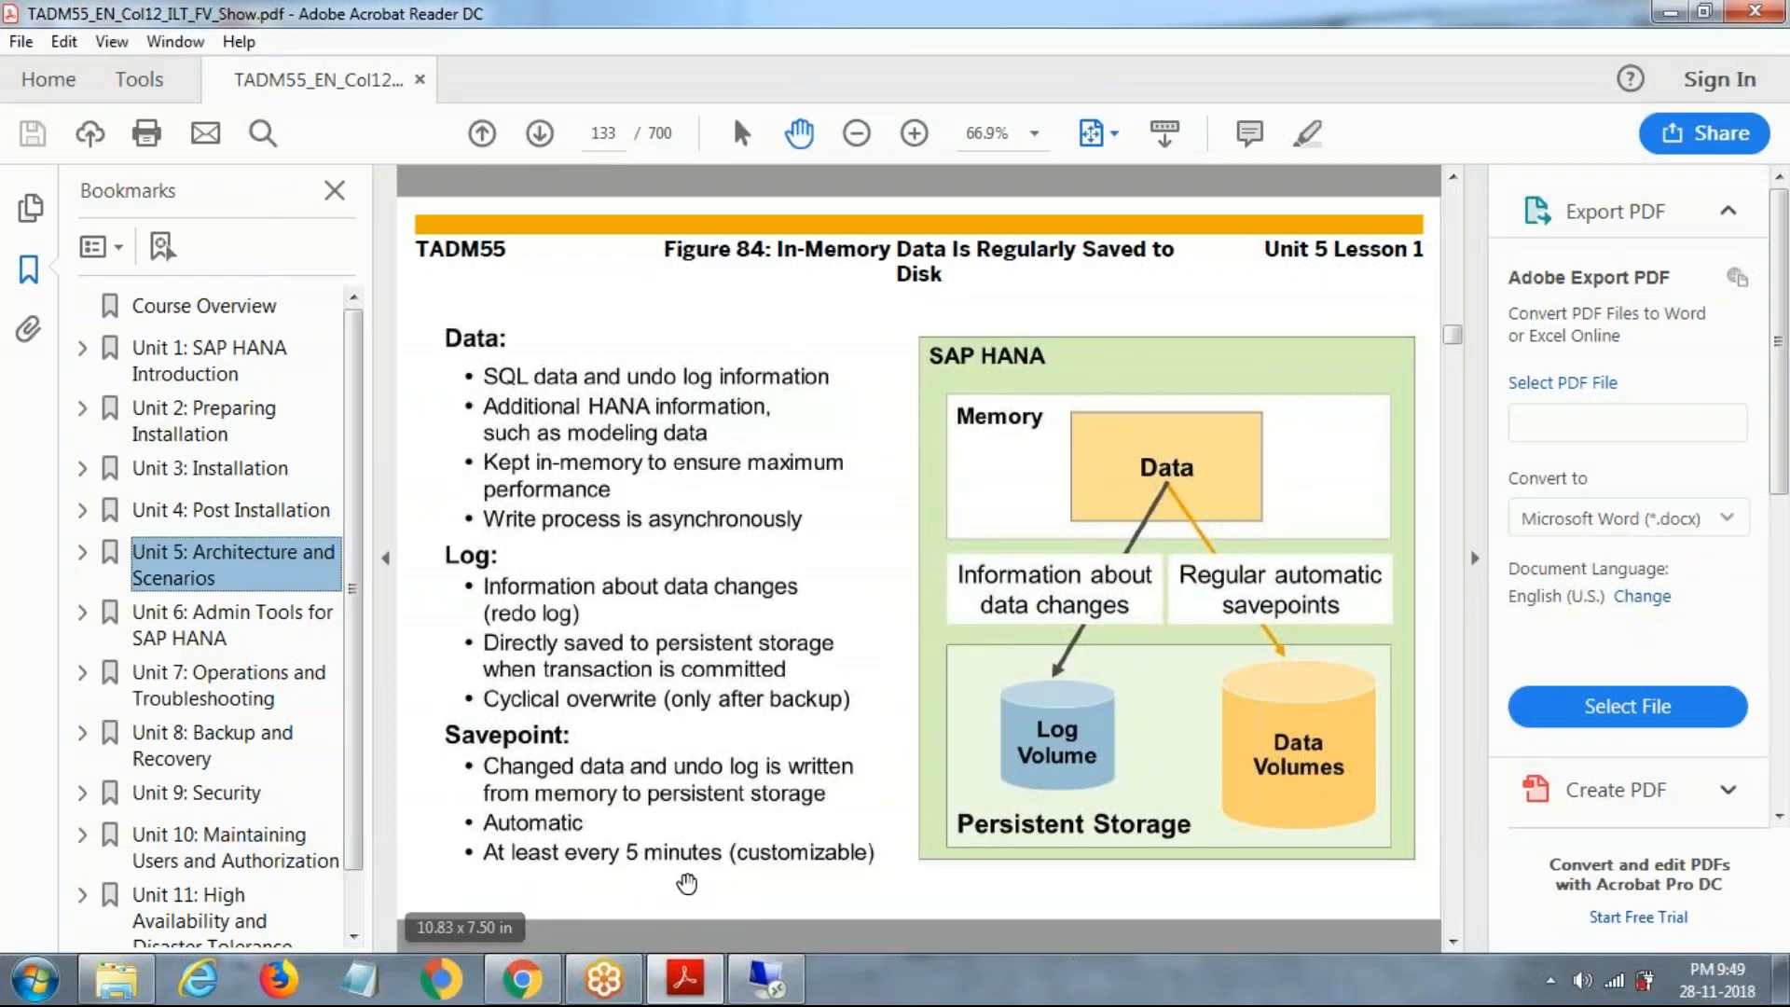
mouse_move(1161, 517)
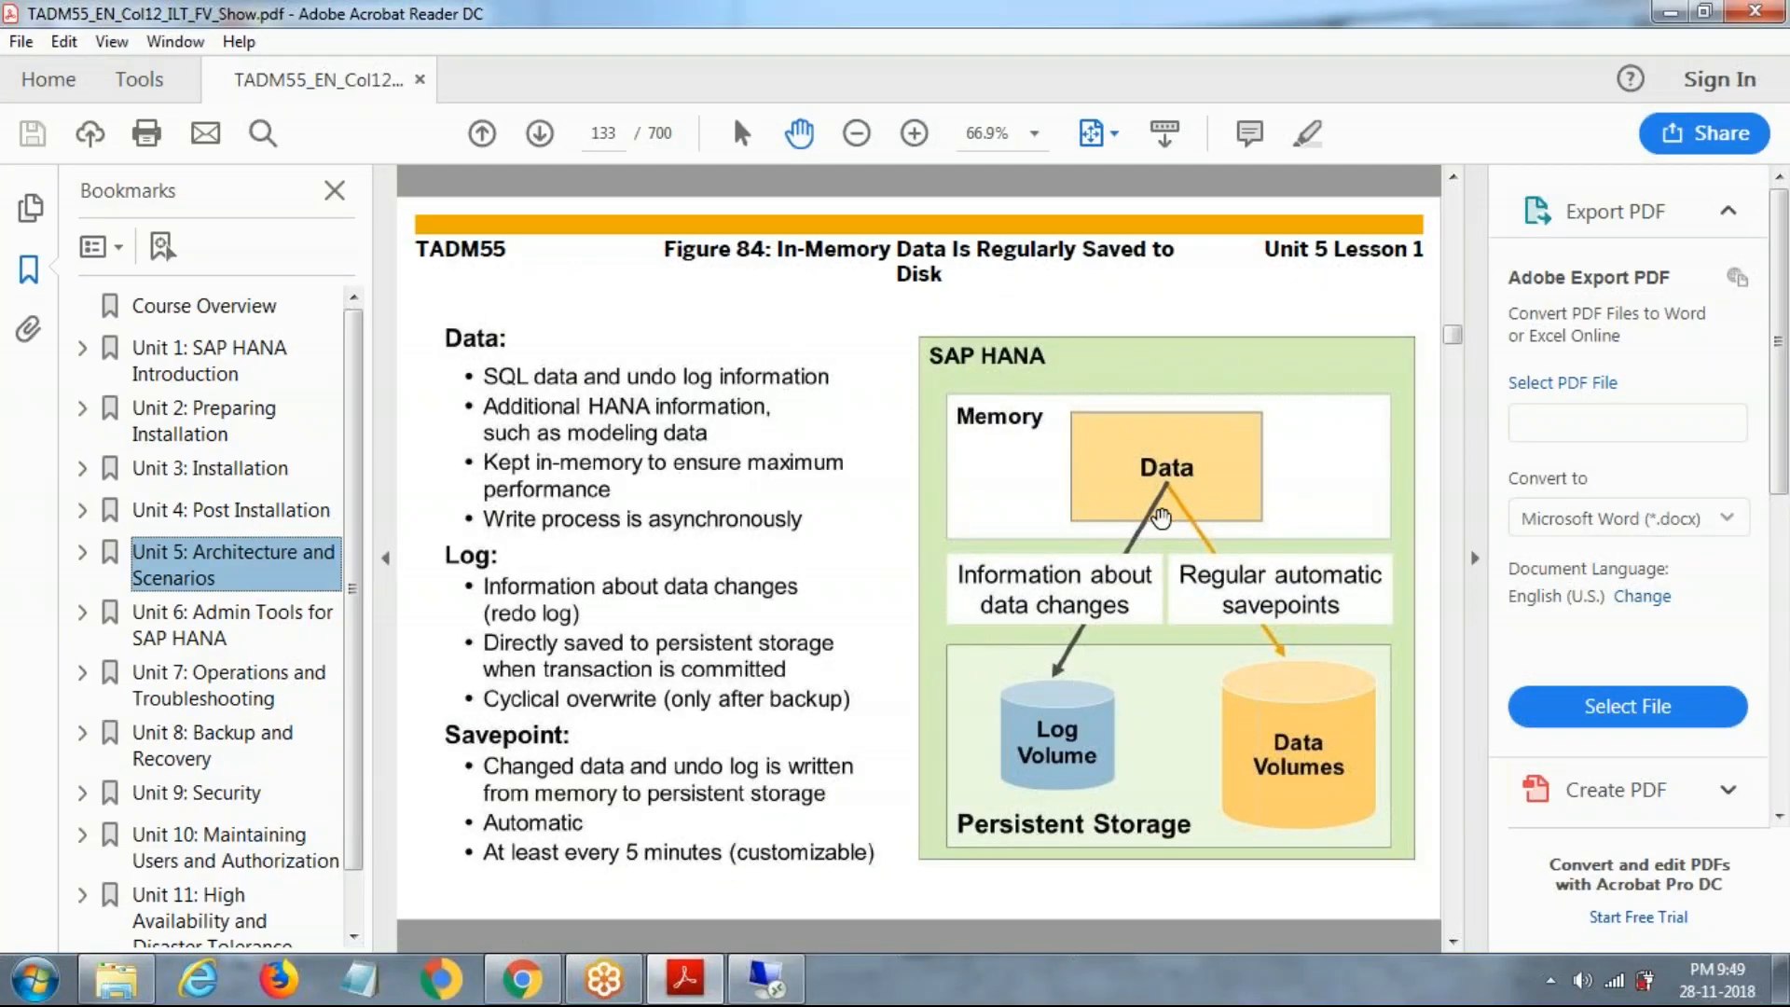
mouse_move(1212, 537)
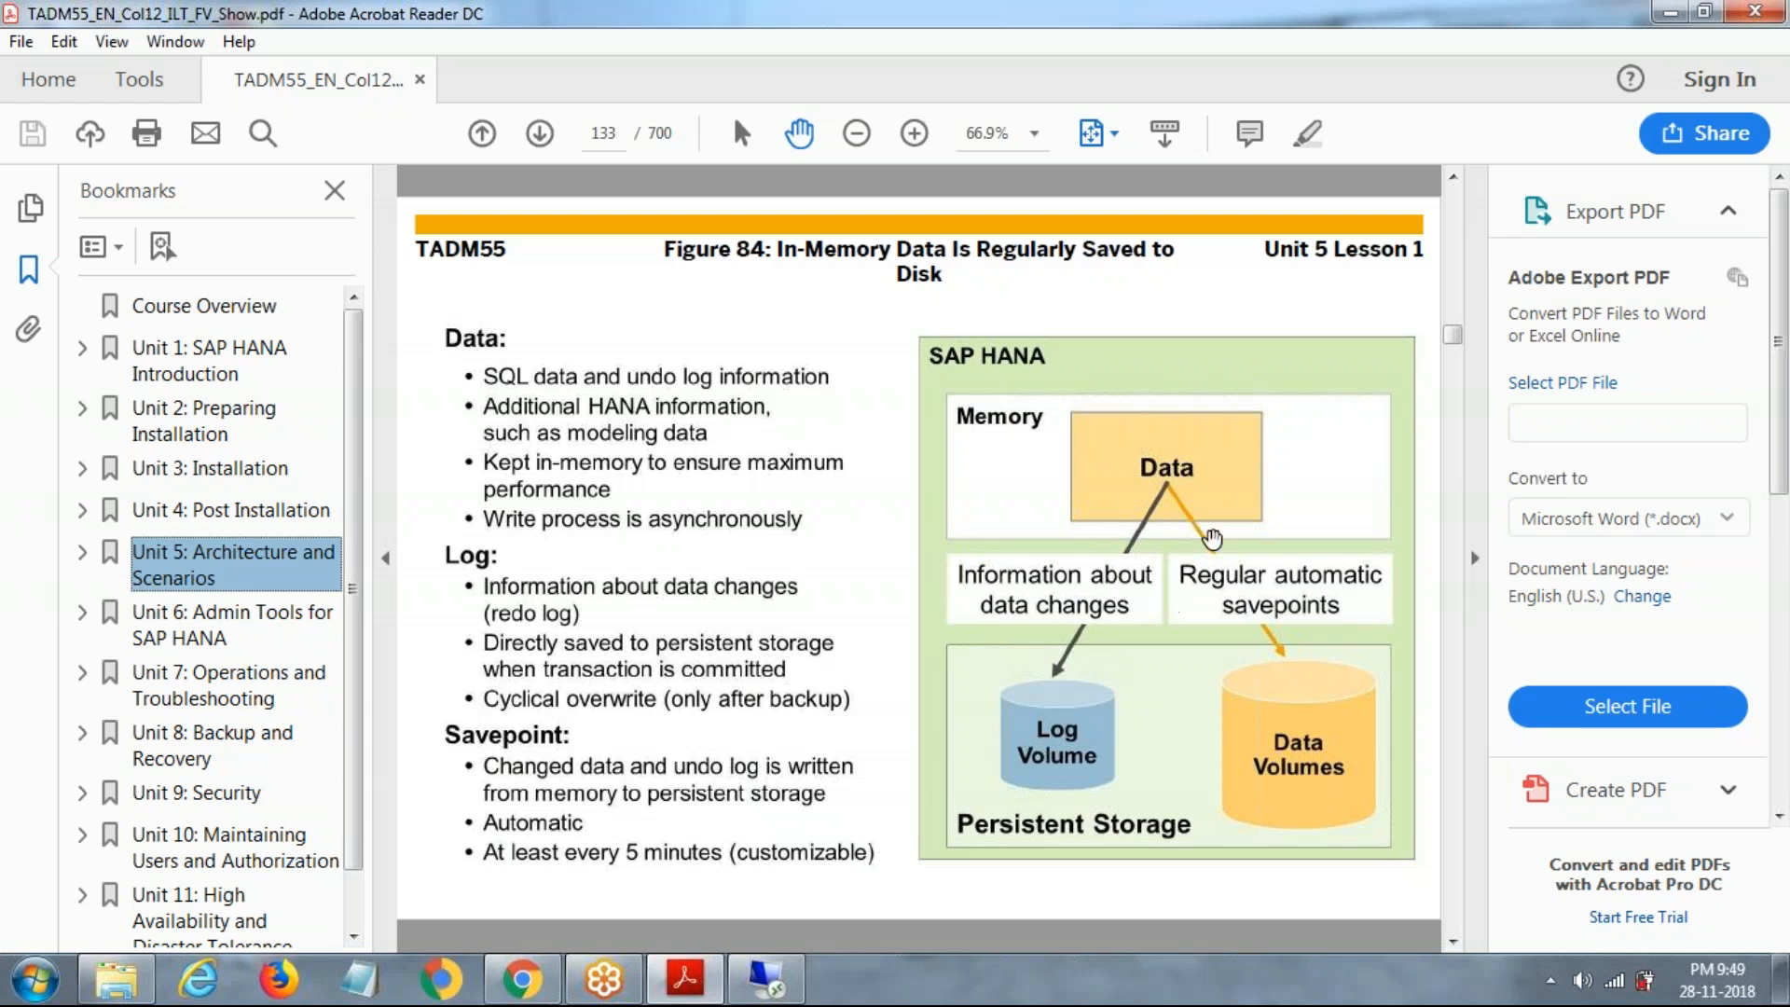
mouse_move(1242, 608)
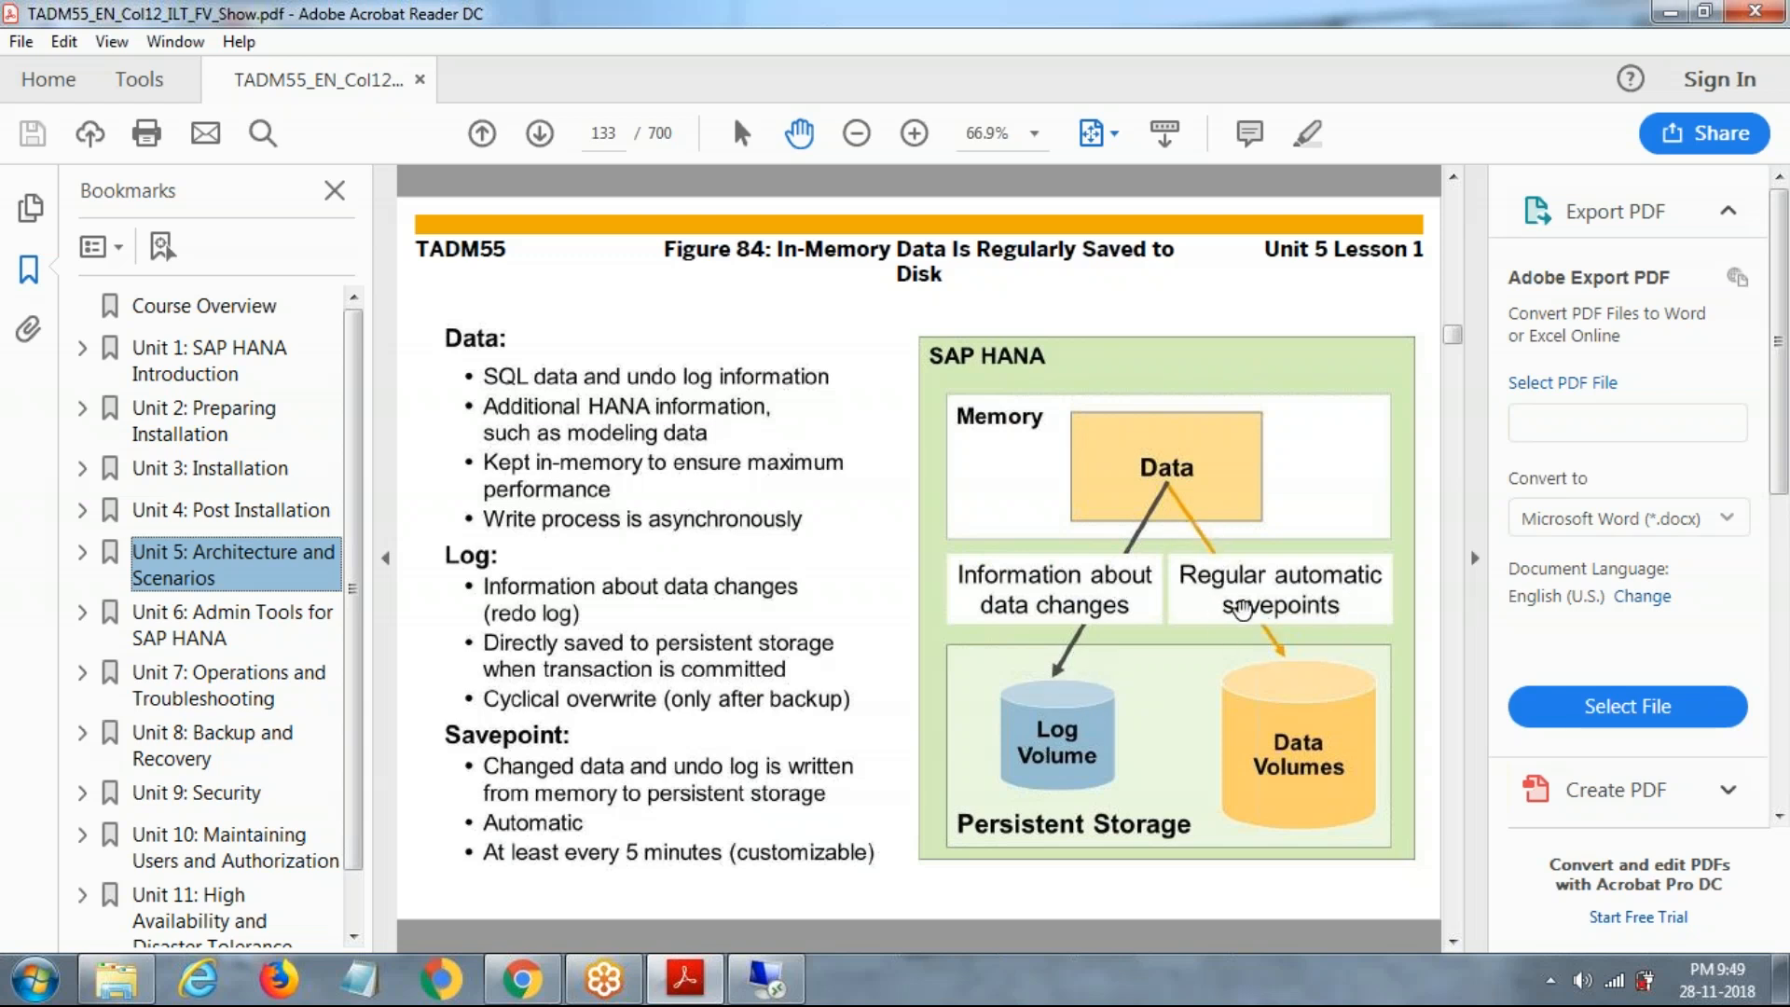
mouse_move(1315, 723)
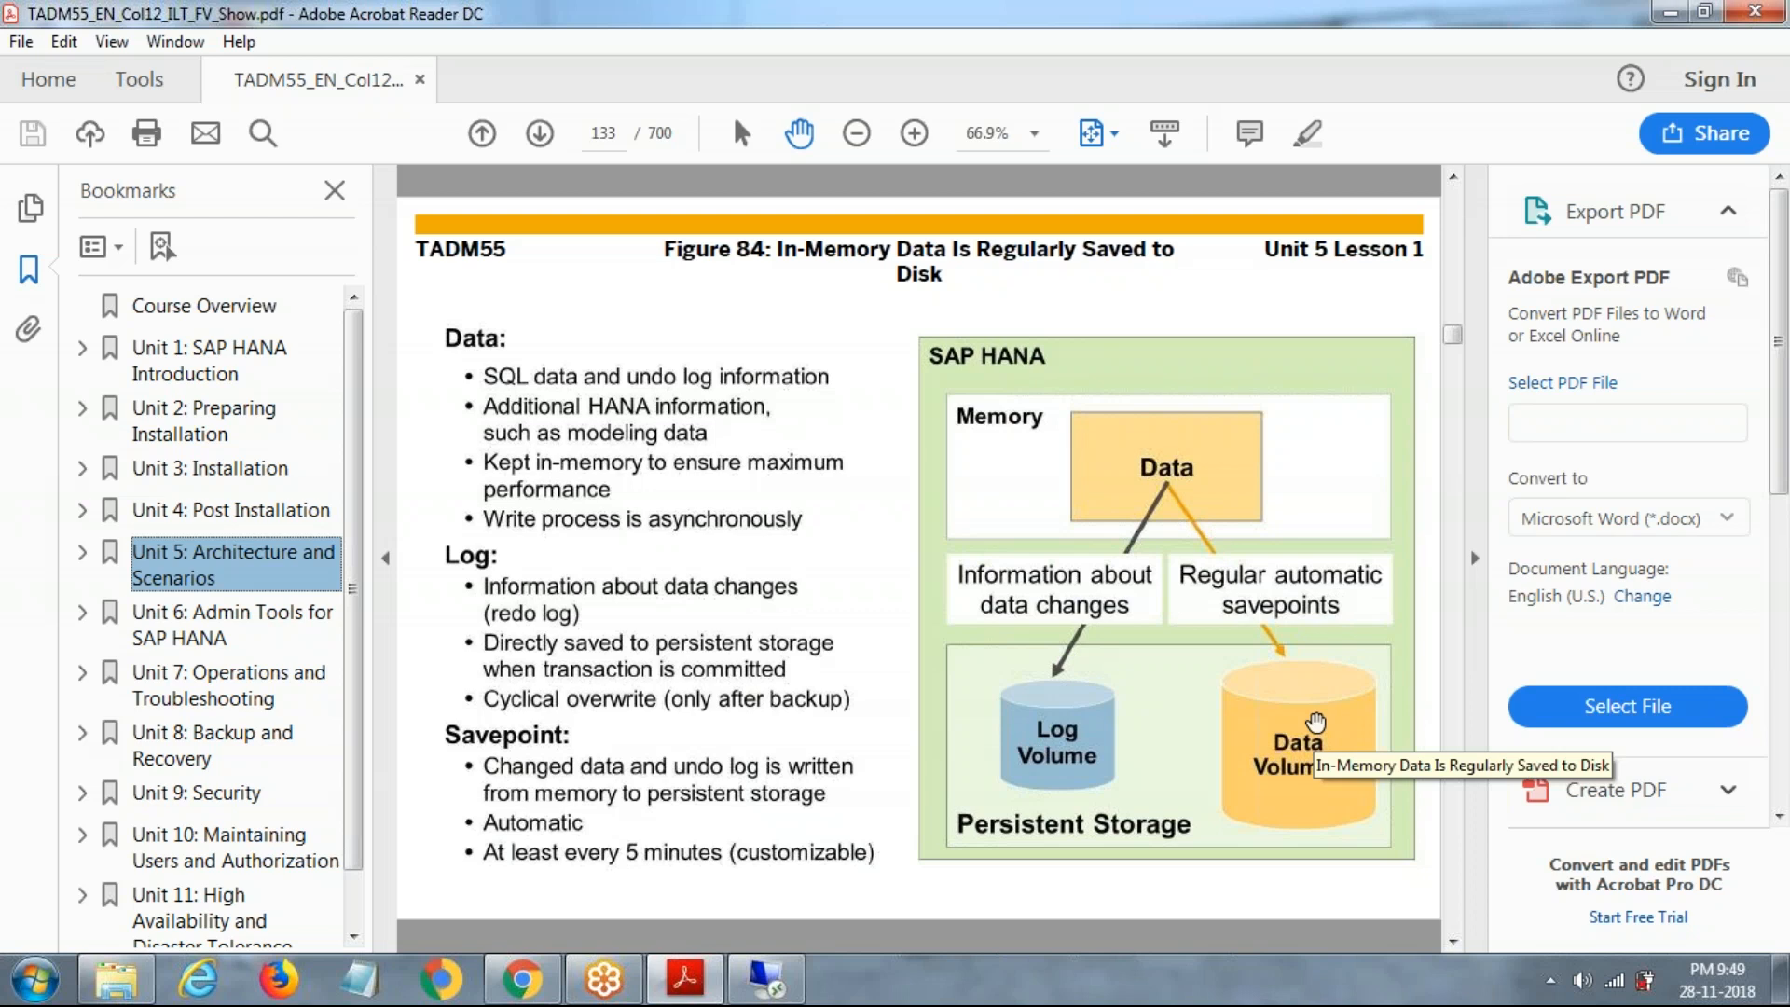
mouse_move(1451, 943)
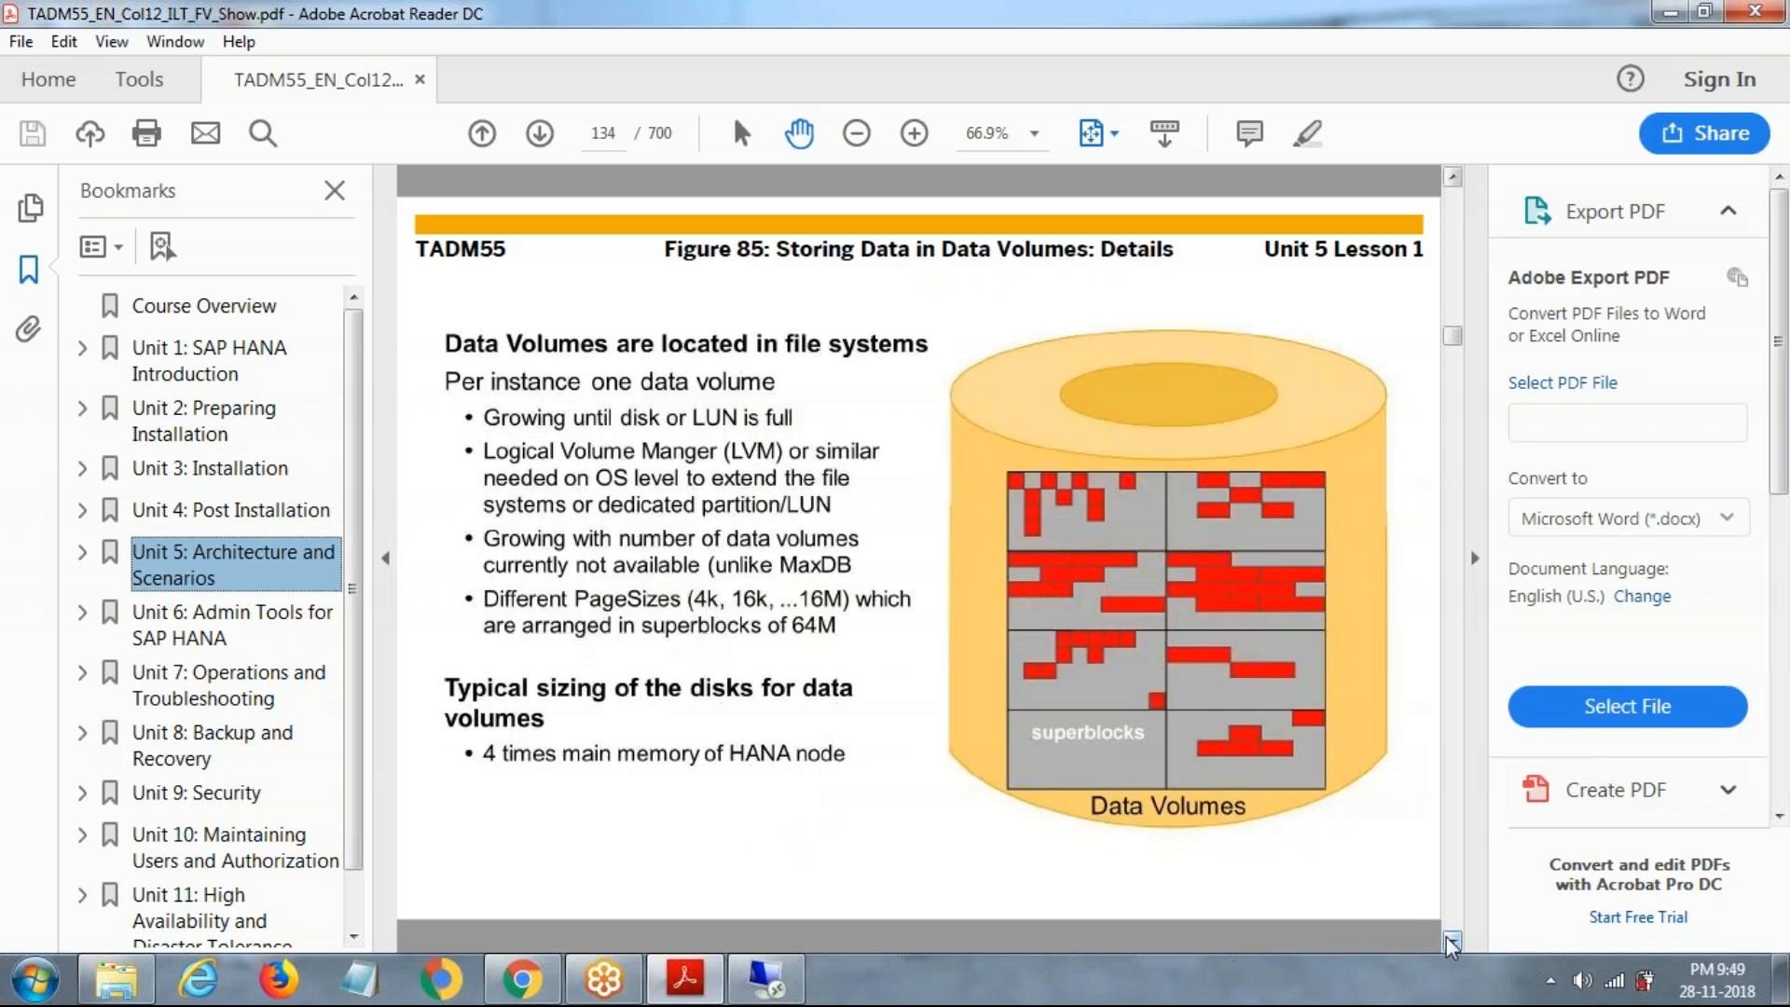
mouse_move(1158, 358)
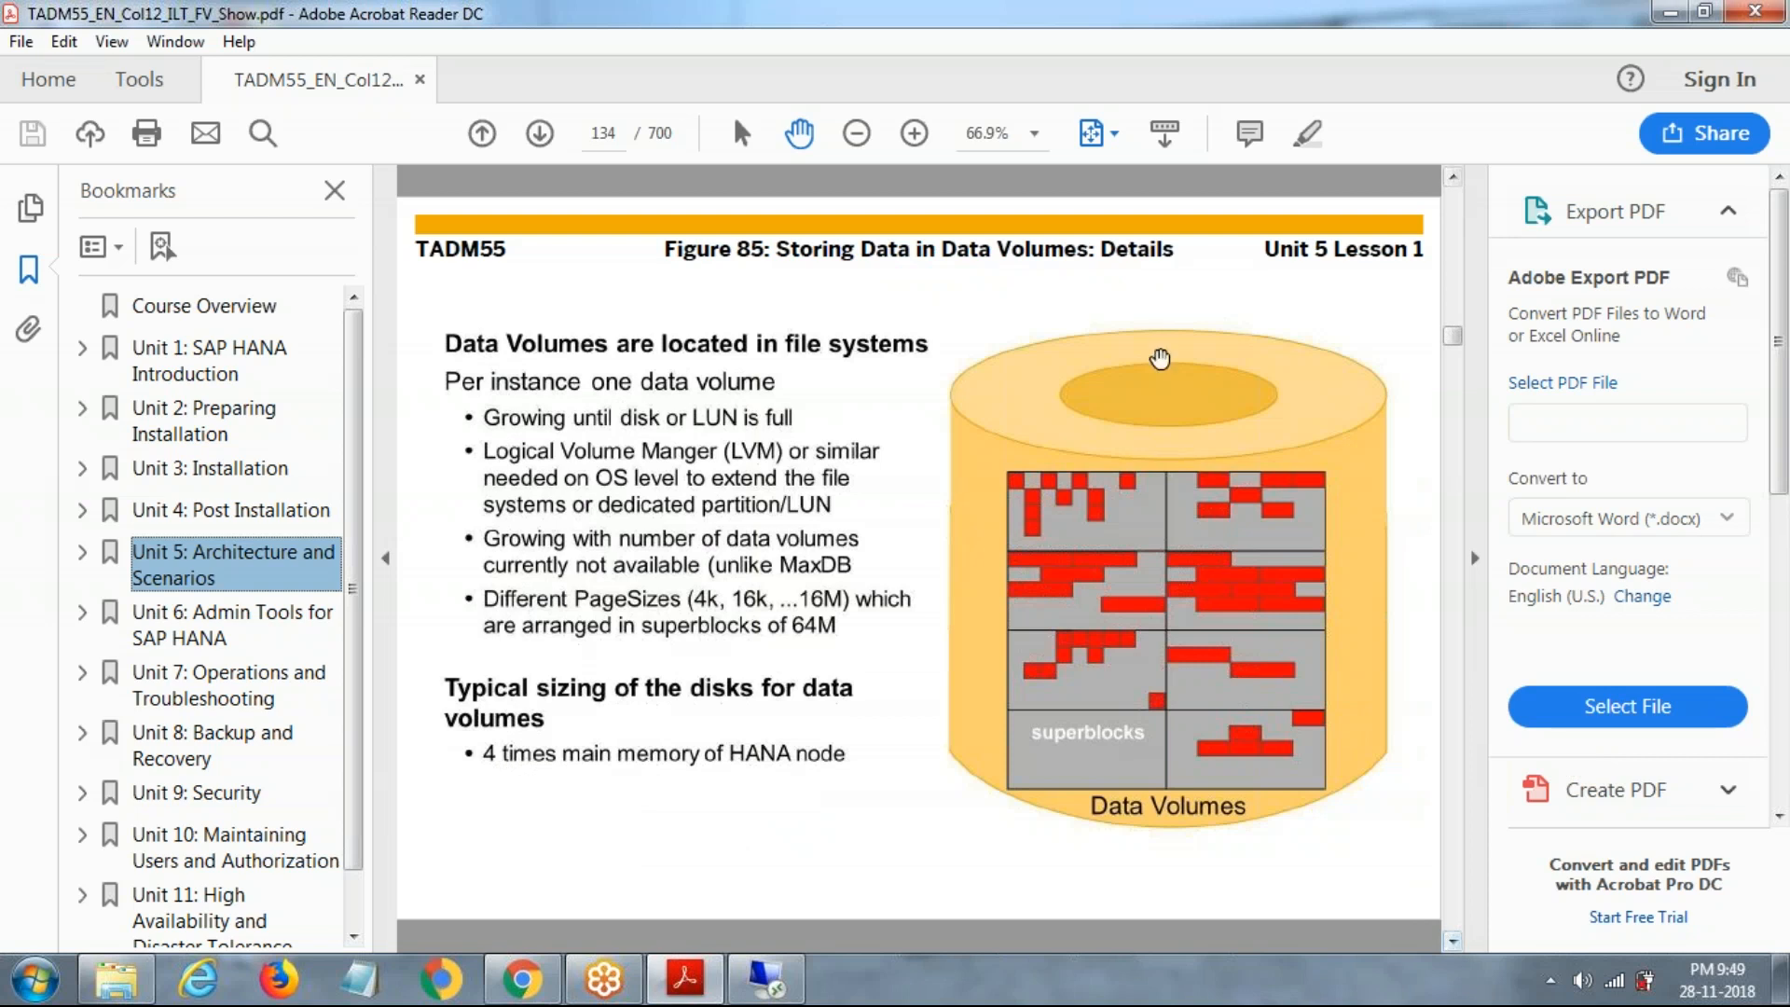
mouse_move(1326, 365)
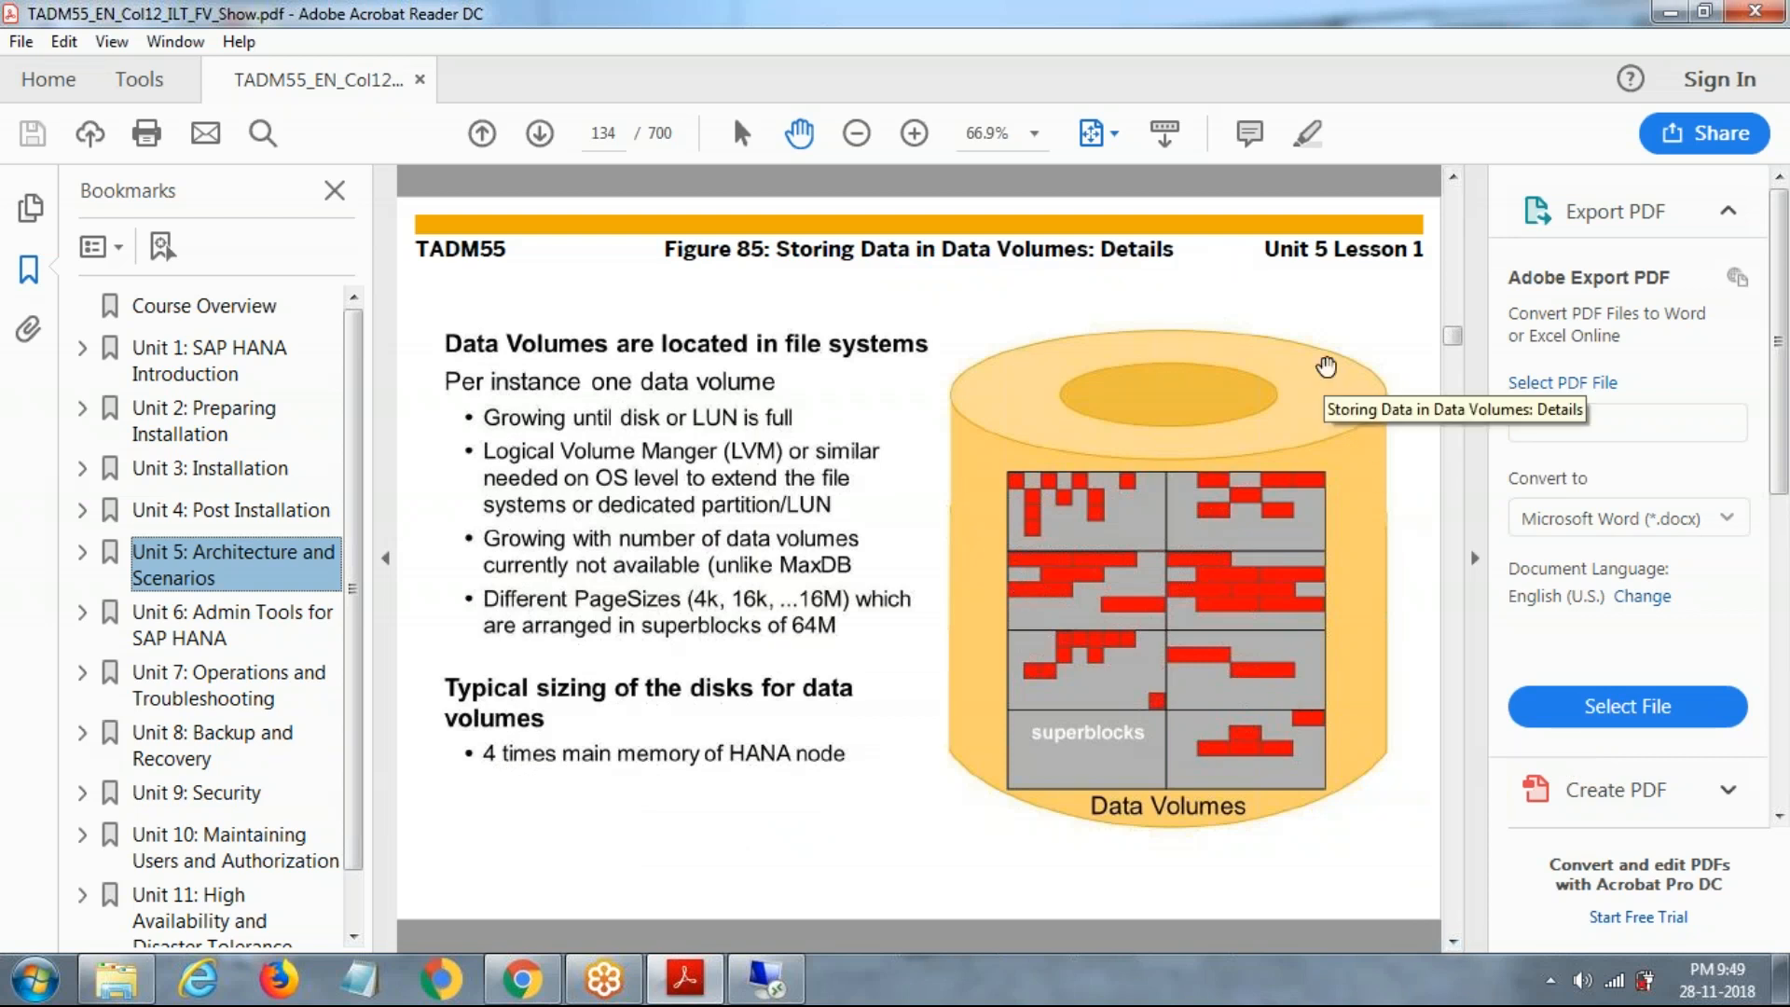
mouse_move(1155, 735)
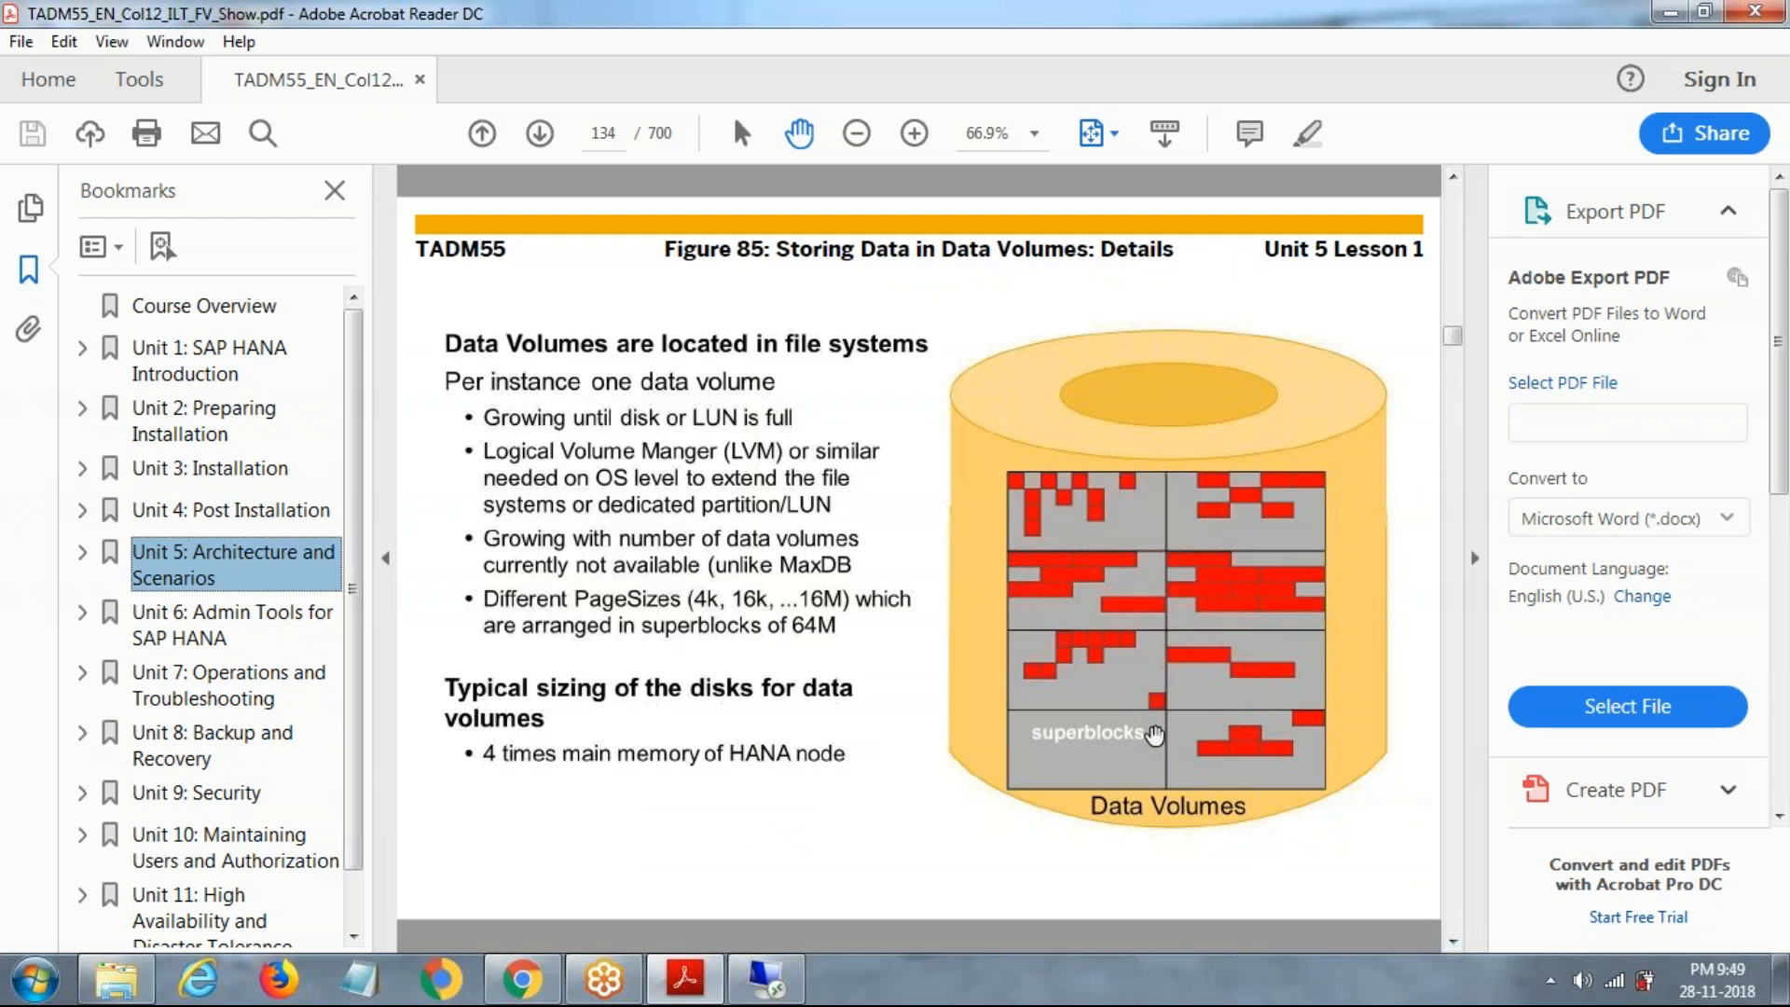
mouse_move(1094, 521)
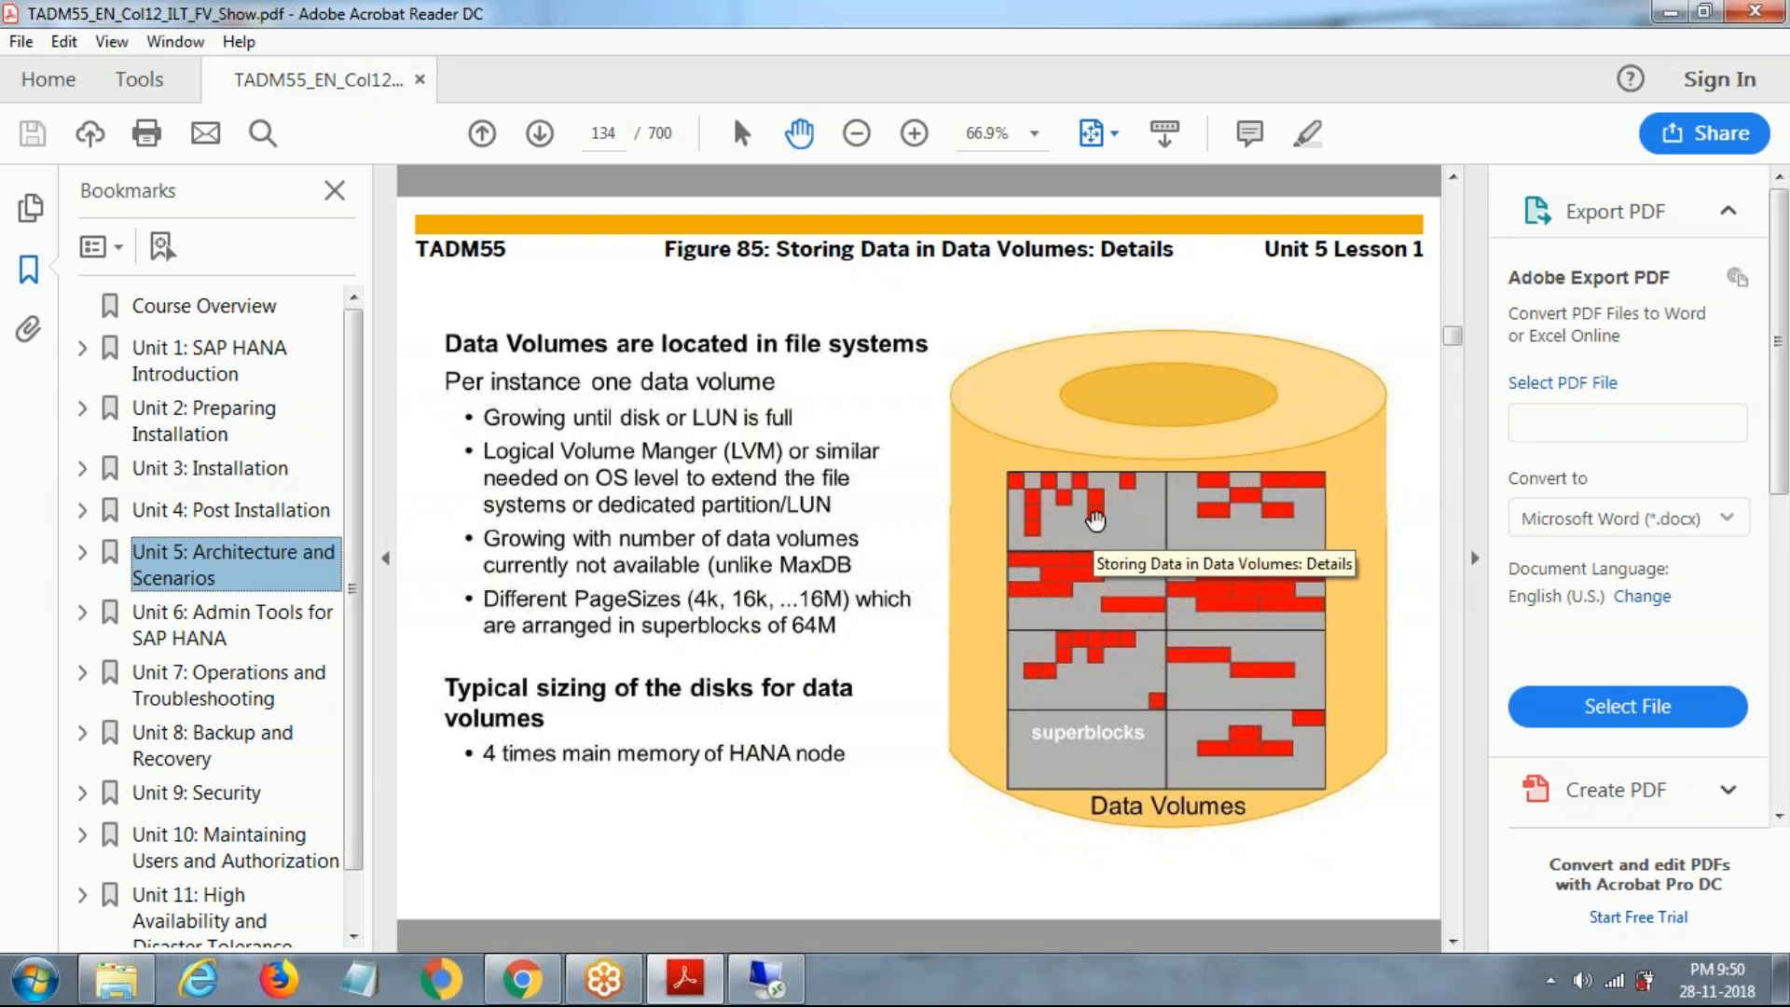
mouse_move(1028, 490)
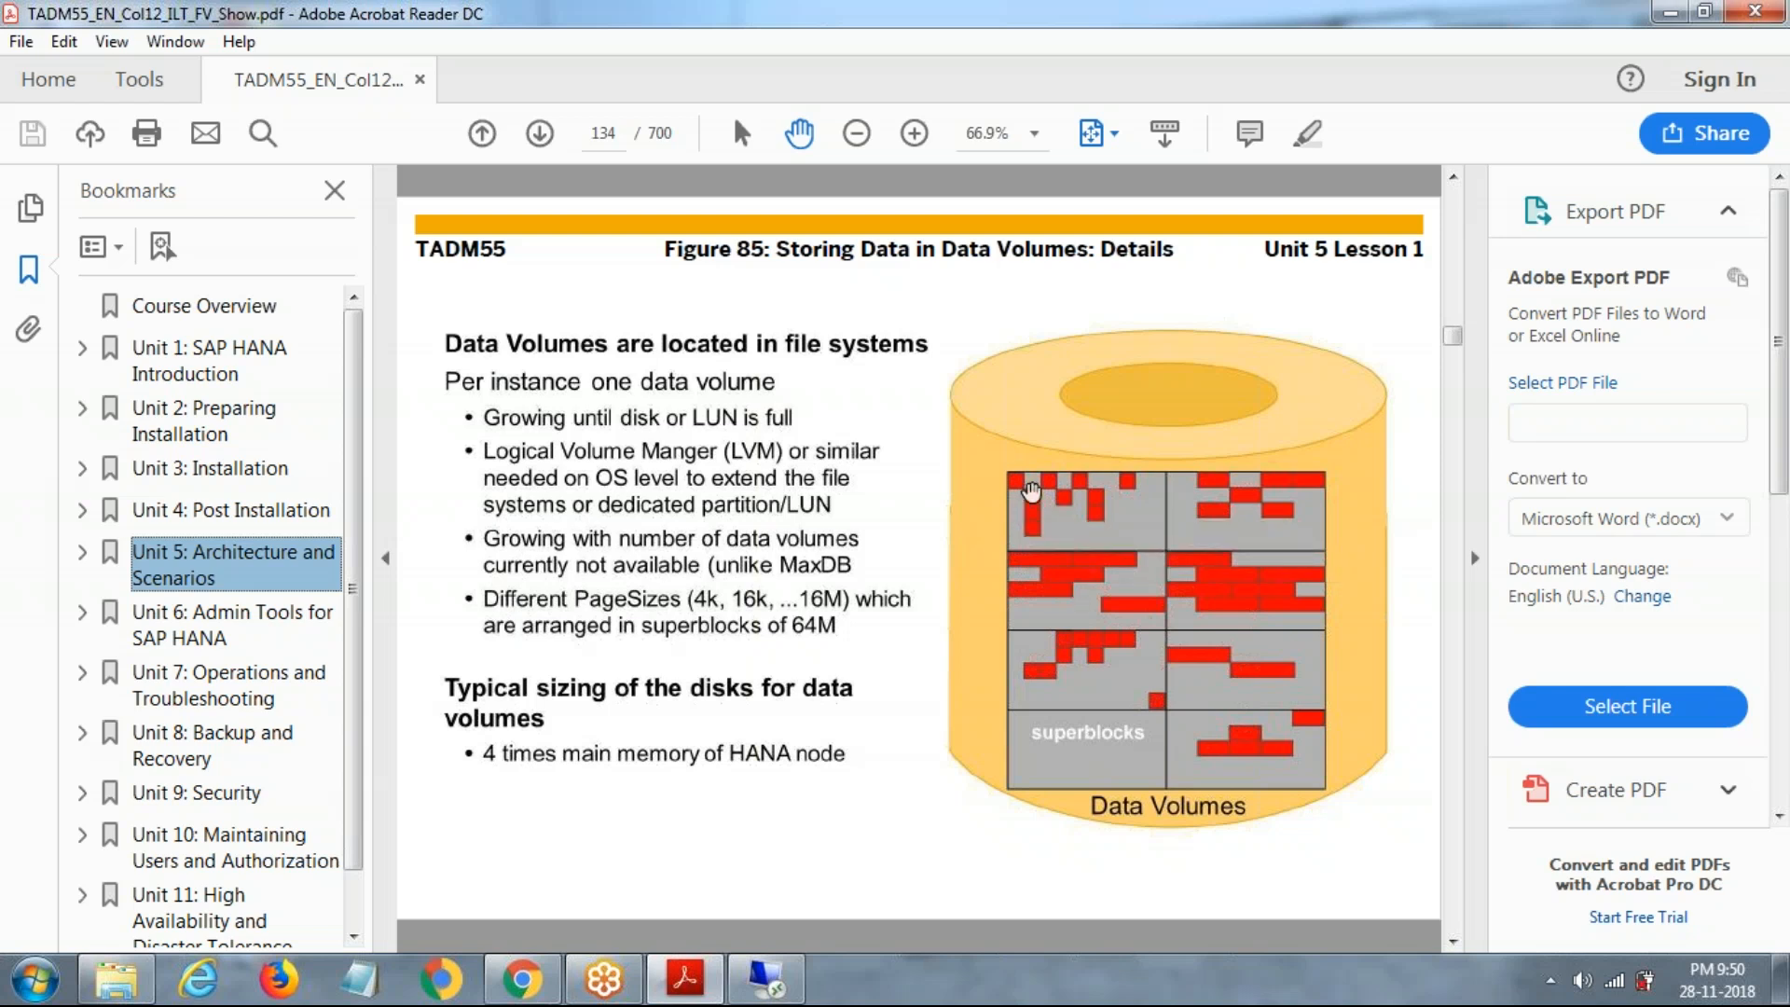
mouse_move(1031, 488)
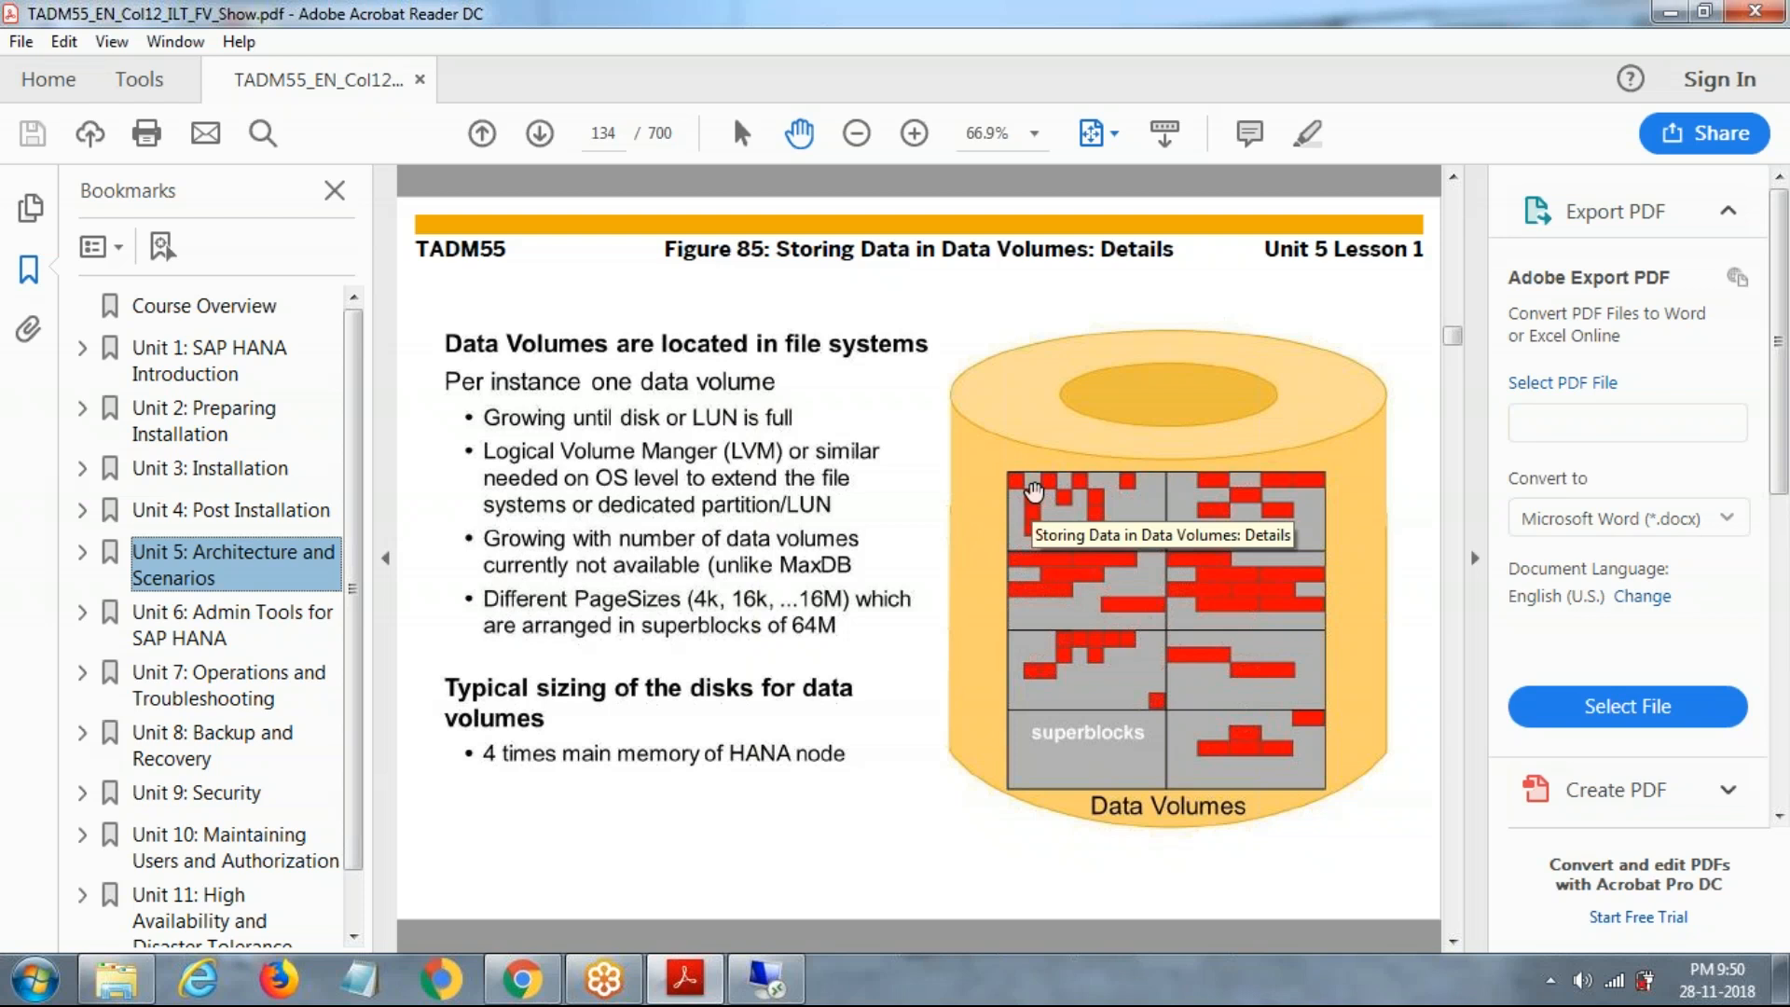
mouse_move(1033, 496)
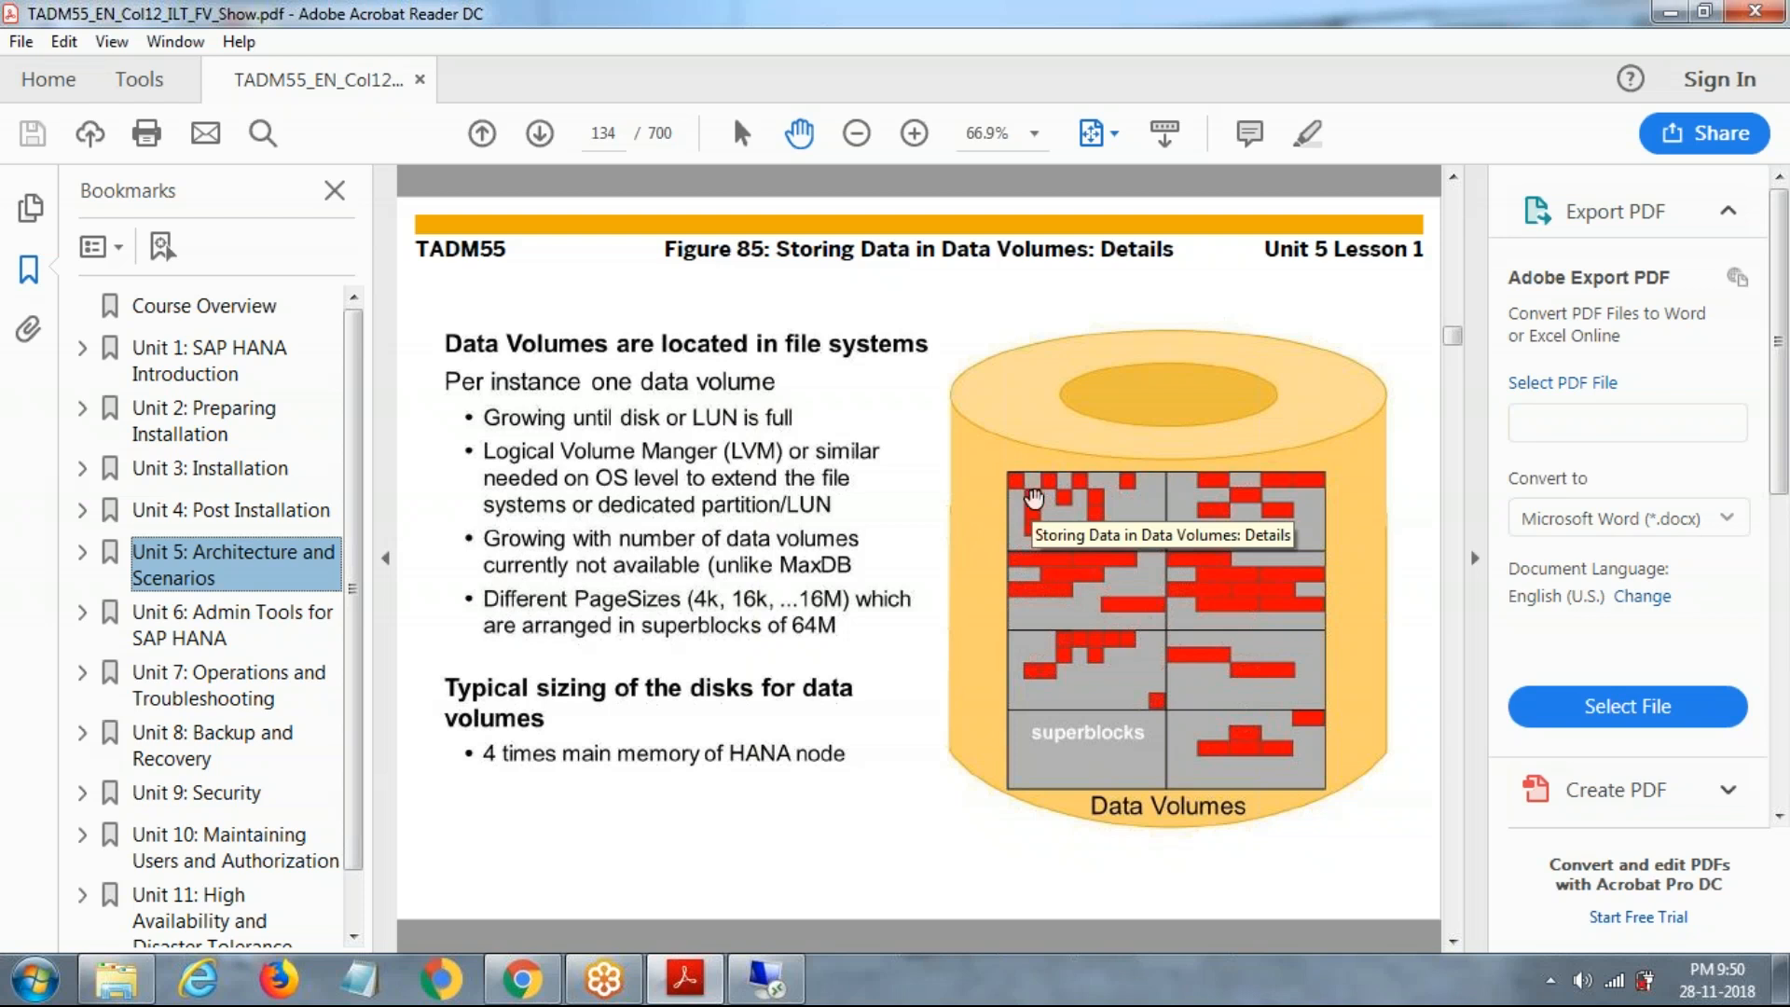
mouse_move(699, 632)
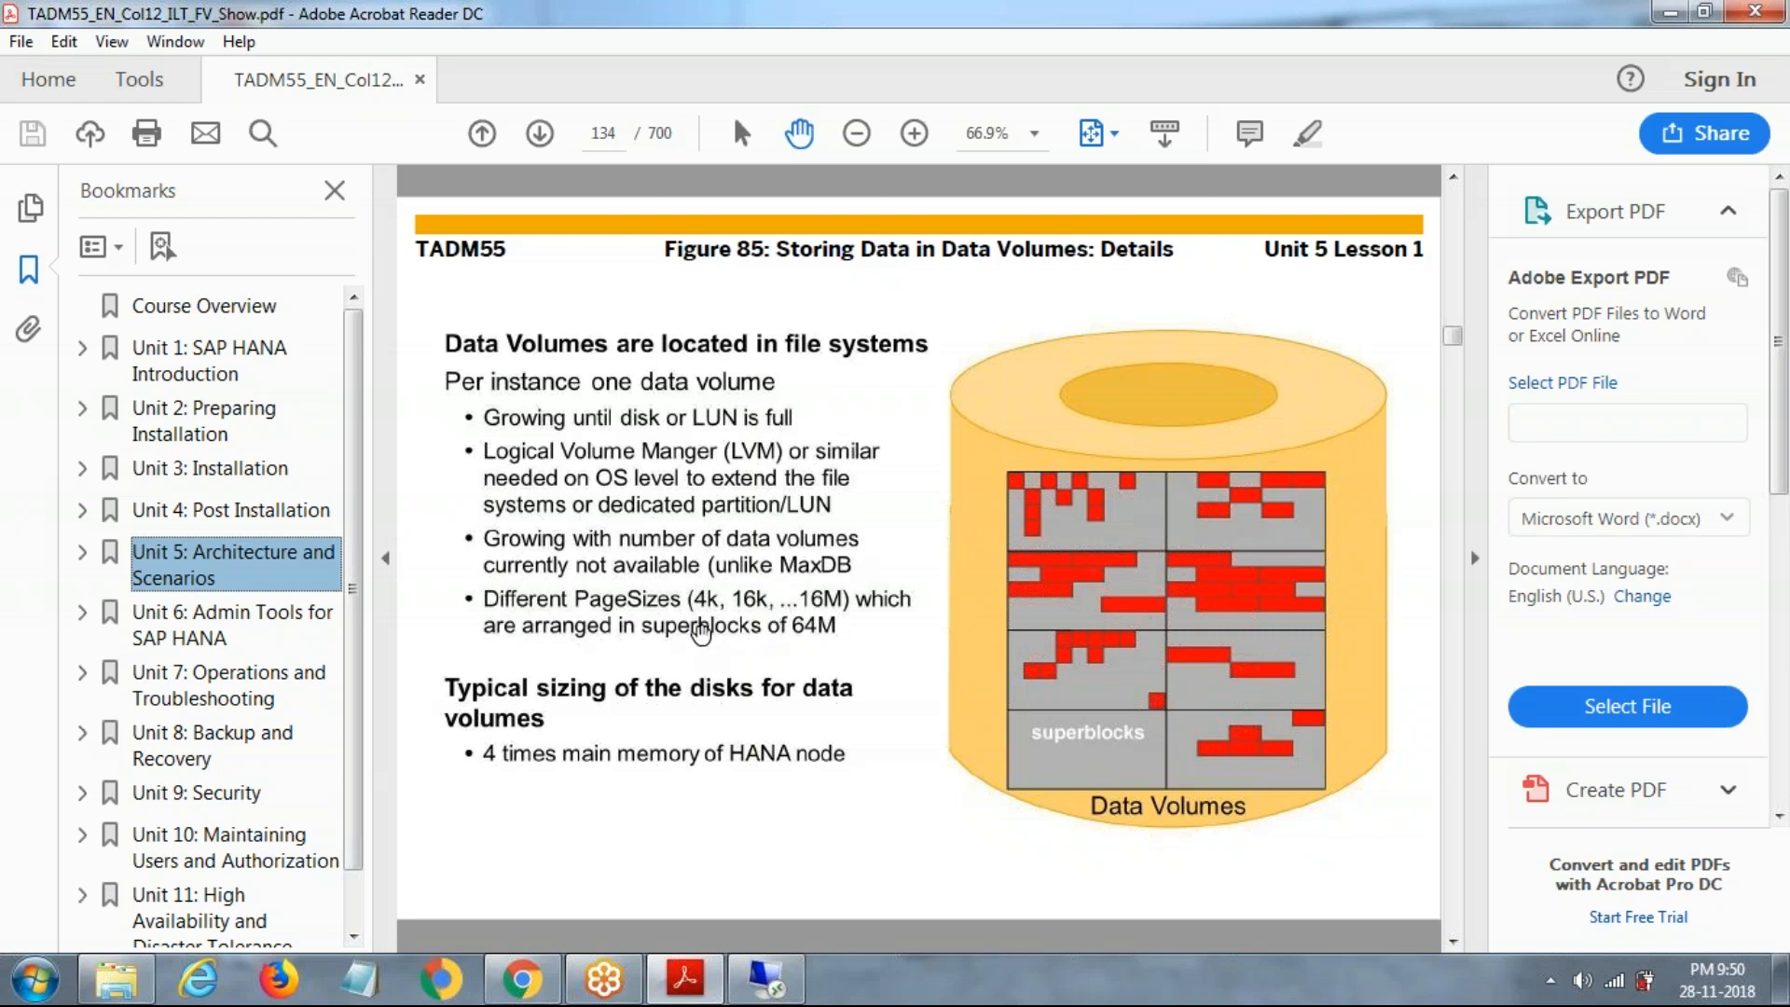
mouse_move(787, 638)
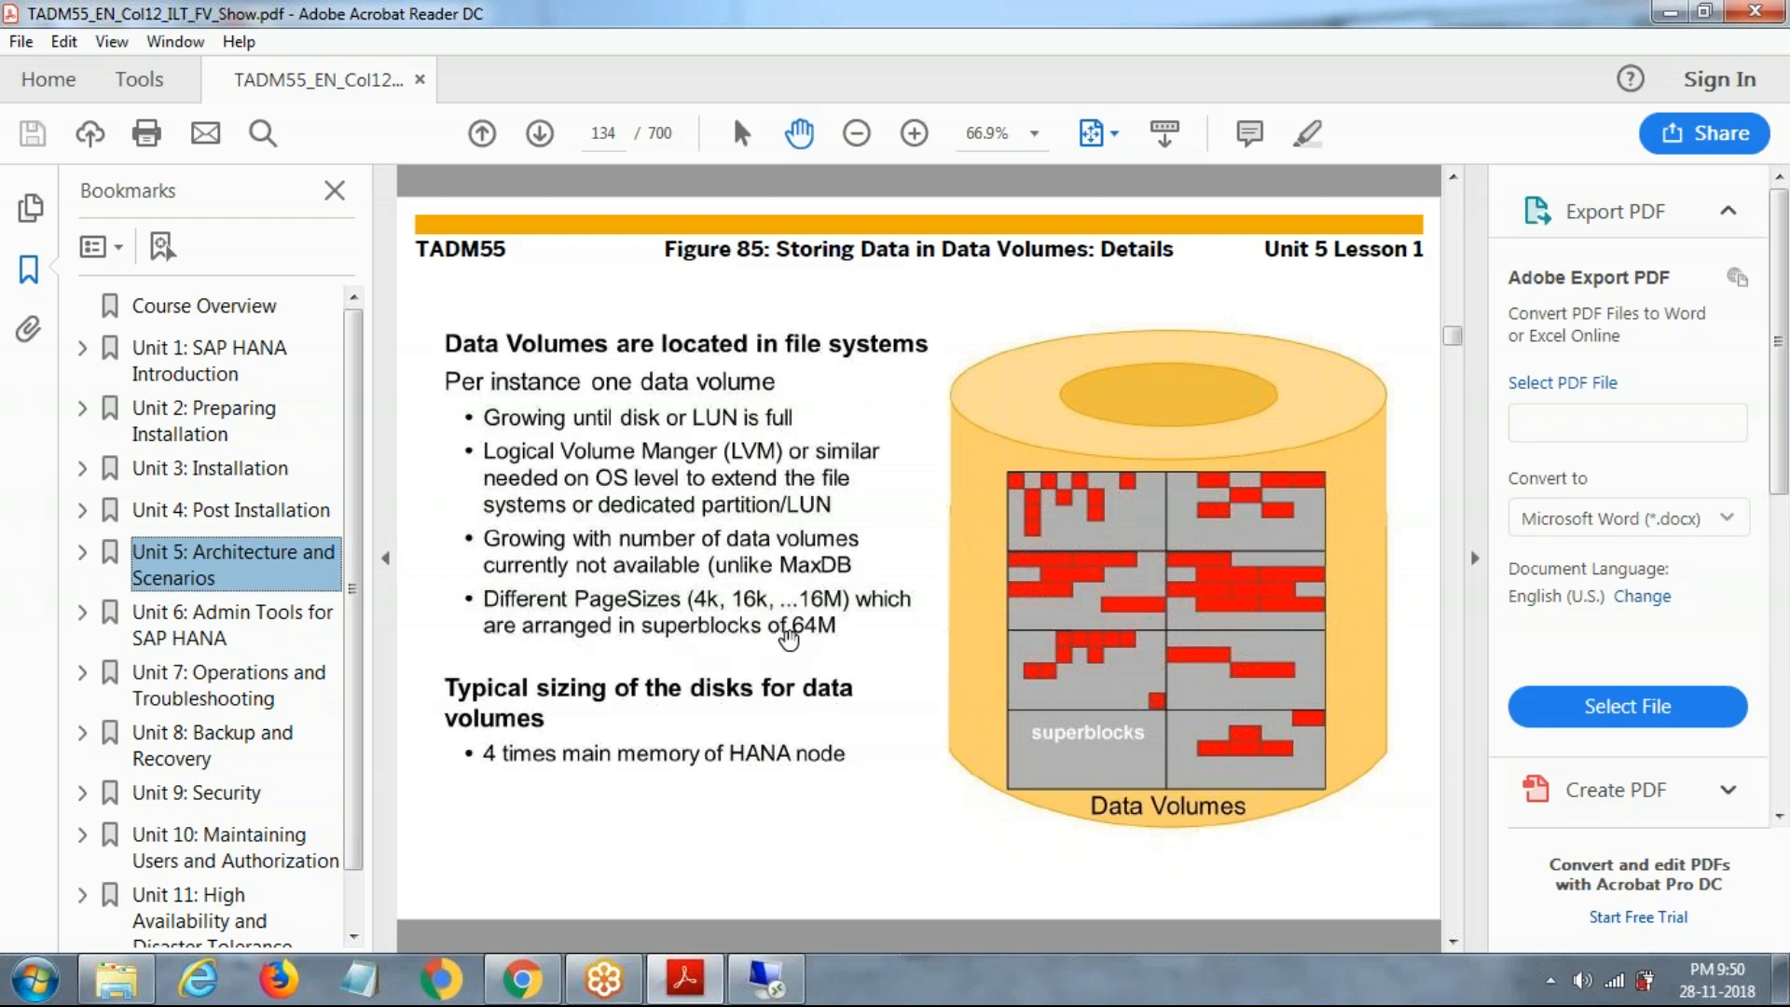
mouse_move(813, 636)
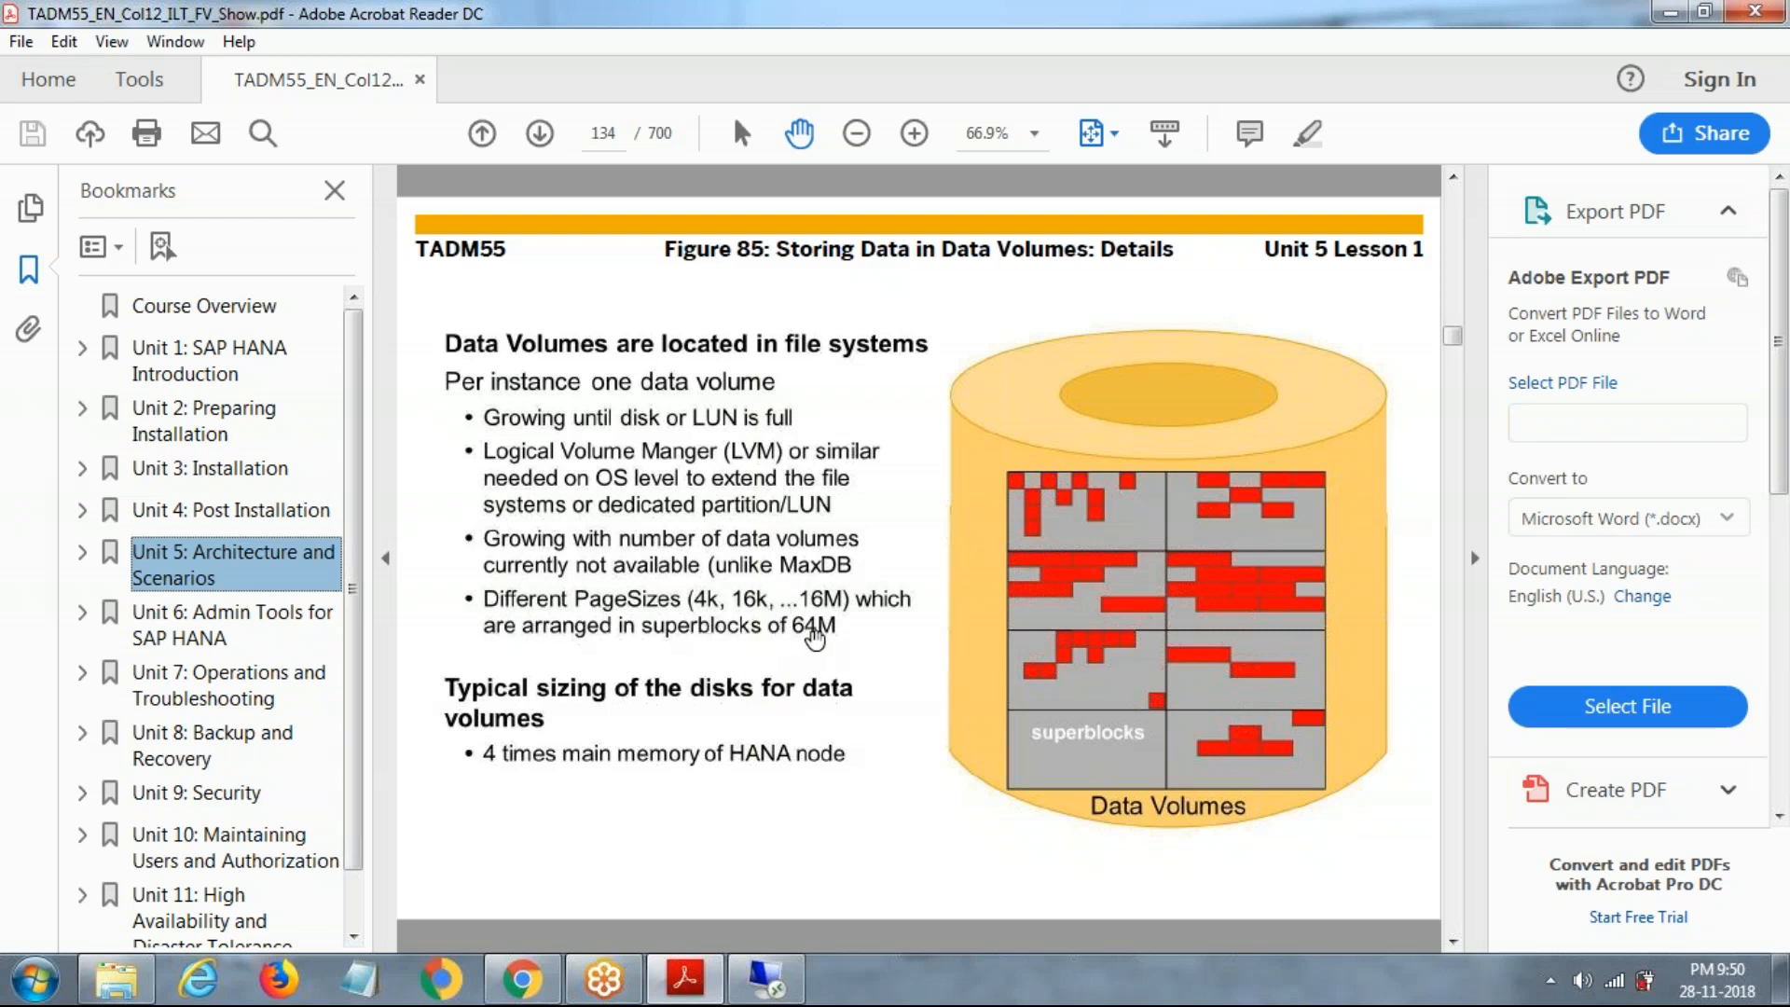
mouse_move(815, 636)
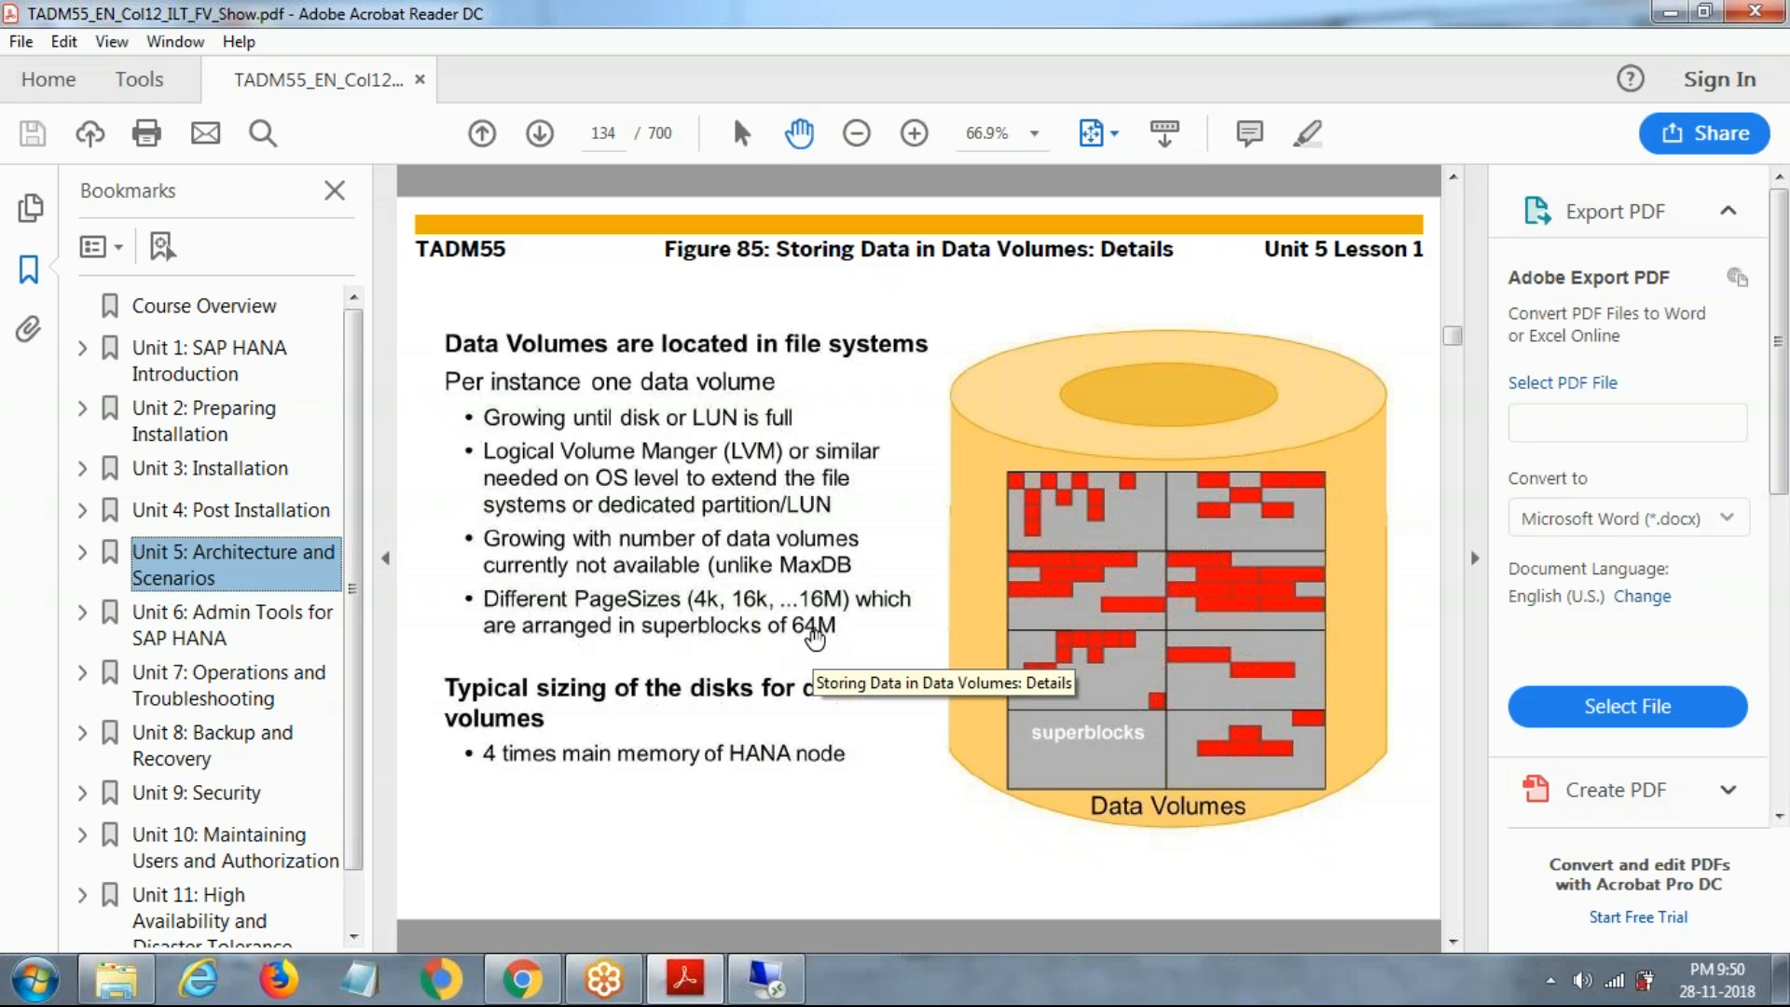
mouse_move(1110, 655)
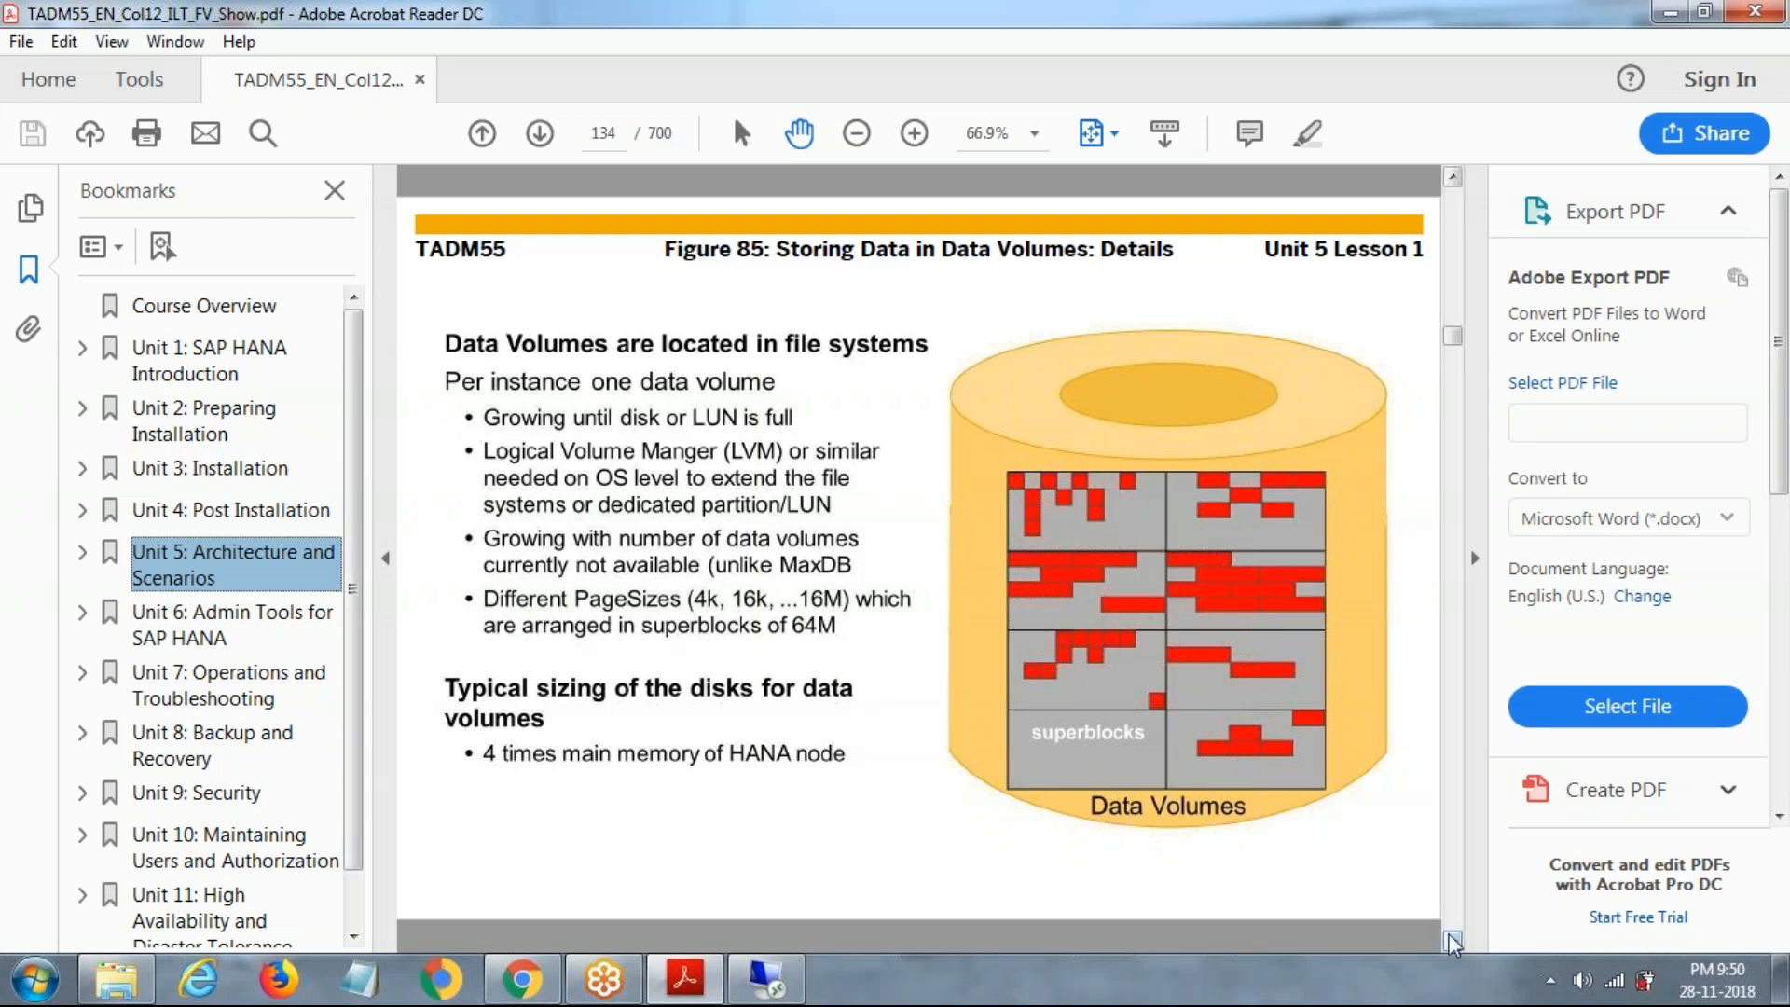
- Advance from Figure 85 on page 134 to page 135, Figure 86 on file size limitations
left_click(537, 133)
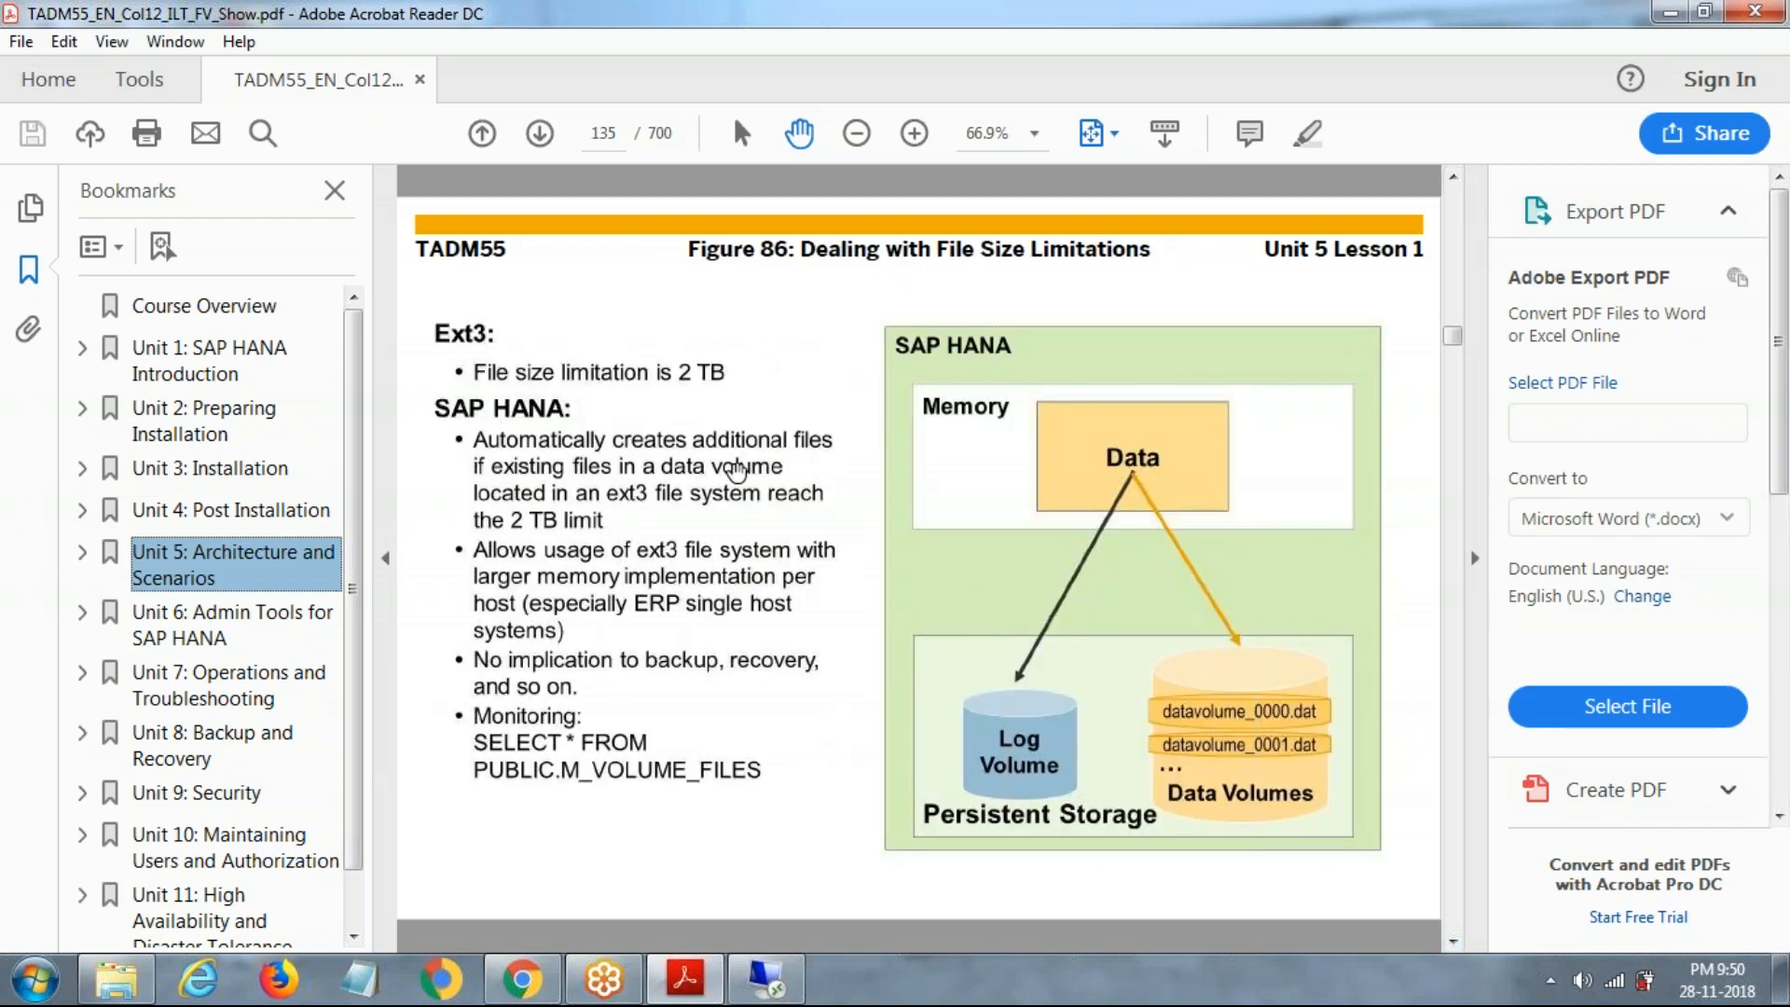
mouse_move(593, 390)
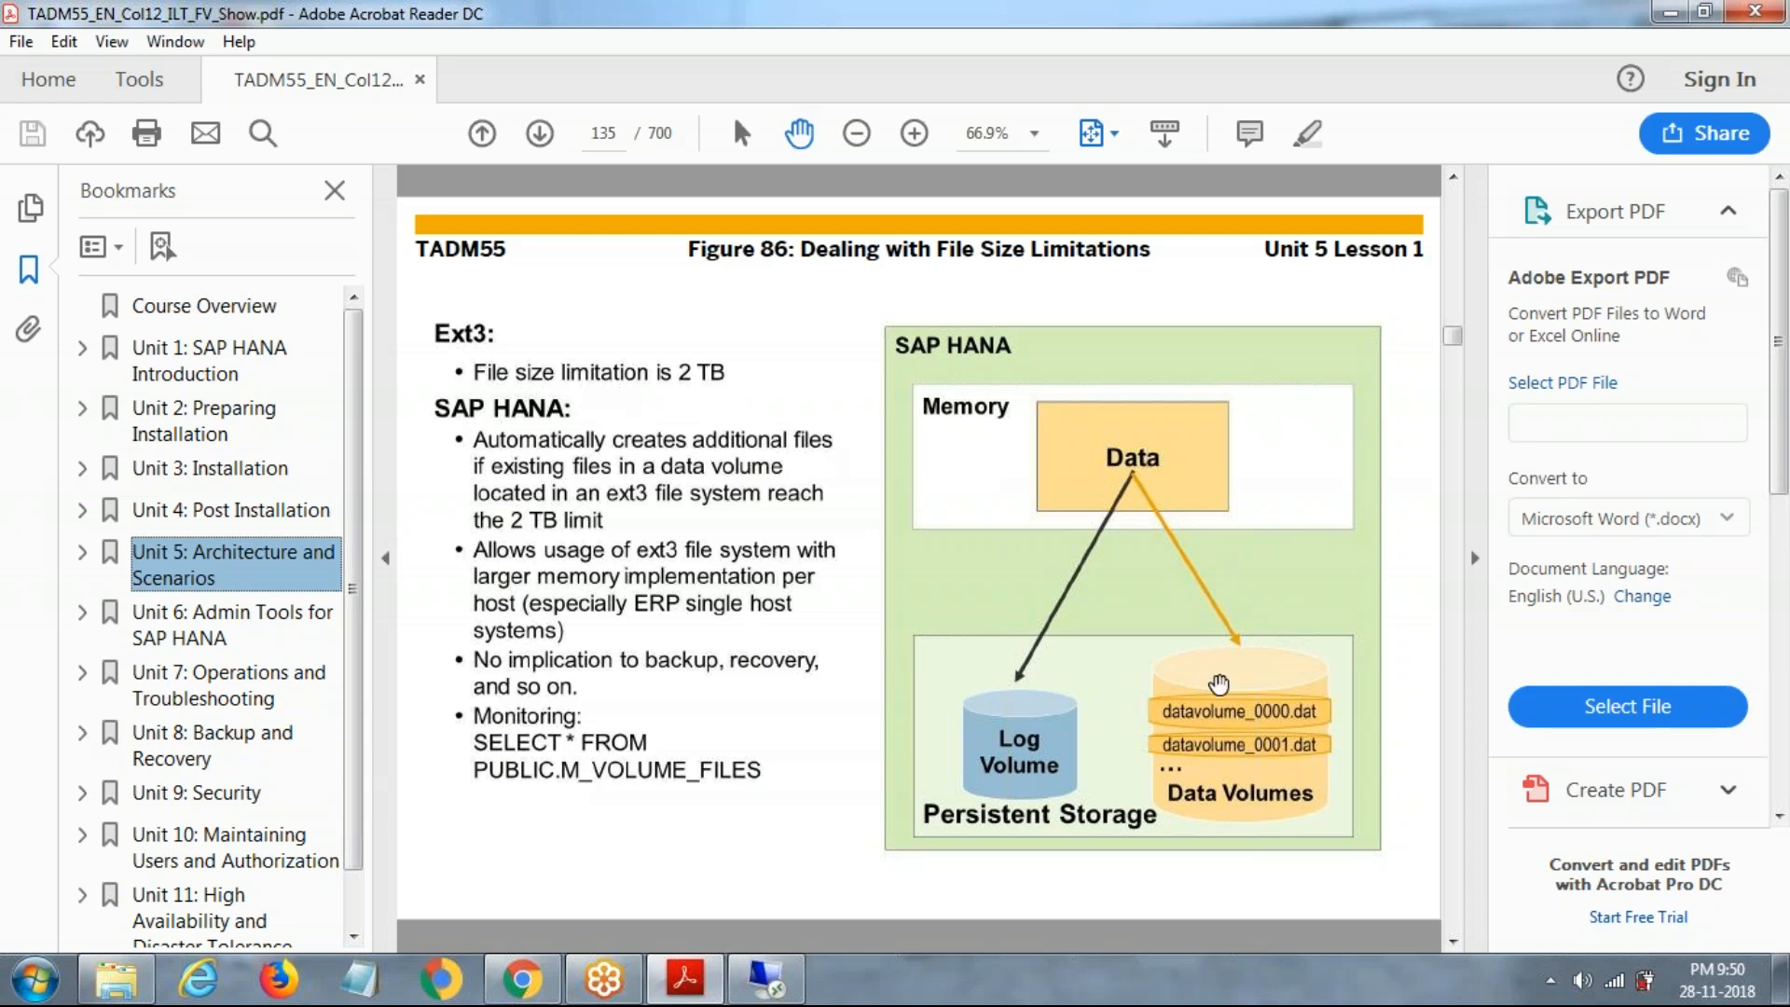
mouse_move(1008, 660)
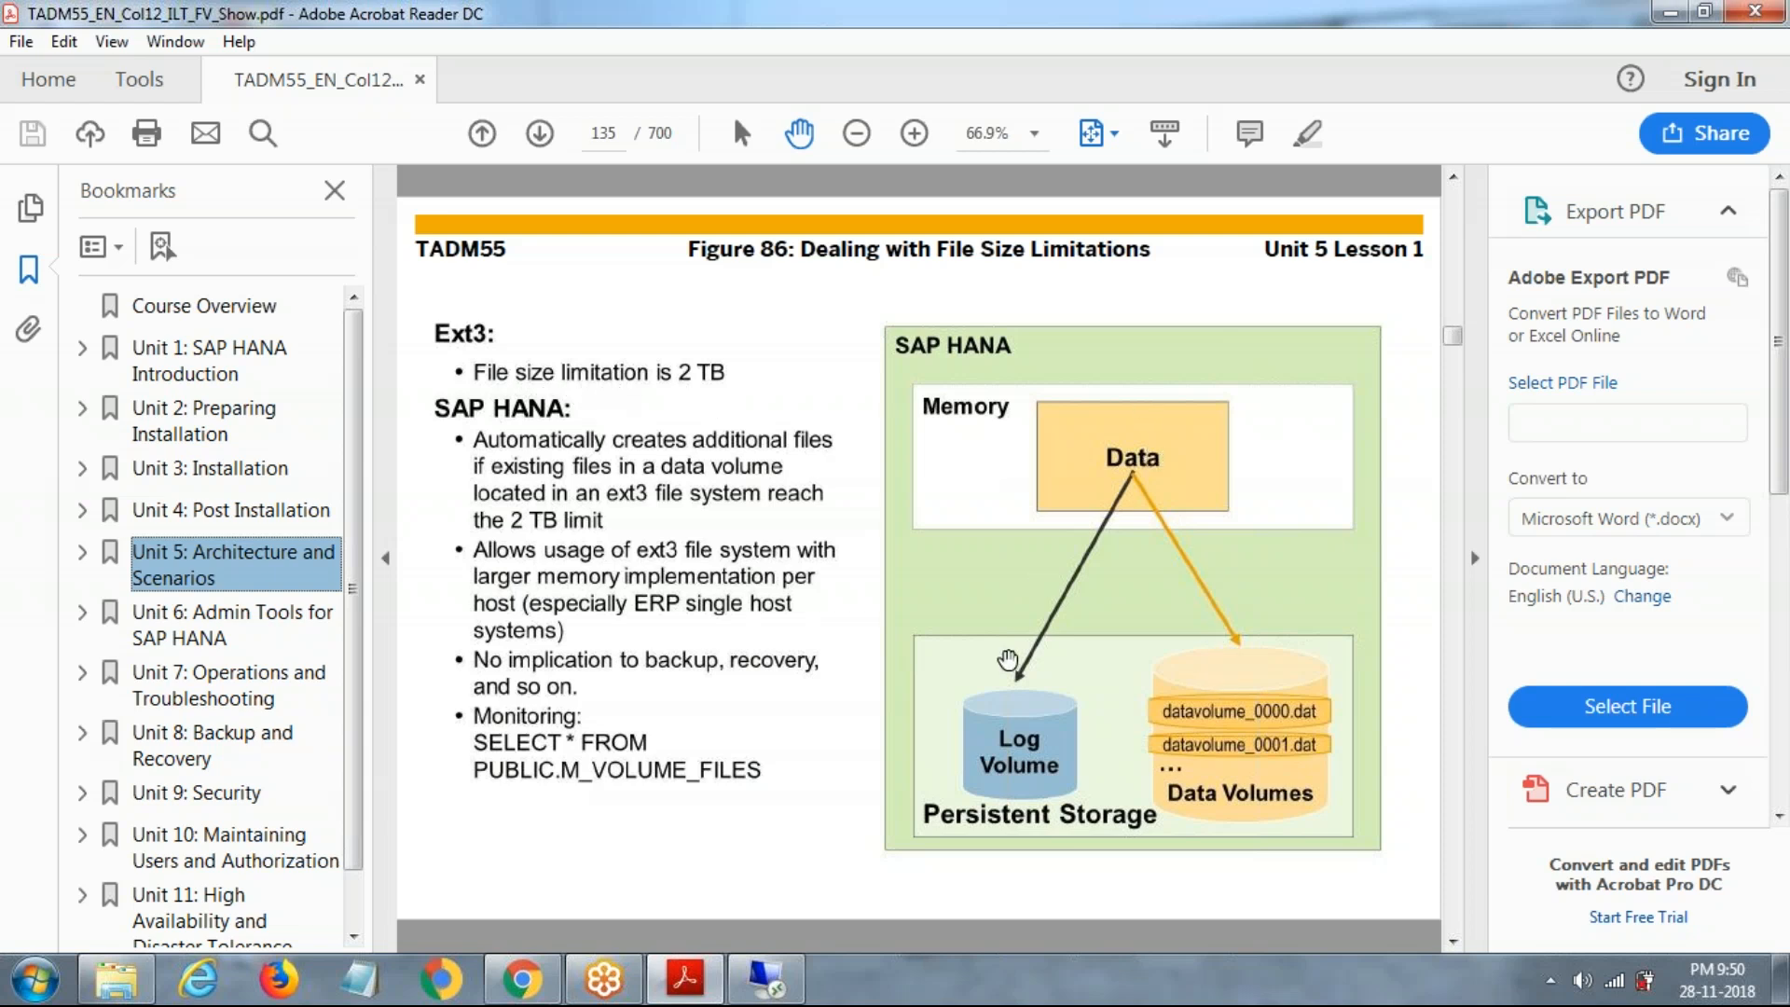
mouse_move(752, 979)
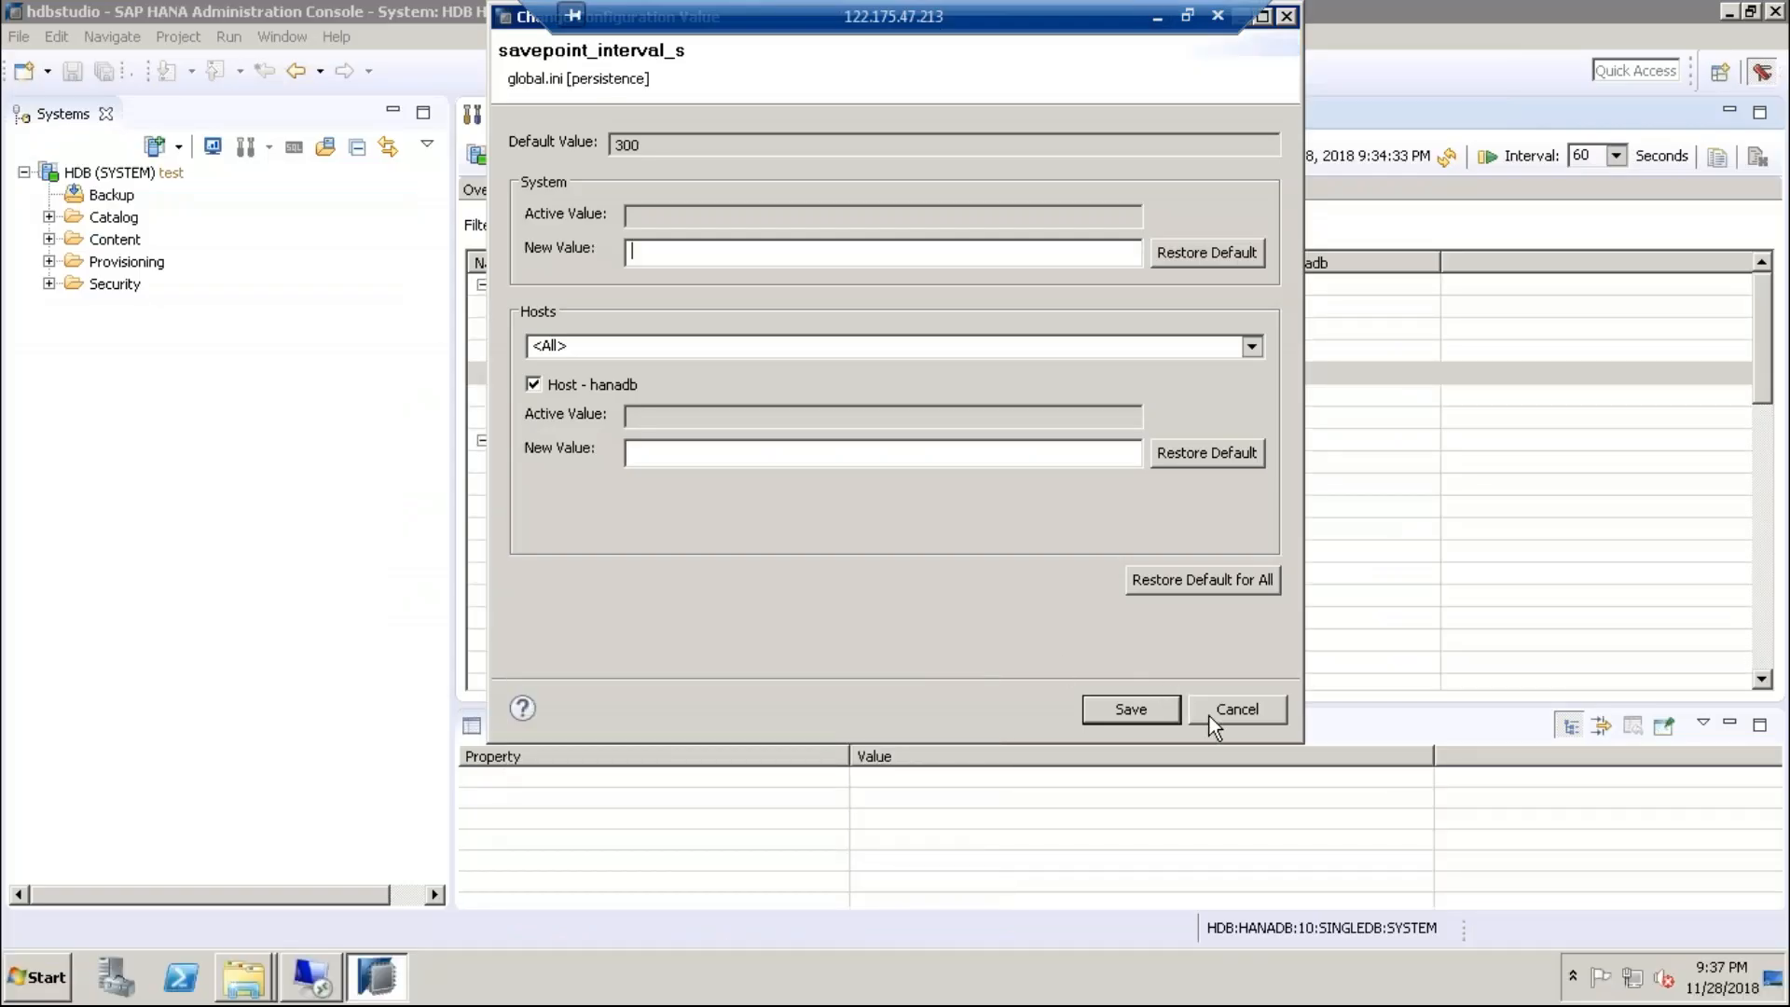
- Cancel the Change Configuration Value dialog, leaving savepoint_interval_s unchanged
left_click(1235, 709)
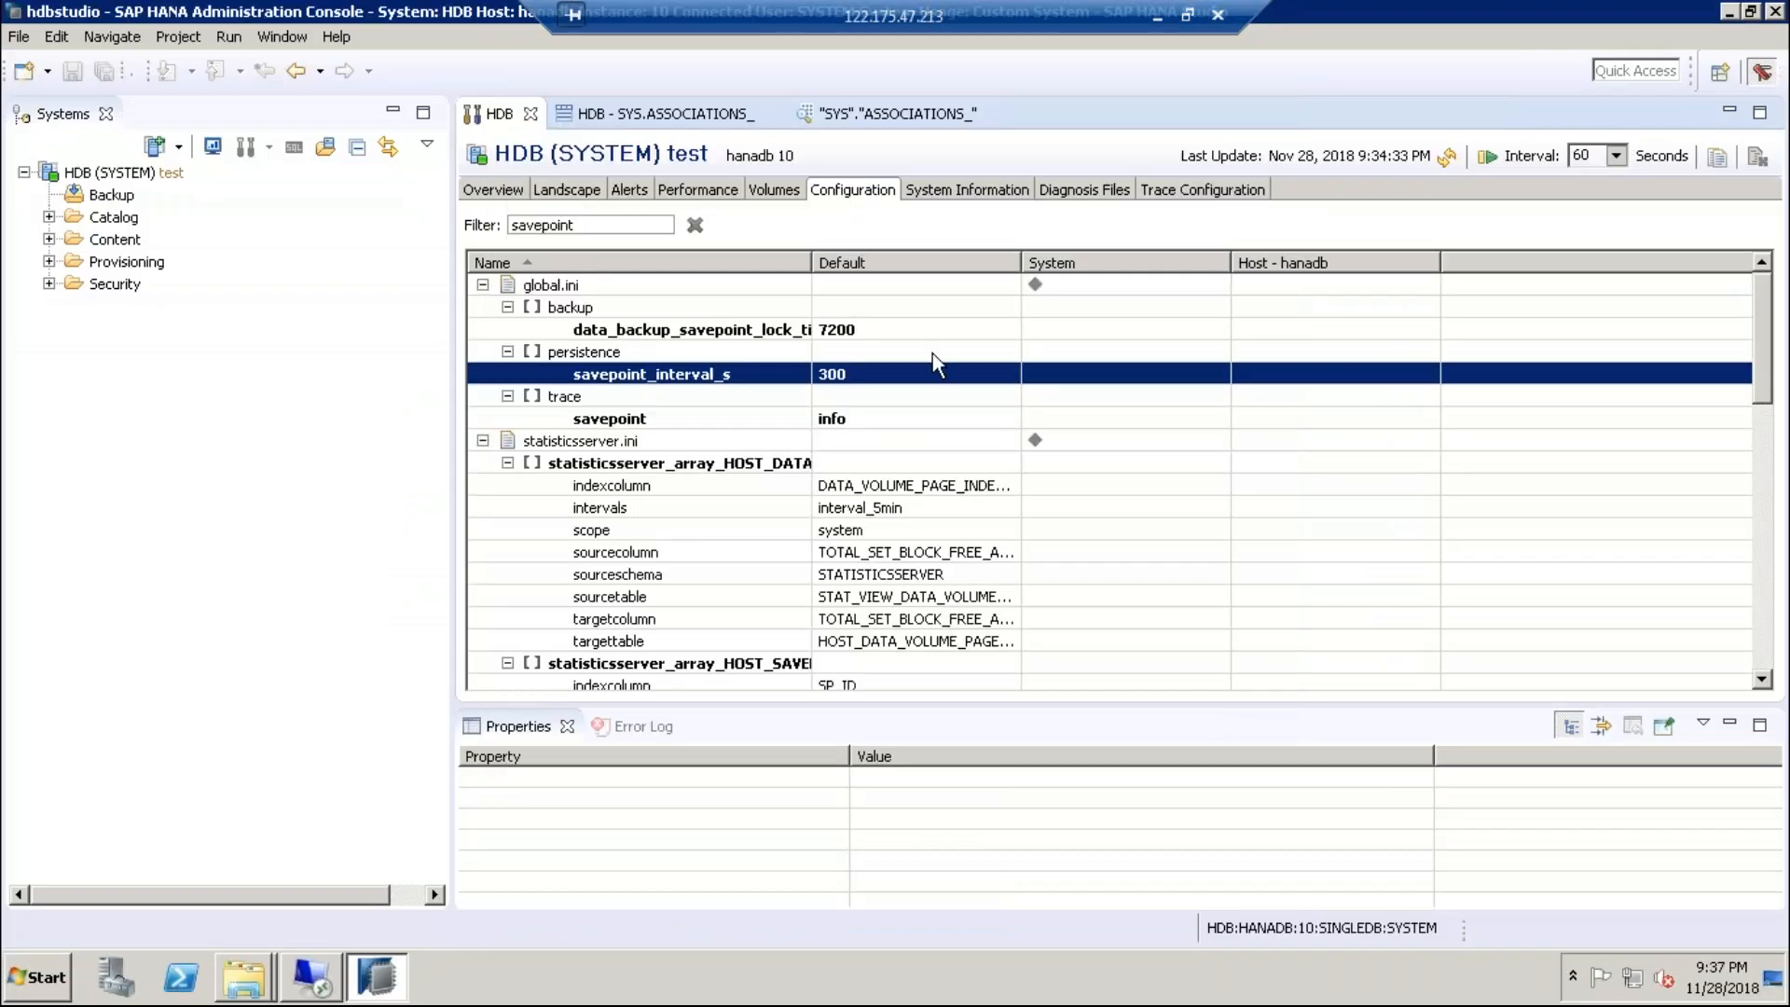
mouse_move(742, 203)
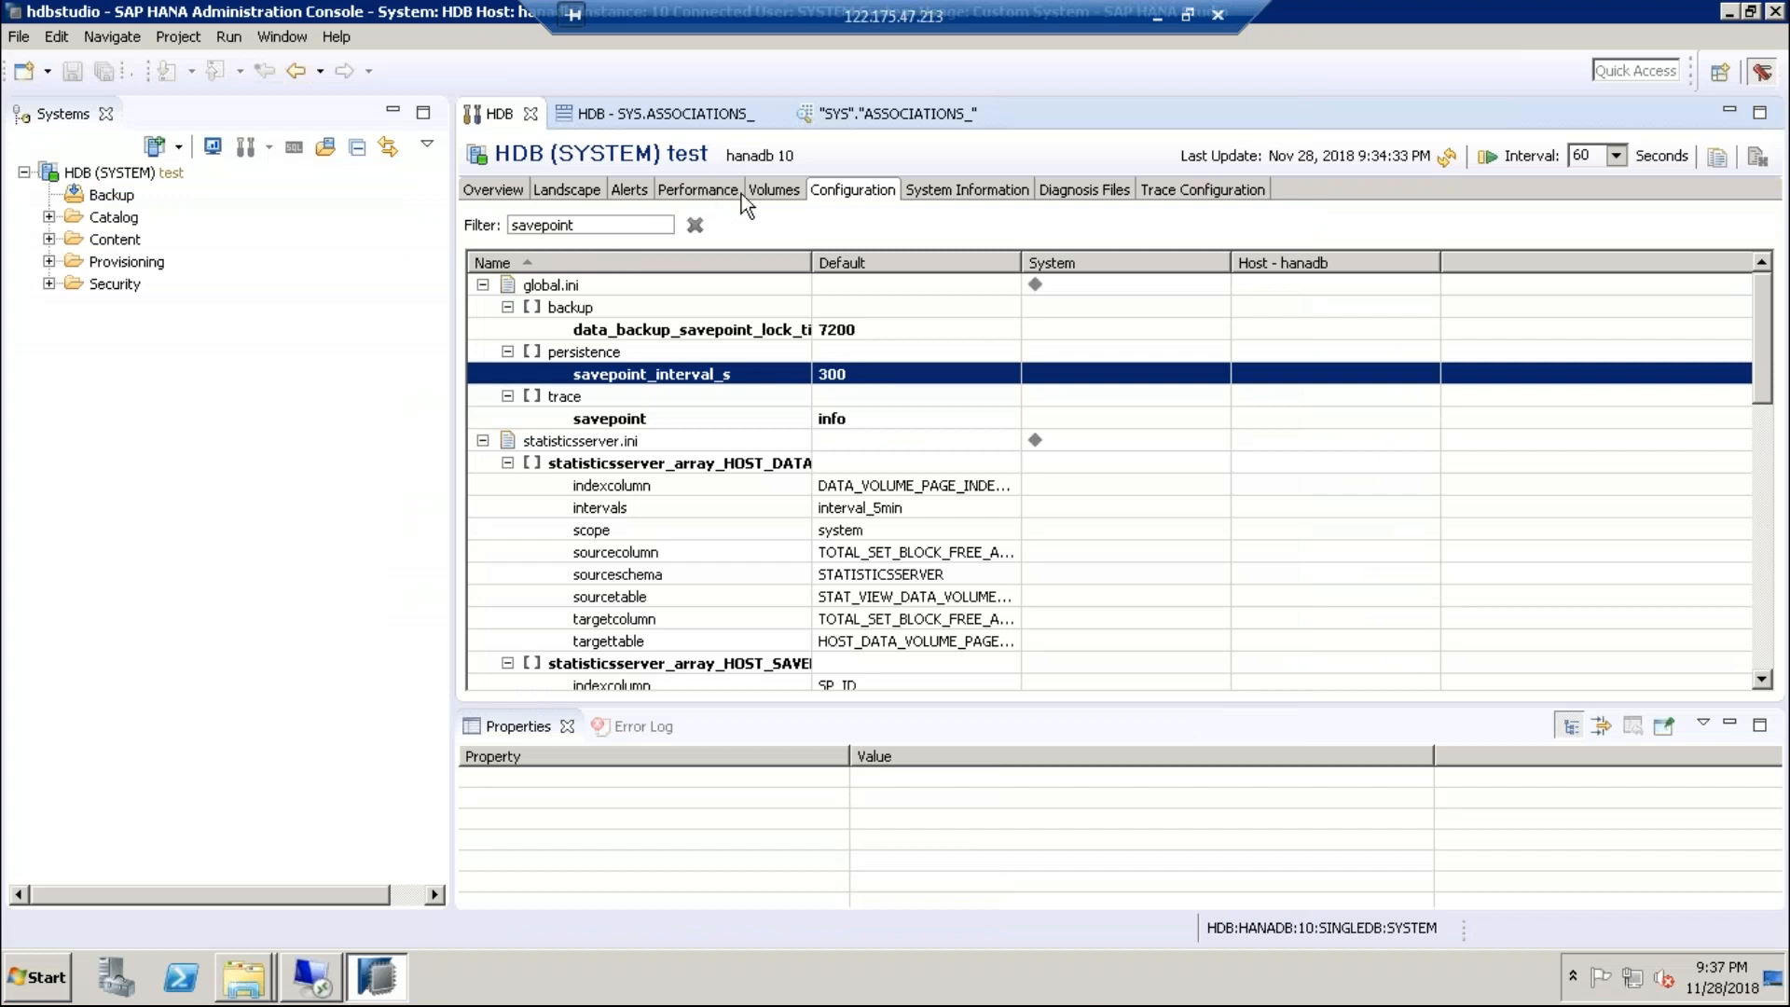
- On the Volumes tab, list the volume files of hanadb:31003 indexserver, then hanadb:31007 xsengine
left_click(772, 190)
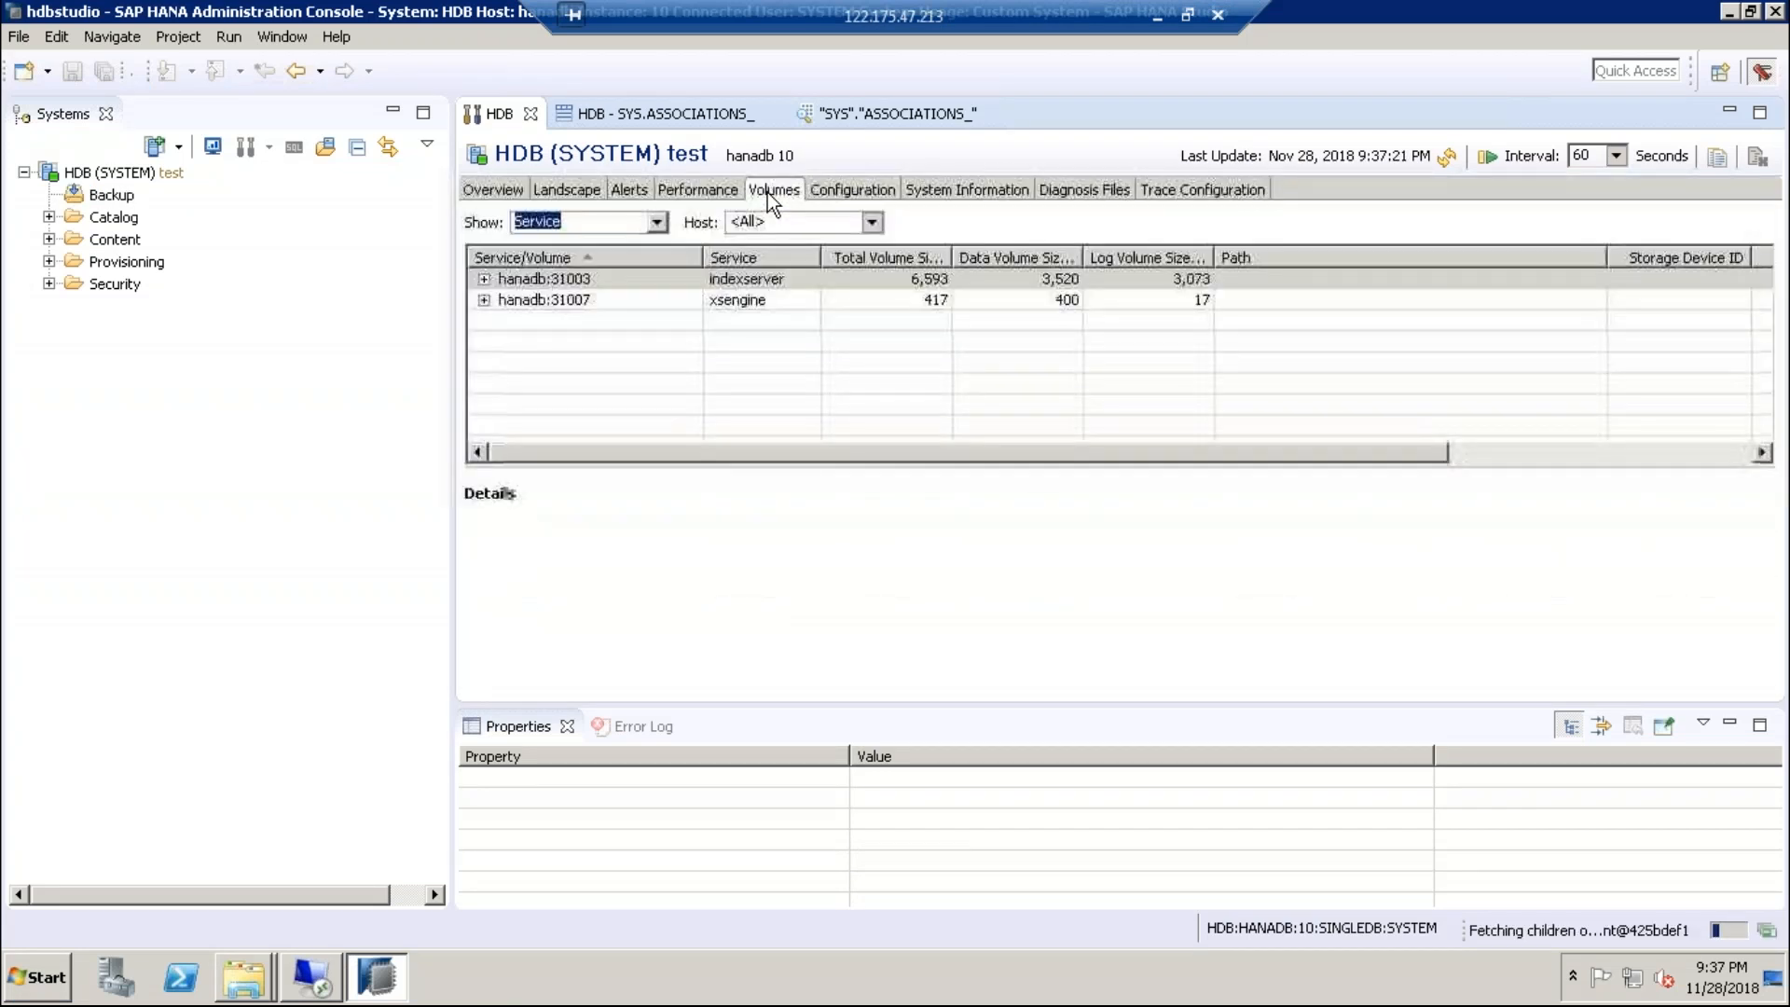
left_click(544, 278)
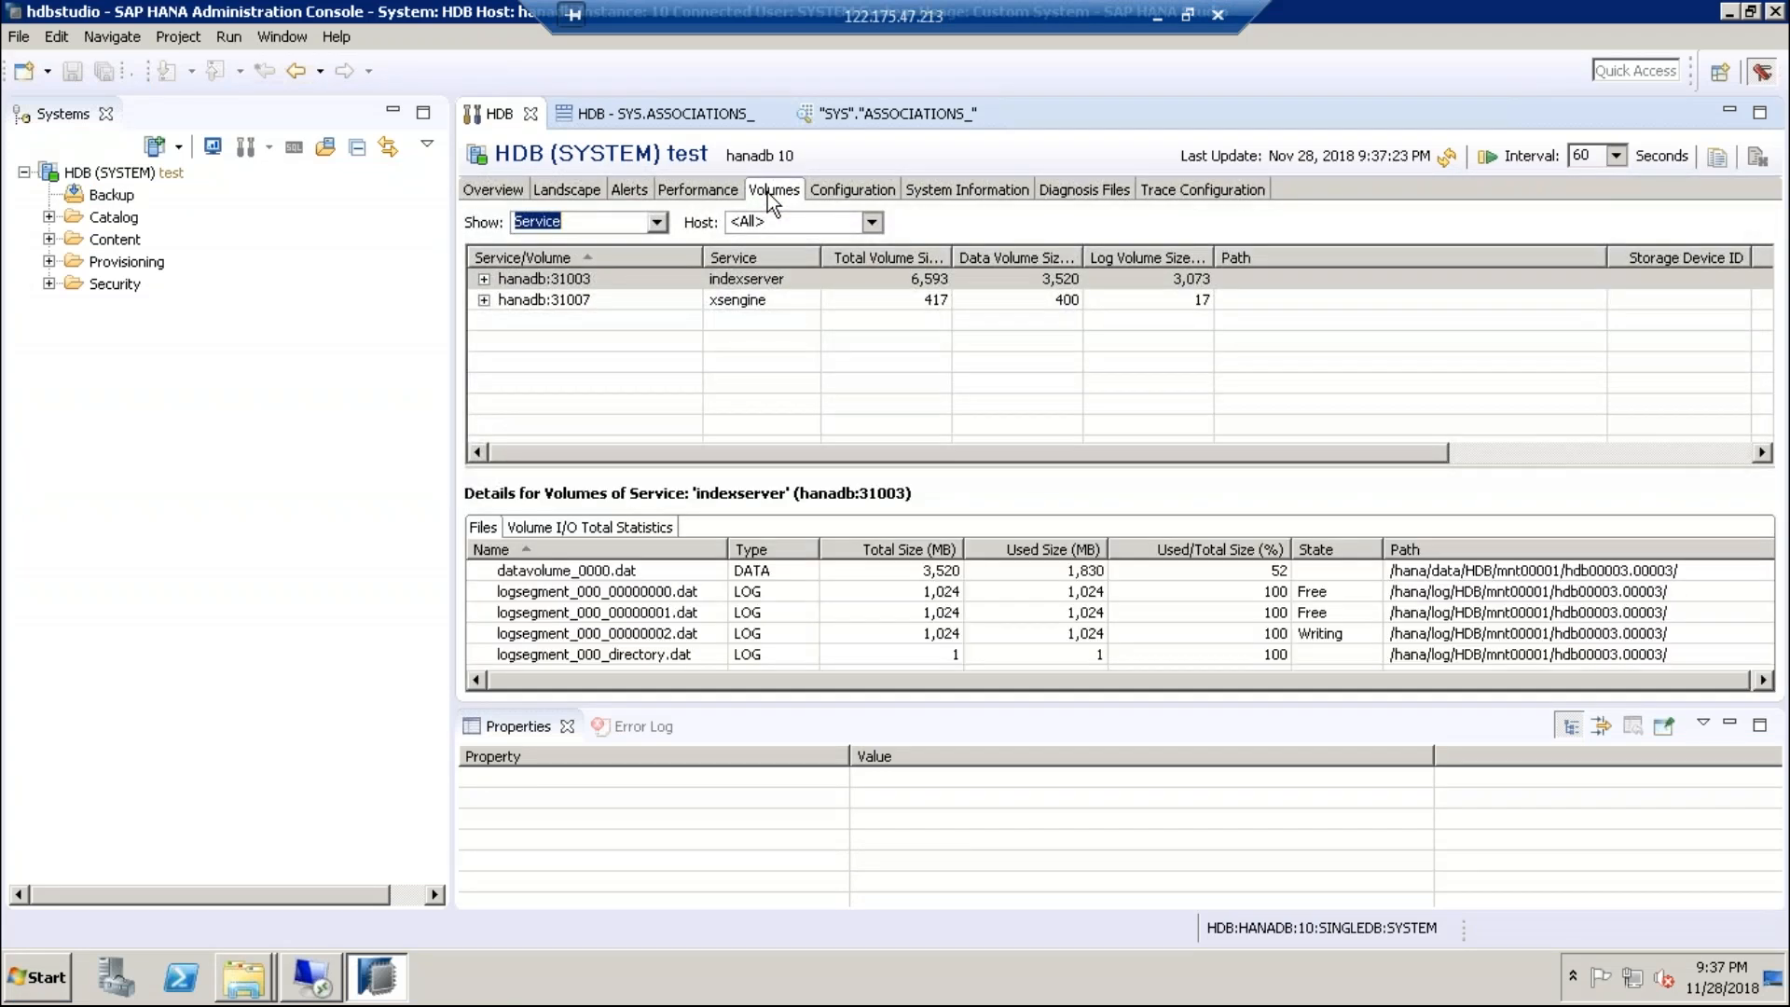
mouse_move(710, 285)
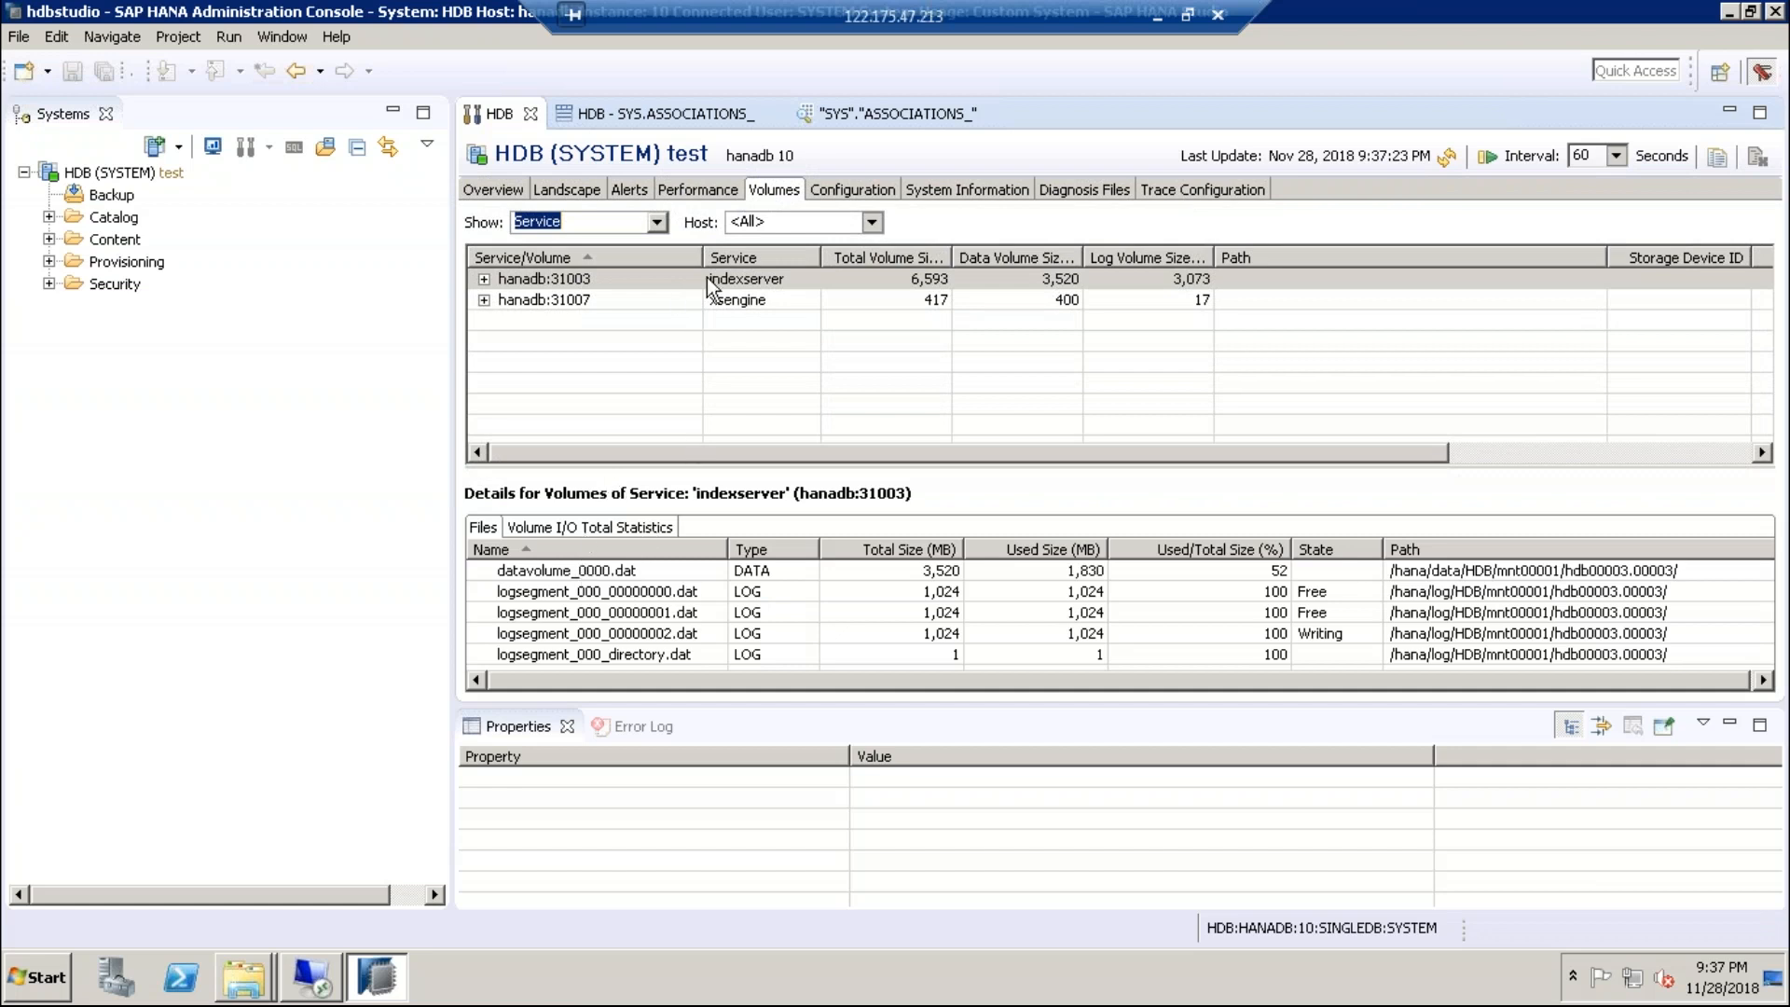
left_click(545, 299)
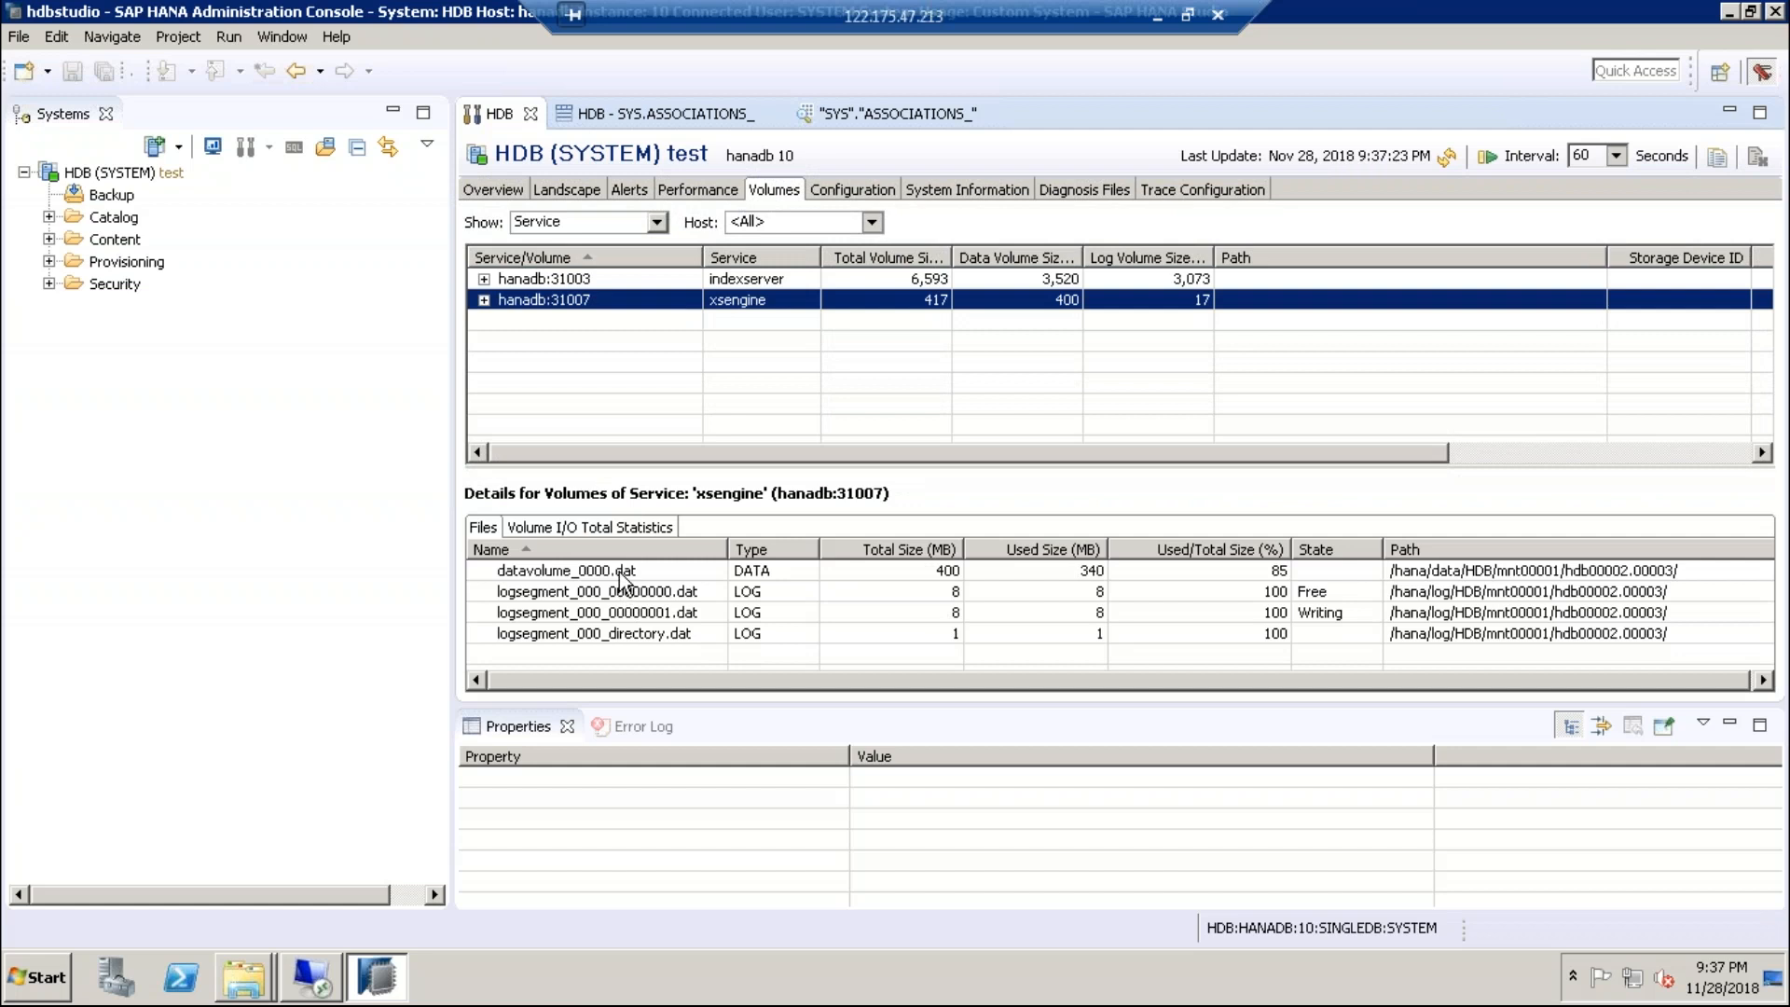
- Point out xsengine's data volume and current log segment files, then show its Volume I/O Total Statistics
left_click(563, 570)
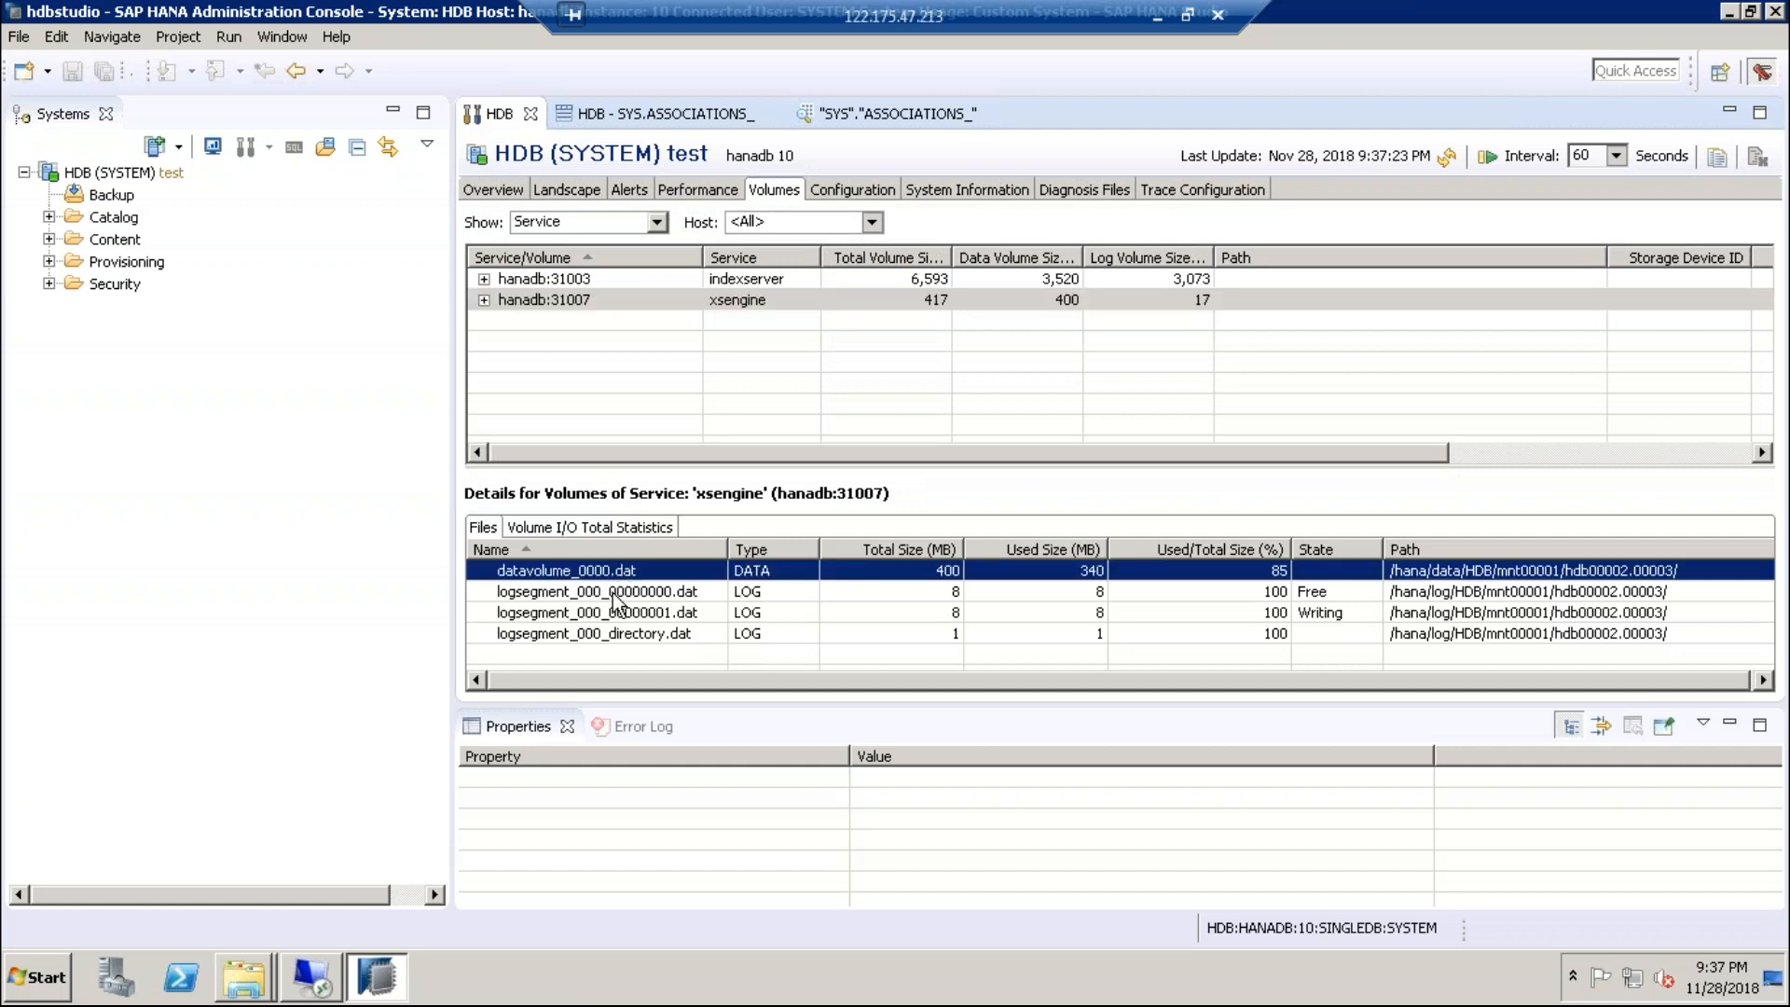
mouse_move(884, 585)
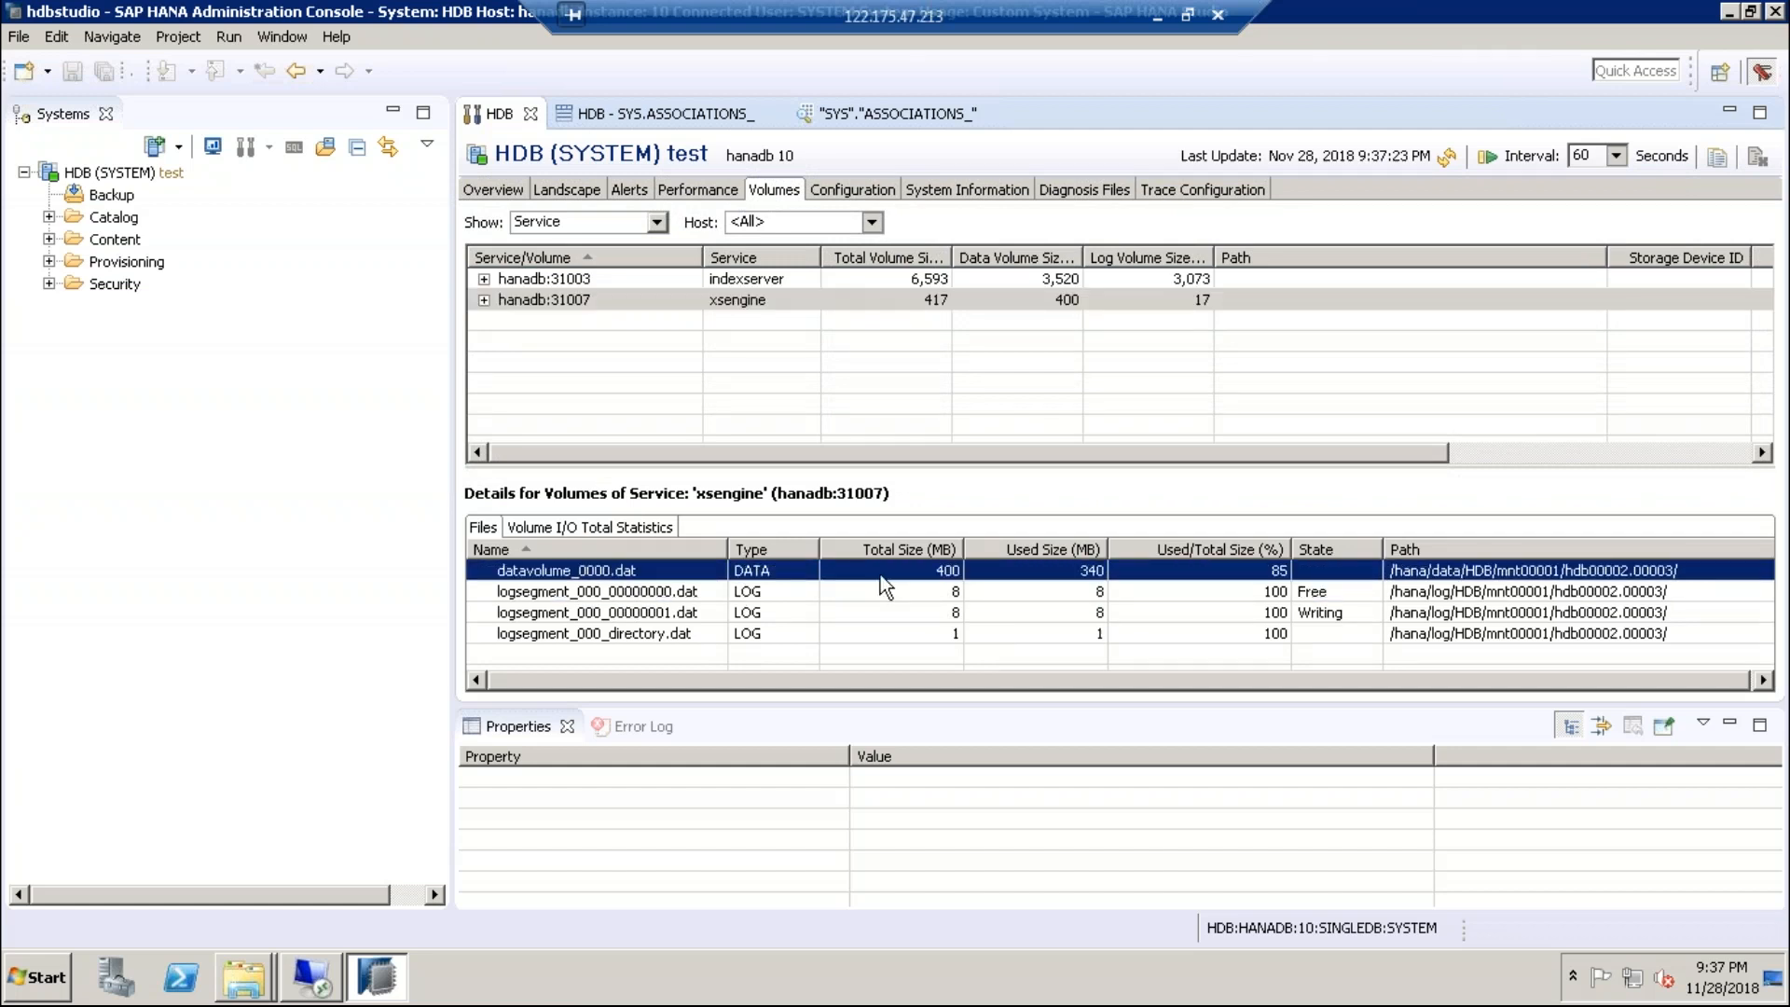
mouse_move(1050, 580)
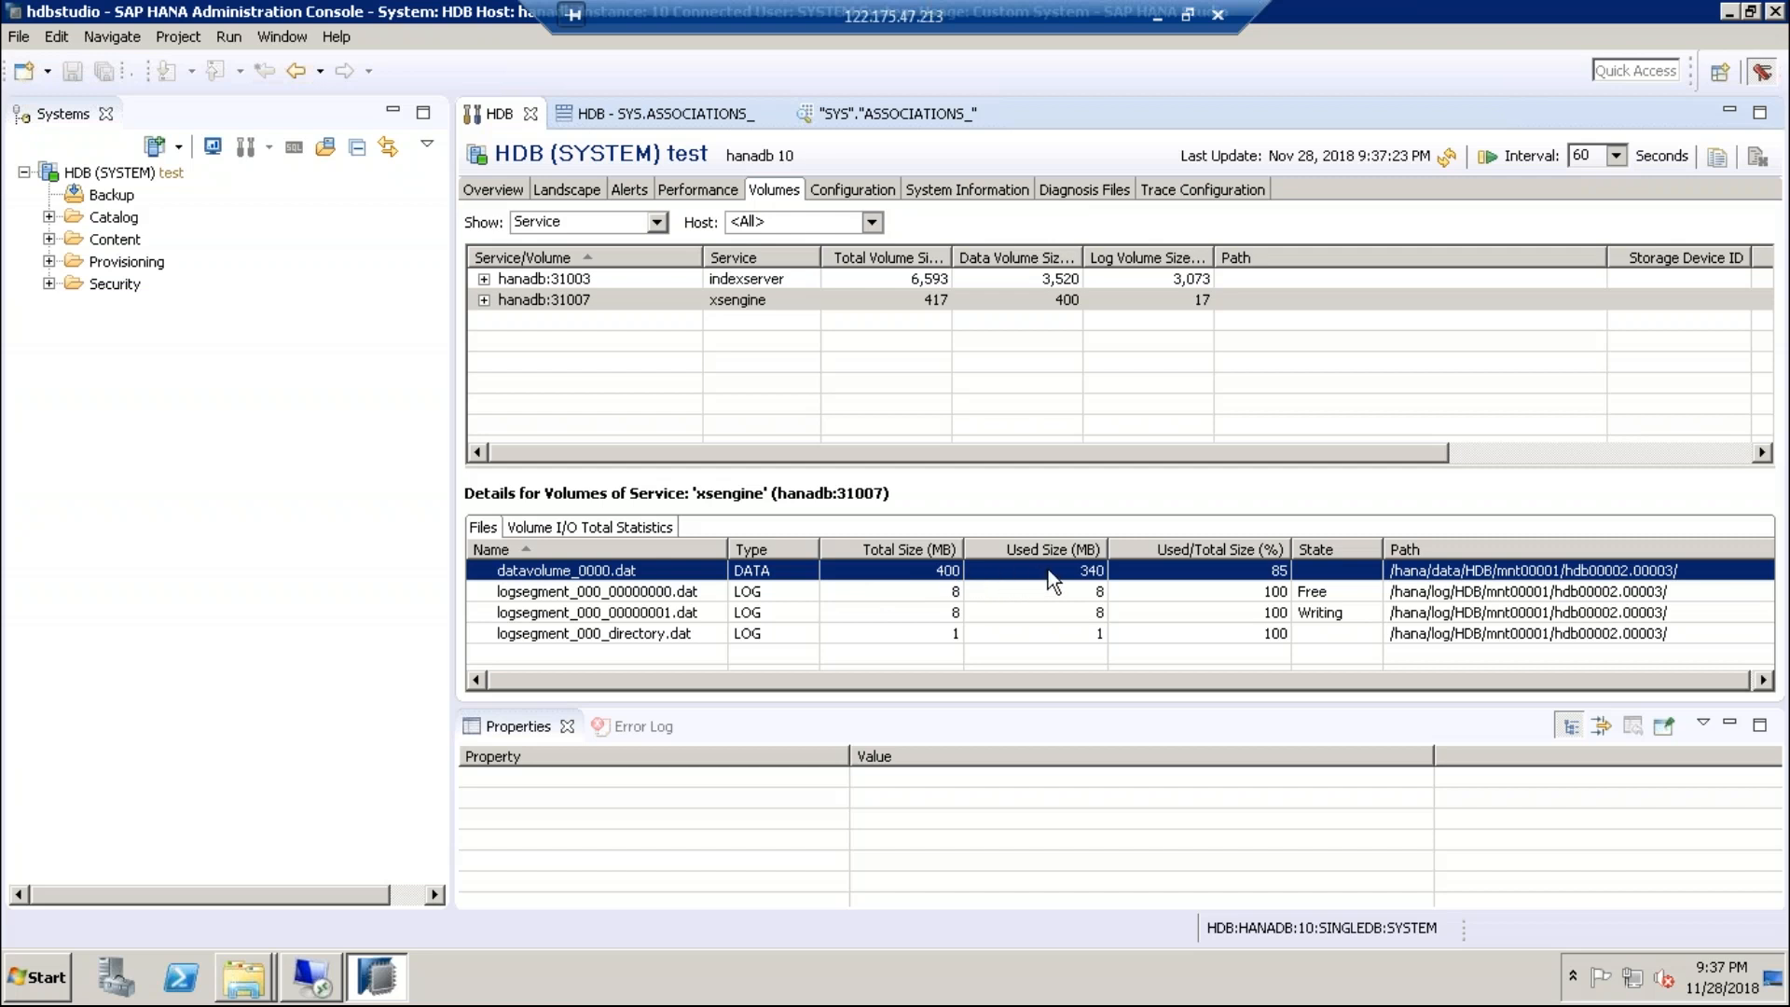
mouse_move(964, 582)
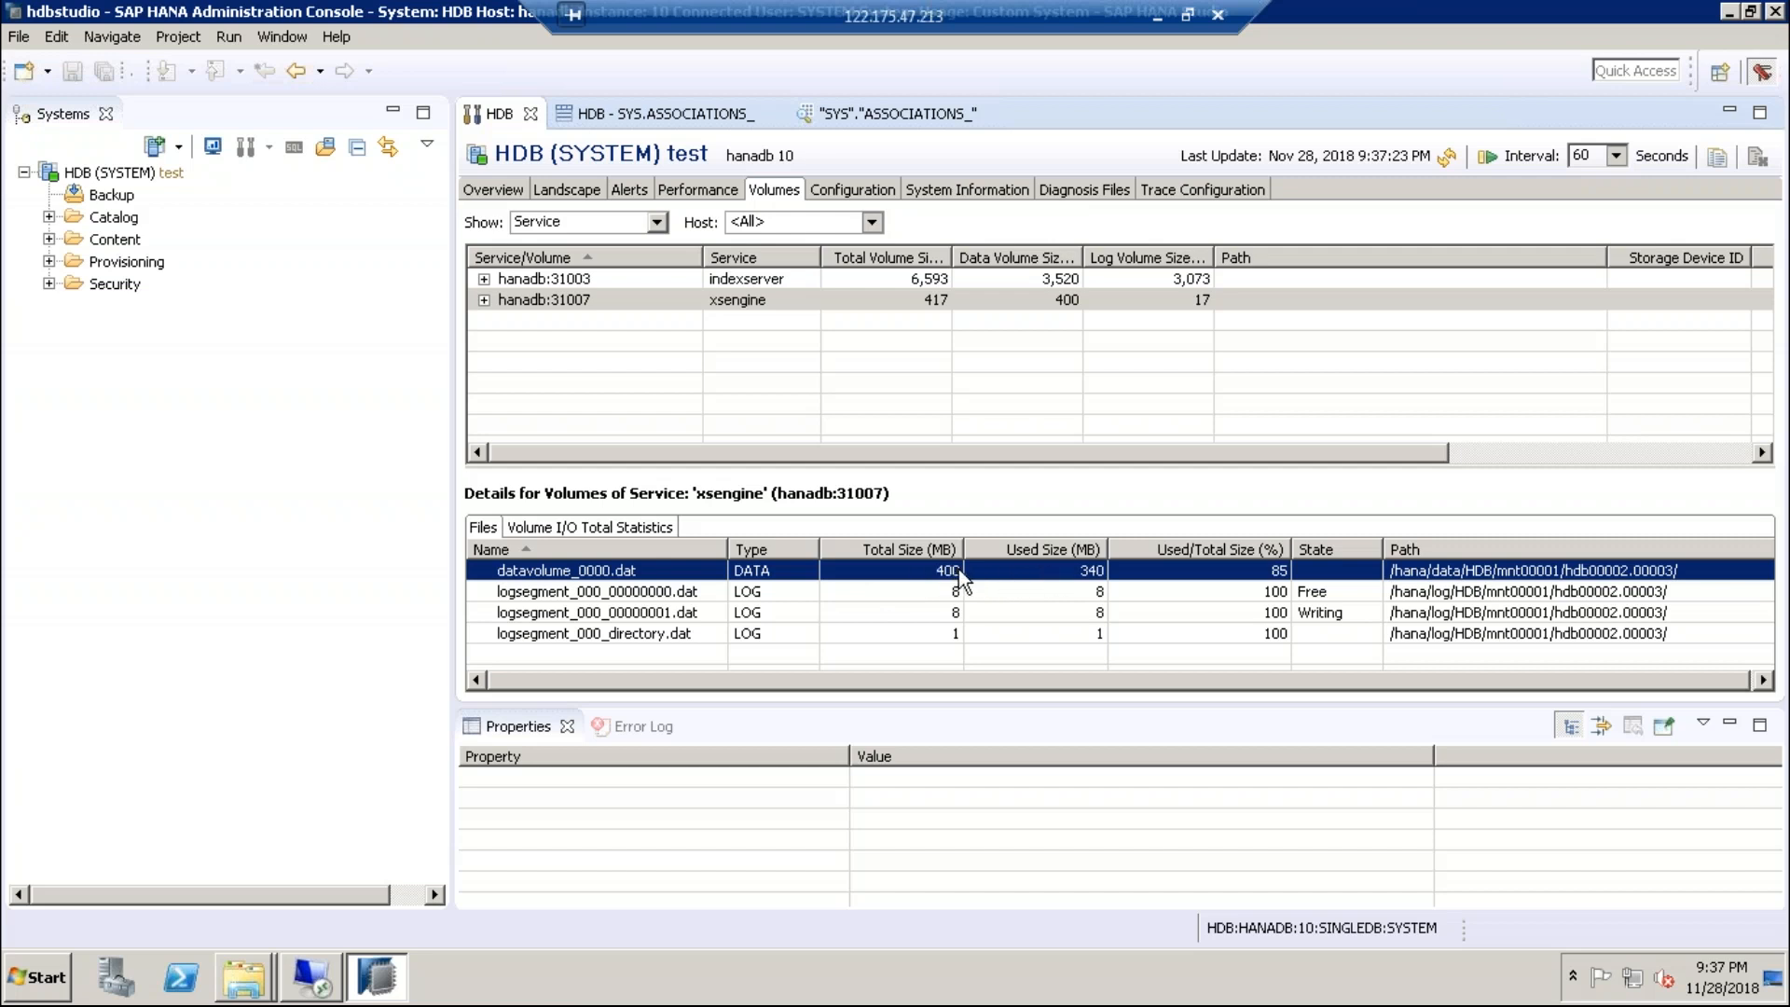
mouse_move(1091, 587)
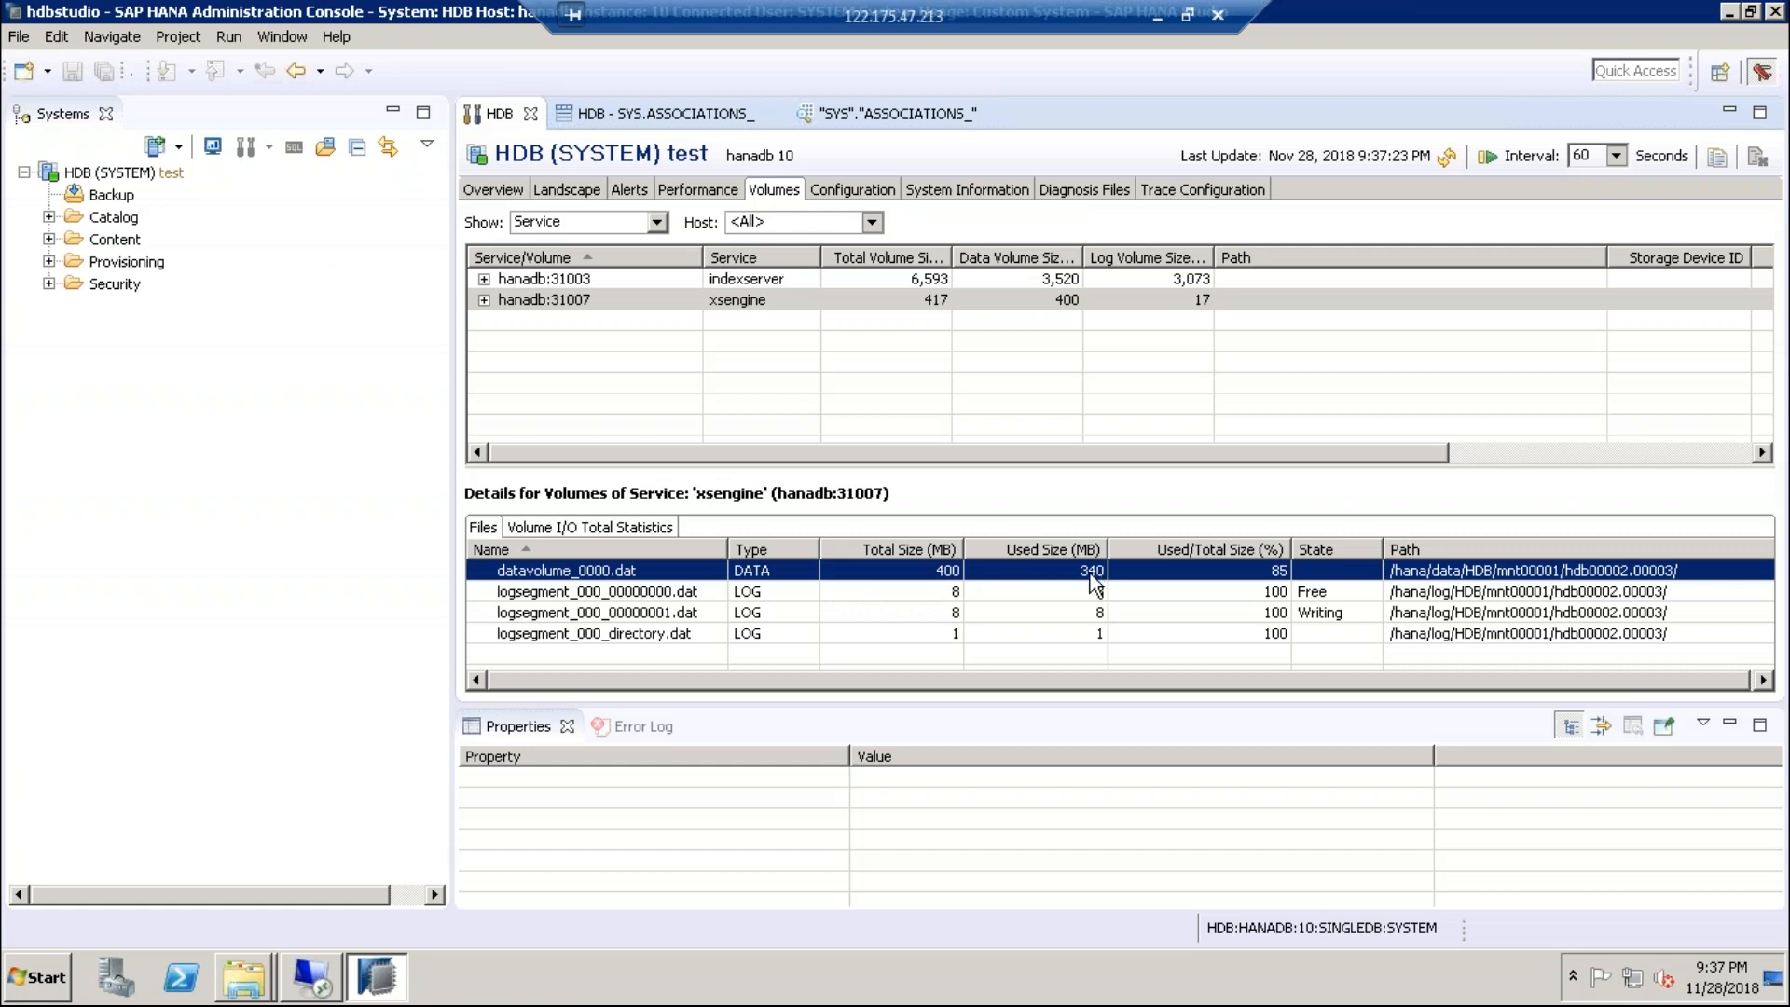
mouse_move(1279, 593)
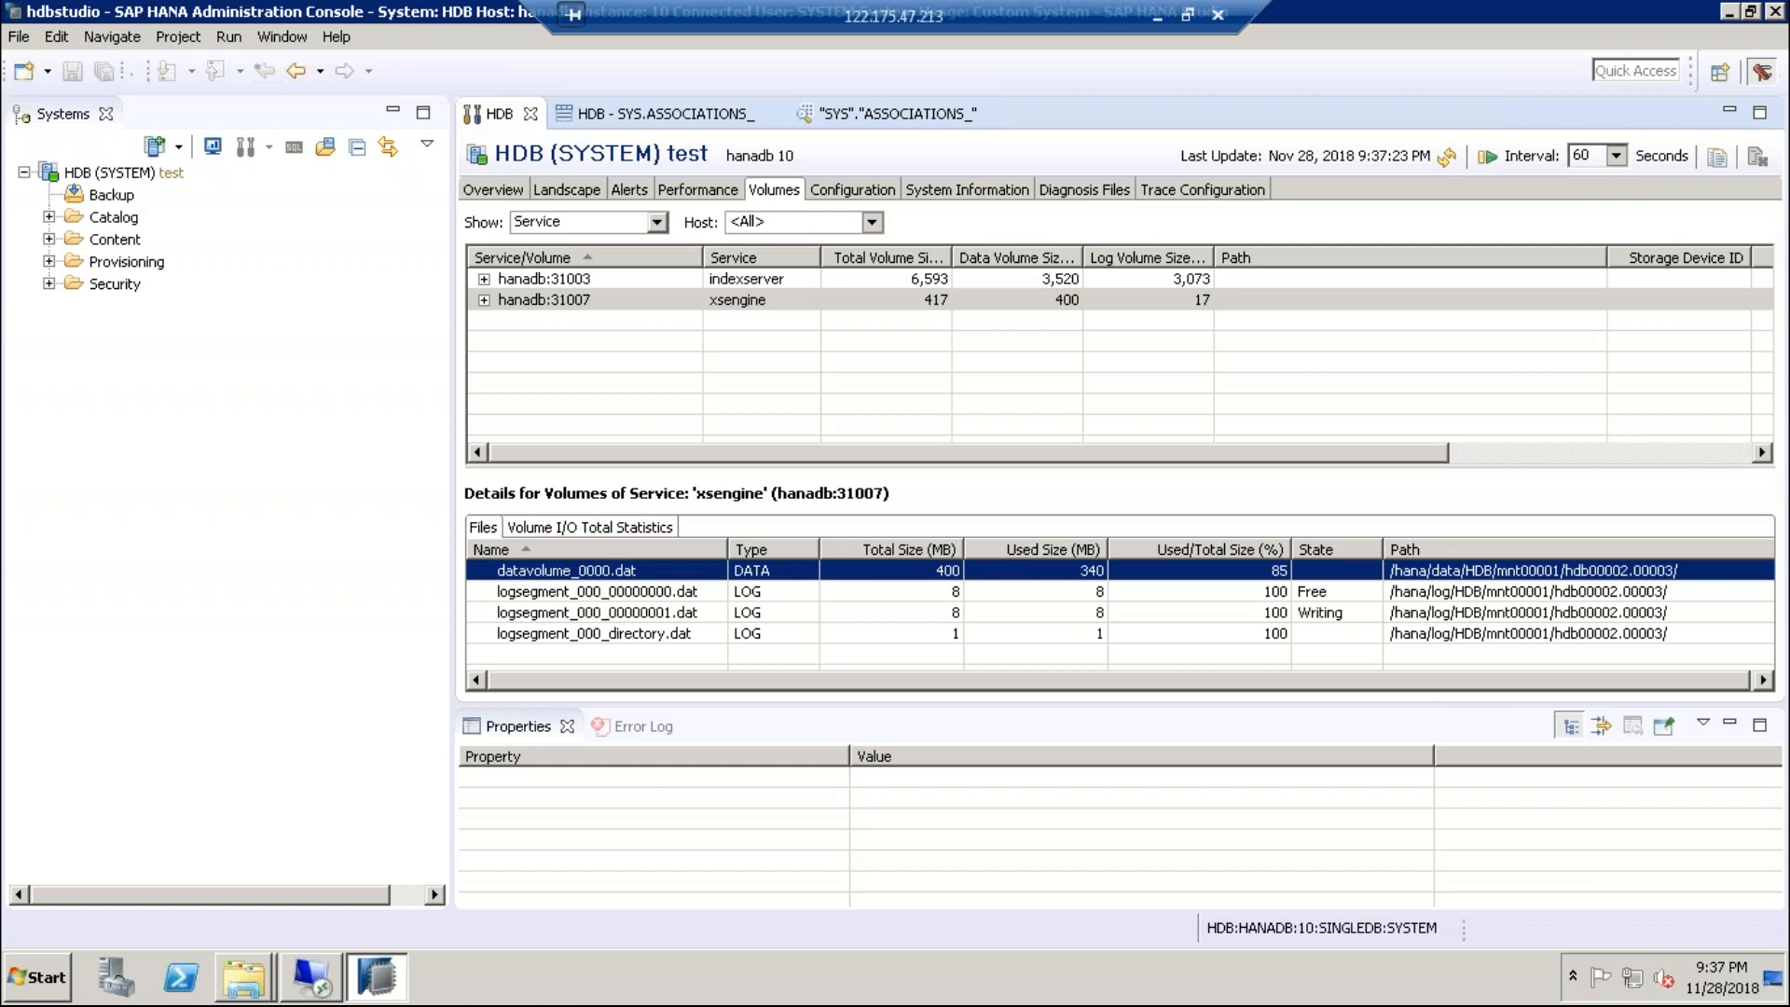
mouse_move(1772, 522)
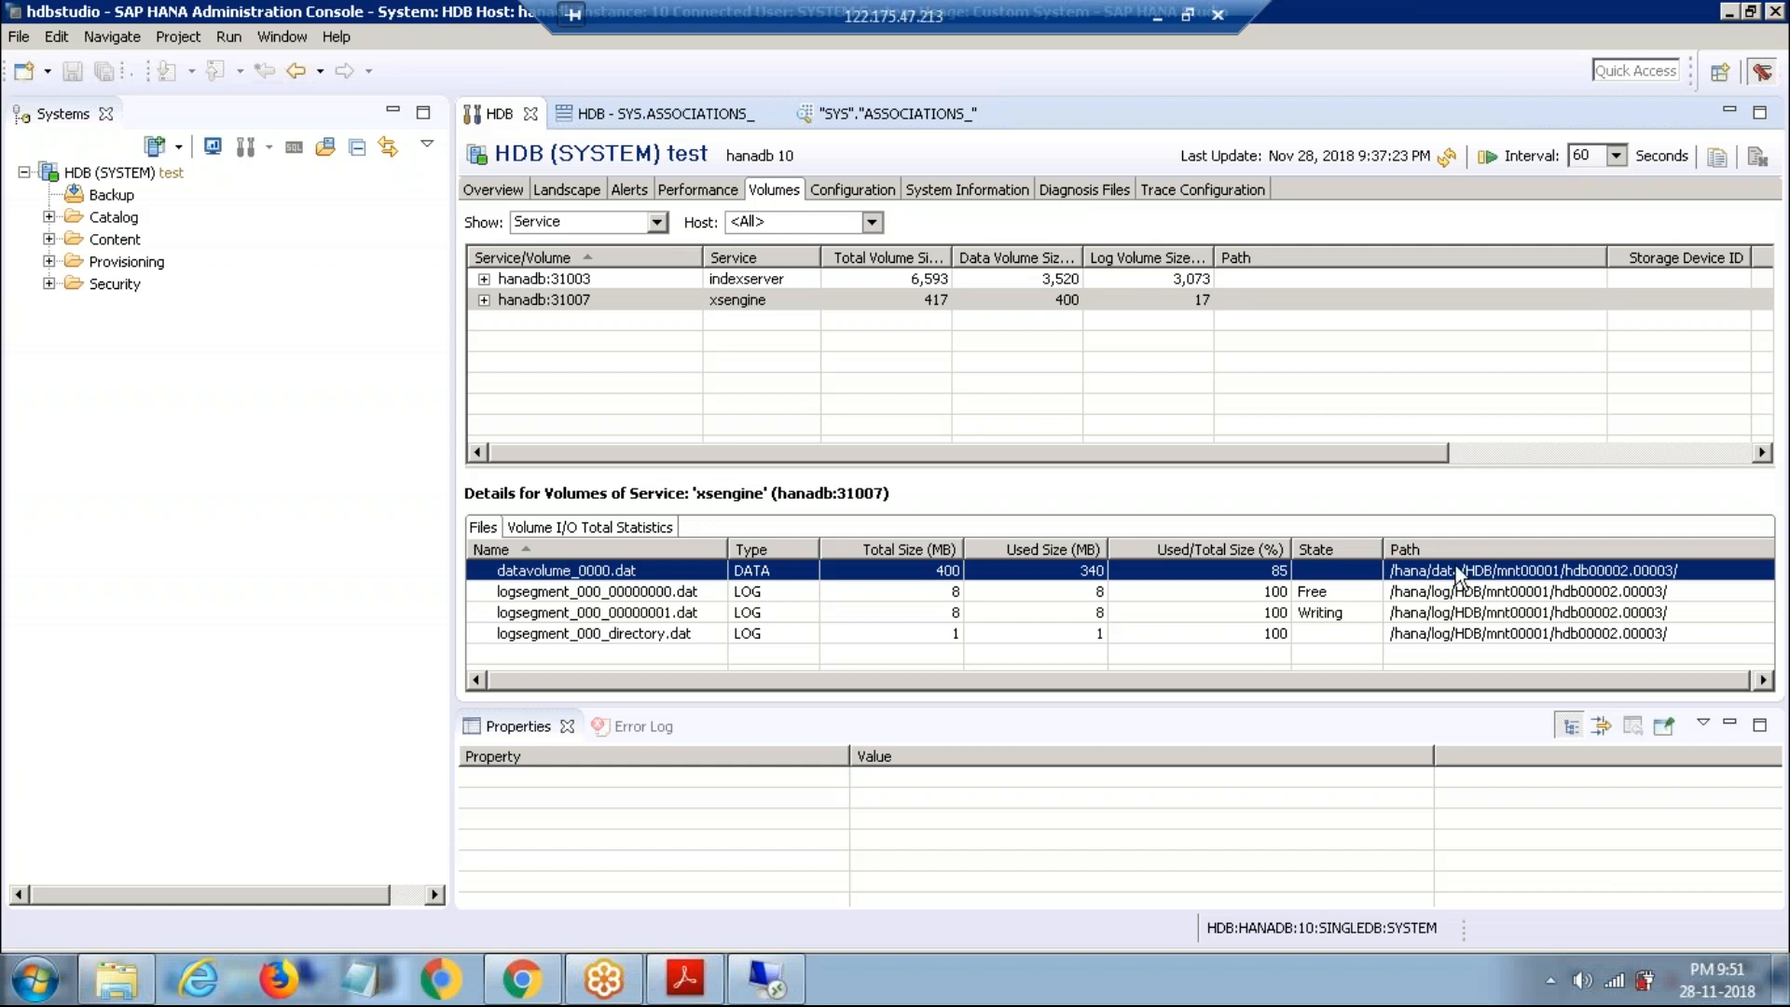
mouse_move(1432, 593)
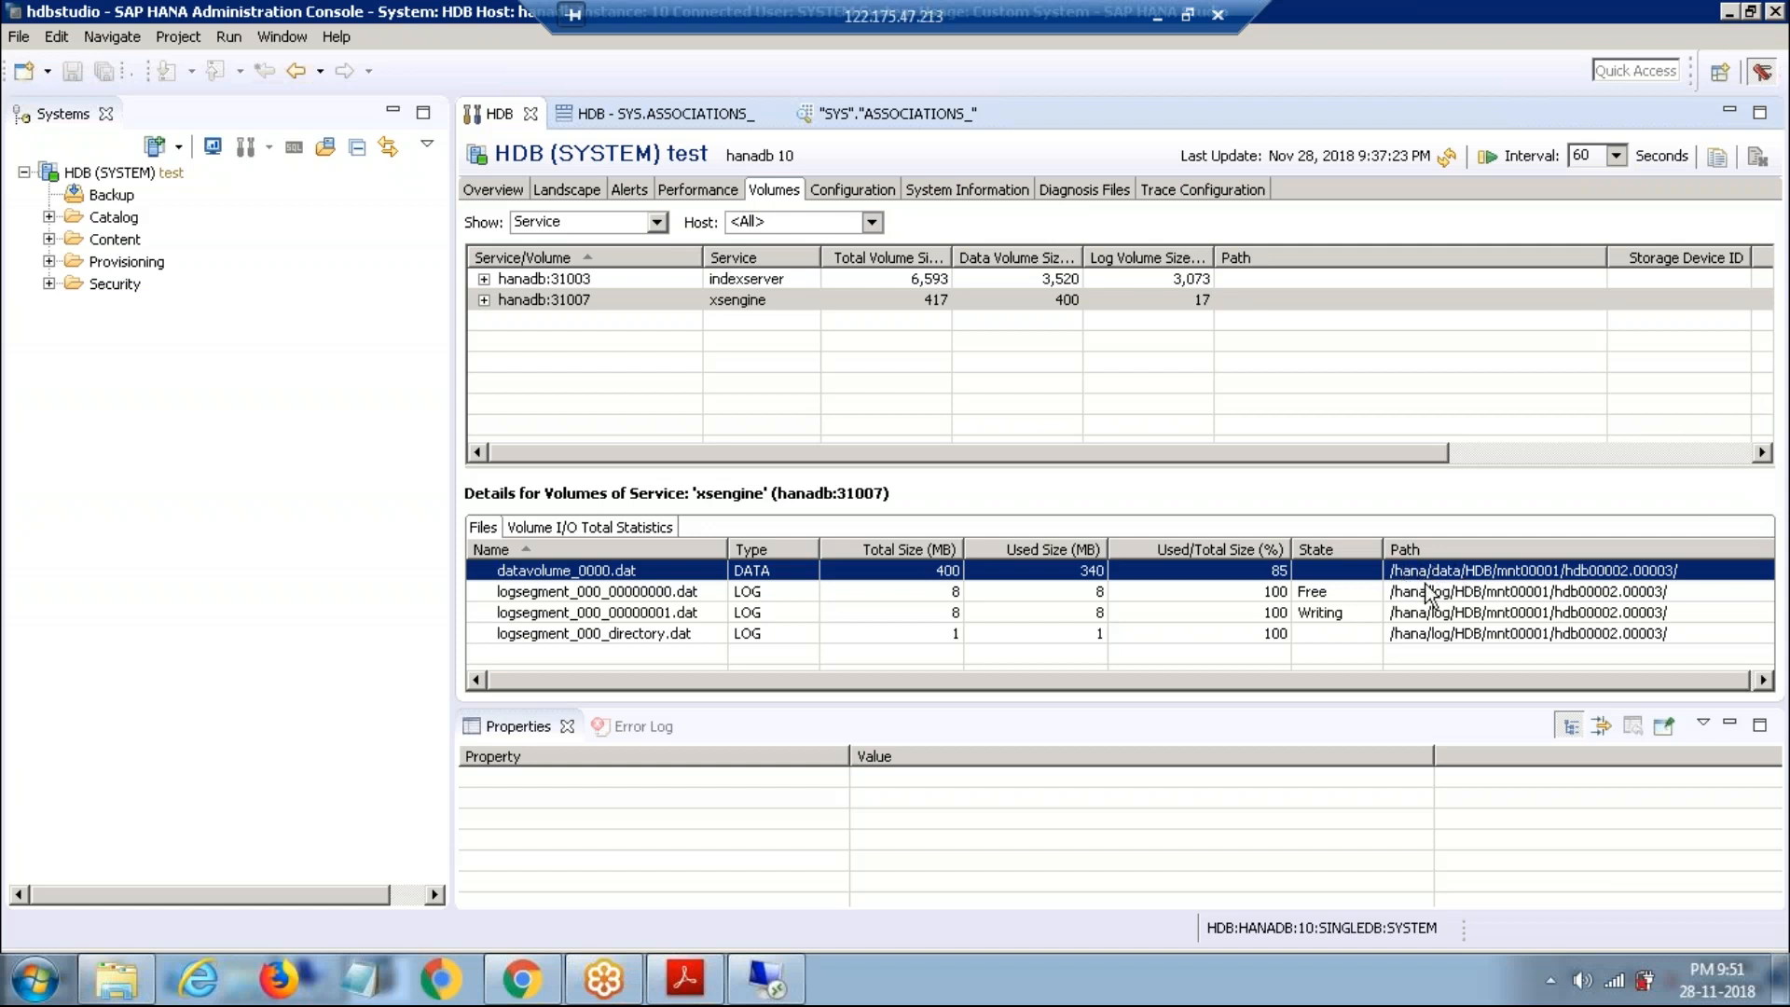
mouse_move(1534, 583)
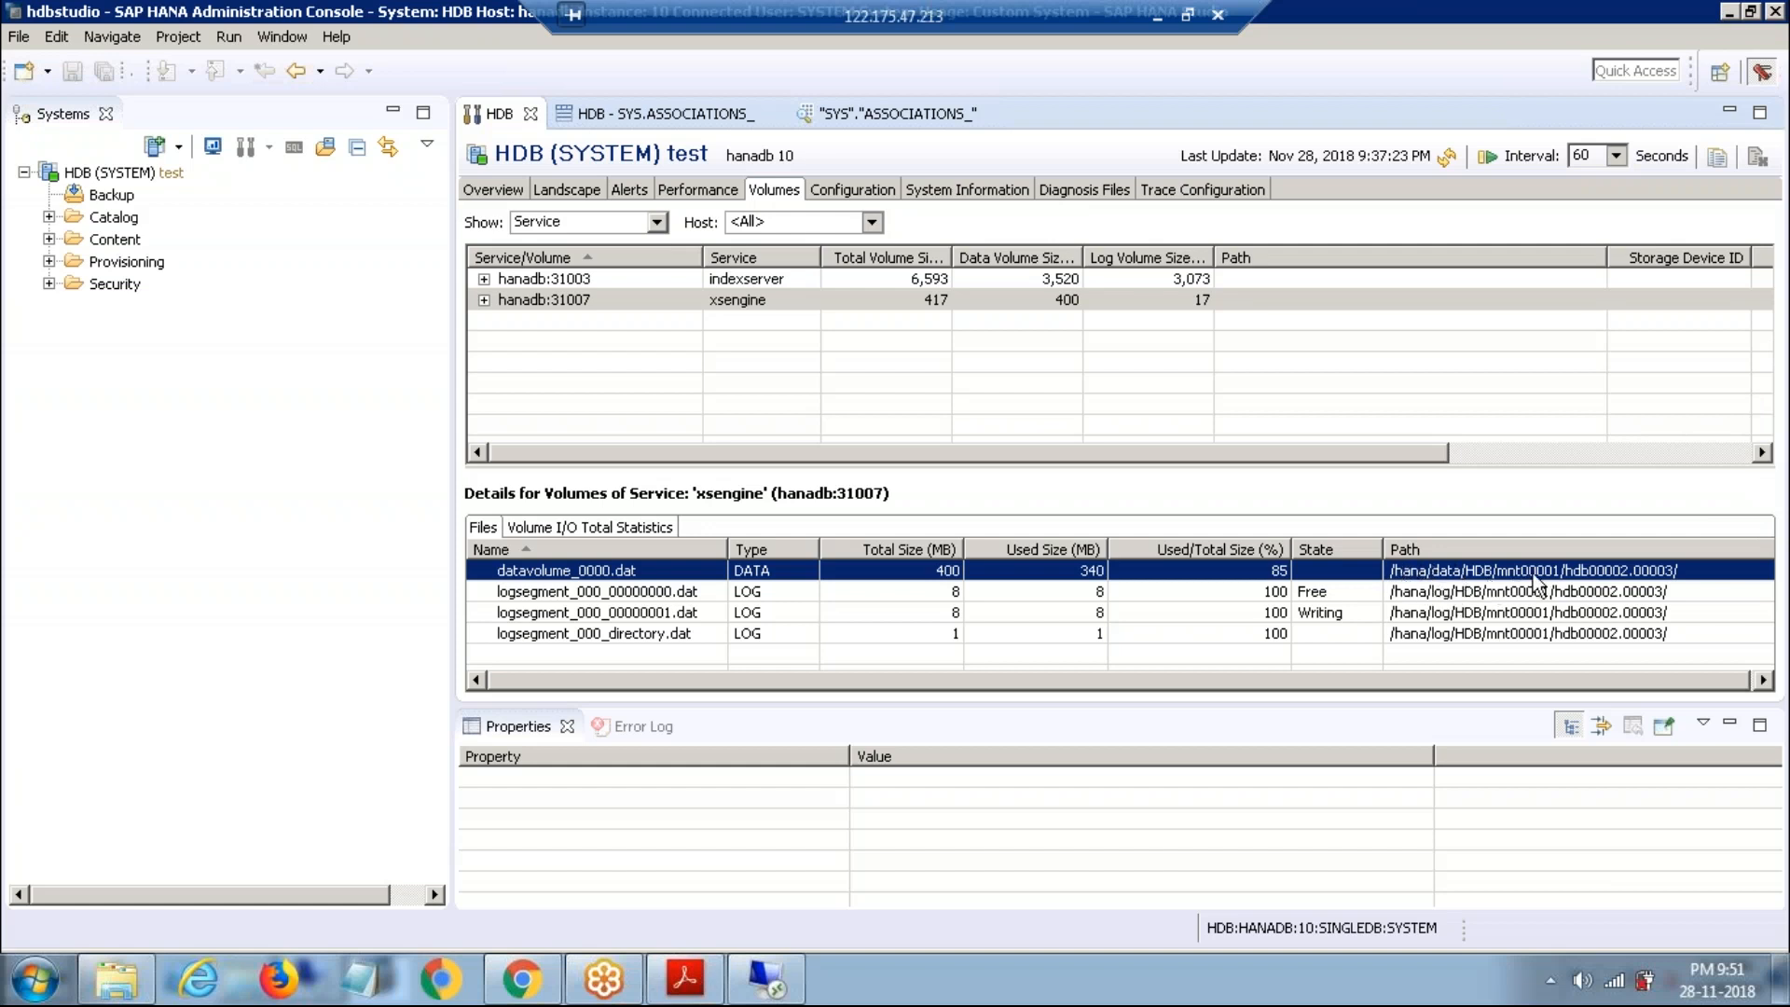
mouse_move(1629, 591)
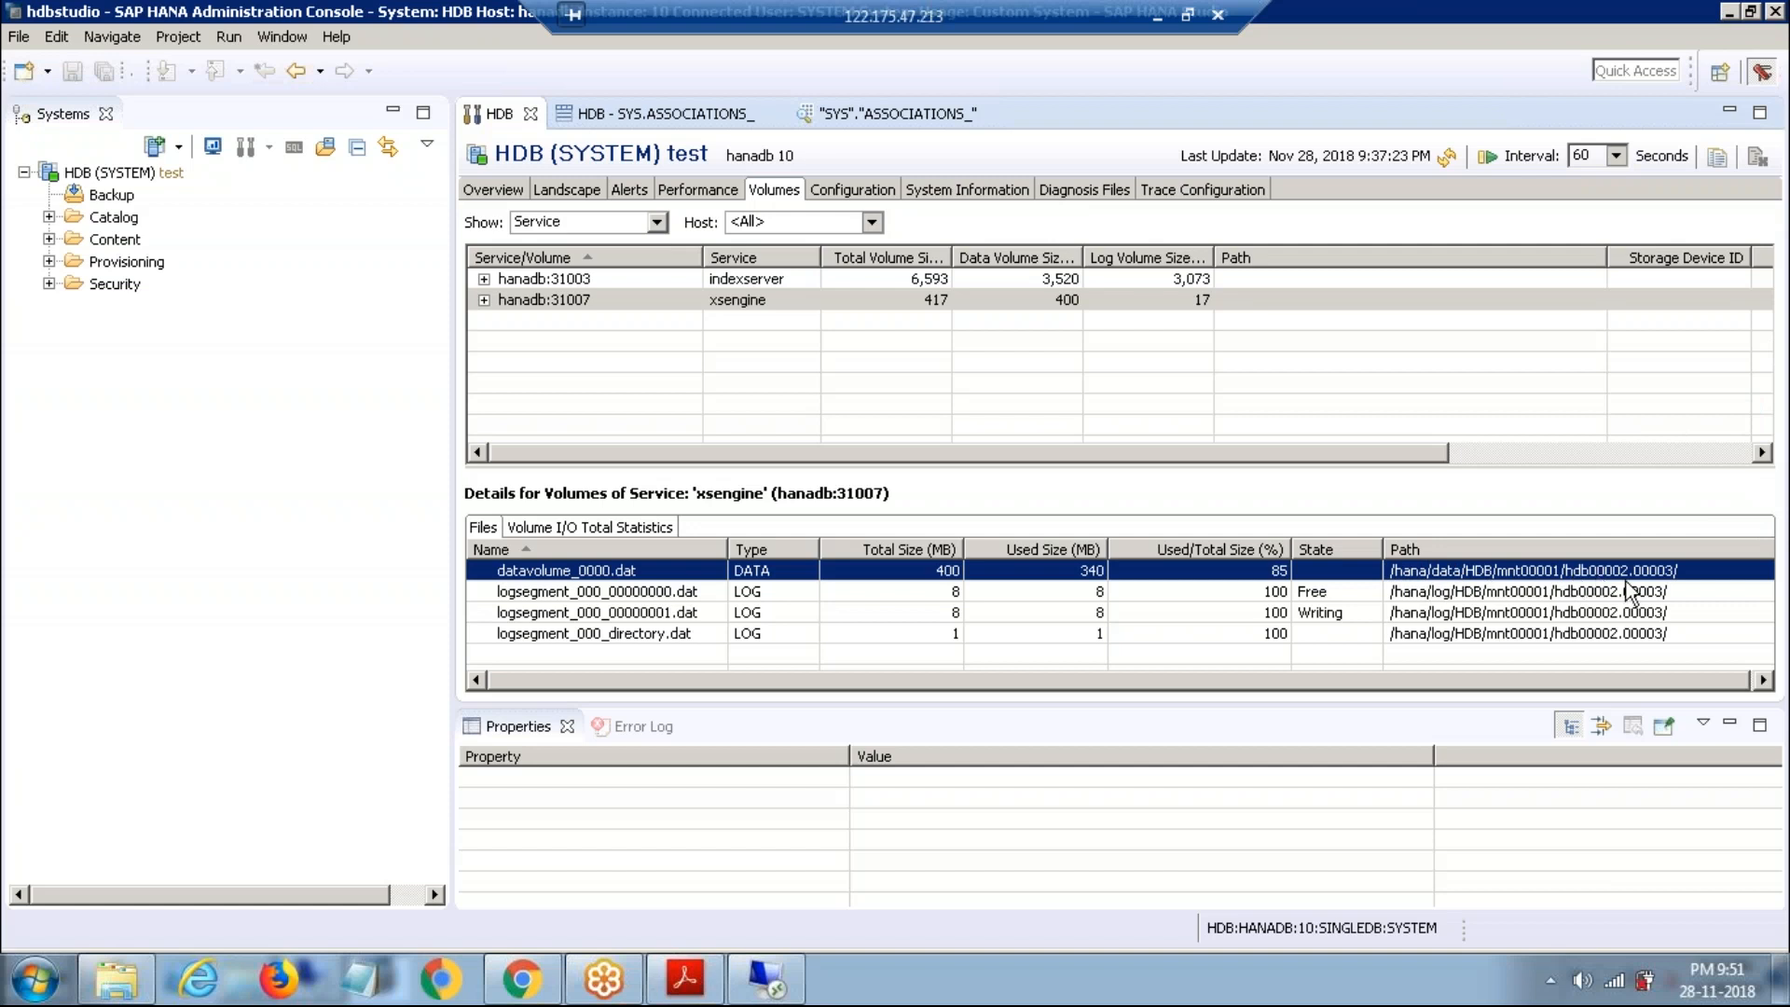
mouse_move(652, 604)
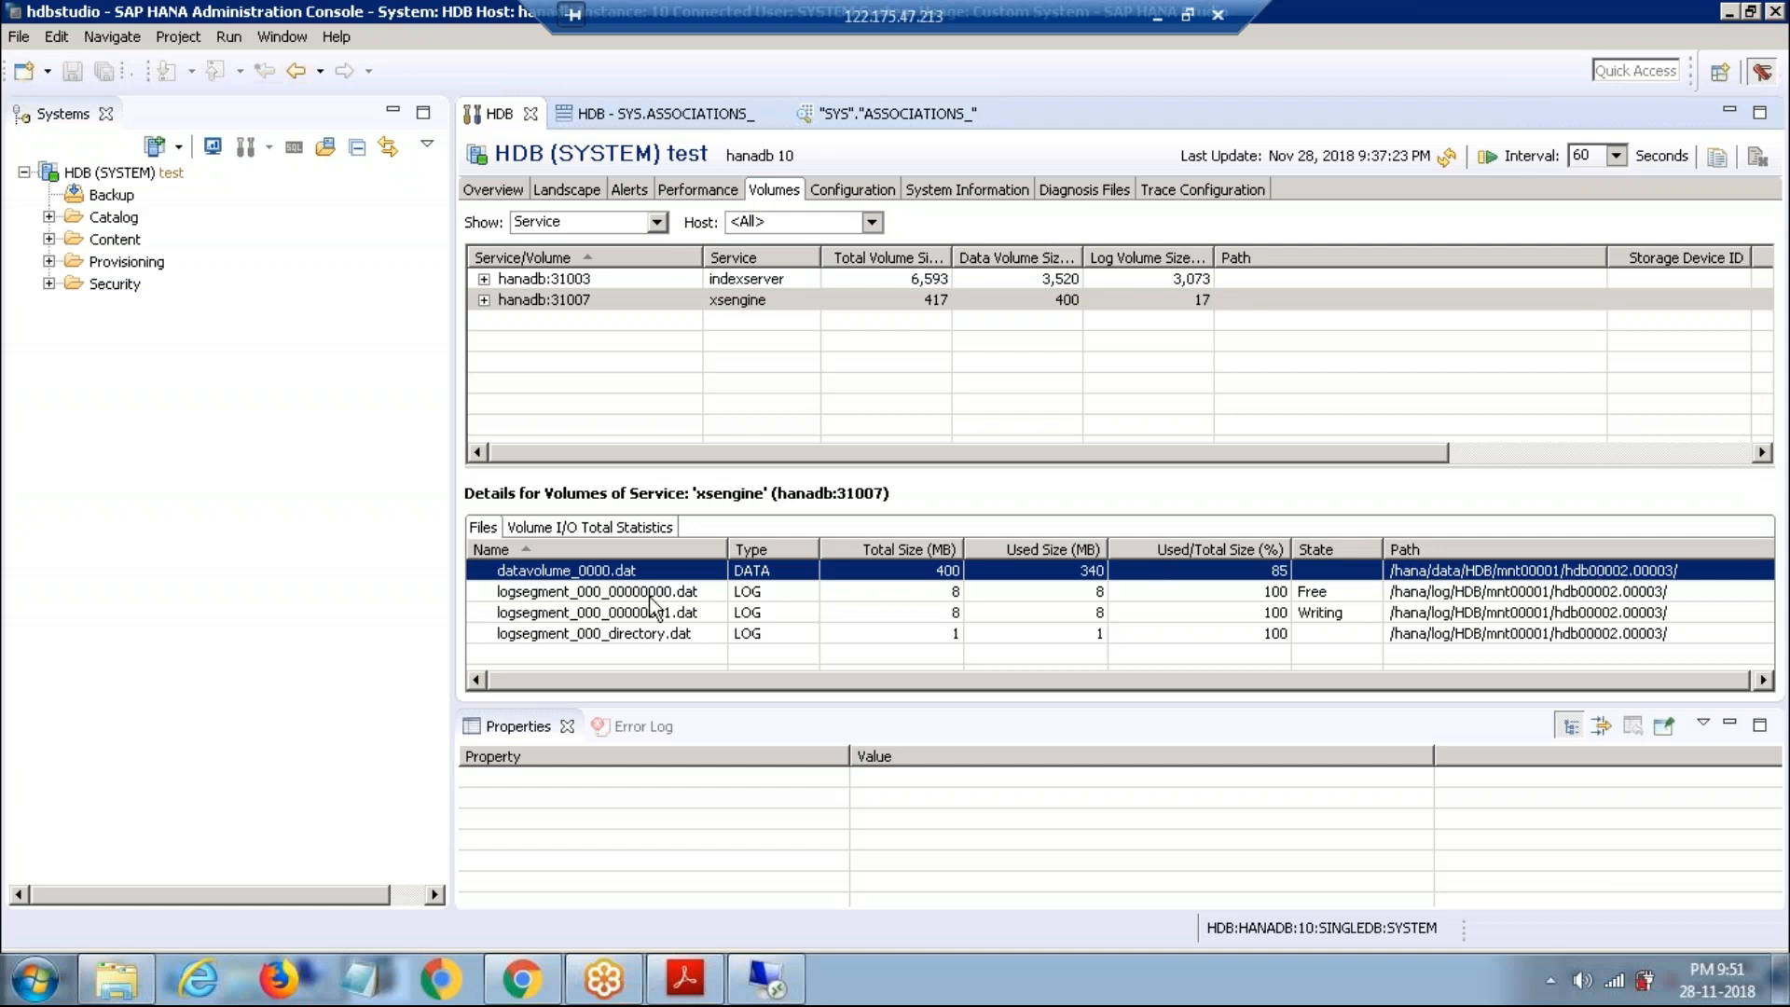
left_click(597, 612)
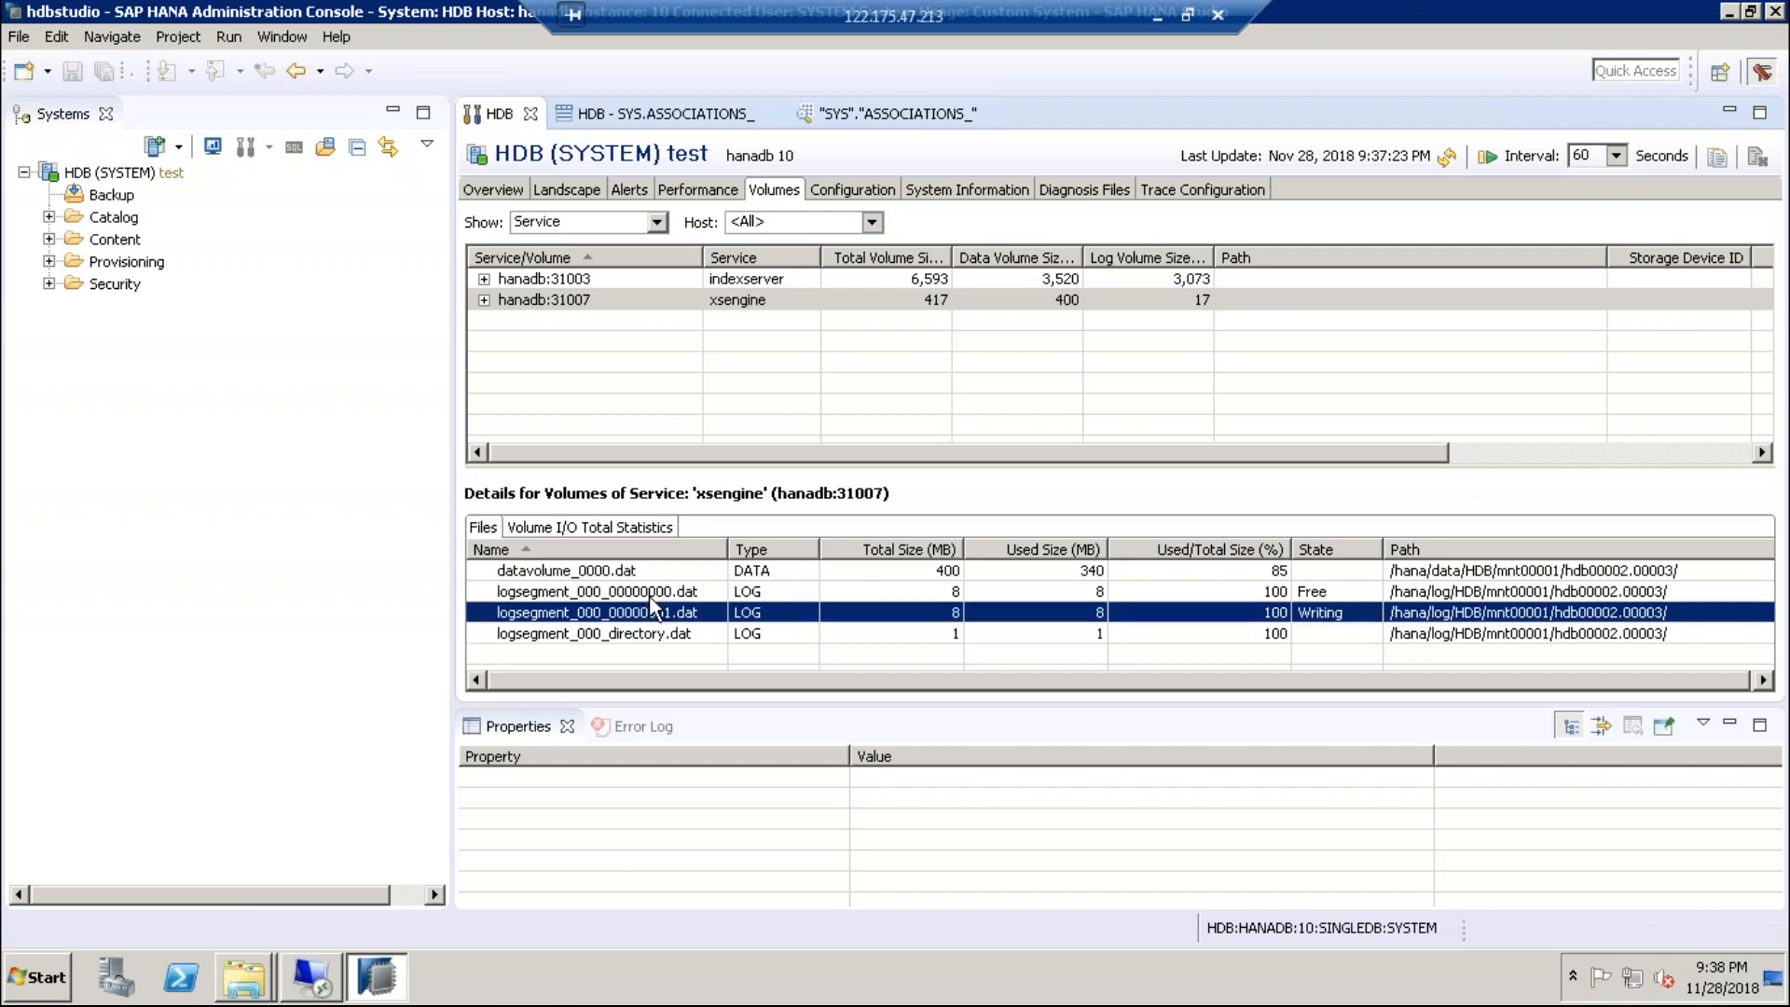
left_click(563, 570)
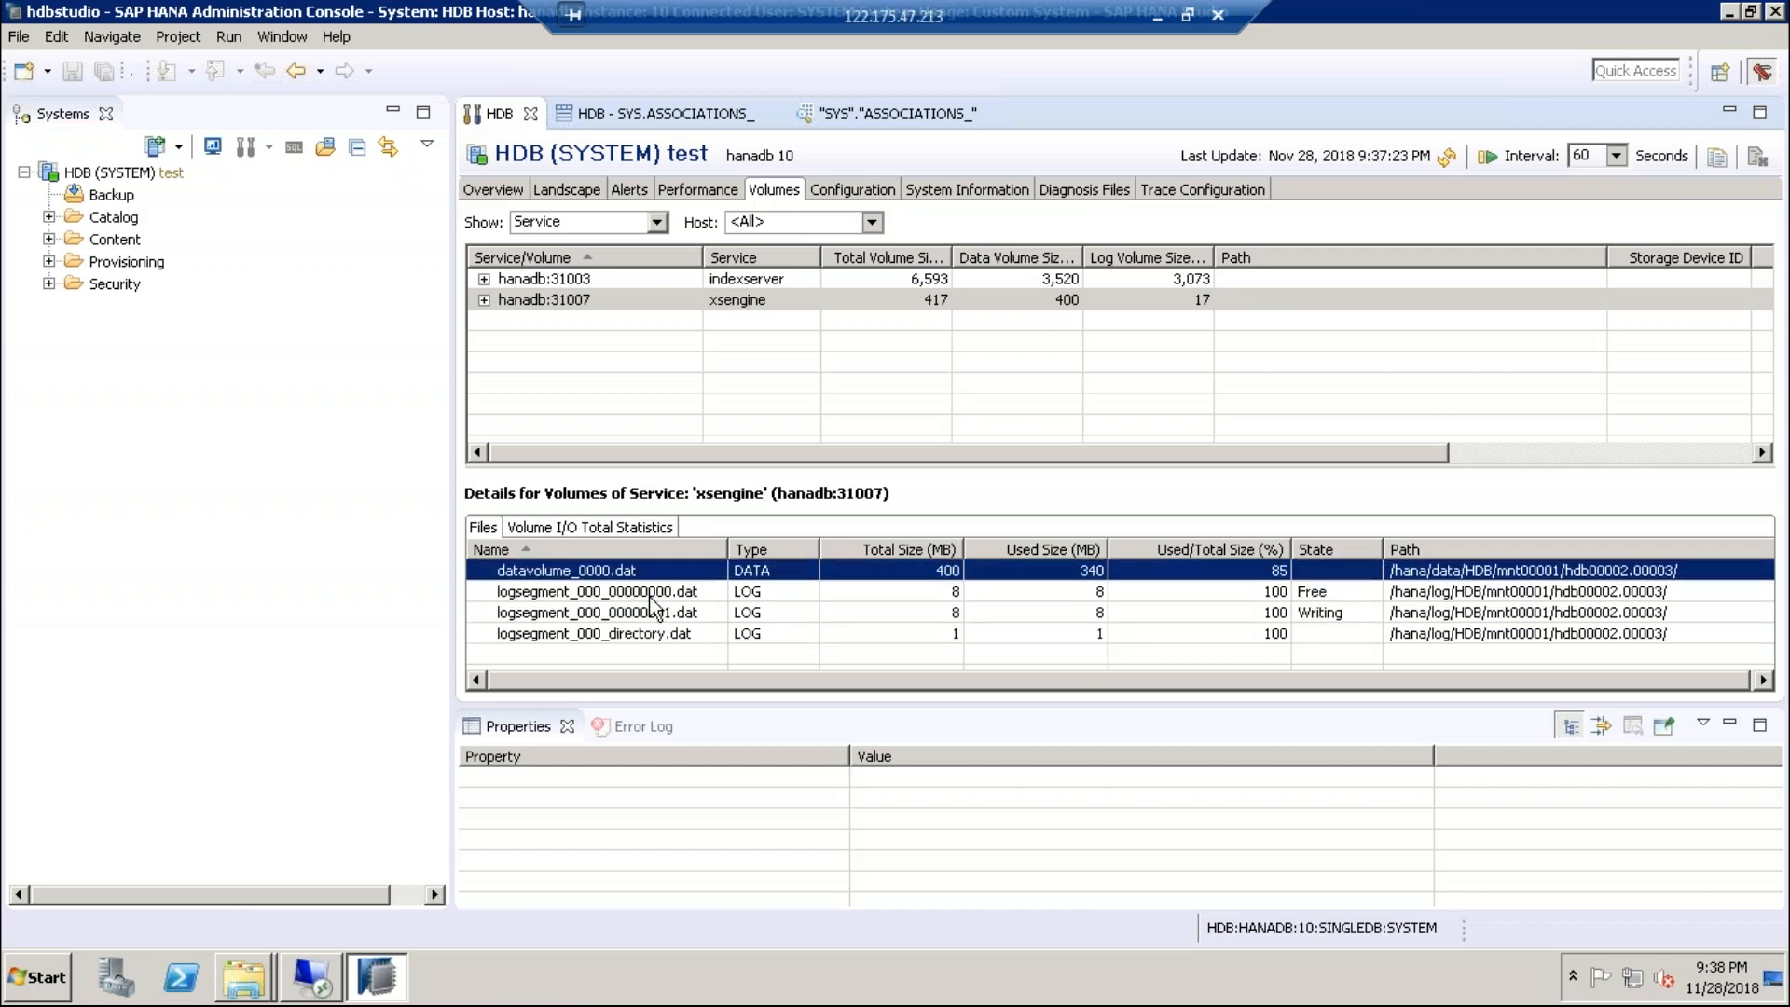
left_click(589, 526)
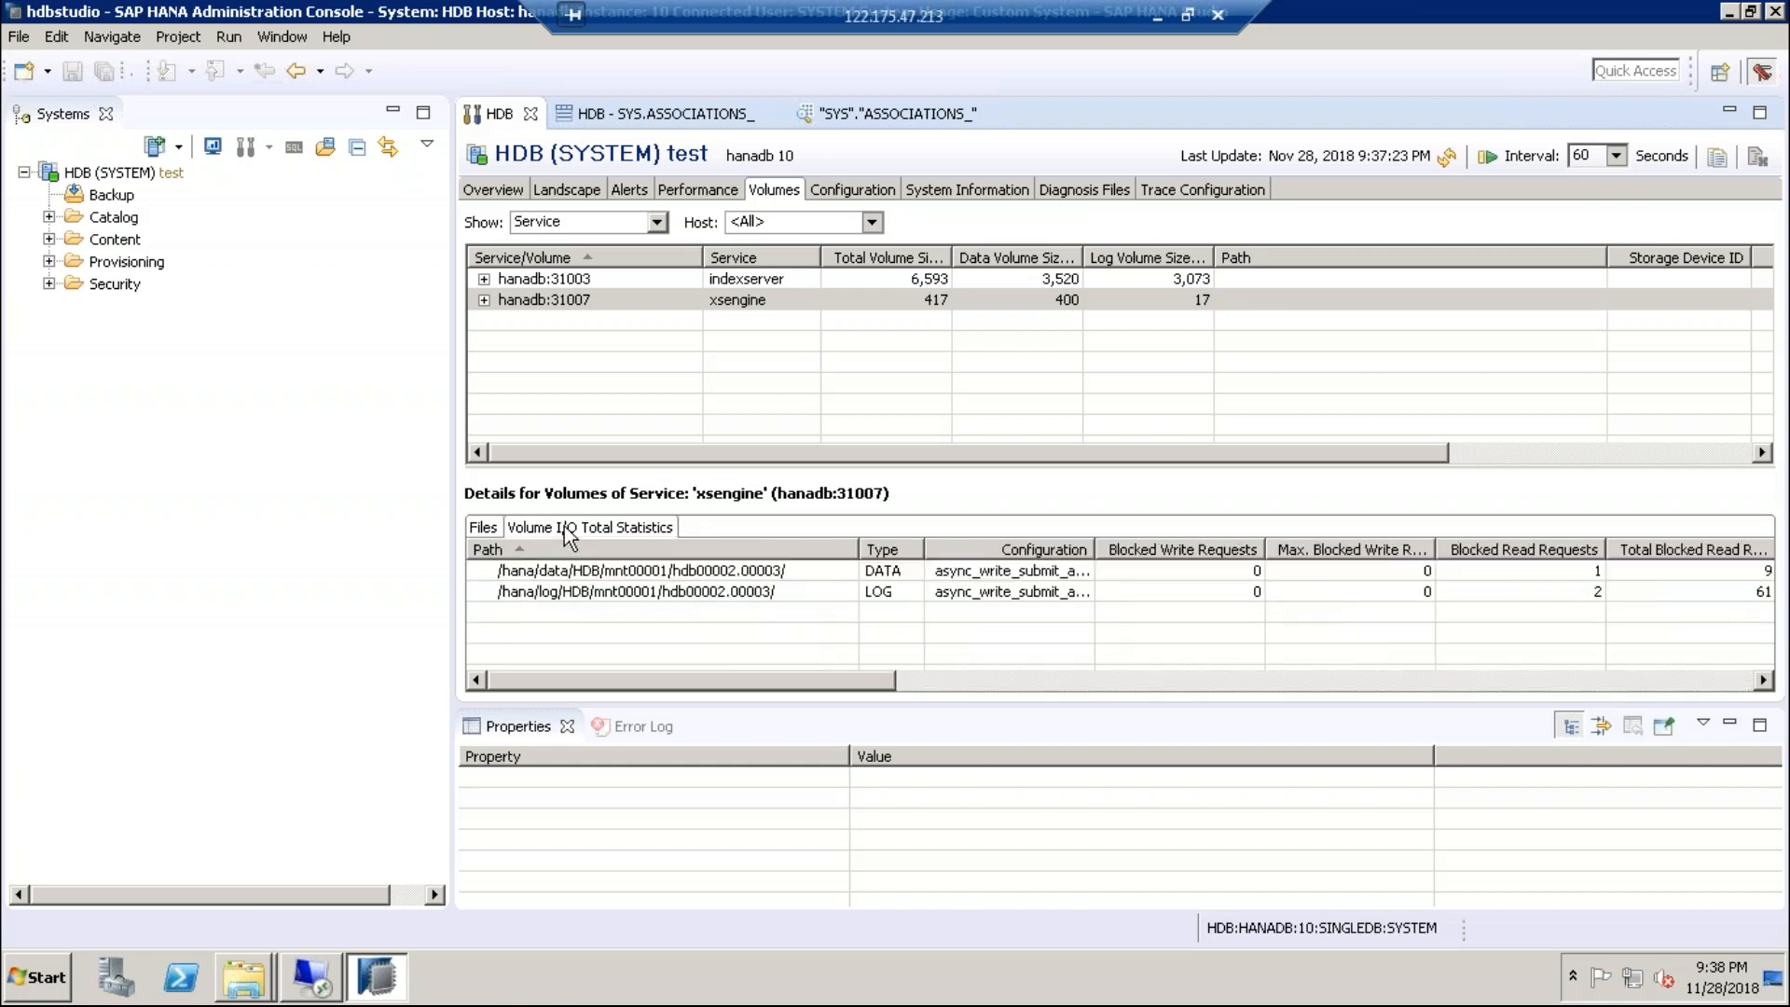
mouse_move(982, 593)
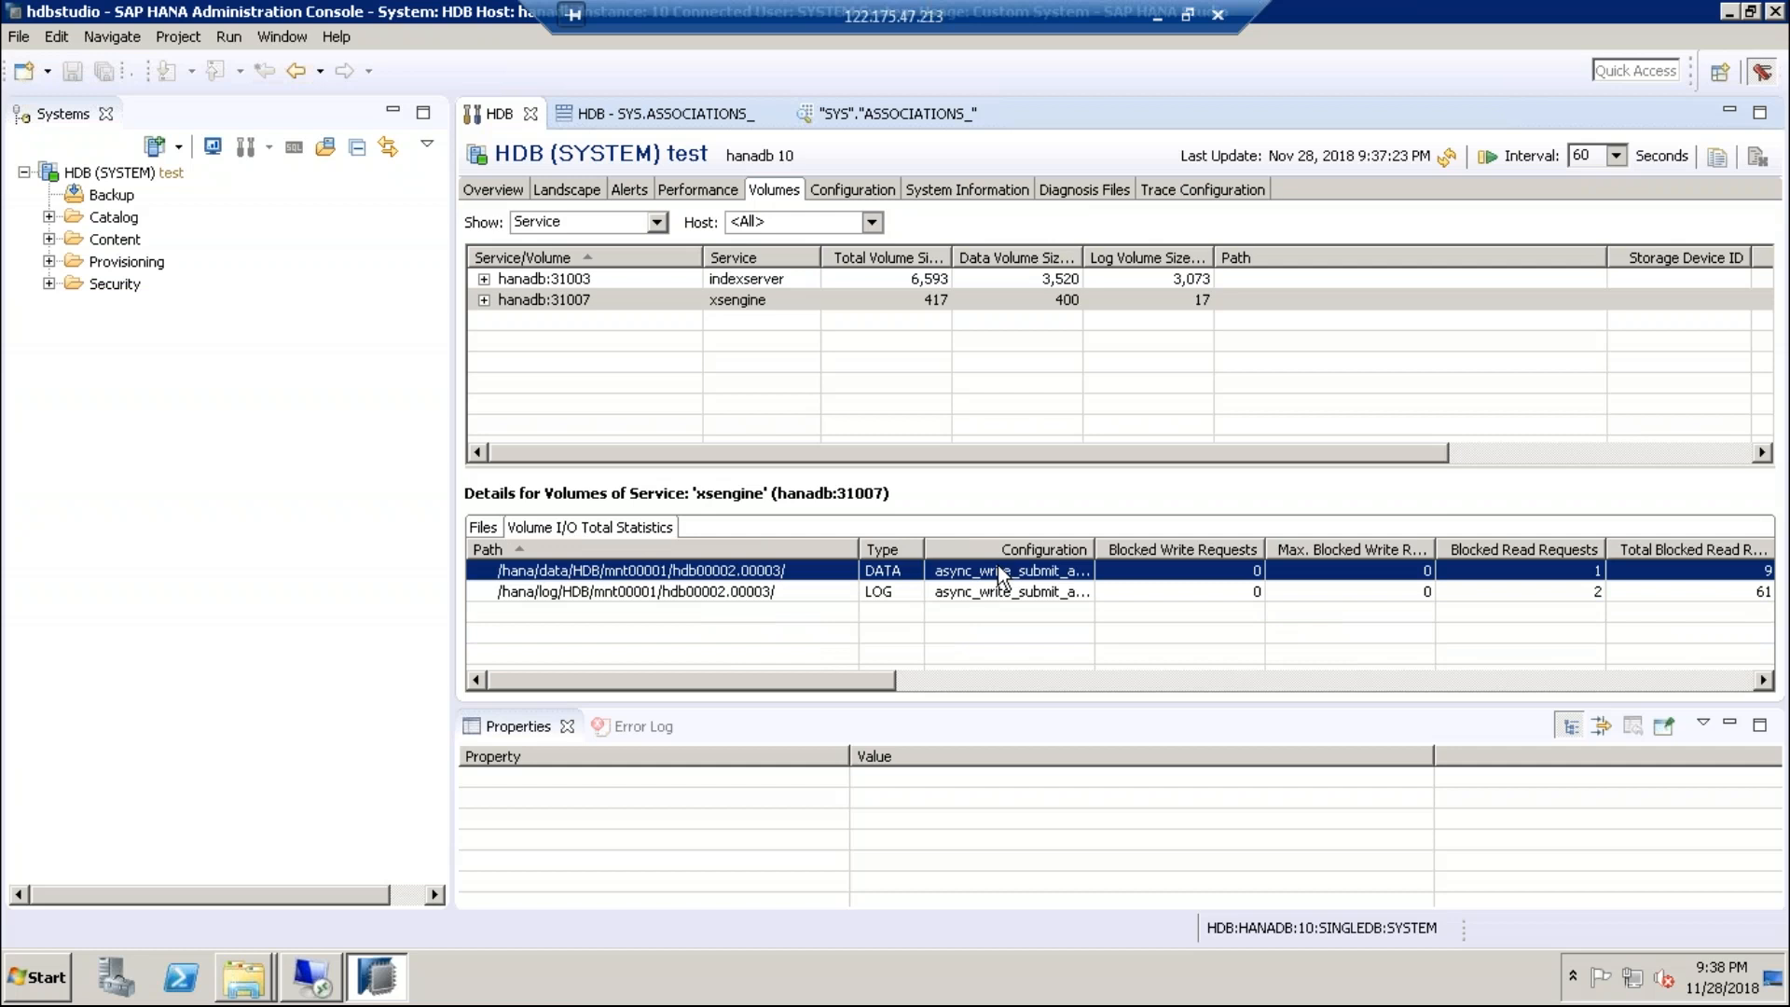
mouse_move(611, 597)
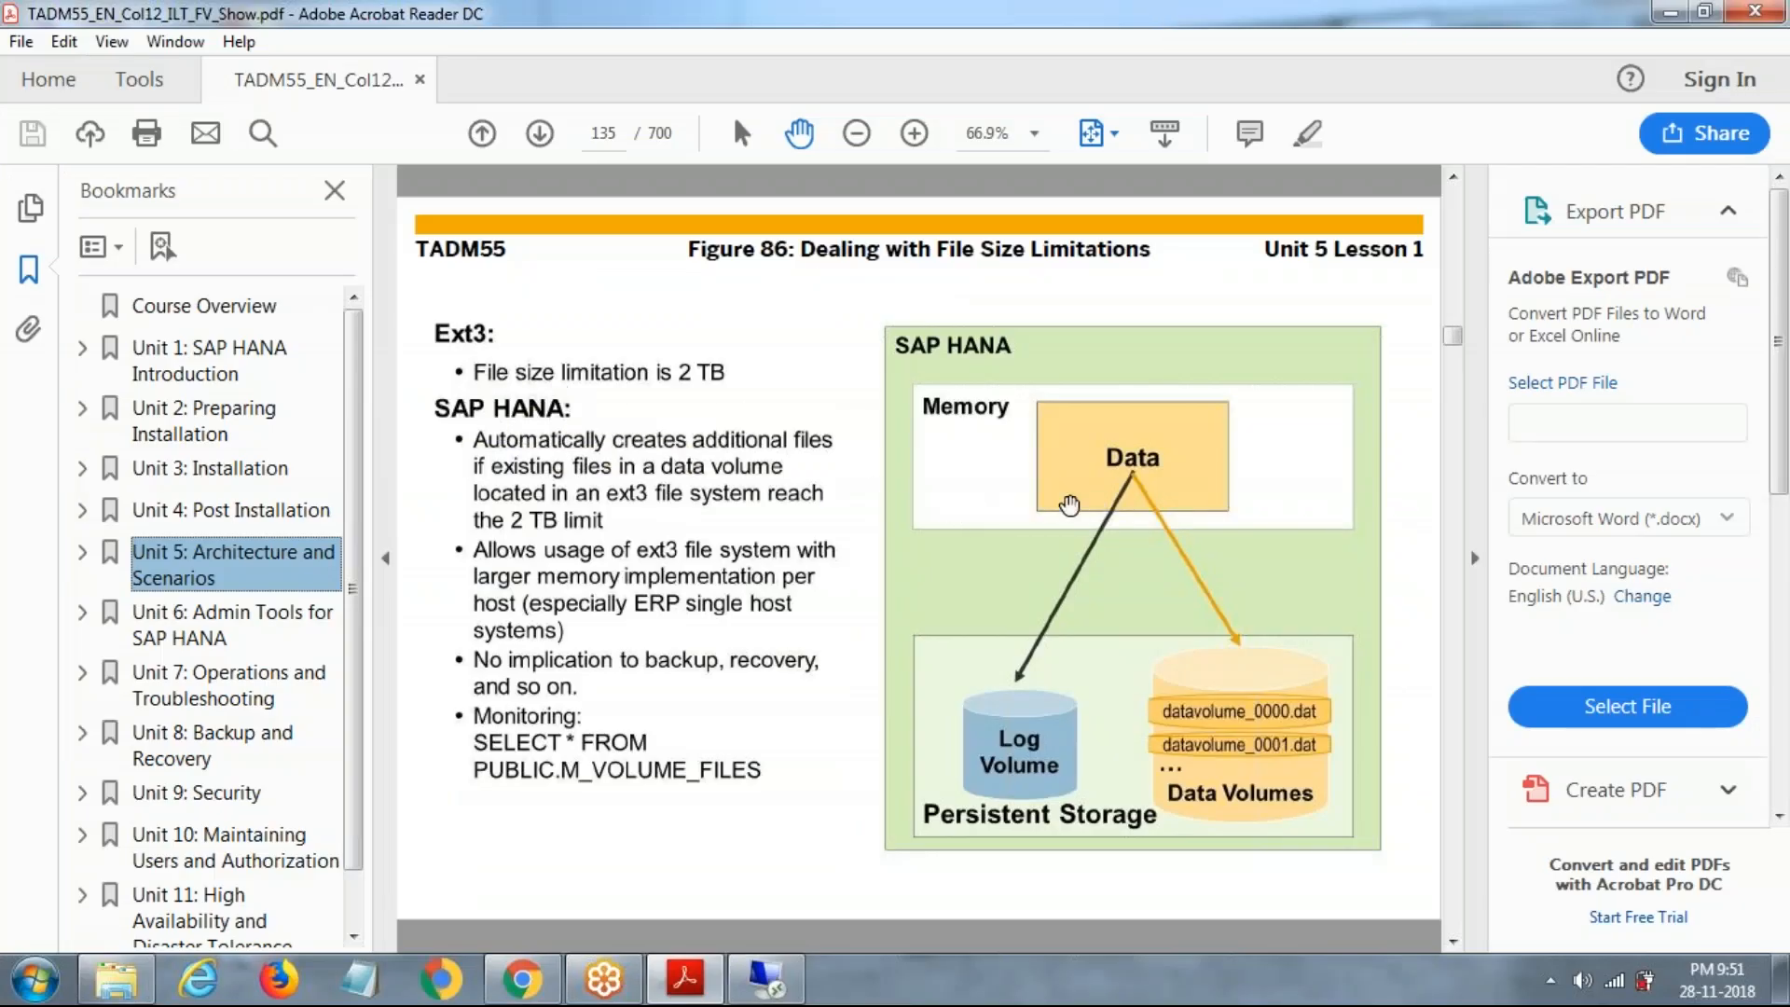
mouse_move(1219, 727)
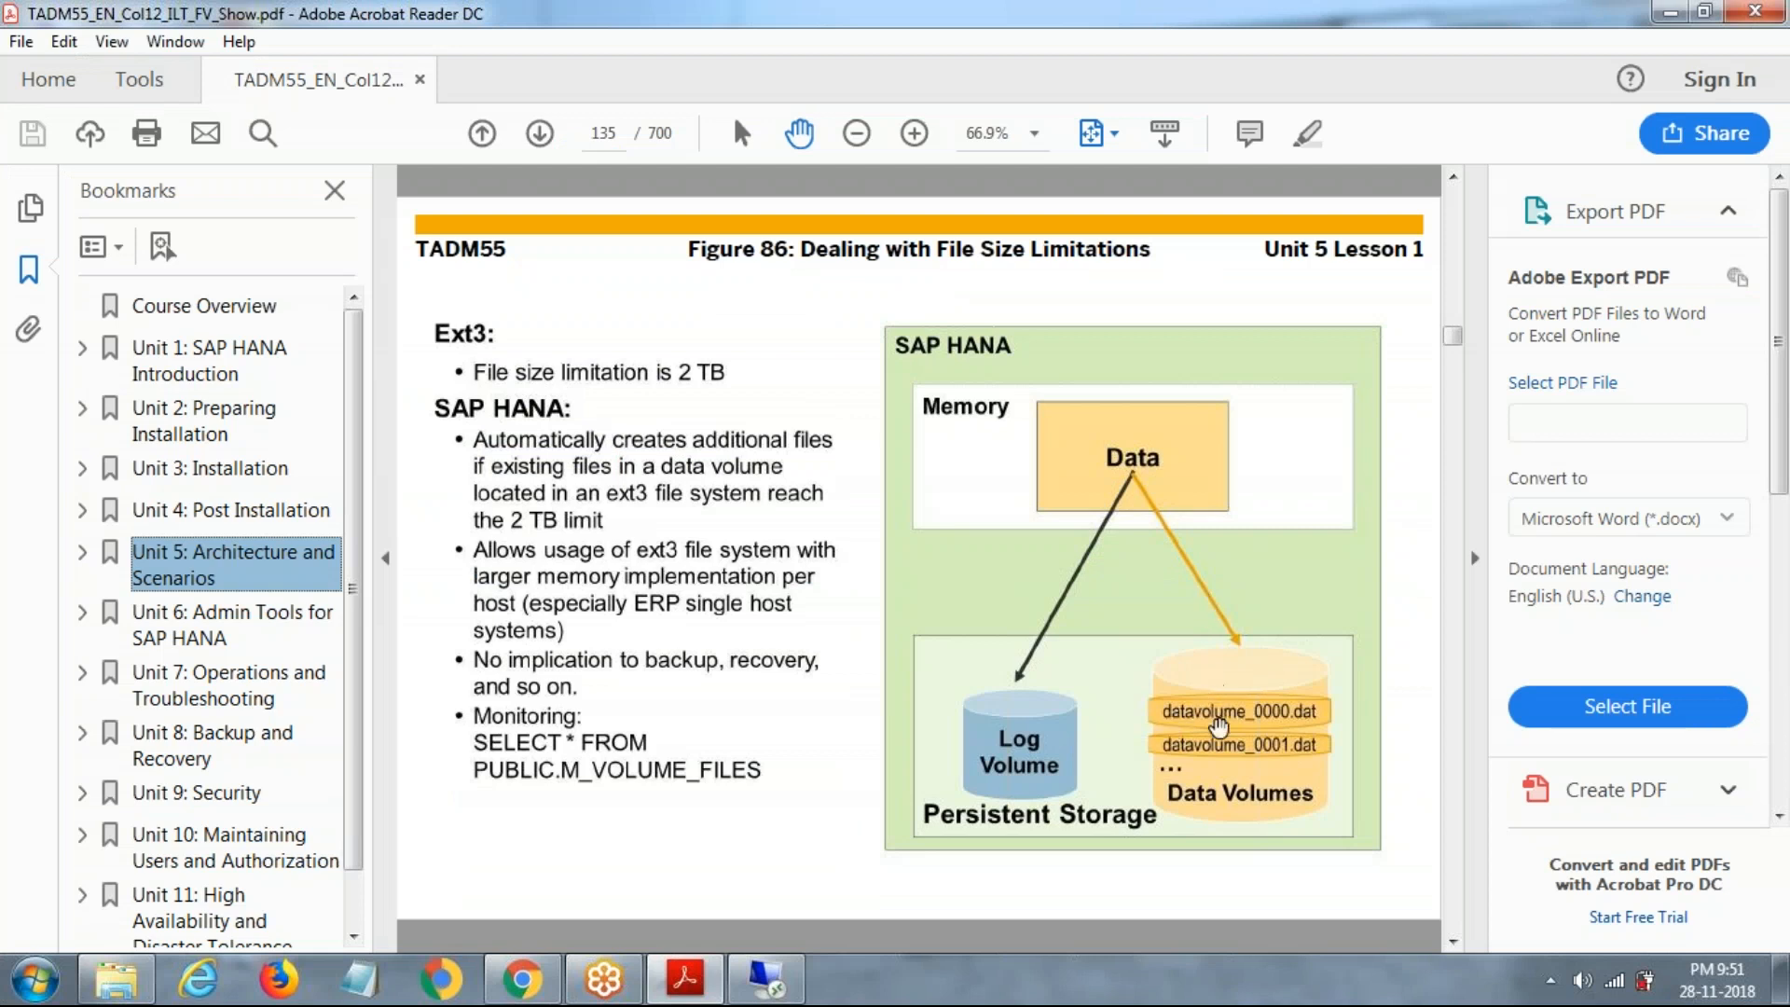
mouse_move(1253, 752)
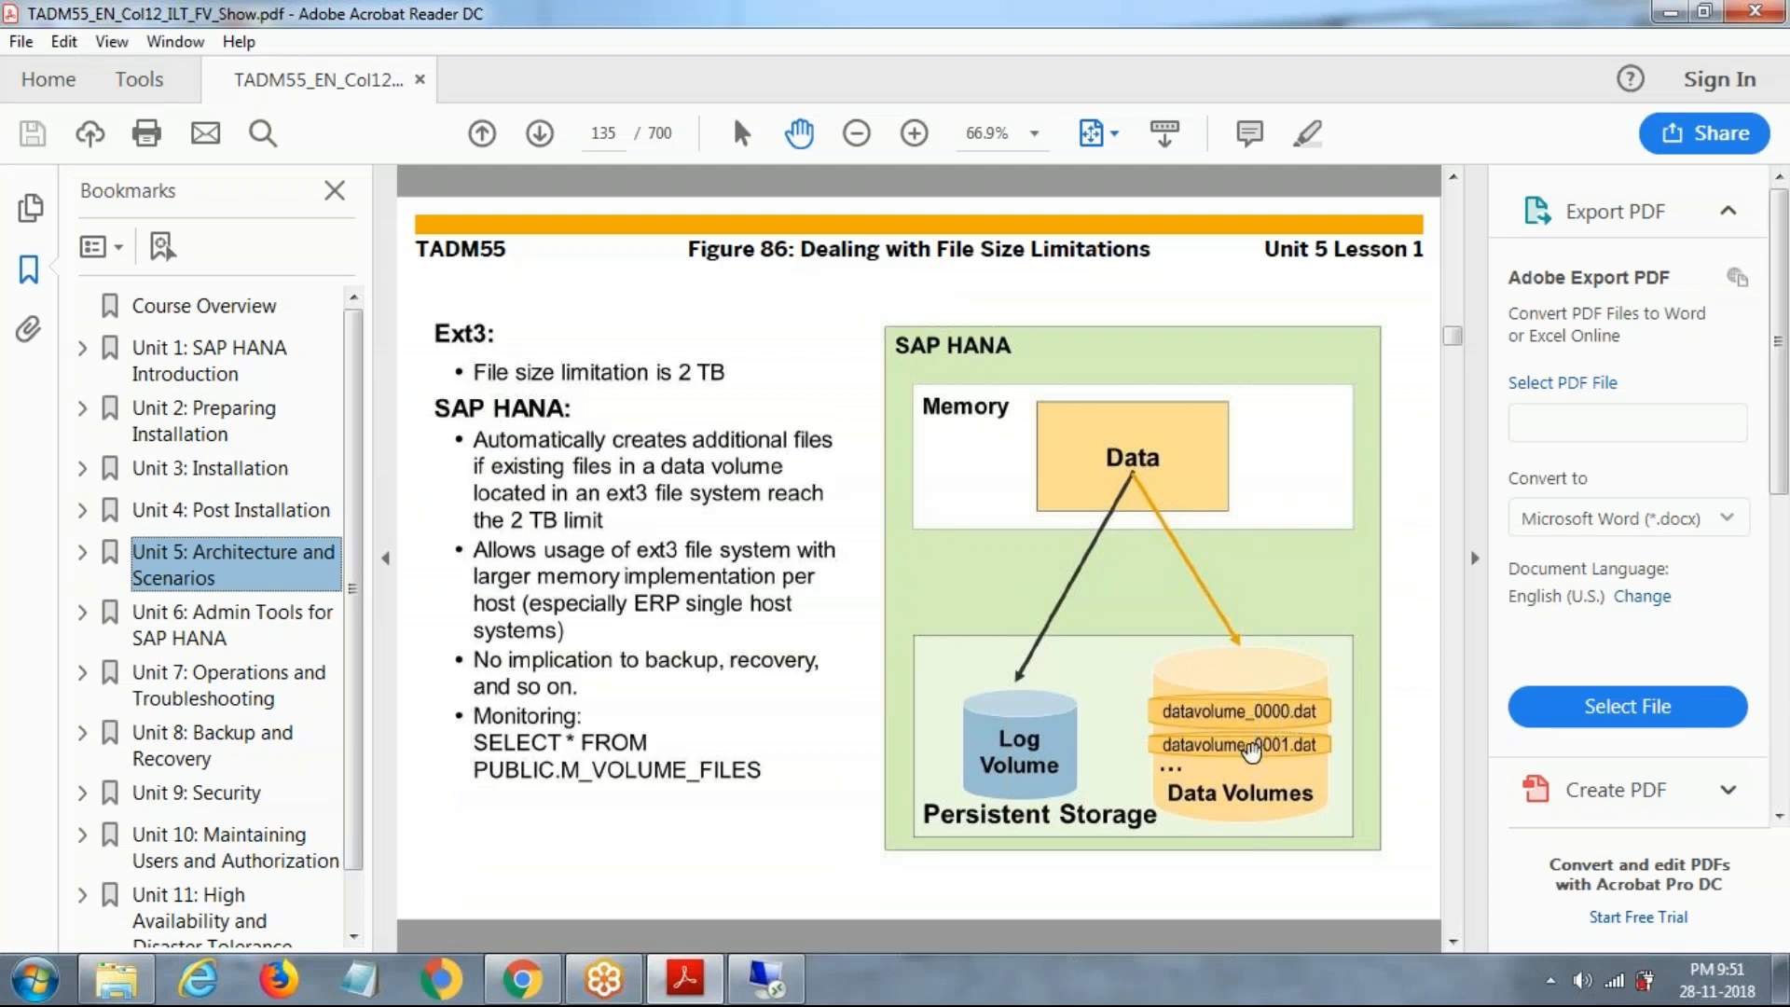
mouse_move(1250, 702)
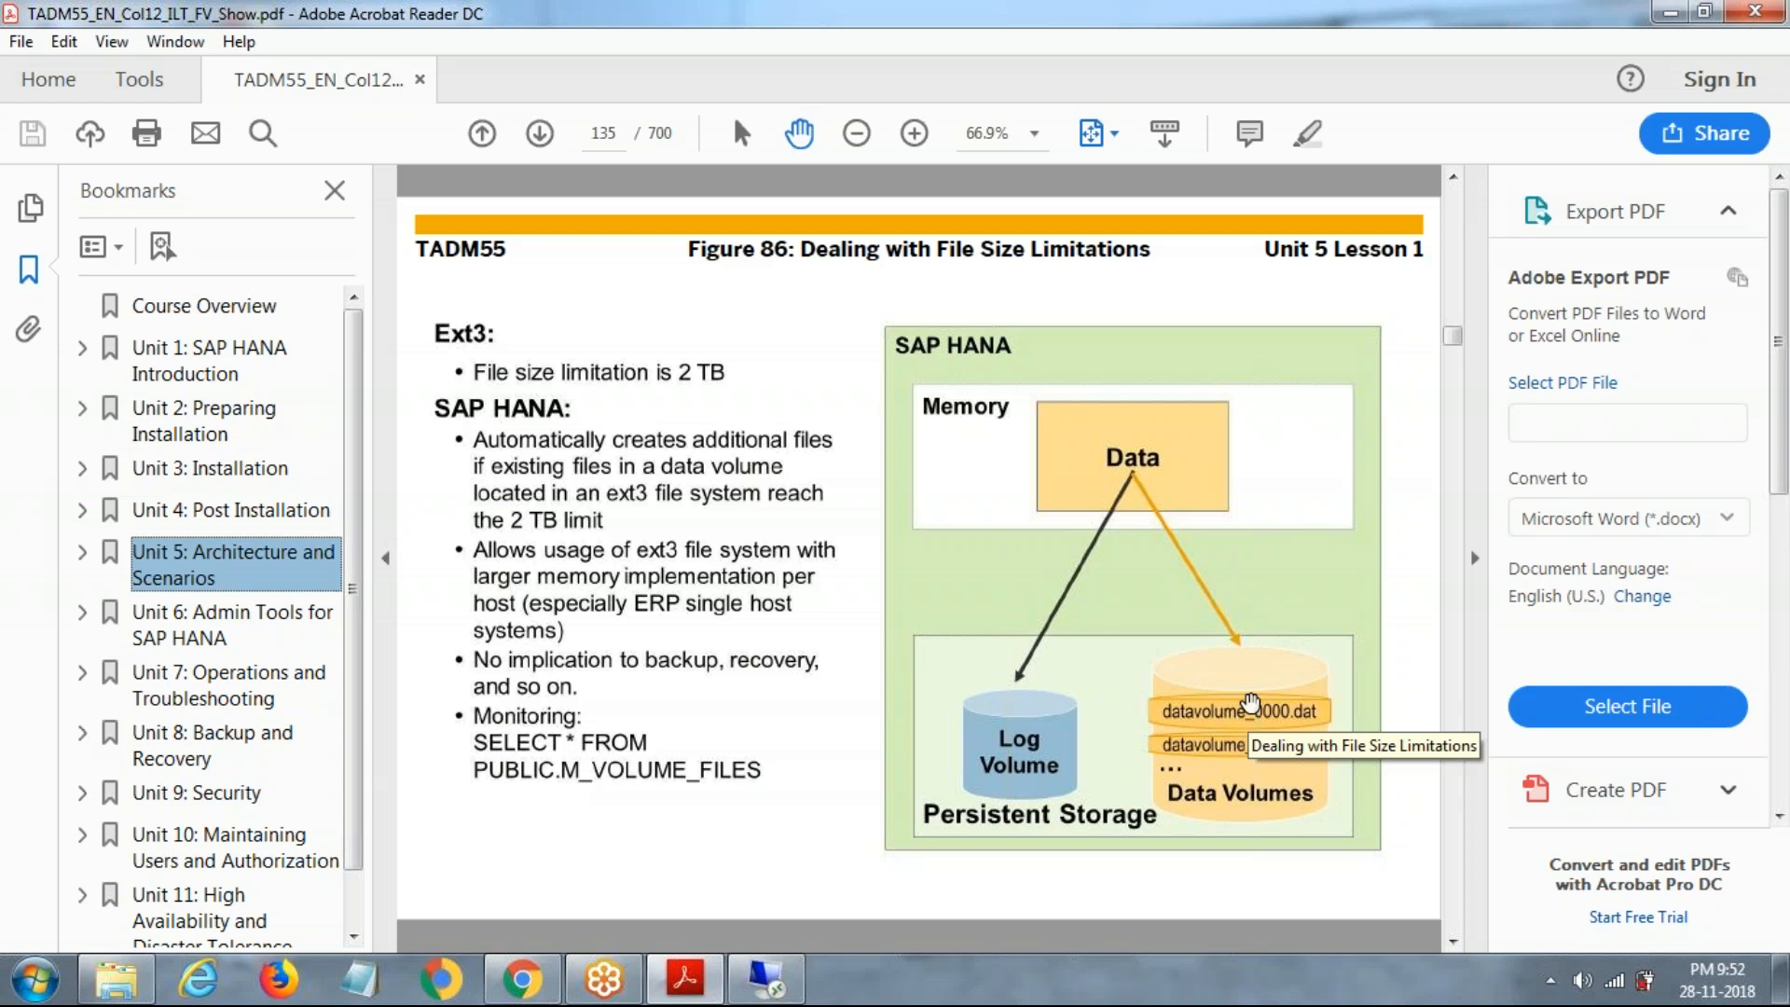
- Advance from page 135 to page 136, Figure 87 on the shadow paging concept
left_click(234, 624)
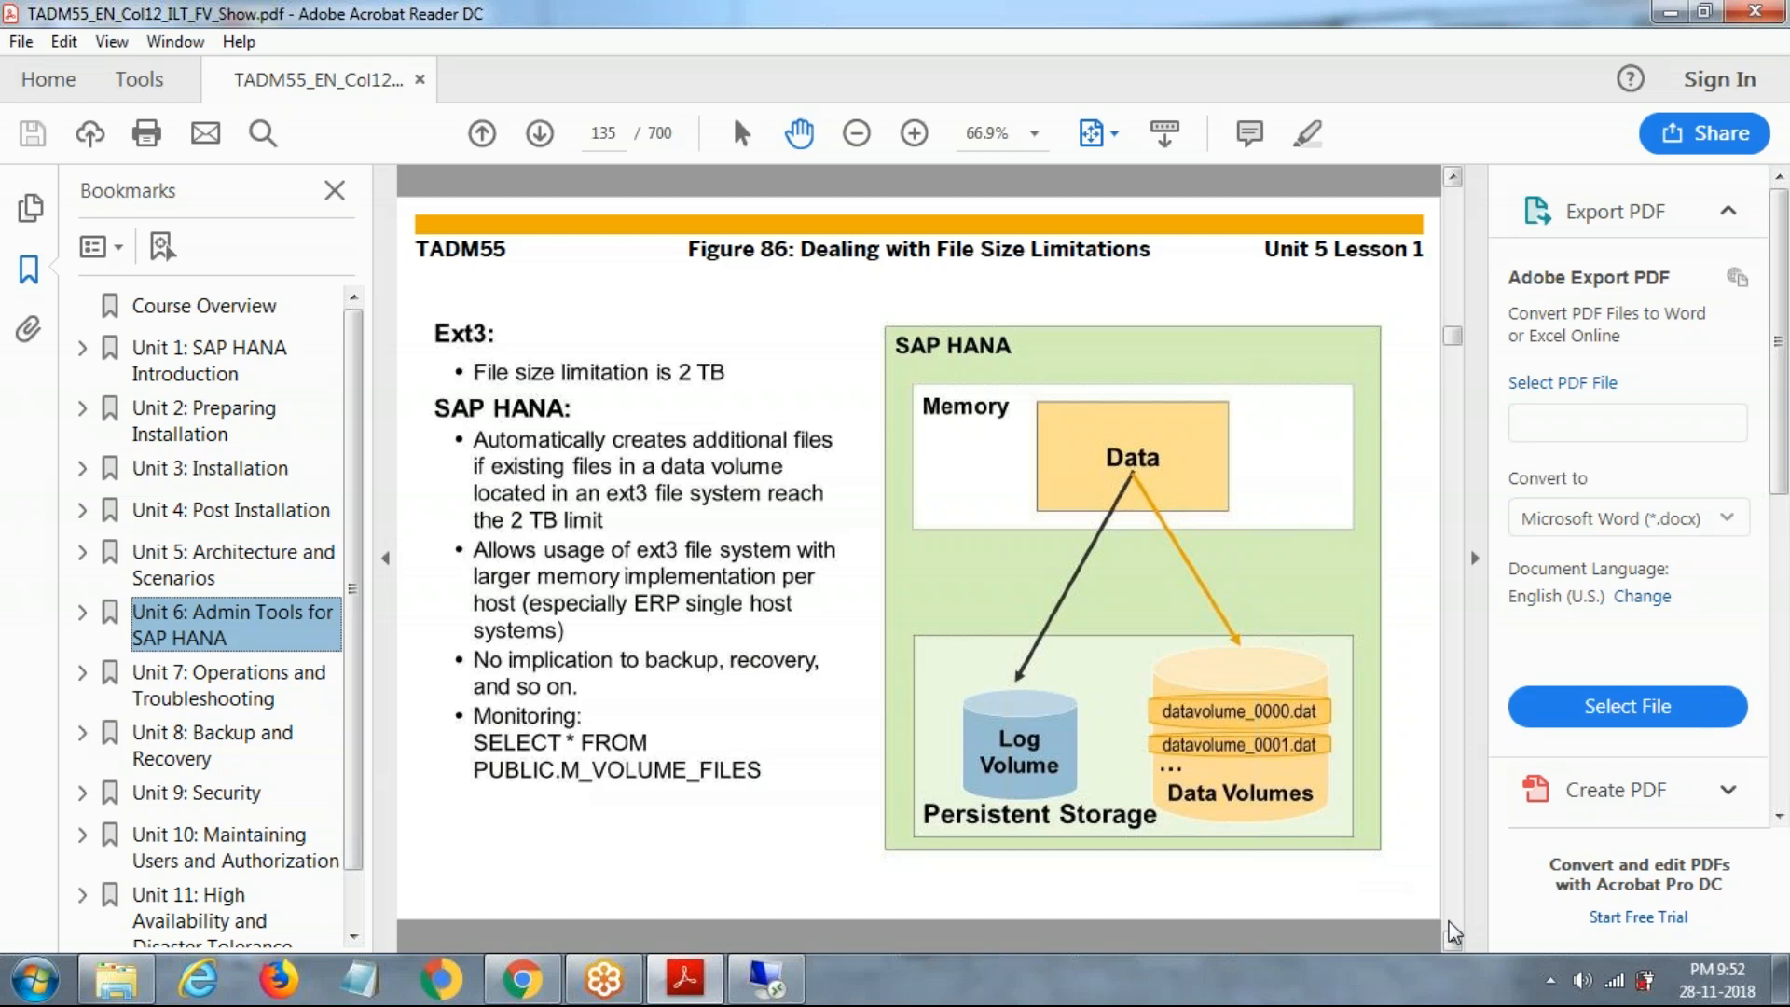
left_click(537, 134)
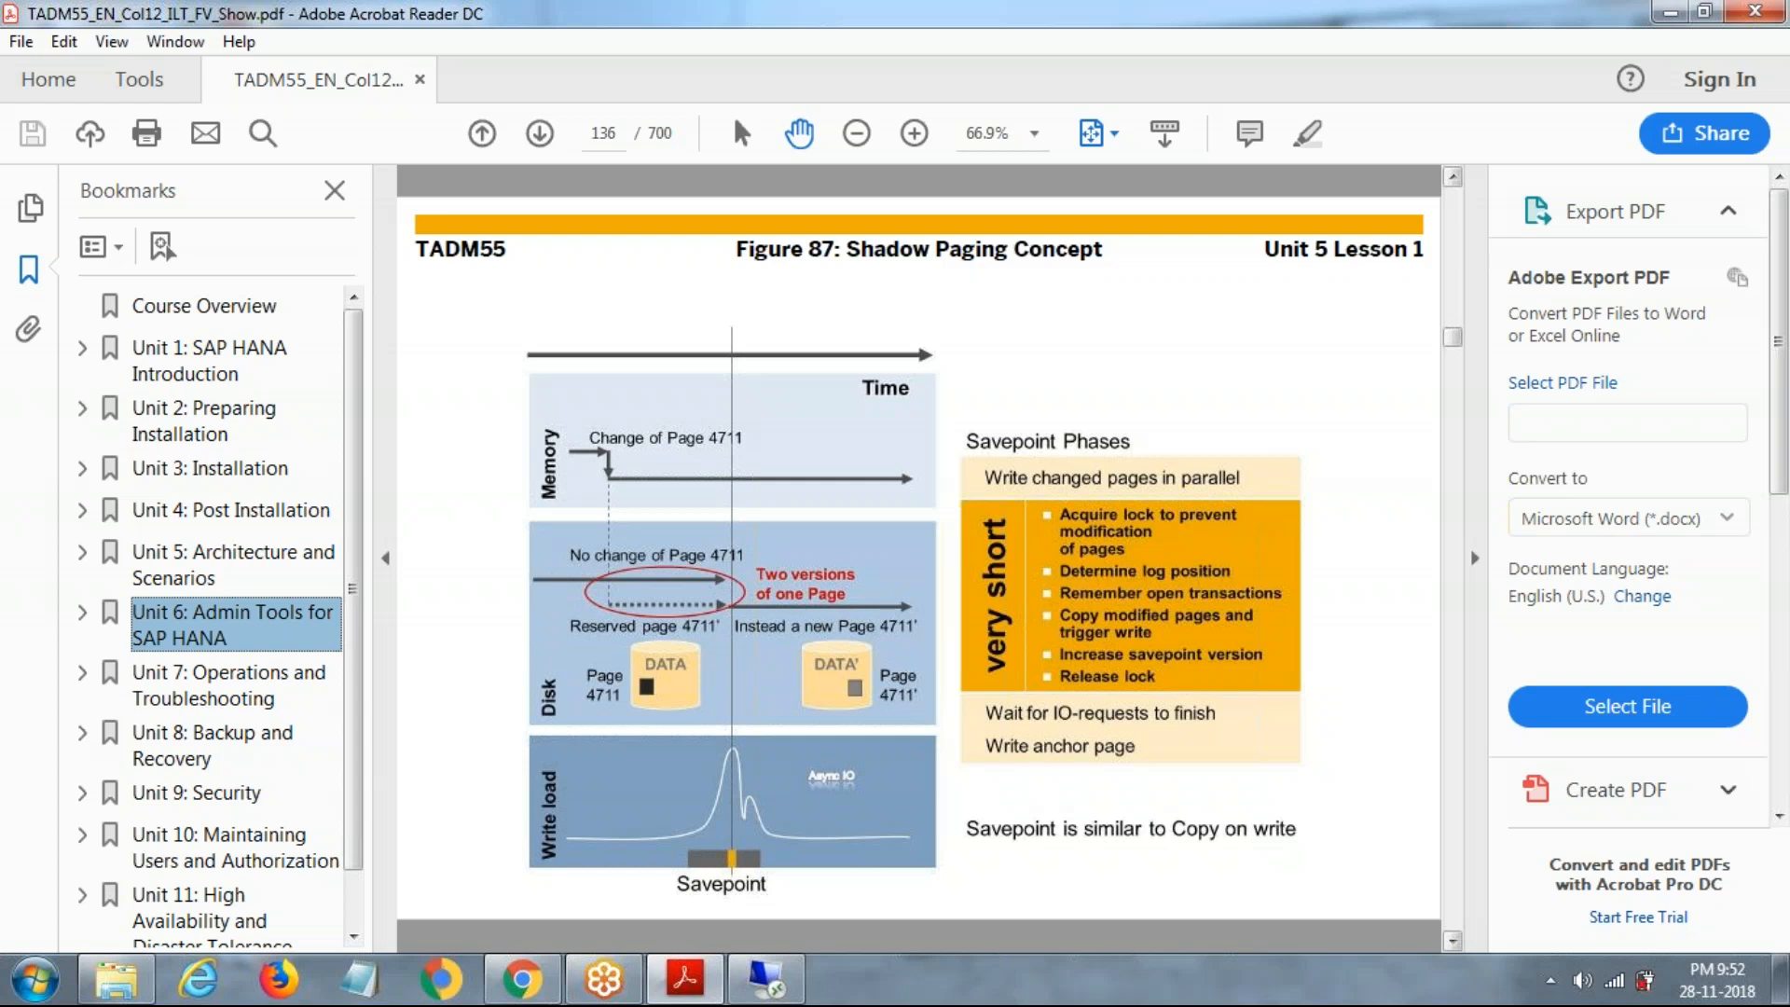
- Move past Figure 88 on the restart process to page 138, the In-Memory Computing Security slide
left_click(537, 134)
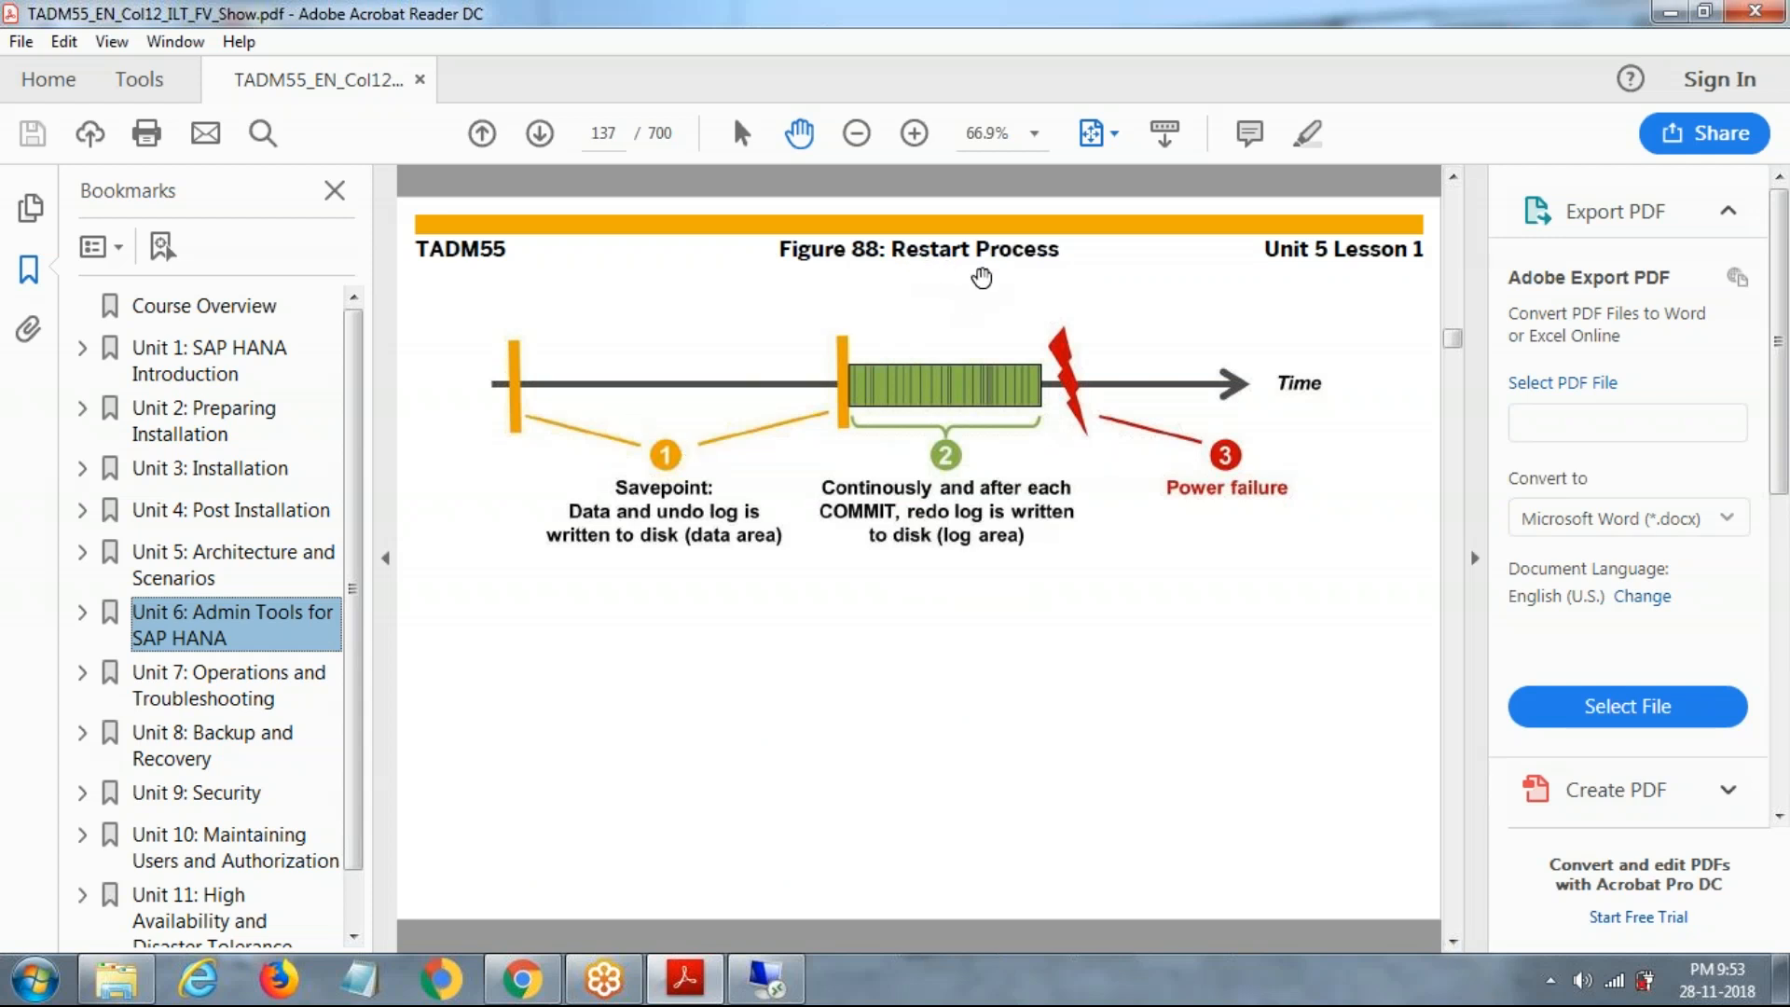
mouse_move(655, 460)
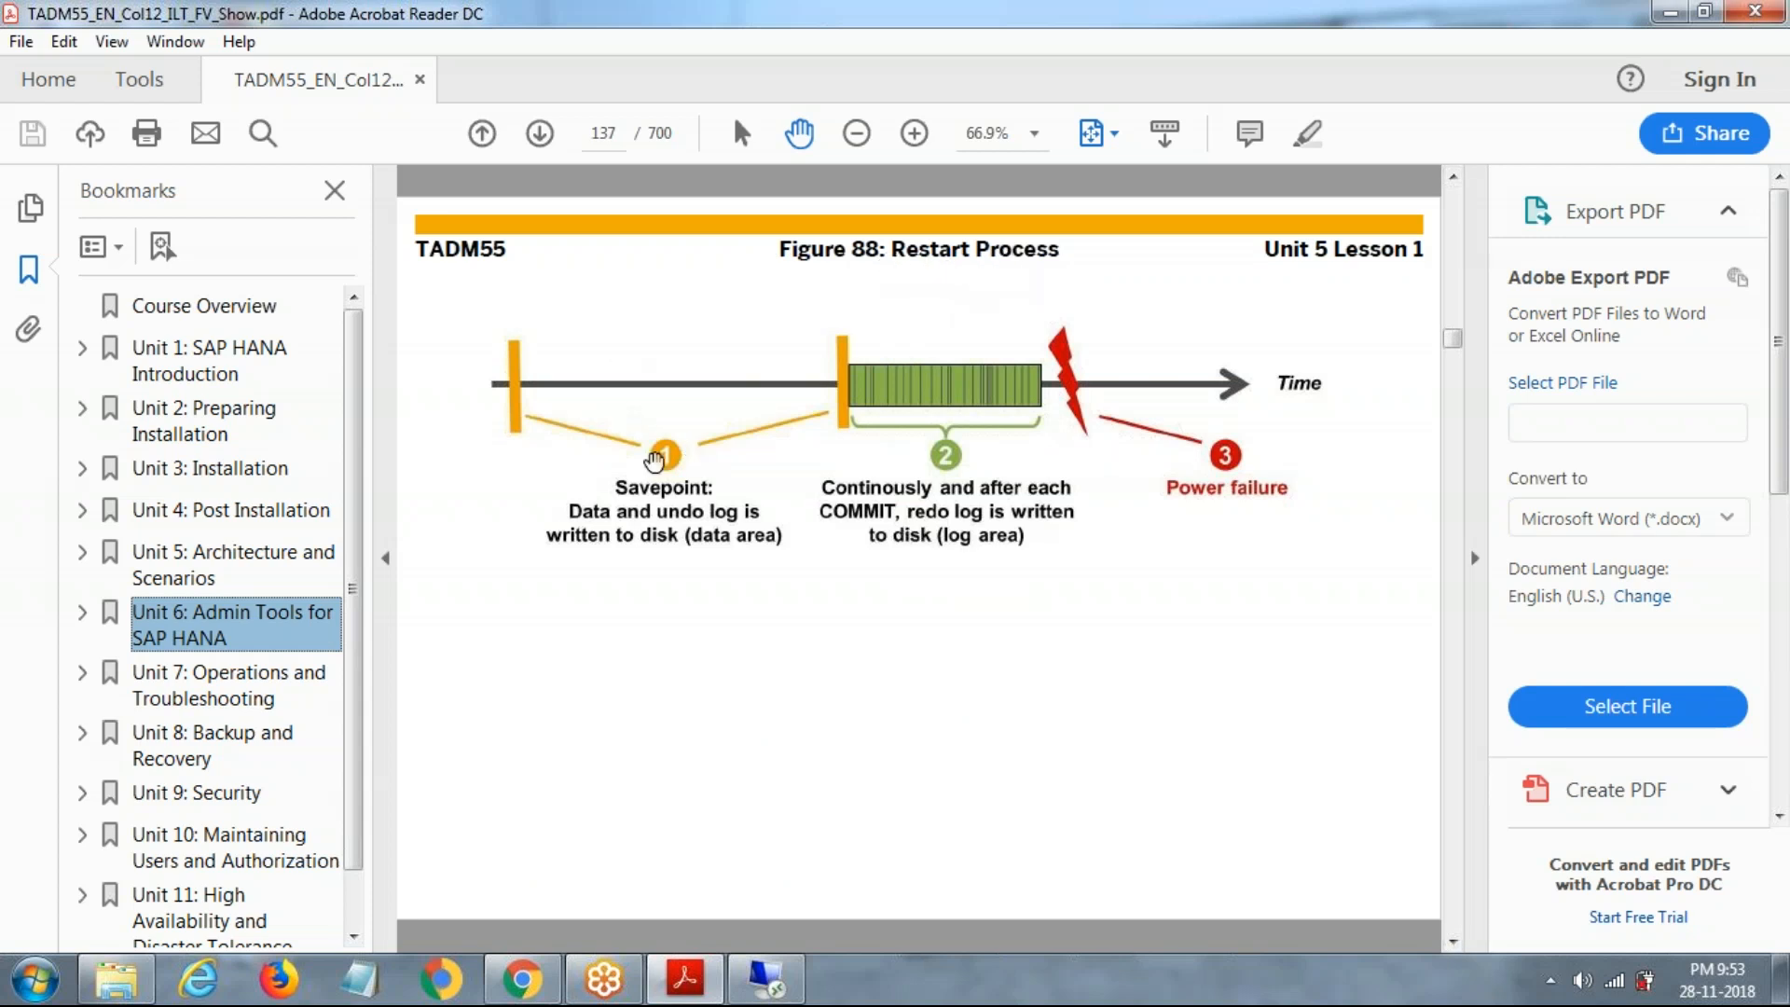
mouse_move(599, 520)
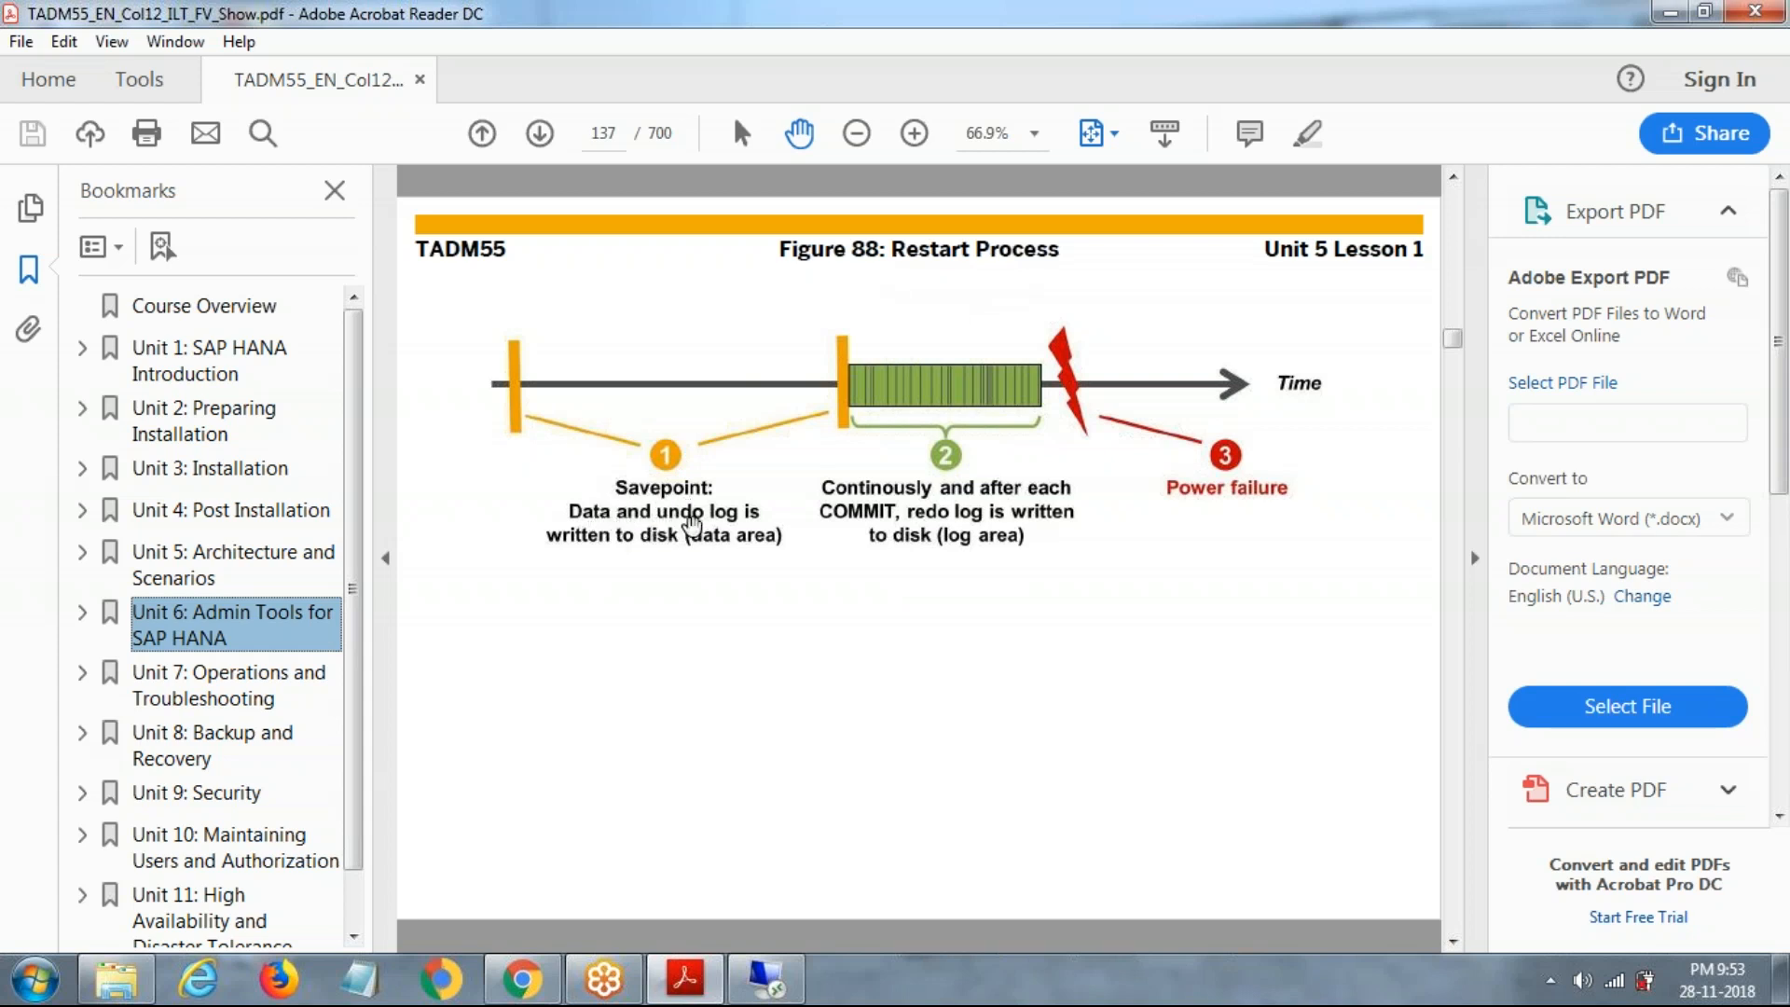
mouse_move(682, 545)
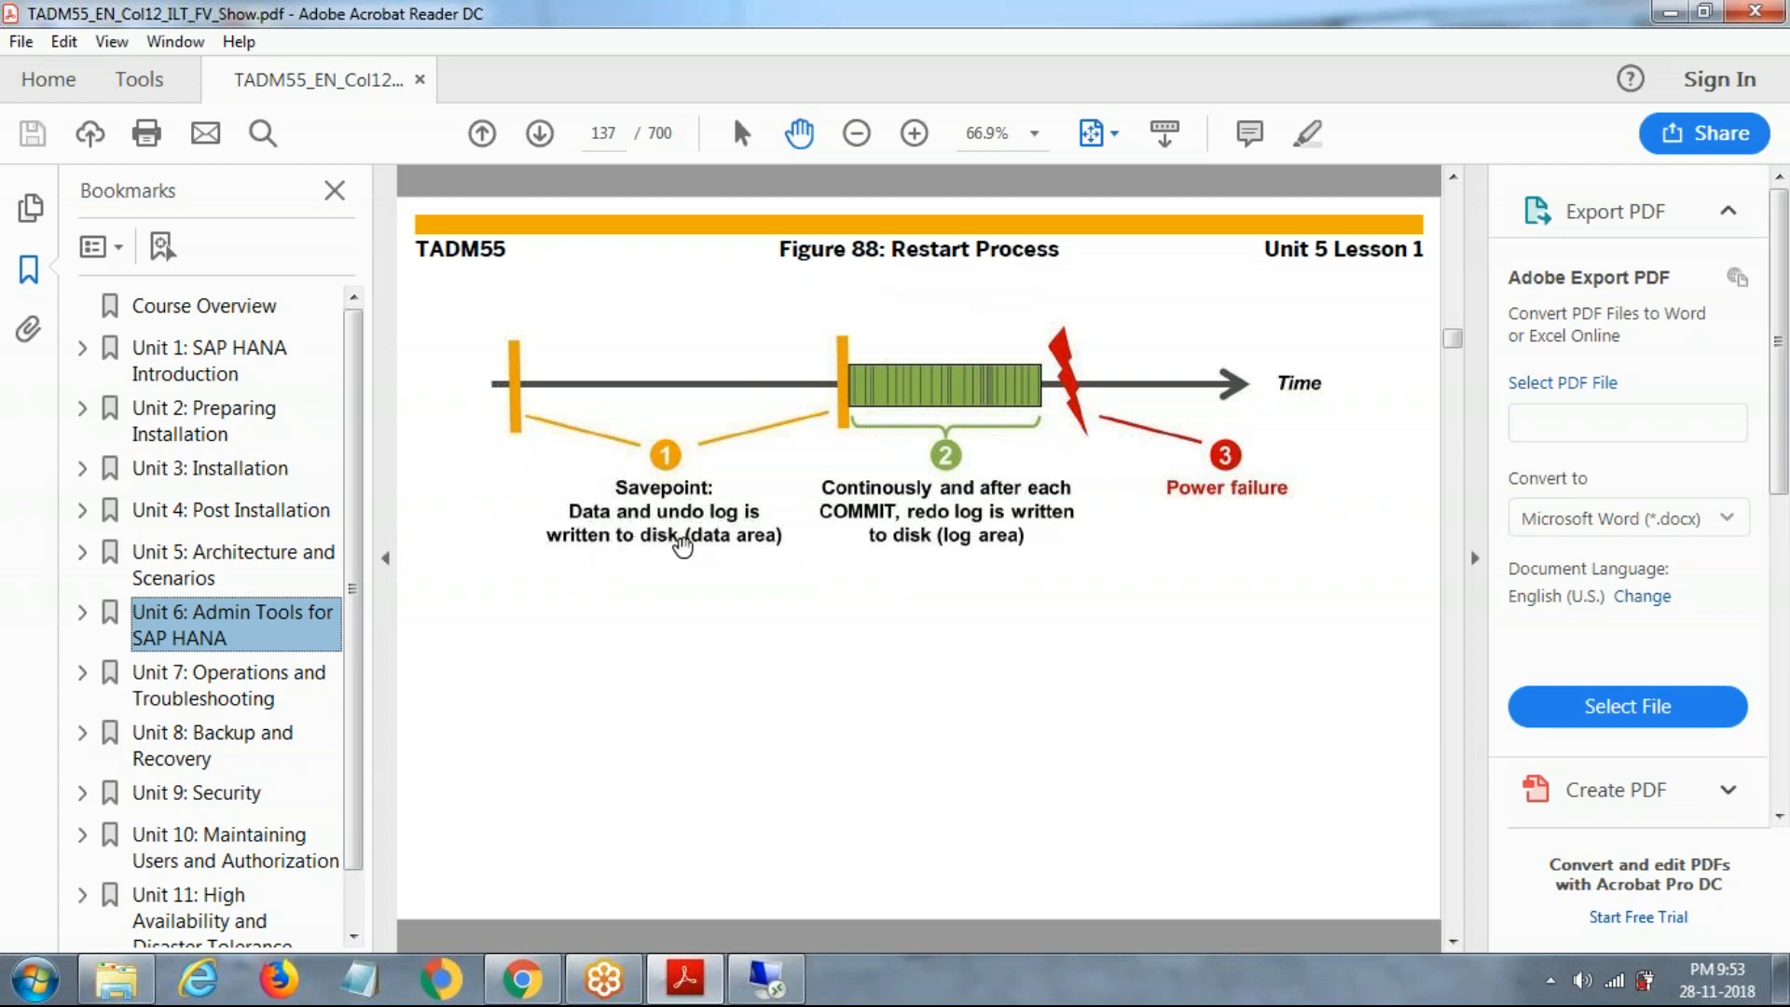
mouse_move(1074, 506)
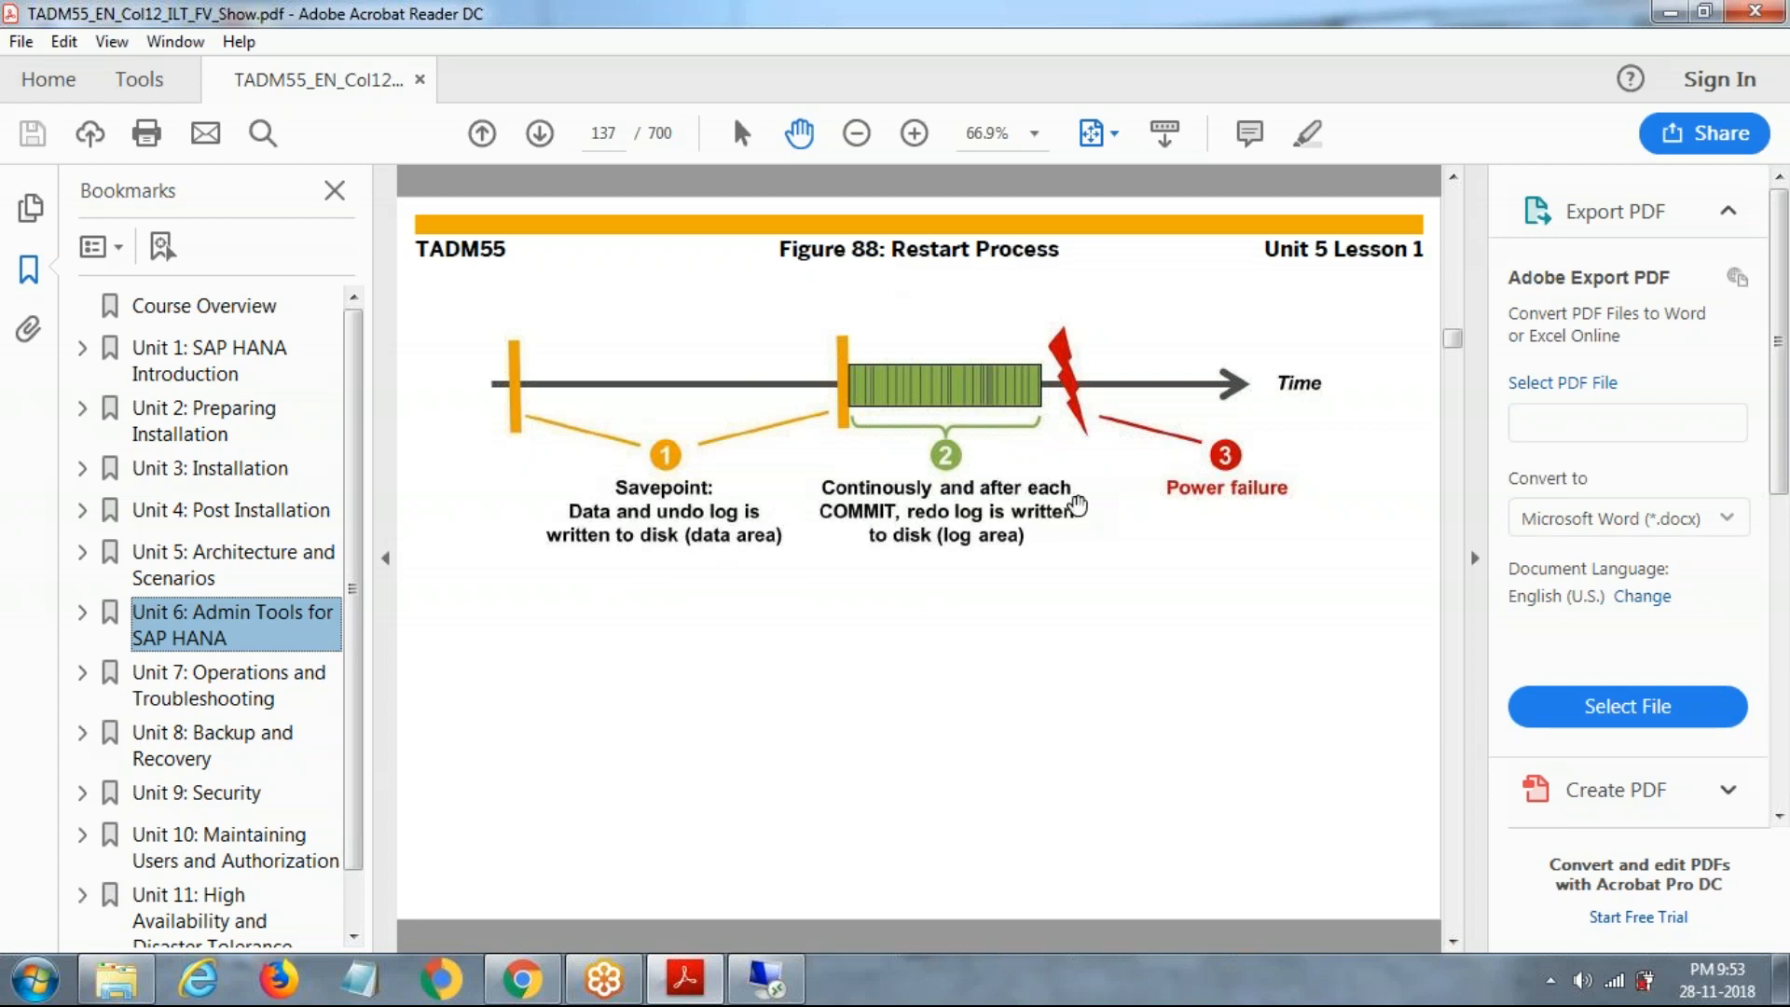
mouse_move(1106, 390)
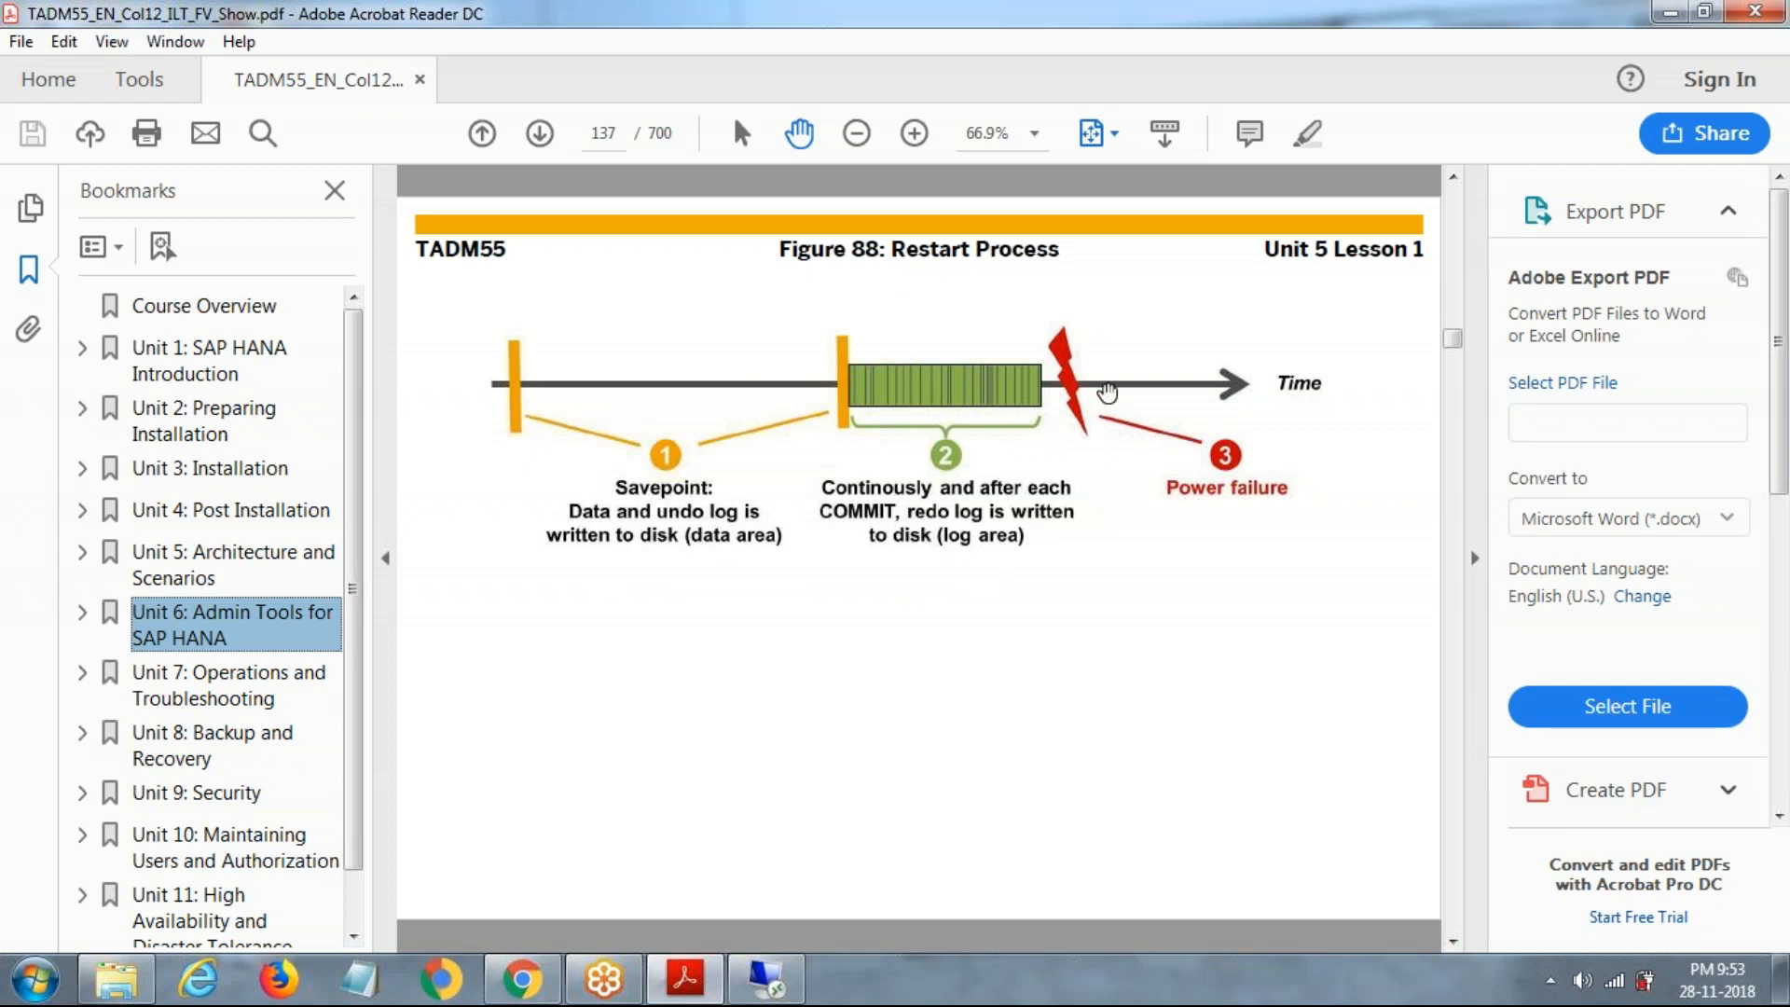
mouse_move(1102, 397)
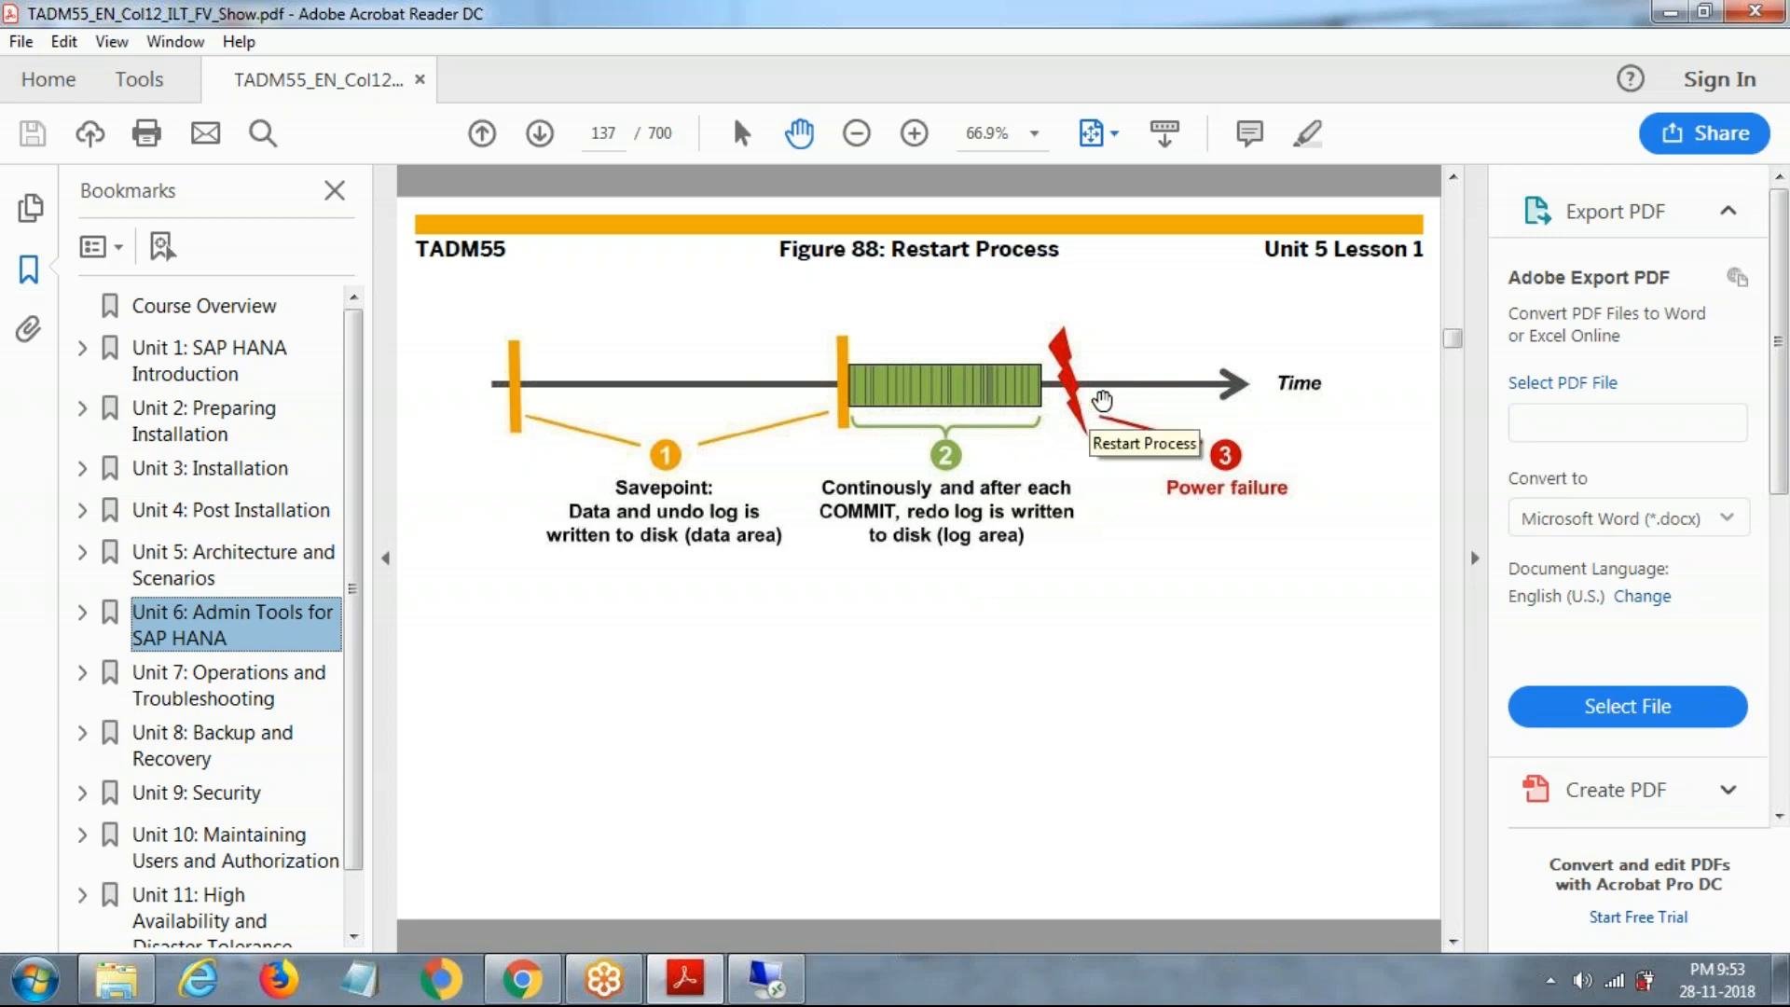
mouse_move(720, 379)
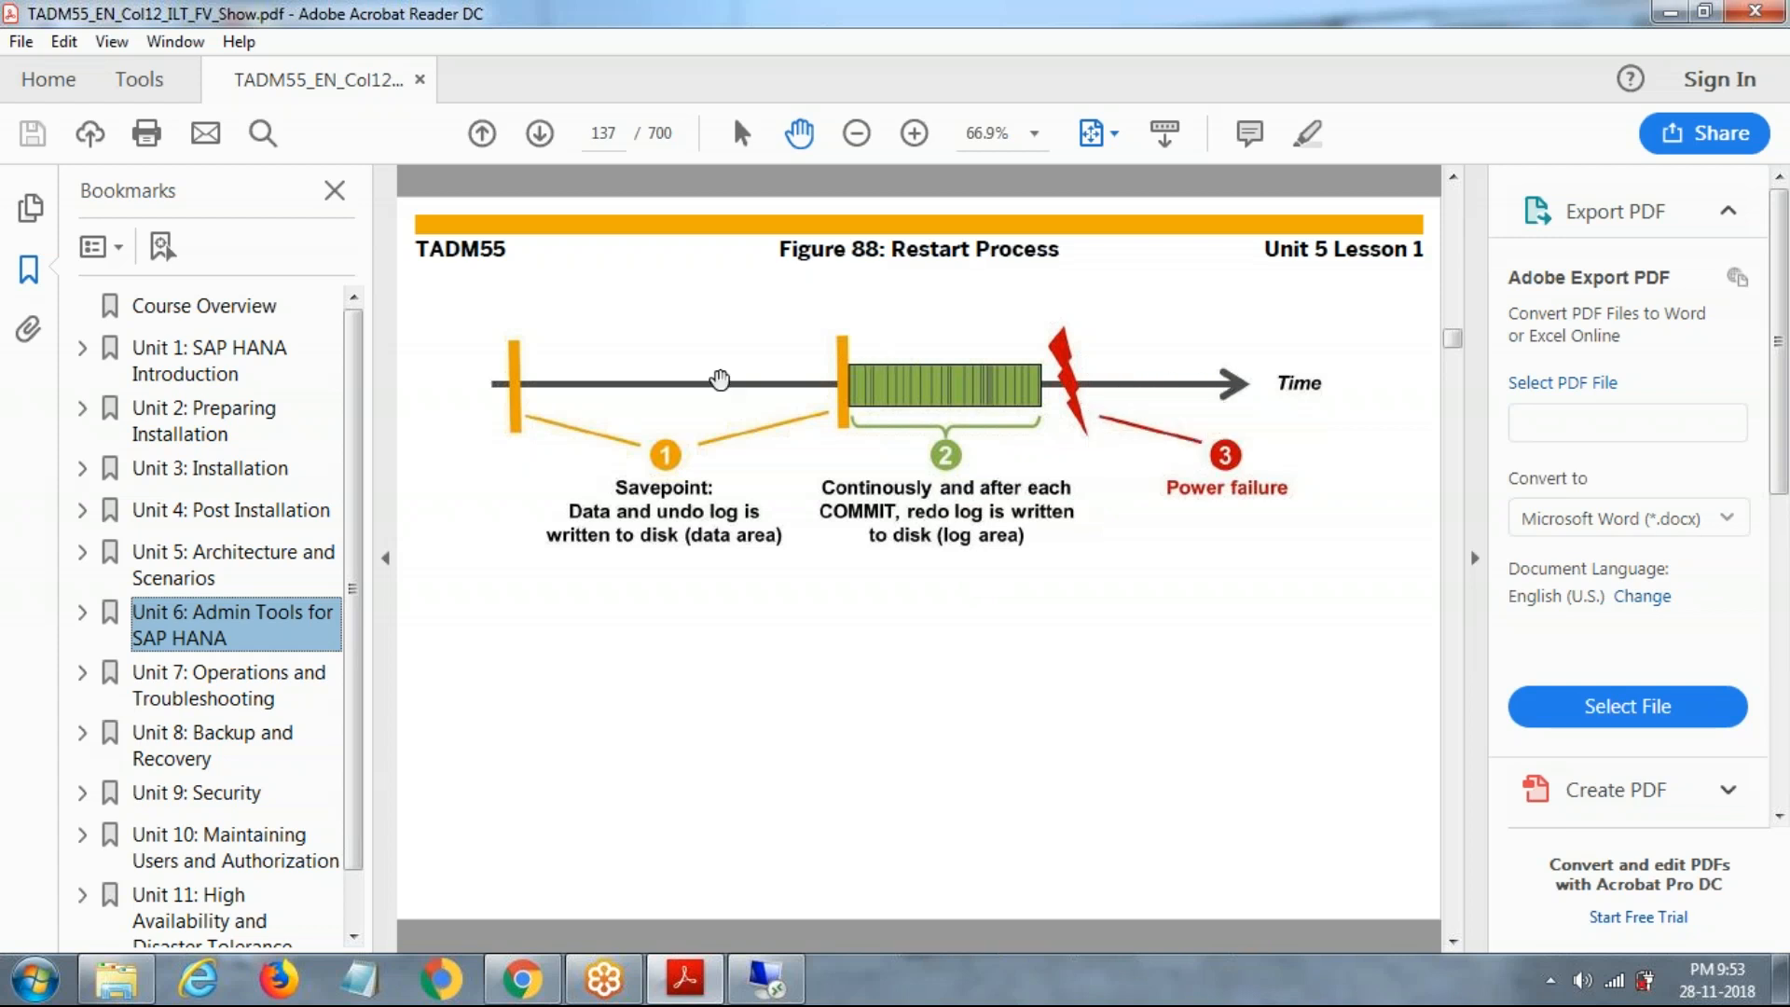
mouse_move(962, 442)
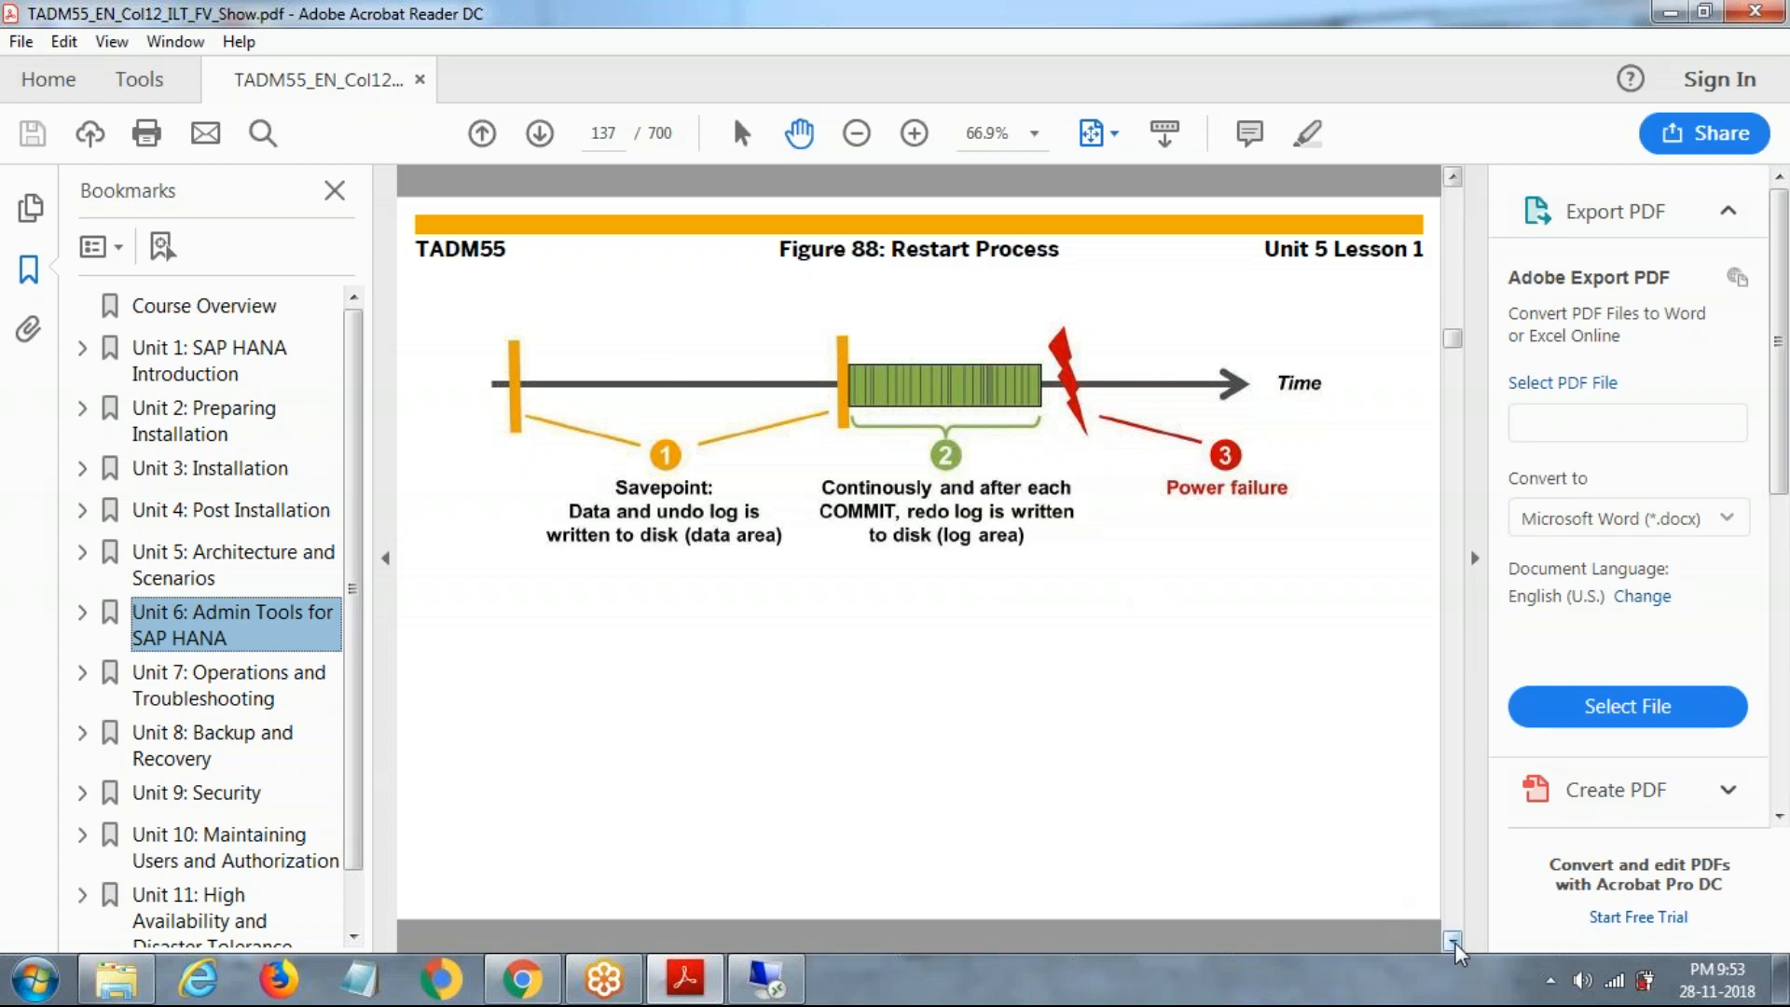
left_click(1452, 947)
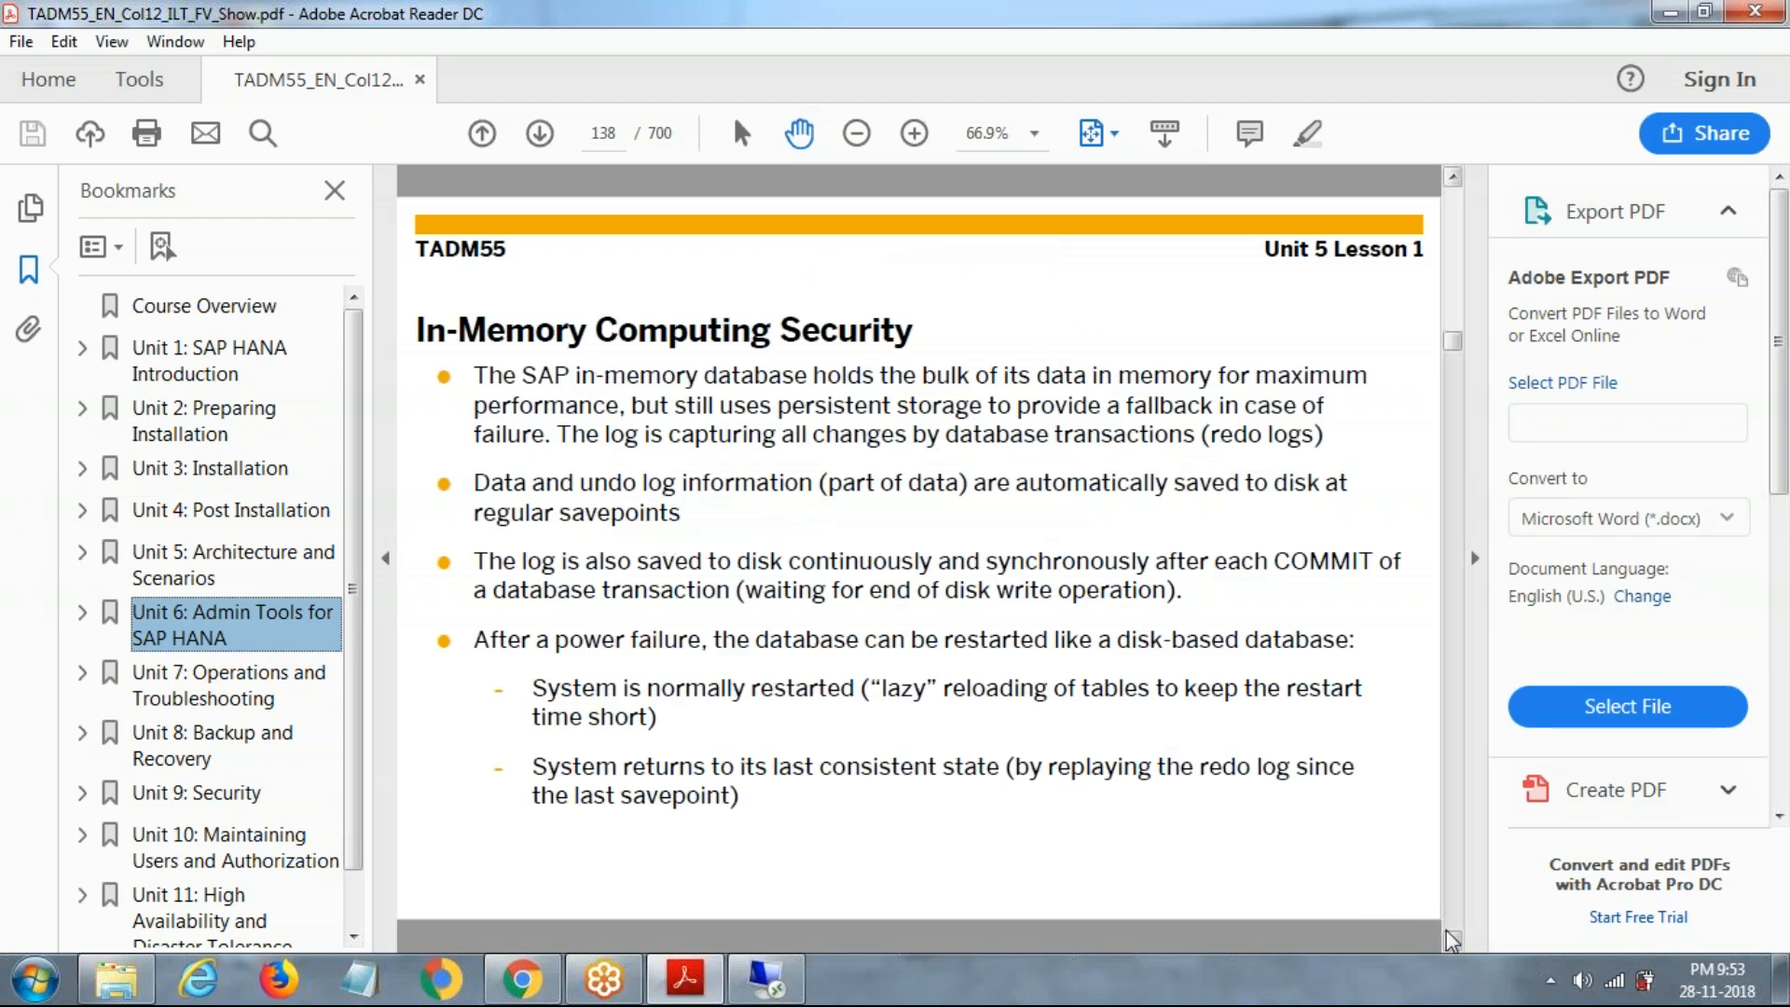
- Go to page 139, Figure 89 on starting the SAP HANA database after restart
left_click(537, 133)
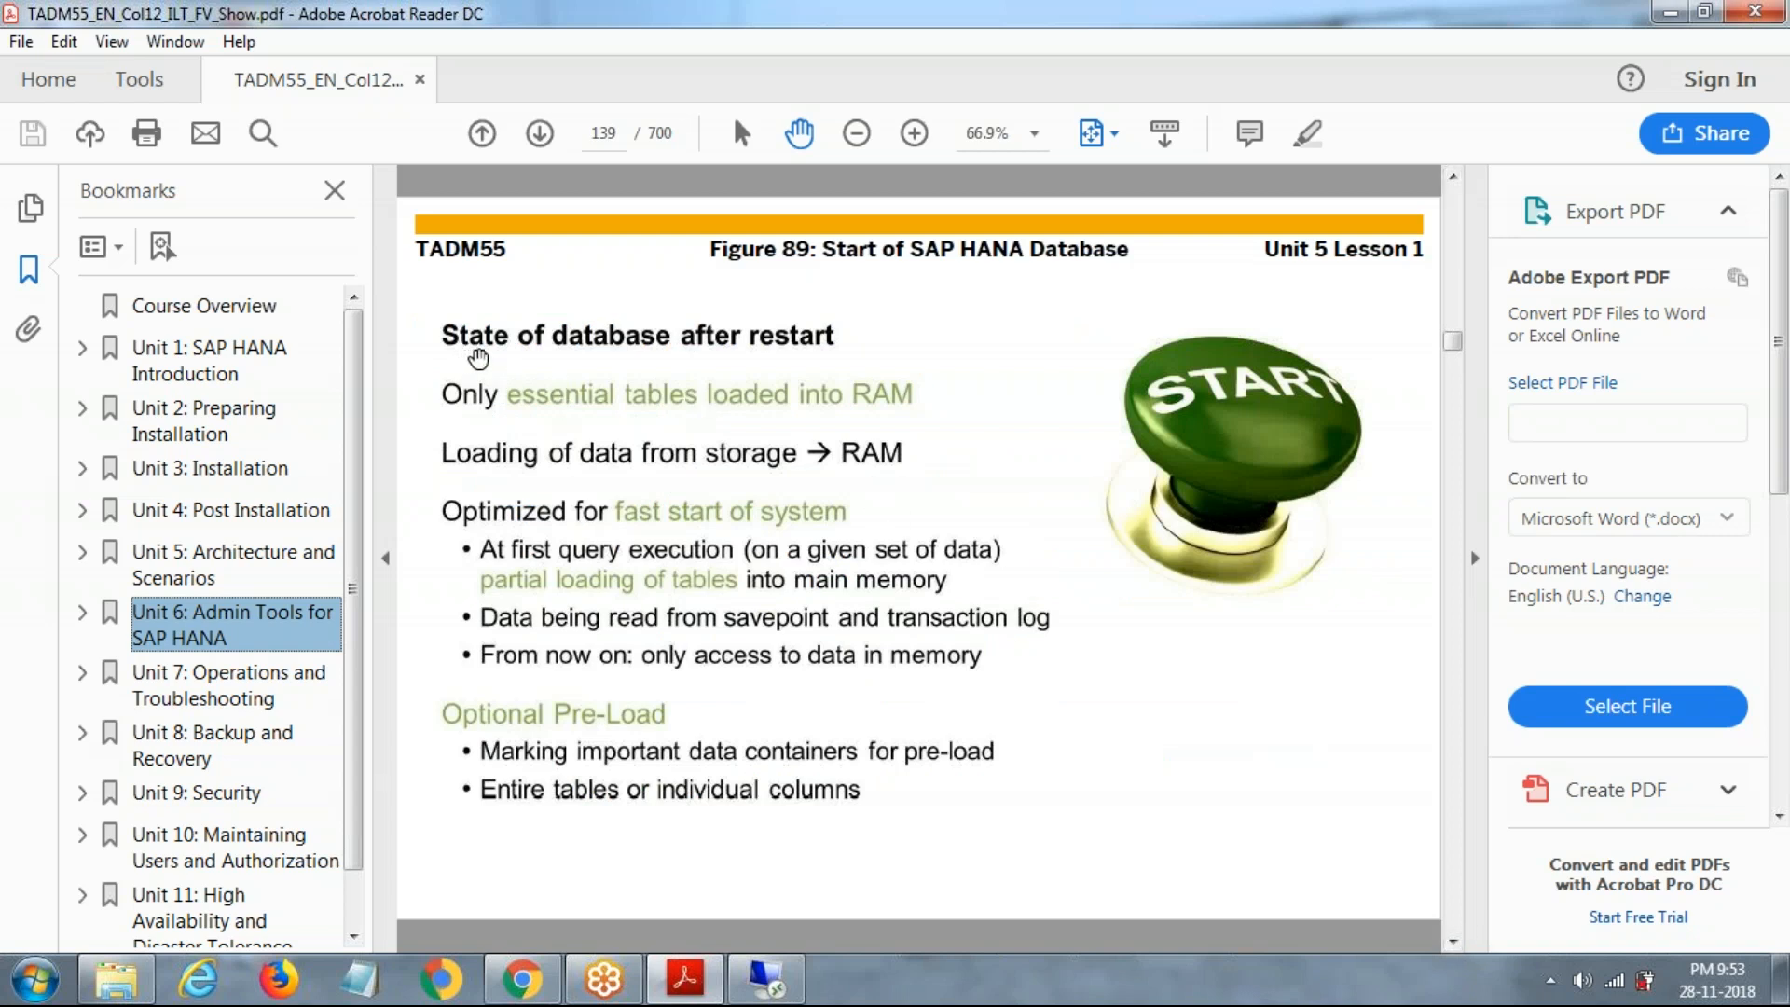
mouse_move(596, 380)
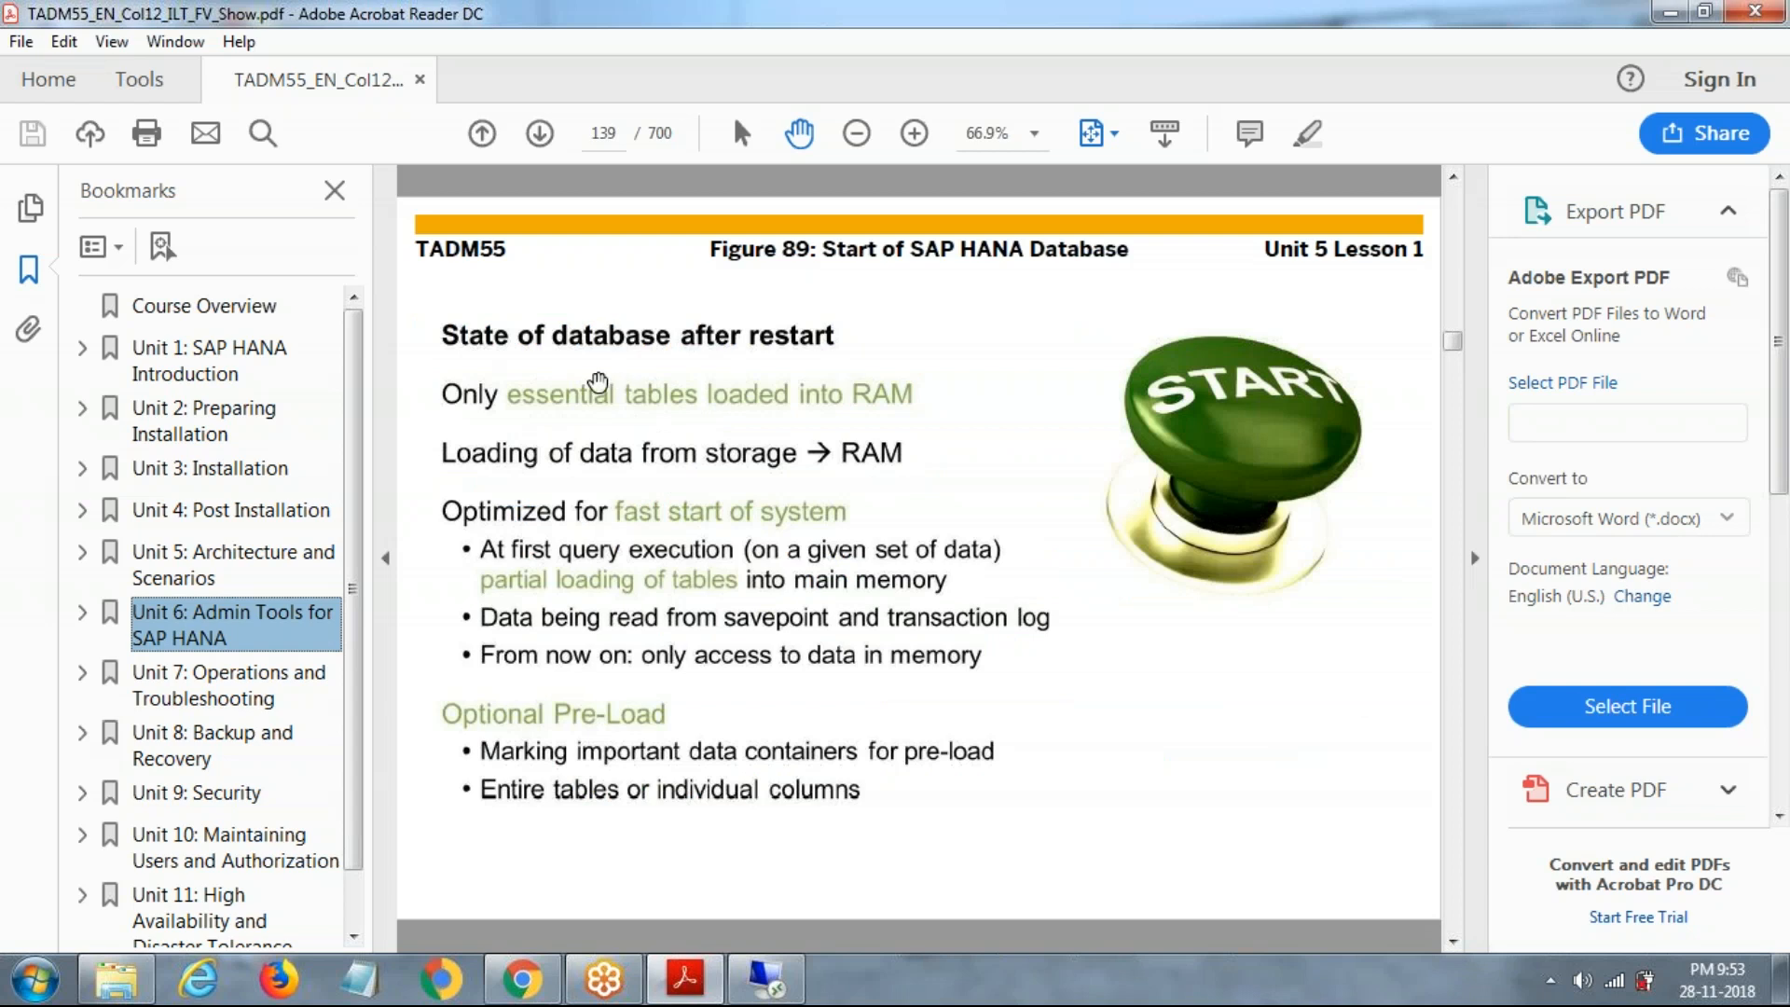
mouse_move(785, 413)
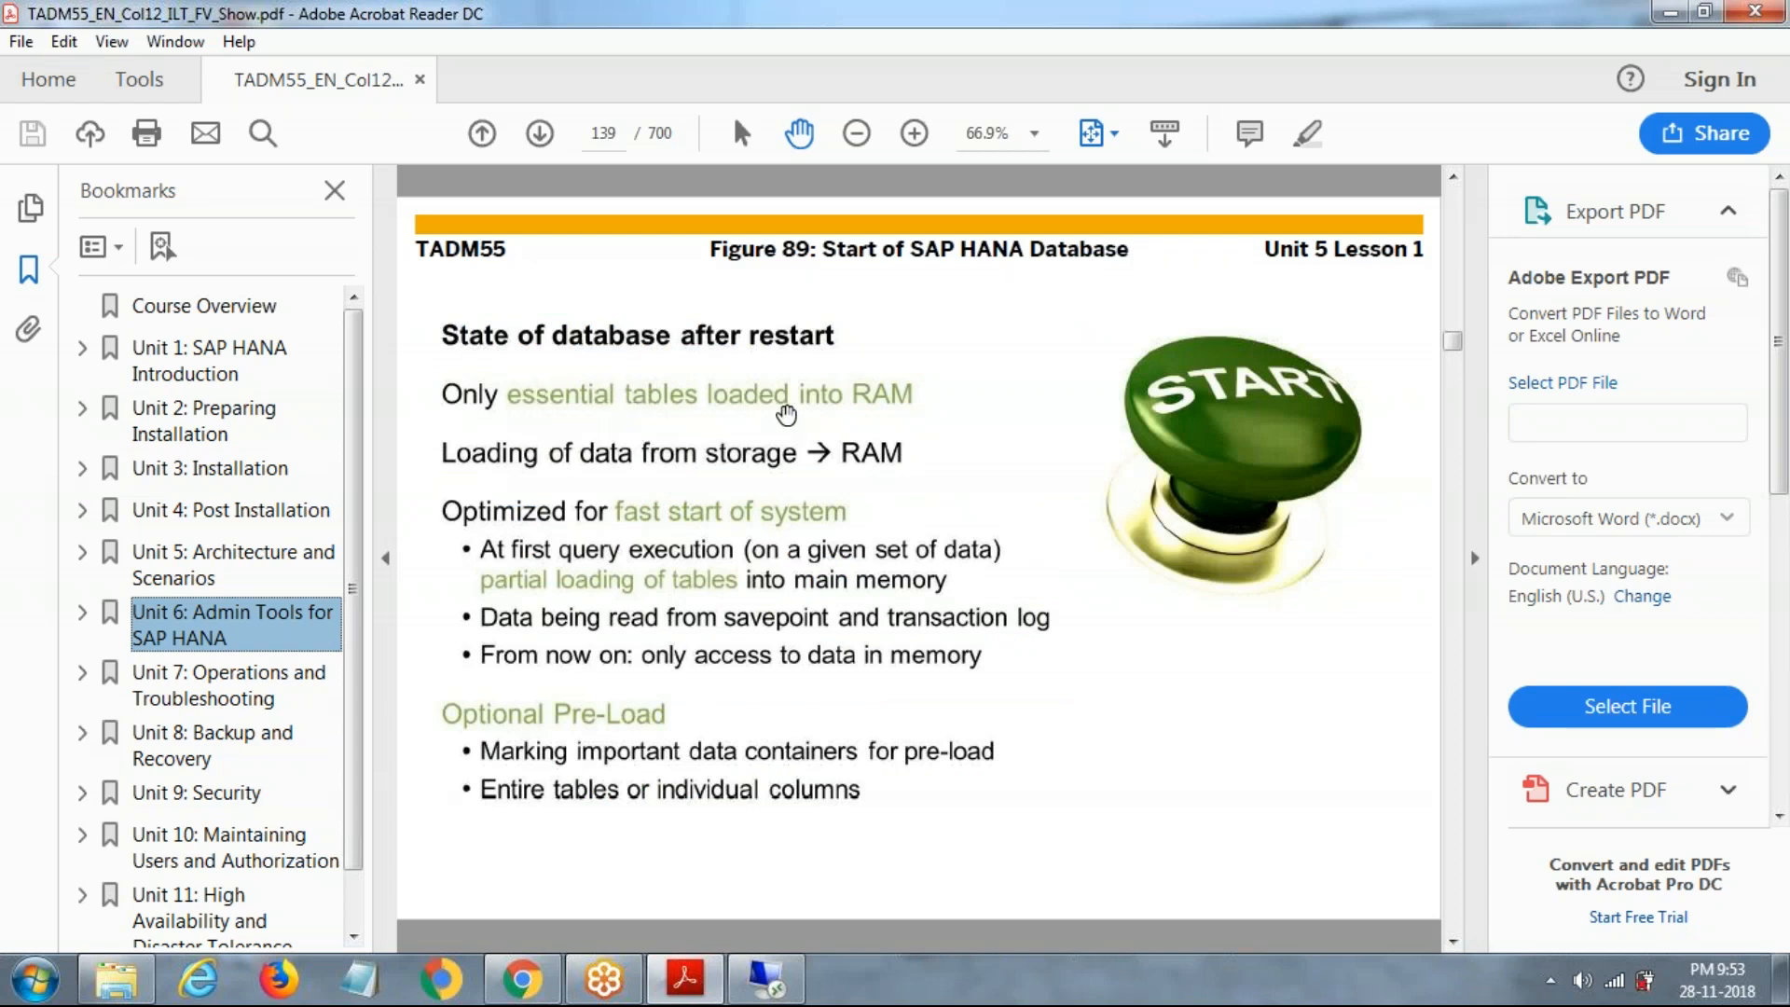
mouse_move(632, 479)
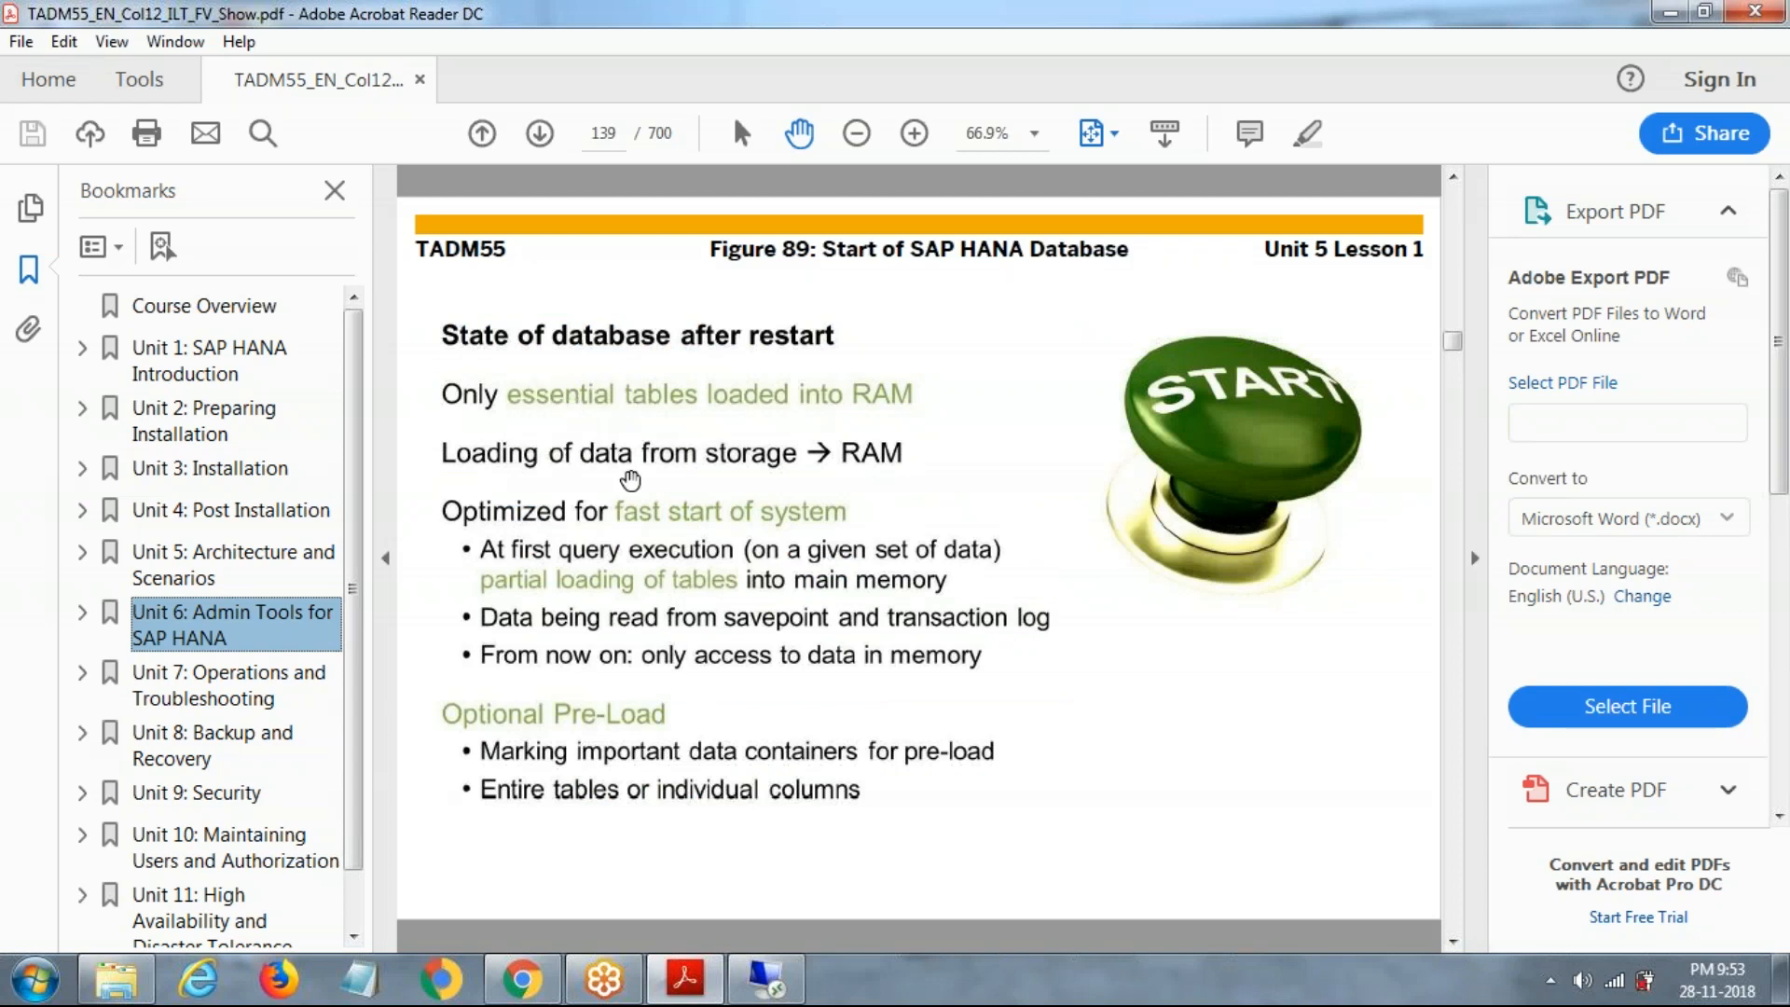
mouse_move(546, 528)
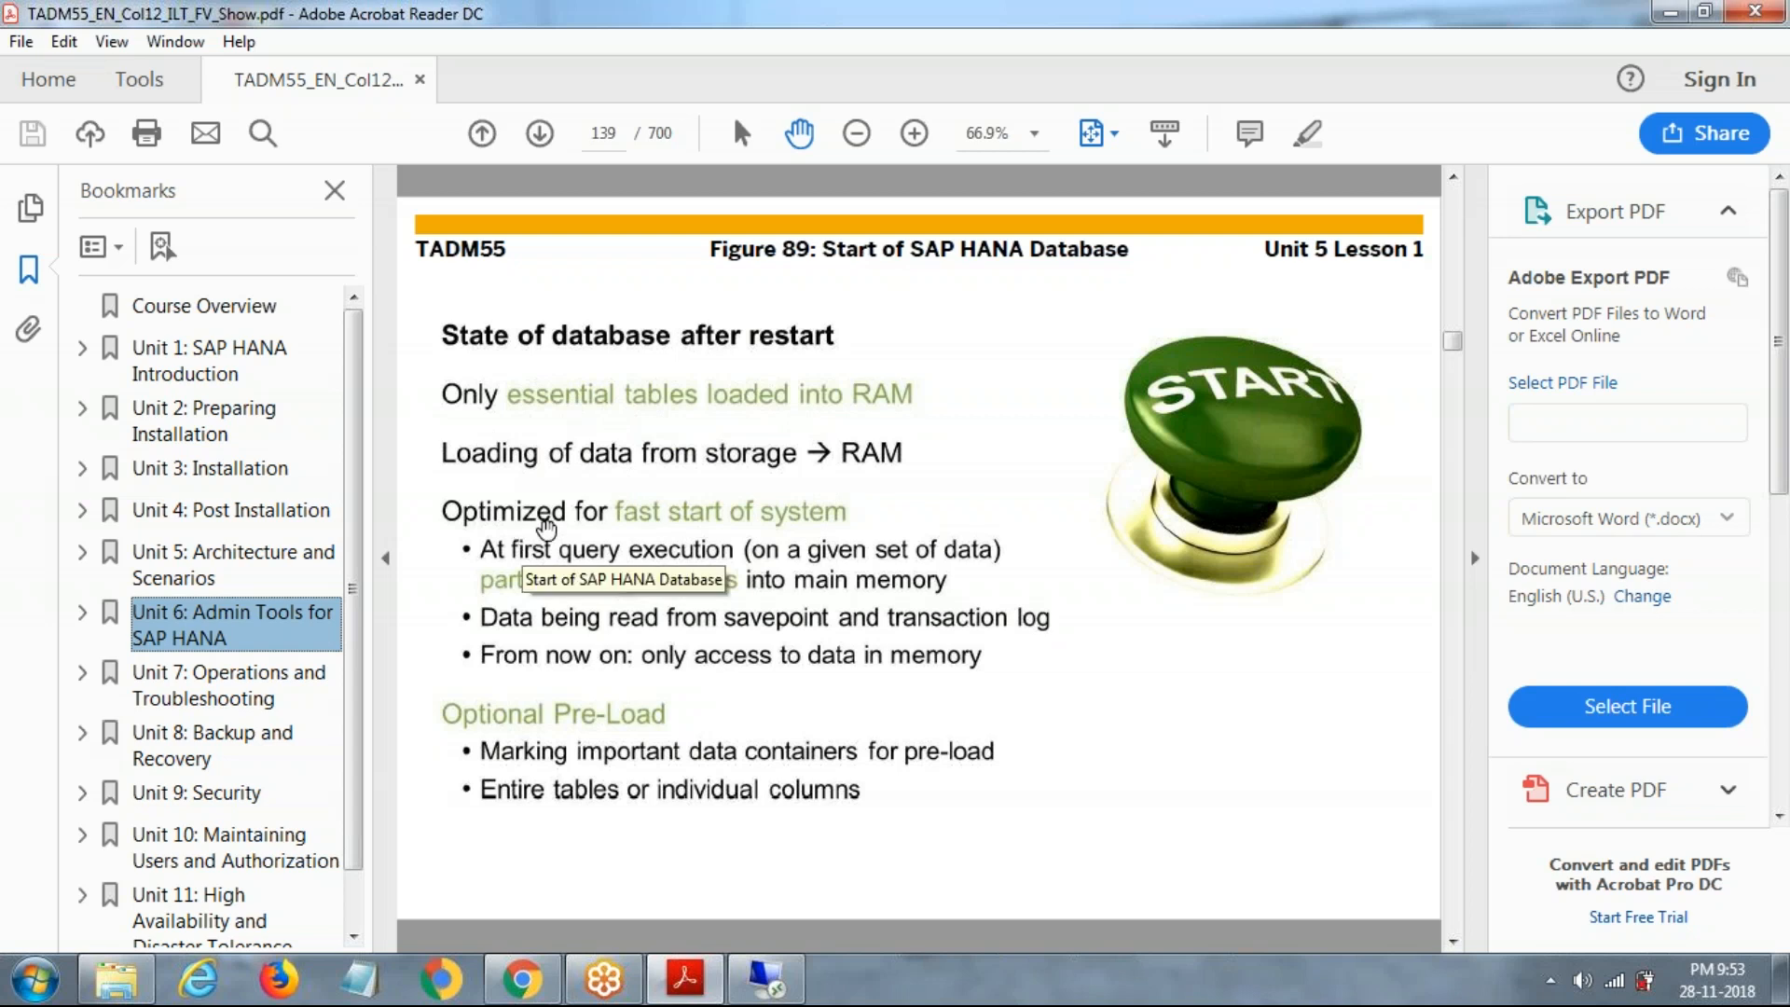
mouse_move(825, 552)
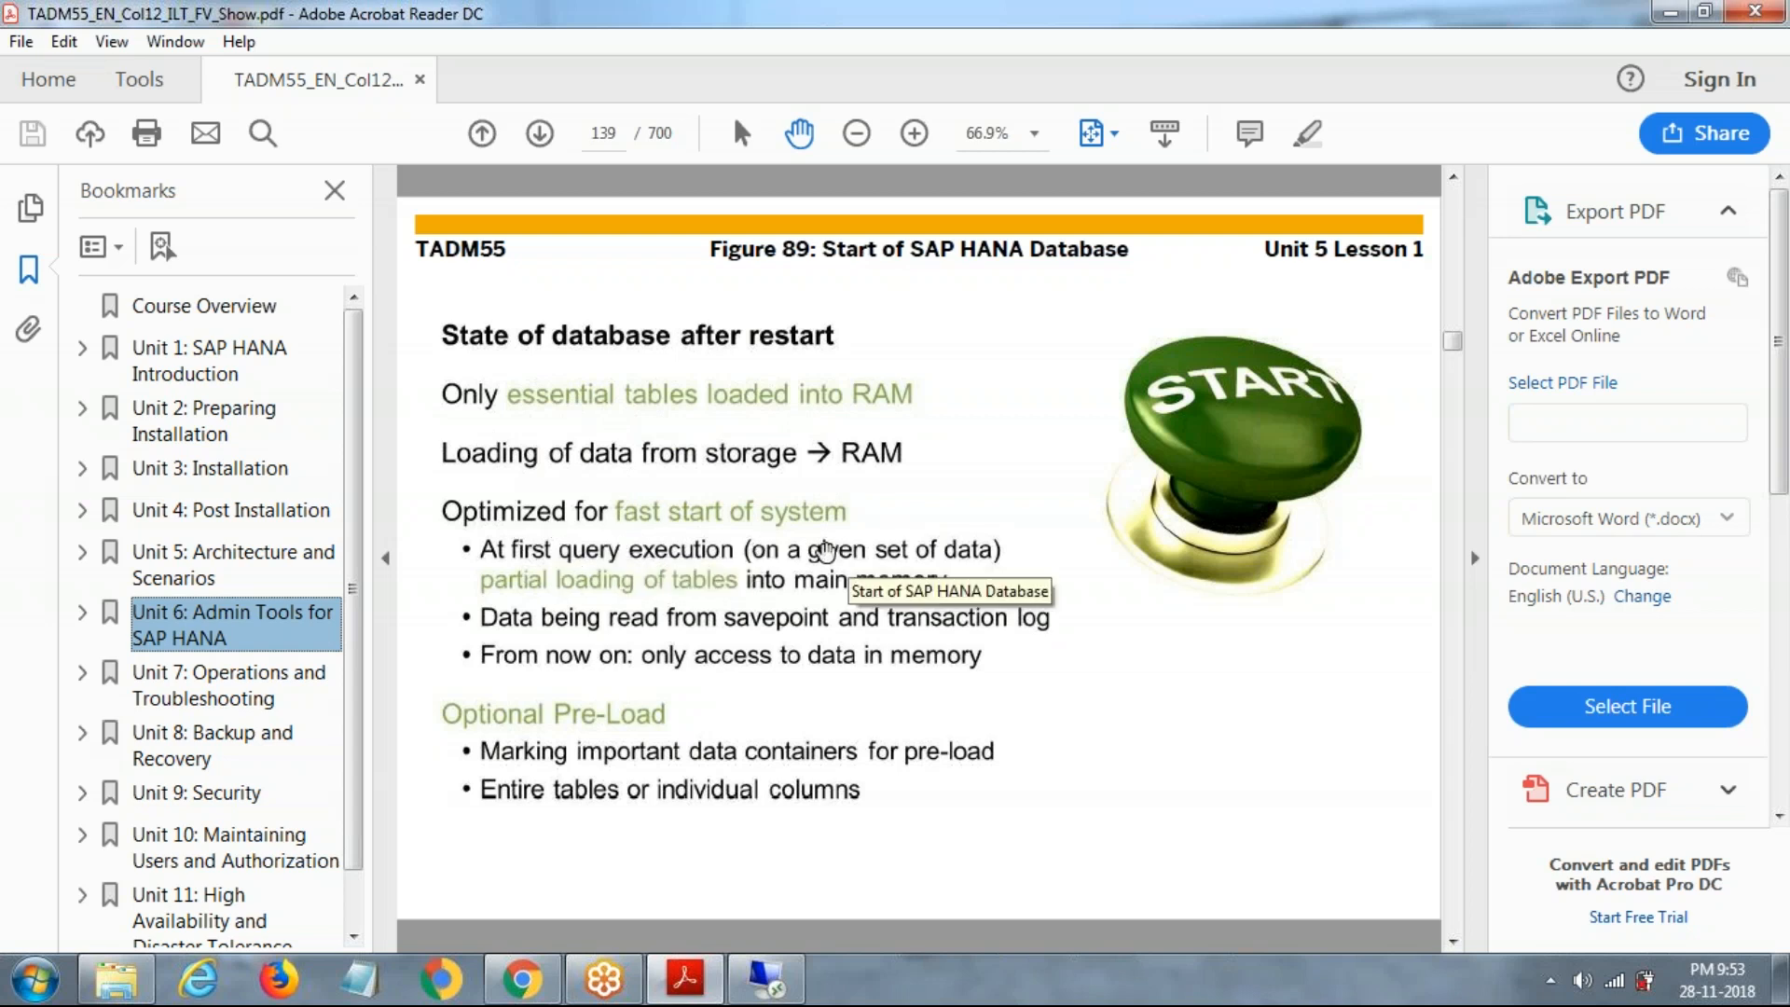
mouse_move(811, 526)
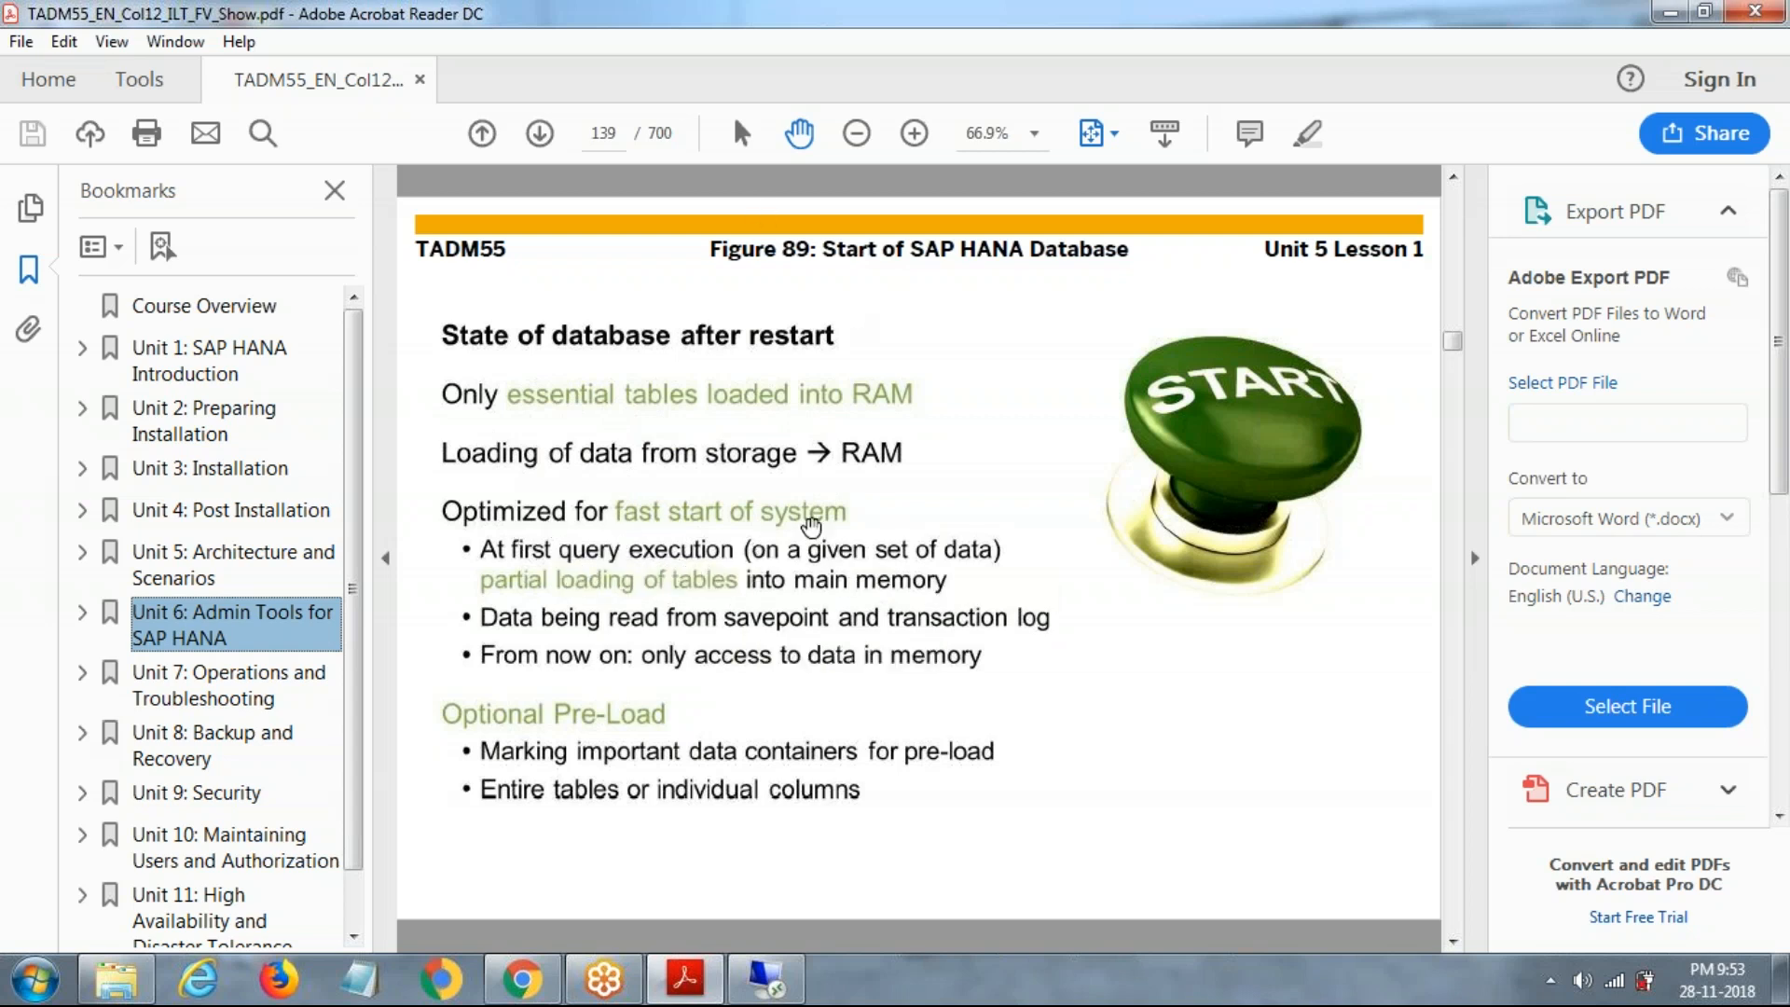
mouse_move(1421, 918)
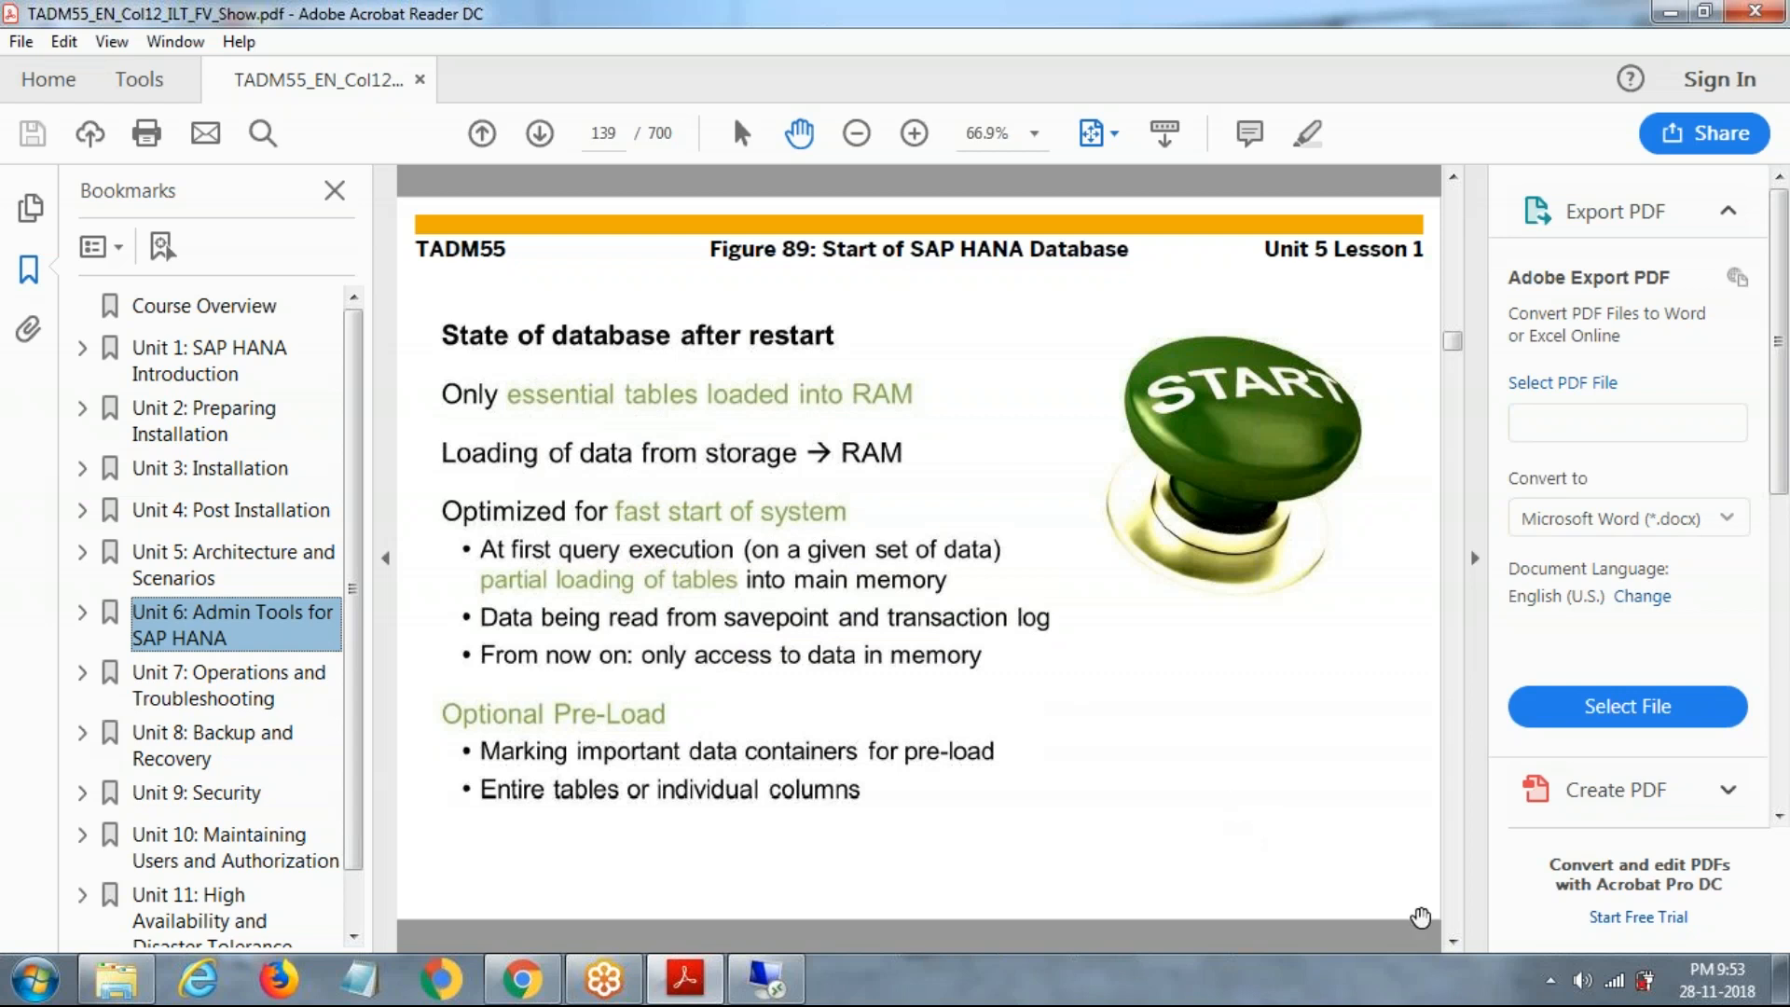
mouse_move(962, 343)
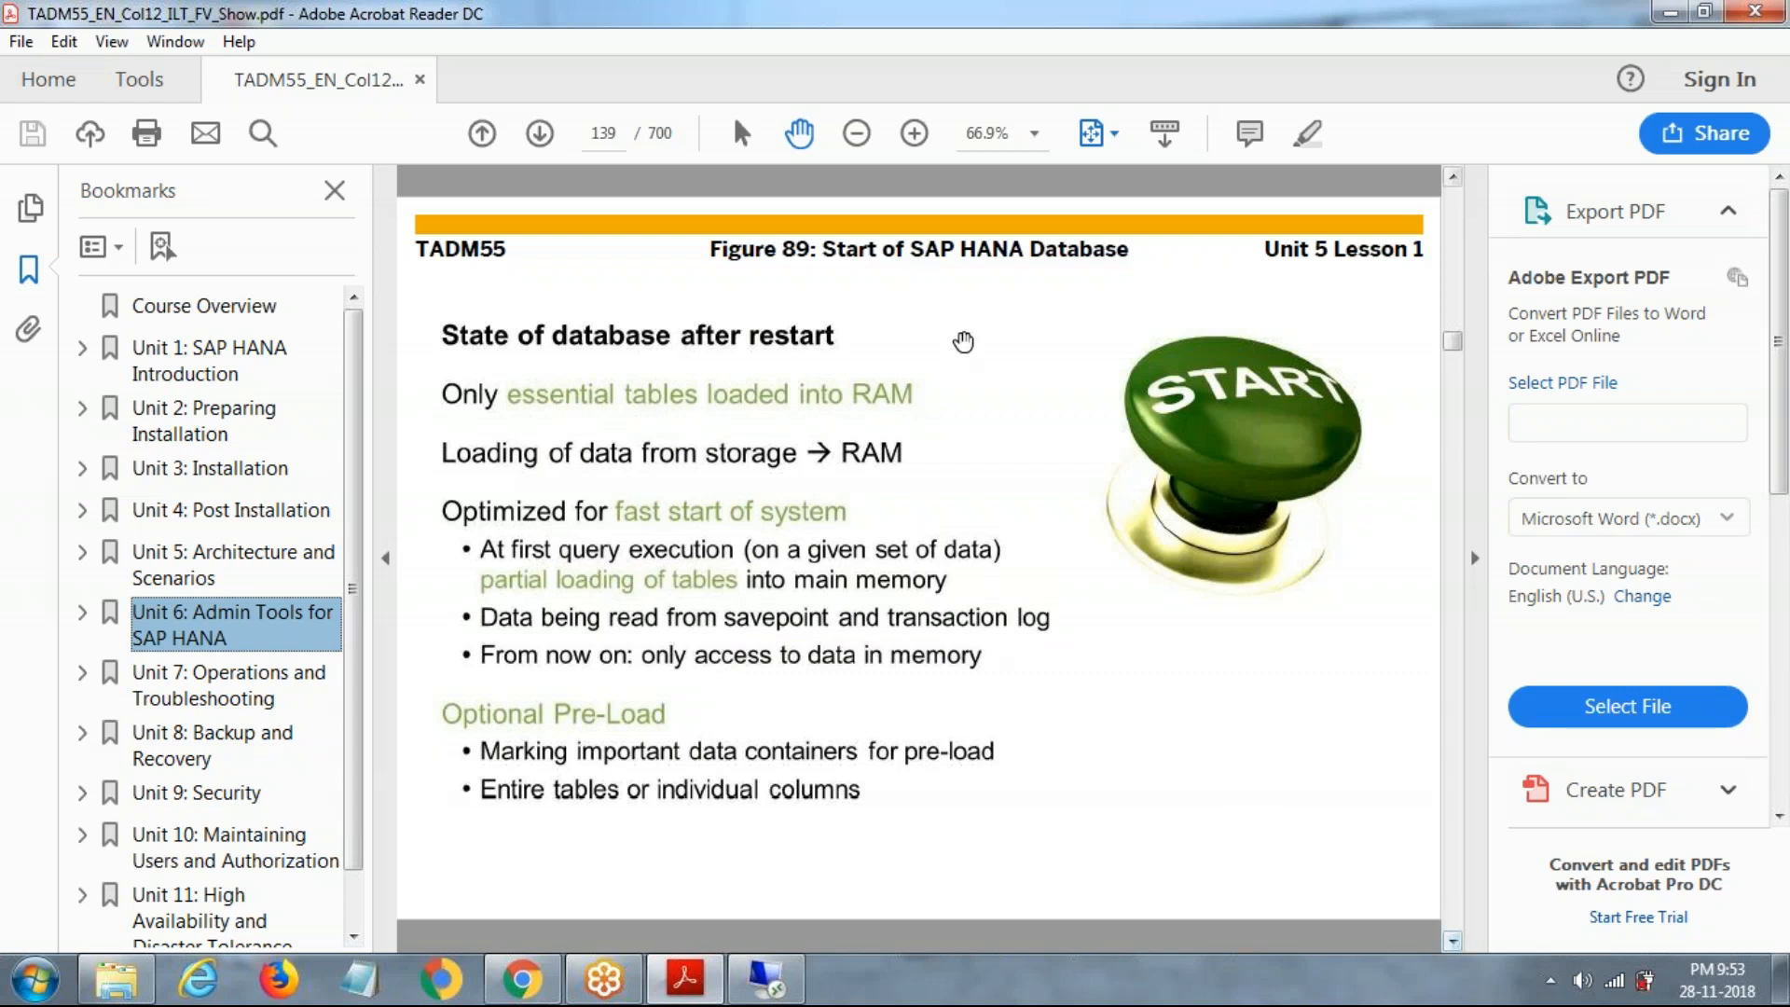
mouse_move(800, 613)
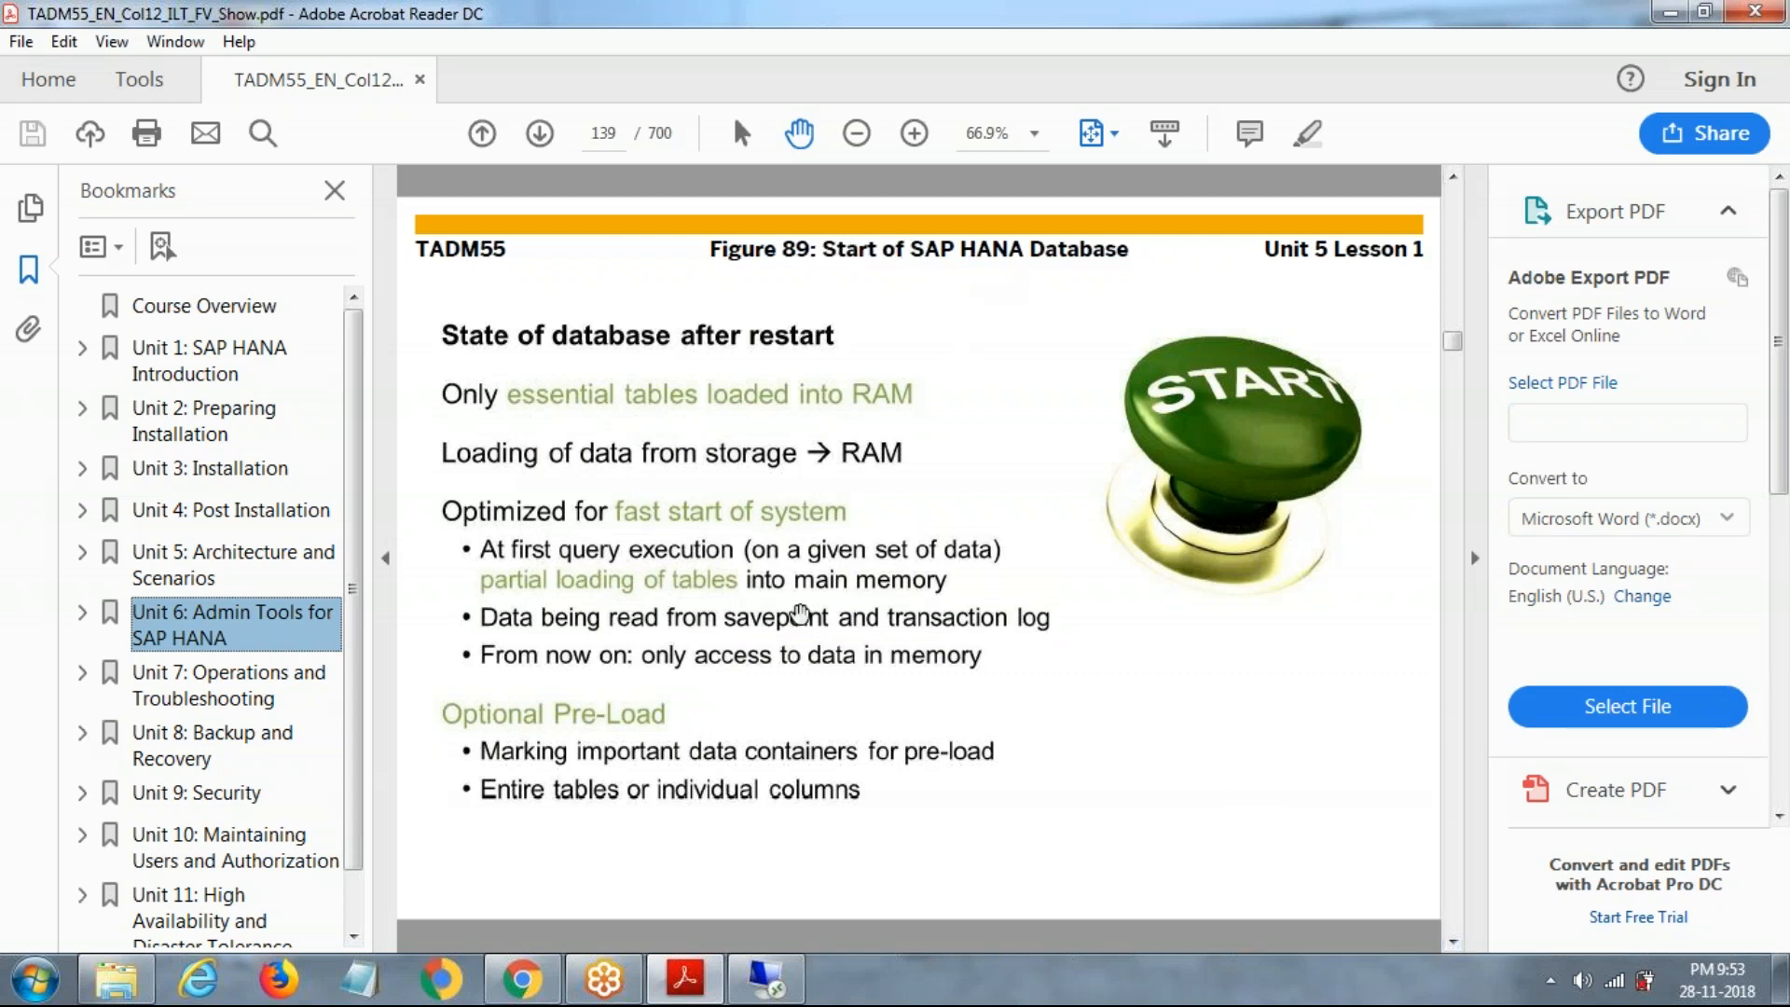
mouse_move(710, 751)
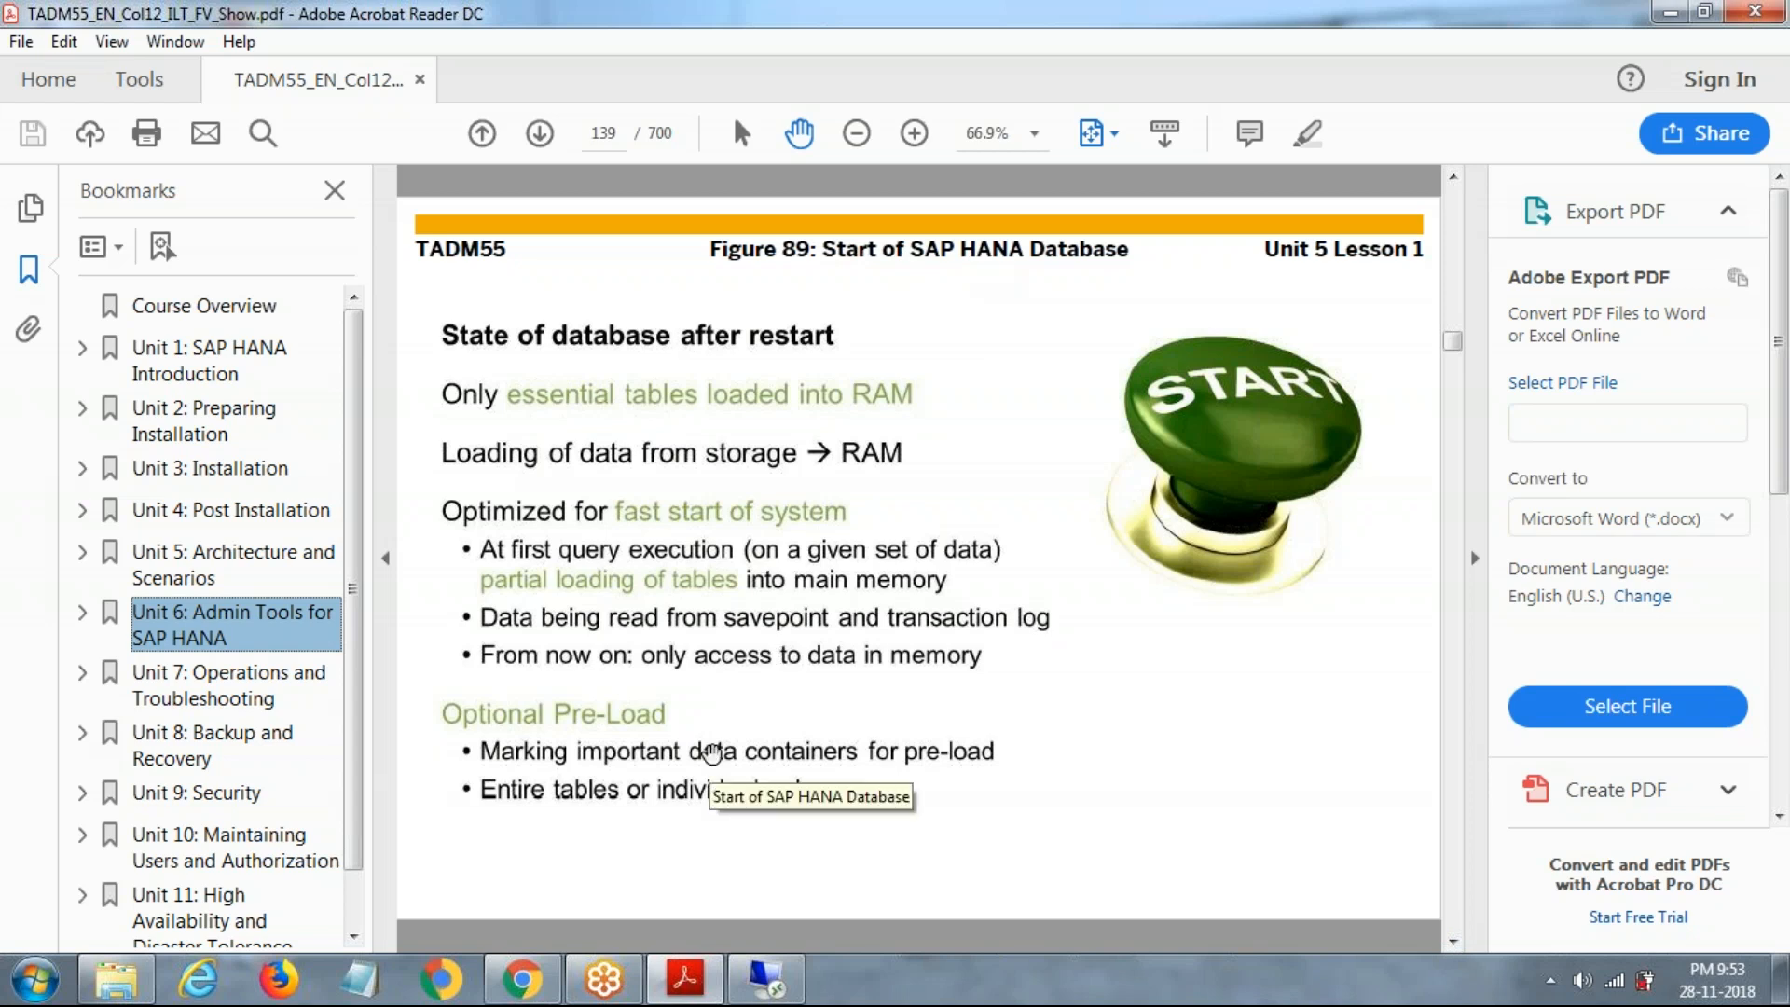
mouse_move(1427, 926)
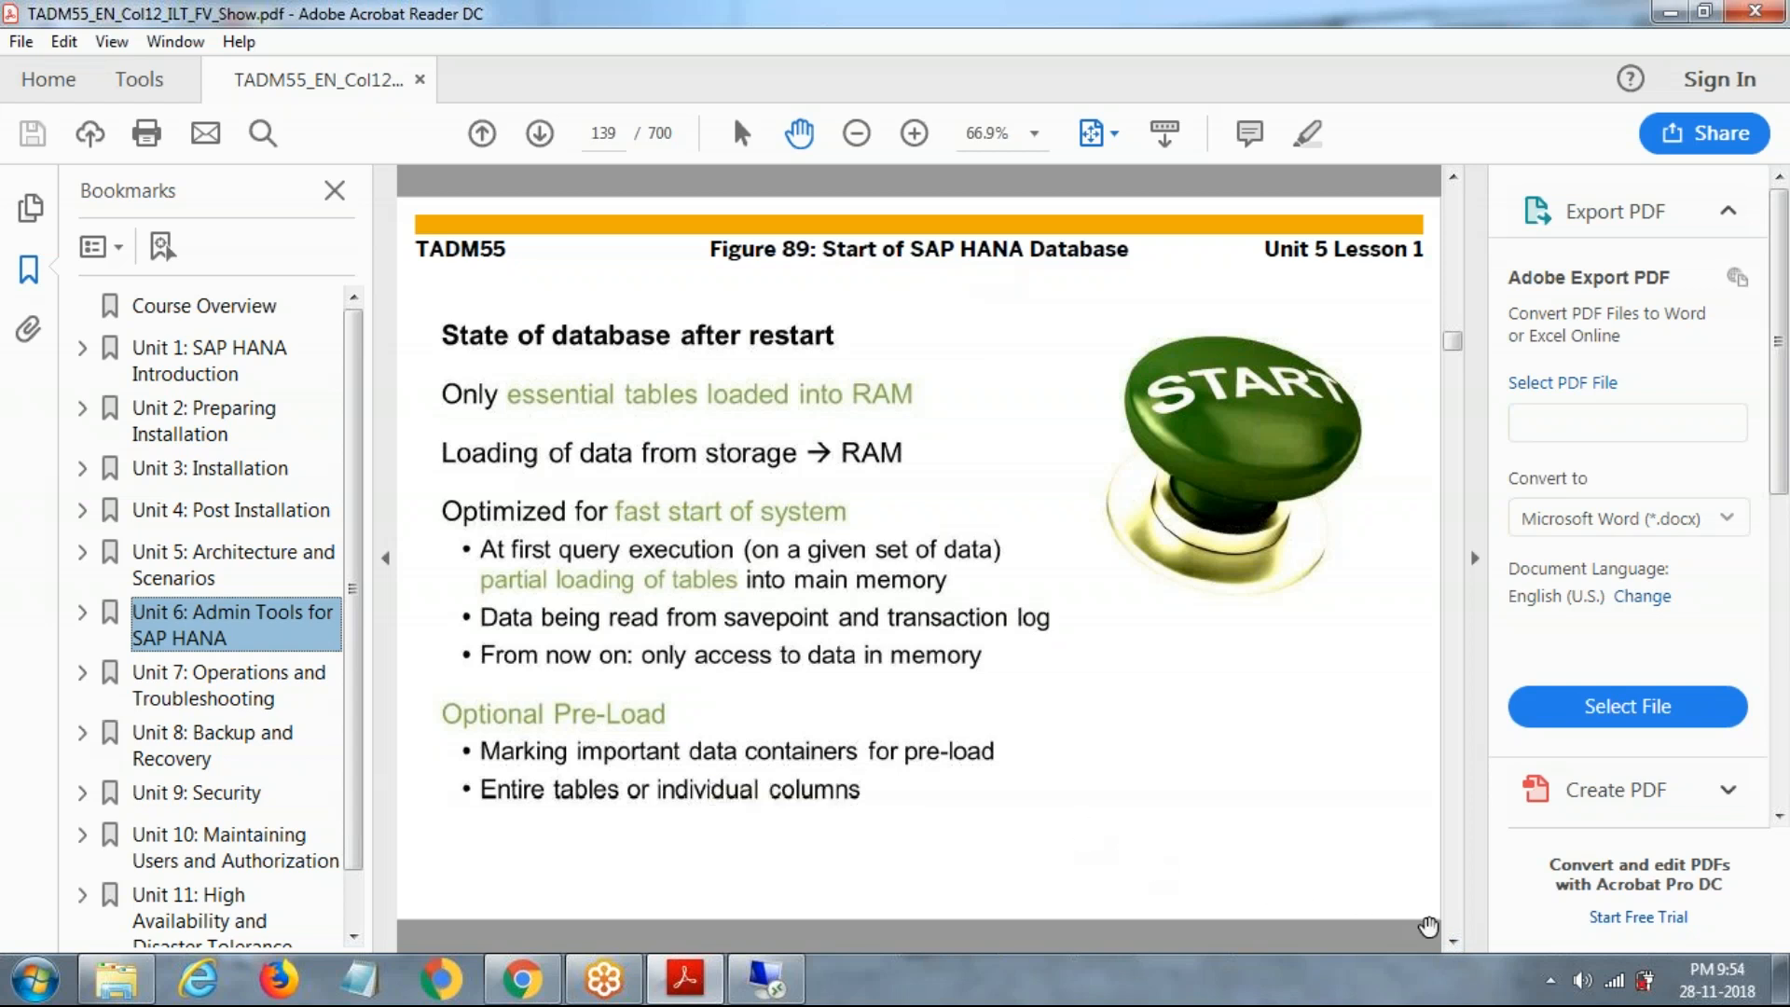
- Advance to page 140, Figure 90 on the start-up process for row and columnar stores
left_click(537, 132)
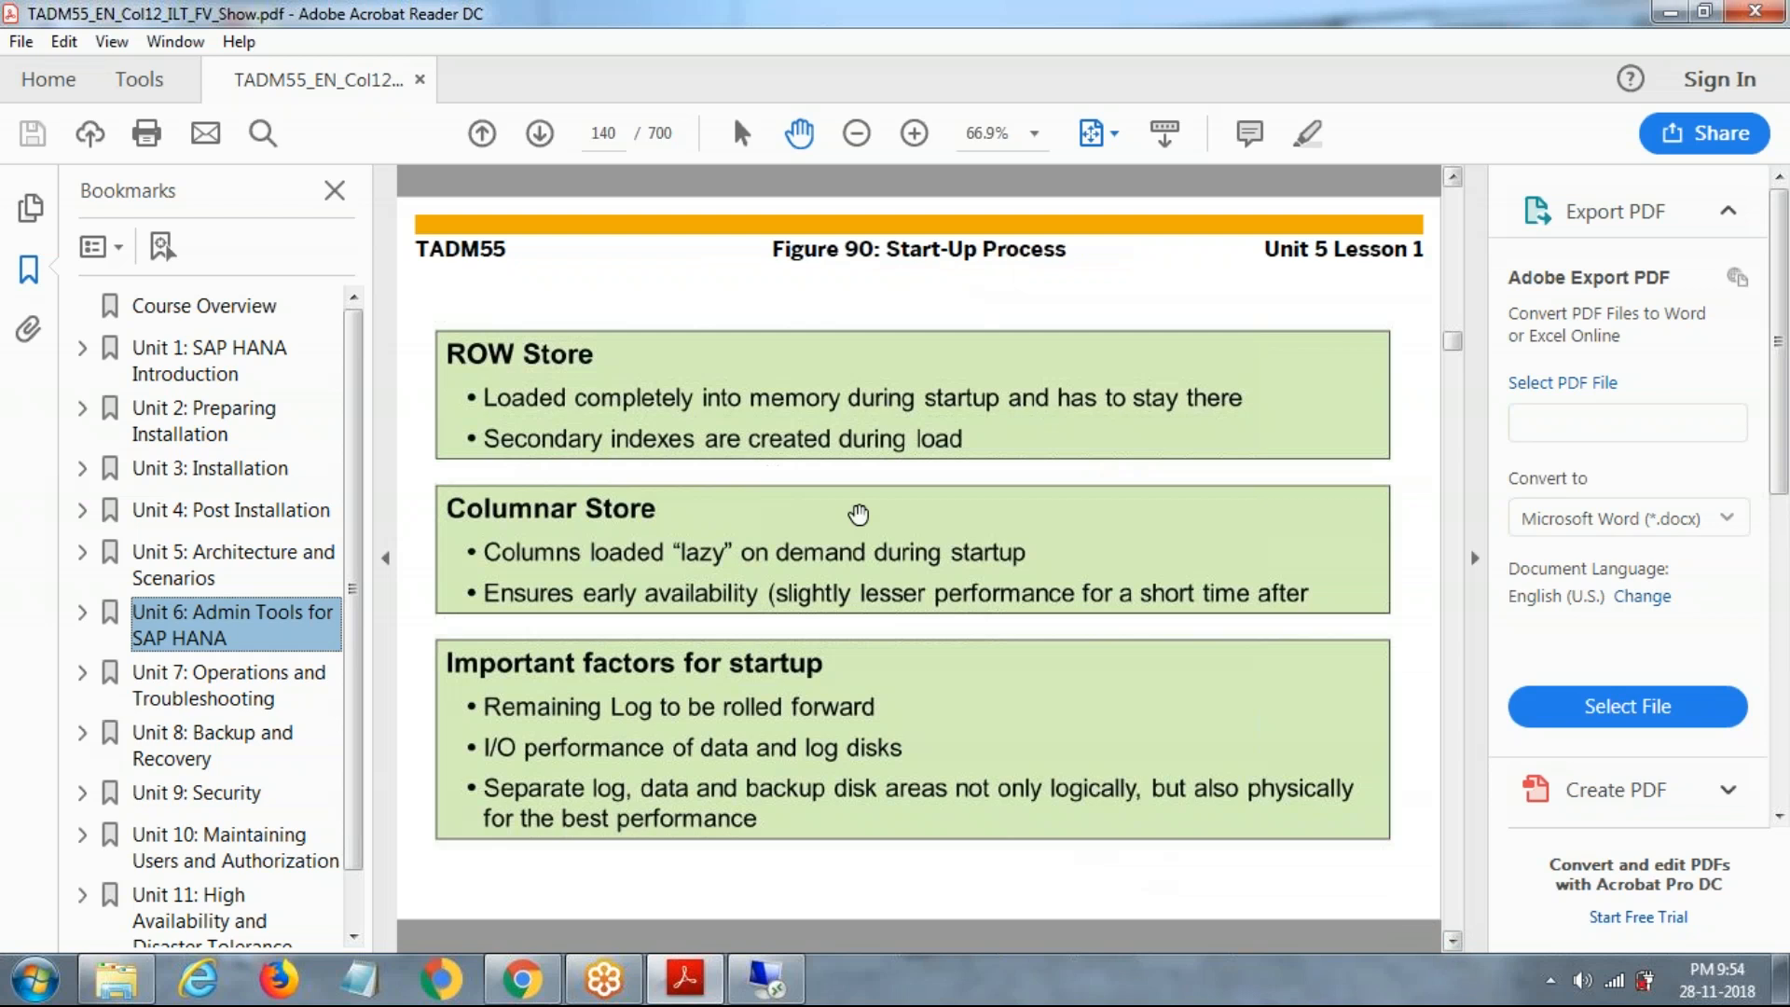
mouse_move(502, 540)
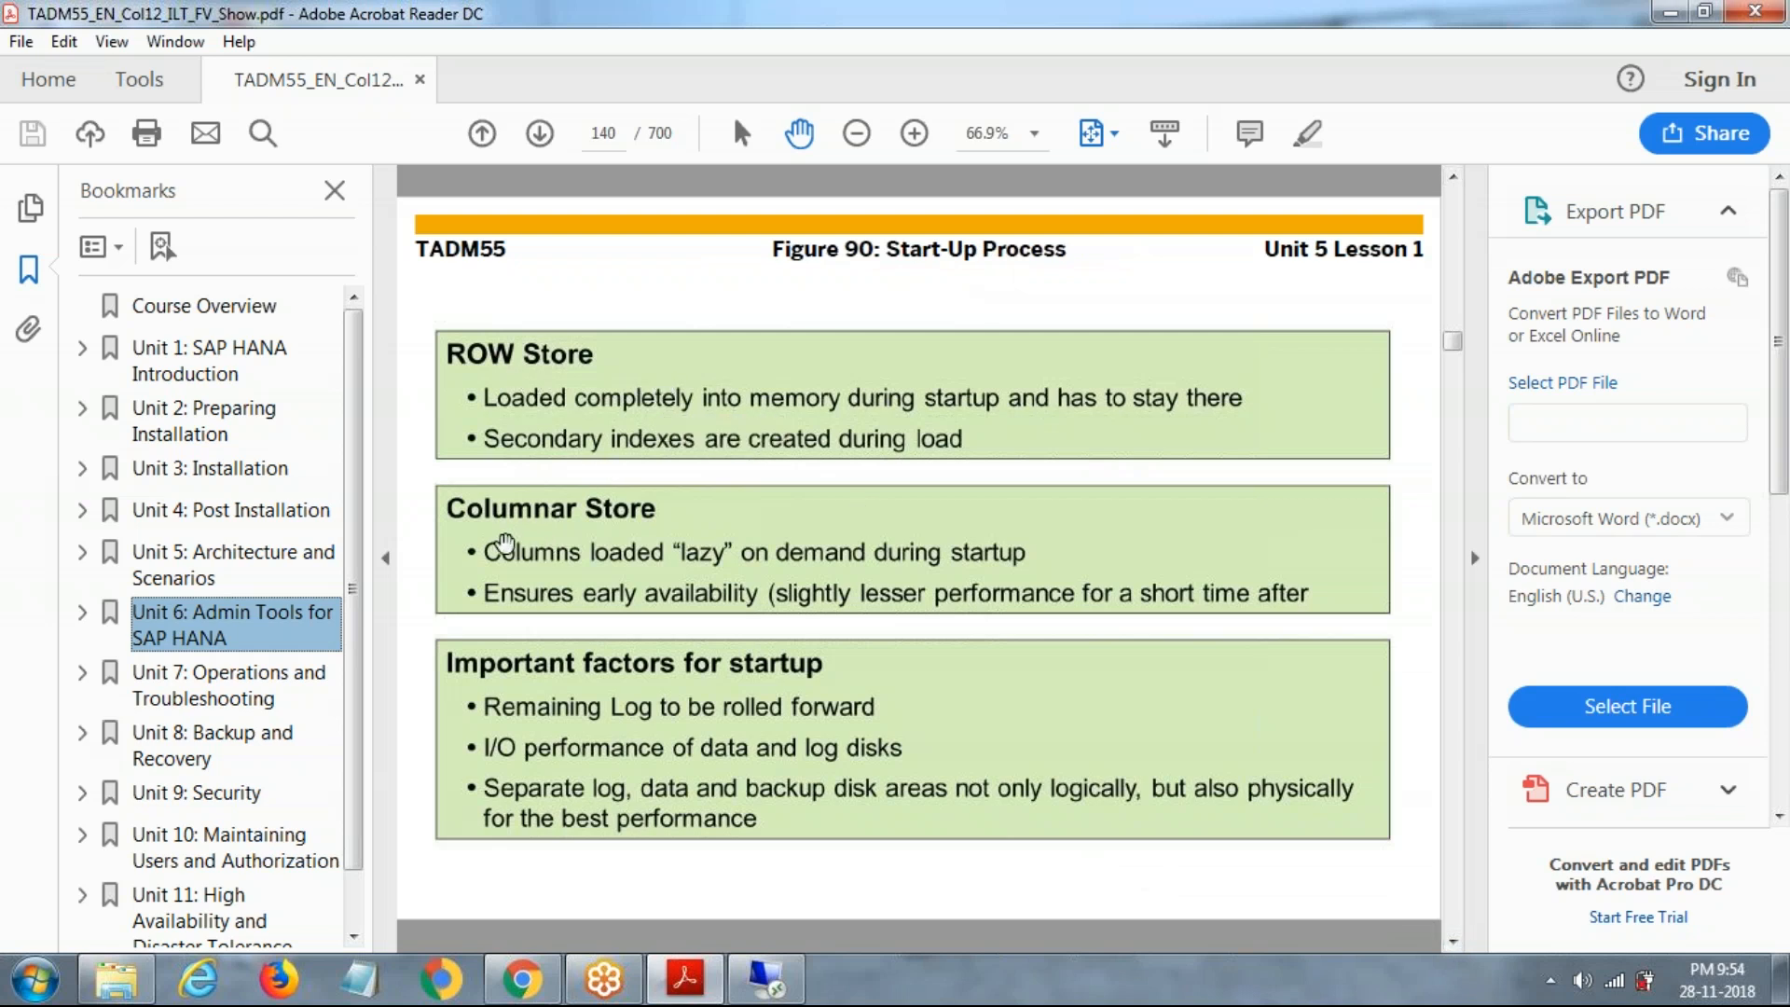
mouse_move(619, 528)
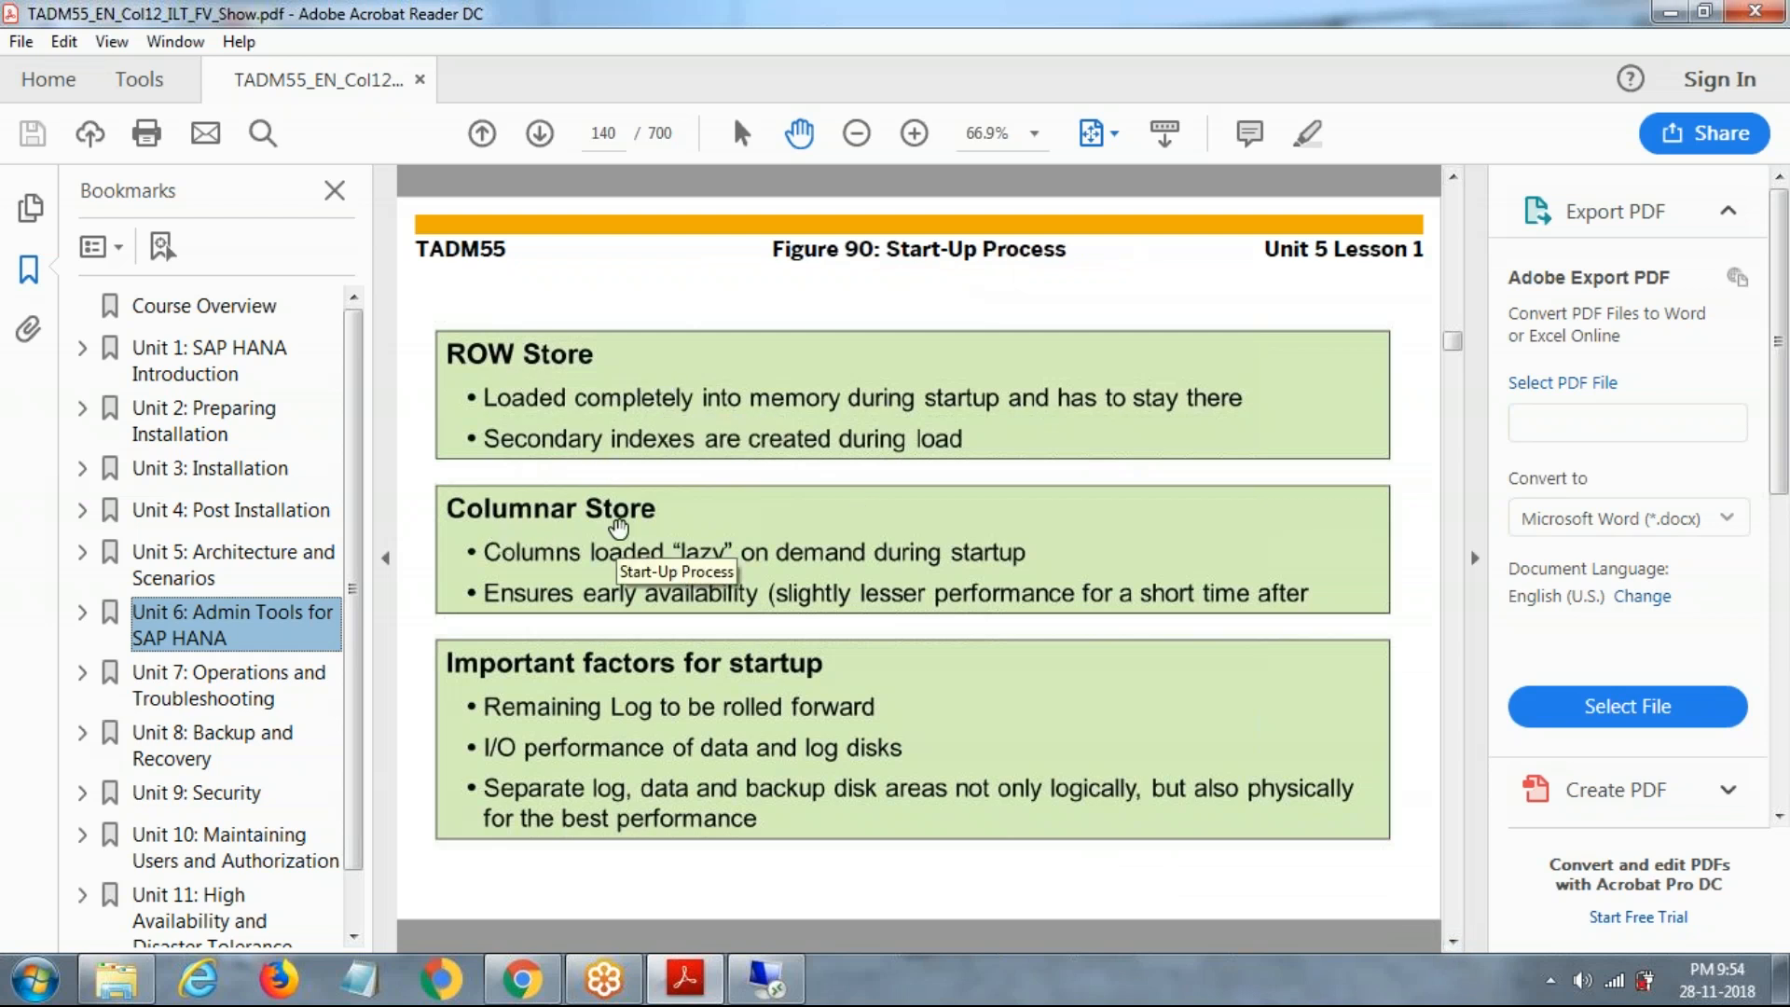
mouse_move(634, 500)
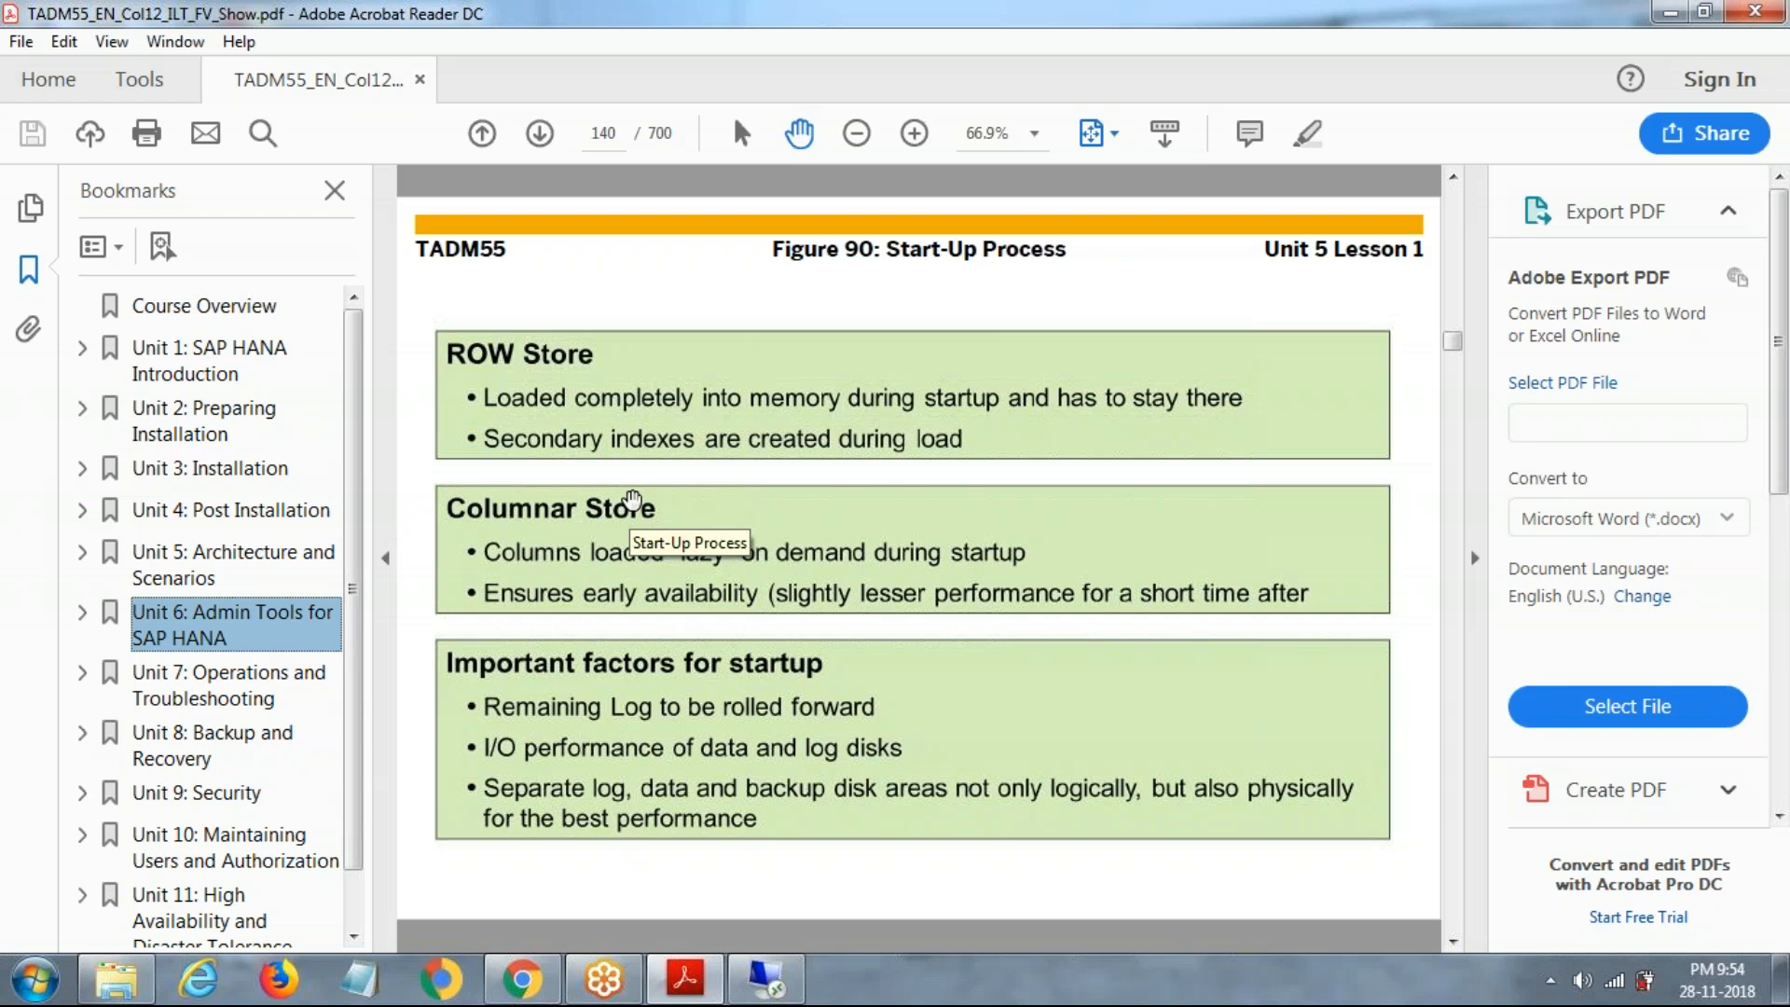
mouse_move(567, 416)
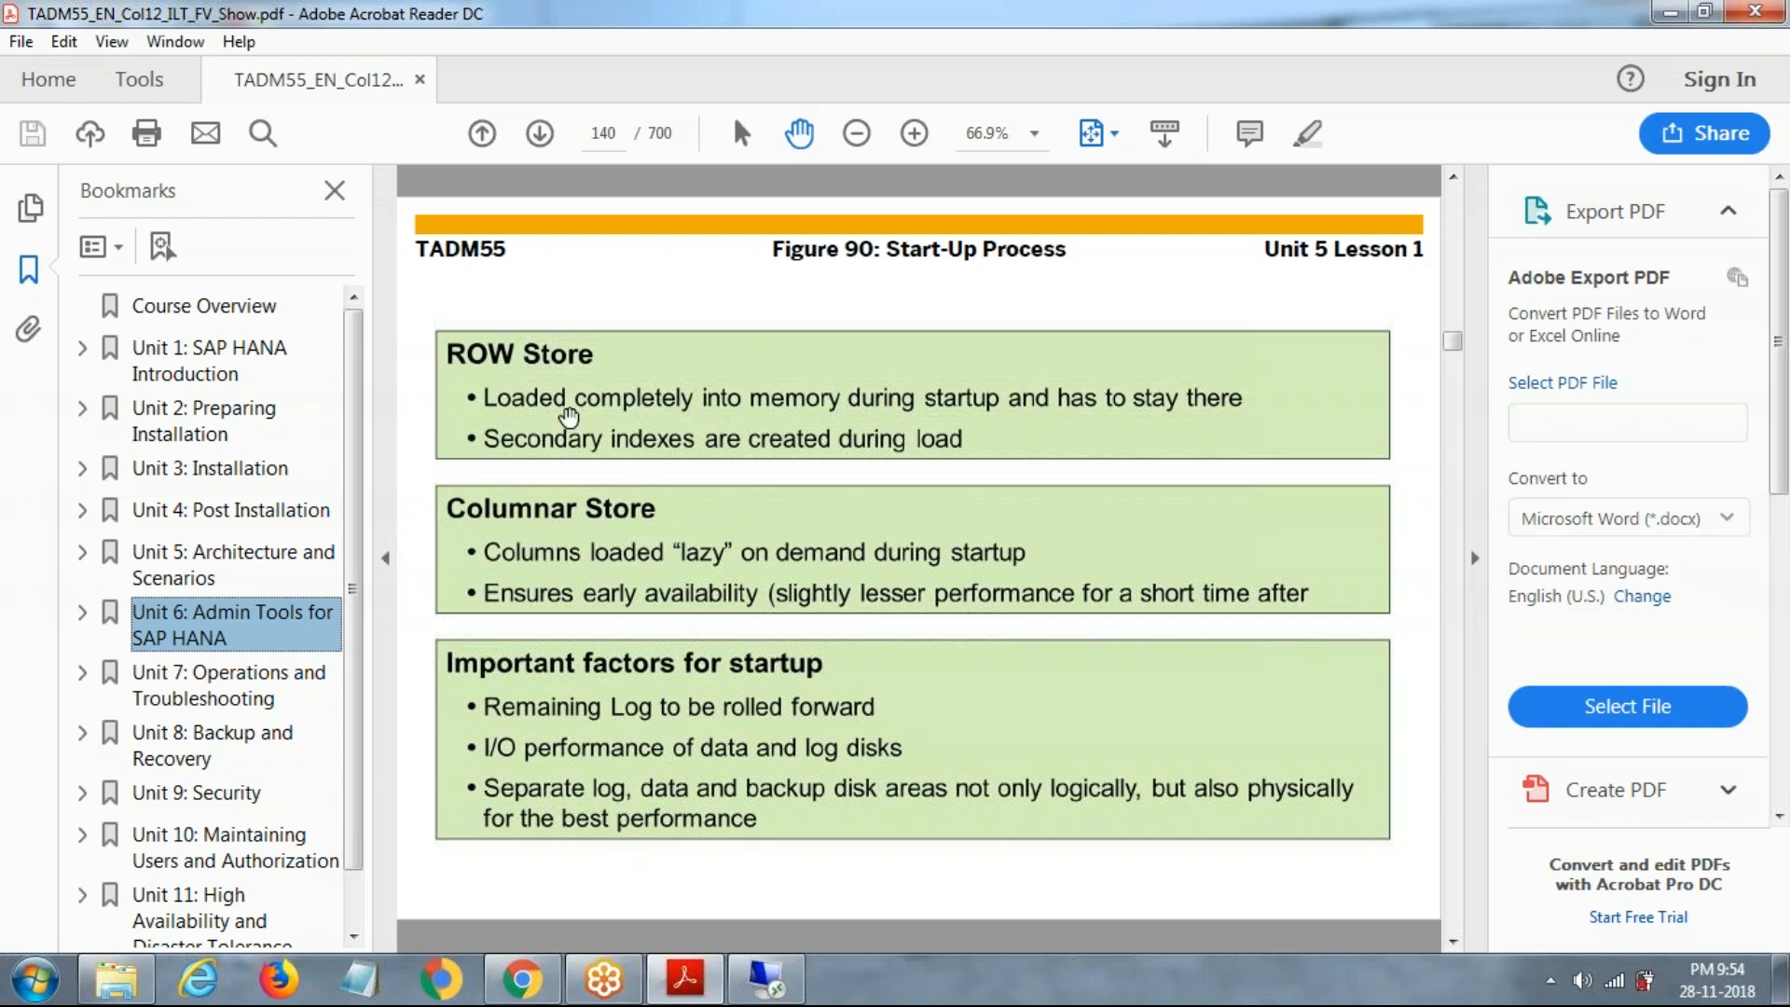
mouse_move(542, 378)
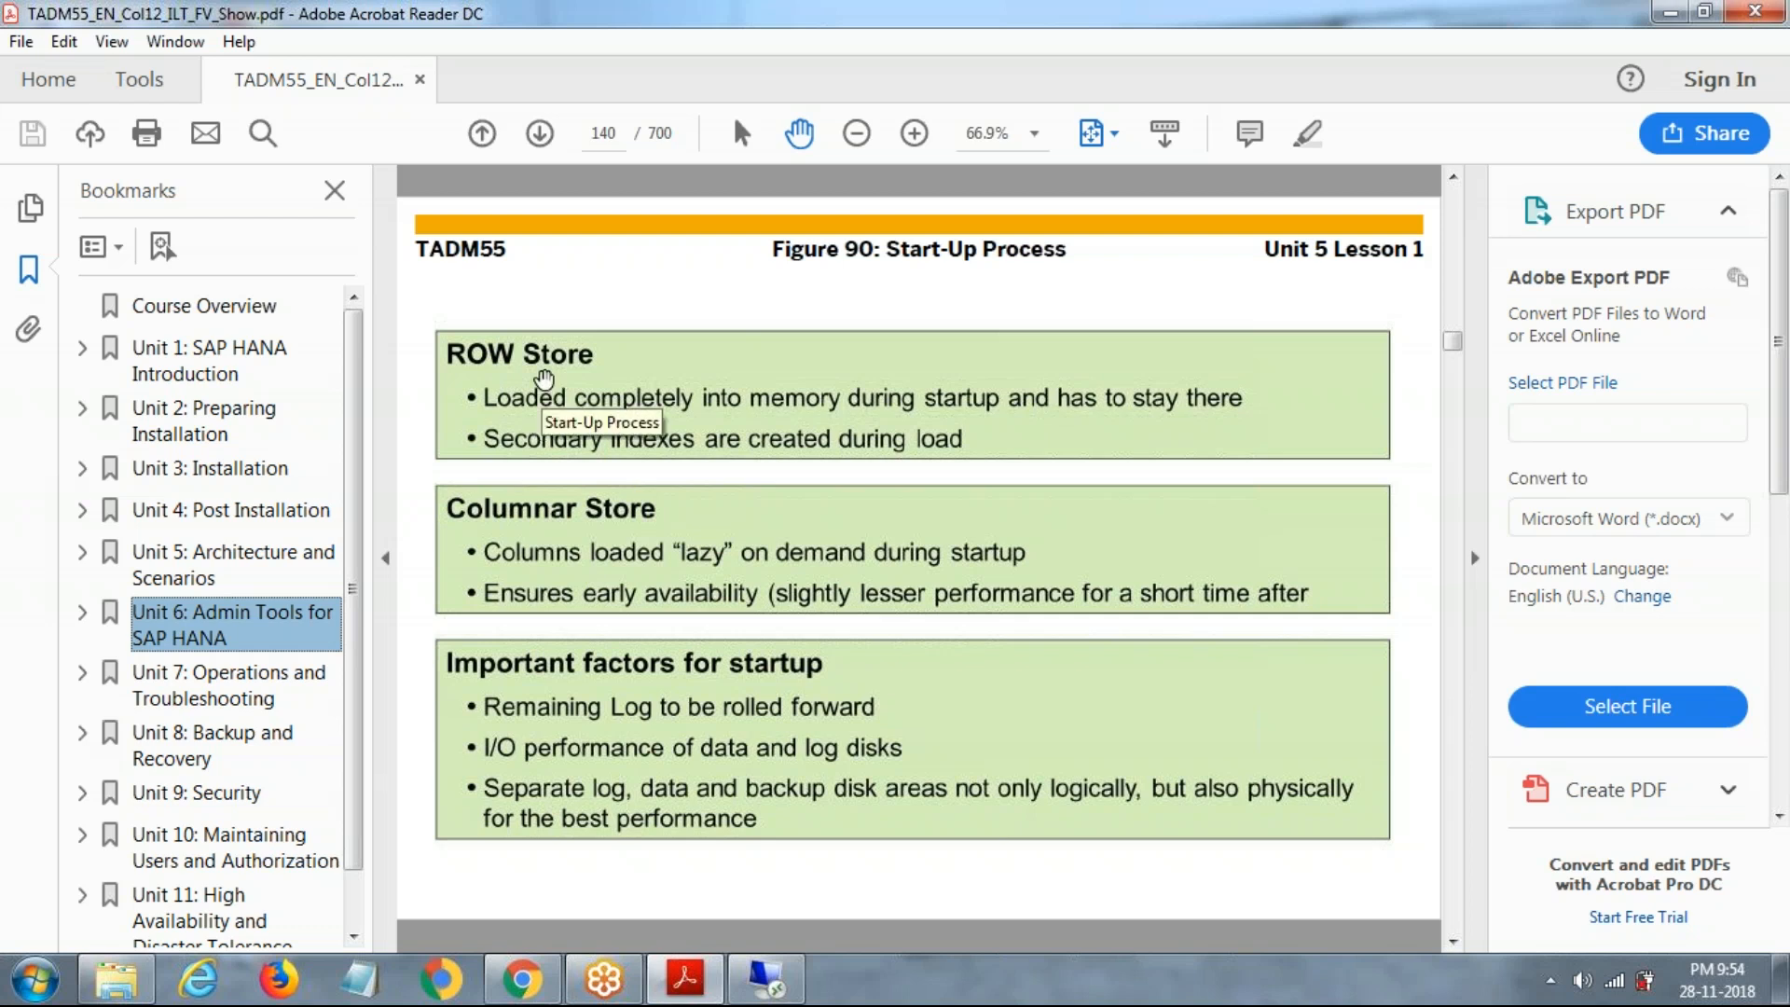
mouse_move(562, 409)
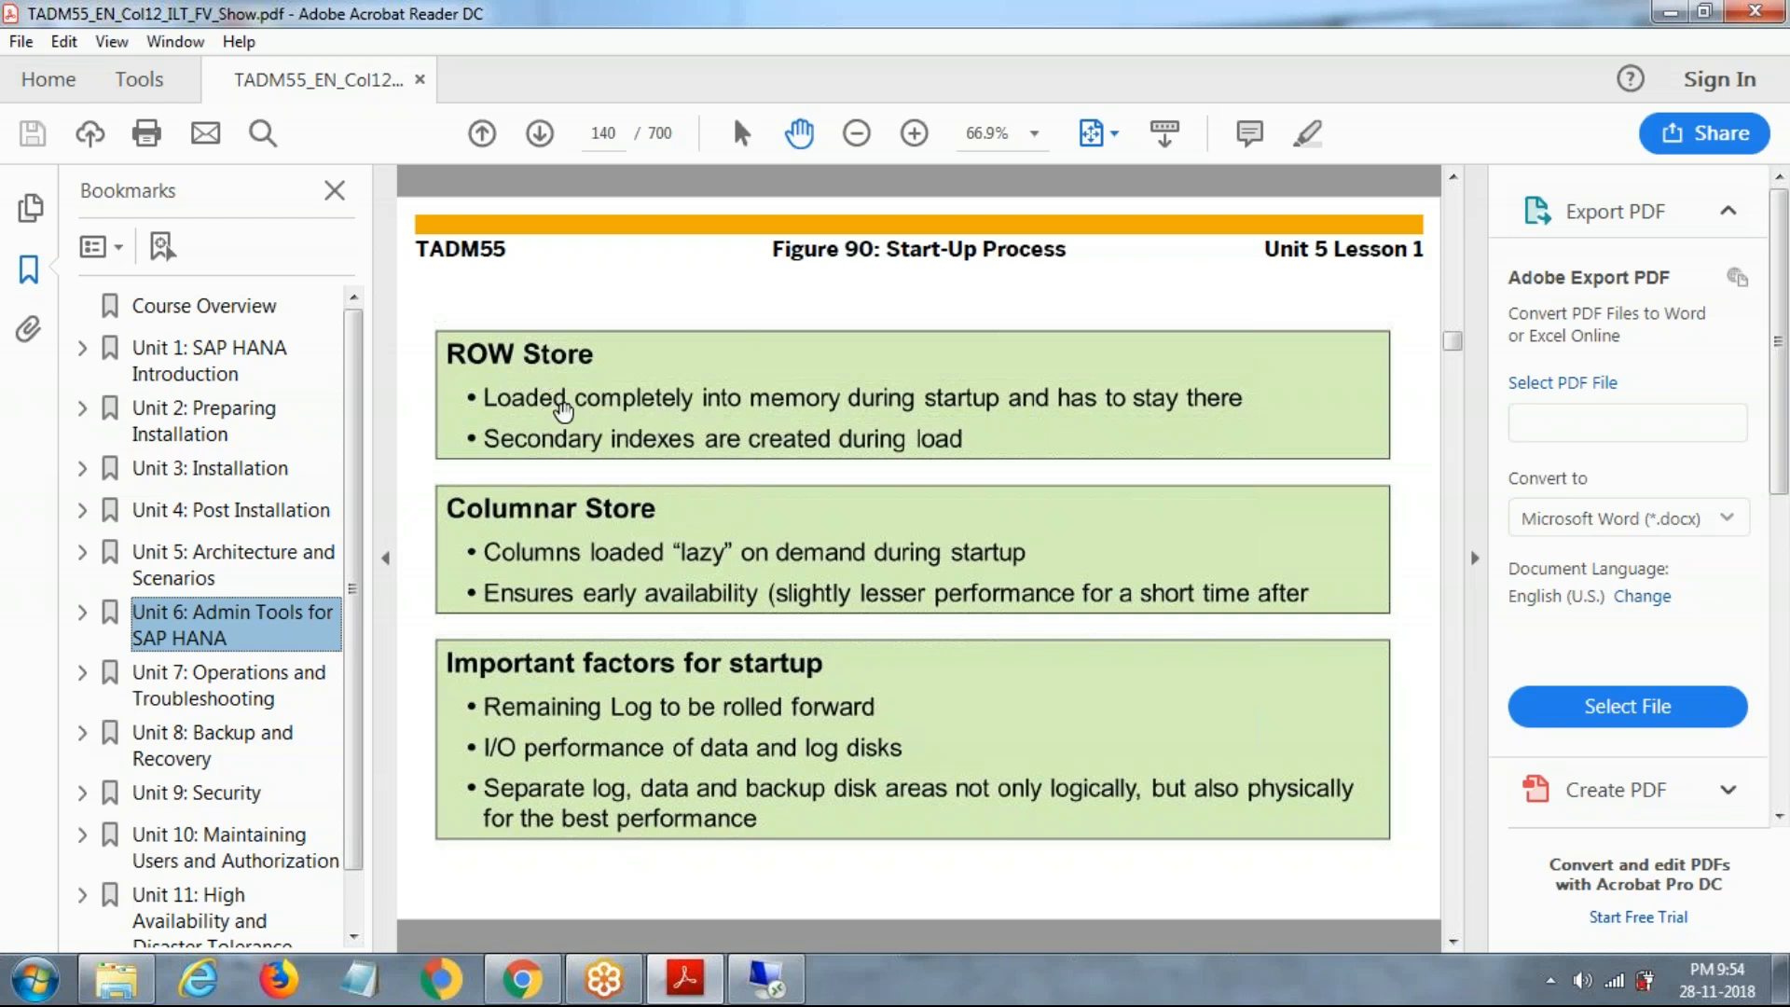
mouse_move(710, 413)
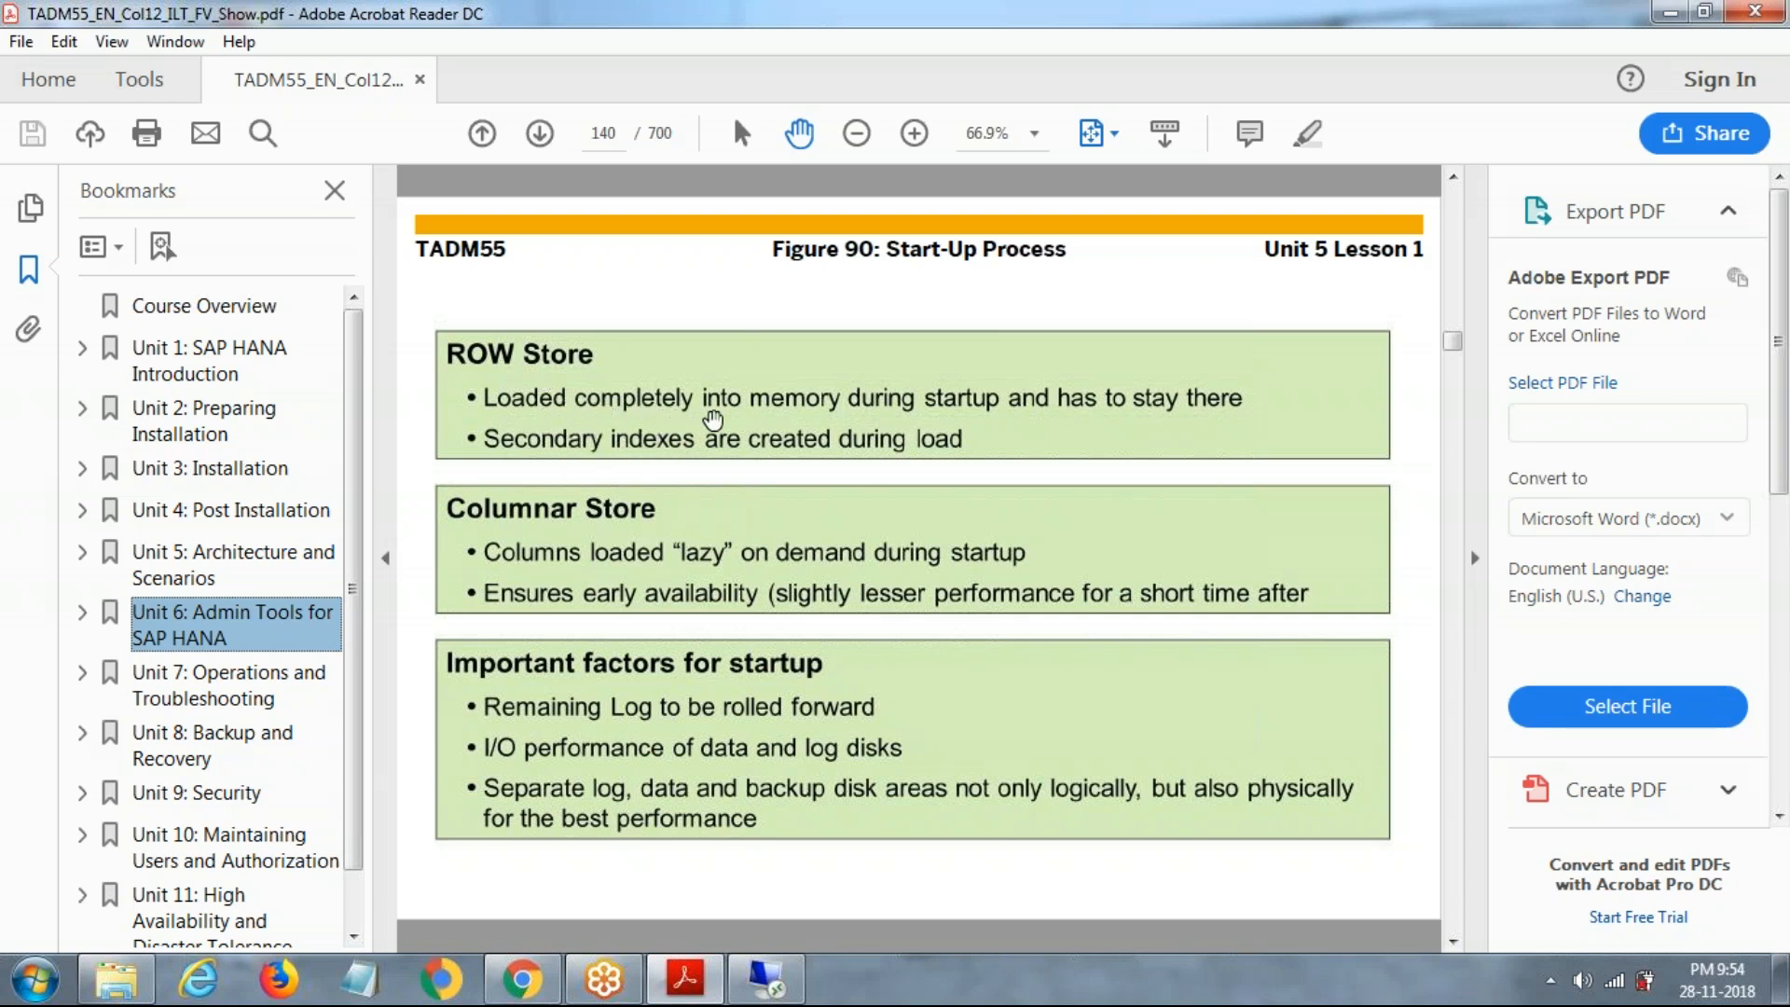
mouse_move(934, 410)
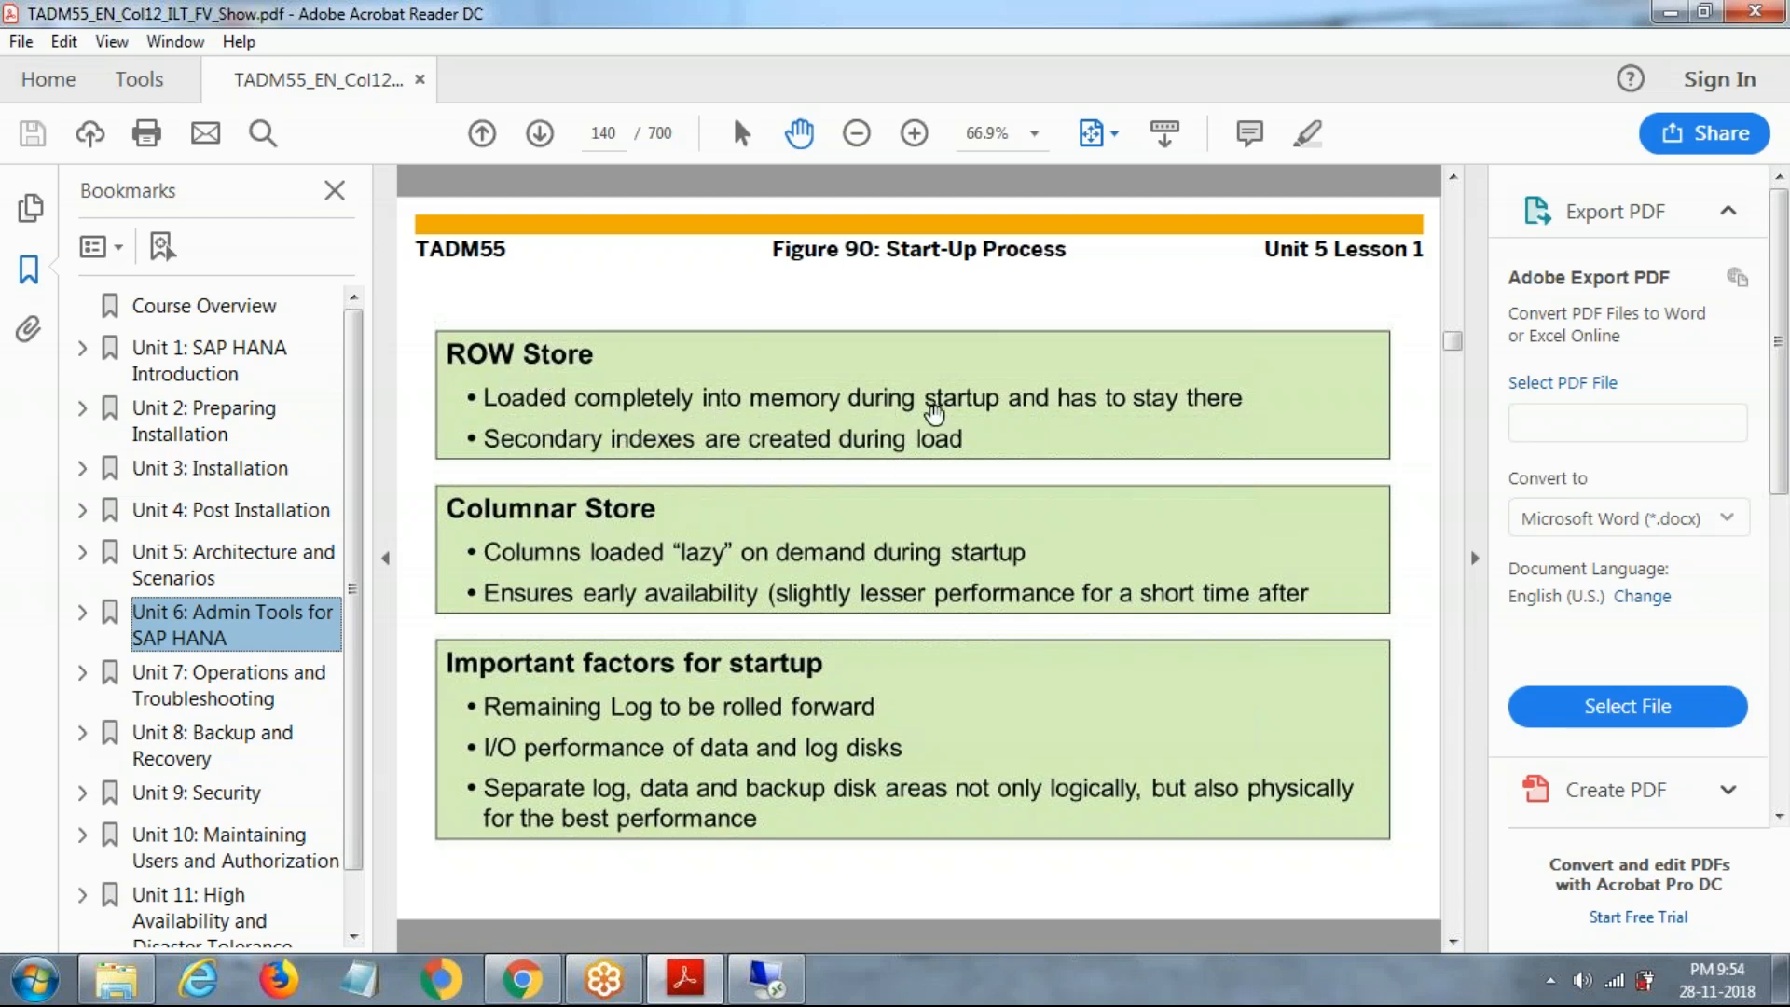
mouse_move(1100, 405)
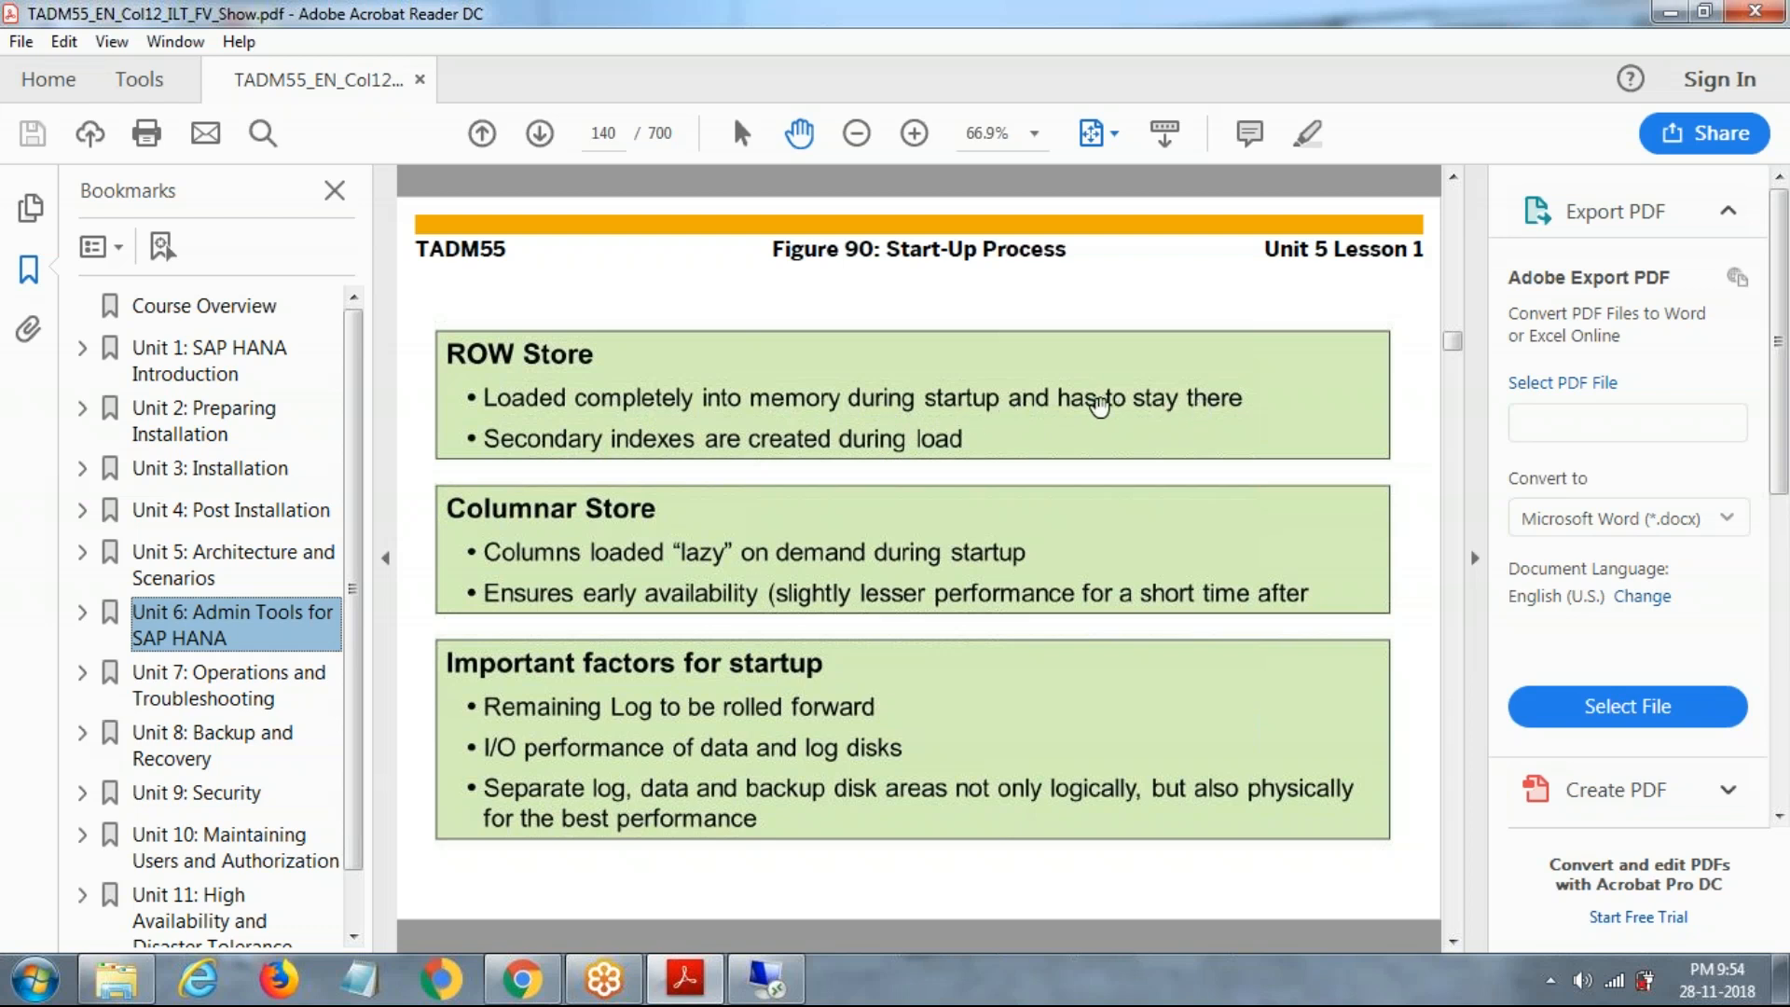
mouse_move(761, 444)
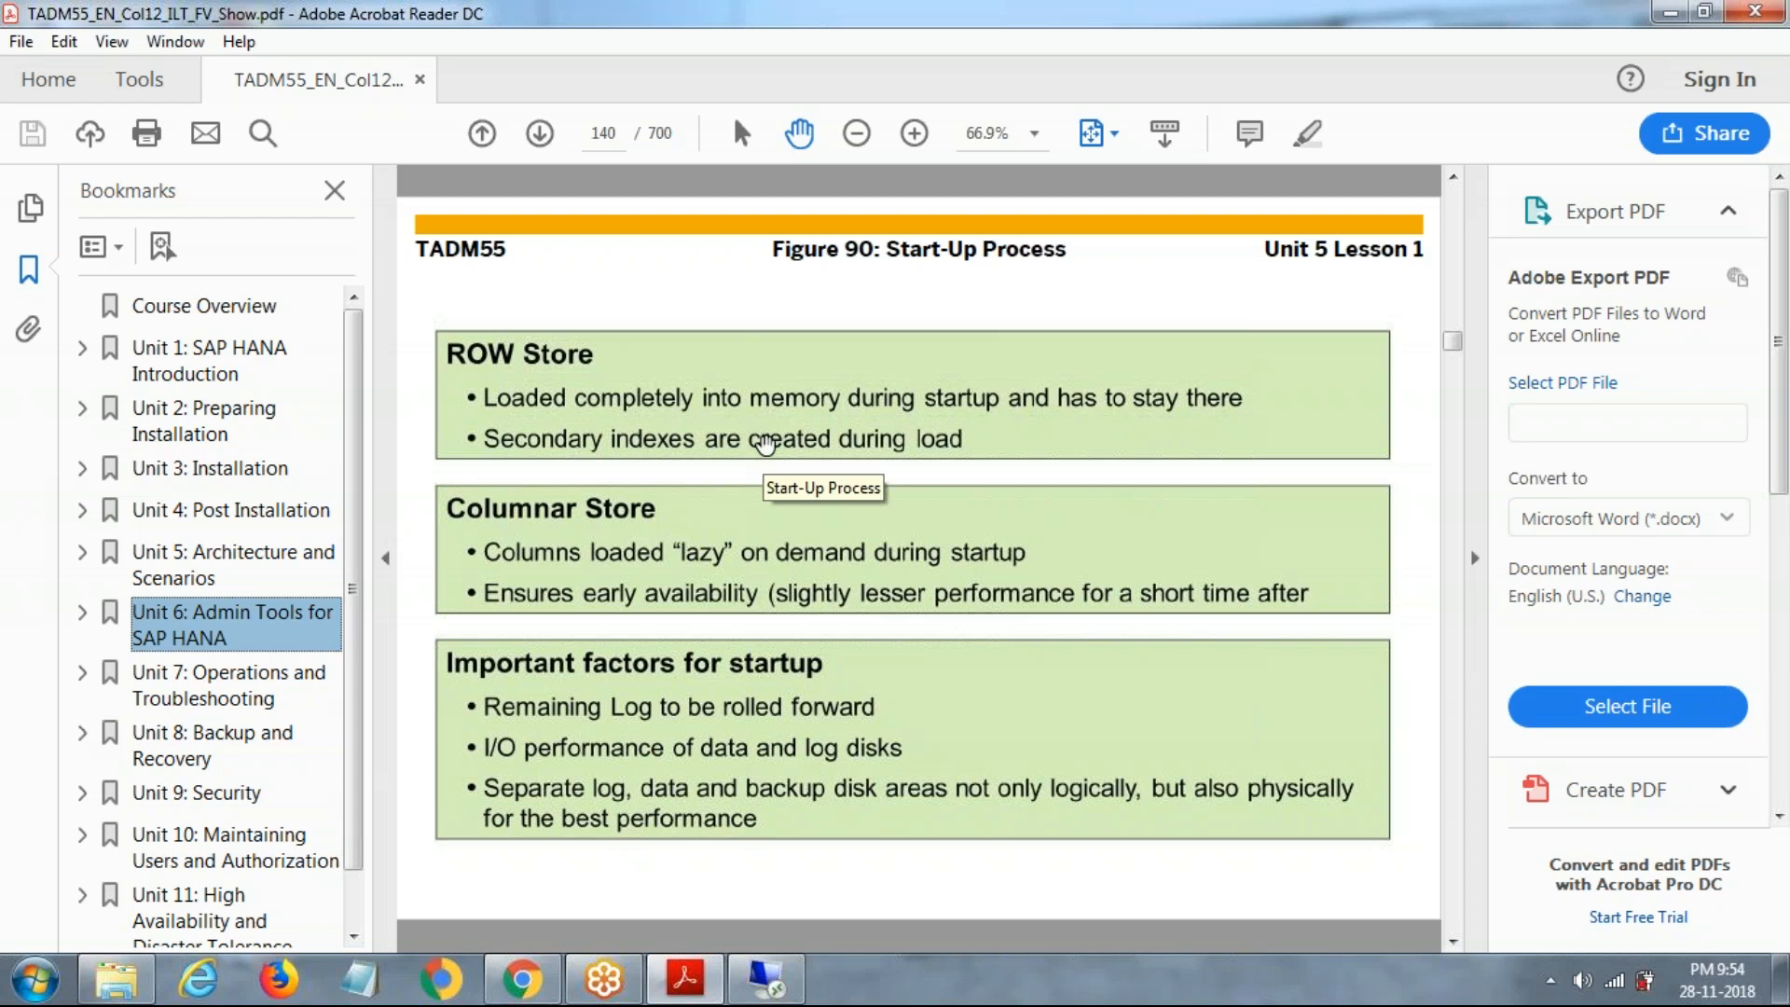
mouse_move(621, 573)
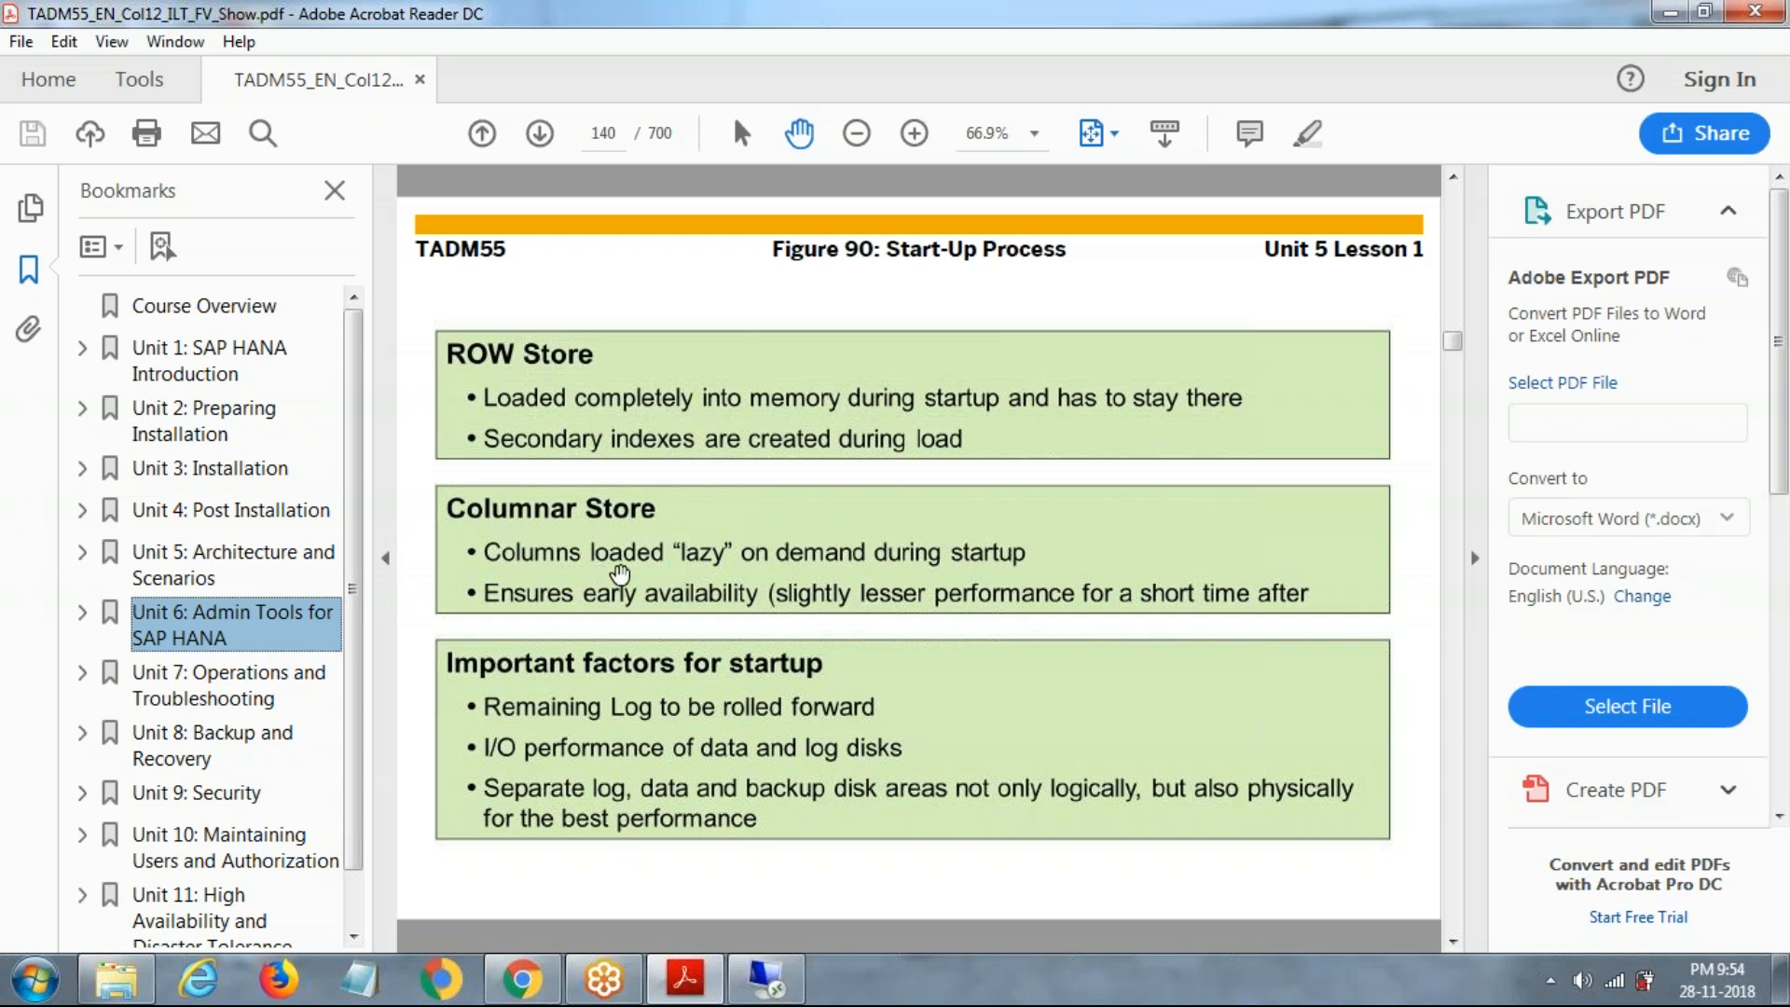
mouse_move(1003, 582)
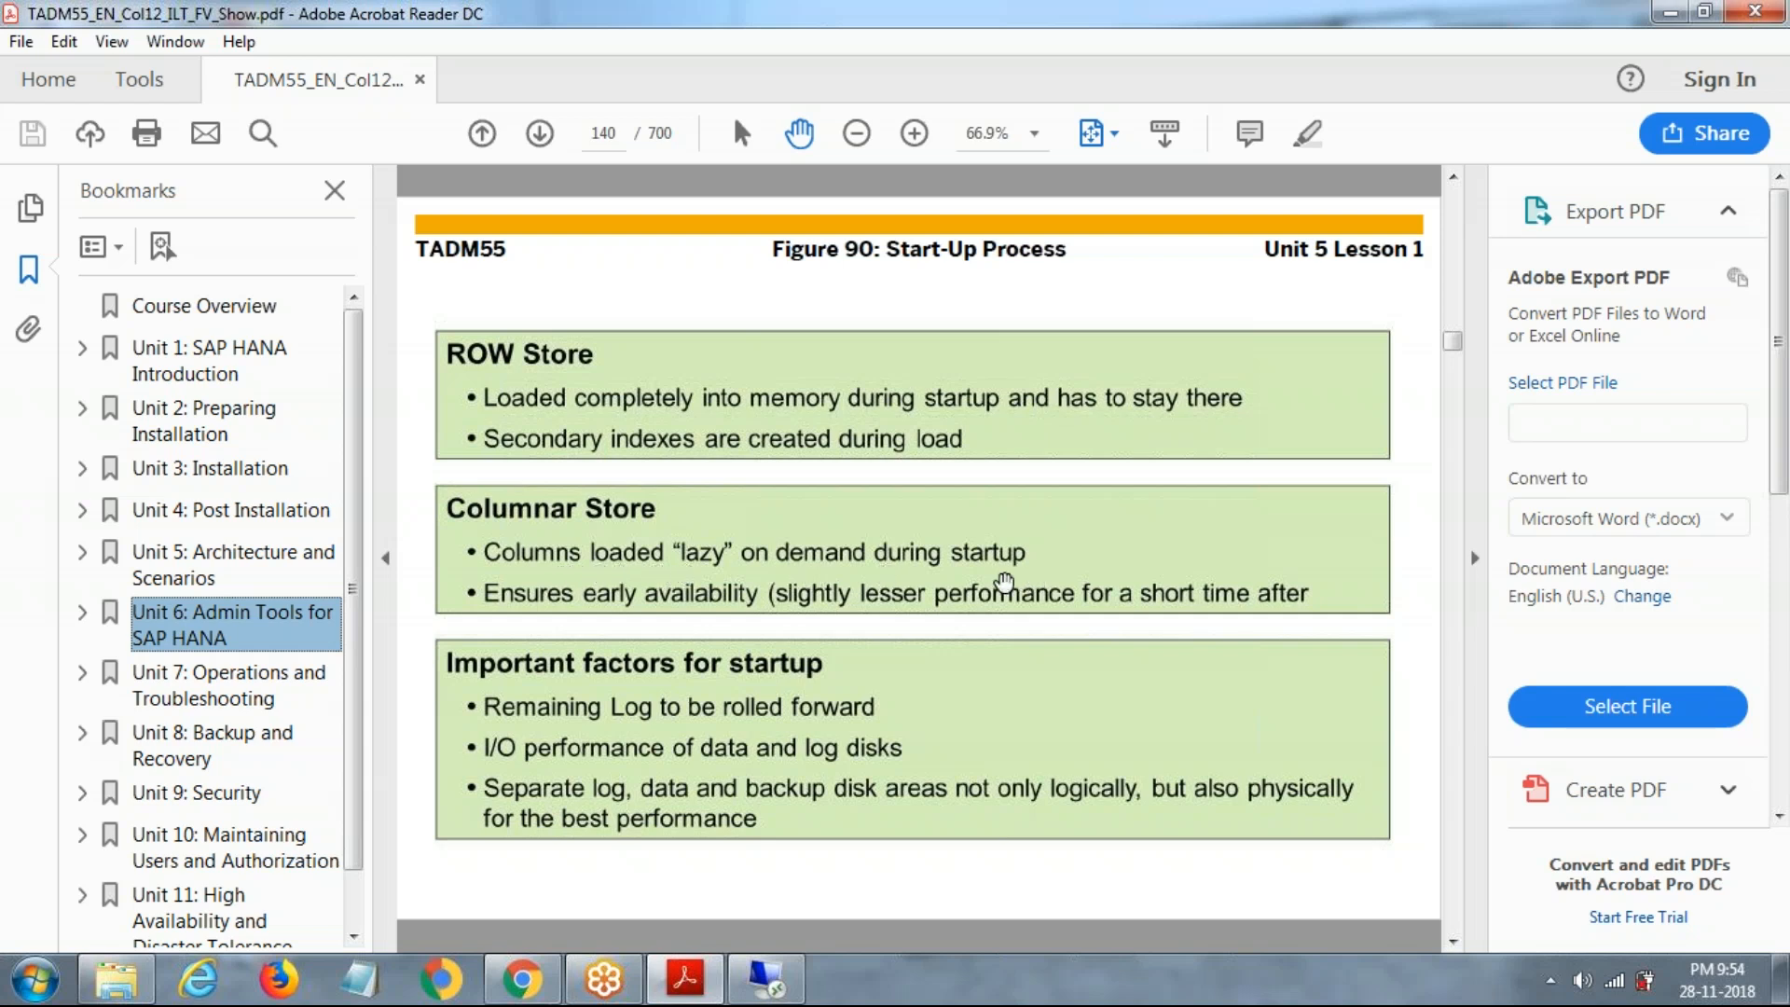
mouse_move(634, 618)
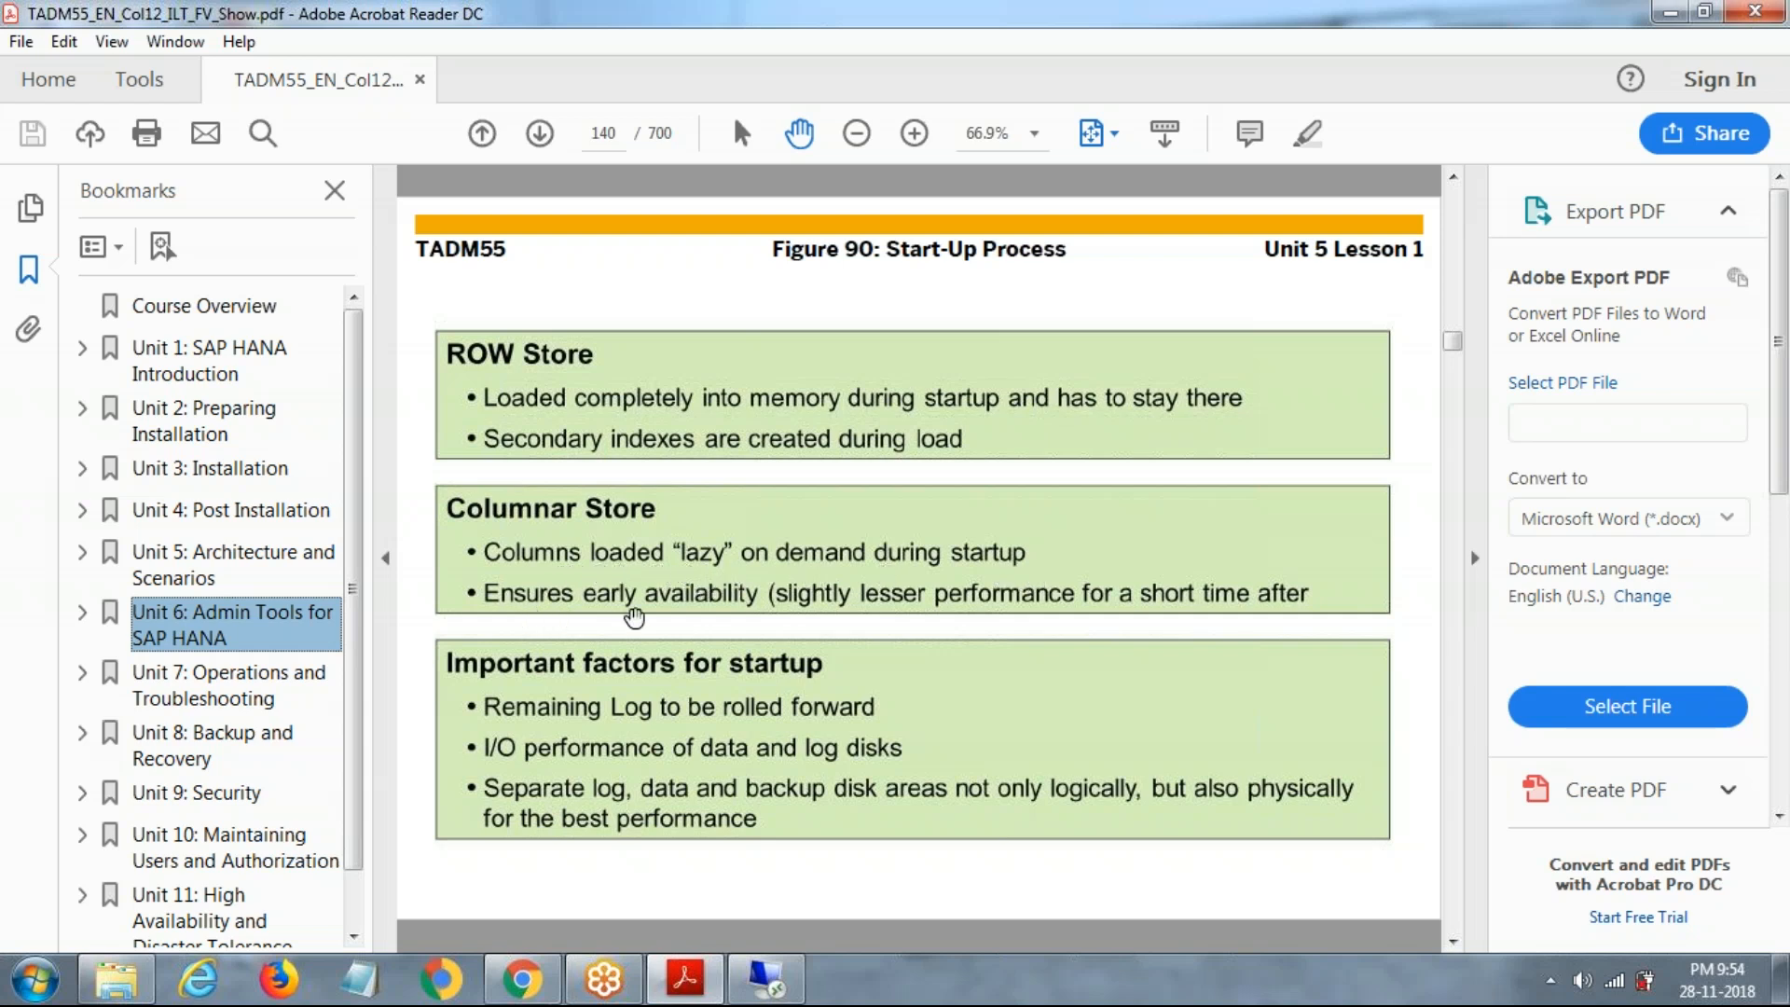
mouse_move(1171, 632)
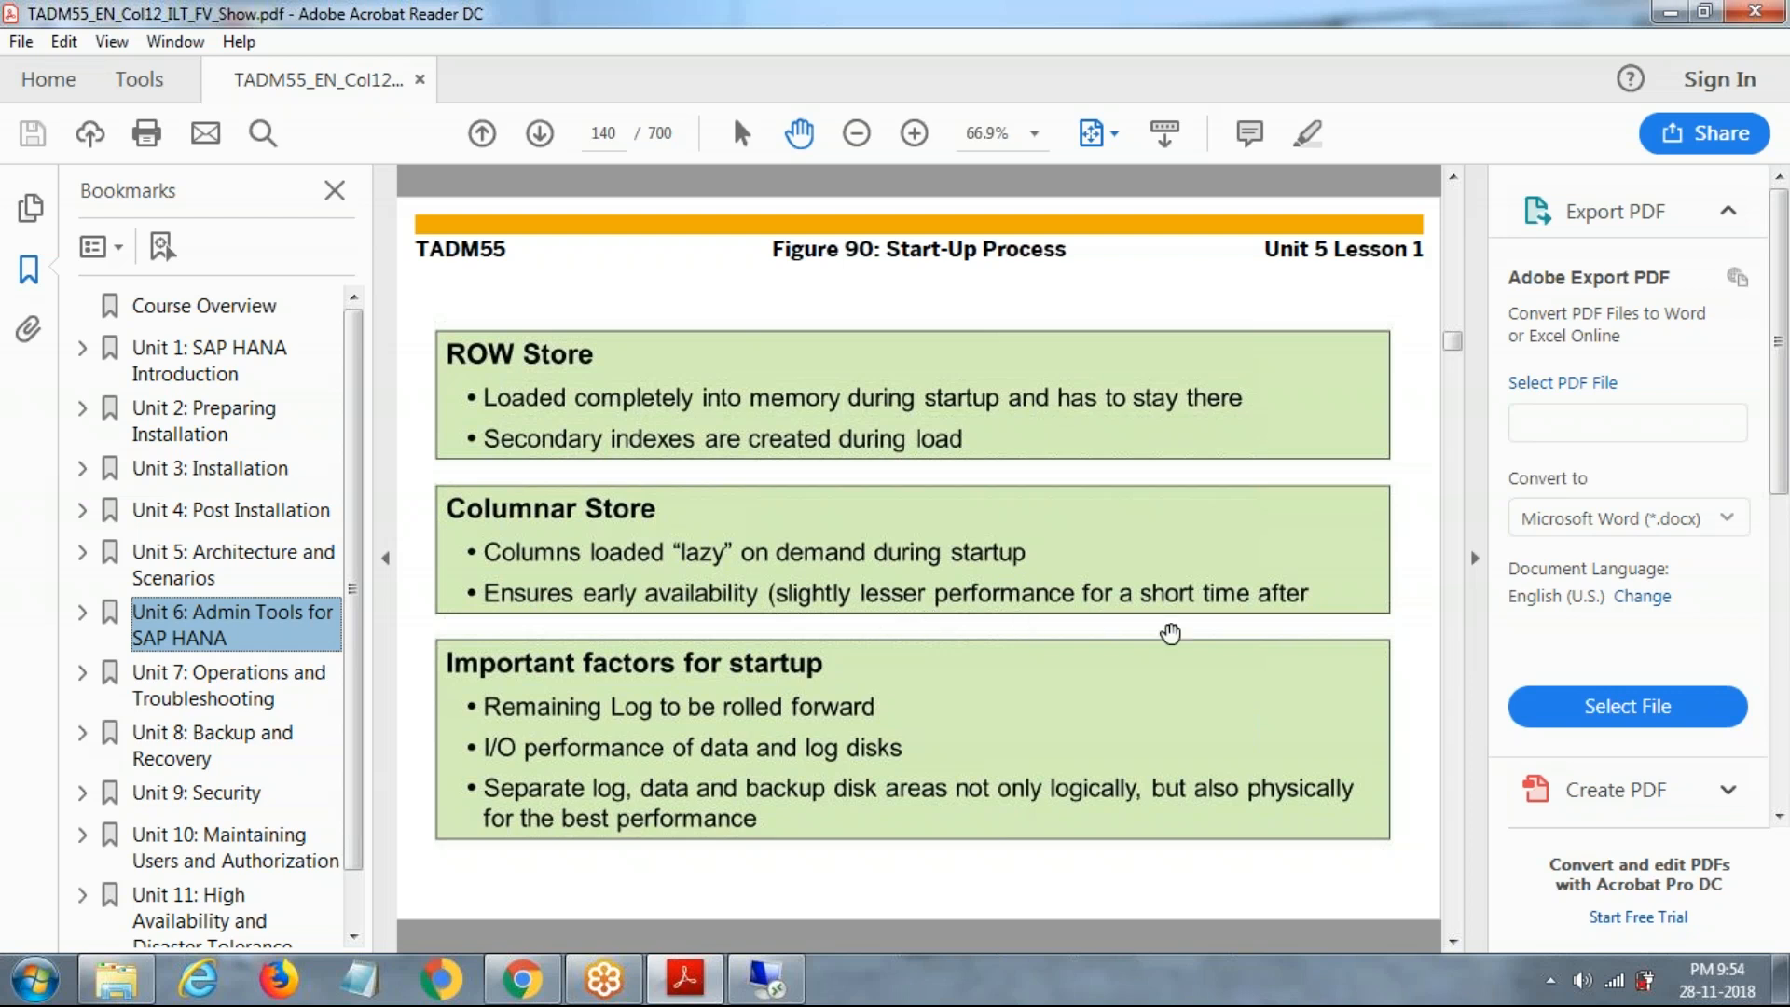
mouse_move(1171, 634)
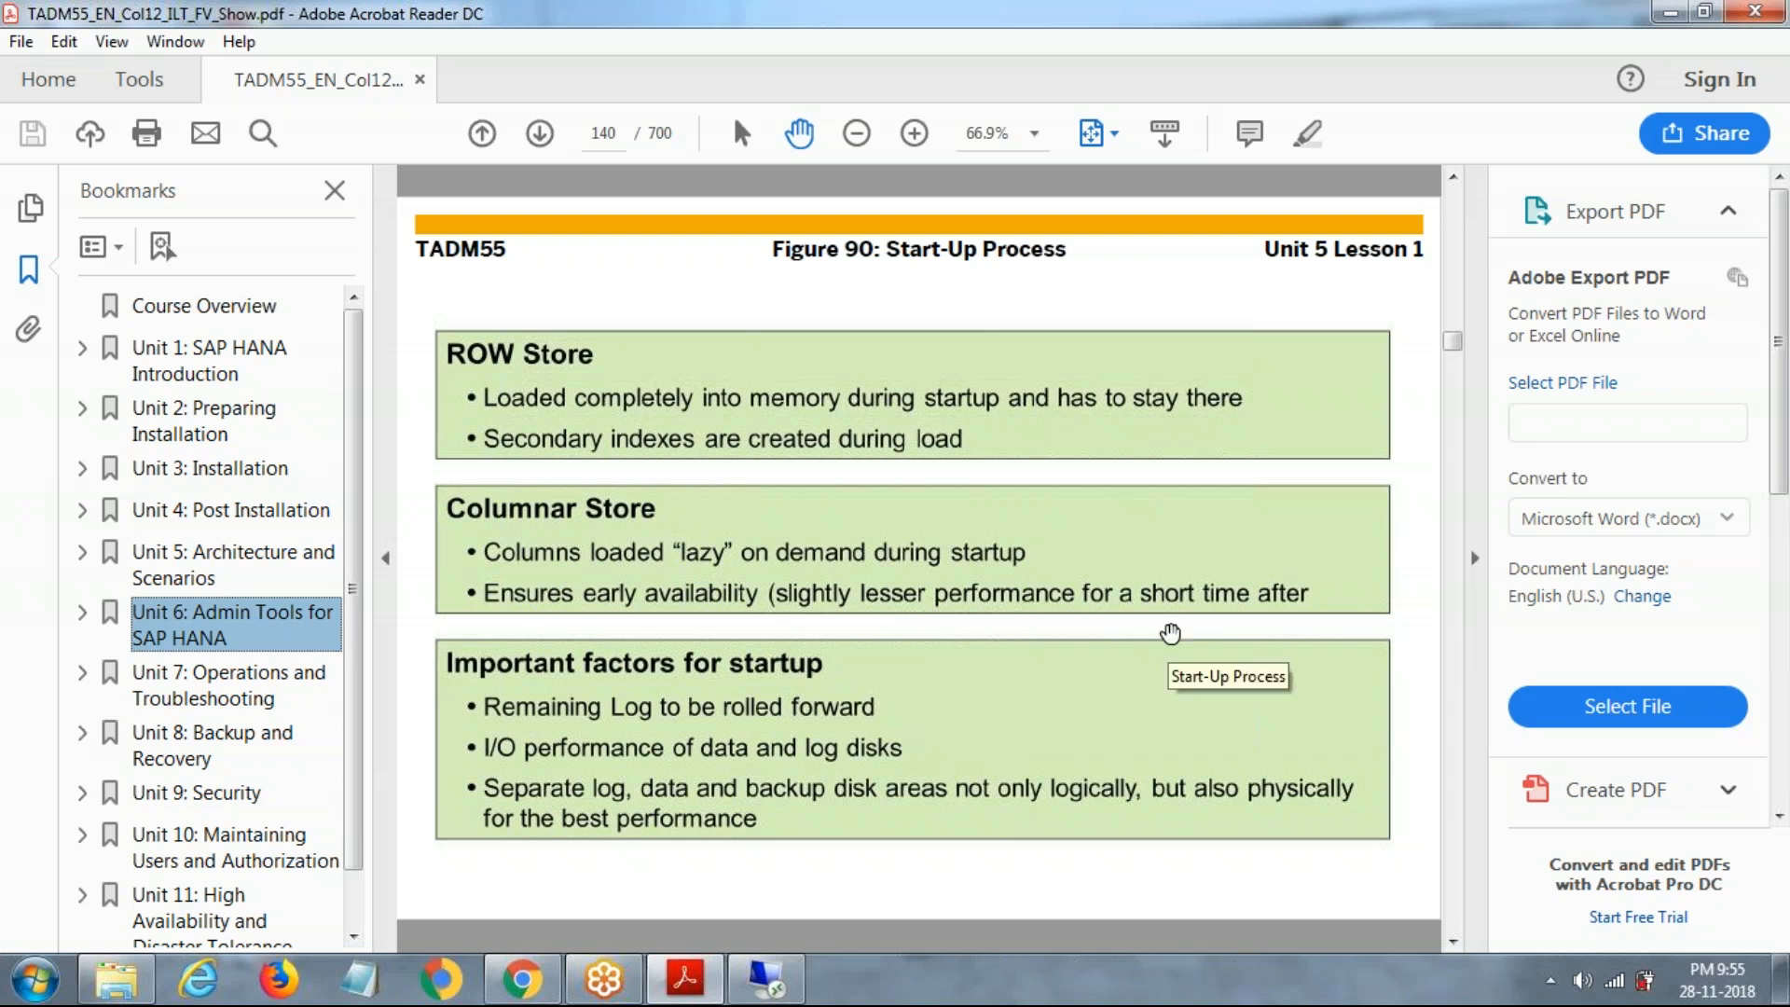
mouse_move(654, 699)
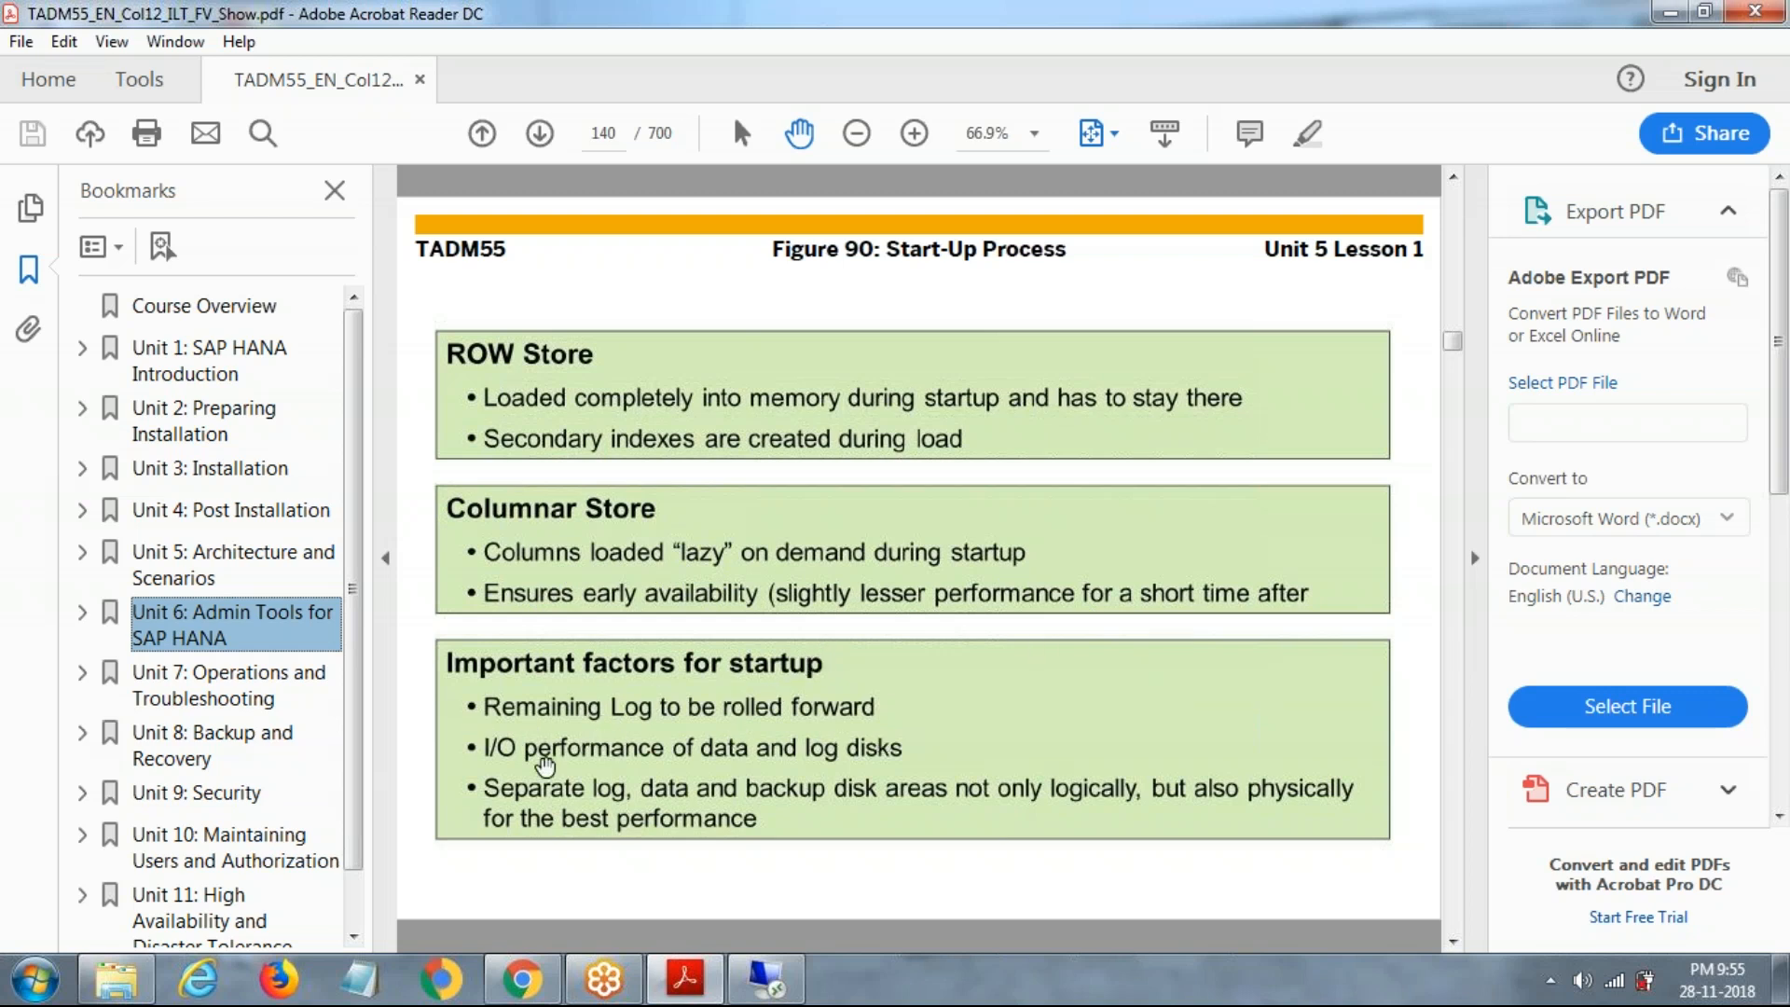
mouse_move(851, 800)
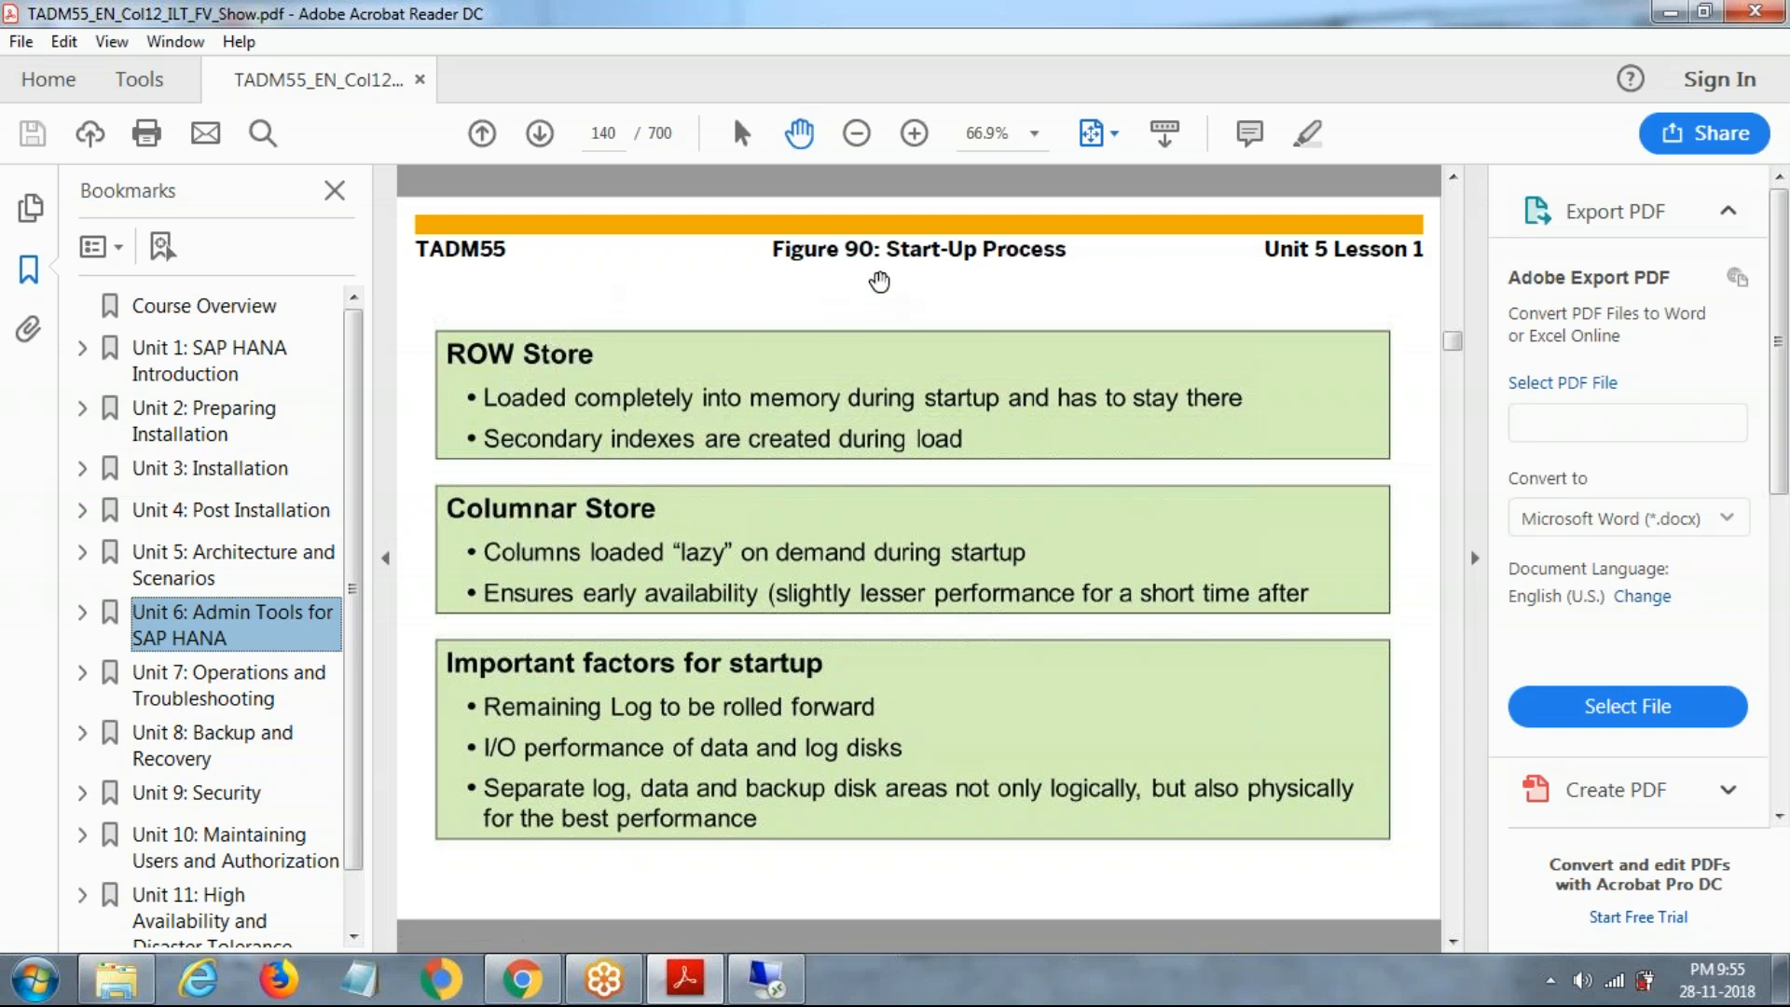
mouse_move(484, 364)
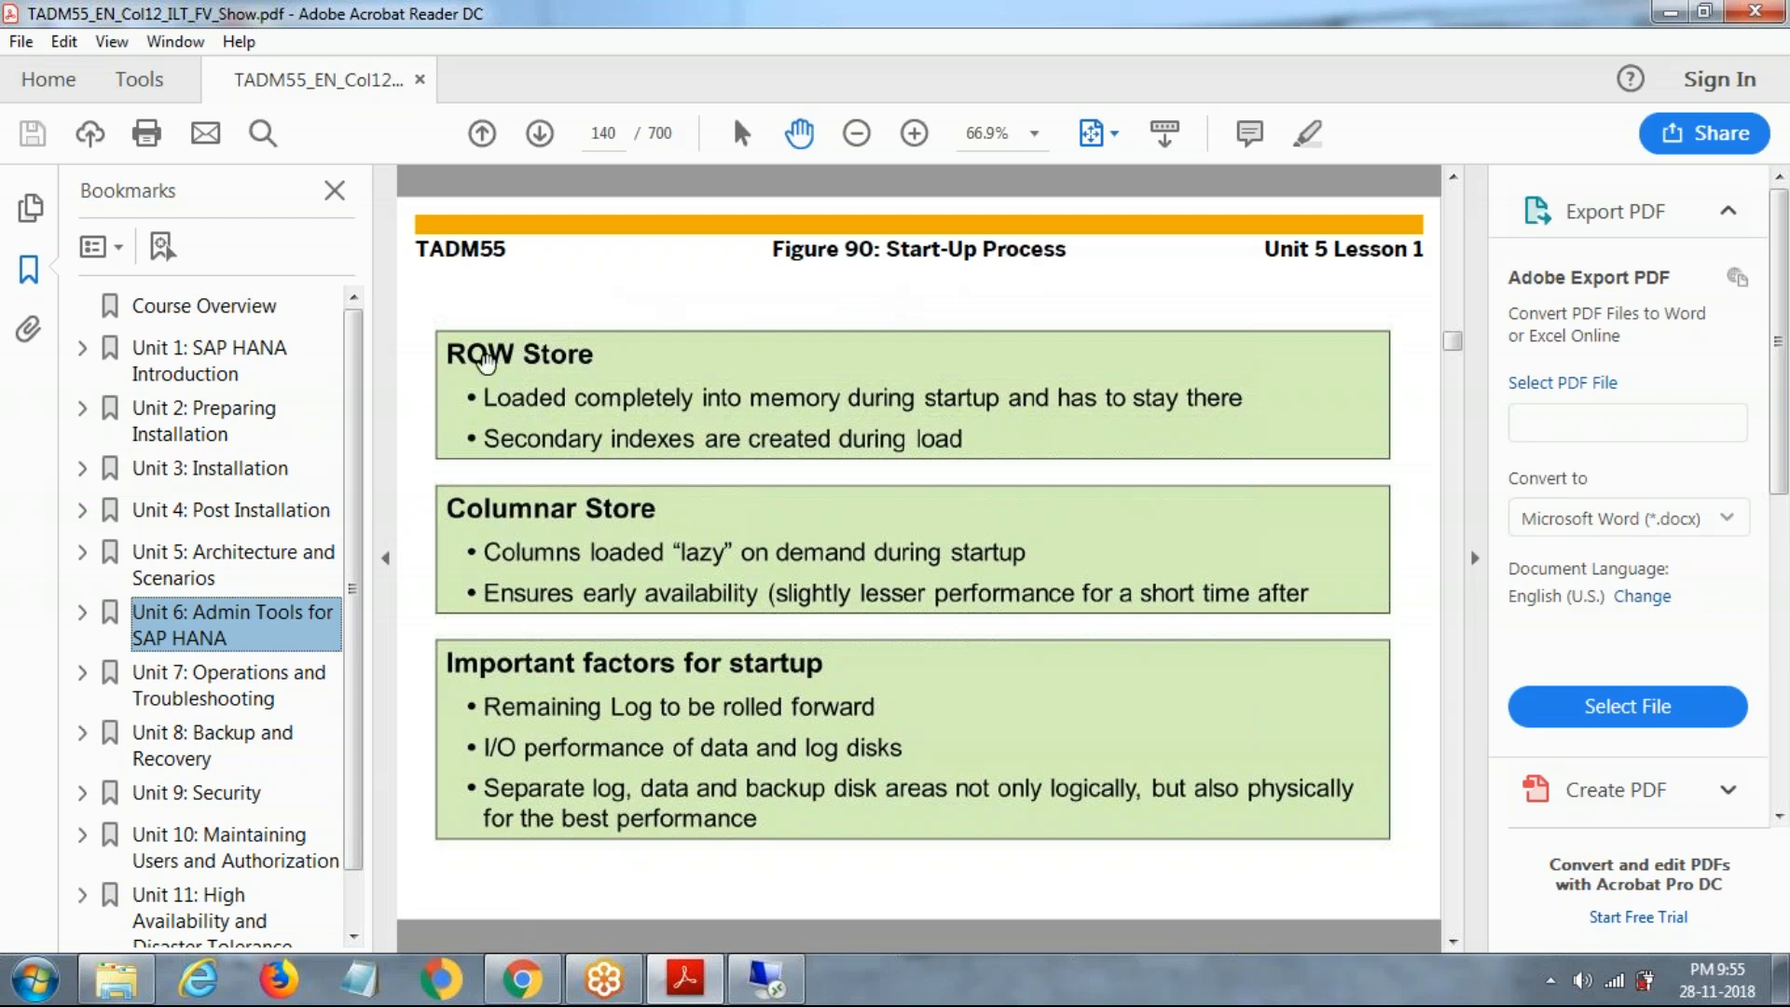
mouse_move(599, 528)
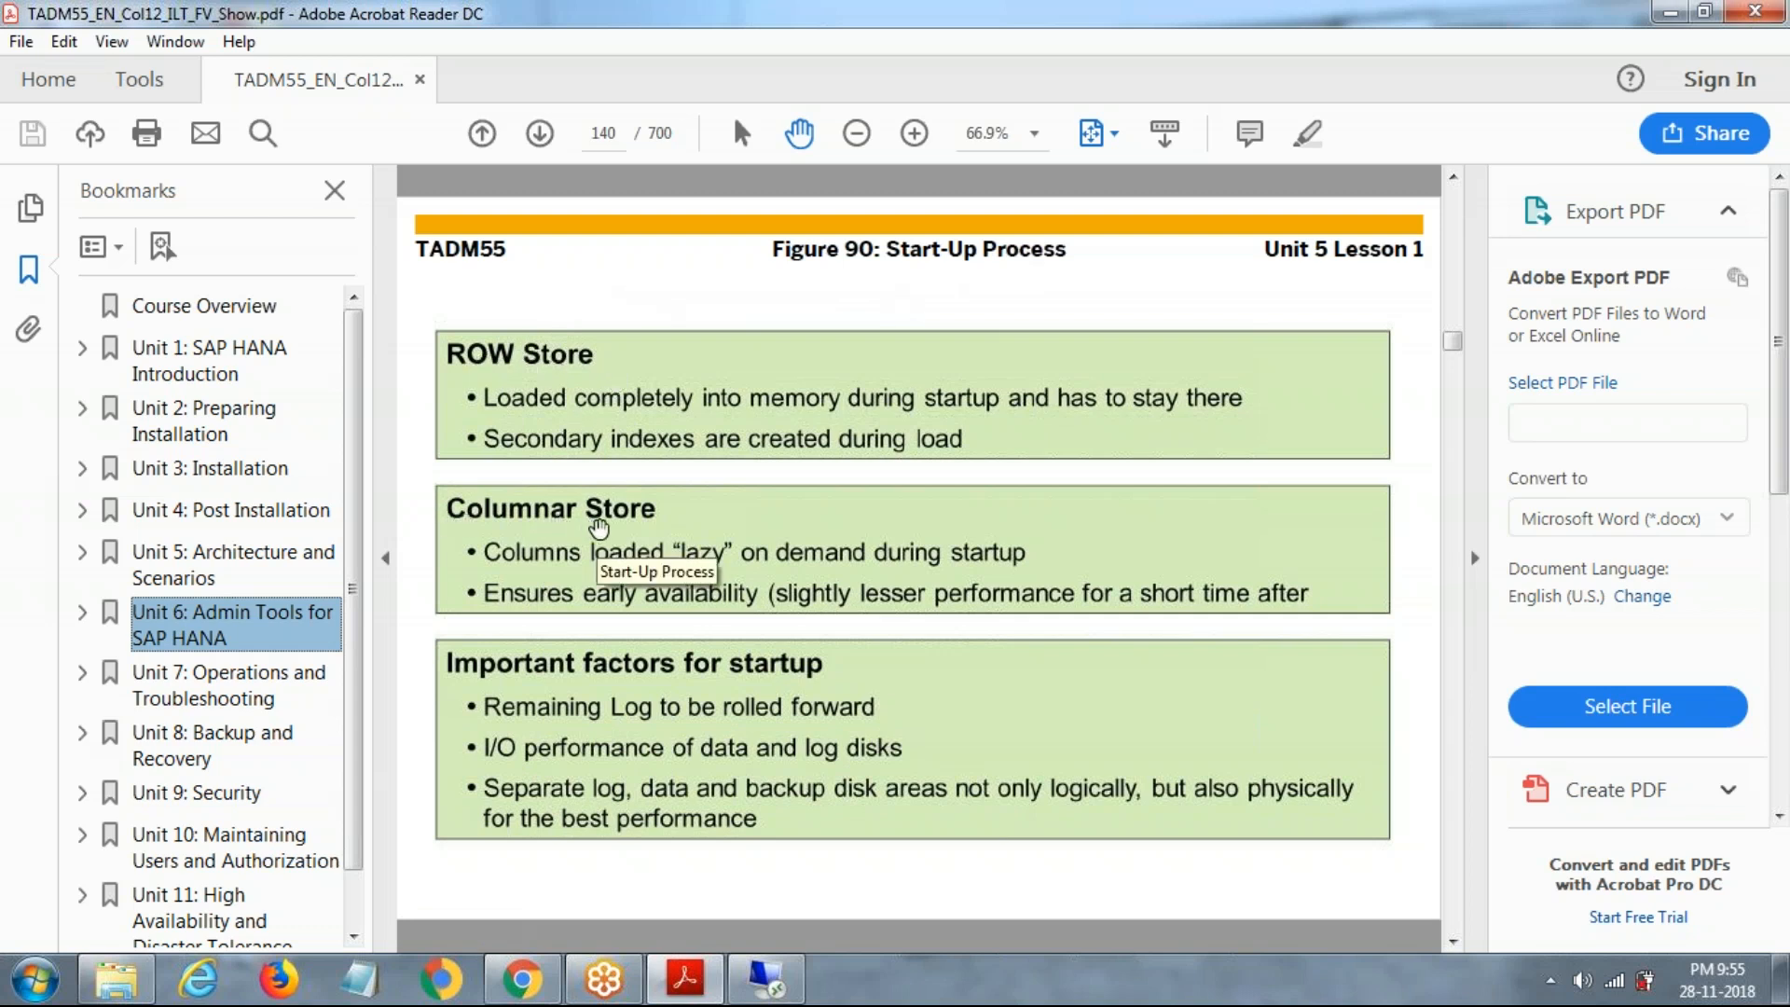
mouse_move(570, 597)
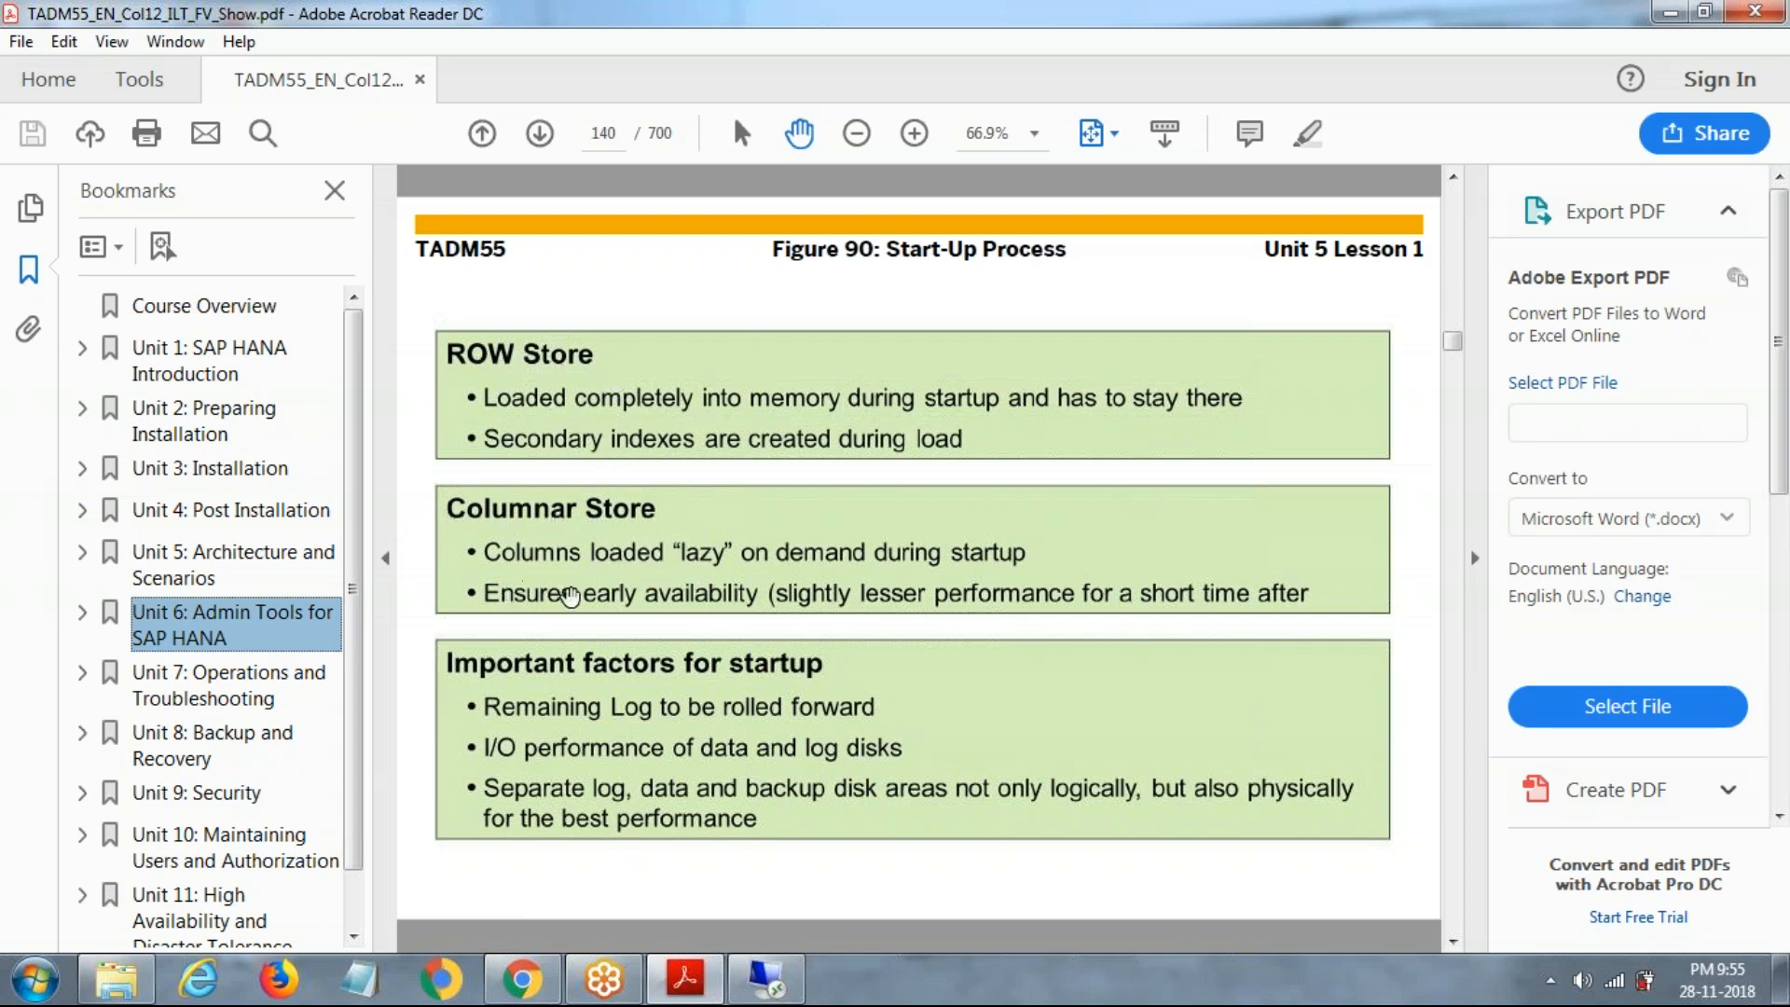
mouse_move(570, 595)
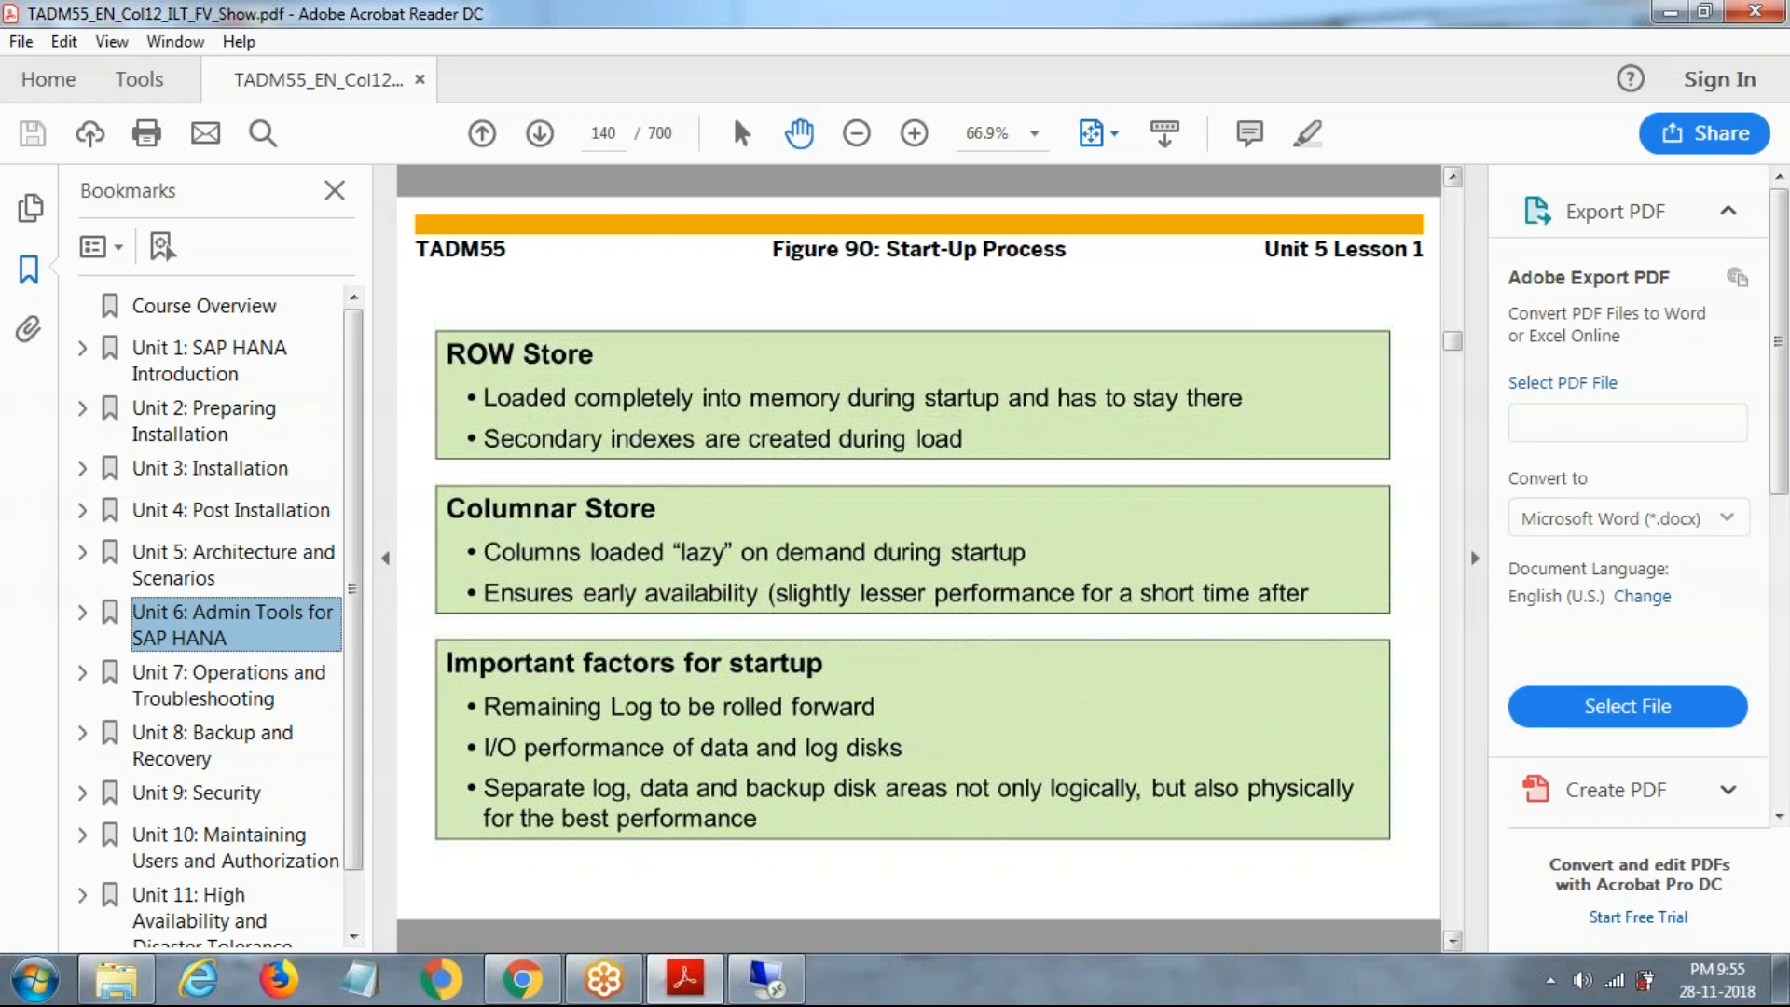
left_click(537, 134)
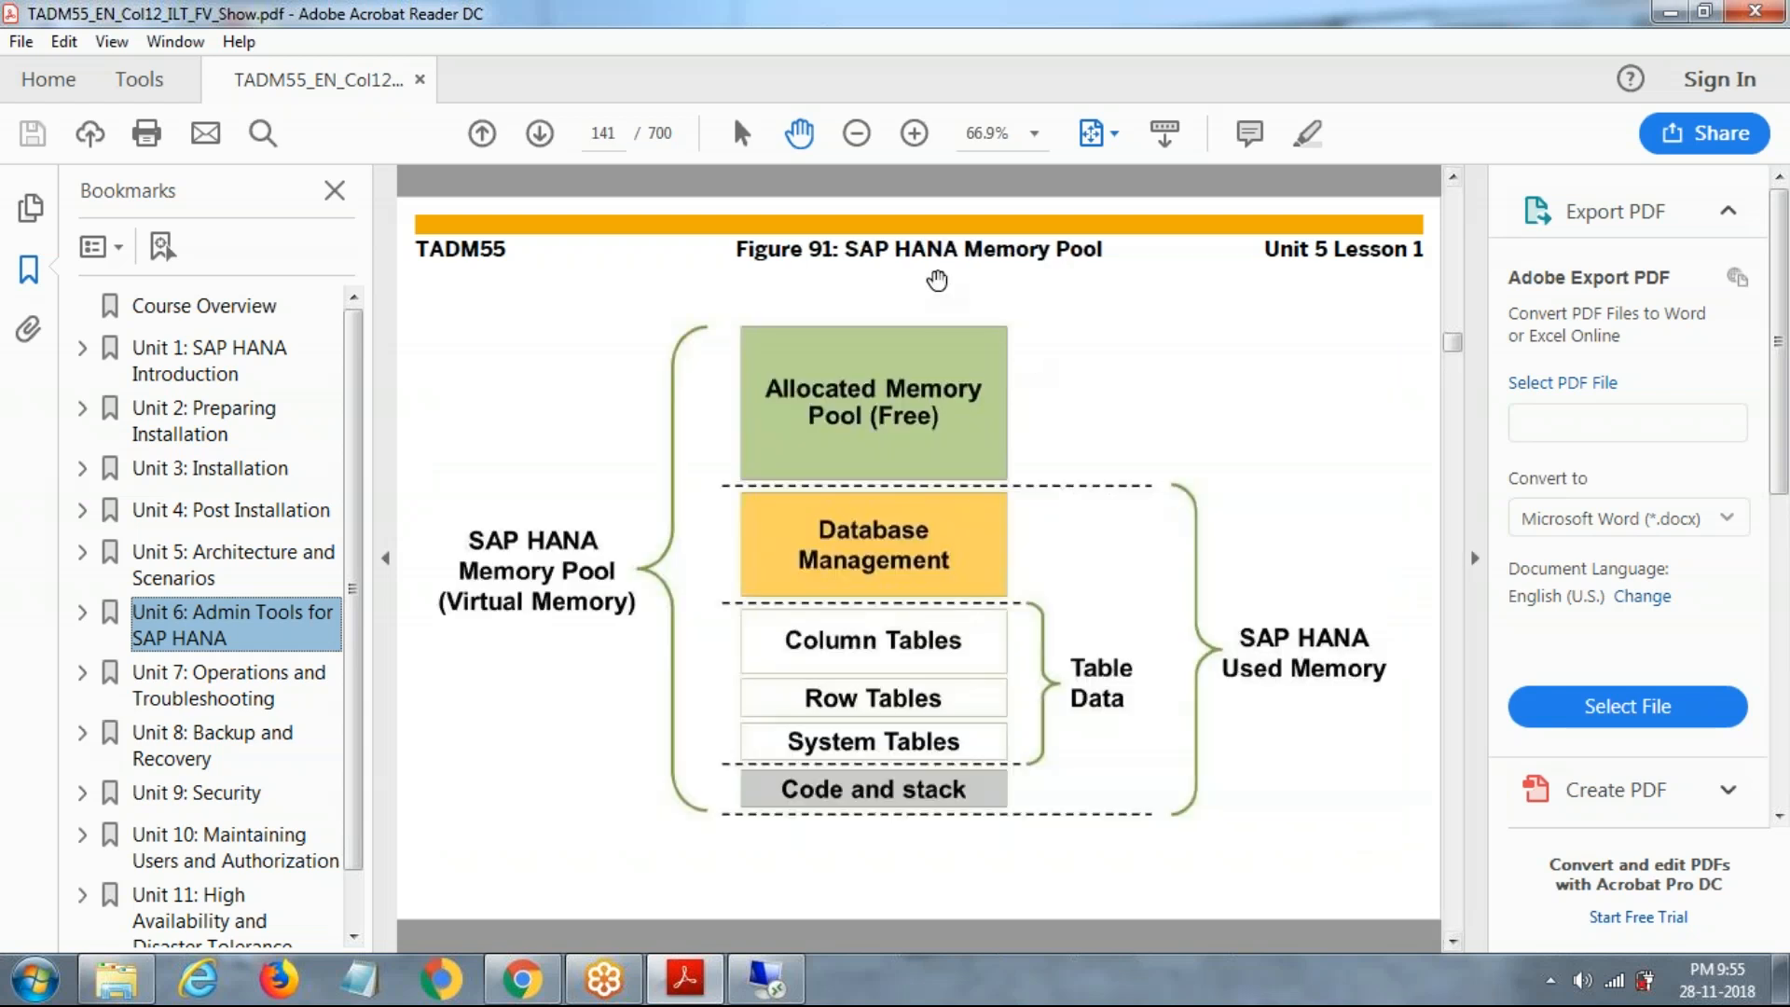
mouse_move(919, 362)
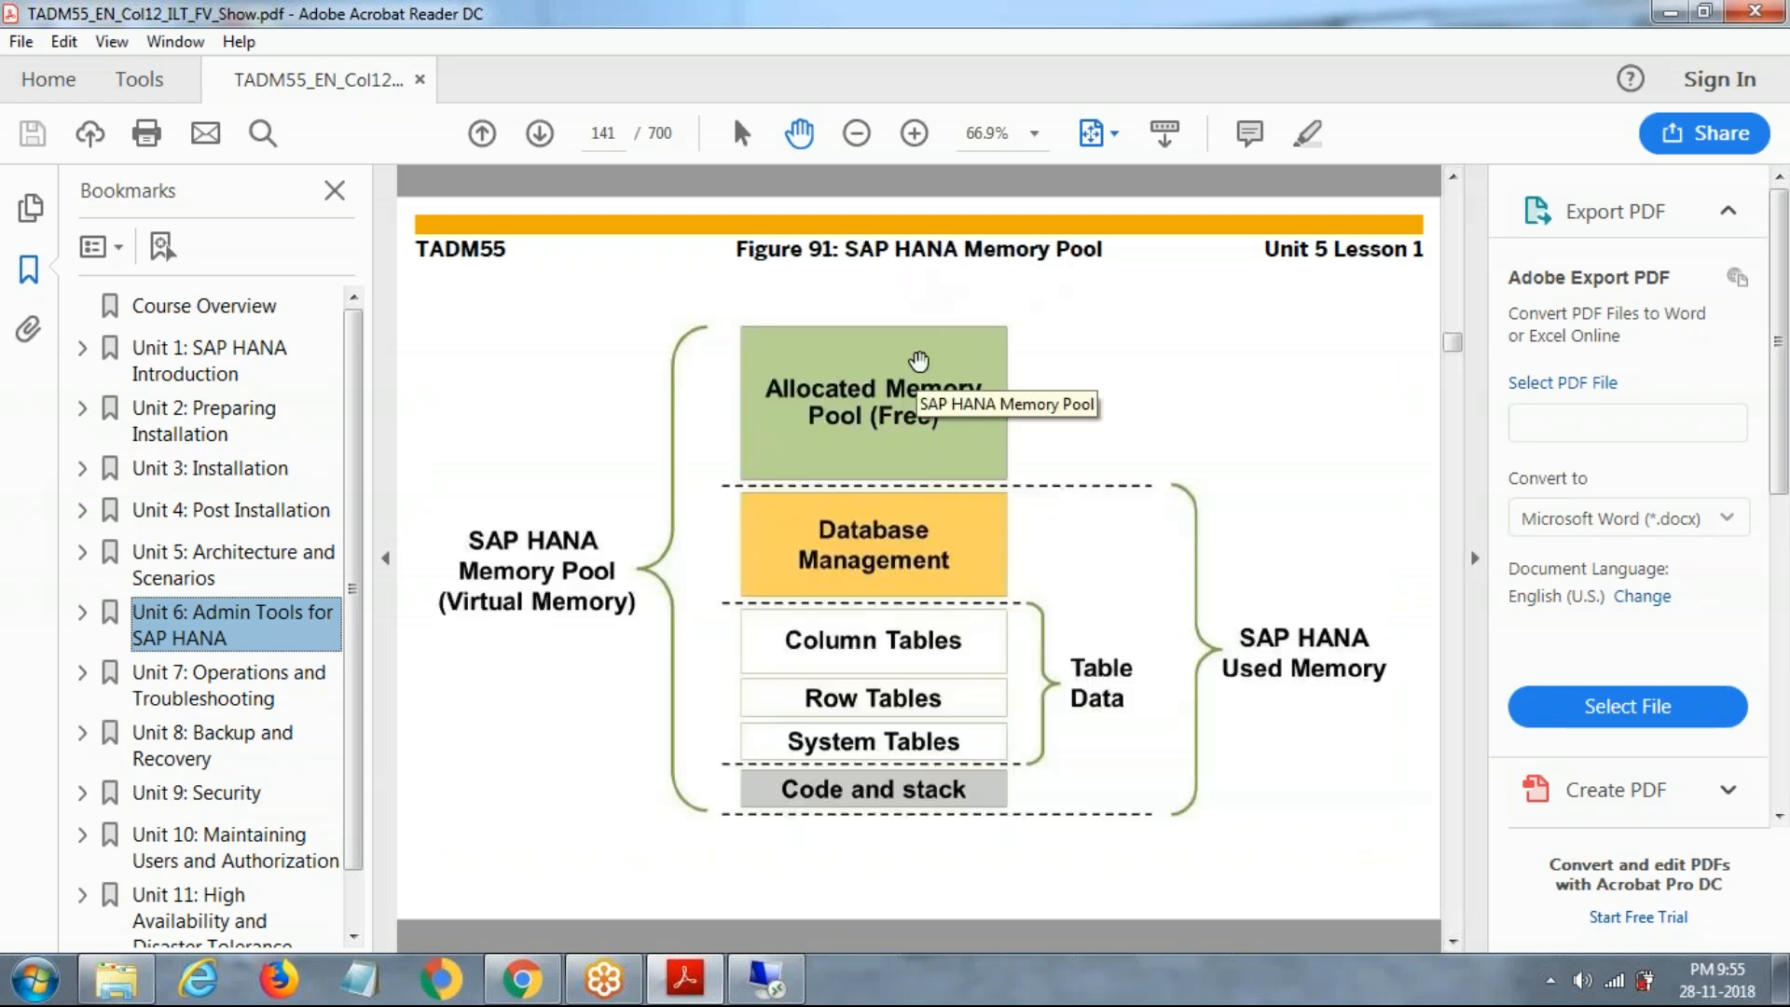
mouse_move(799, 429)
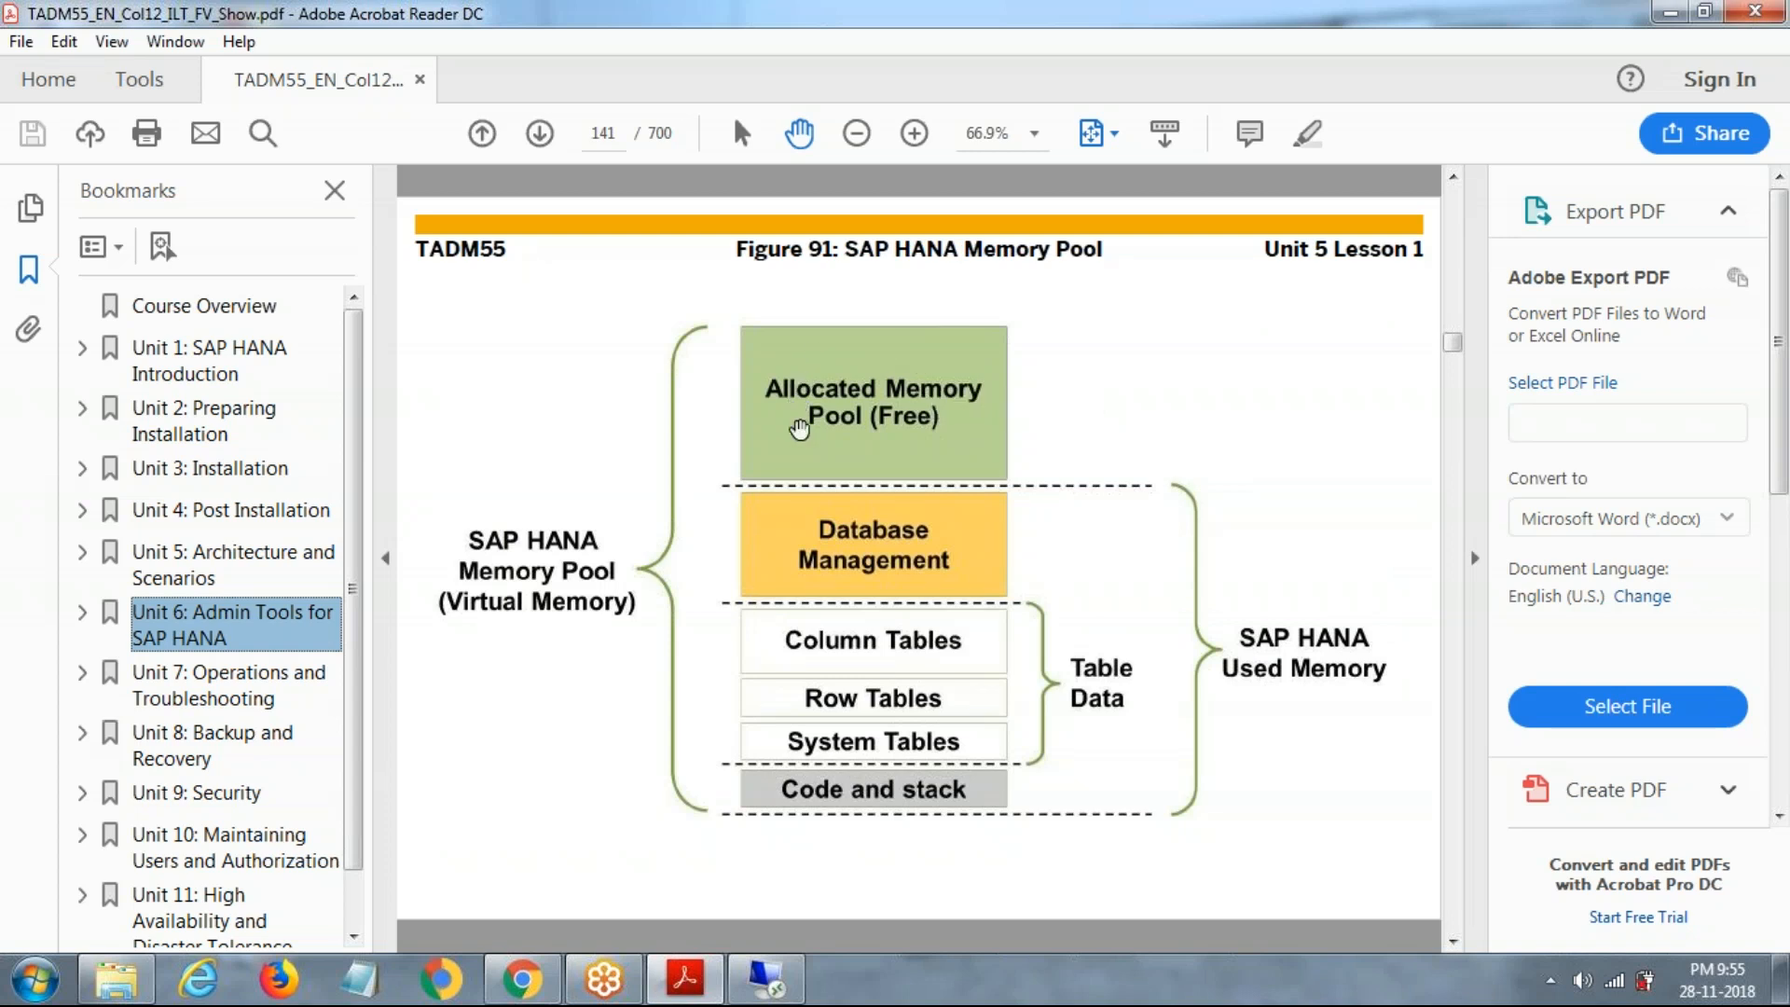
mouse_move(859, 588)
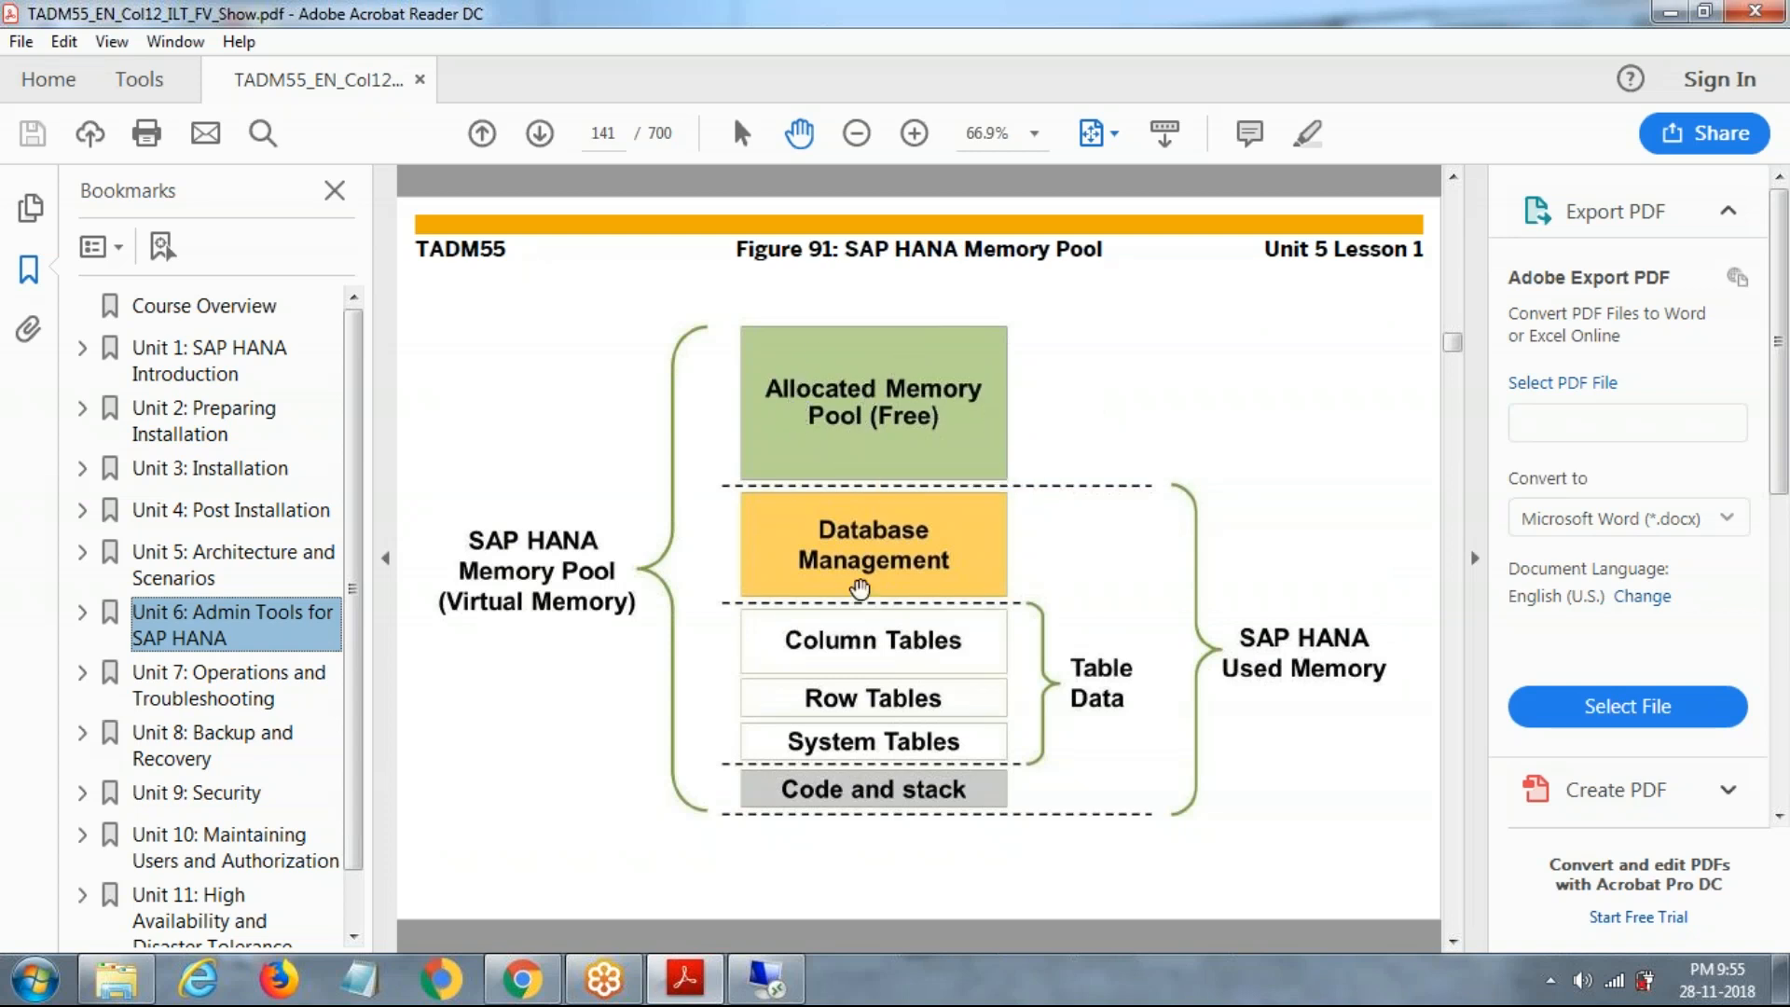
mouse_move(821, 714)
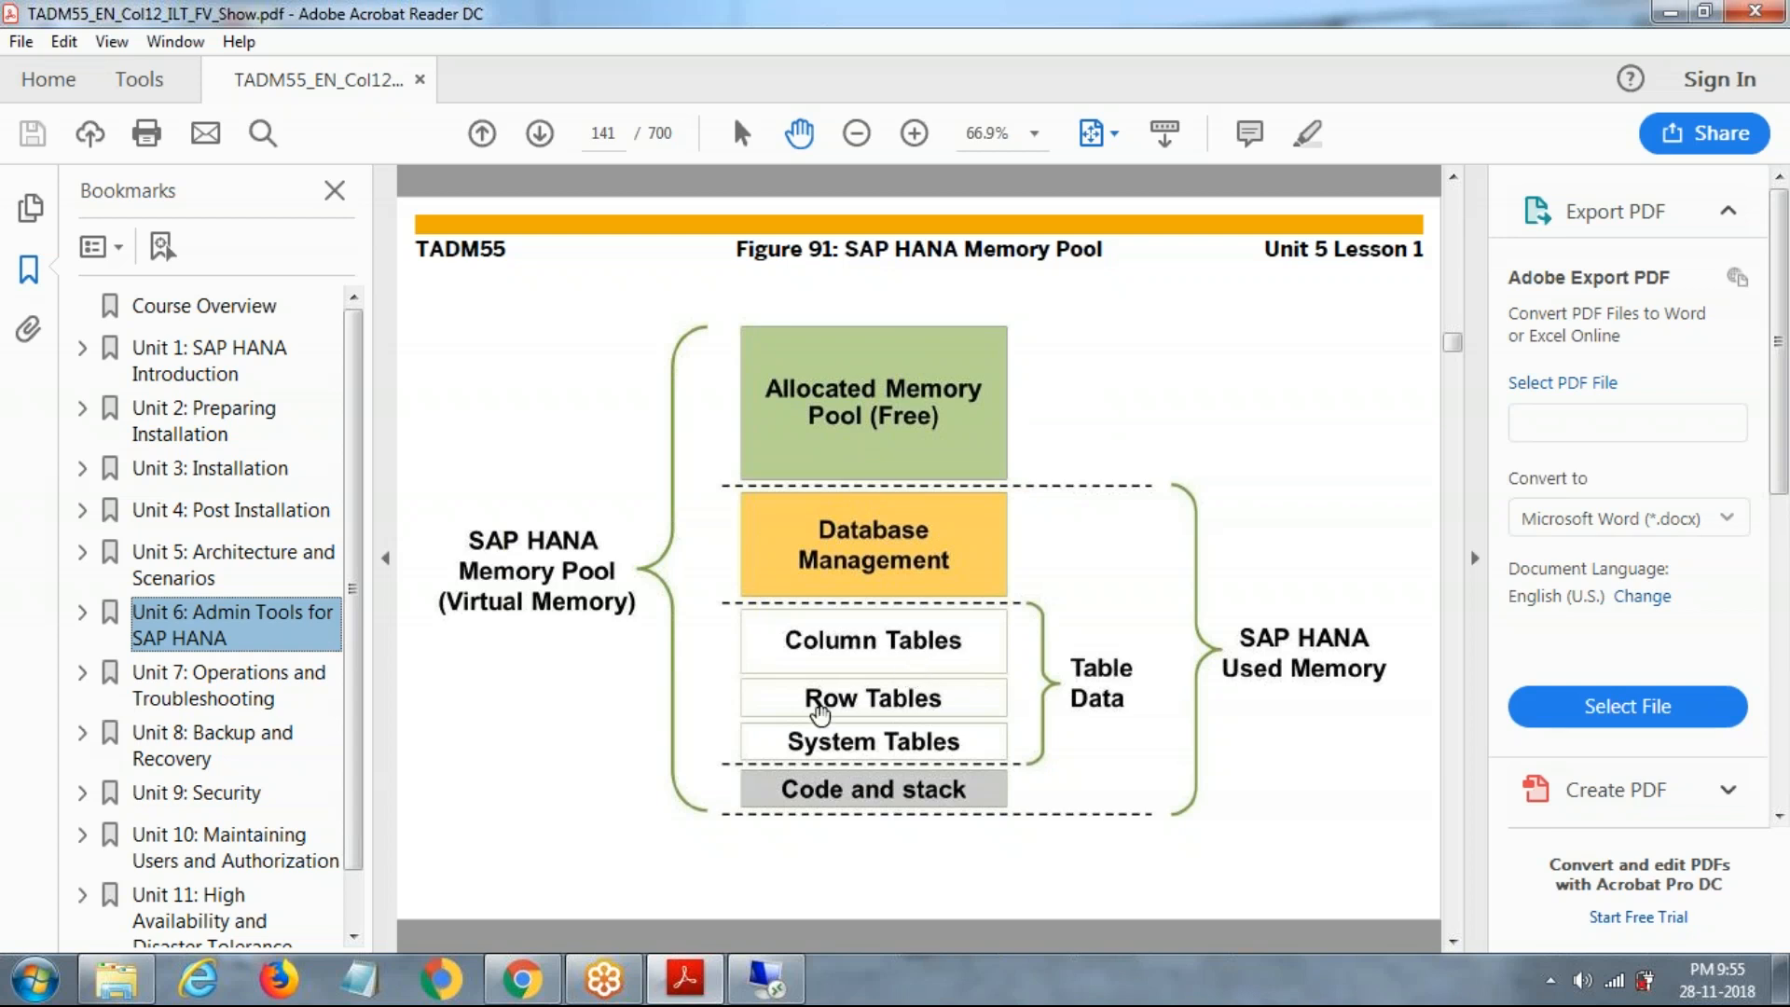
mouse_move(1212, 567)
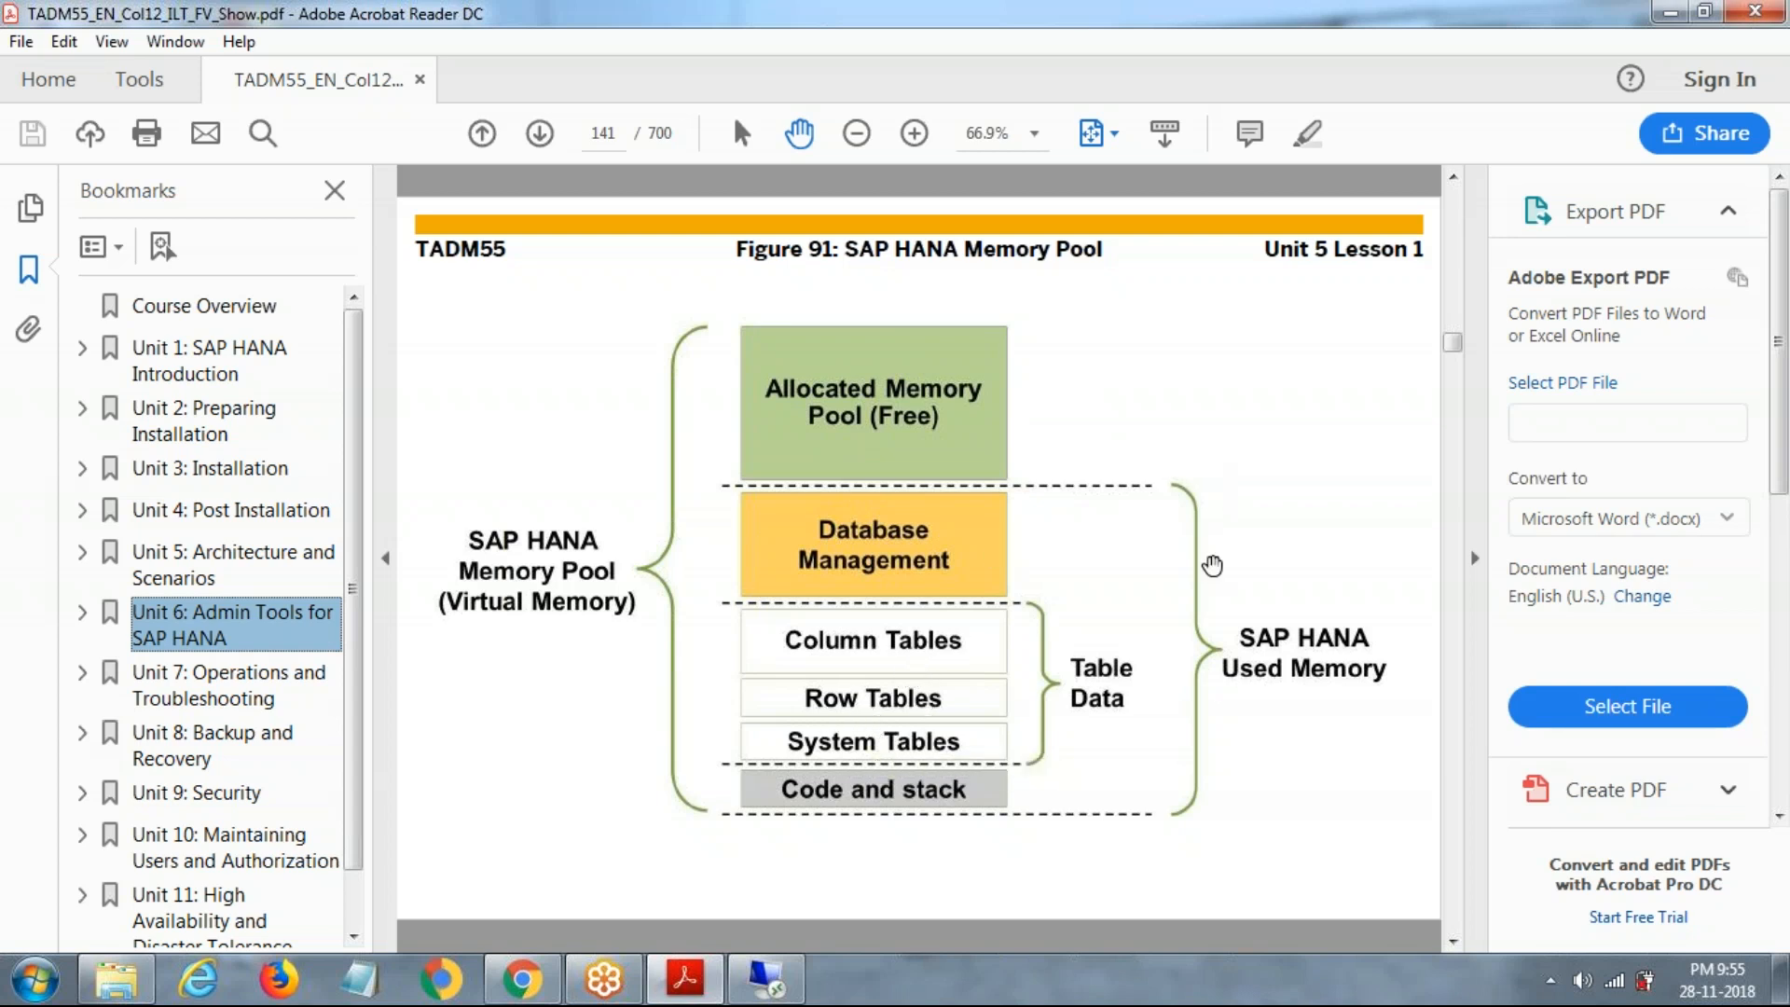
mouse_move(612, 576)
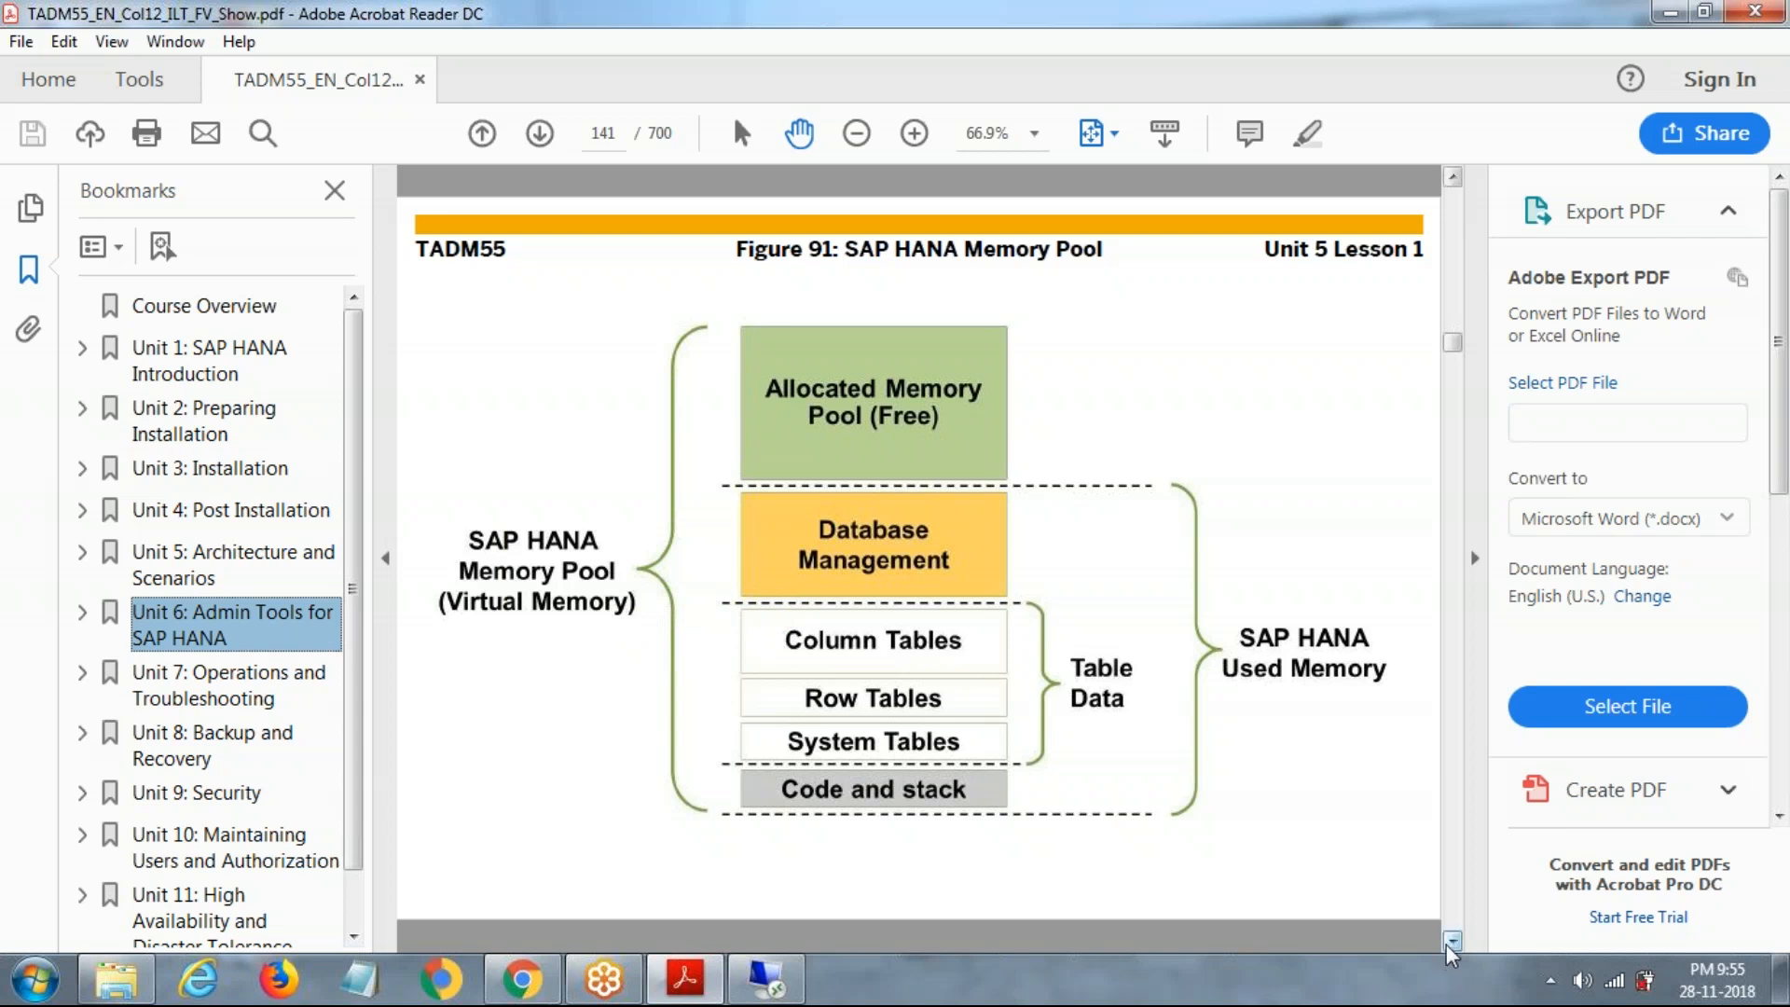
- Page forward from 141 through the memory and column store figures to the Lesson 2 agenda on page 147
left_click(1451, 942)
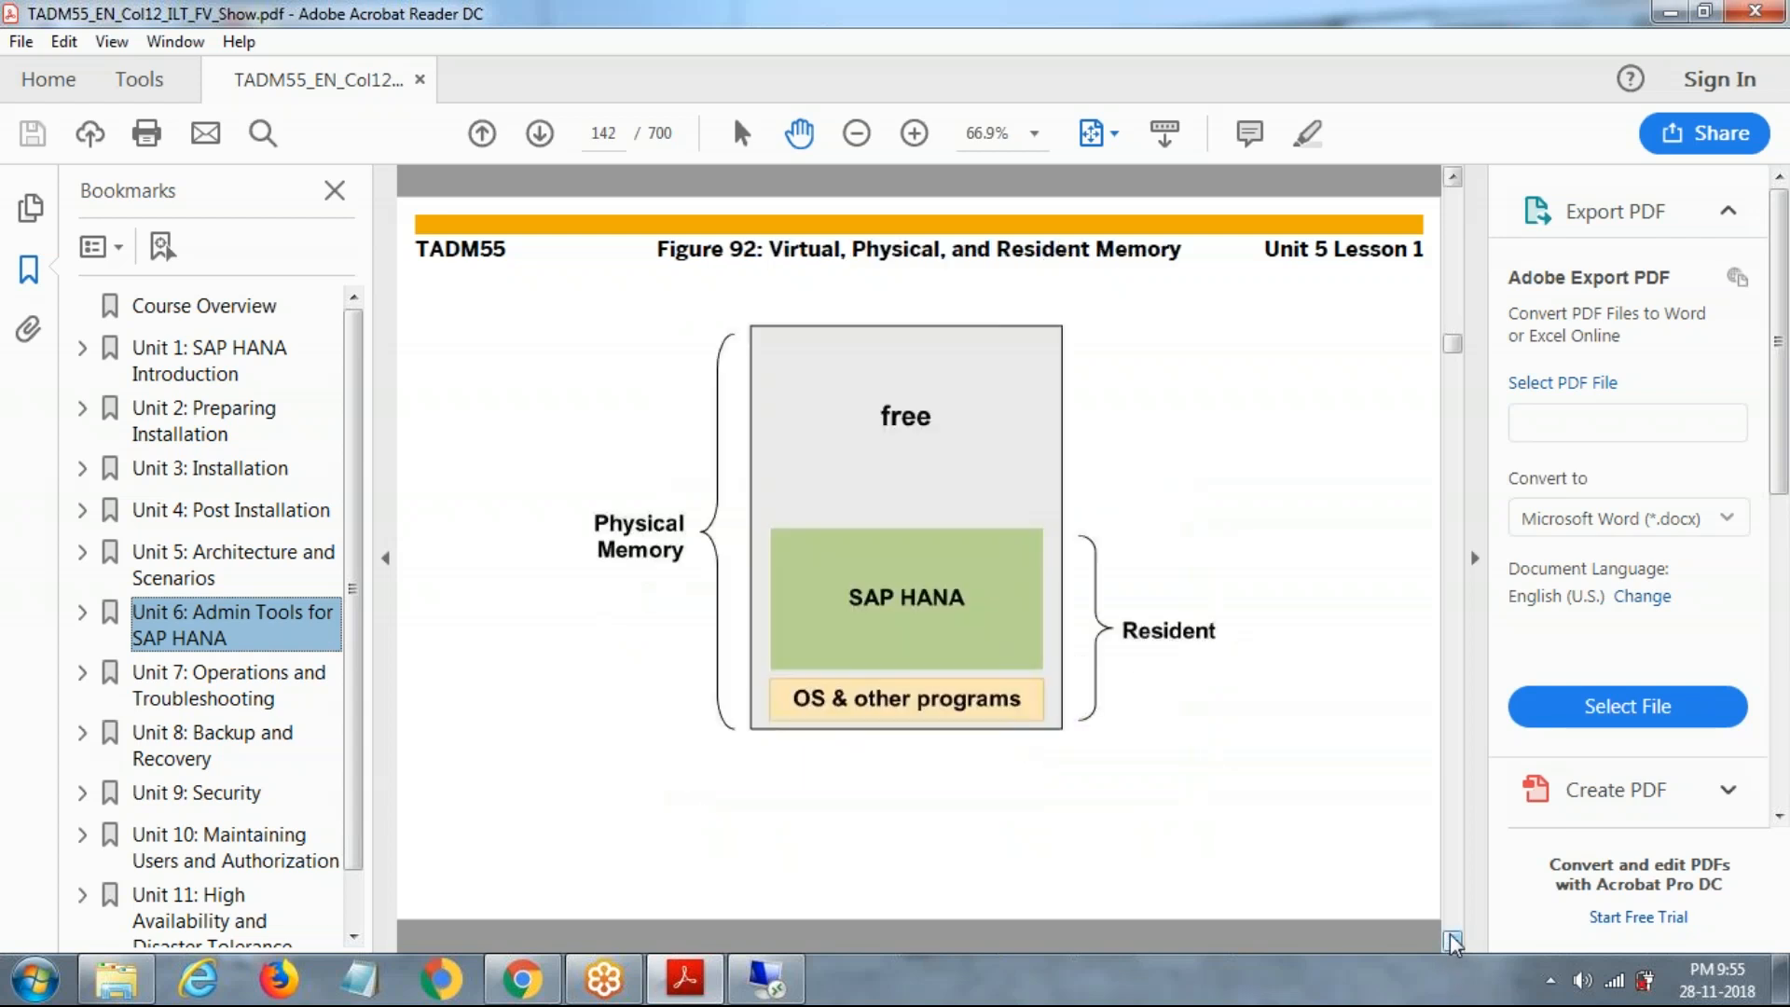
left_click(537, 133)
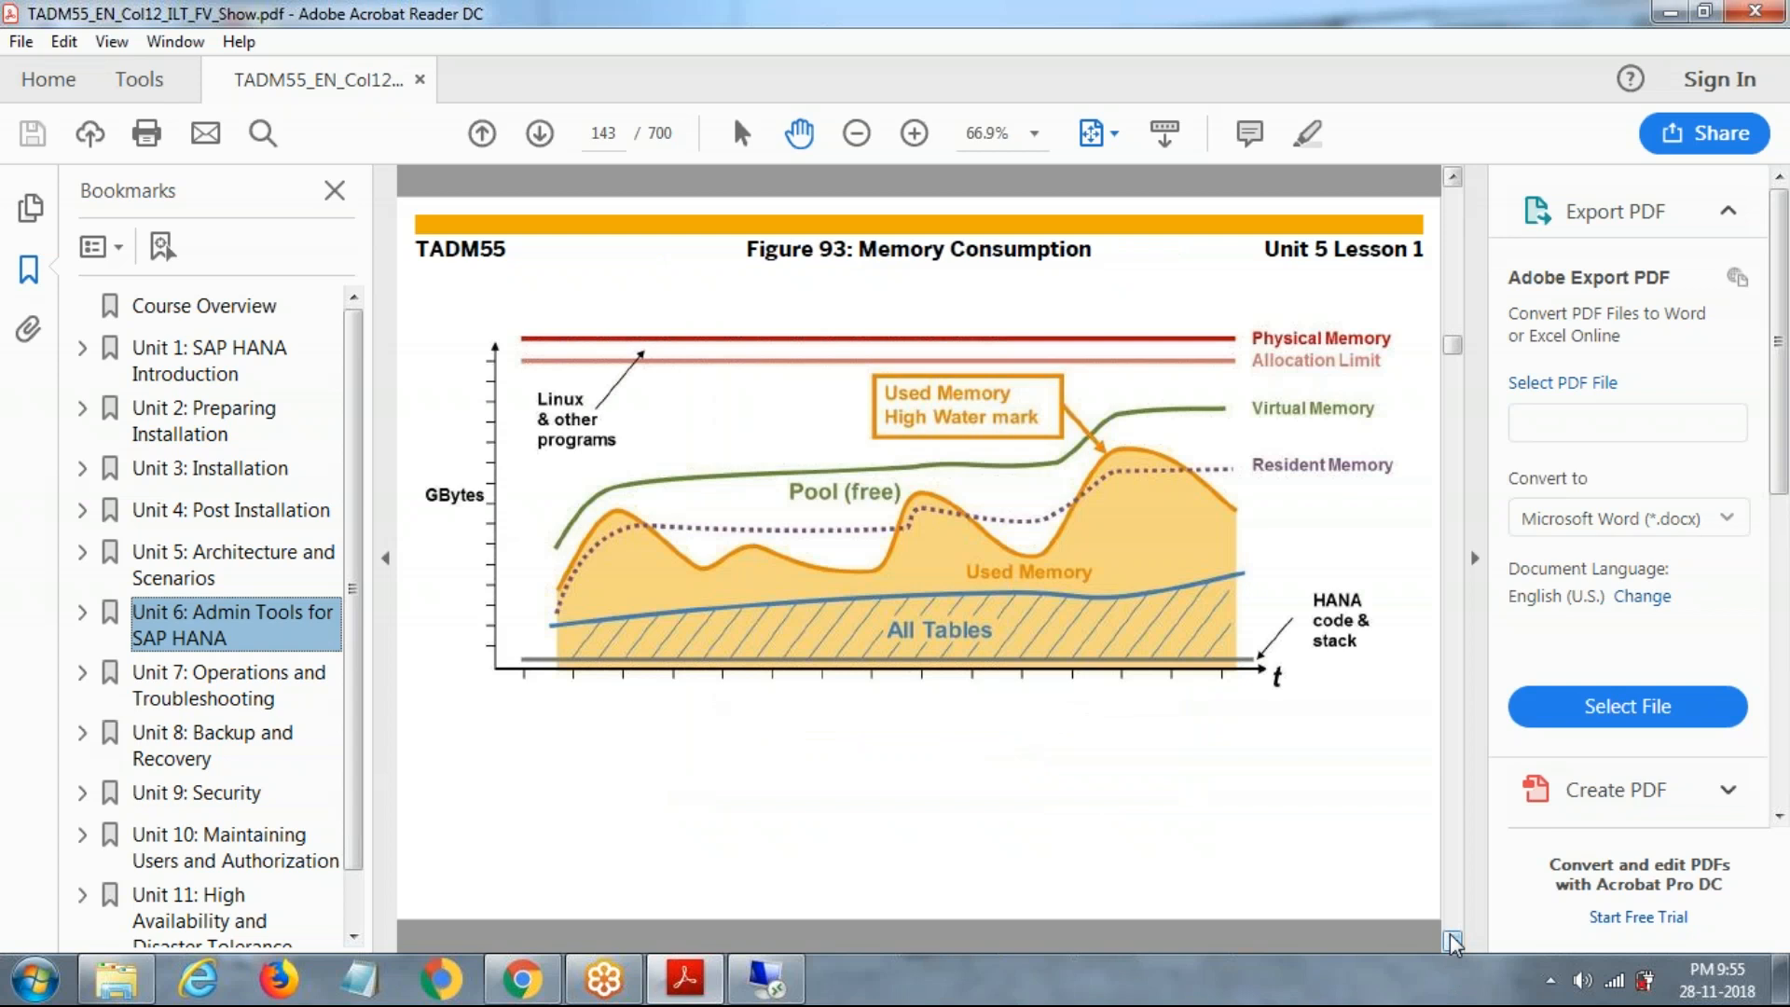
left_click(537, 133)
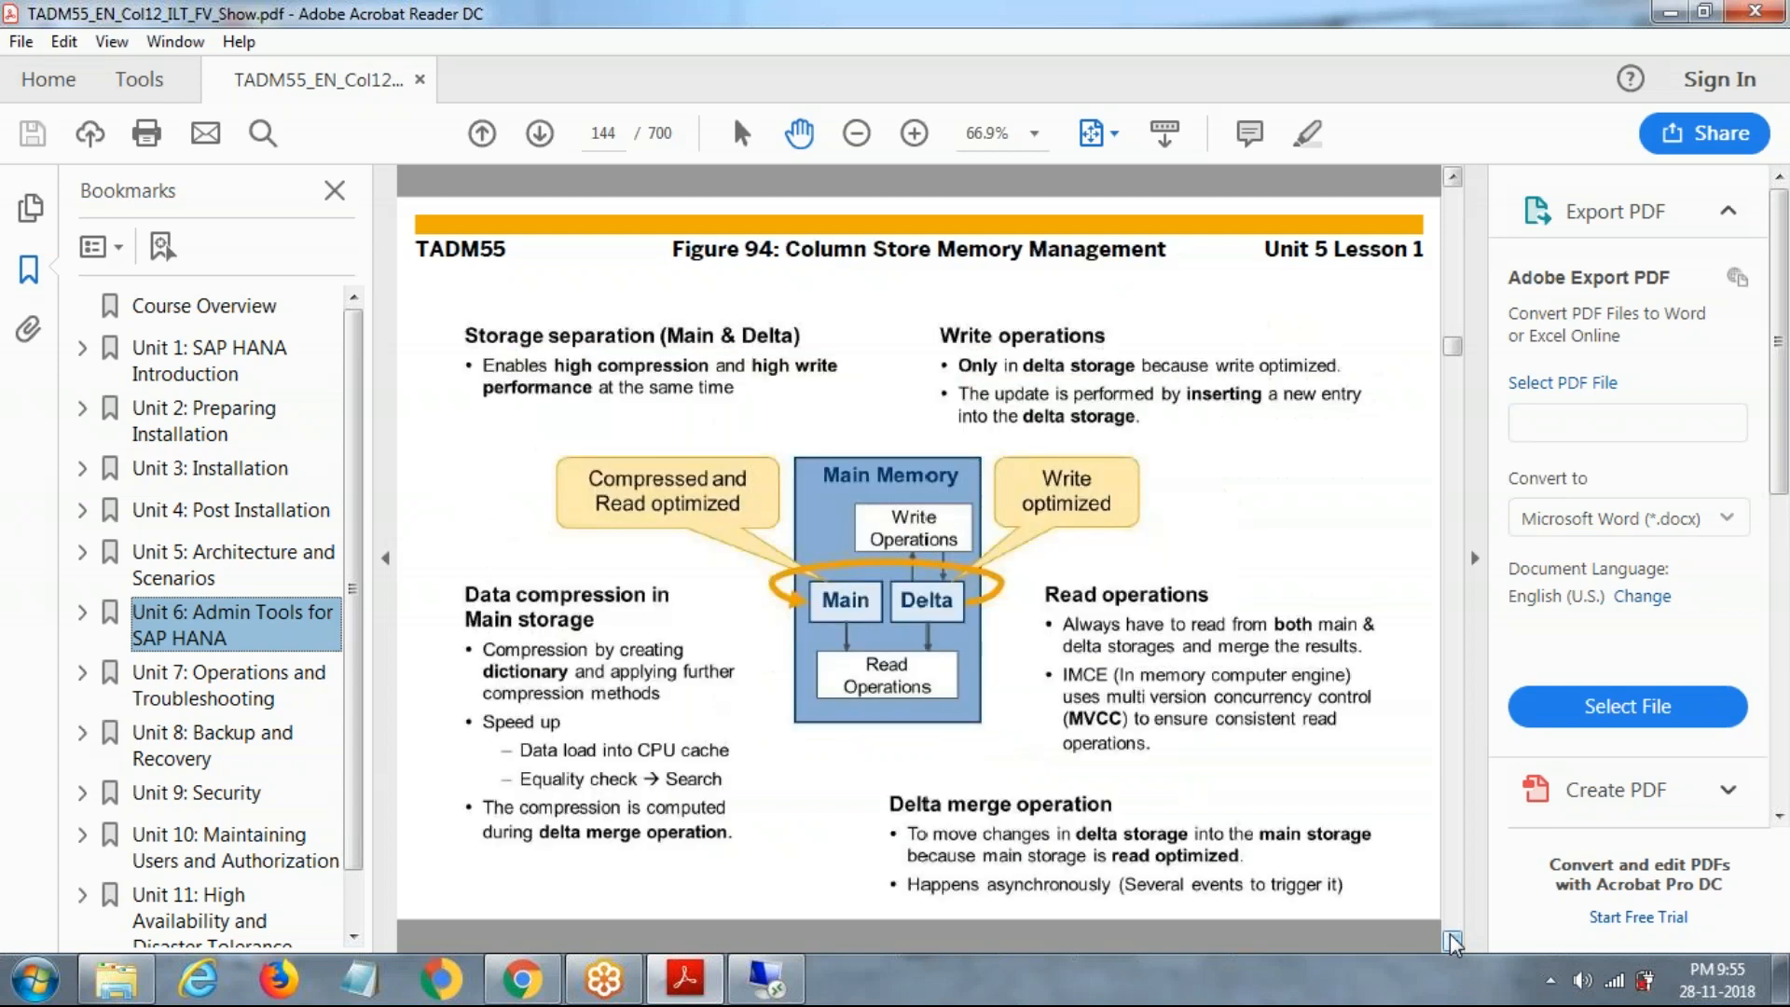
left_click(537, 134)
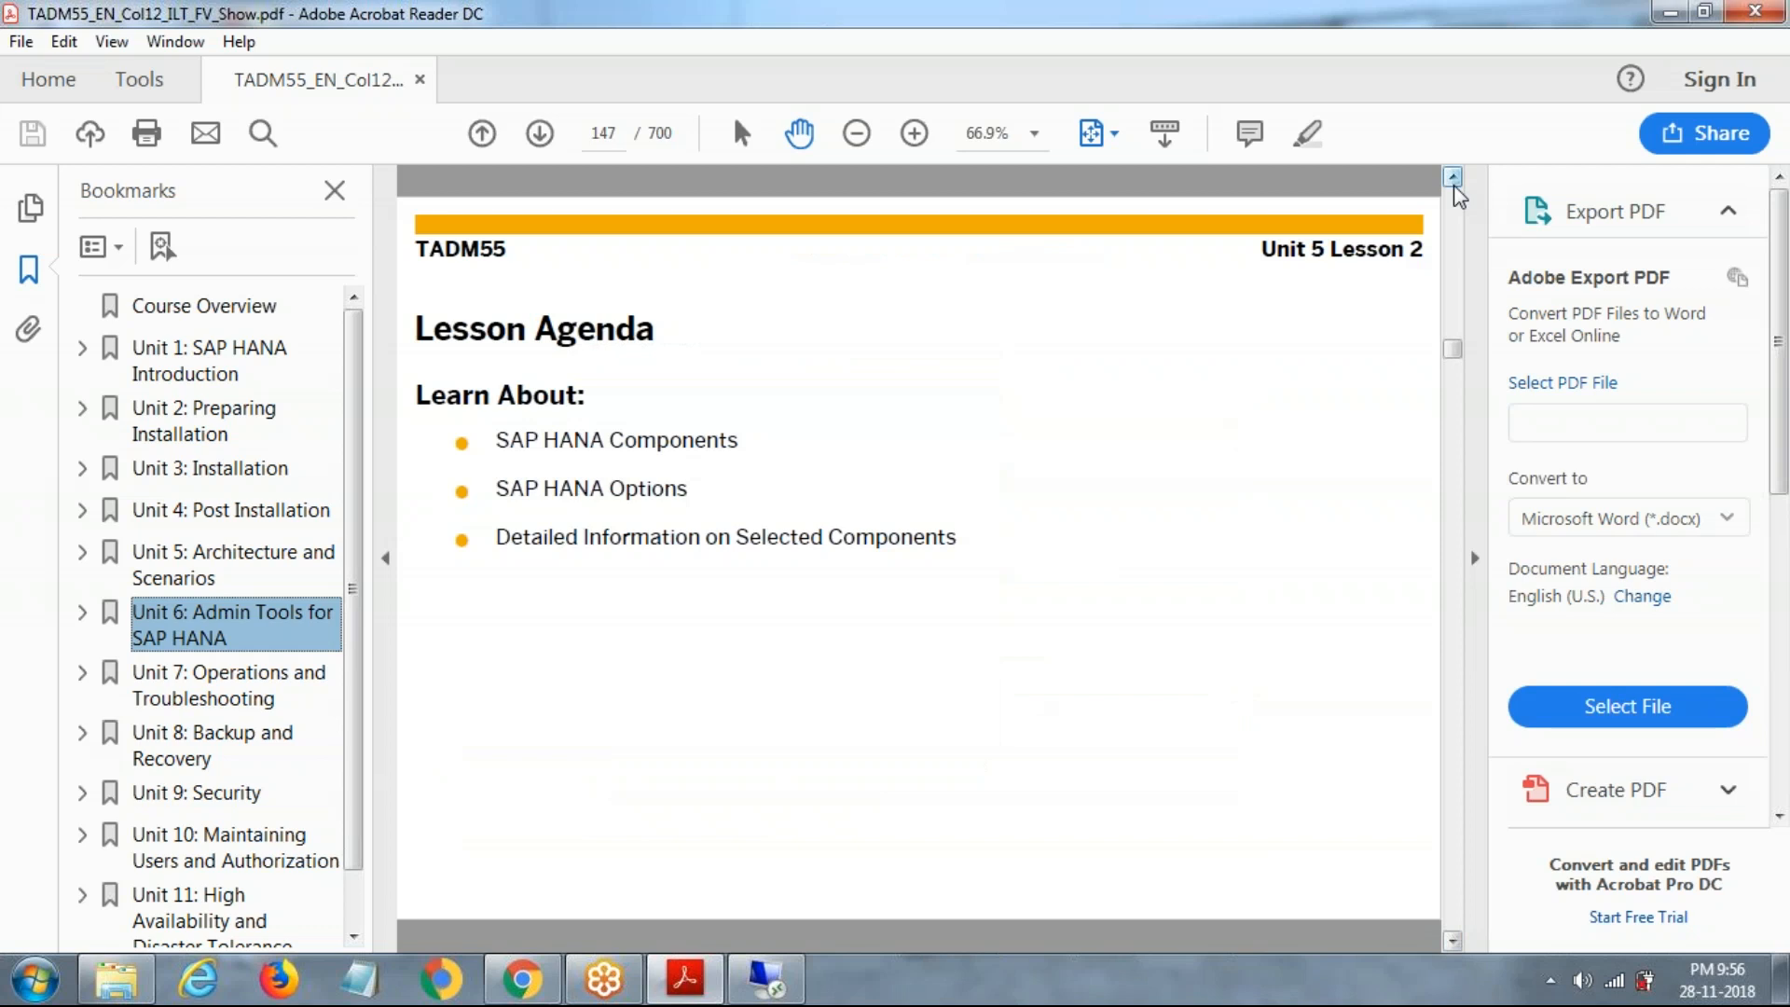
- Go back to page 146's Software Packaging objectives, then return to the remote HANA Studio session
left_click(481, 134)
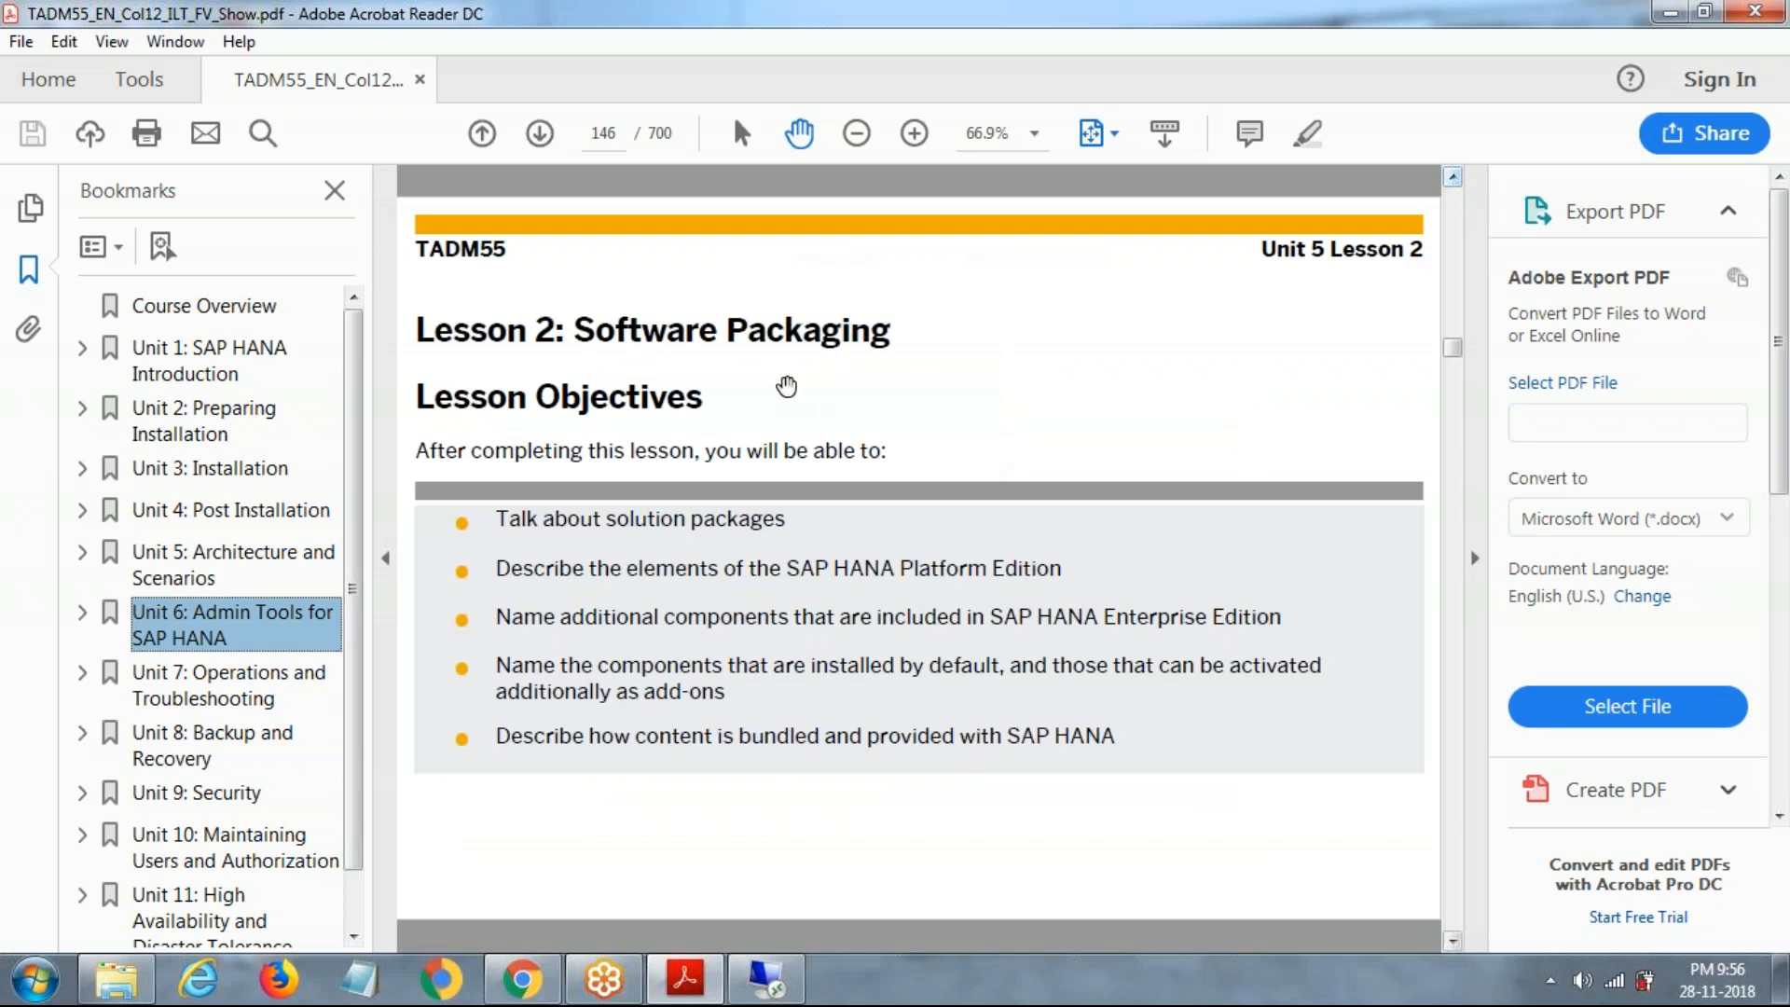
mouse_move(1438, 899)
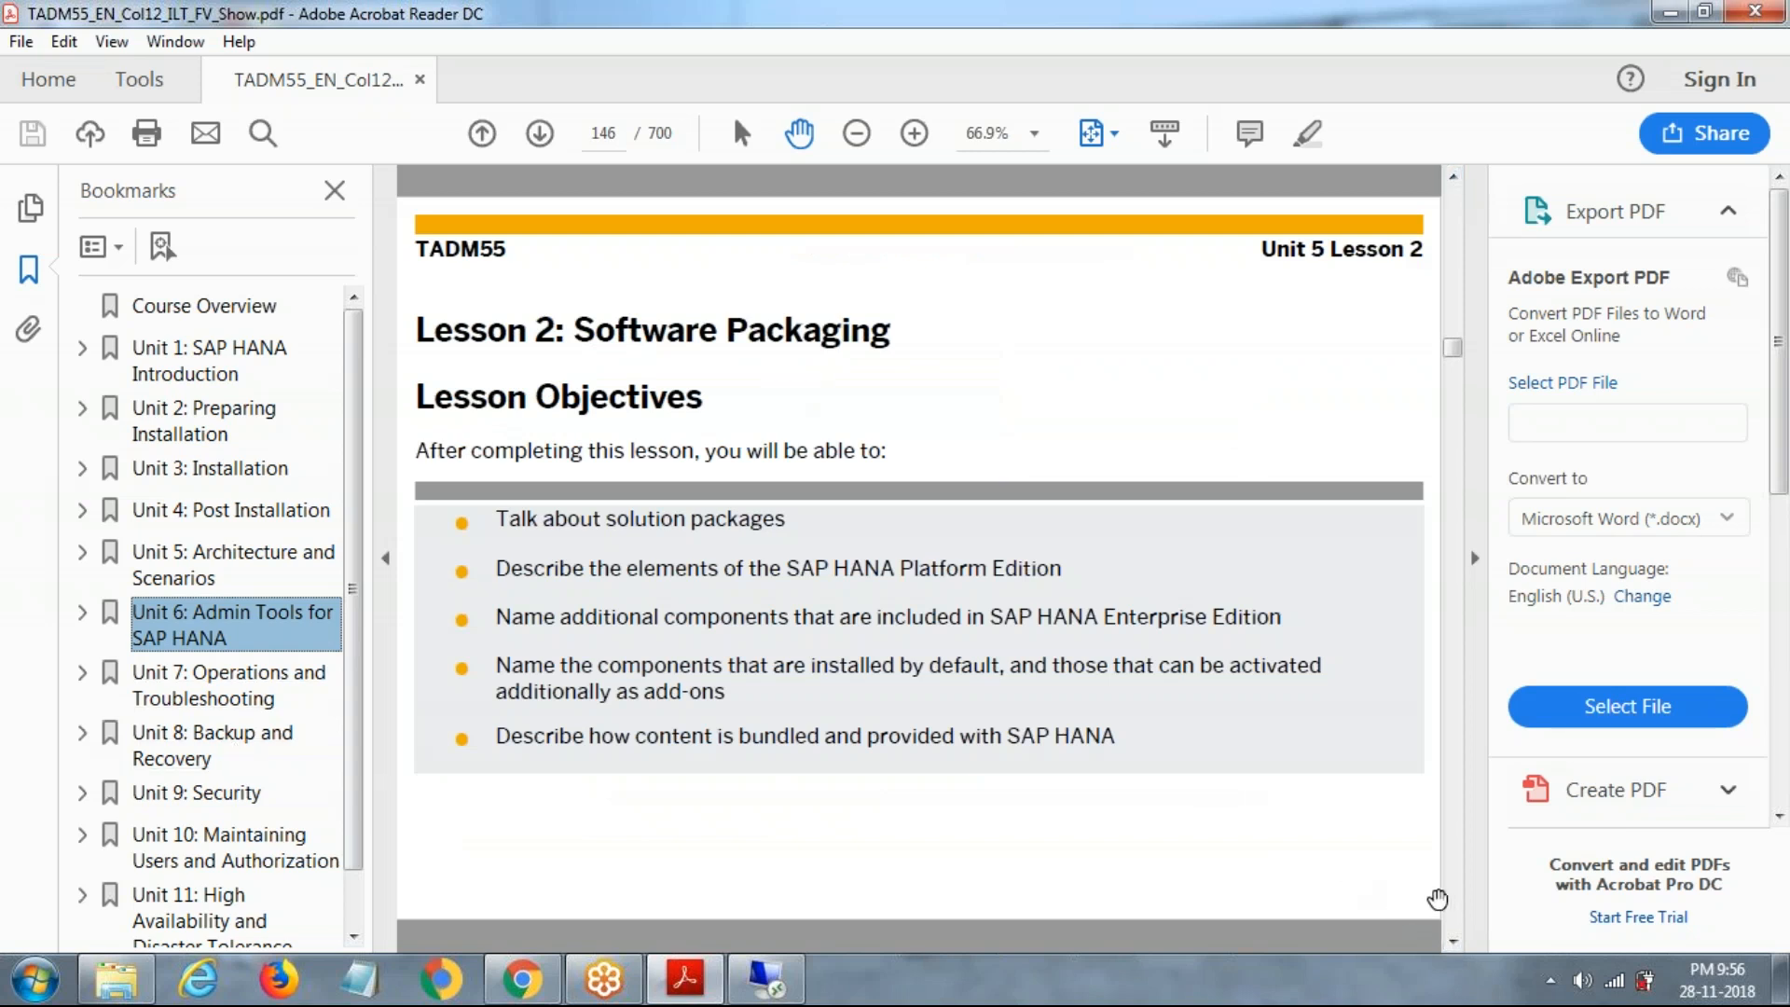
left_click(538, 135)
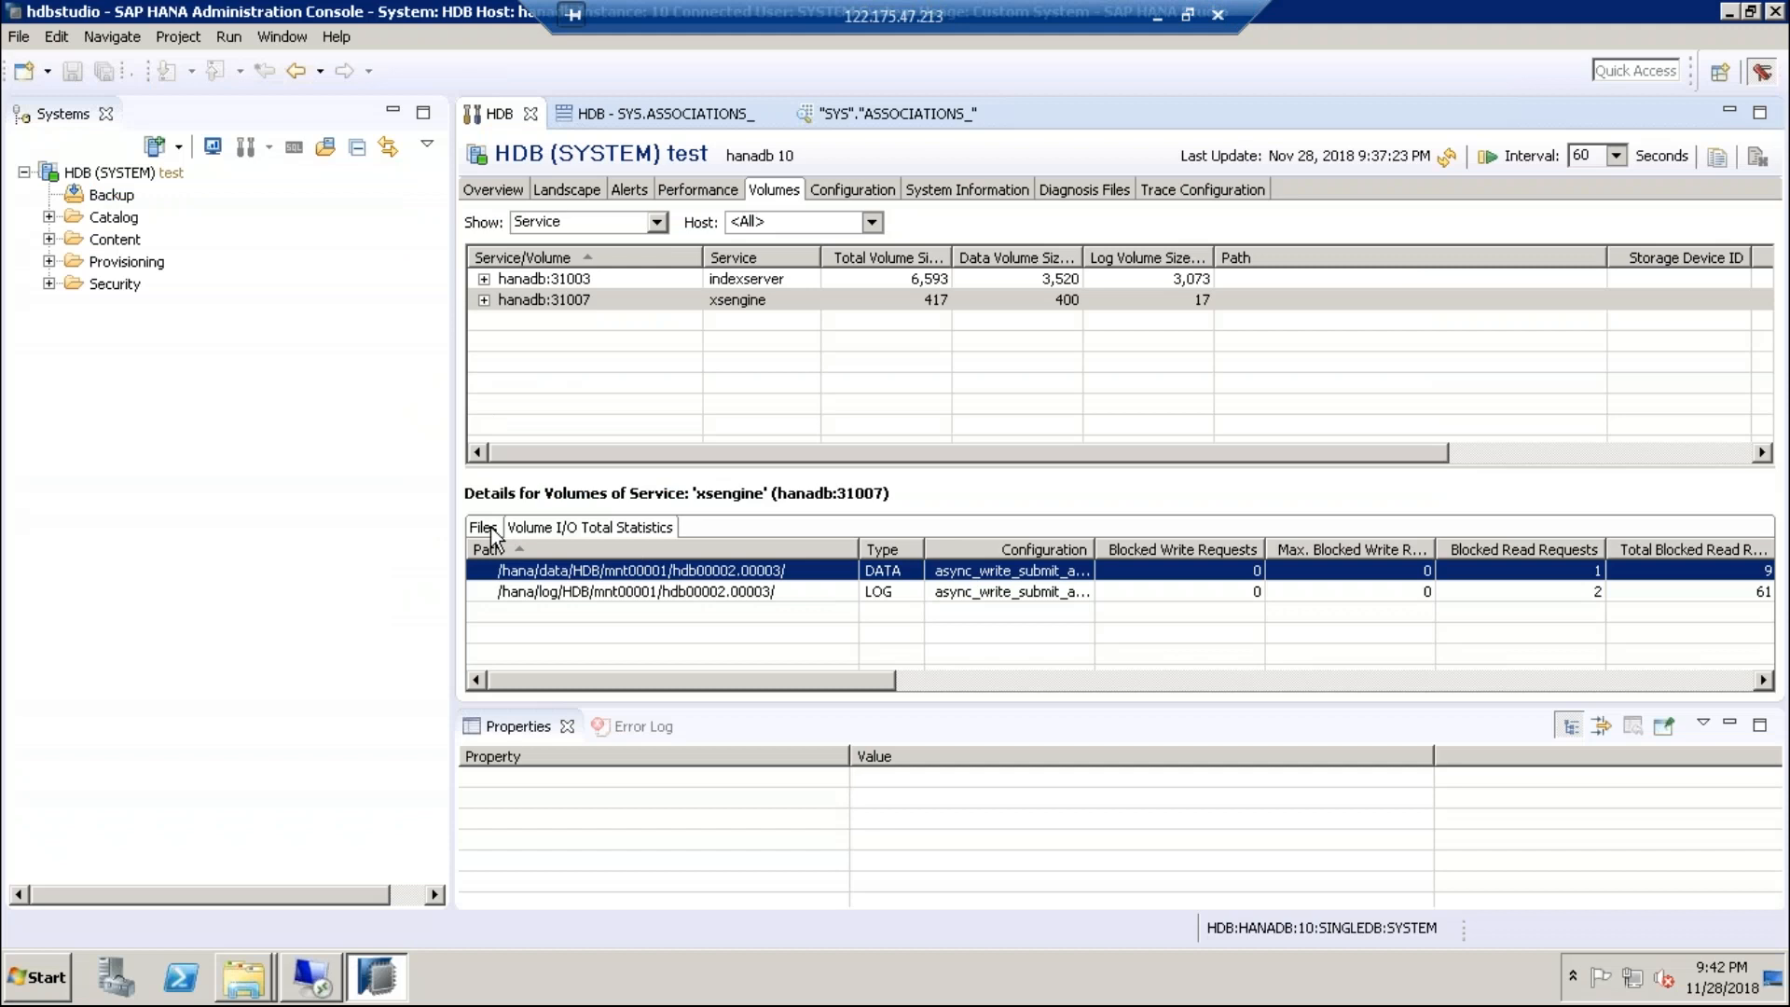
- Show the xsengine volume's individual files with sizes and states, then minimize HANA Studio to the remote desktop
left_click(481, 526)
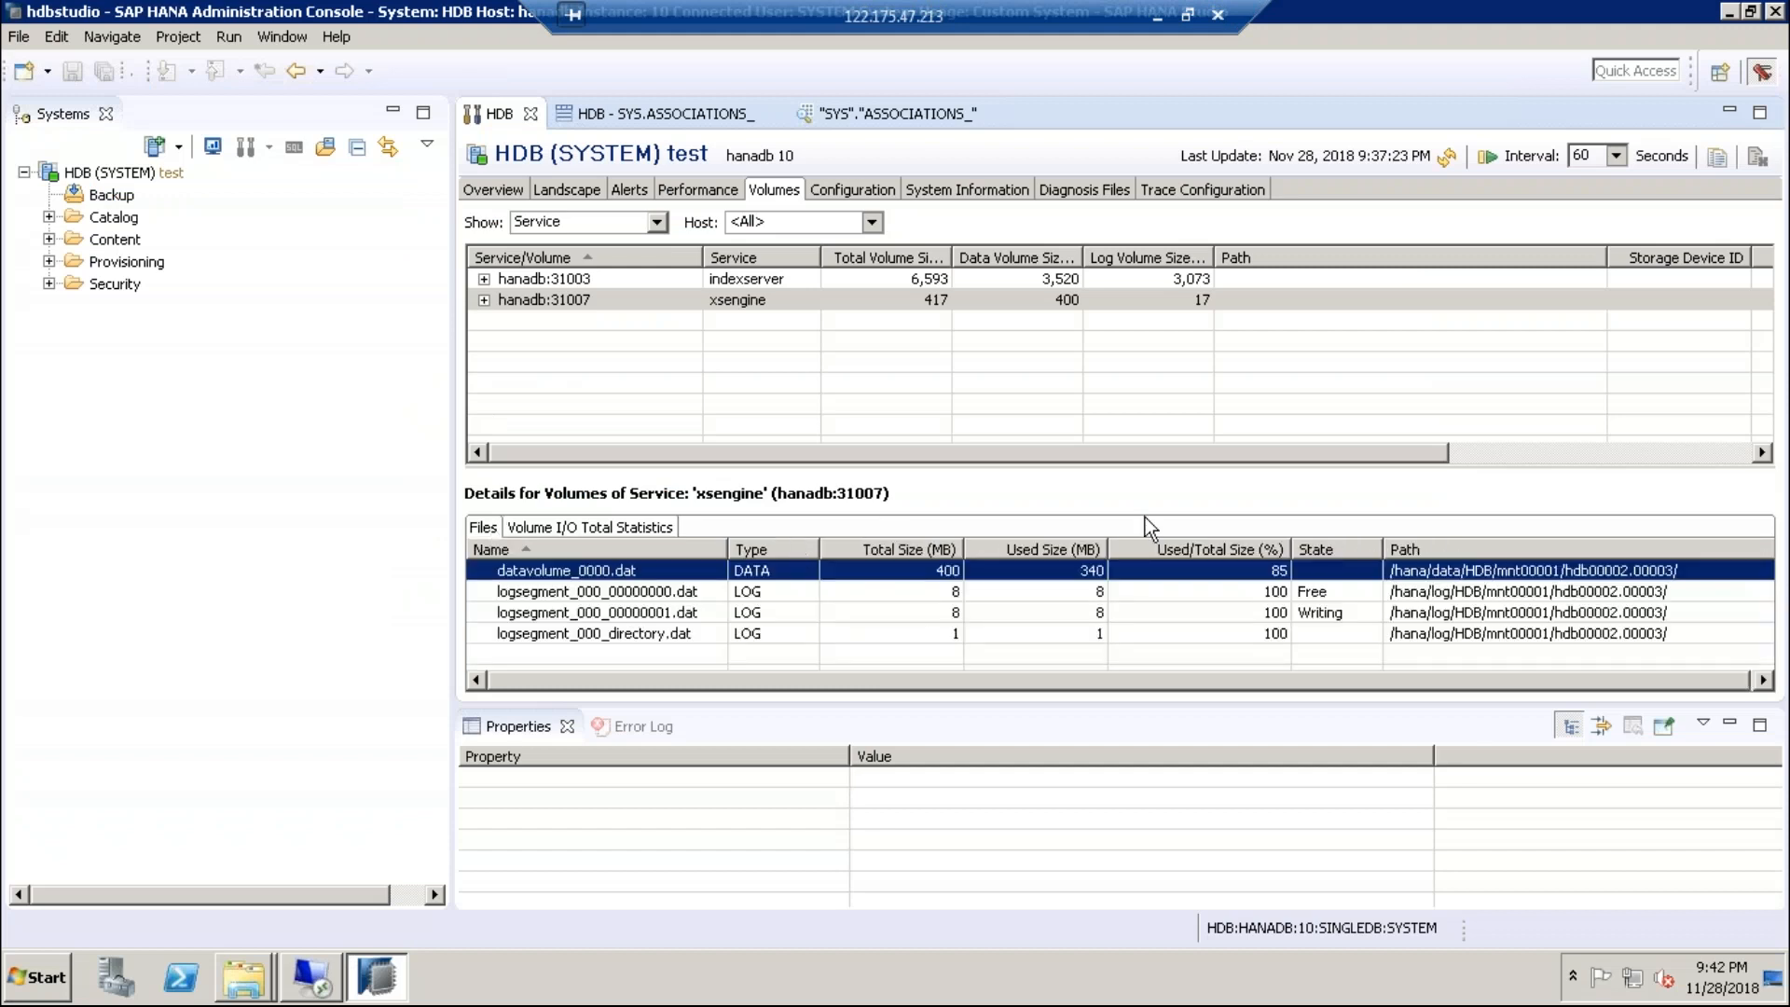
mouse_move(1177, 544)
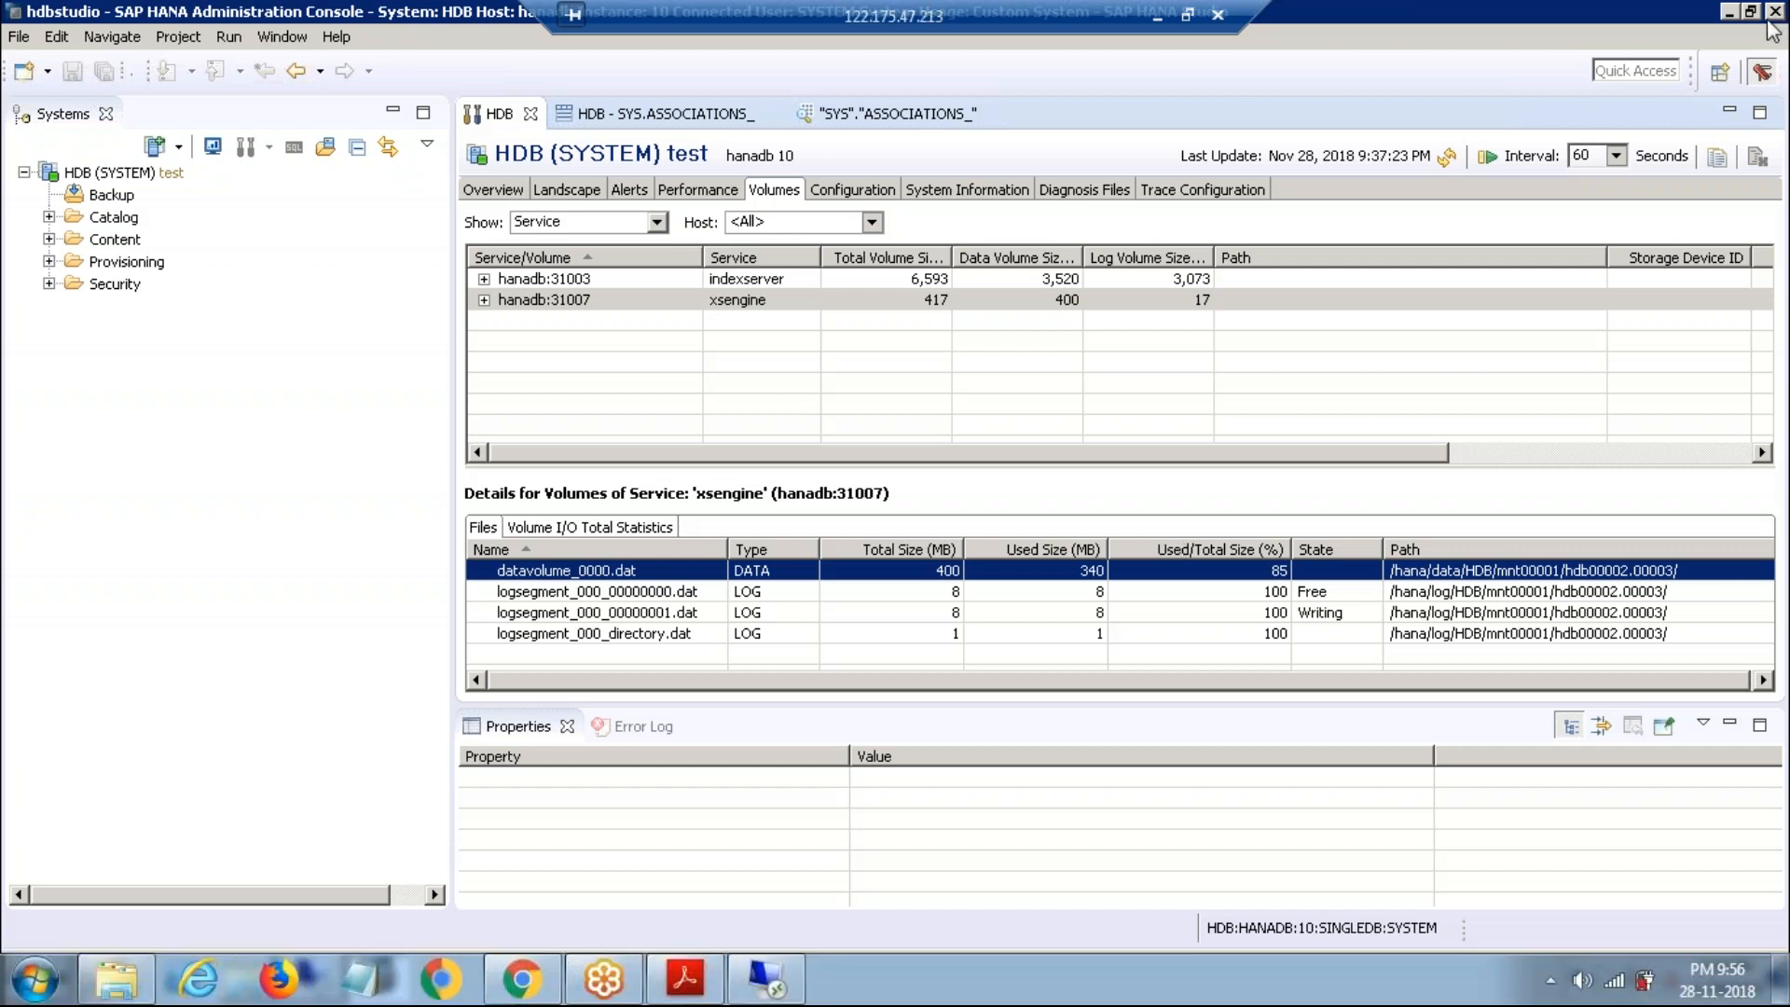
mouse_move(1447, 455)
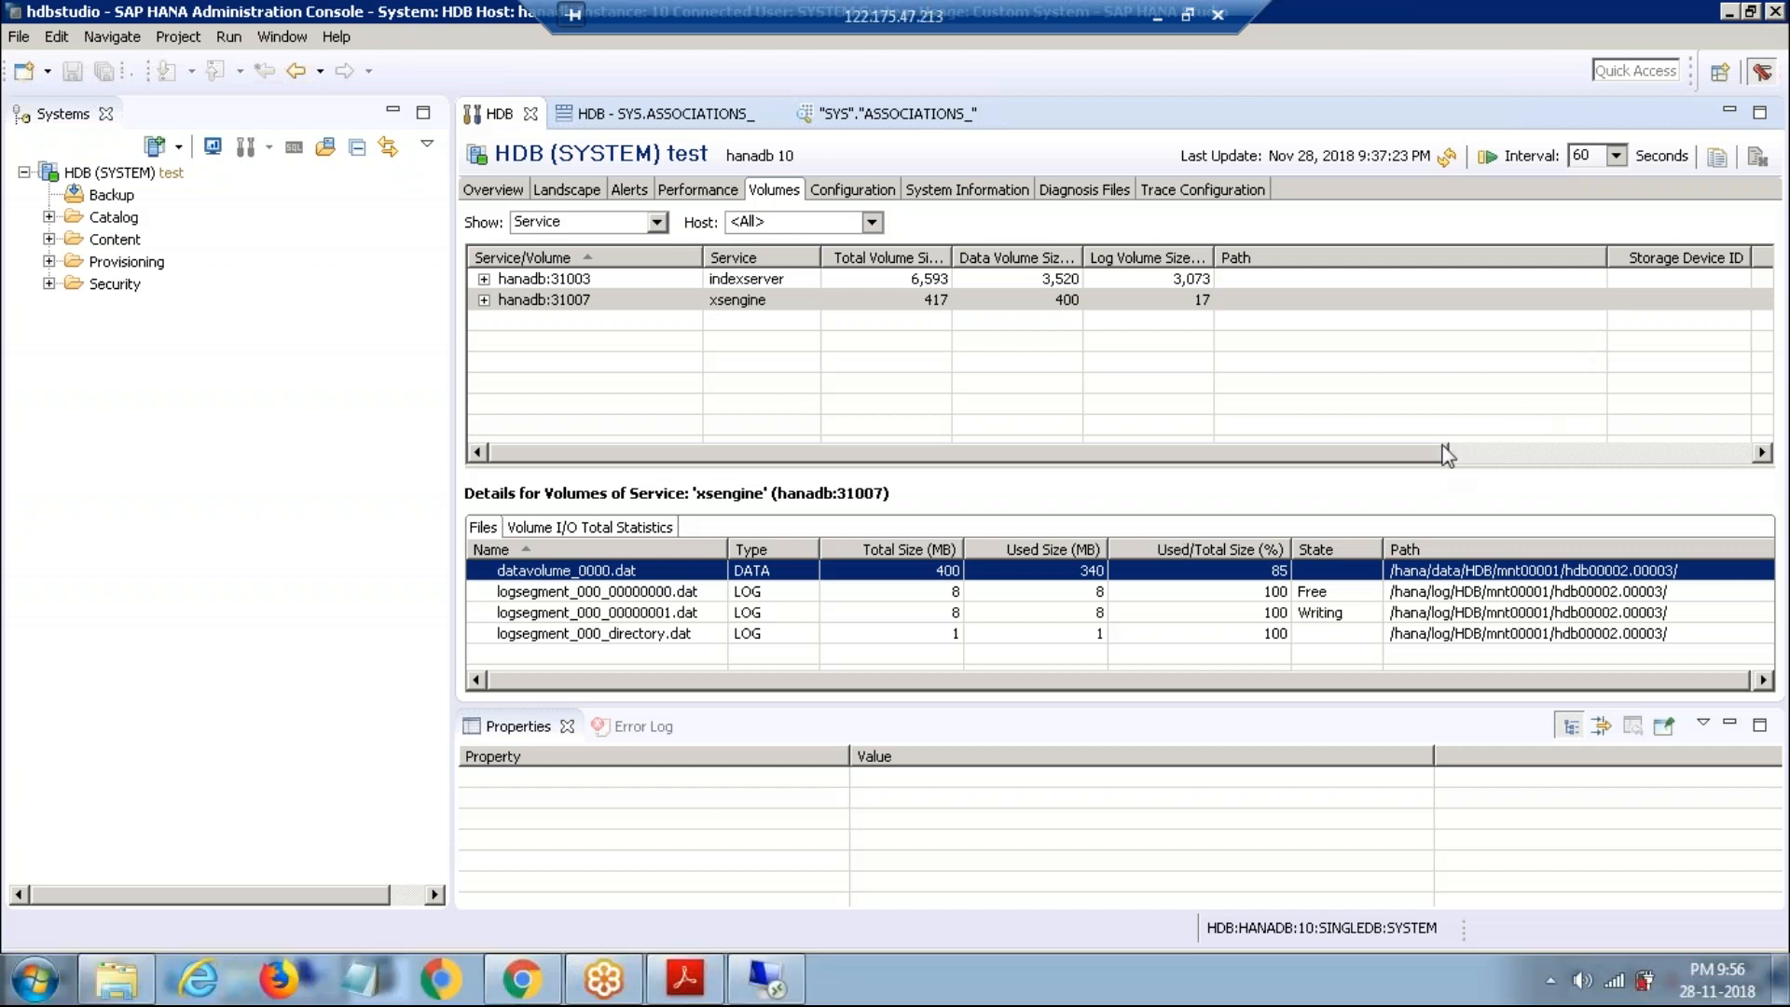
left_click(521, 979)
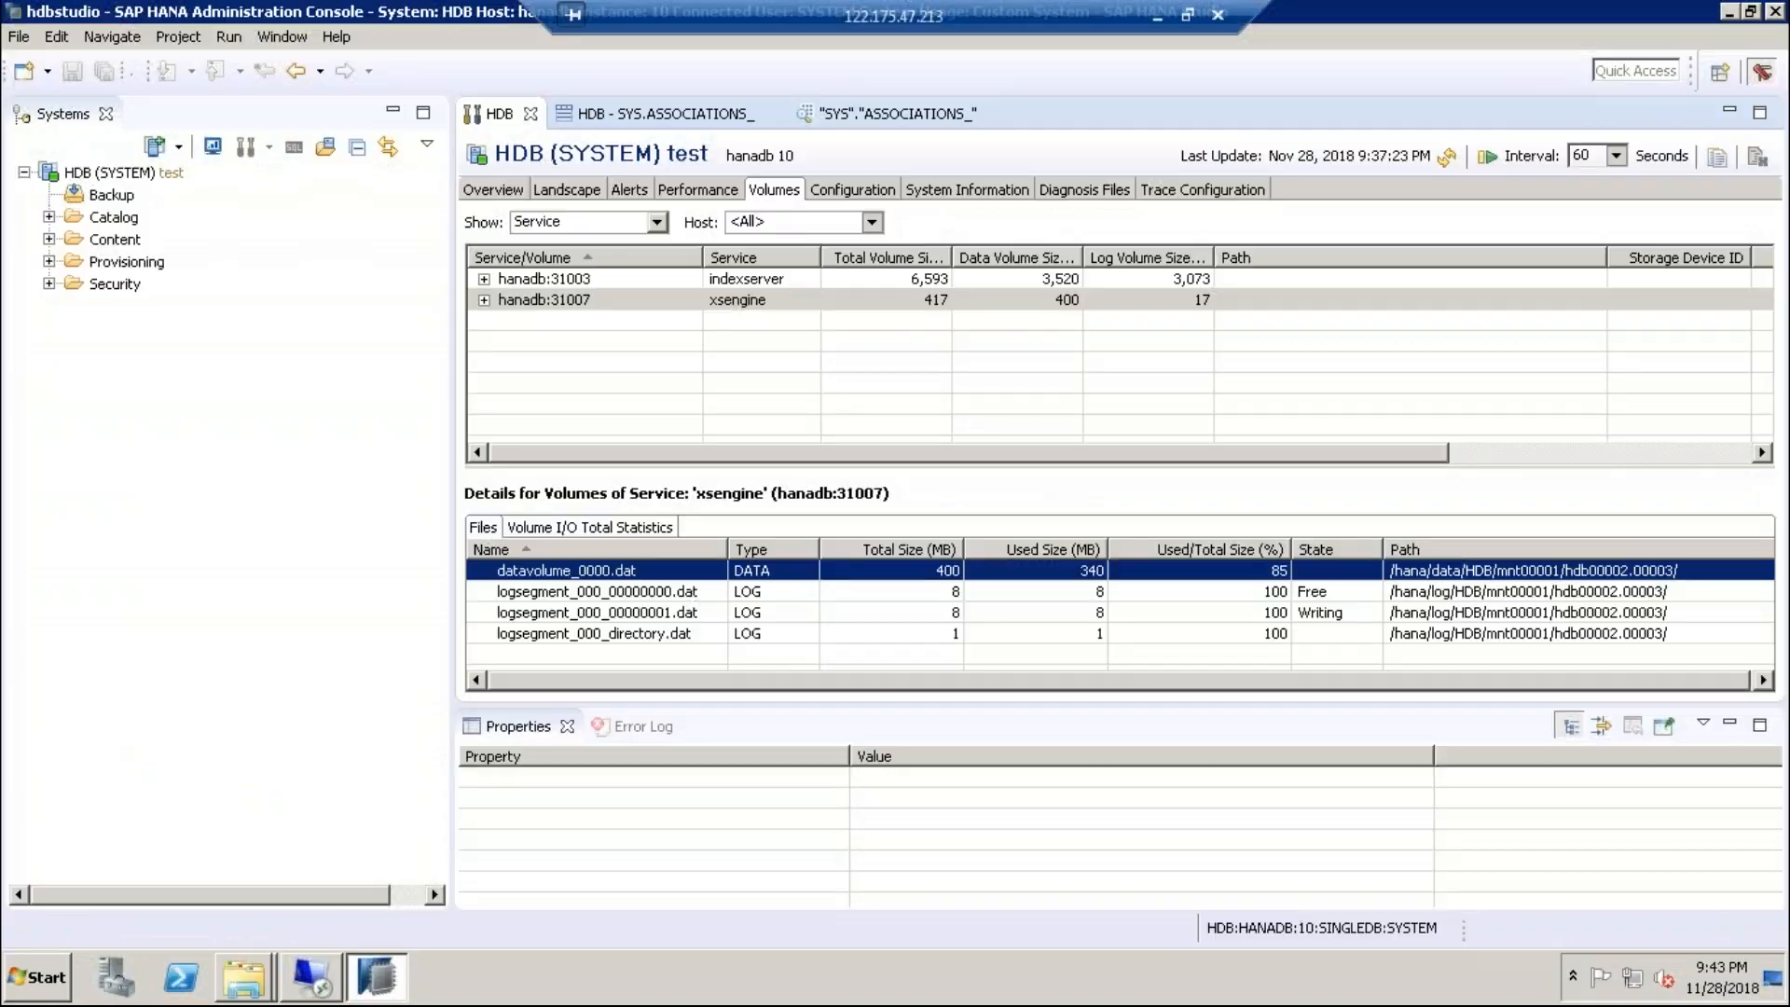
left_click(37, 975)
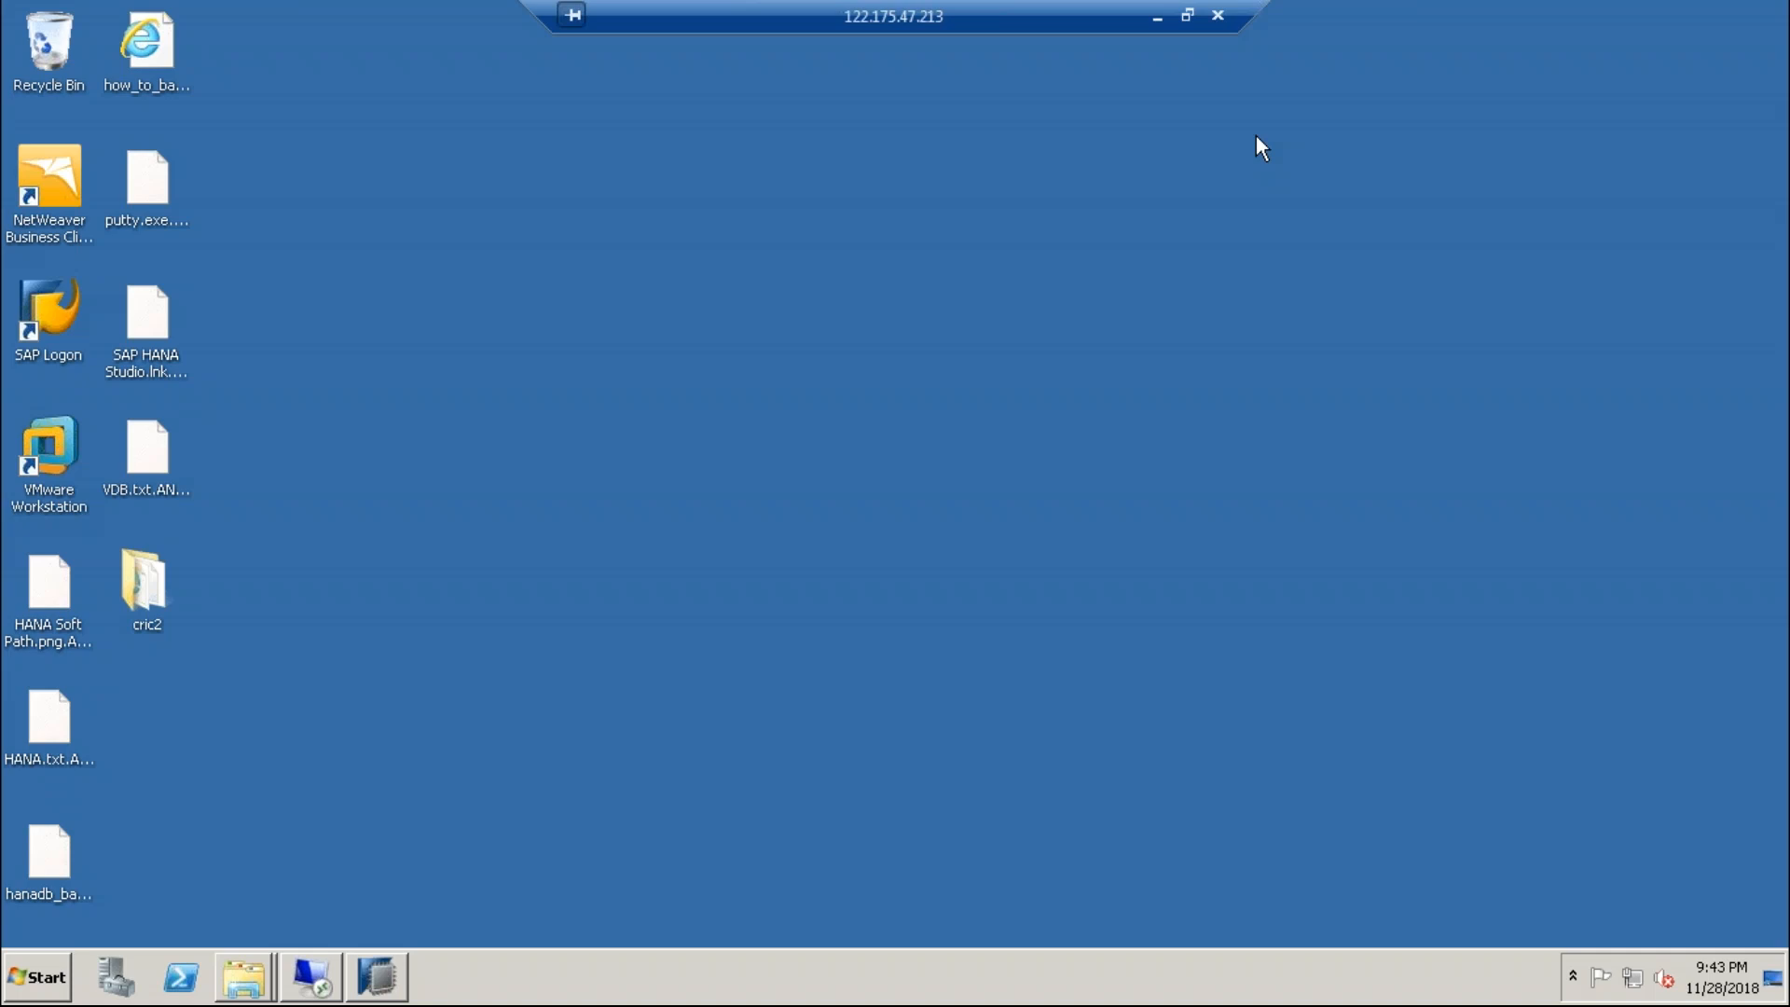
mouse_move(1525, 785)
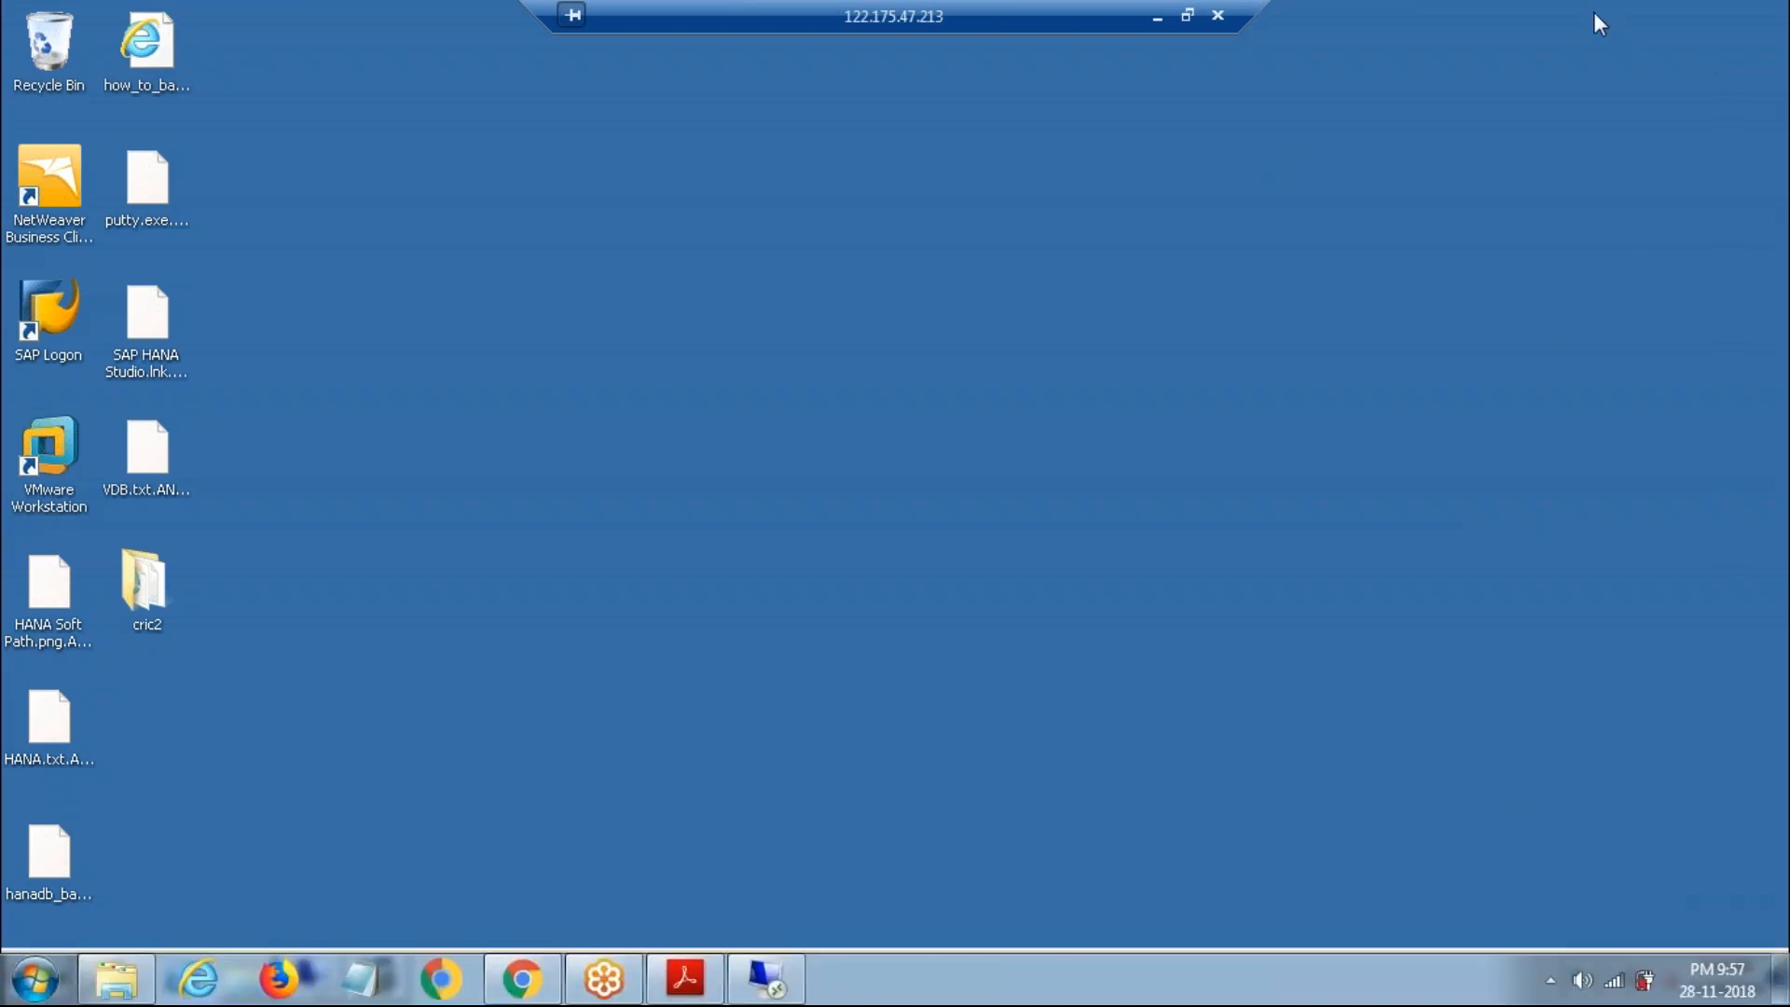
mouse_move(1654, 38)
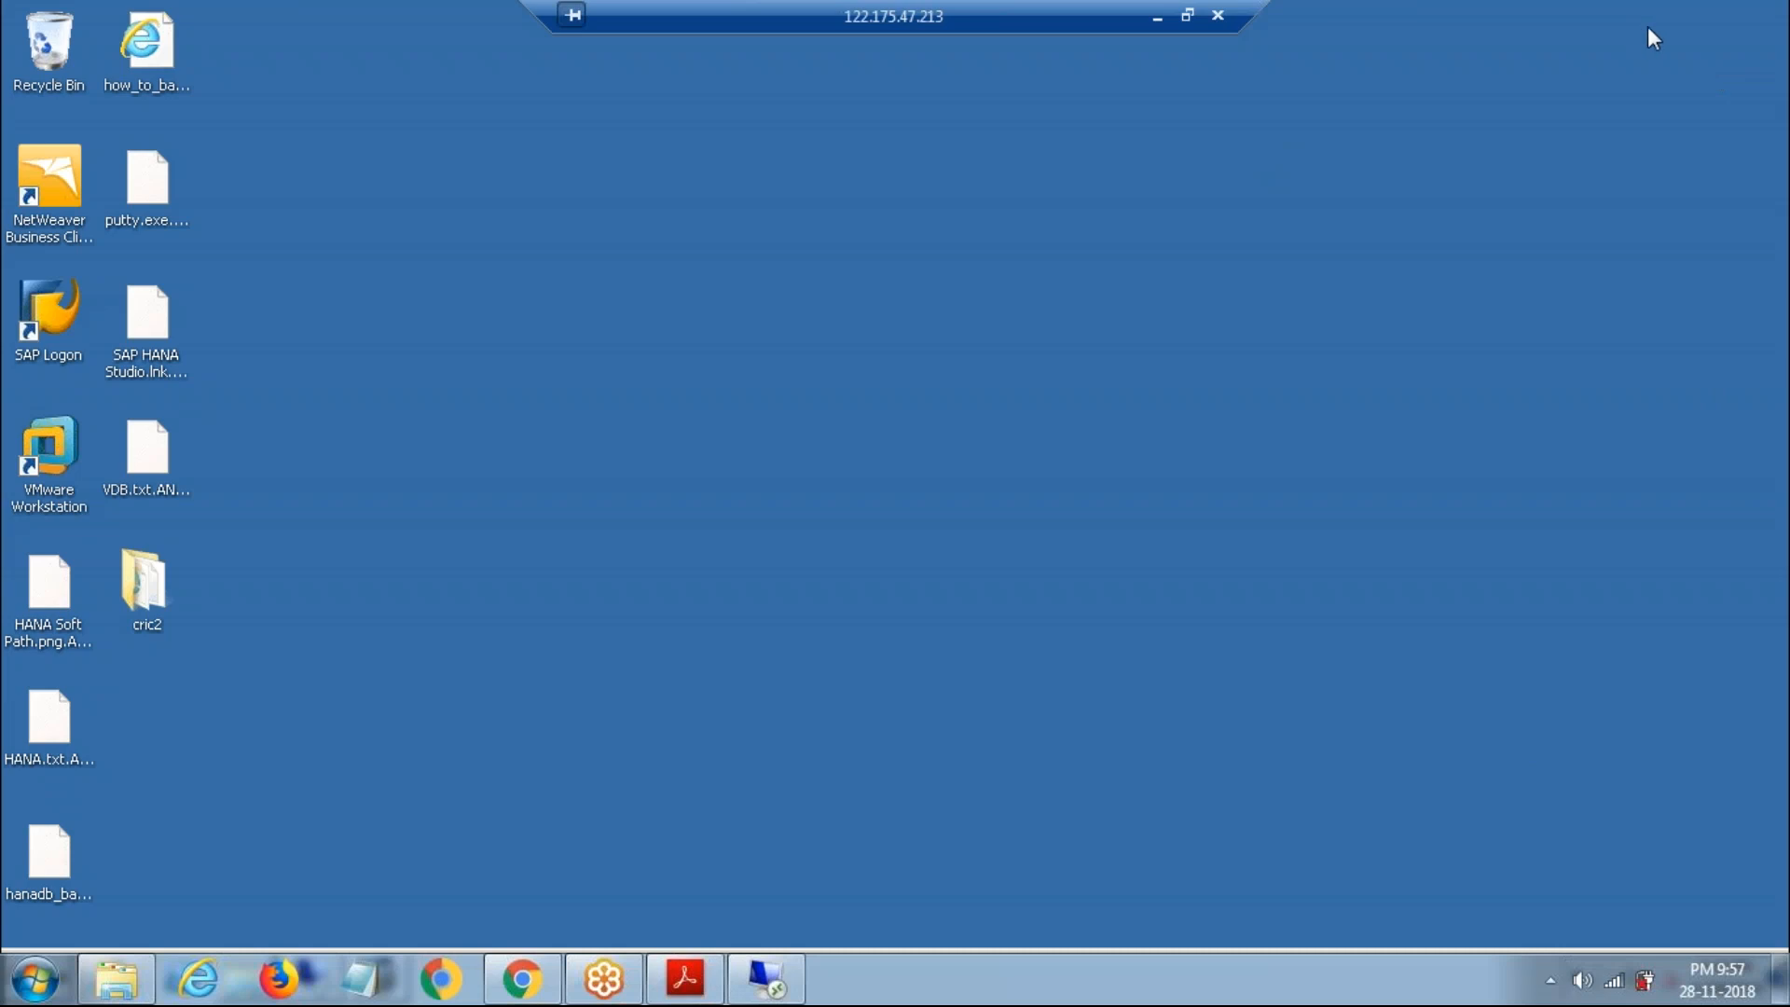
mouse_move(1747, 94)
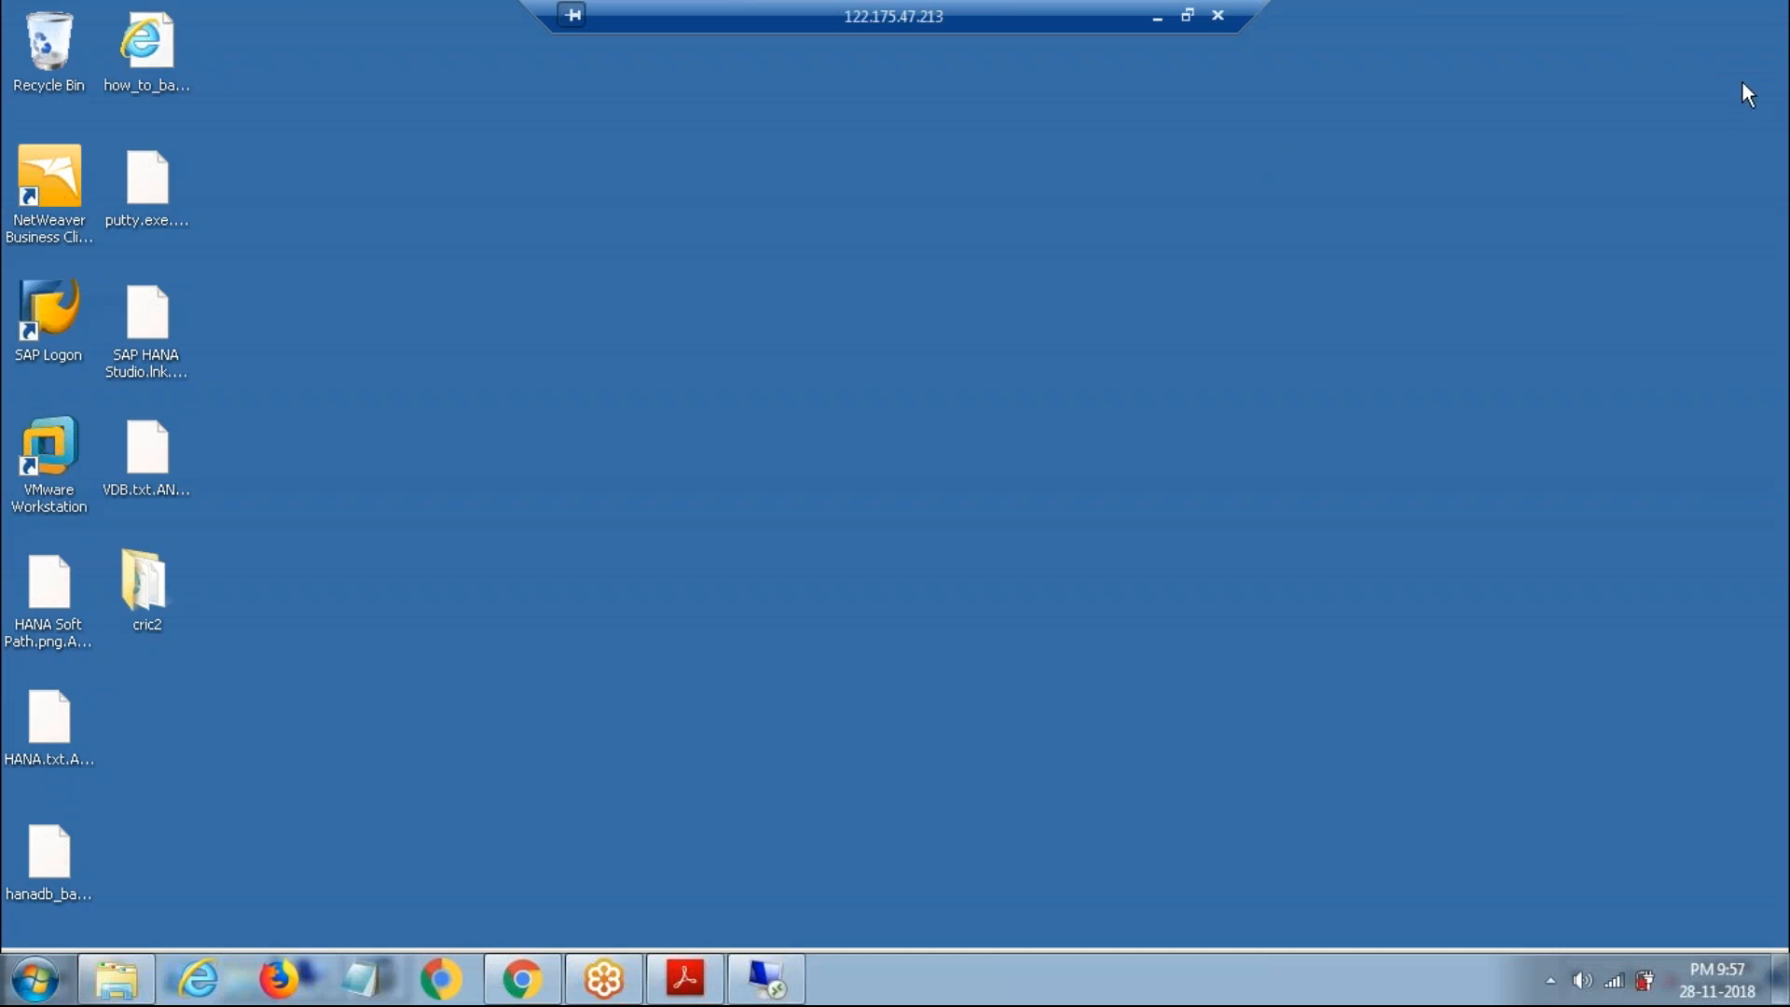
mouse_move(1768, 34)
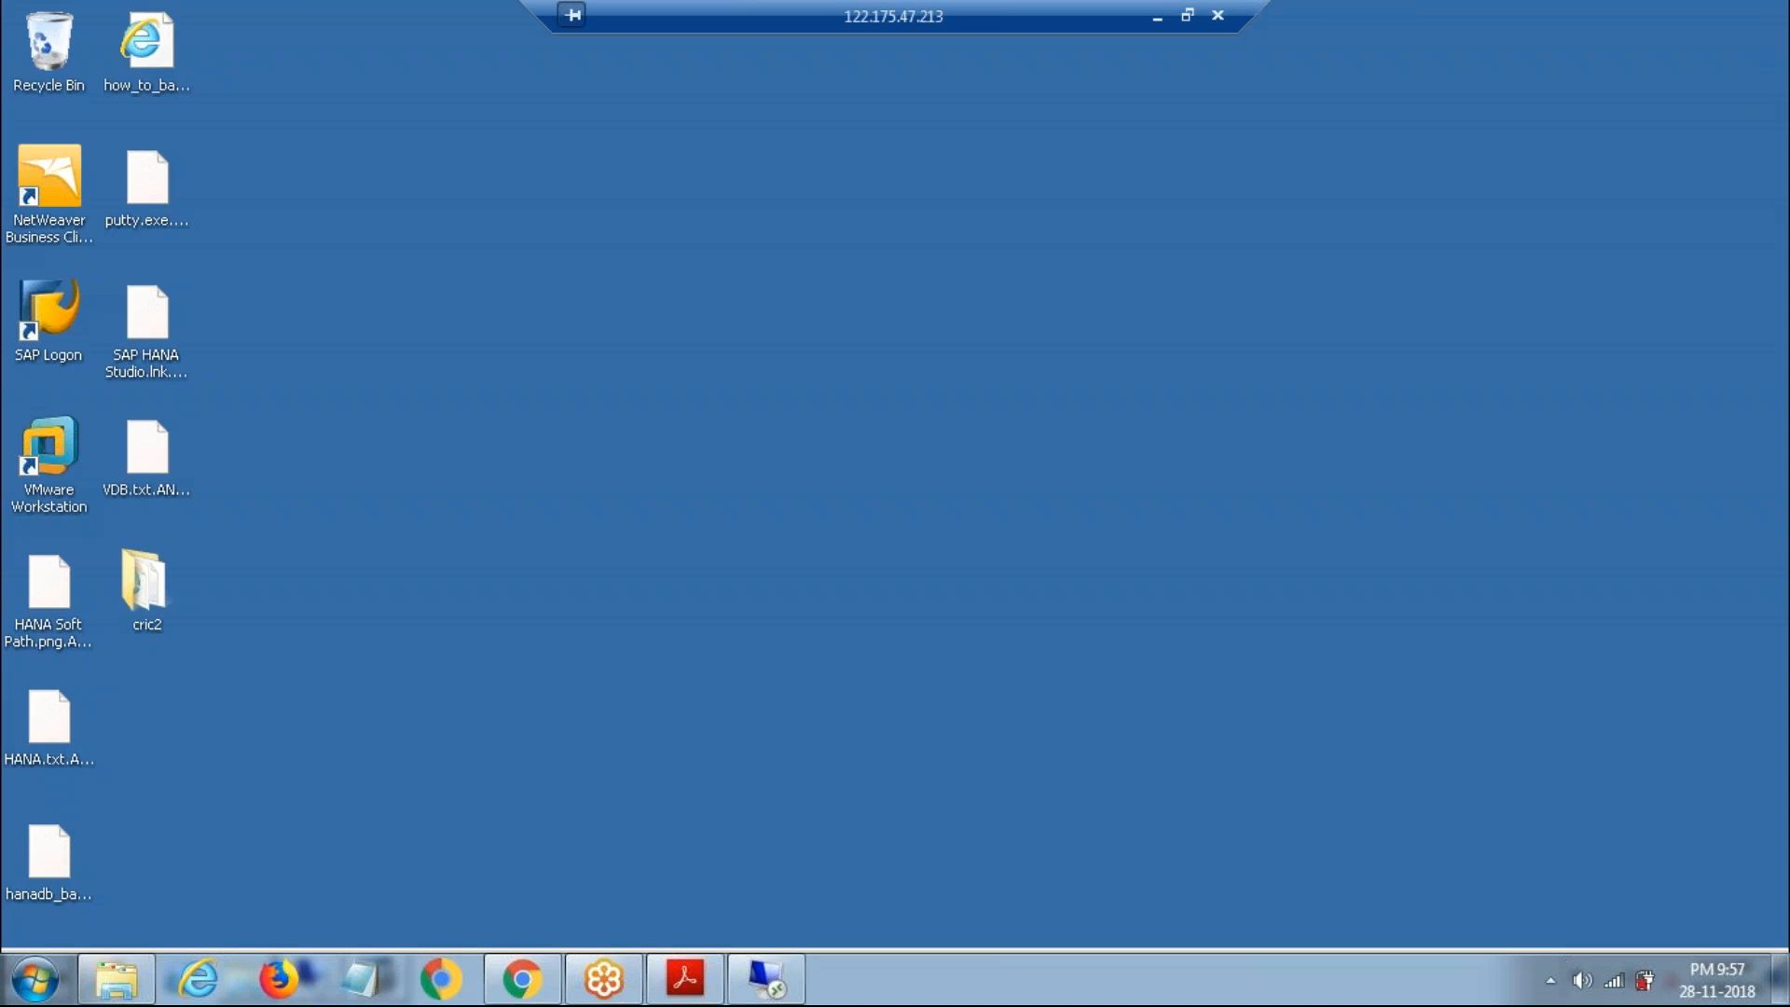
mouse_move(1176, 54)
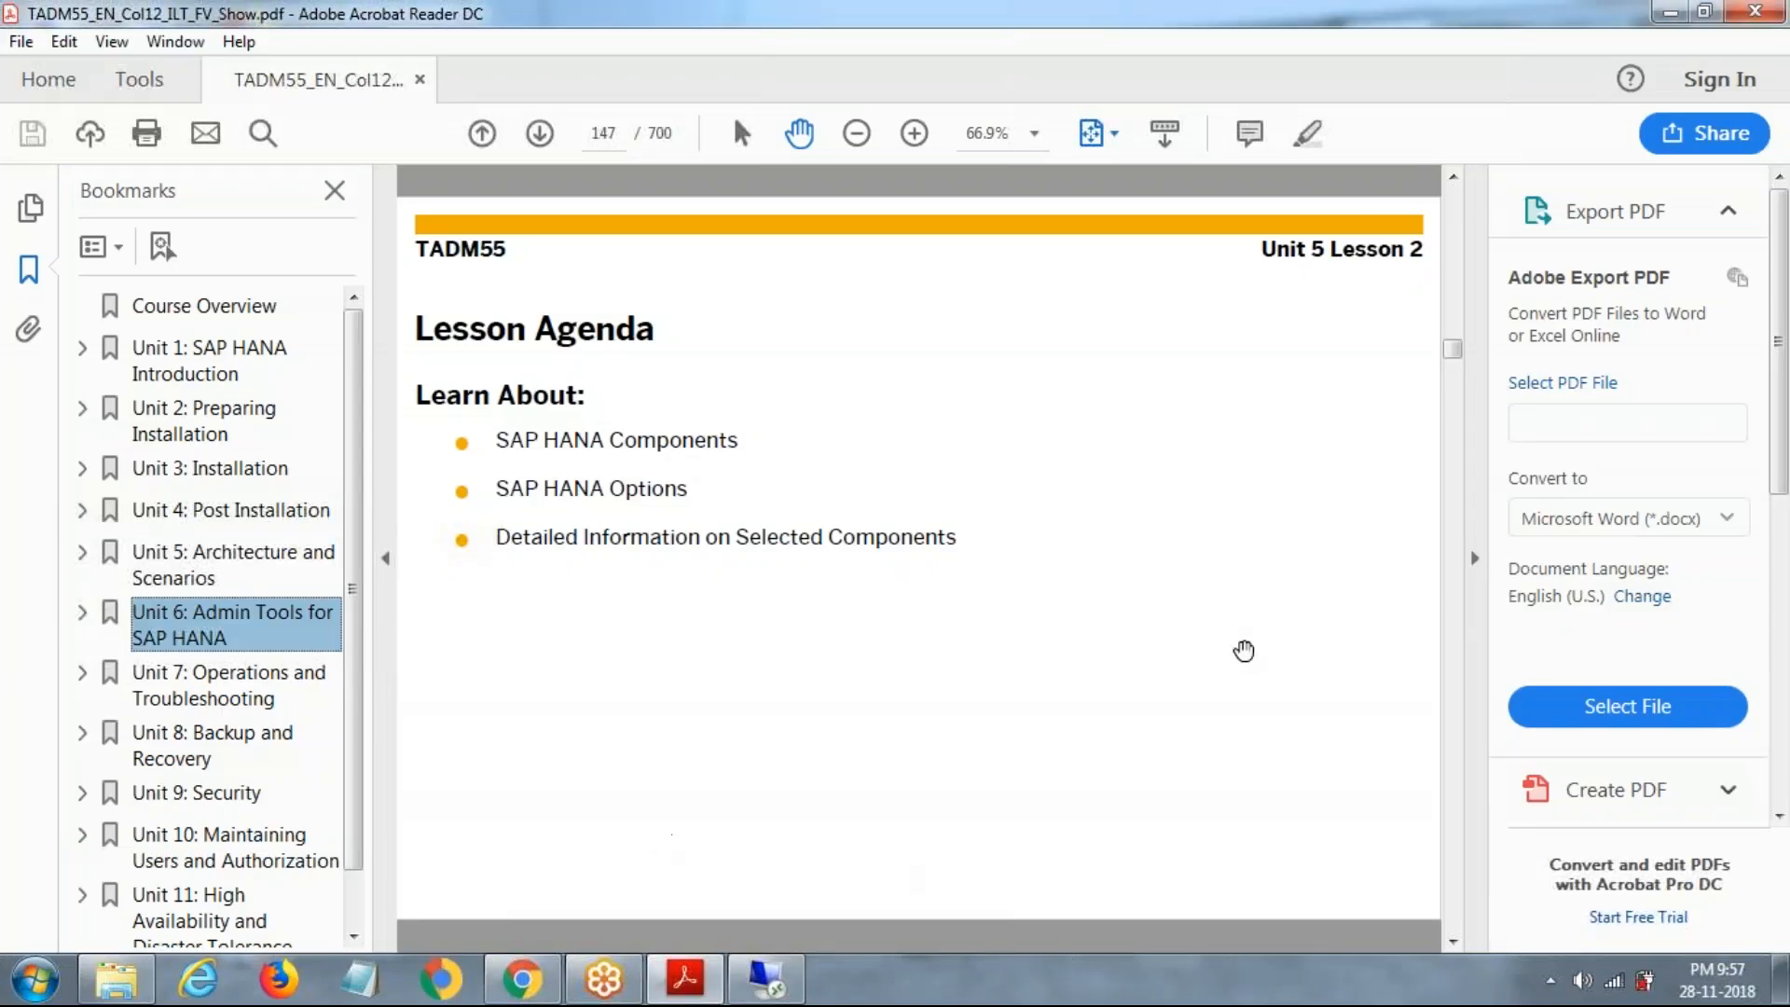
mouse_move(1037, 658)
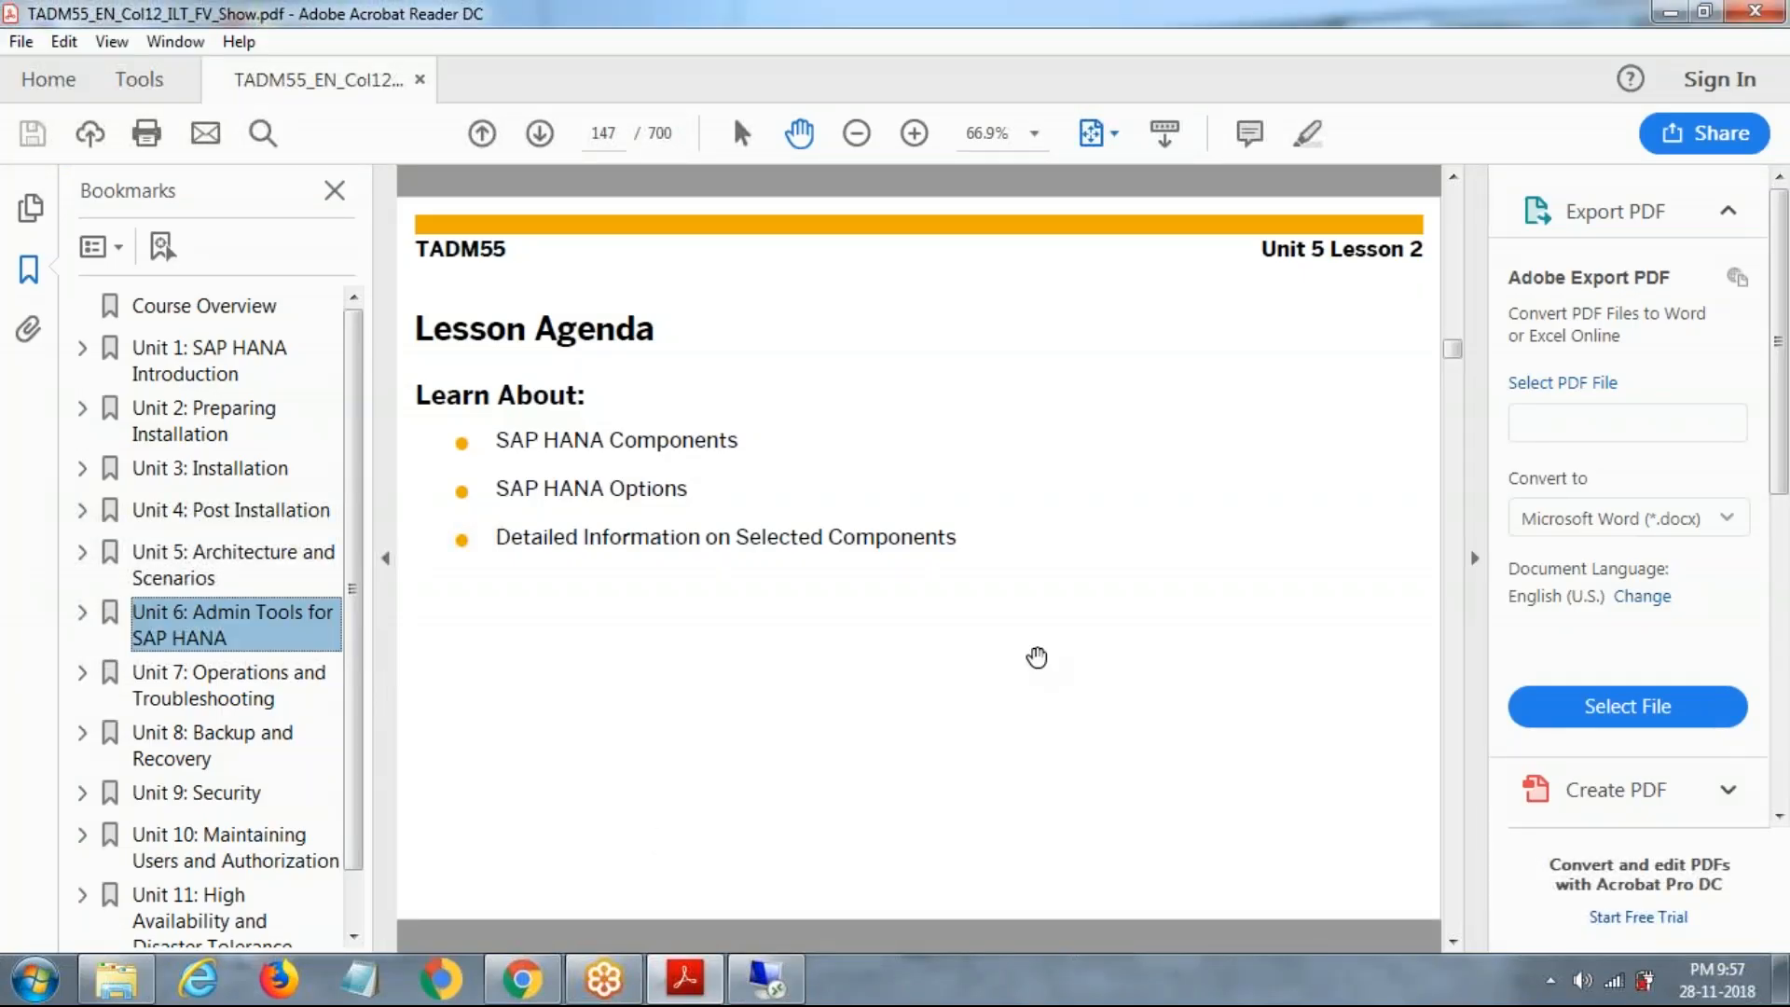
mouse_move(818, 660)
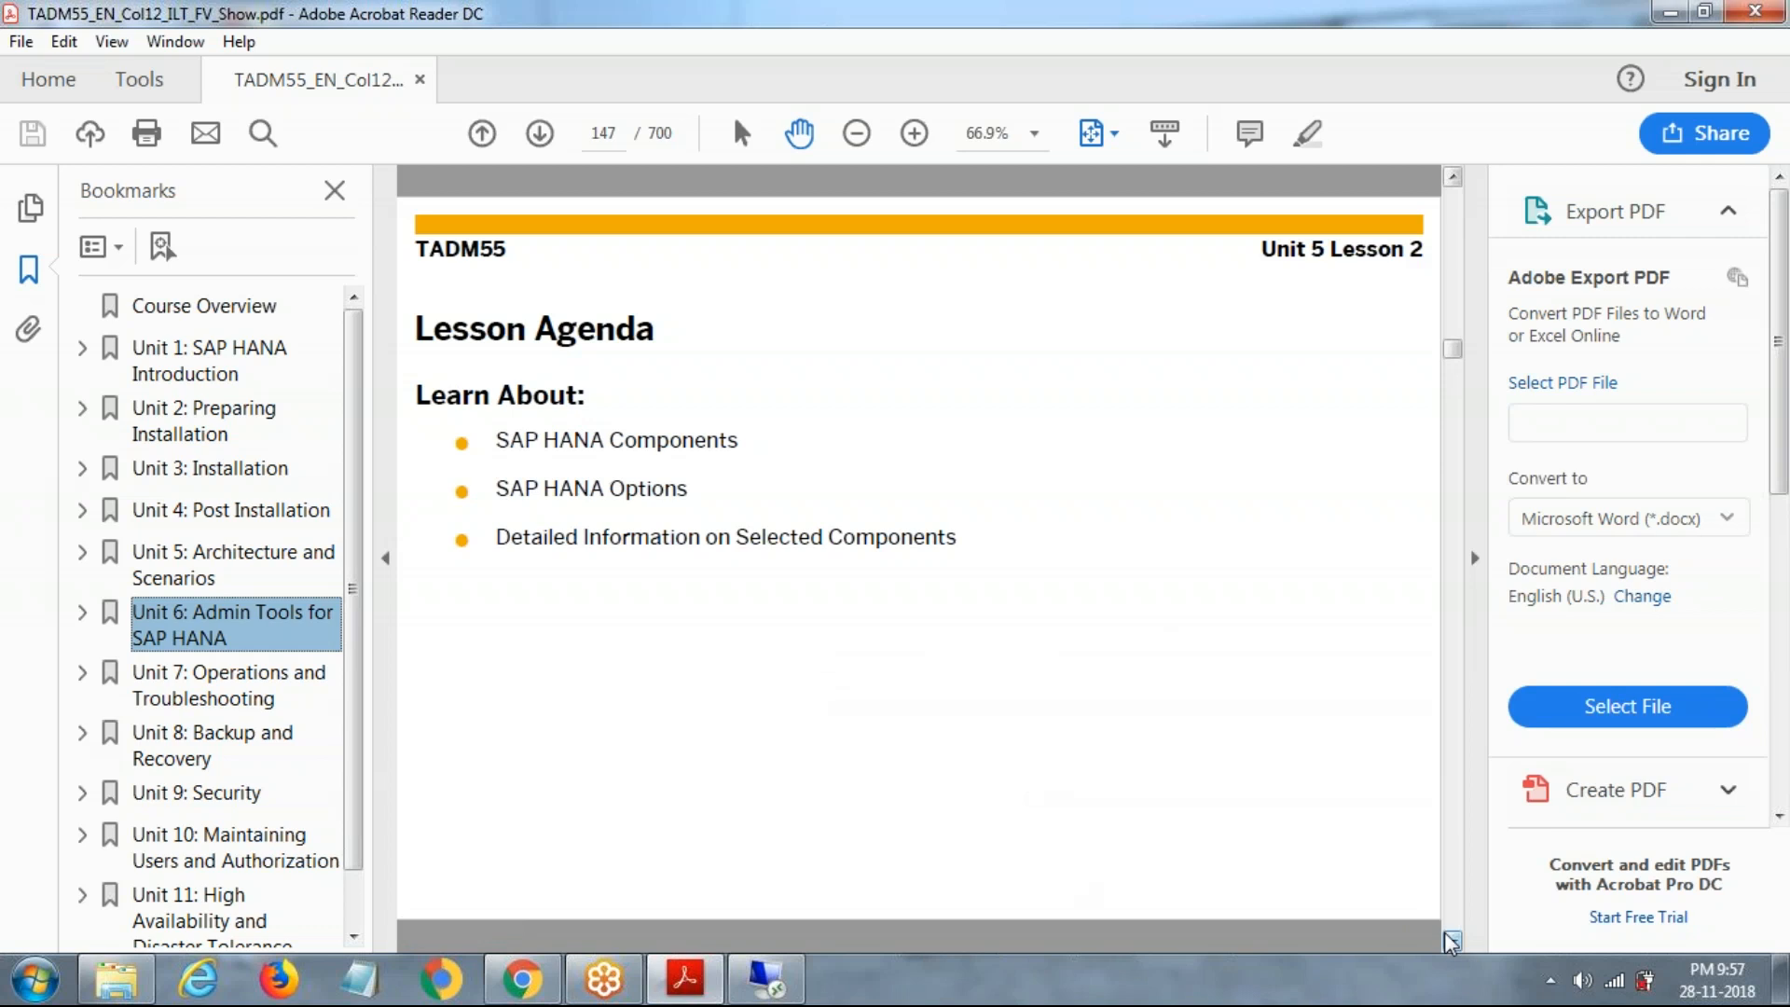
mouse_move(1329, 55)
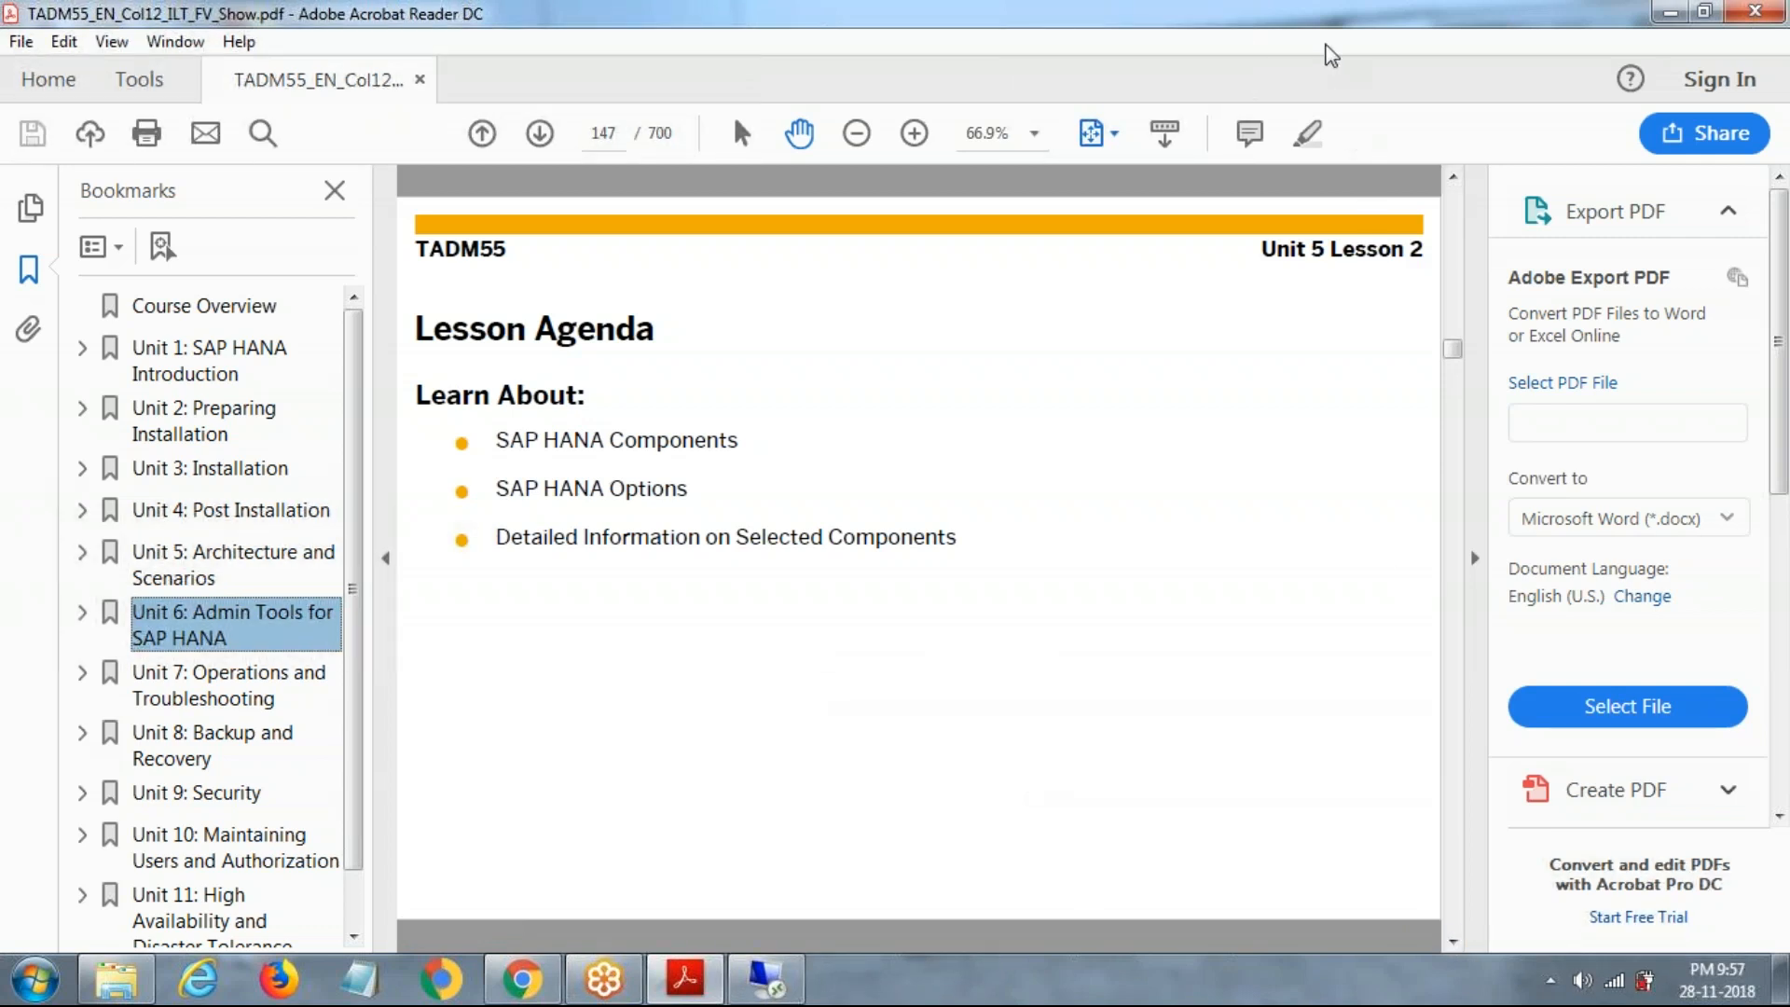
mouse_move(1152, 407)
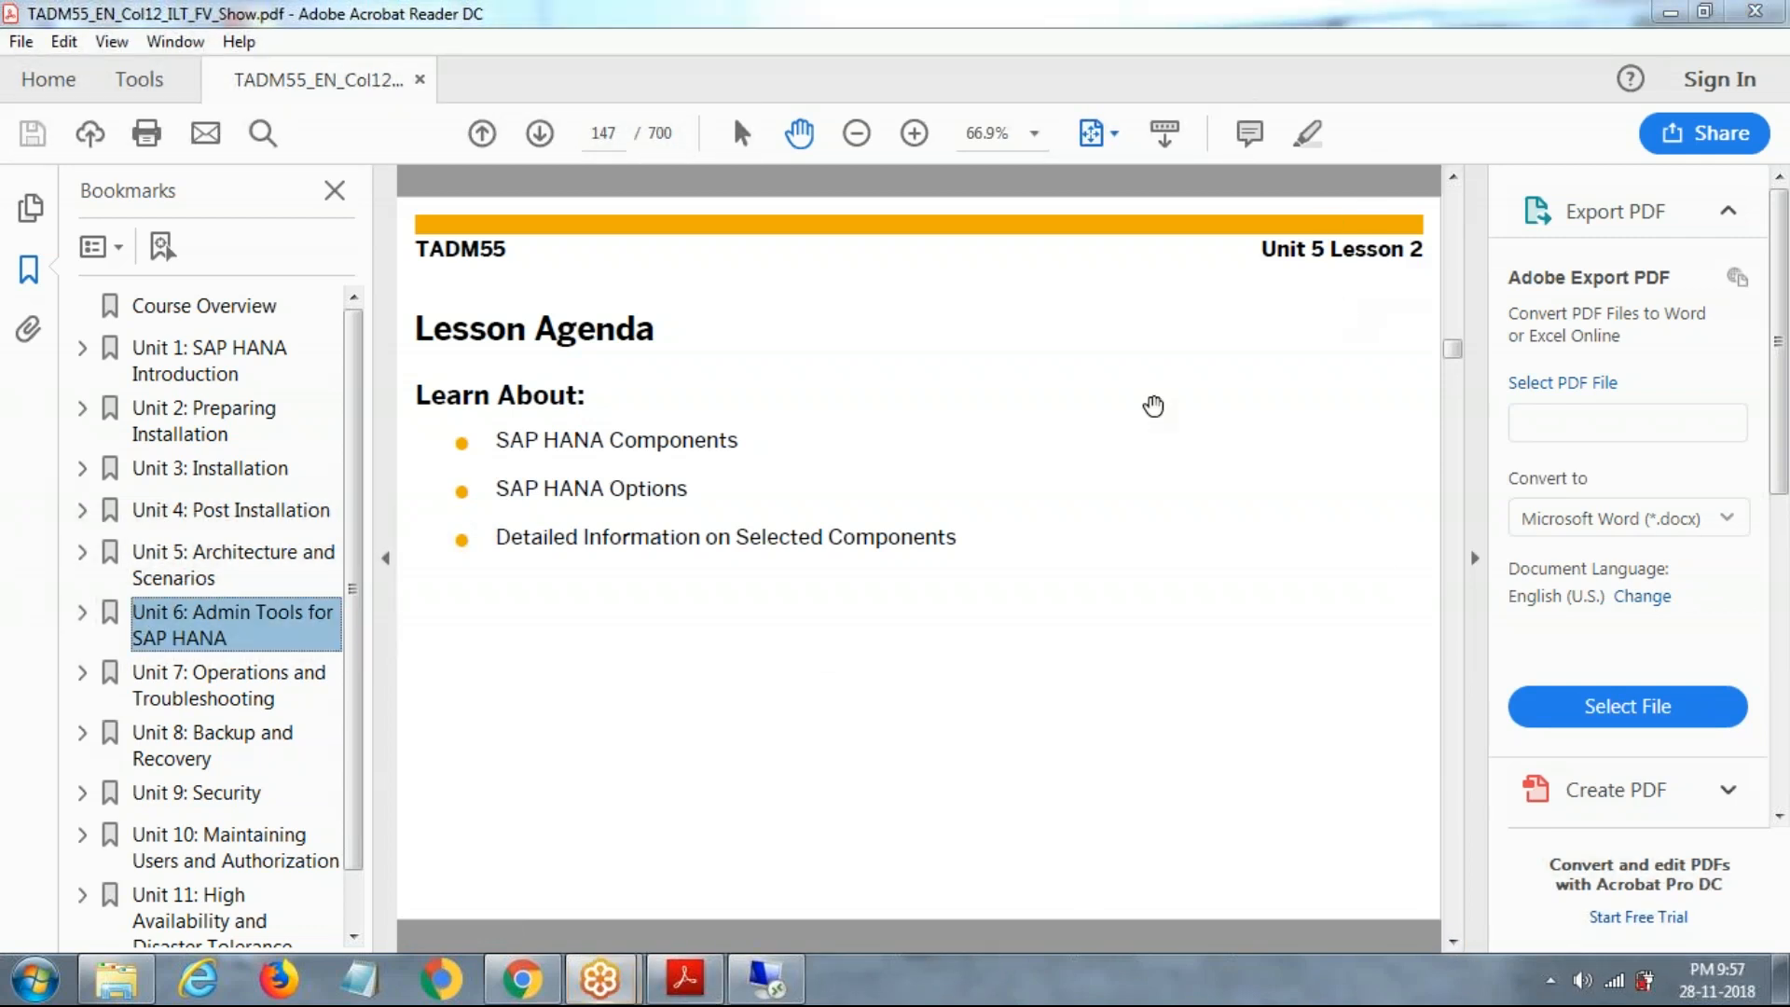